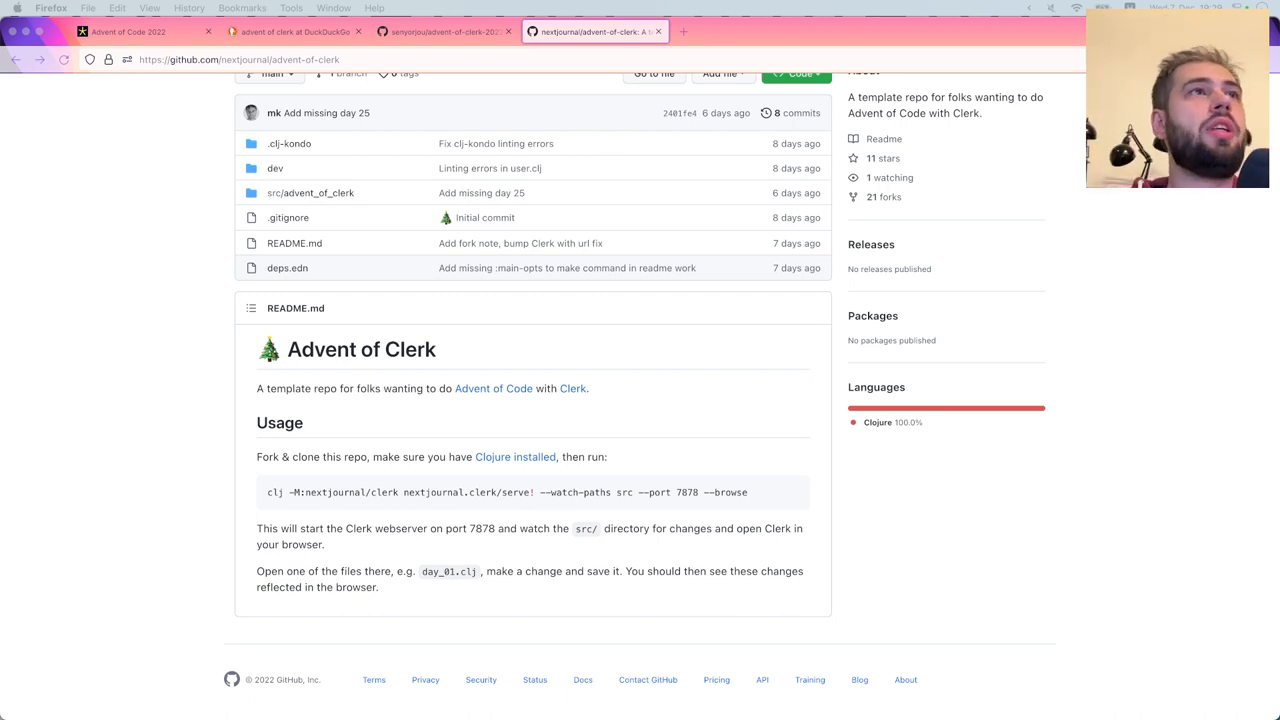
Bring up the Advent of Code 2022 calendar tab after briefly revisiting the advent-of-clerk GitHub tab
{"action": "left_click", "coordinate": [140, 31]}
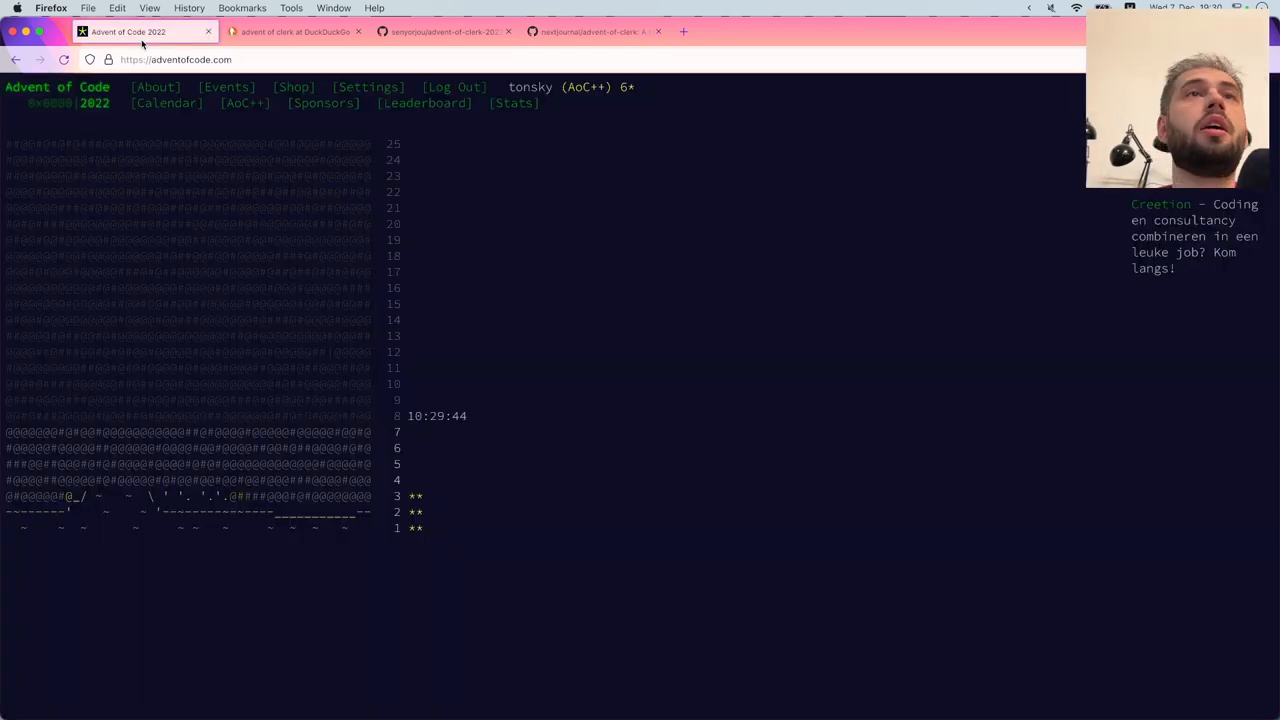
{"action": "left_click", "coordinate": [595, 31]}
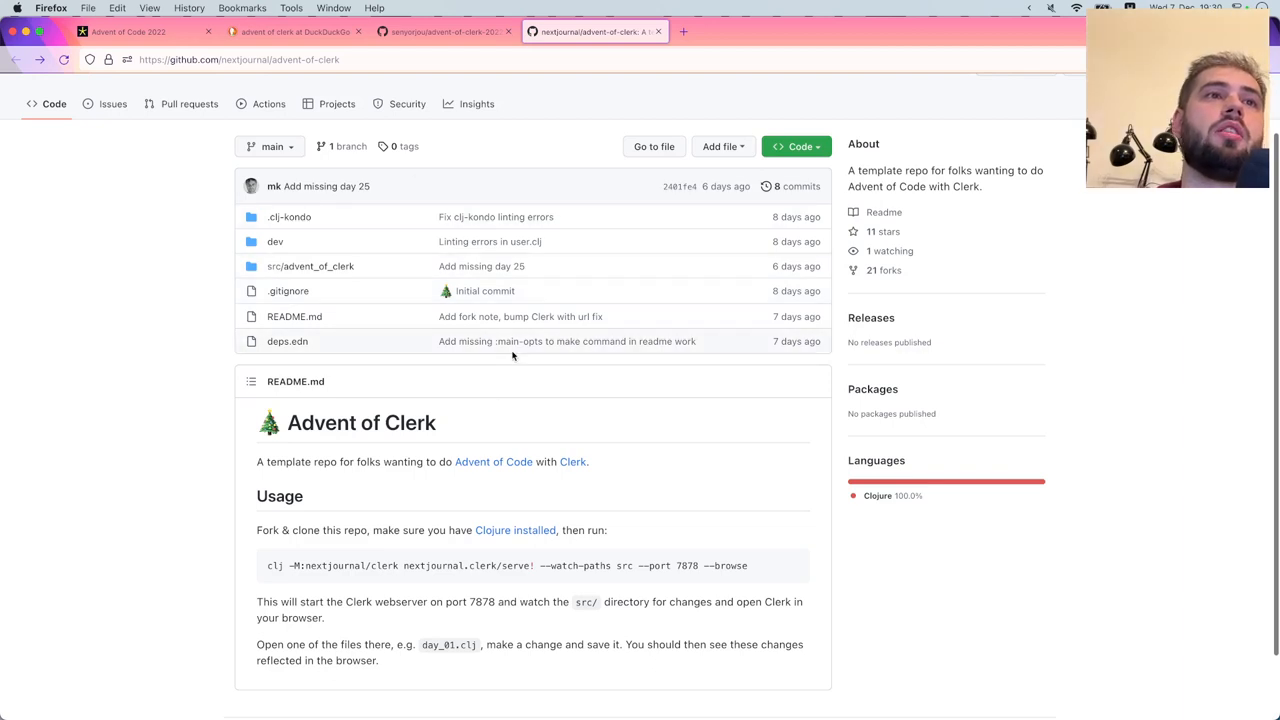
{"action": "left_click", "coordinate": [137, 32]}
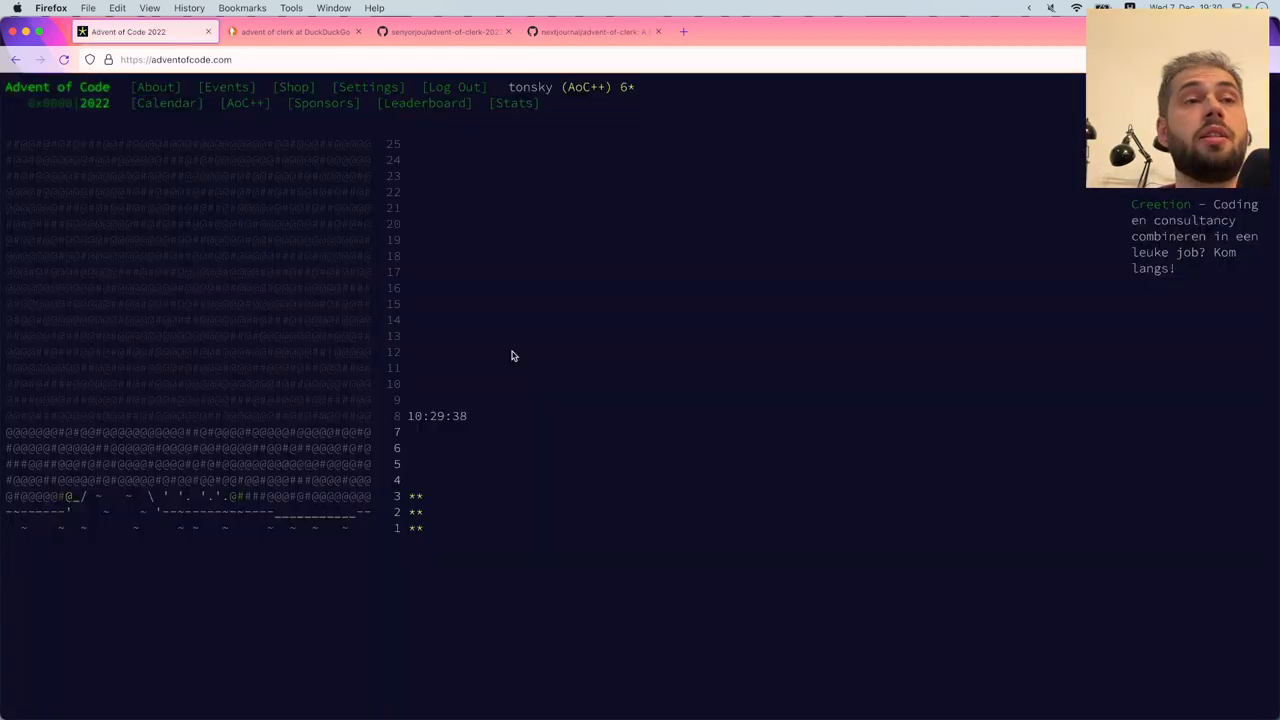
{"action": "mouse_move", "coordinate": [549, 583]}
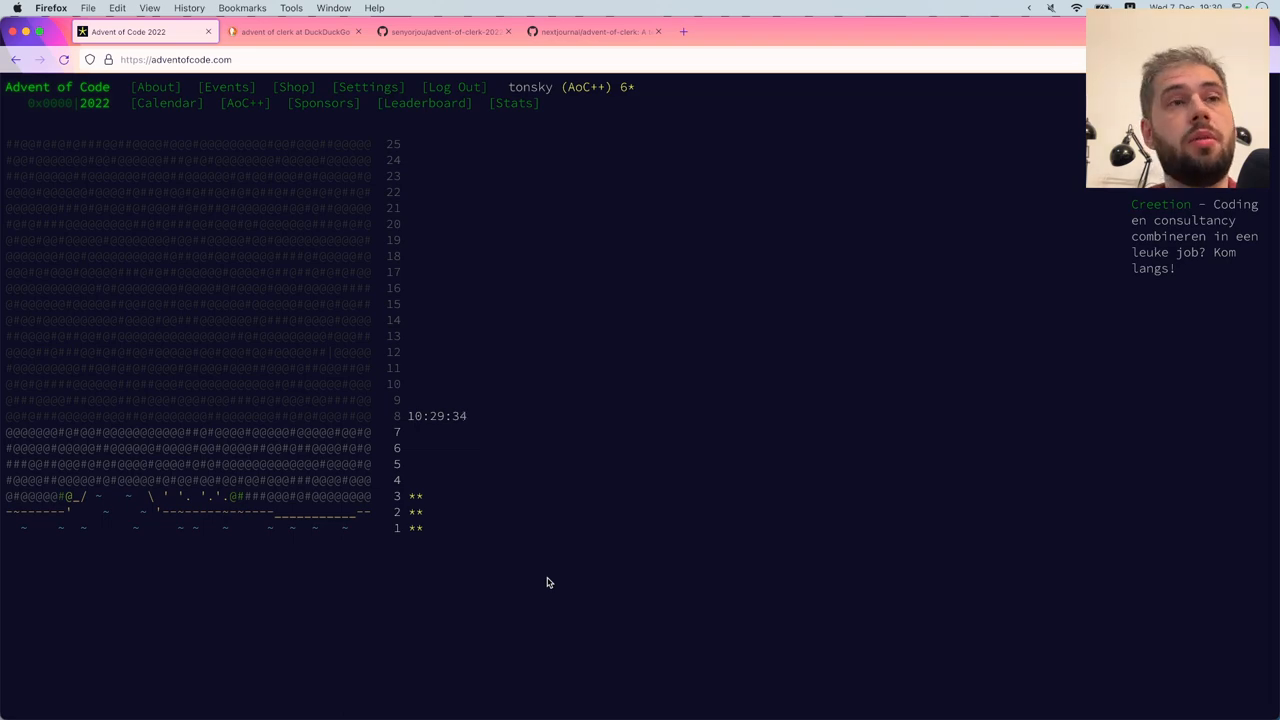
{"action": "mouse_move", "coordinate": [411, 483]}
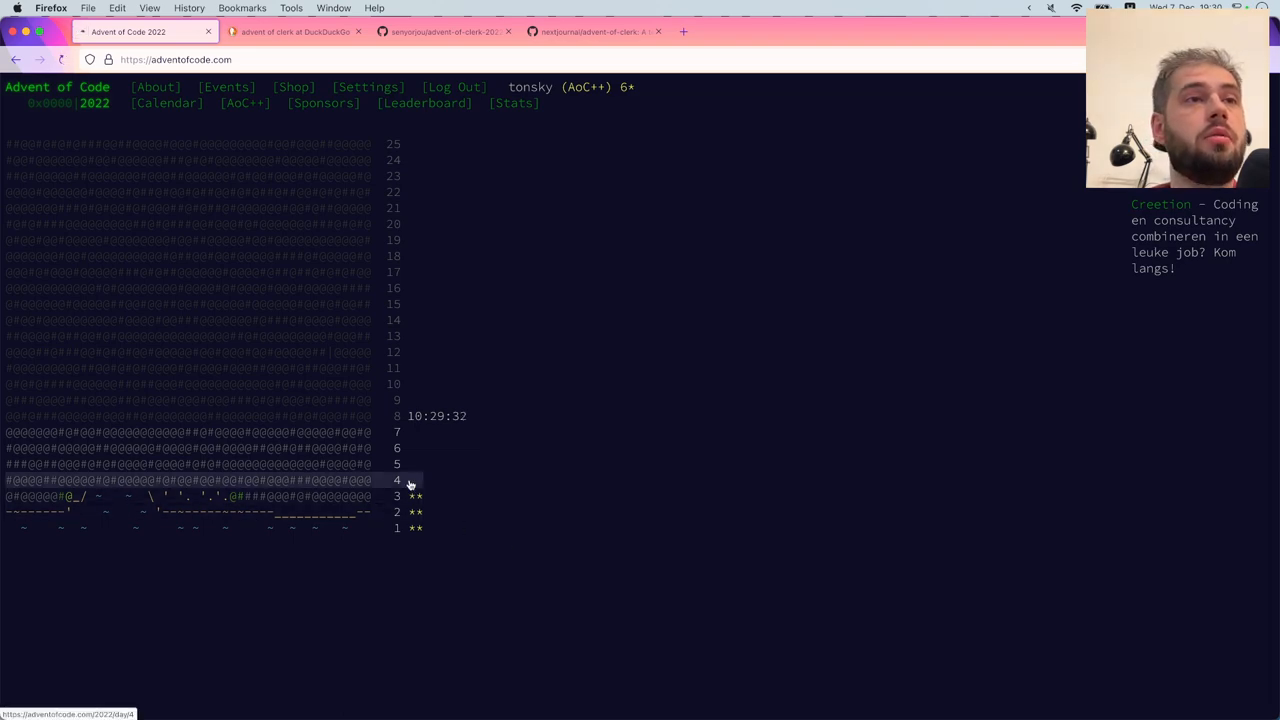
Open the Day 4: Camp Cleanup puzzle and scroll through its description
{"action": "left_click", "coordinate": [408, 479]}
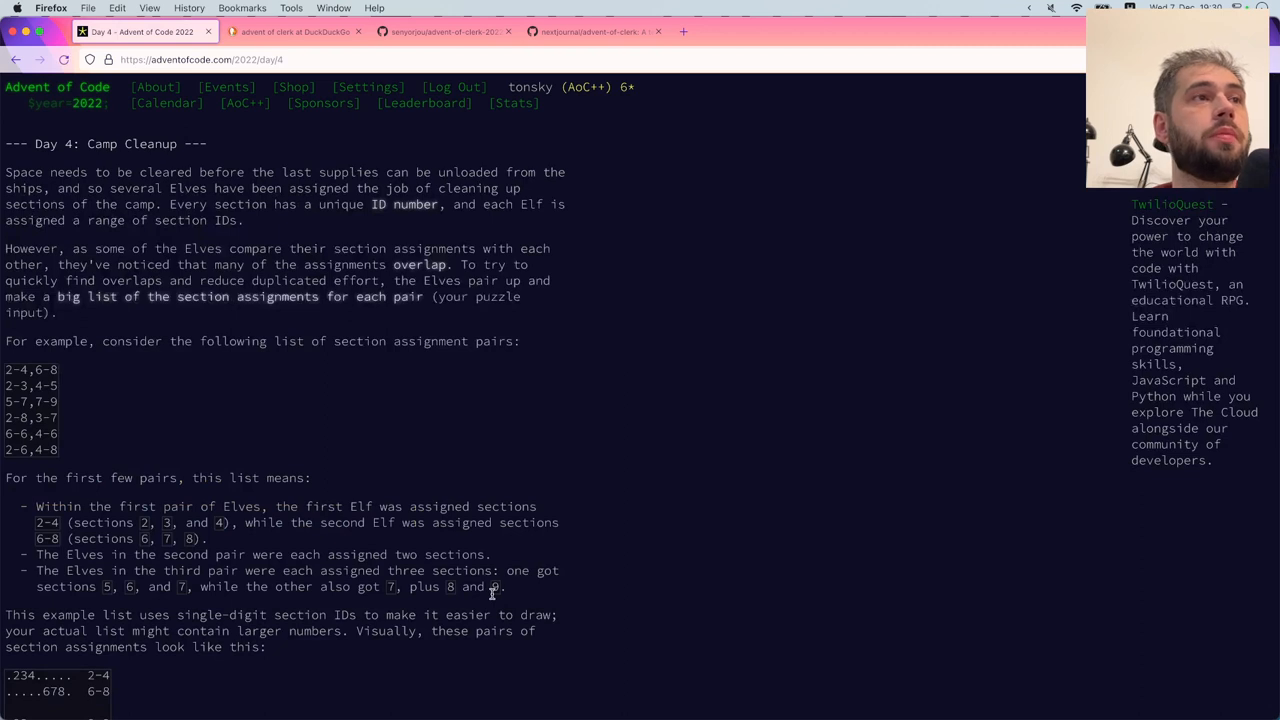
{"action": "scroll", "scroll_direction": "down", "scroll_amount": 3}
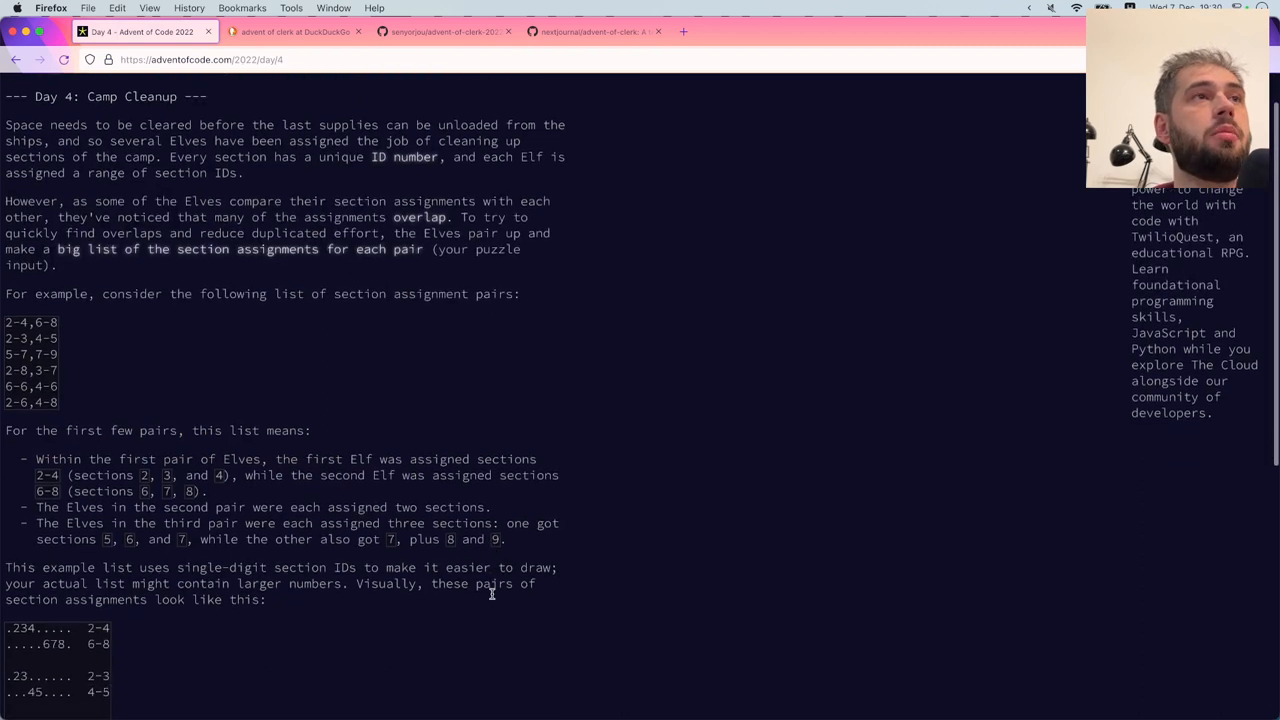
{"action": "scroll", "scroll_direction": "down", "scroll_amount": 3}
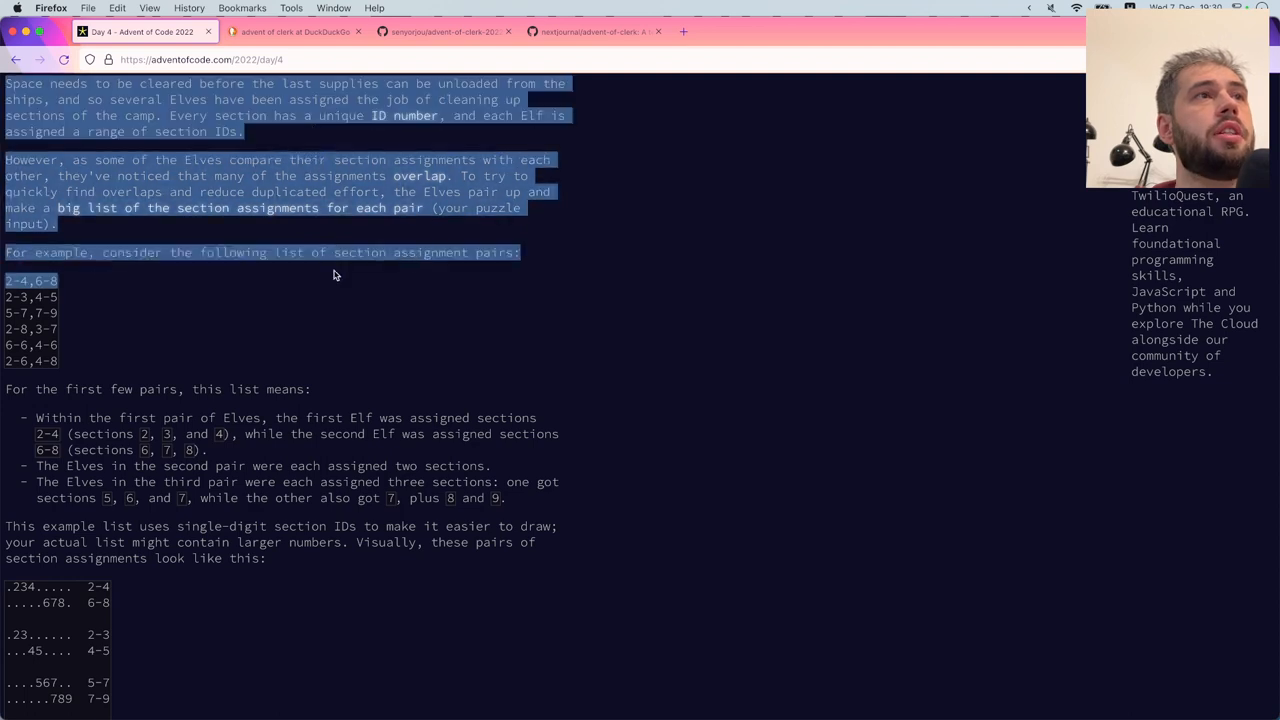
{"action": "left_click", "coordinate": [294, 246]}
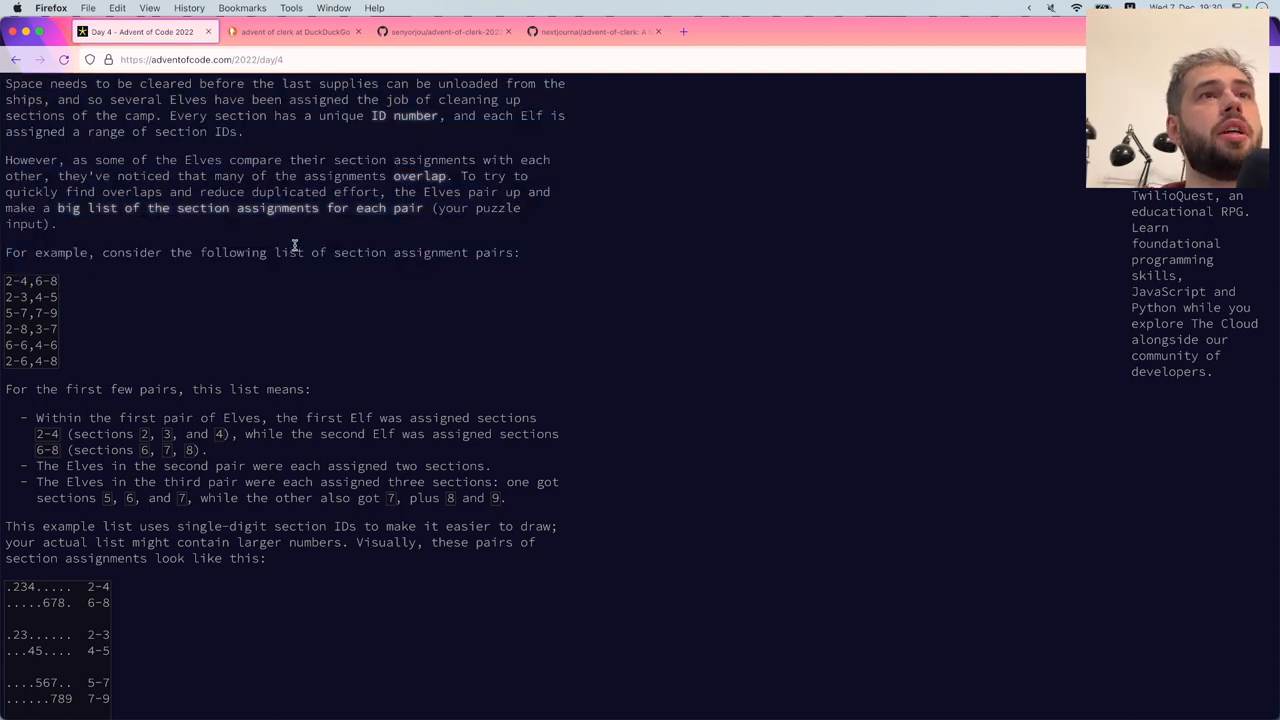
{"action": "double_click", "coordinate": [255, 160]}
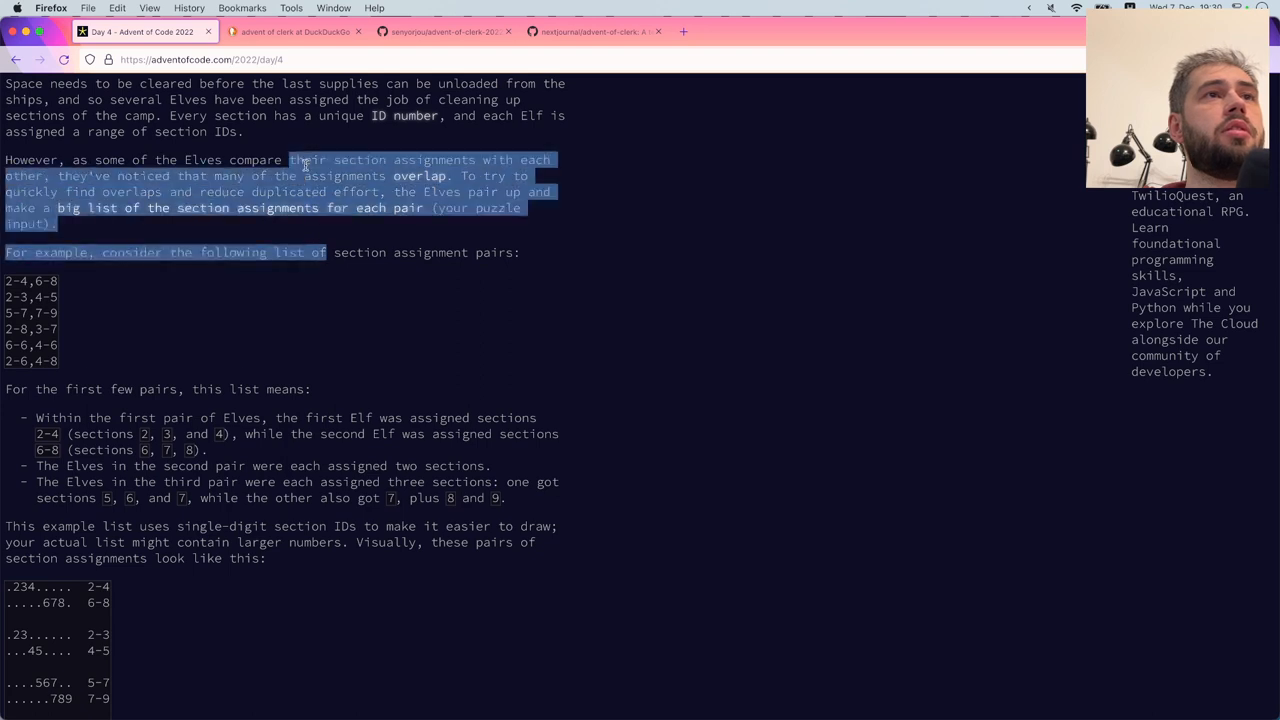
Highlight key passages: the example list introduction, first pair explanation, single-digit section IDs
{"action": "left_click", "coordinate": [340, 265]}
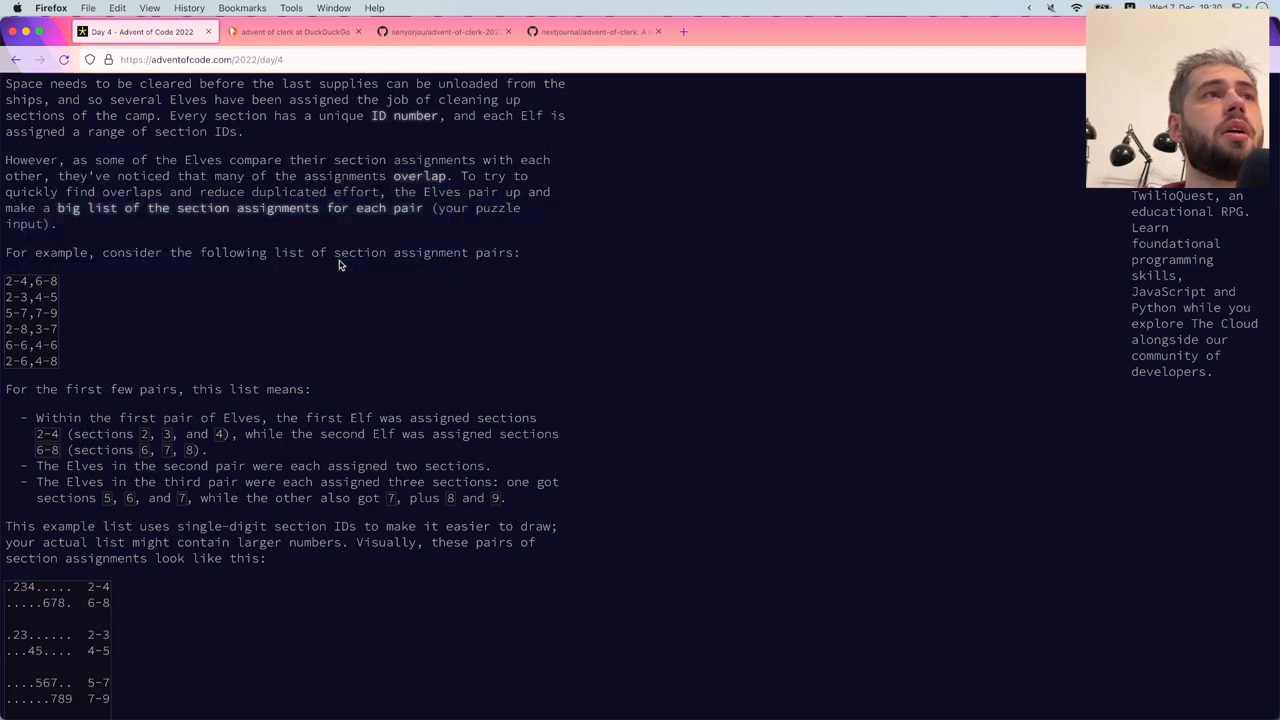
{"action": "double_click", "coordinate": [307, 159]}
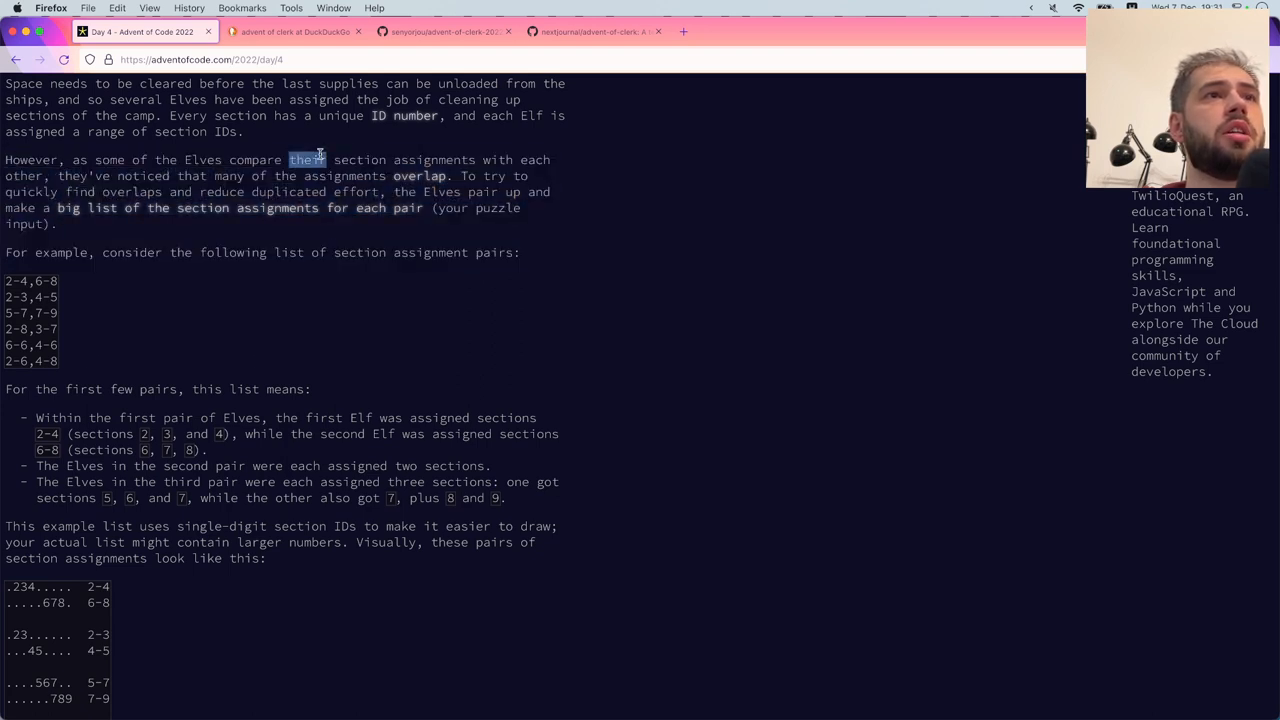
{"action": "left_click", "coordinate": [350, 275]}
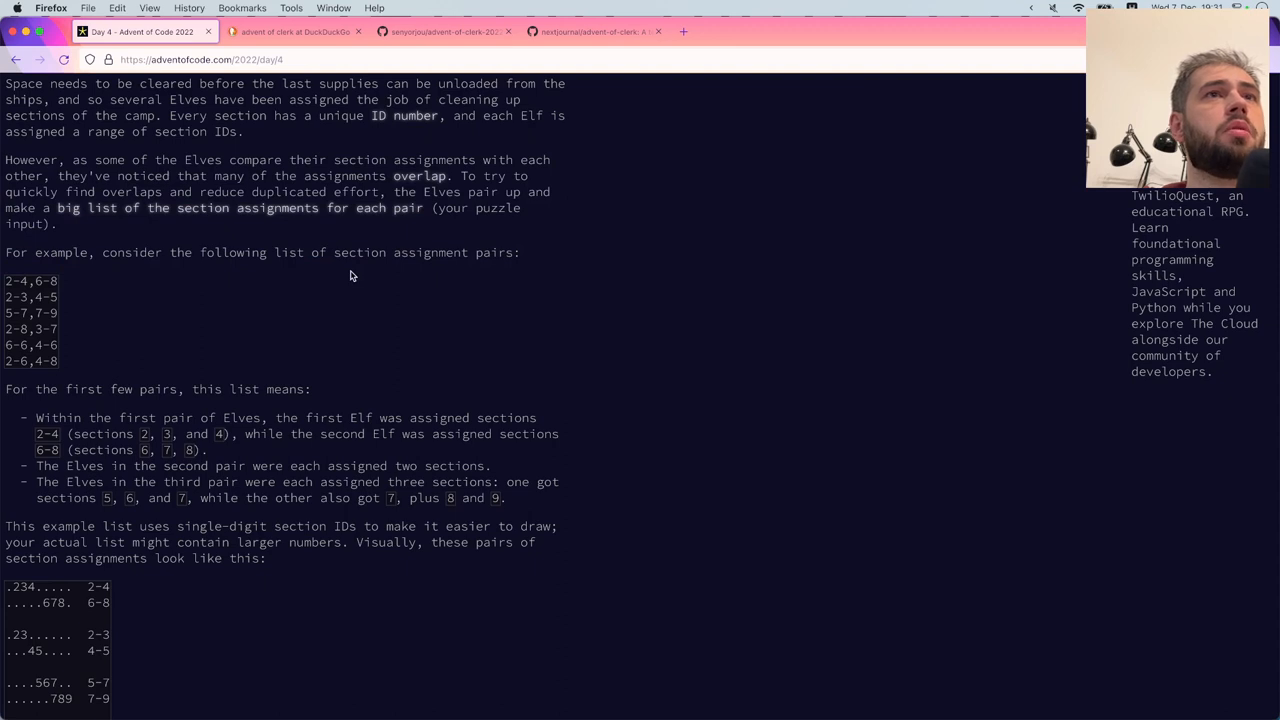
{"action": "left_click_drag", "start_coordinate": [347, 191], "coordinate": [519, 252]}
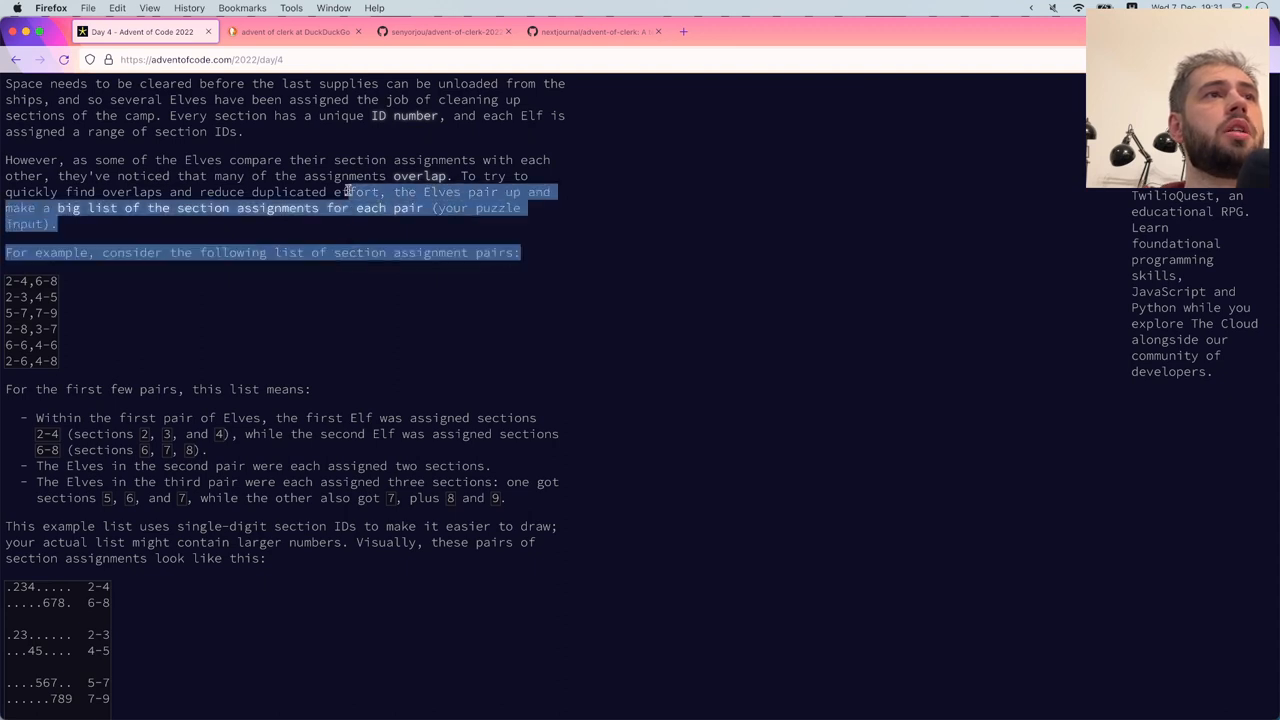
{"action": "left_click", "coordinate": [360, 335]}
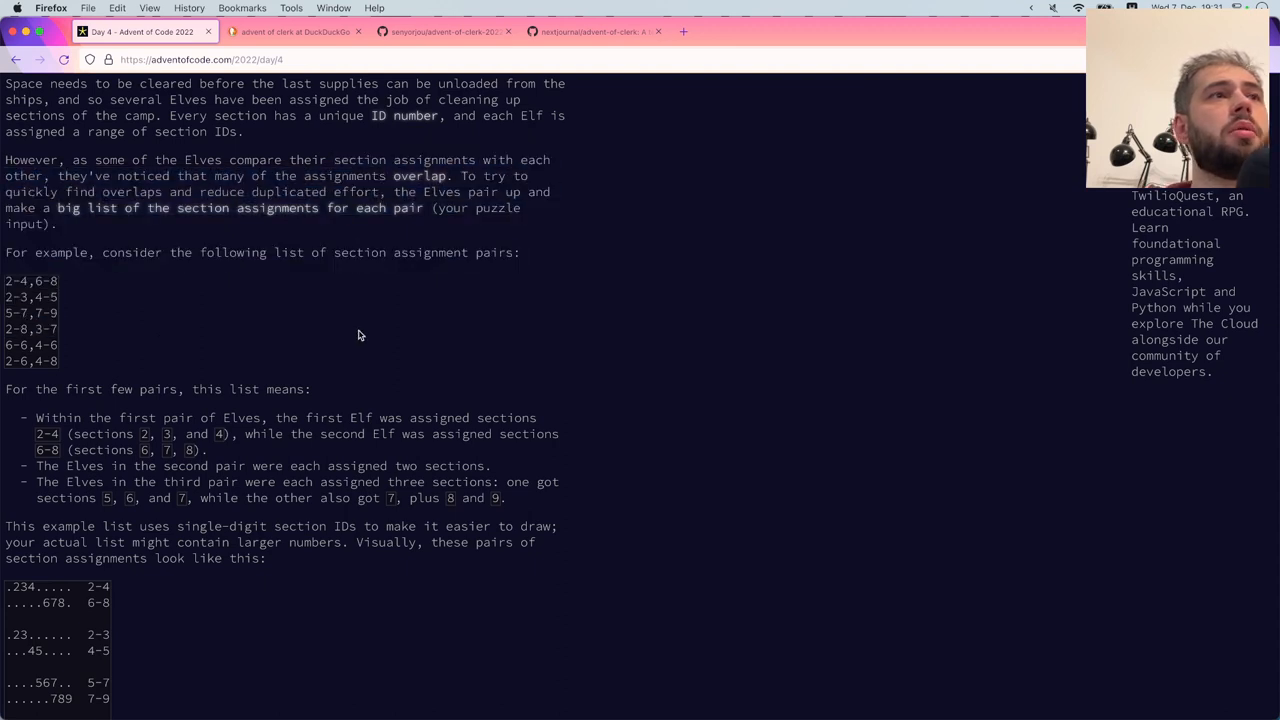
{"action": "mouse_move", "coordinate": [324, 498]}
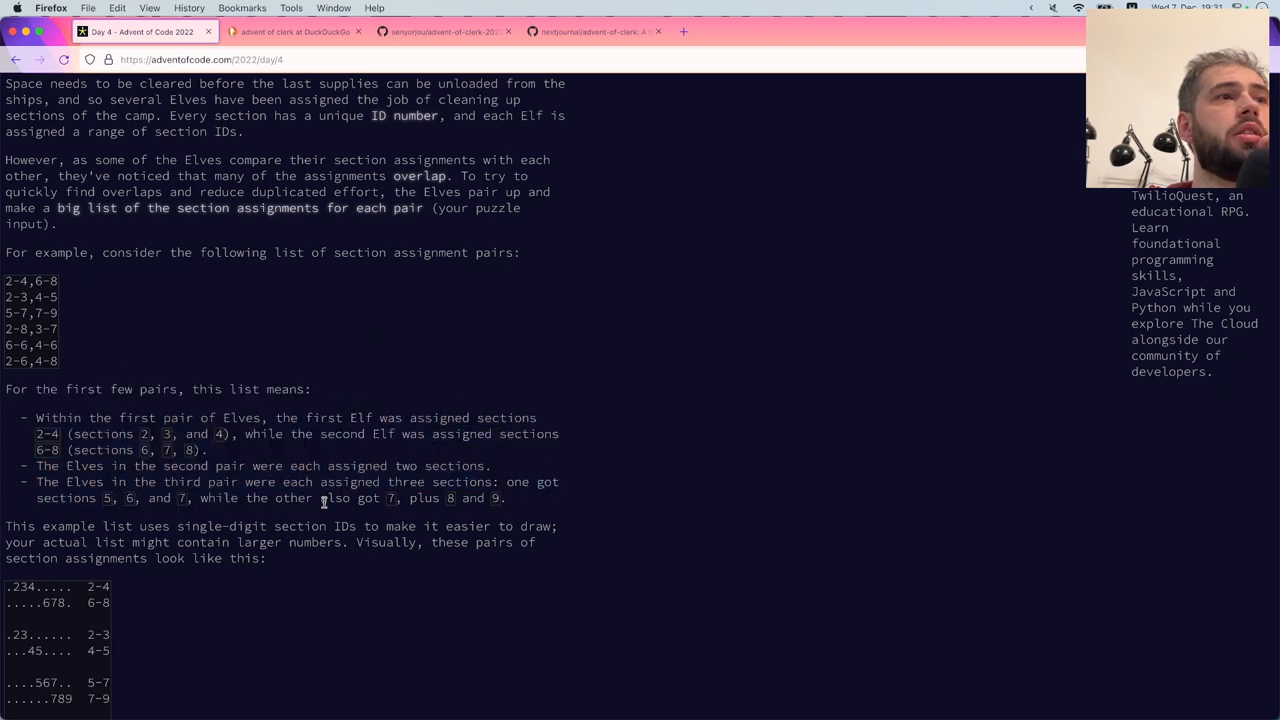
{"action": "mouse_move", "coordinate": [144, 404]}
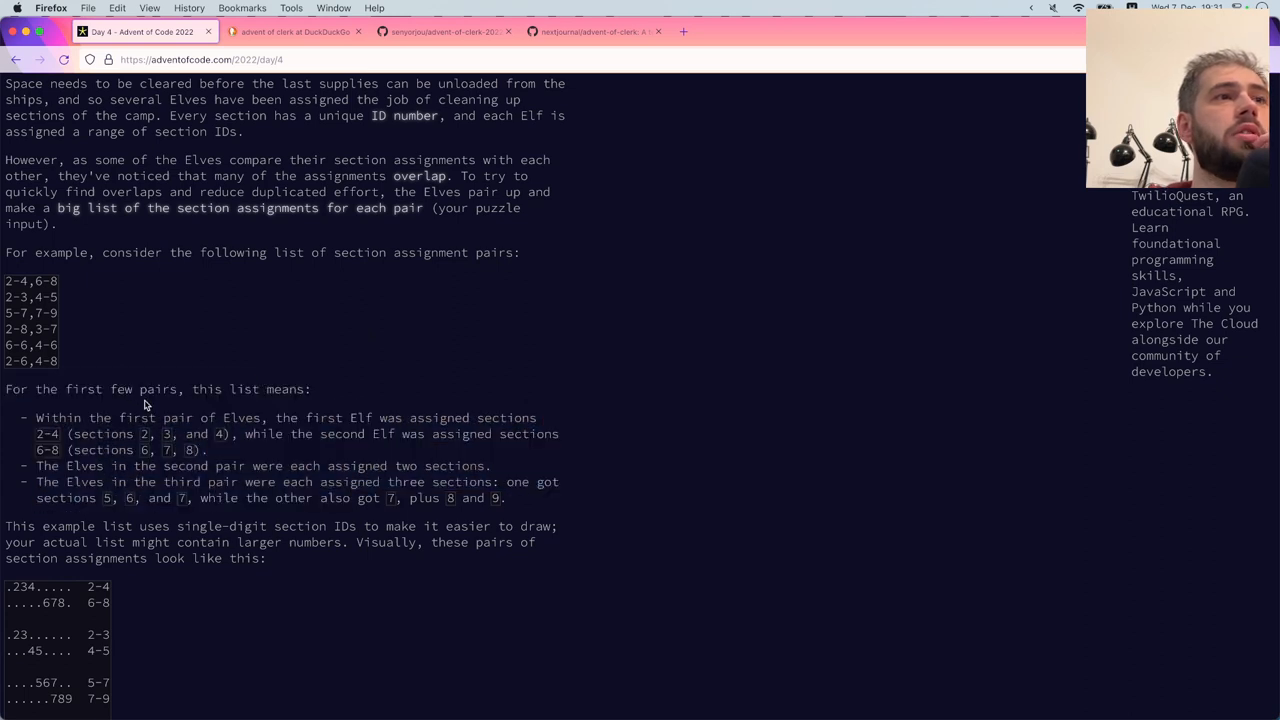
{"action": "mouse_move", "coordinate": [540, 410]}
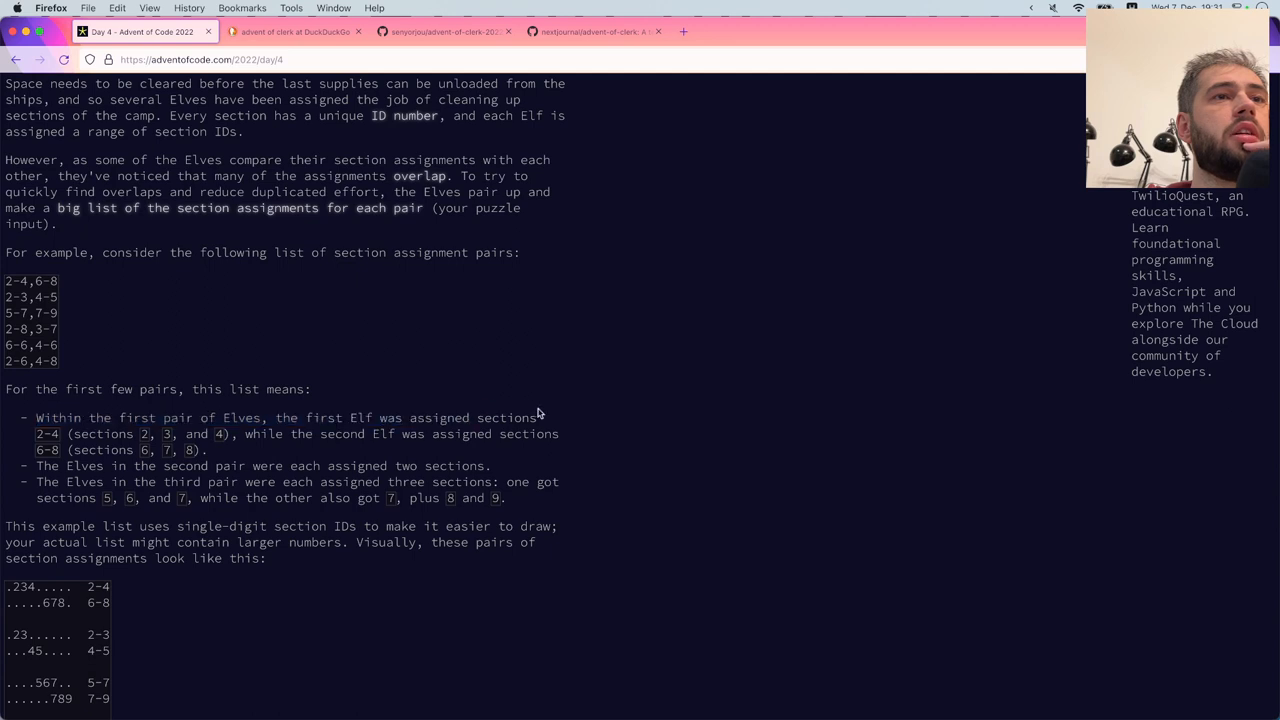
{"action": "left_click_drag", "start_coordinate": [37, 418], "coordinate": [560, 433]}
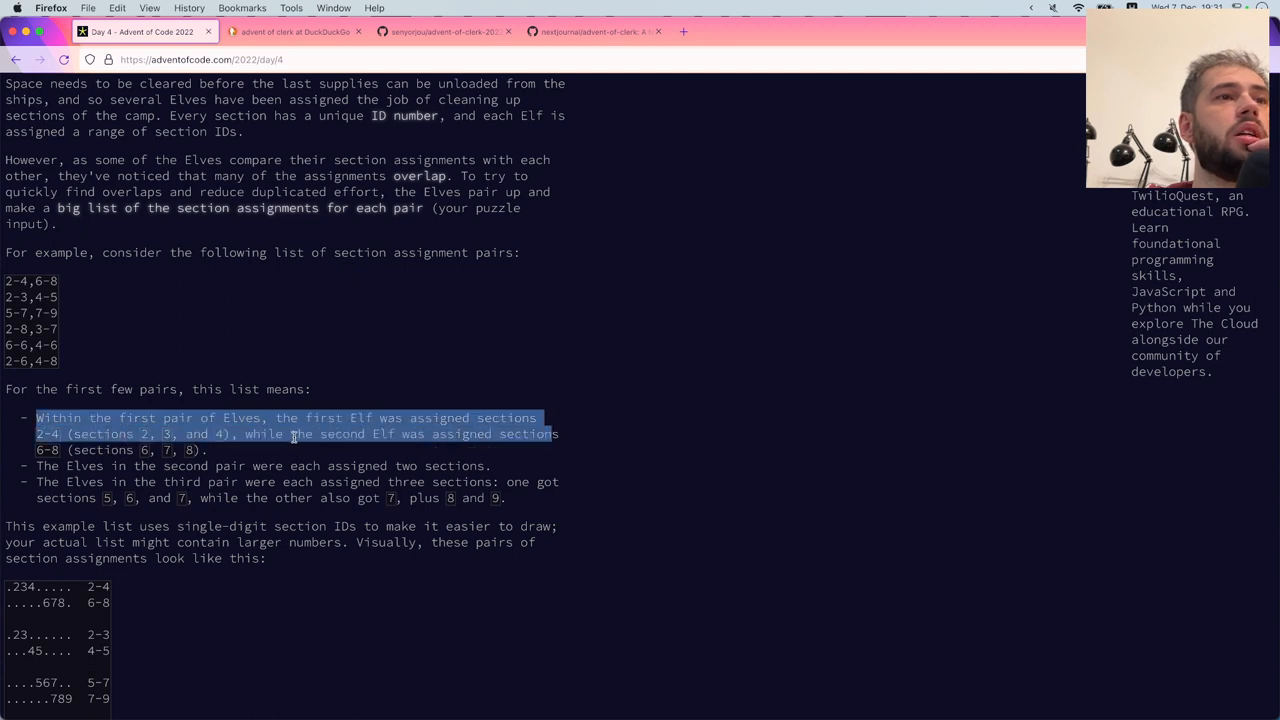
{"action": "left_click", "coordinate": [433, 455]}
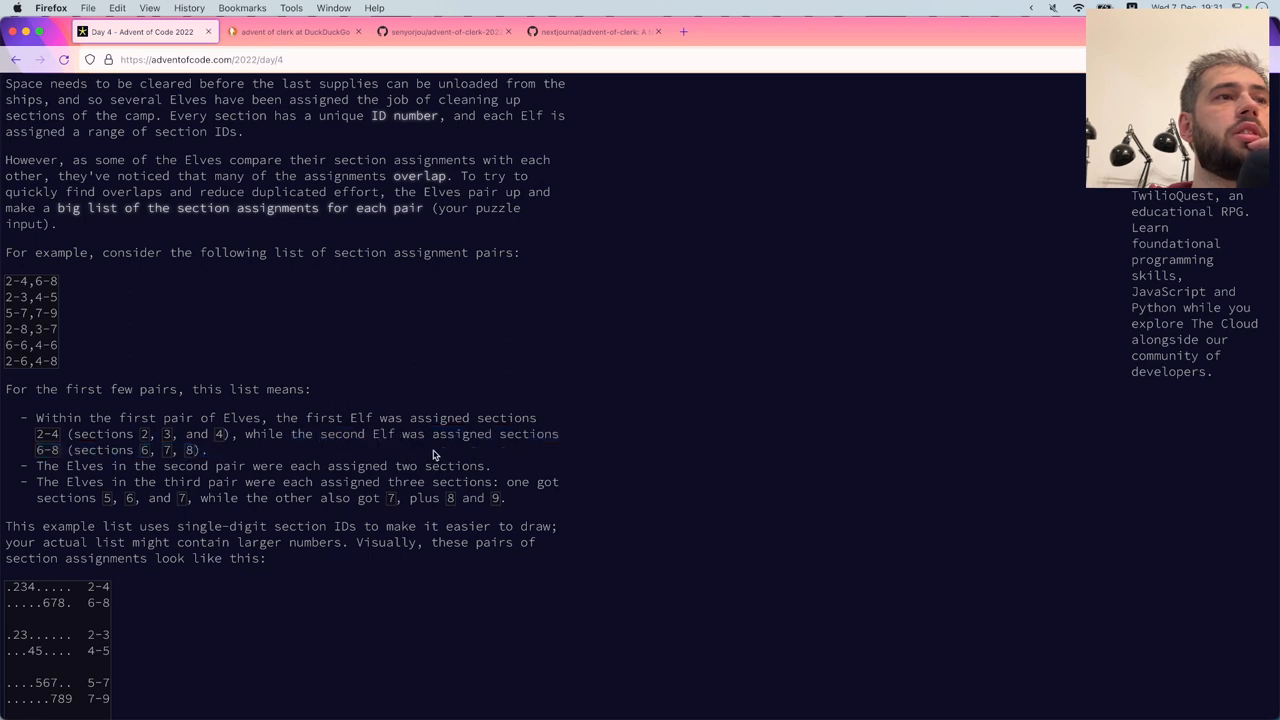
{"action": "mouse_move", "coordinate": [440, 466]}
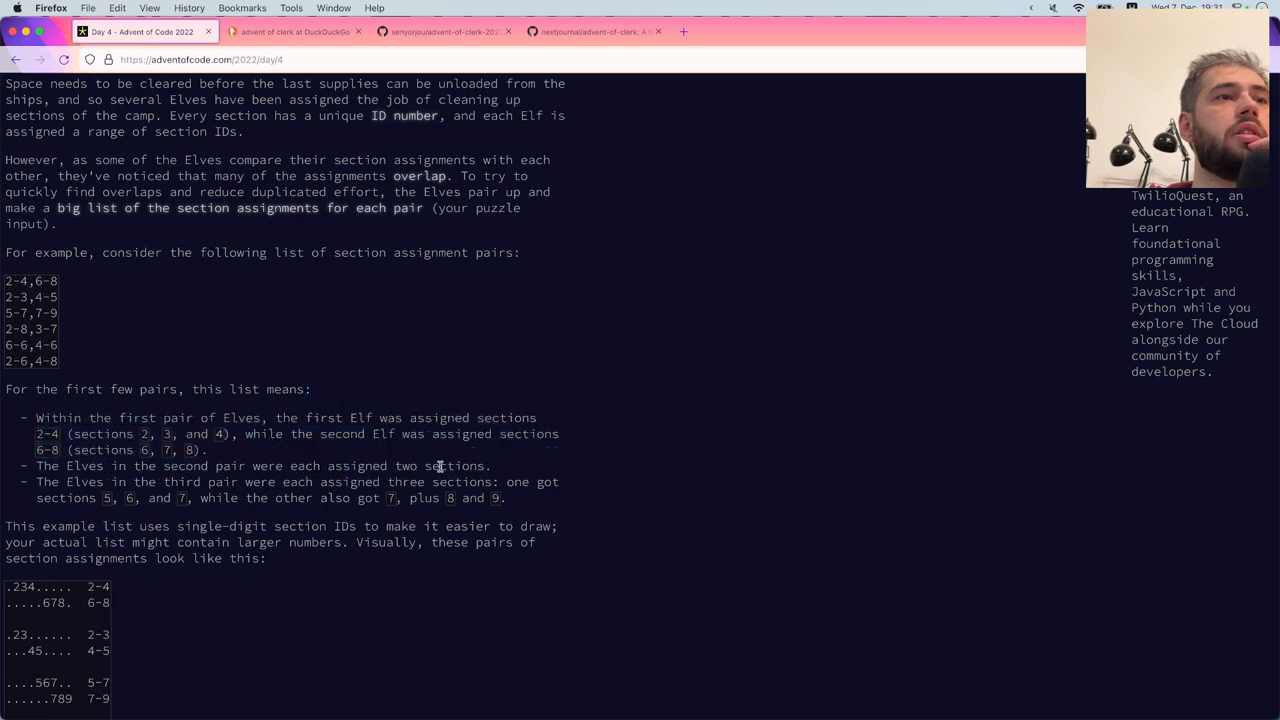
{"action": "left_click_drag", "start_coordinate": [36, 417], "coordinate": [490, 465]}
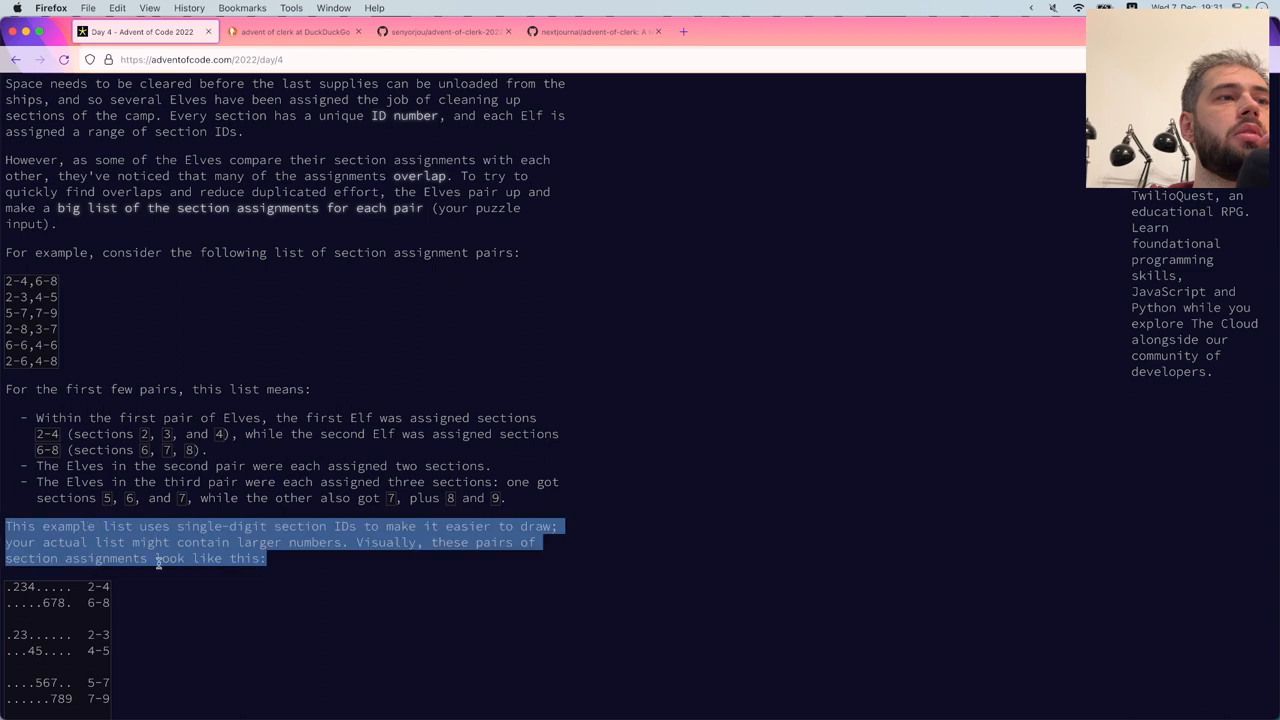
{"action": "scroll", "scroll_direction": "down", "scroll_amount": 3}
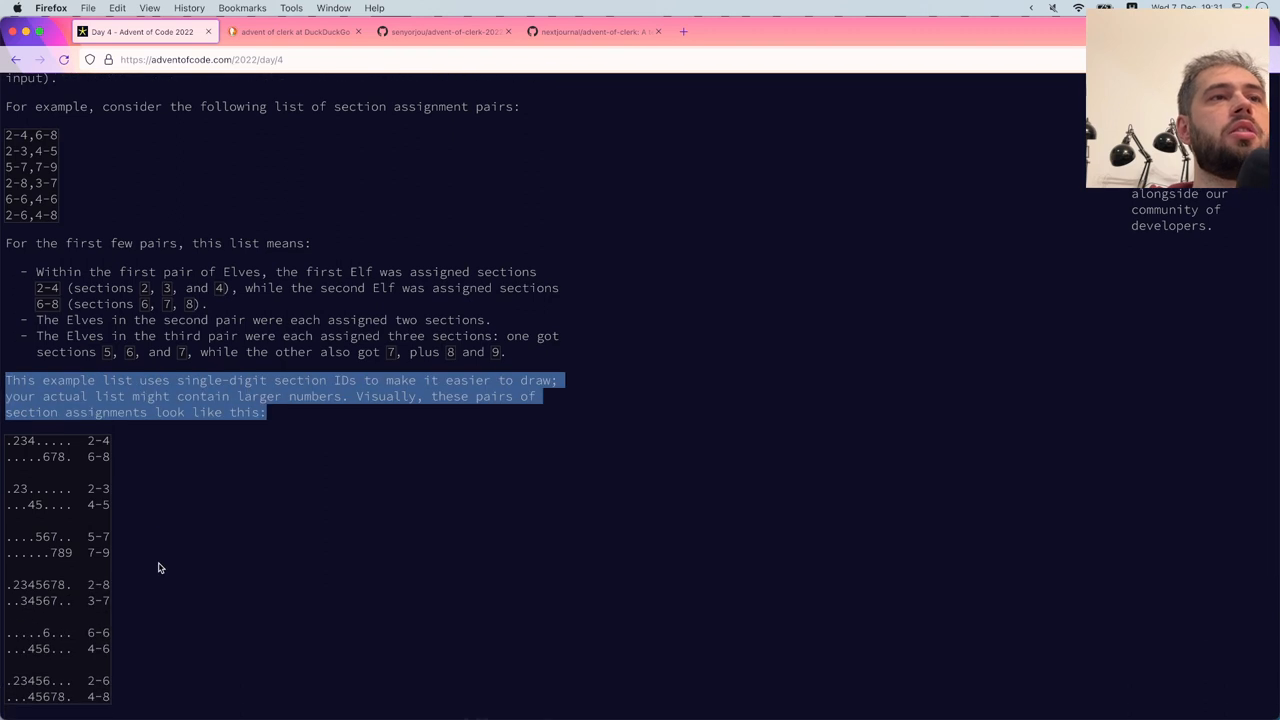
{"action": "scroll", "scroll_direction": "down", "scroll_amount": 3}
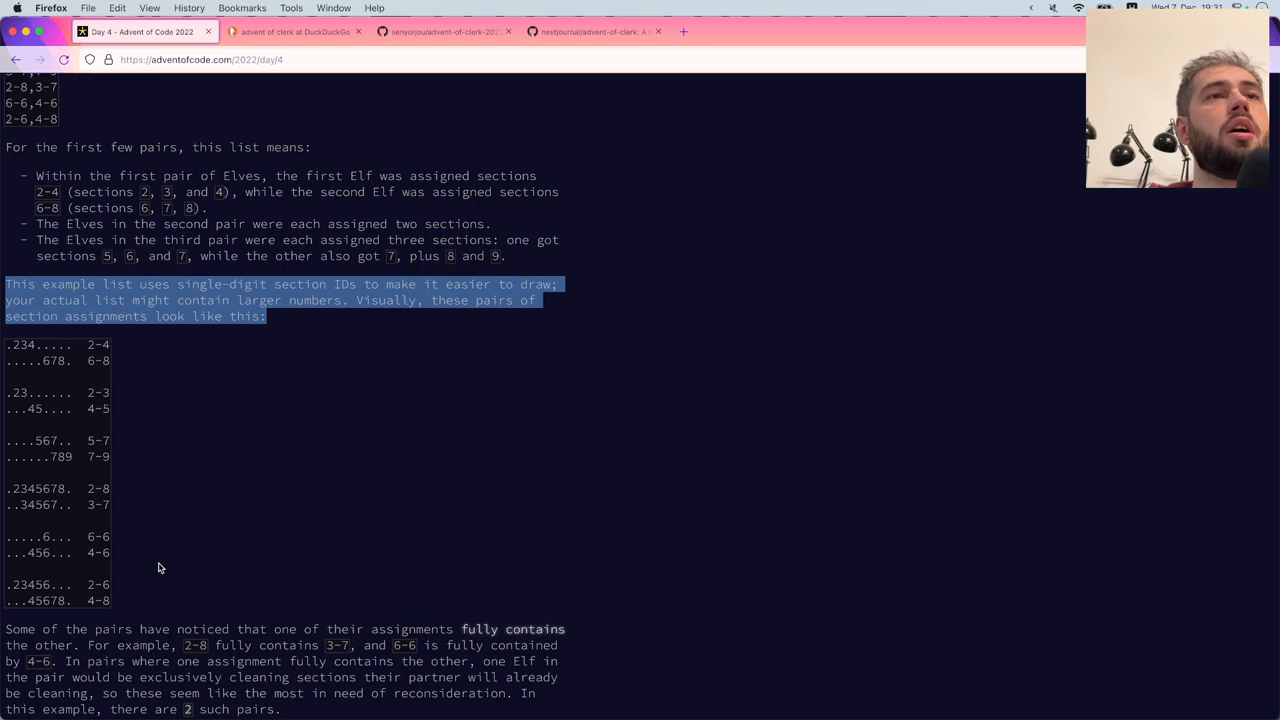
{"action": "scroll", "scroll_direction": "down", "scroll_amount": 3}
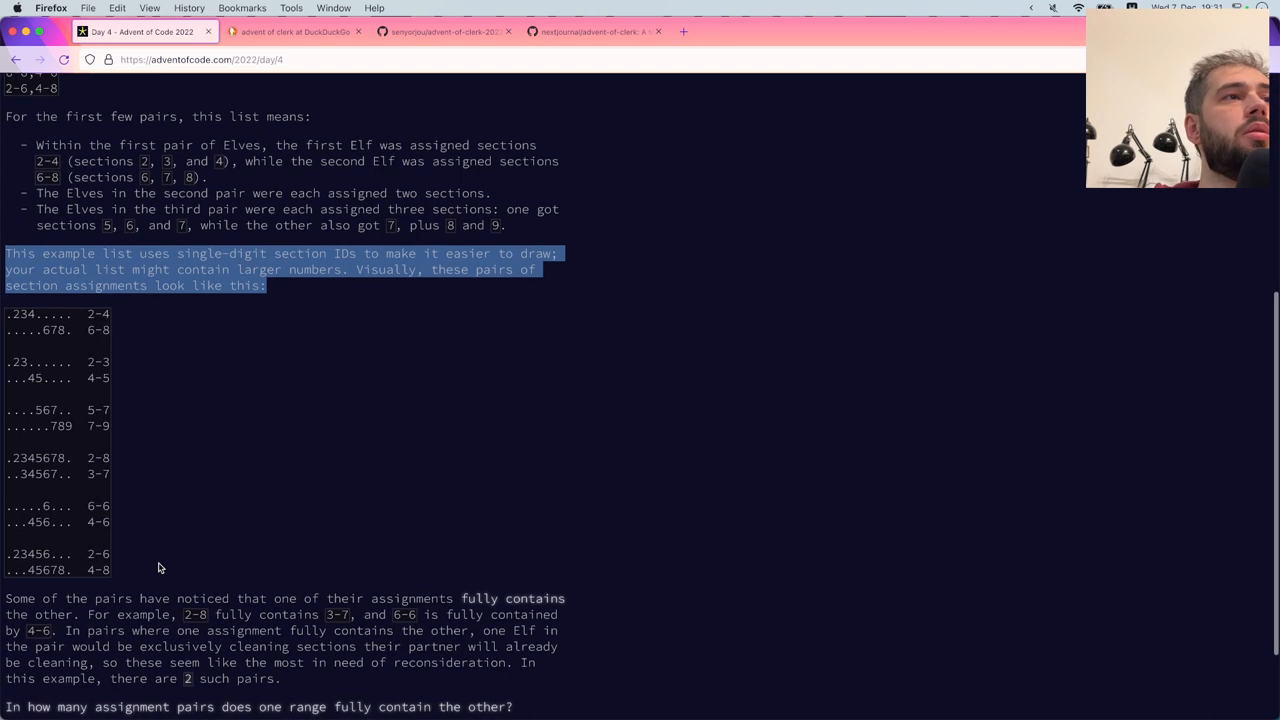
{"action": "scroll", "scroll_direction": "down", "scroll_amount": 3}
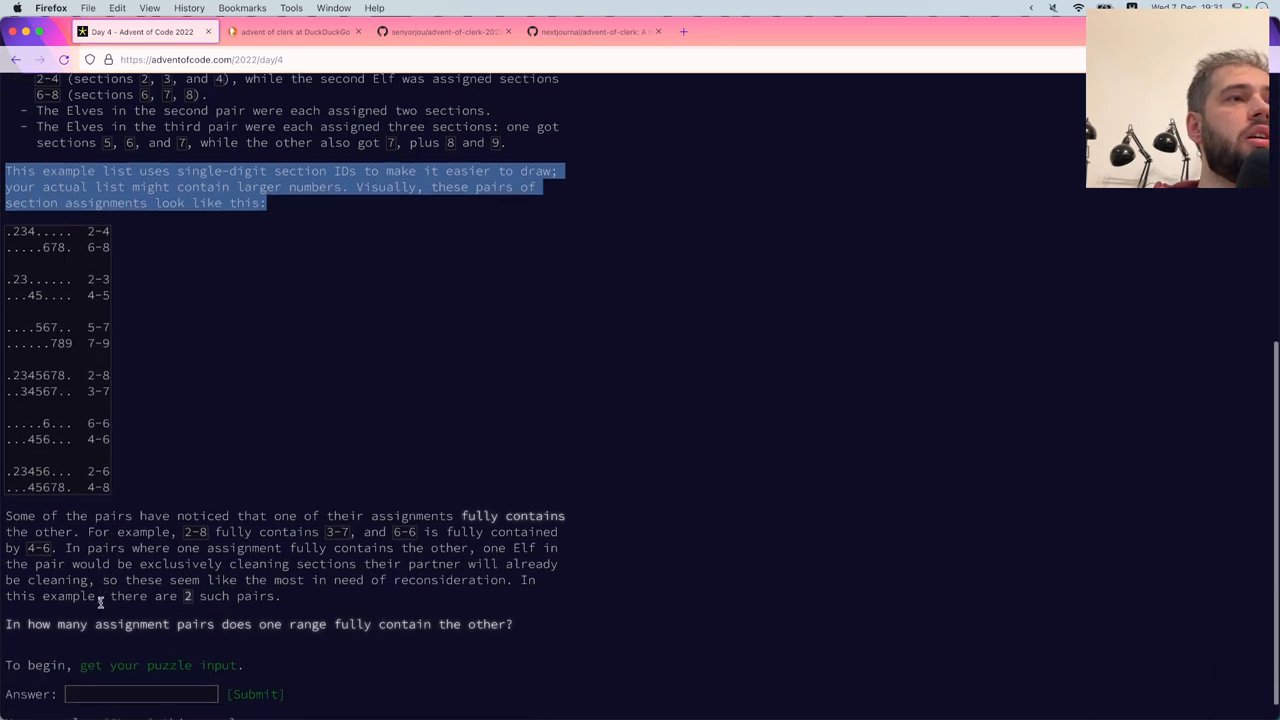
{"action": "left_click", "coordinate": [120, 563]}
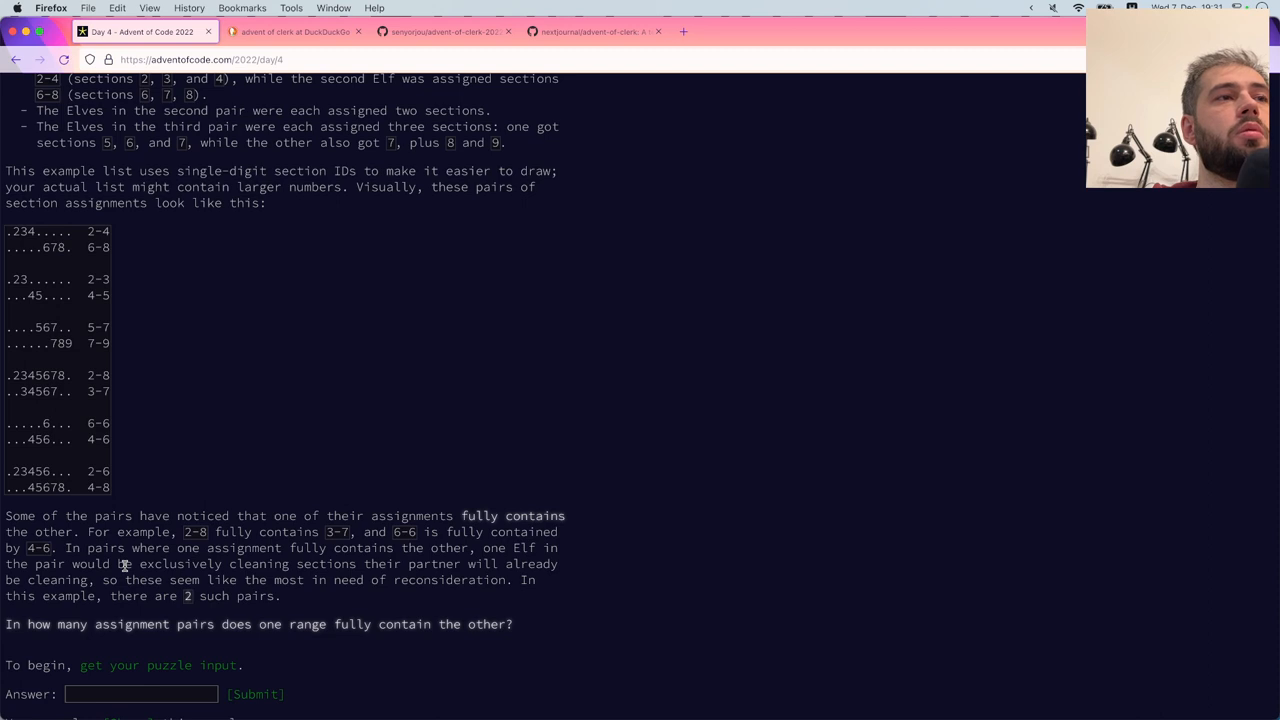
{"action": "left_click_drag", "start_coordinate": [5, 515], "coordinate": [283, 595]}
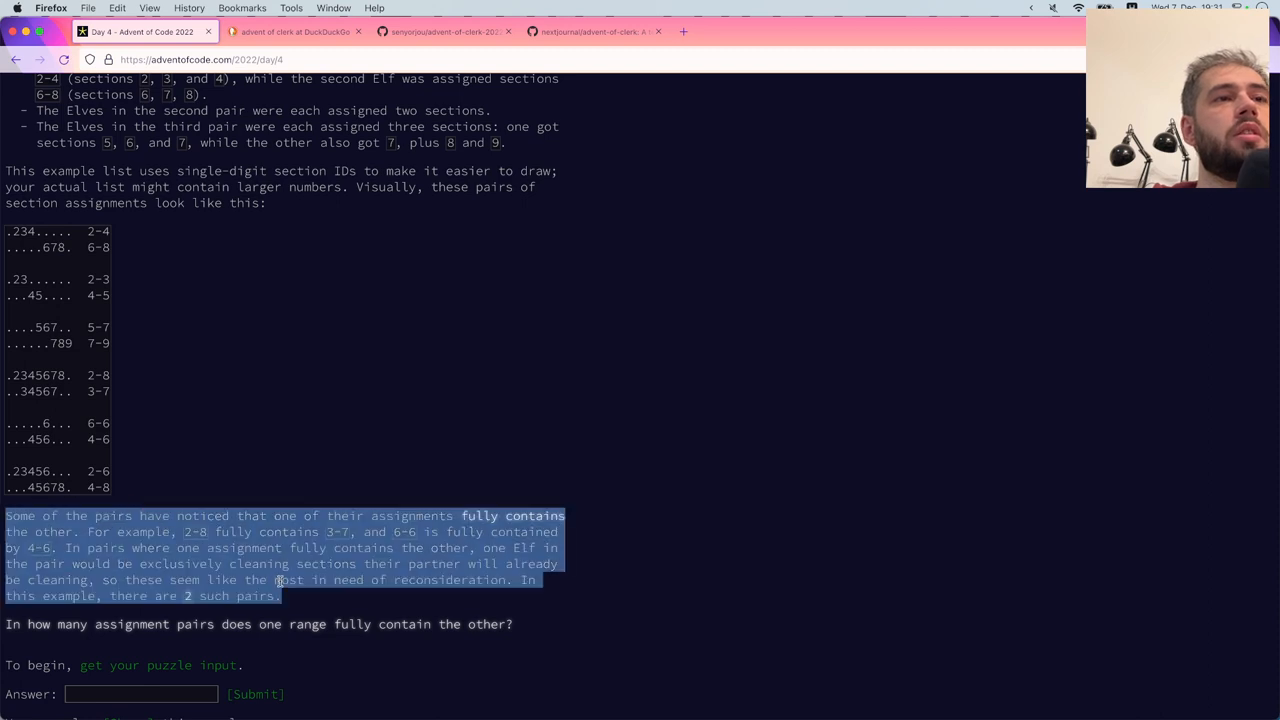
{"action": "mouse_move", "coordinate": [280, 548]}
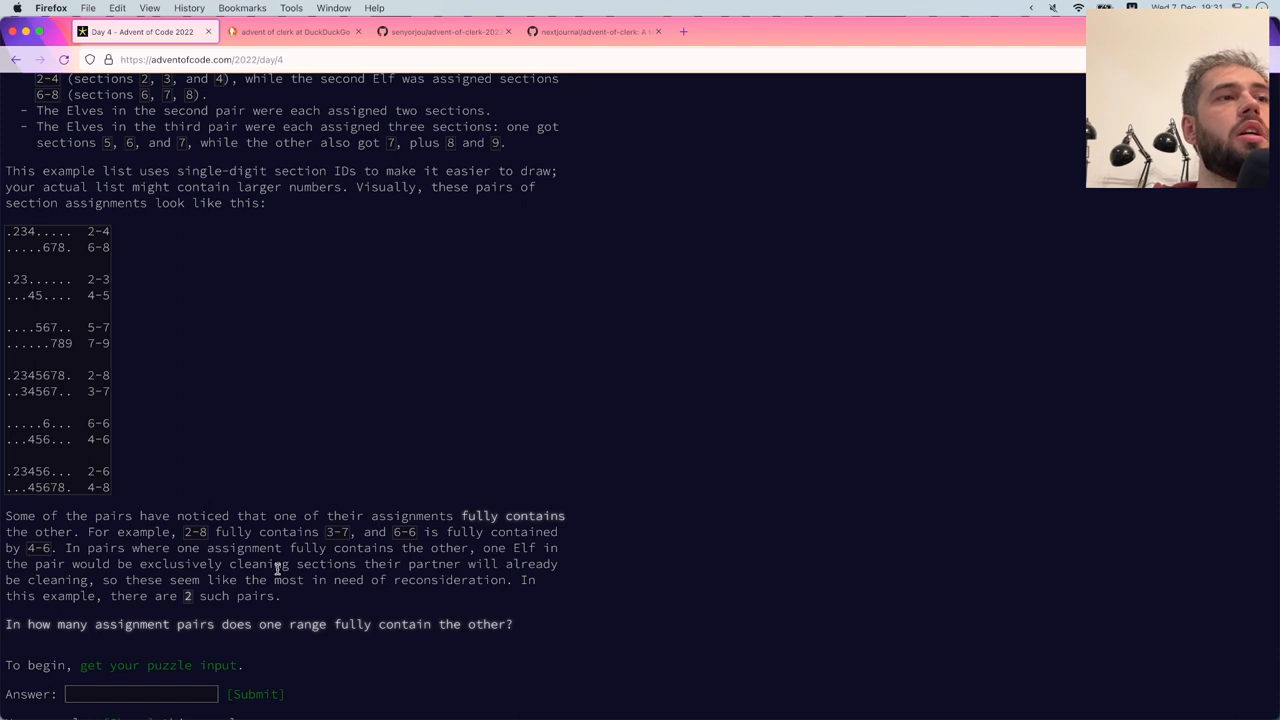
{"action": "mouse_move", "coordinate": [270, 491]}
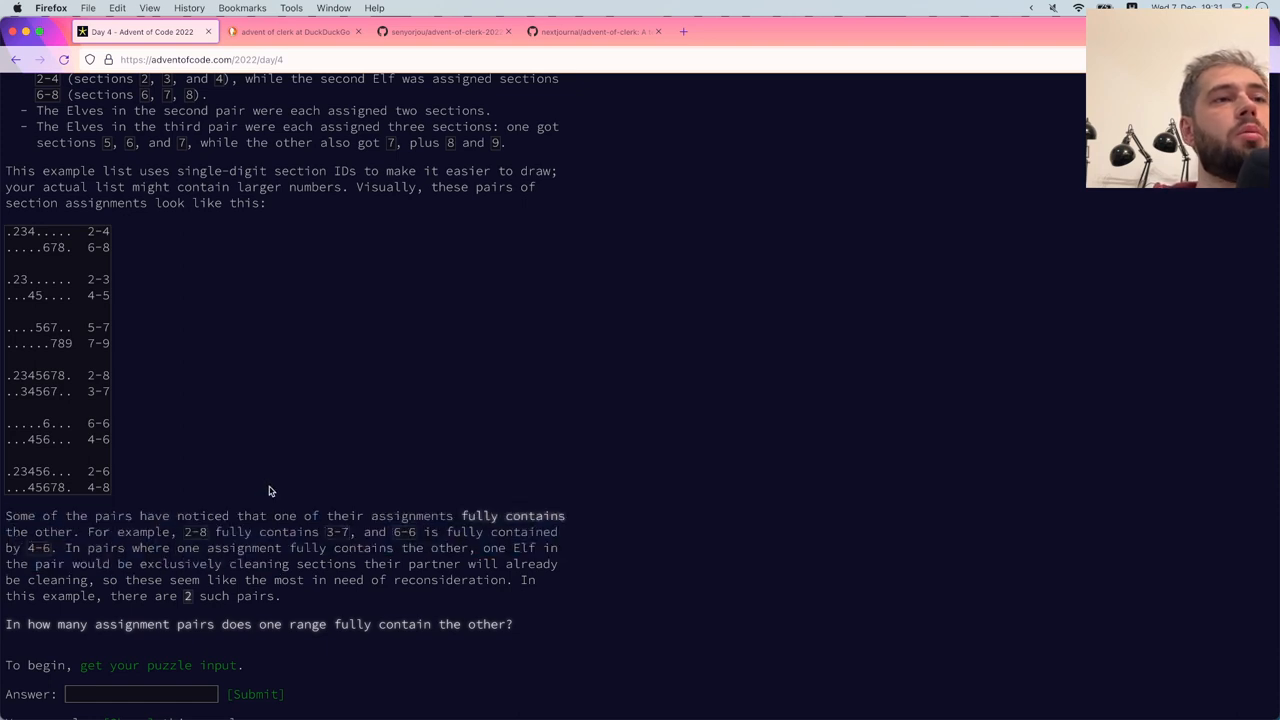
{"action": "left_click_drag", "start_coordinate": [5, 515], "coordinate": [283, 595]}
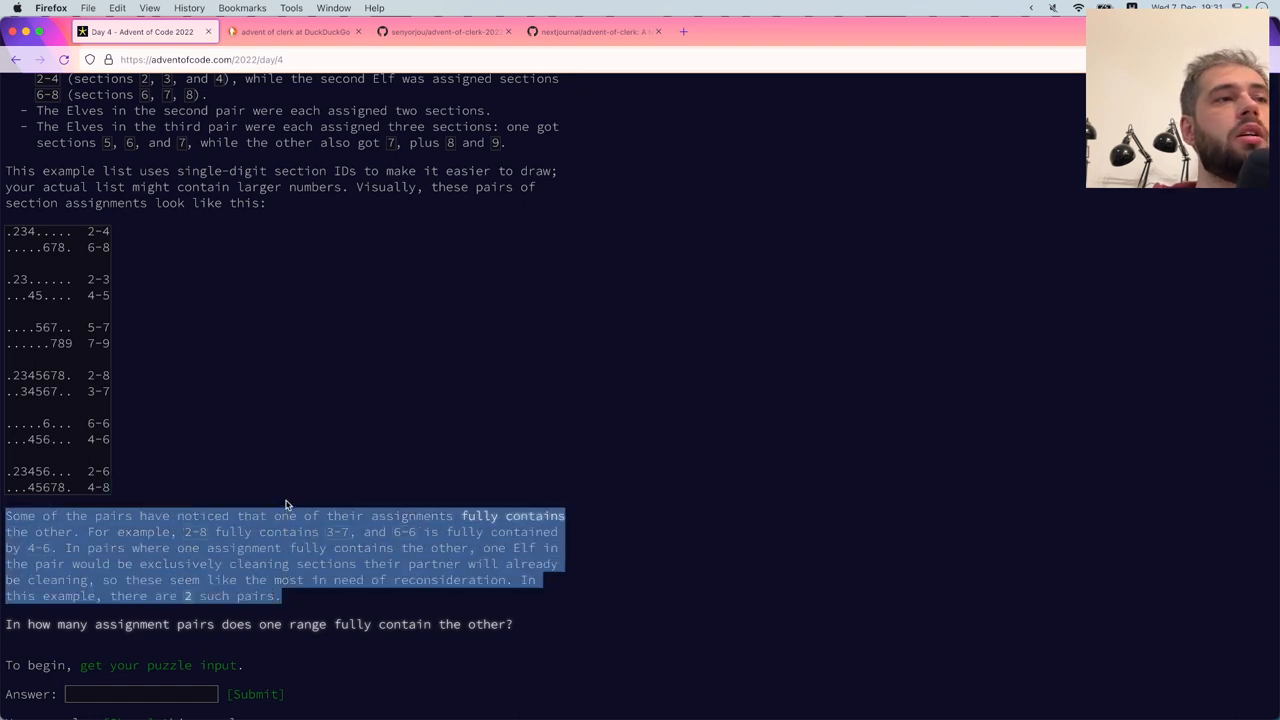
{"action": "left_click", "coordinate": [105, 463]}
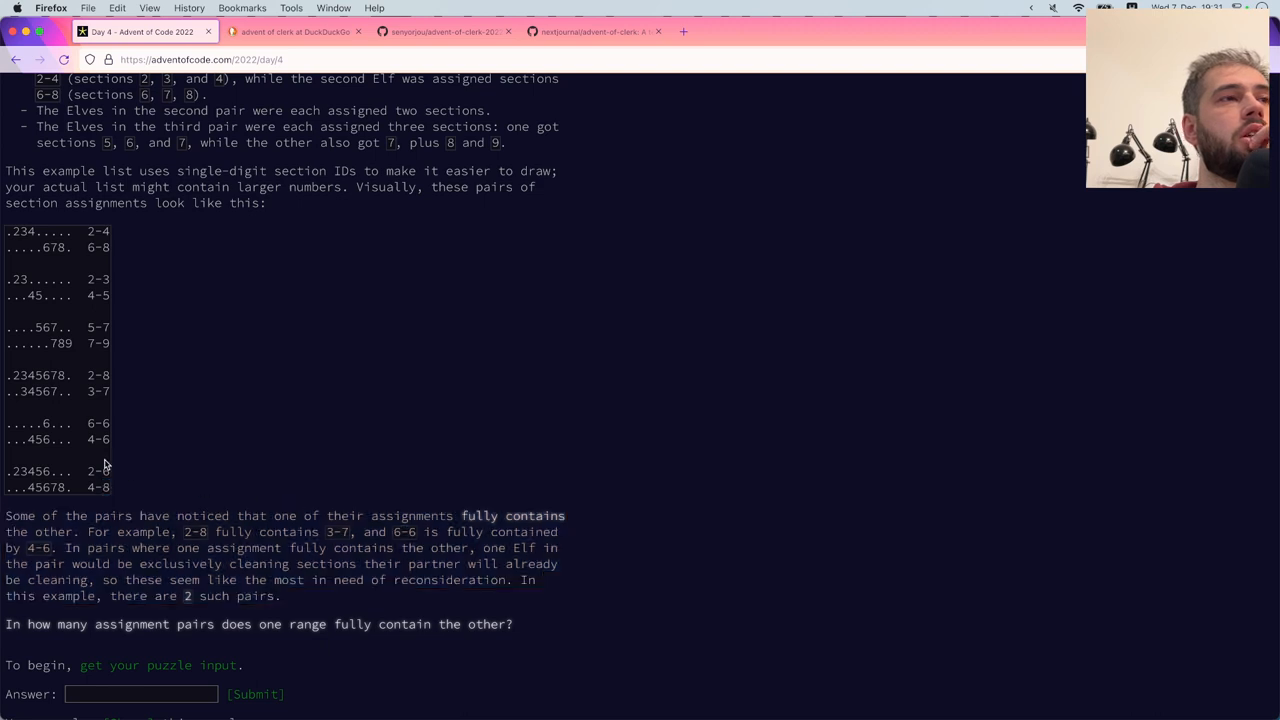
{"action": "left_click_drag", "start_coordinate": [5, 515], "coordinate": [283, 595]}
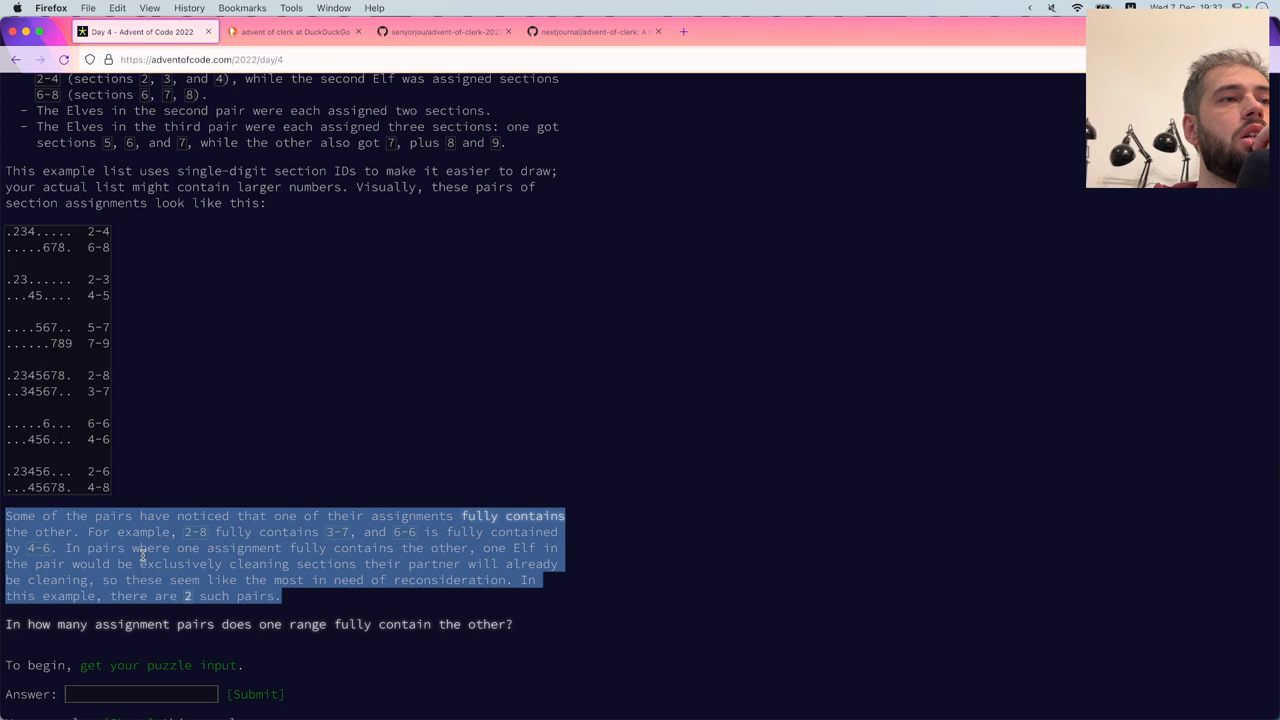
{"action": "double_click", "coordinate": [325, 563]}
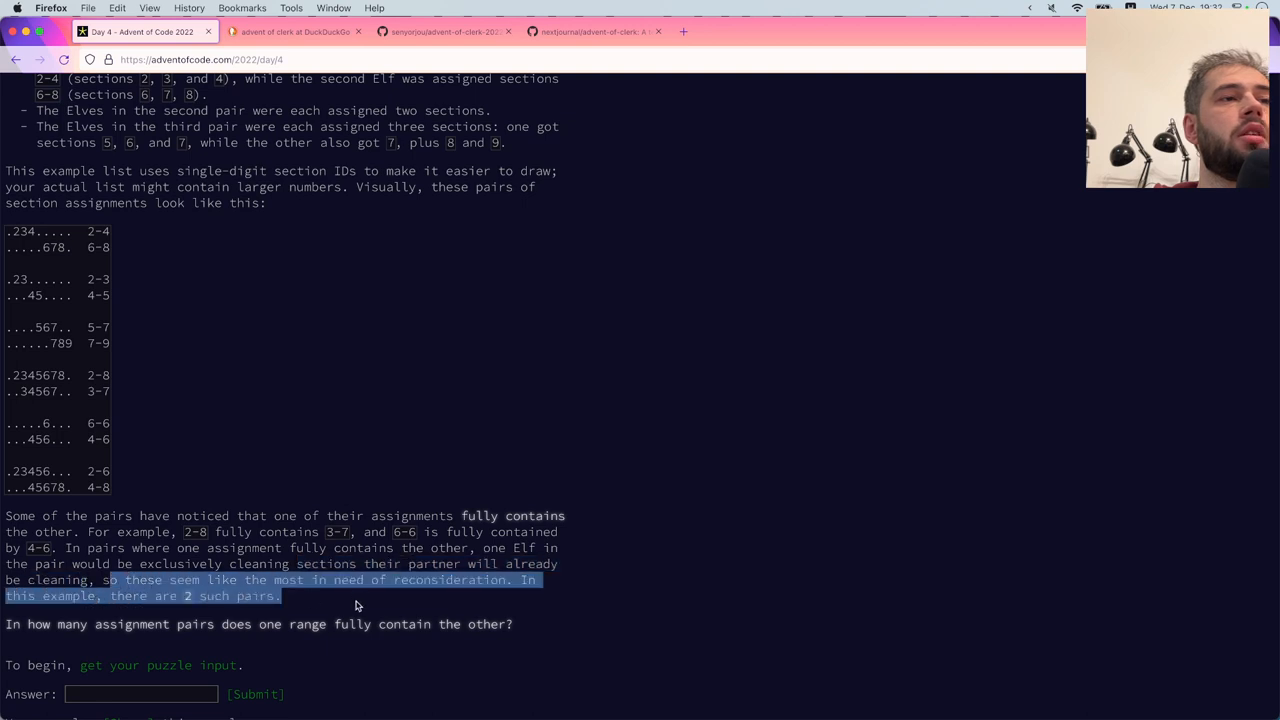
{"action": "left_click", "coordinate": [358, 508]}
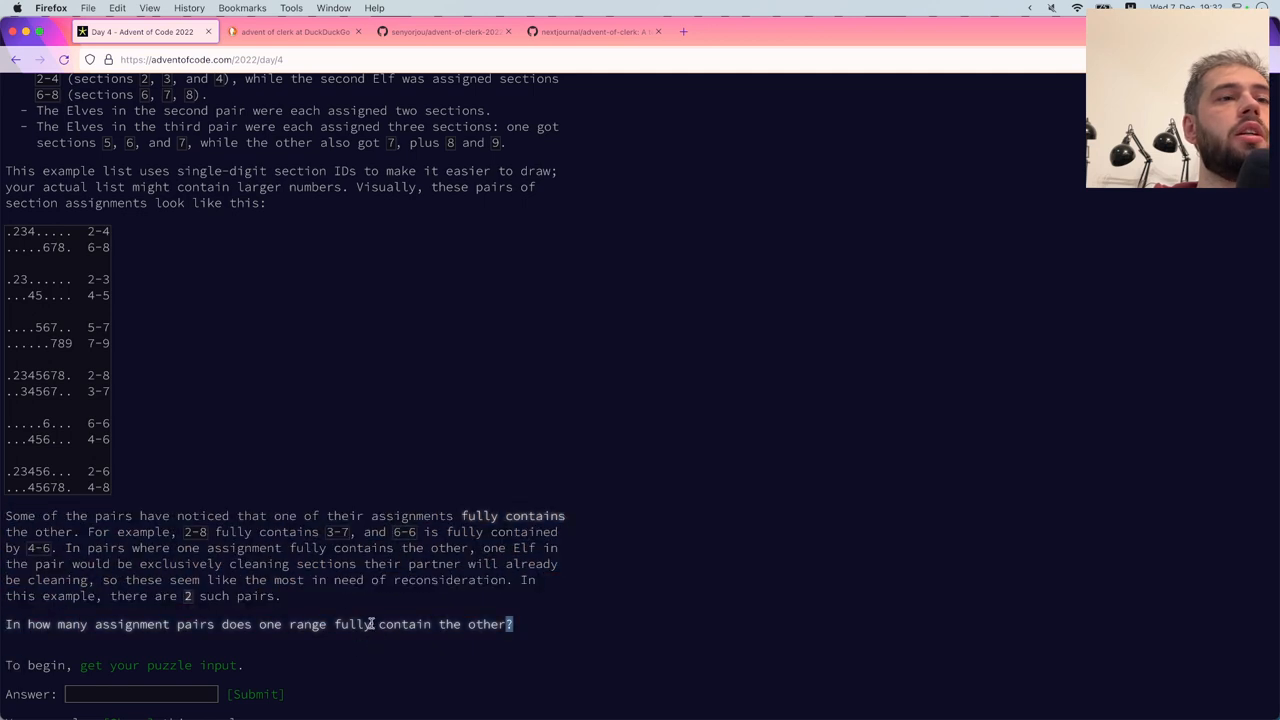
Copy the six example section-assignment pairs and switch to the editor
{"action": "scroll", "scroll_direction": "up", "scroll_amount": 3}
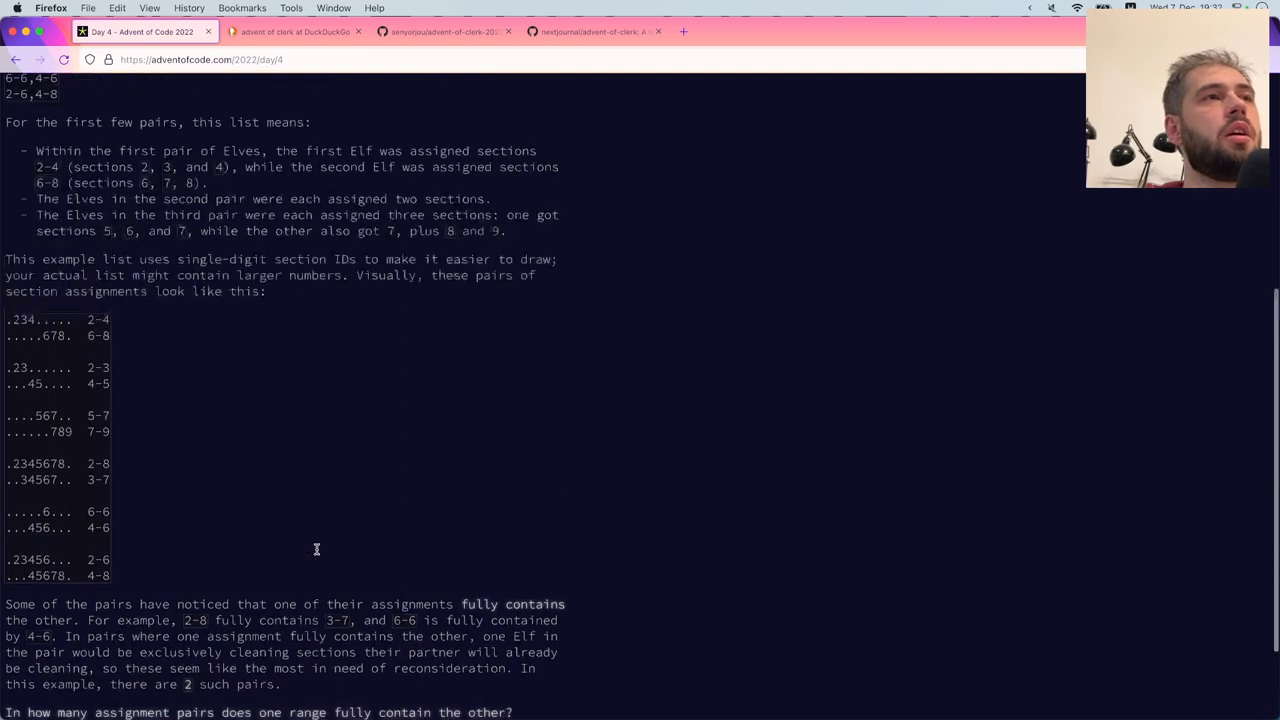
{"action": "scroll", "scroll_direction": "up", "scroll_amount": 3}
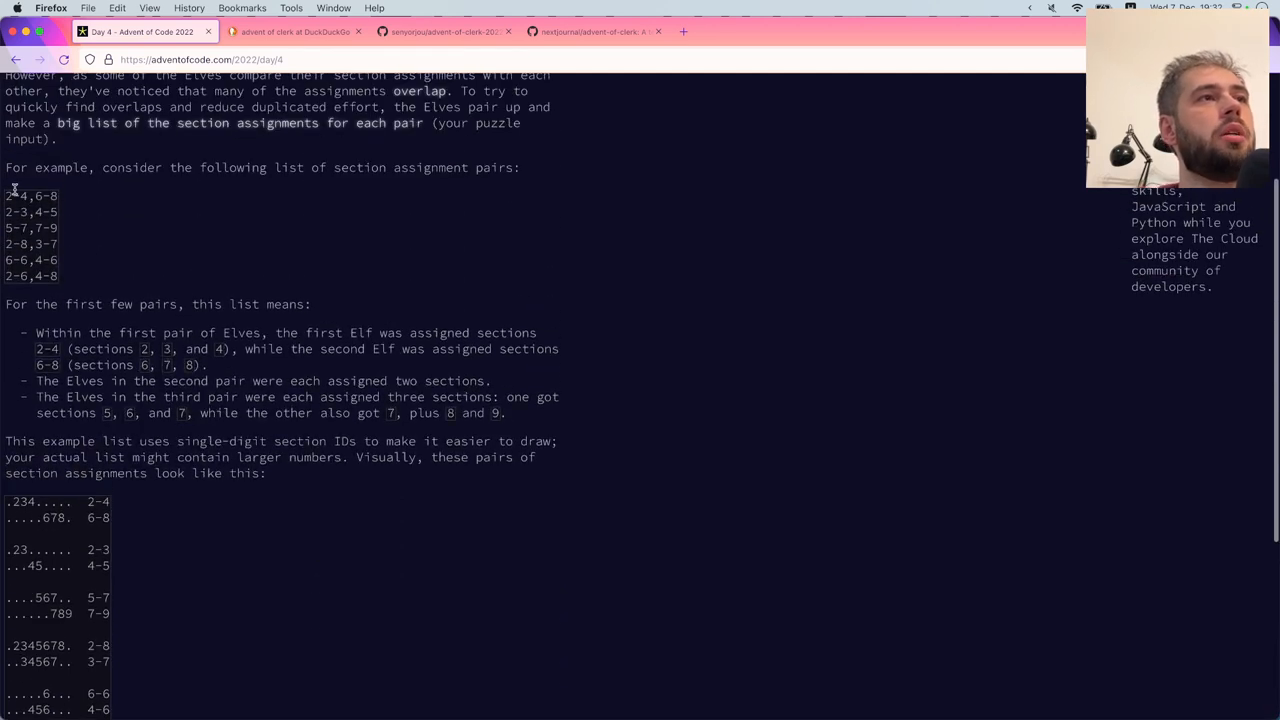
{"action": "left_click_drag", "start_coordinate": [8, 196], "coordinate": [57, 276]}
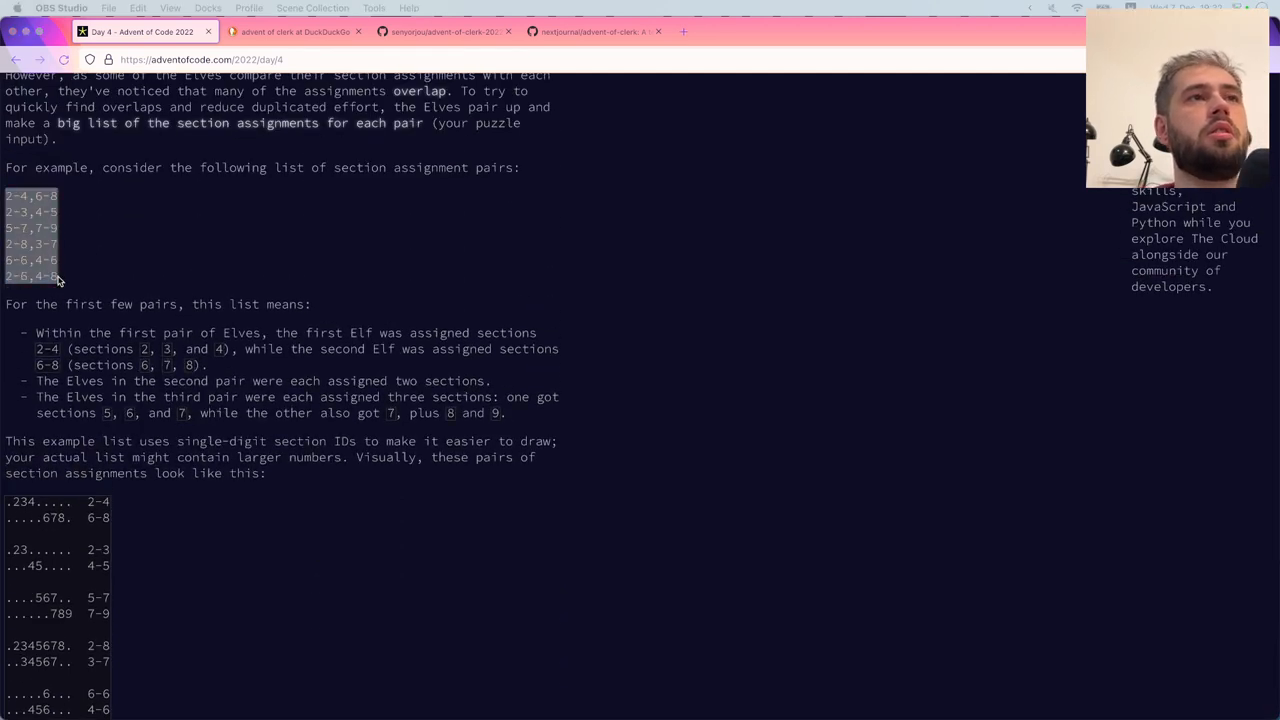
{"action": "key", "text": "Cmd+Tab"}
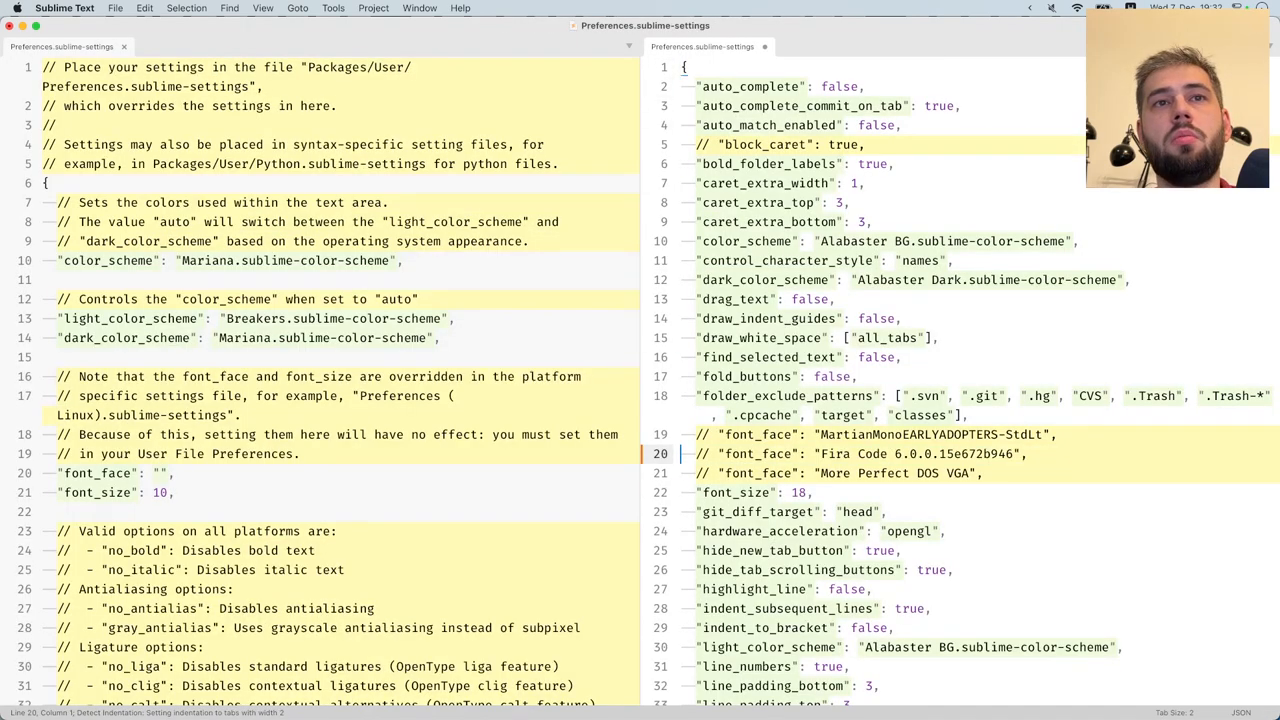
Add "font_face": "Rec Mono Linear", among the commented font entries in Preferences
{"action": "type", "text": "font"}
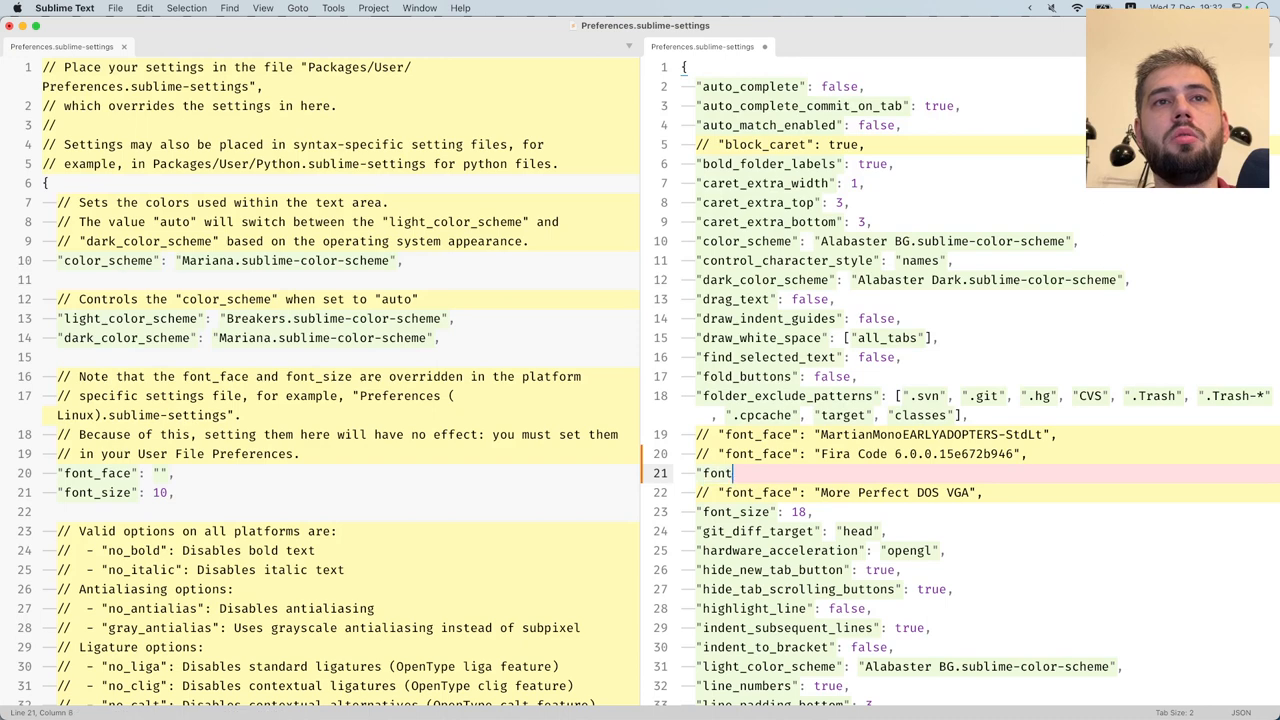
{"action": "type", "text": "_face\":"}
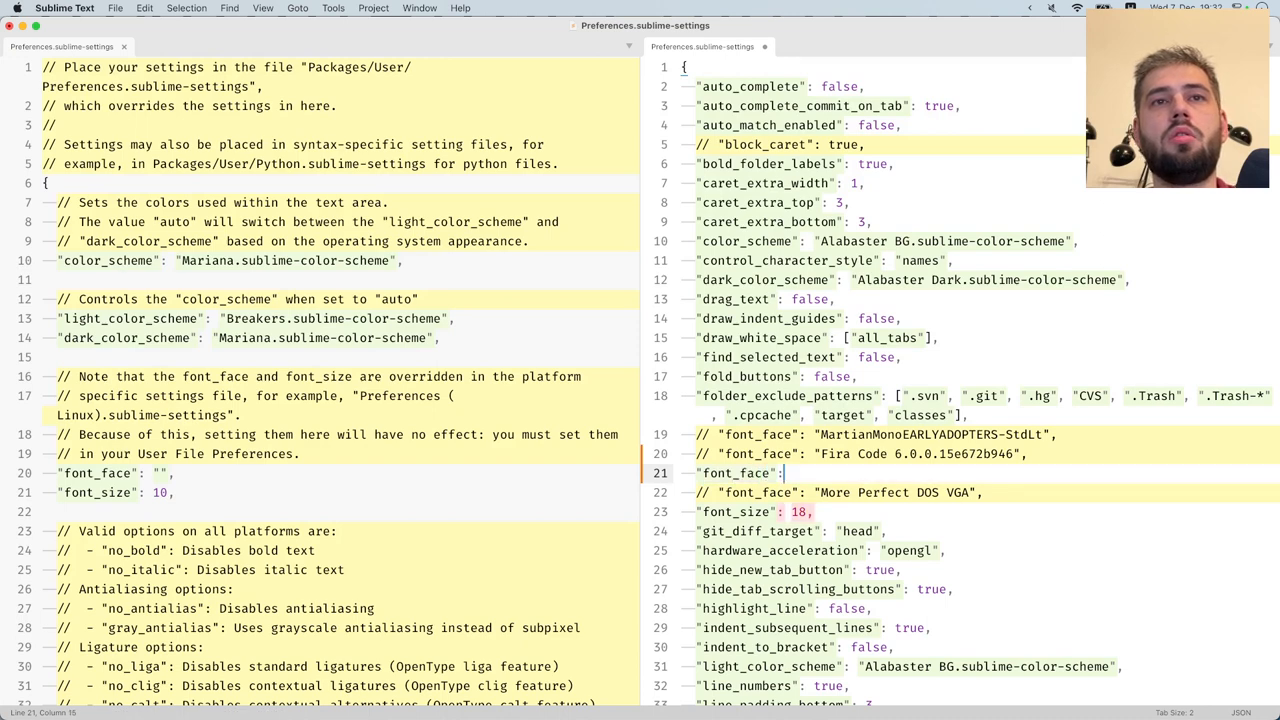
{"action": "type", "text": "\"Rec Mono Linear\","}
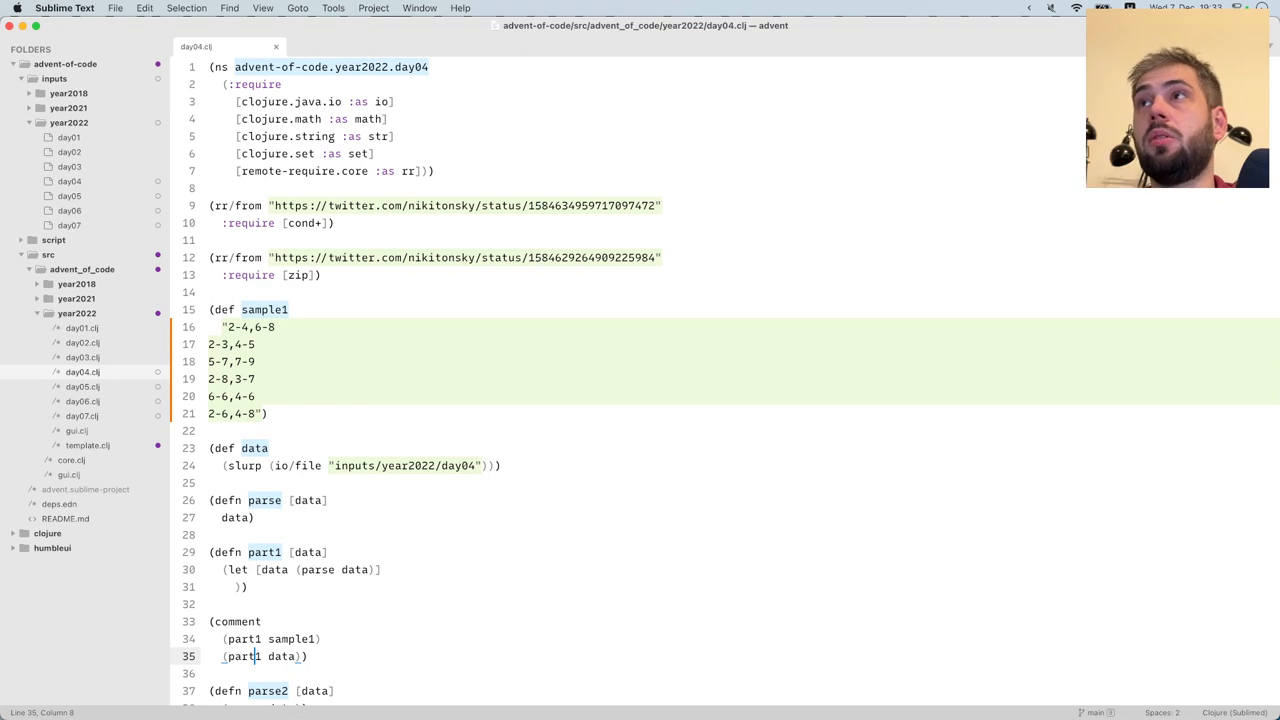
Scroll through day04.clj with the six example pairs pasted into sample1
{"action": "scroll", "scroll_direction": "down", "scroll_amount": 3}
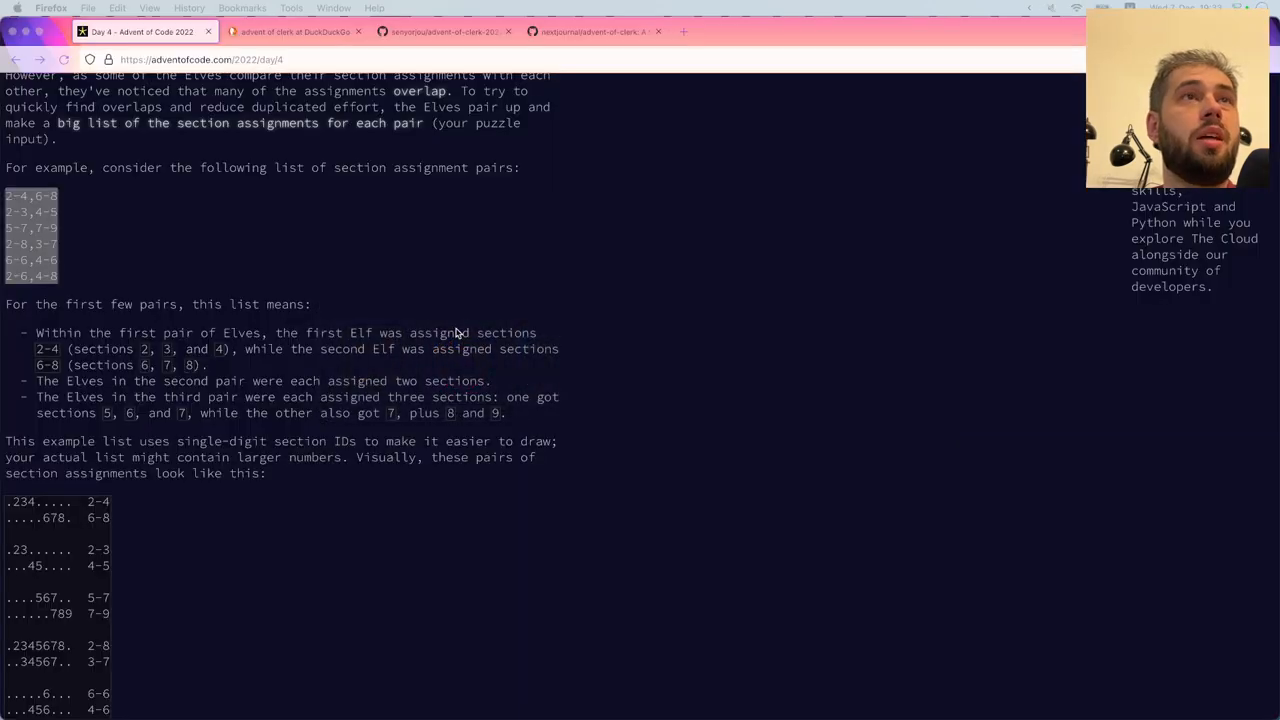
Open advent-of-clerk's deps.edn on GitHub and select the io.github.nextjournal/clerk dependency
{"action": "left_click", "coordinate": [295, 31]}
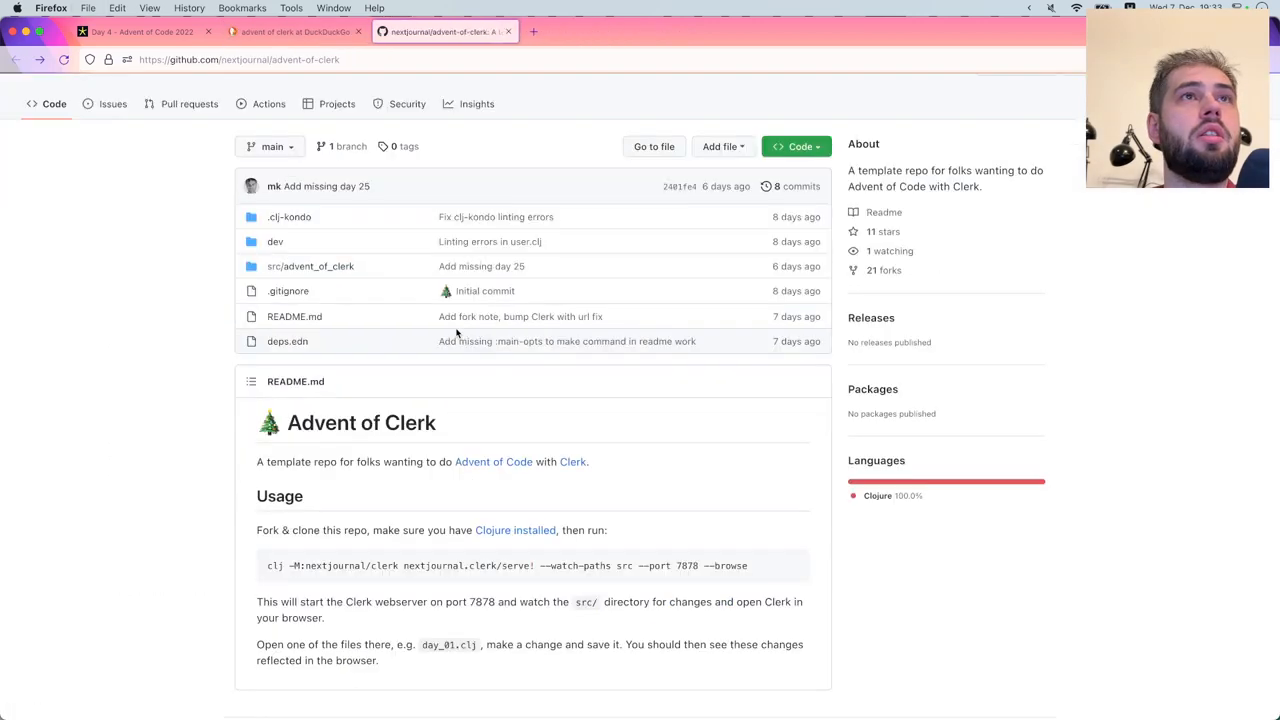
{"action": "scroll", "scroll_direction": "down", "scroll_amount": 3}
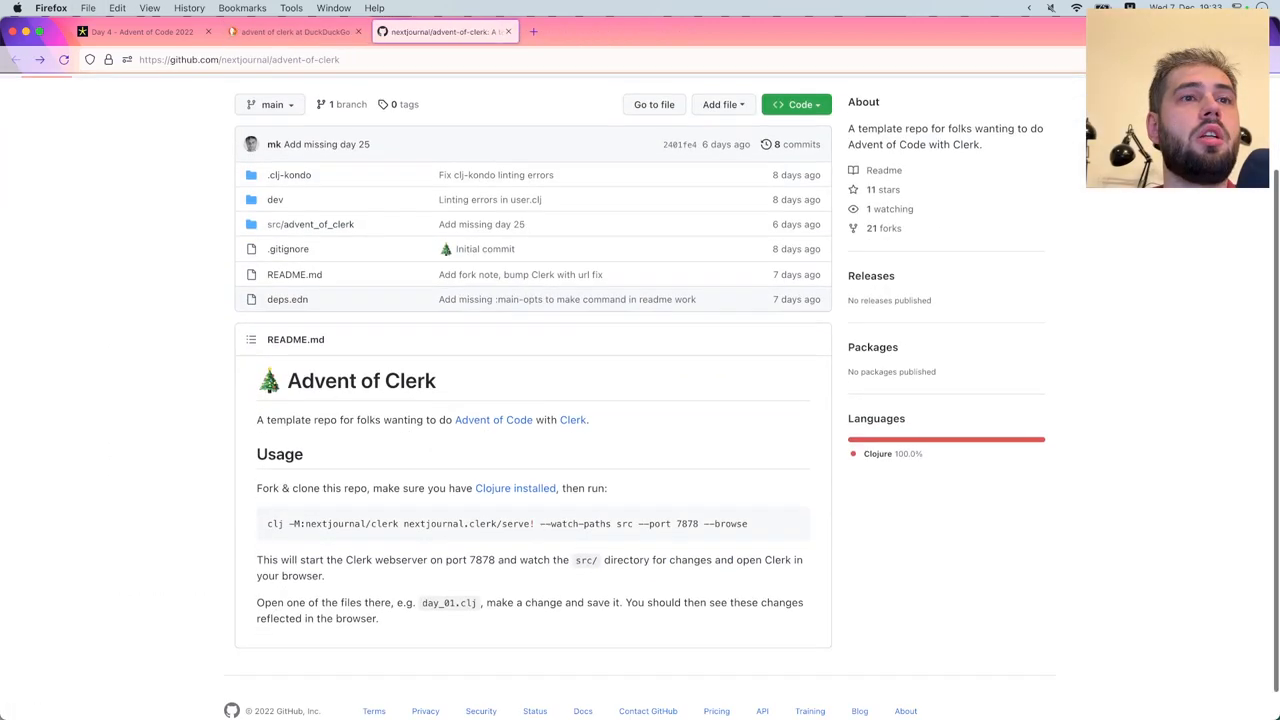
{"action": "scroll", "scroll_direction": "down", "scroll_amount": 3}
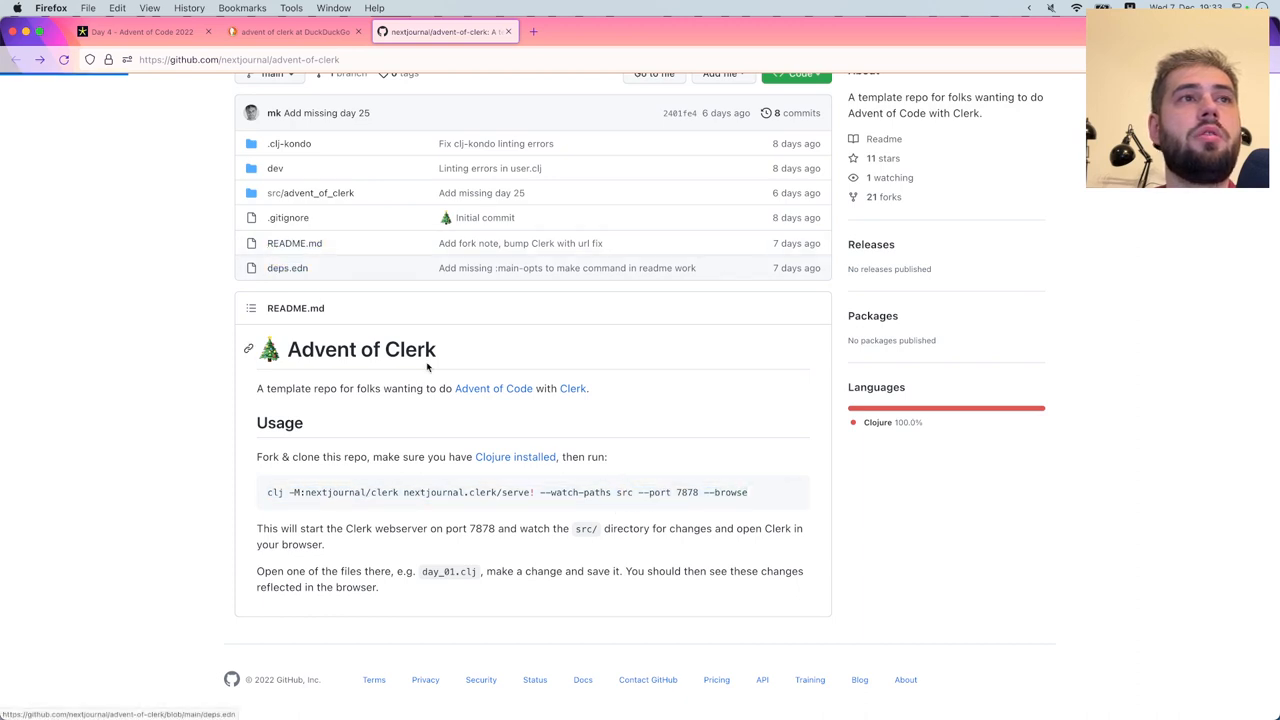
{"action": "left_click", "coordinate": [287, 267]}
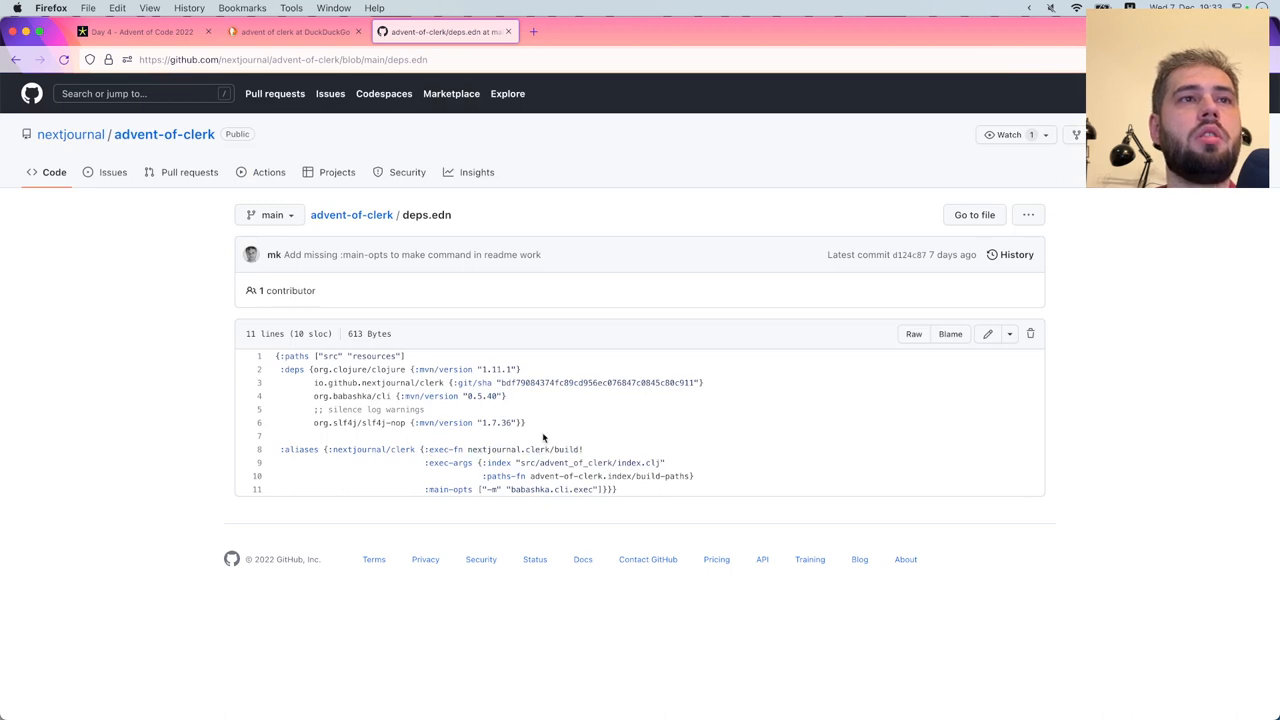
{"action": "left_click_drag", "start_coordinate": [315, 382], "coordinate": [510, 489]}
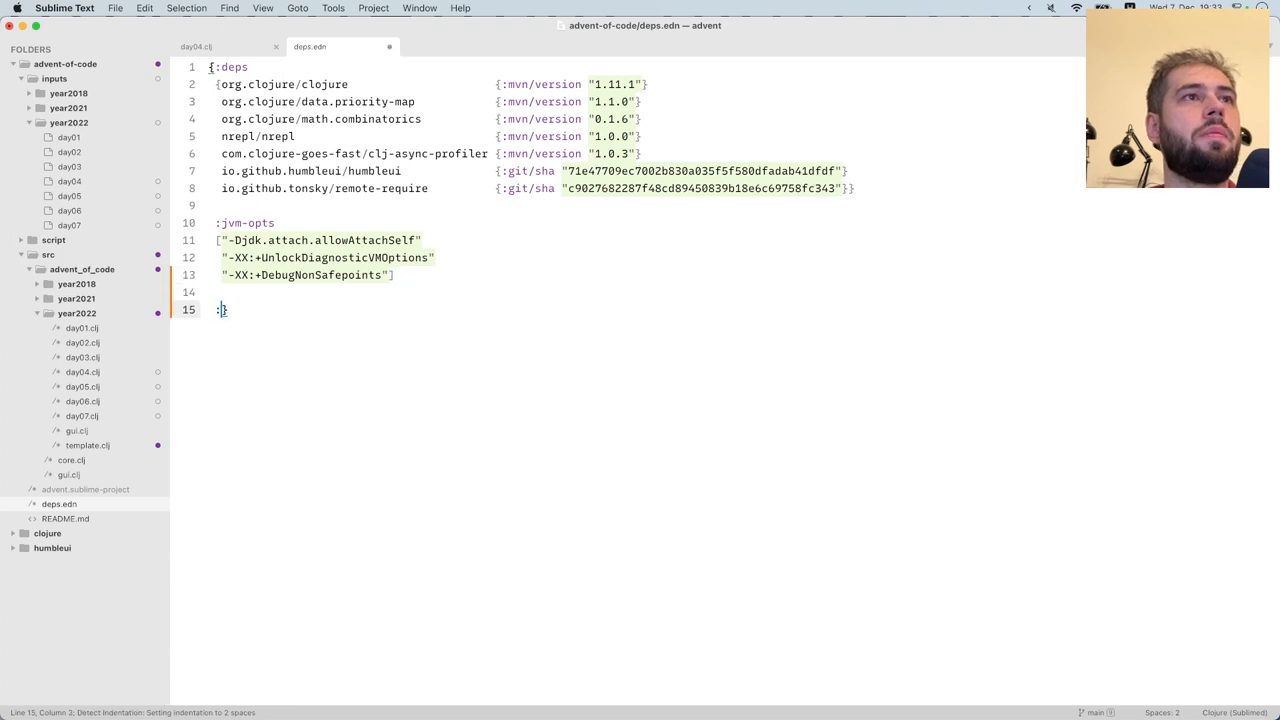
Add a :clerk alias with the Clerk git dependency (sha bdf79084…) to deps.edn and save
{"action": "type", "text": "aliases"}
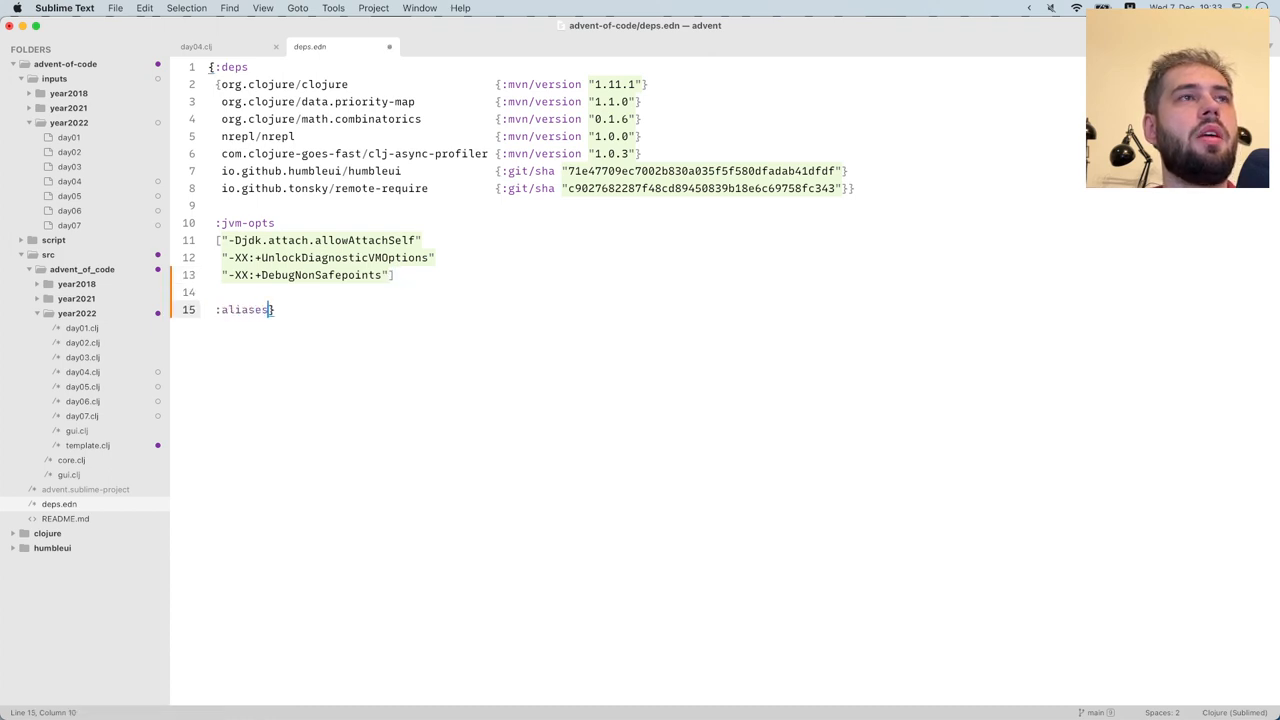
{"action": "type", "text": "{"}
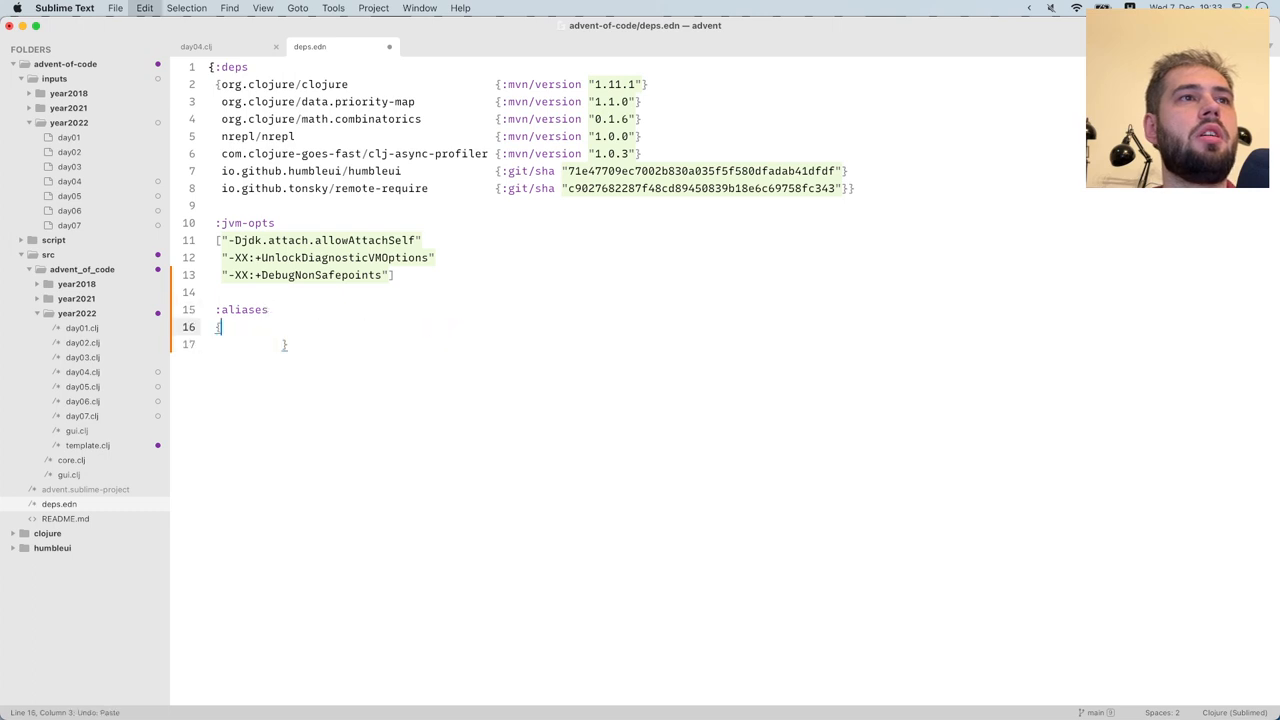
{"action": "type", "text": ":clerk"}
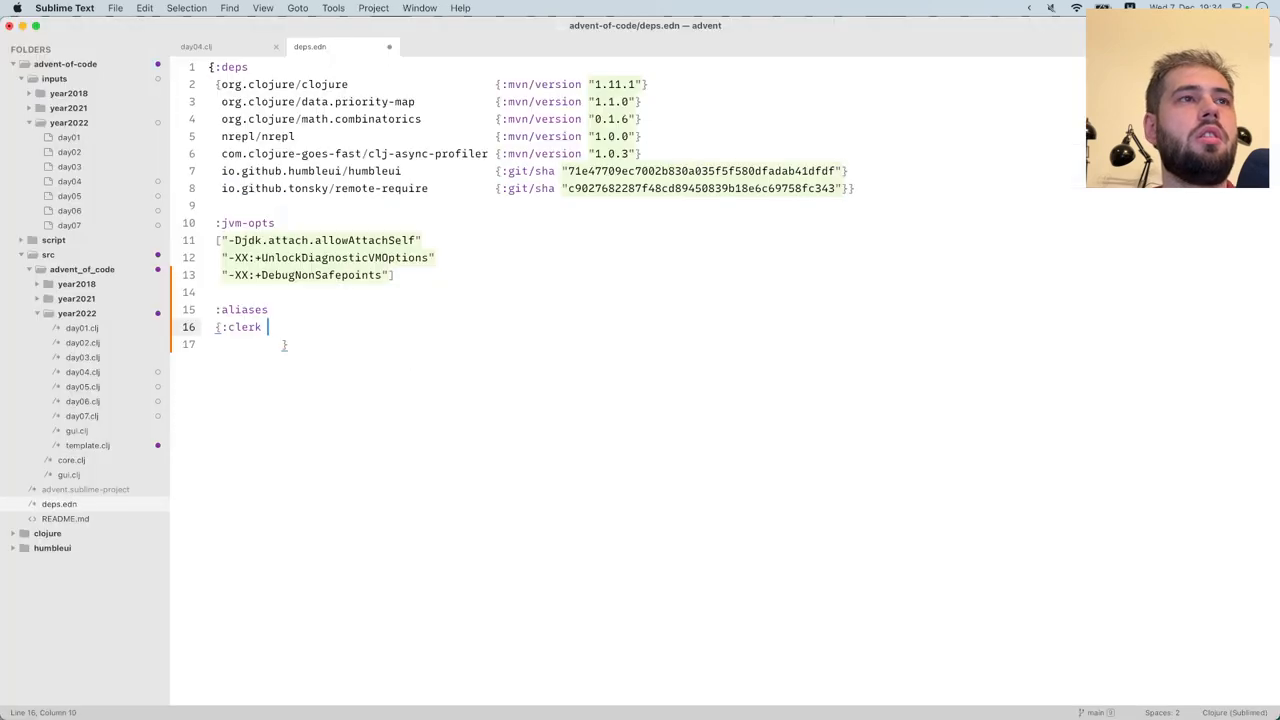
{"action": "type", "text": "{:extra-deps"}
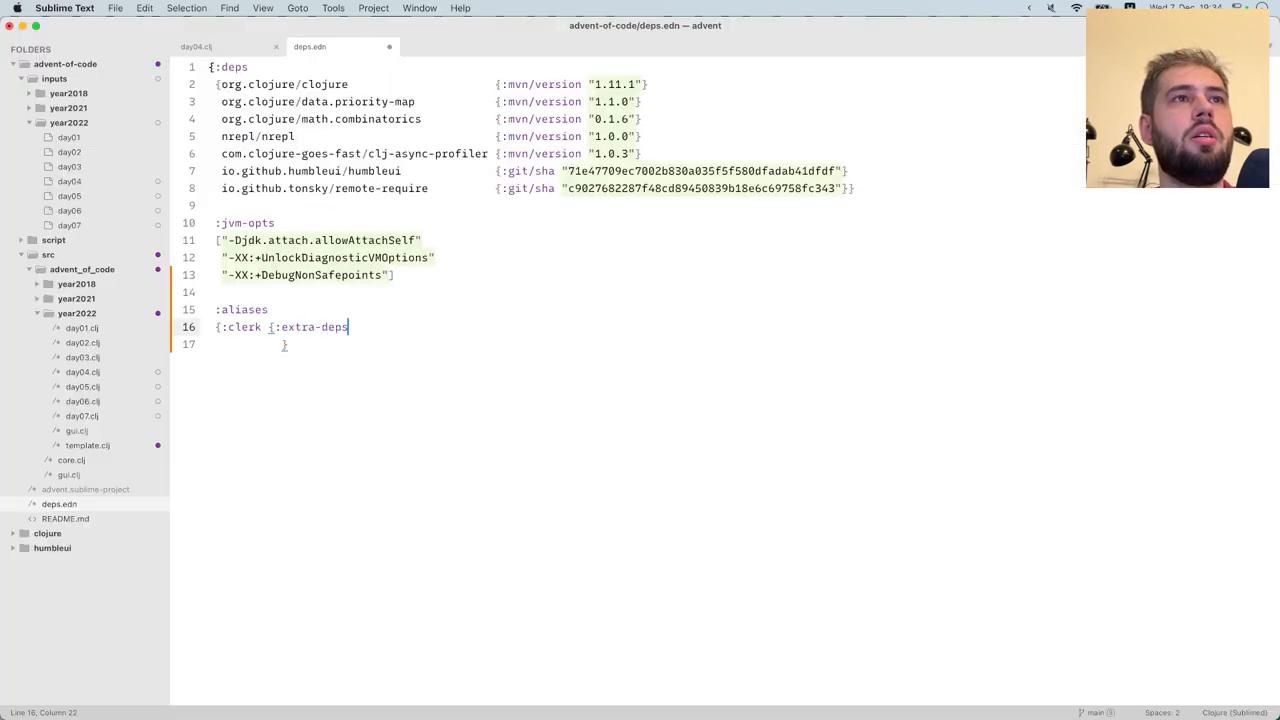
{"action": "key", "text": "enter"}
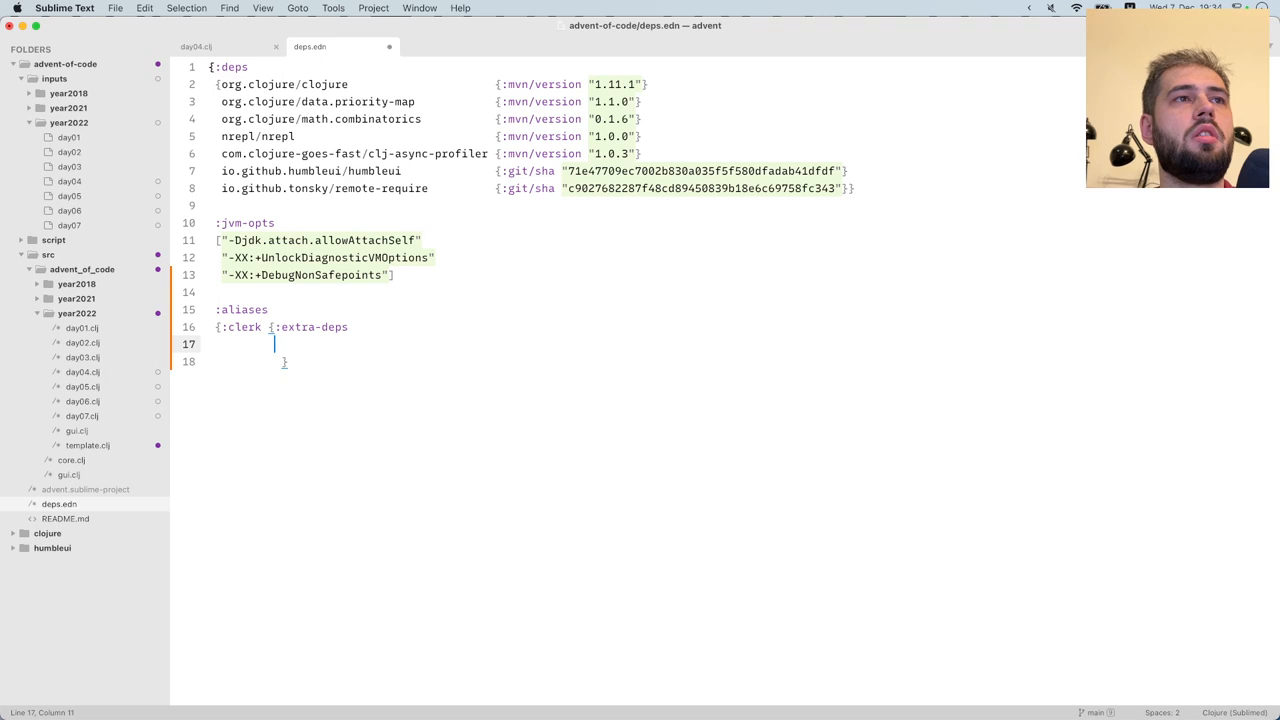
{"action": "type", "text": "["}
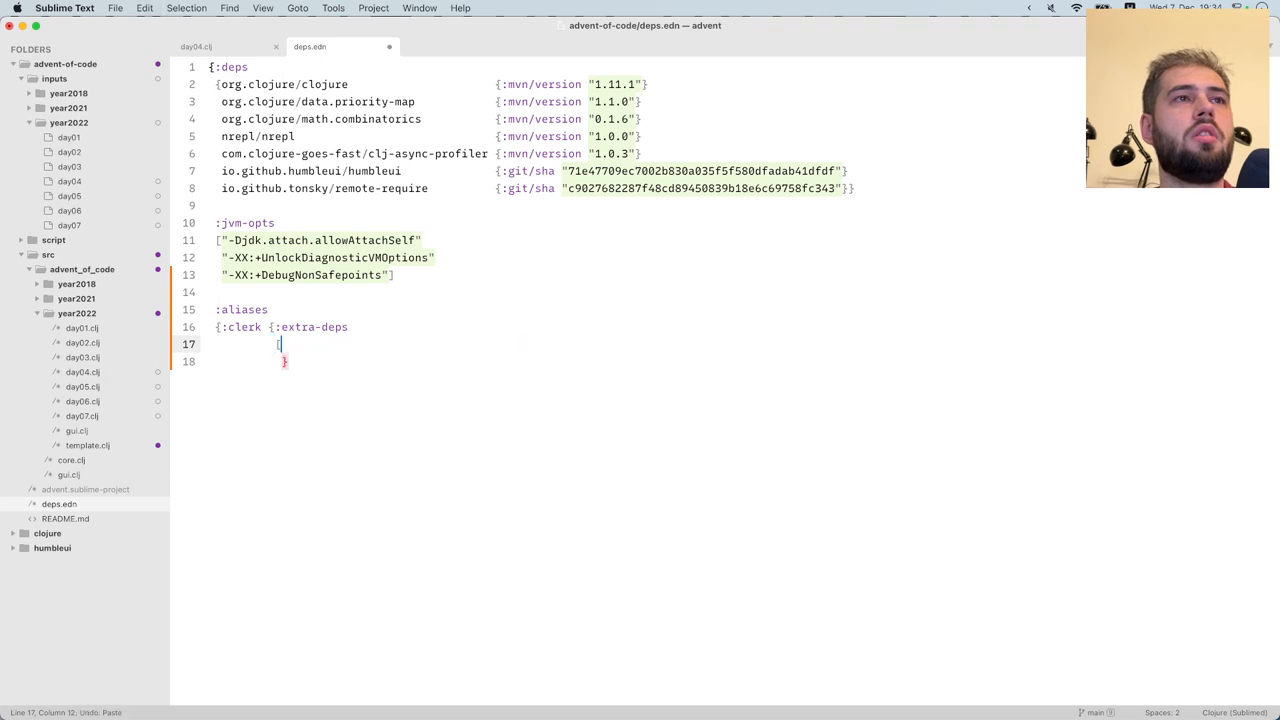
{"action": "type", "text": "io.github.nextjournal/clerk {:git/sha \"bdf79084374fc89cd956ec076847c0845c80c911\"}}"}
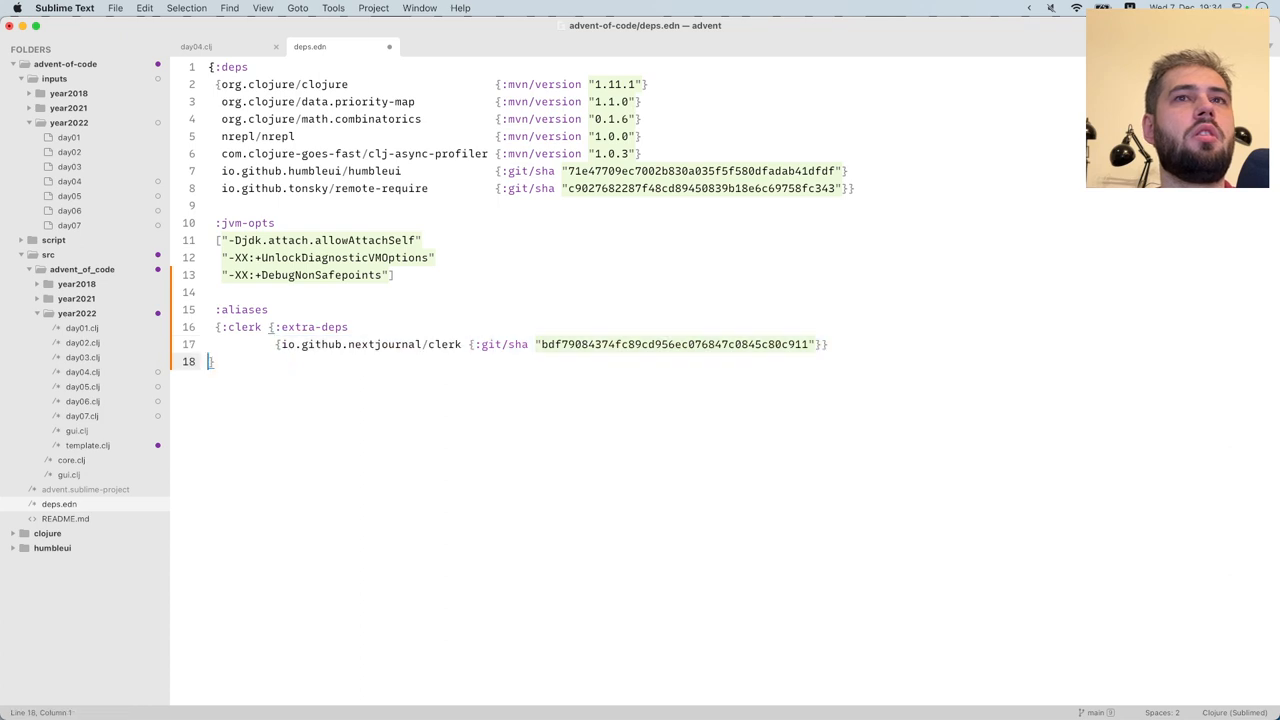
{"action": "key", "text": "Backspace"}
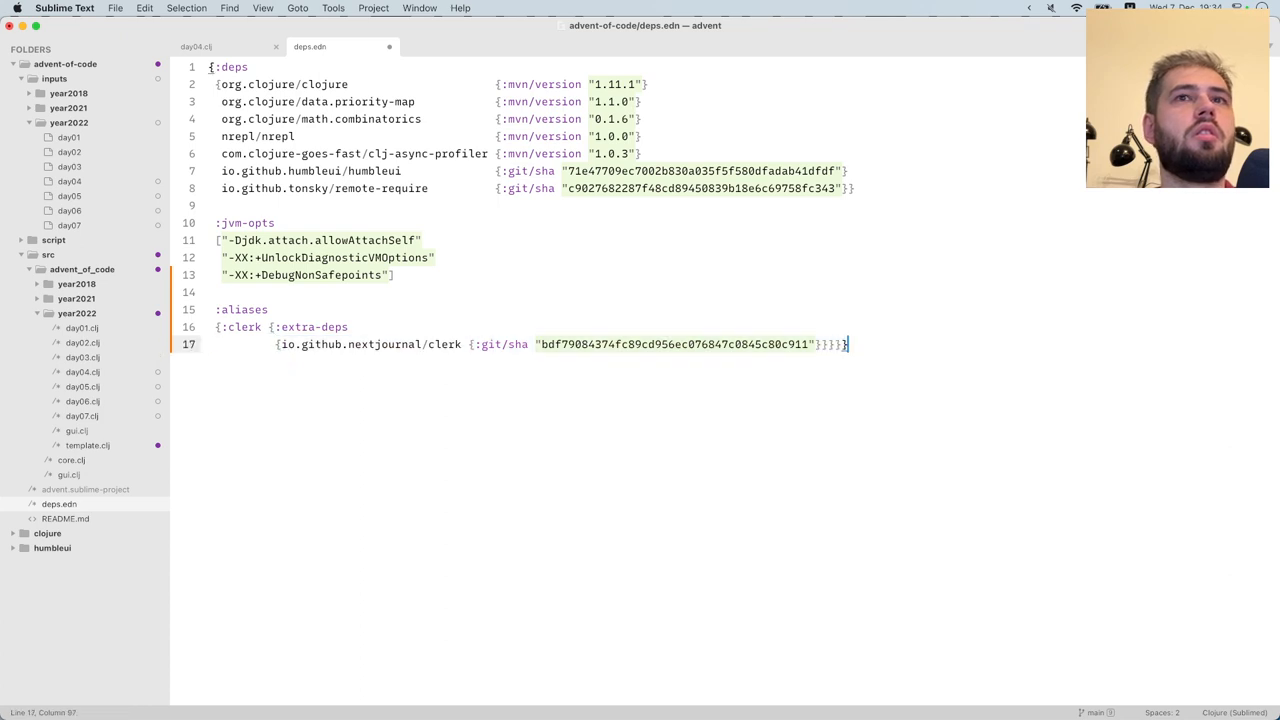
{"action": "key", "text": "cmd+s"}
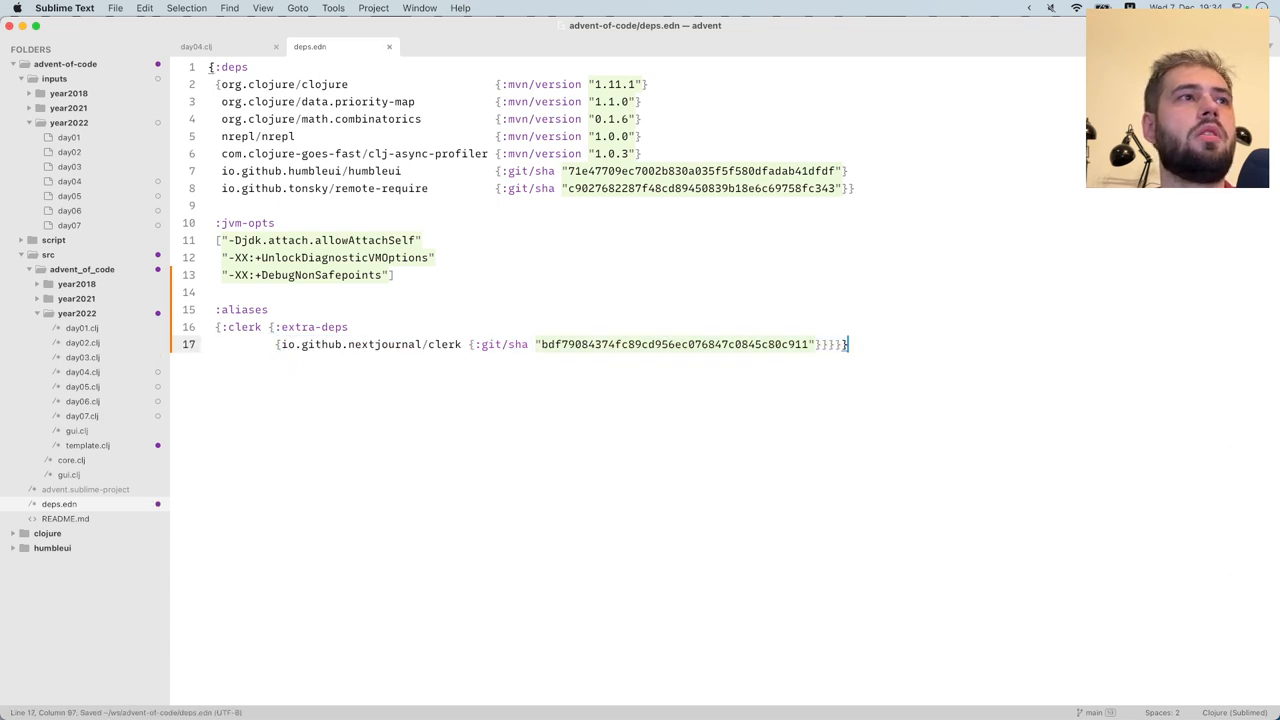
{"action": "left_click", "coordinate": [53, 239]}
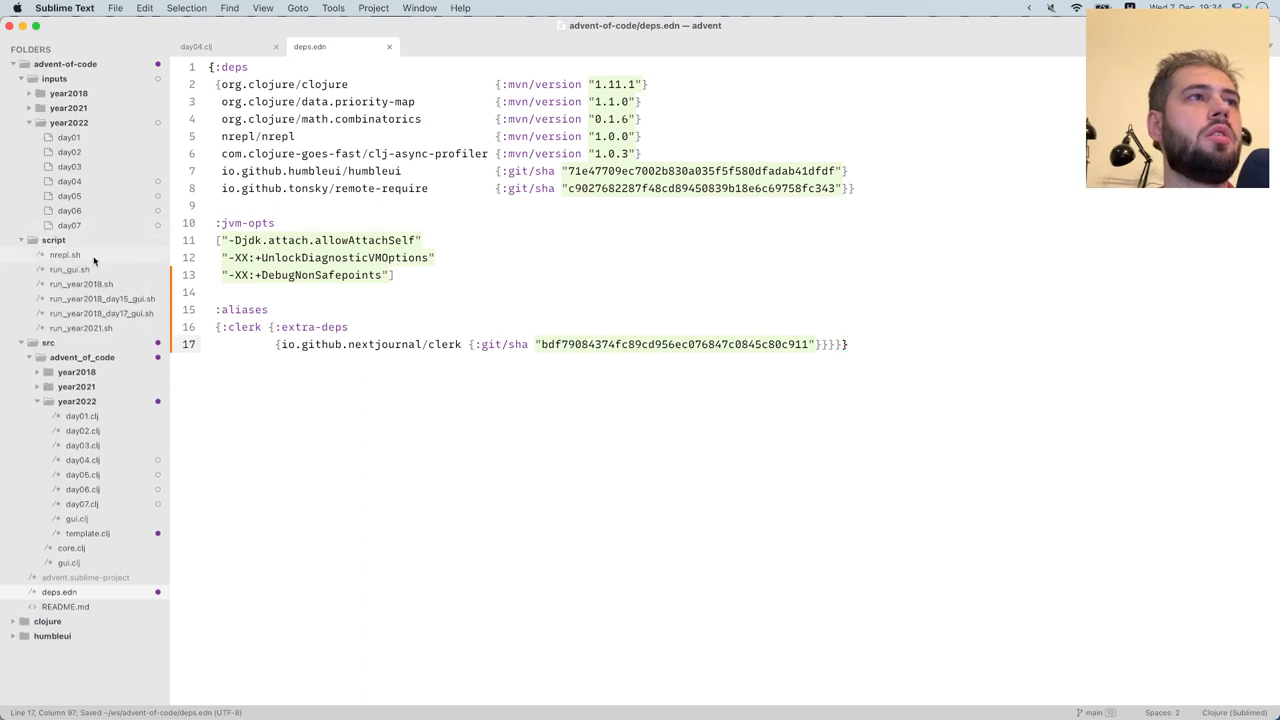
Add the -Aclerk alias to the clj command in nrepl.sh and save
{"action": "left_click", "coordinate": [63, 259]}
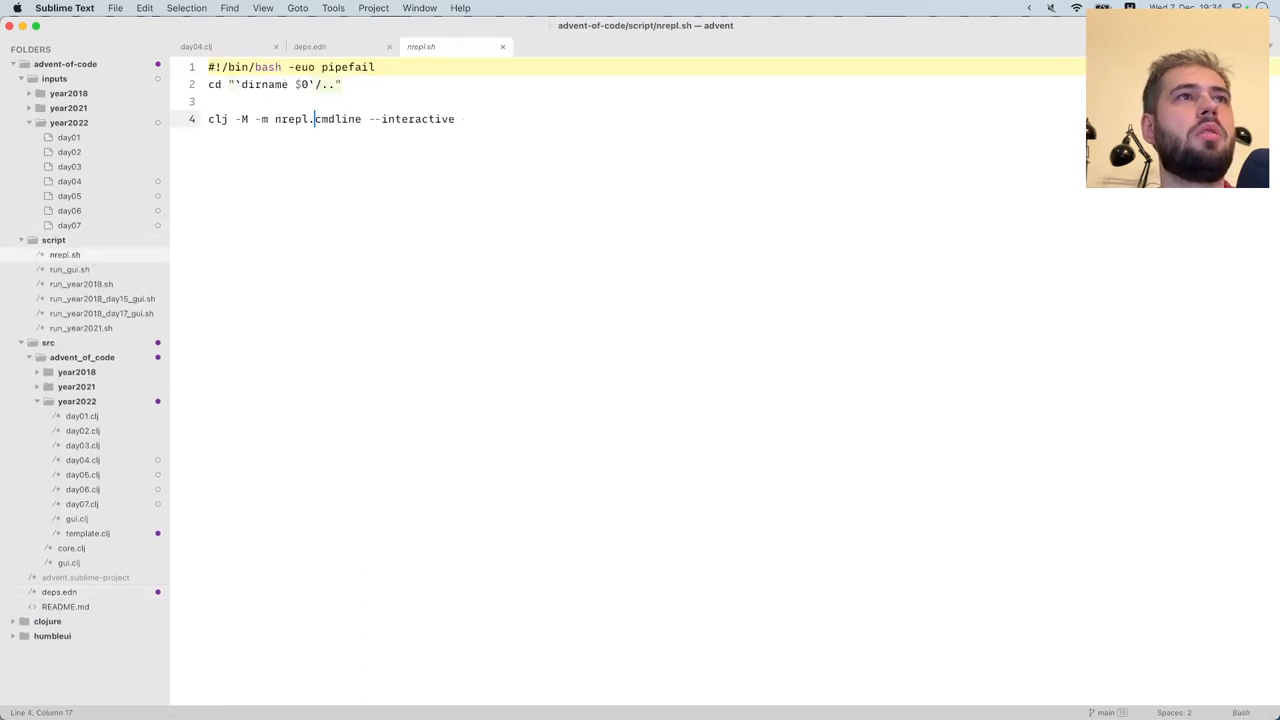
{"action": "type", "text": "A"}
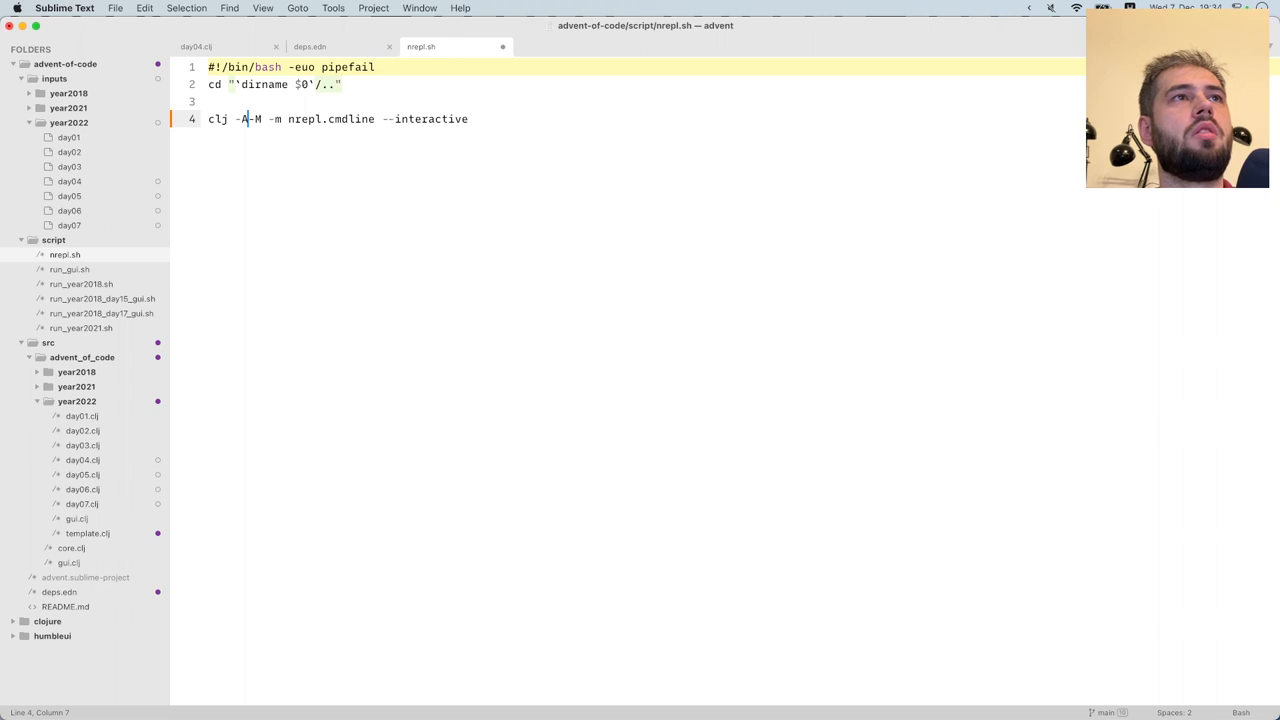
{"action": "type", "text": "clerk"}
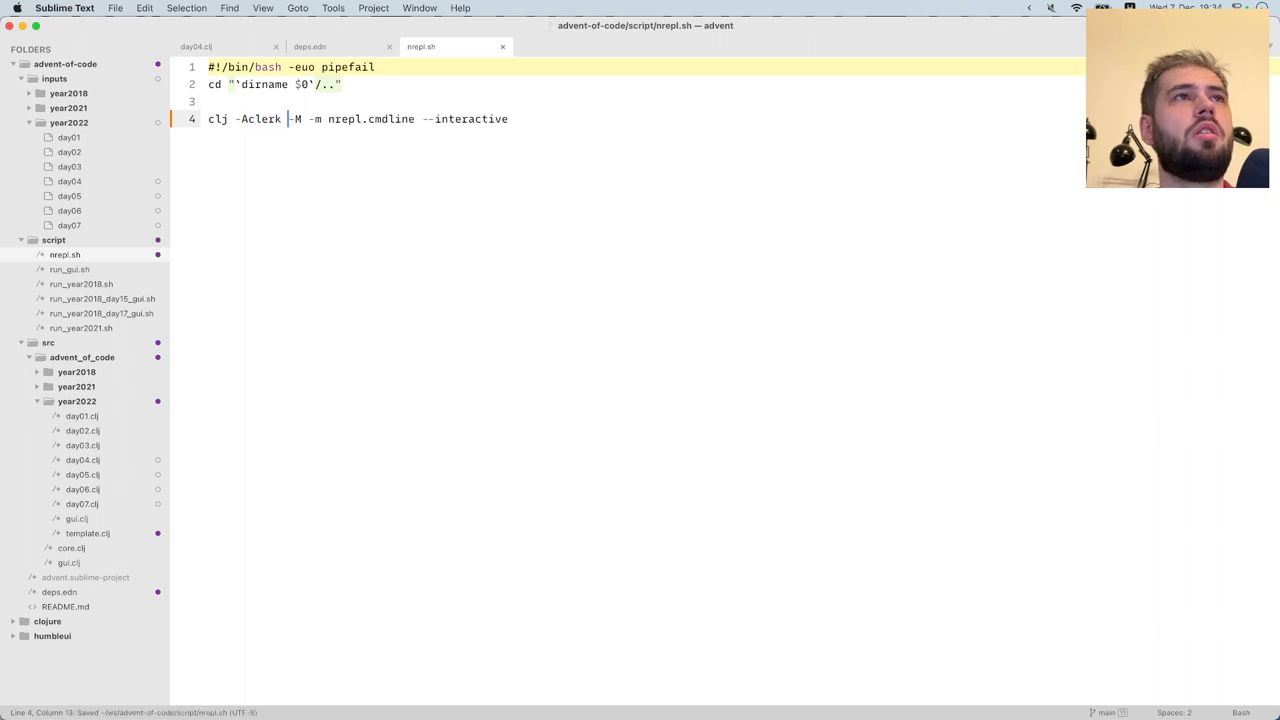
{"action": "left_click", "coordinate": [213, 47]}
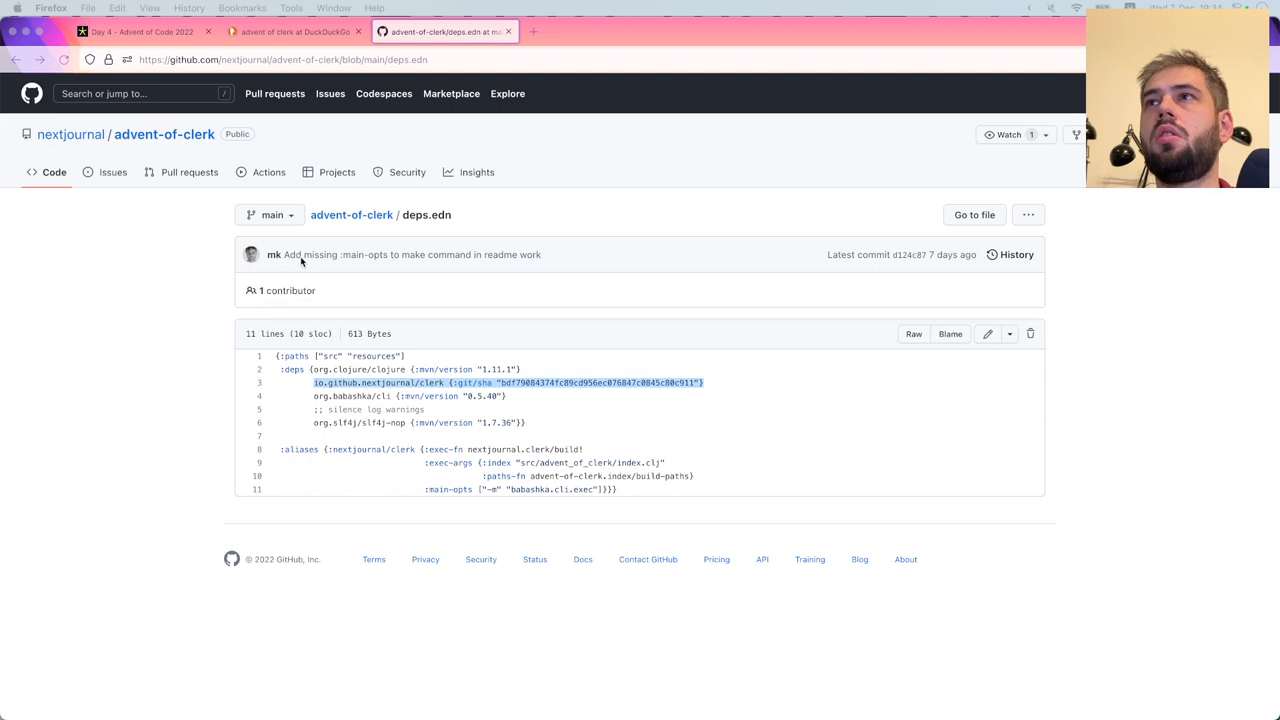
{"action": "mouse_move", "coordinate": [415, 382]}
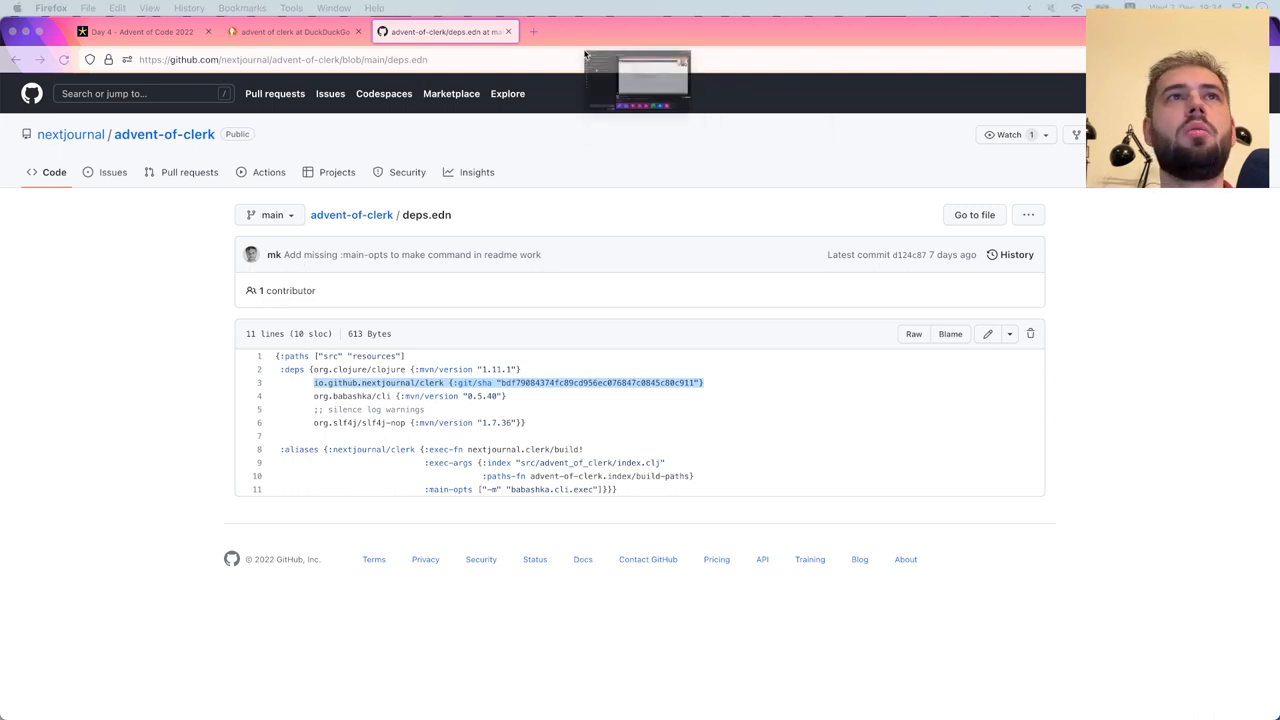
{"action": "left_click", "coordinate": [595, 31]}
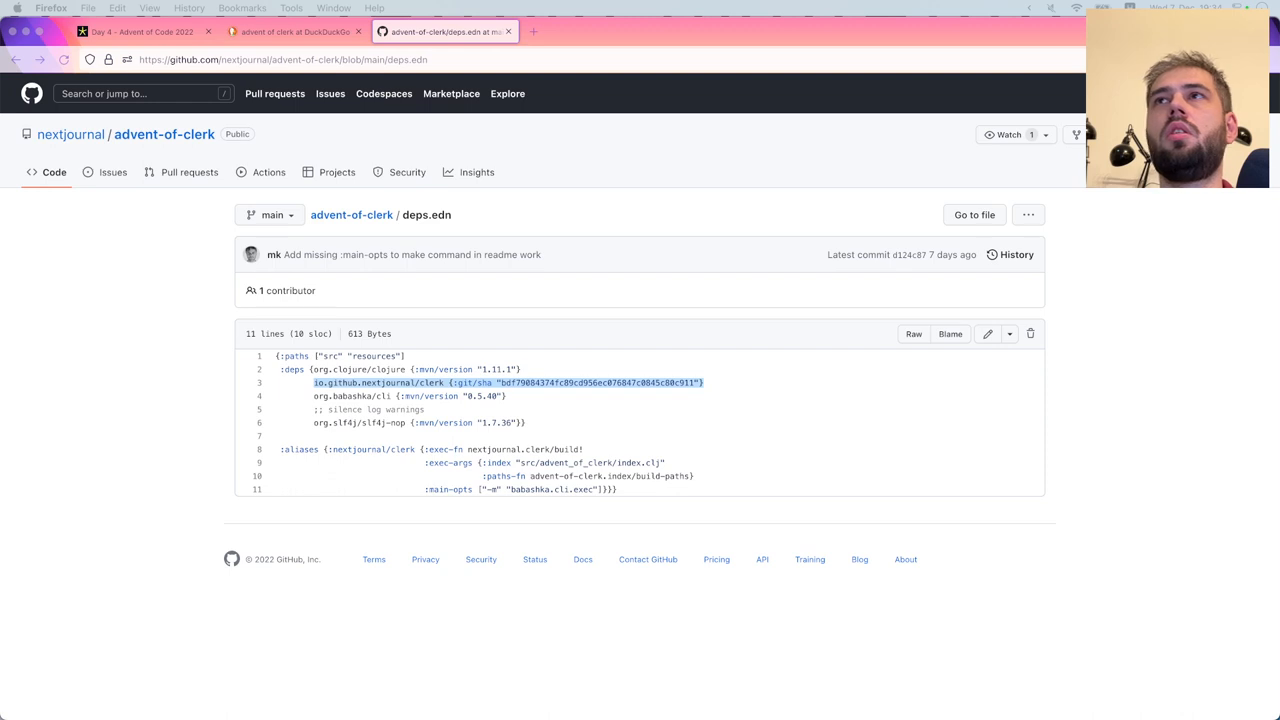
Check the Twitch Stream Manager dashboard, then close its tab
{"action": "left_click", "coordinate": [130, 31]}
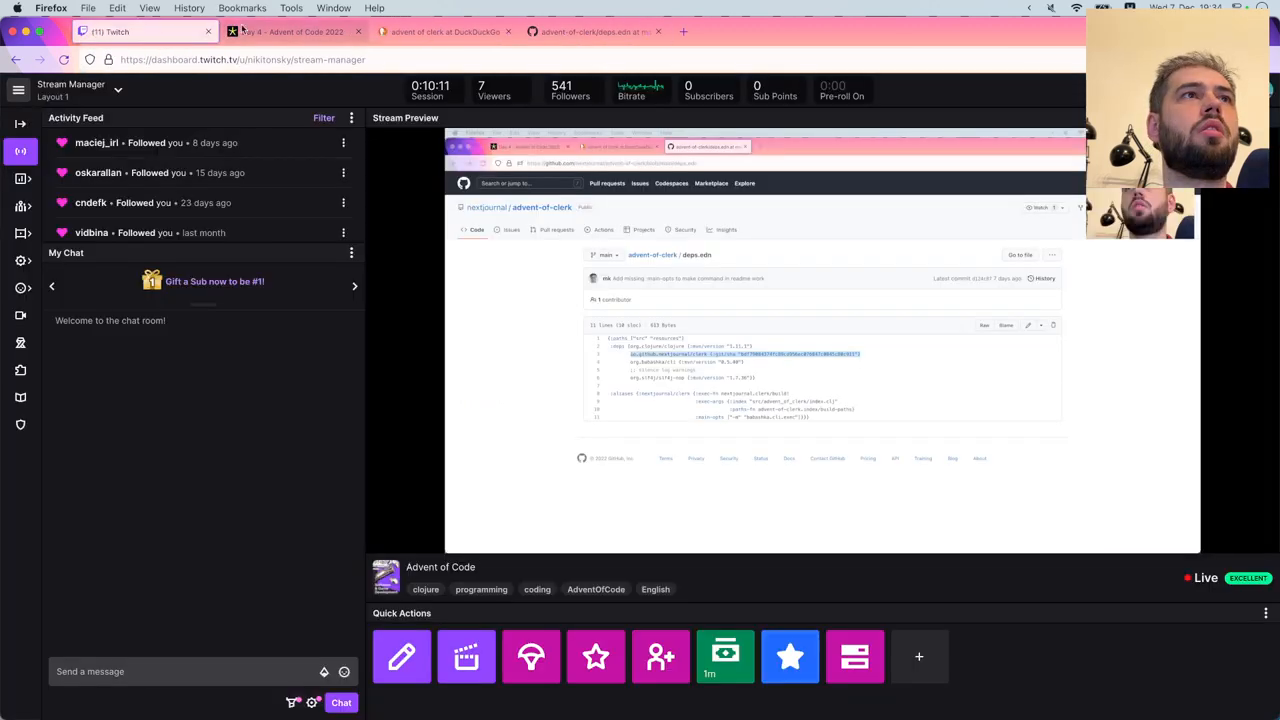
{"action": "left_click", "coordinate": [747, 31]}
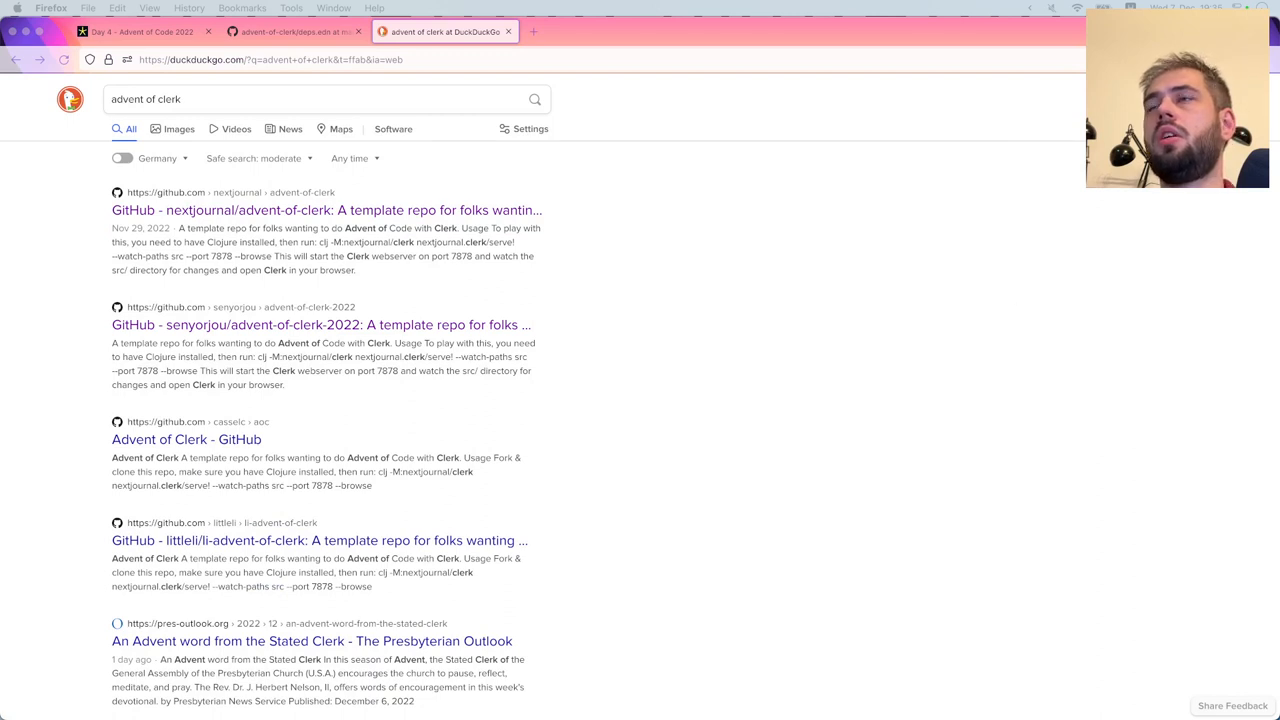
{"action": "mouse_move", "coordinate": [483, 500]}
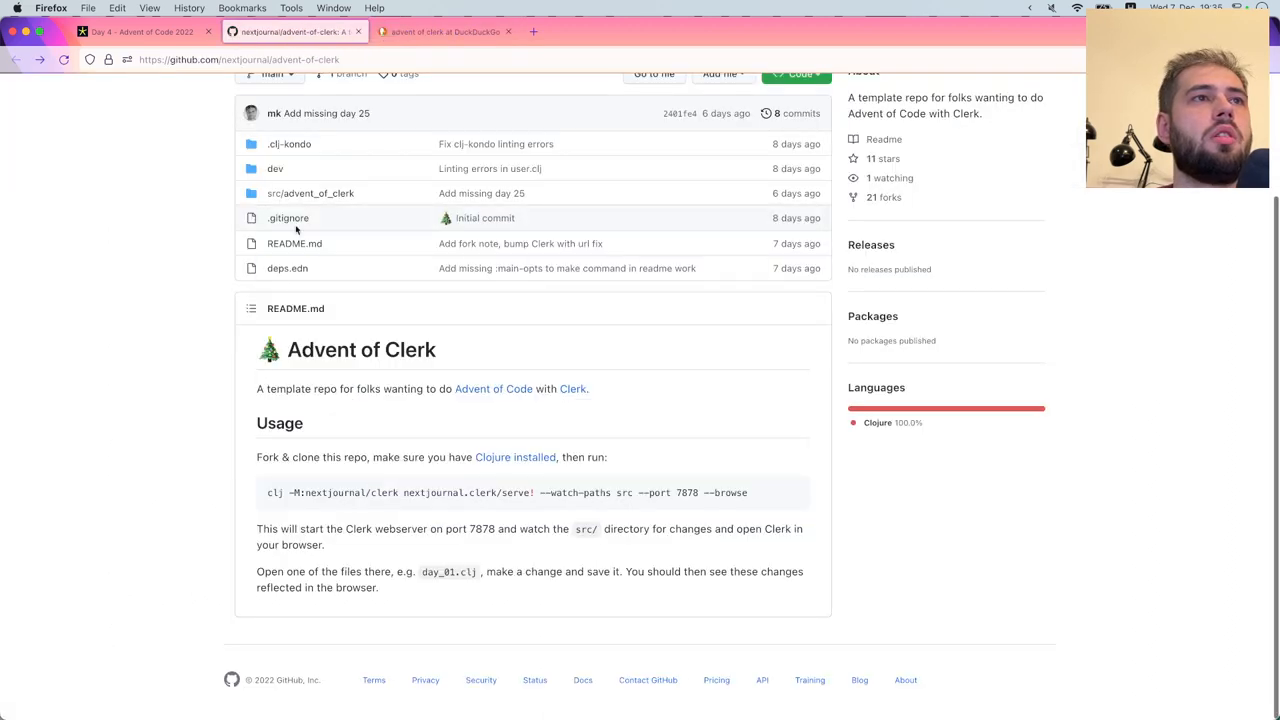
Browse advent-of-clerk's src/advent_of_clerk/day_04.clj, then open the dev folder holding user.clj
{"action": "left_click", "coordinate": [311, 193]}
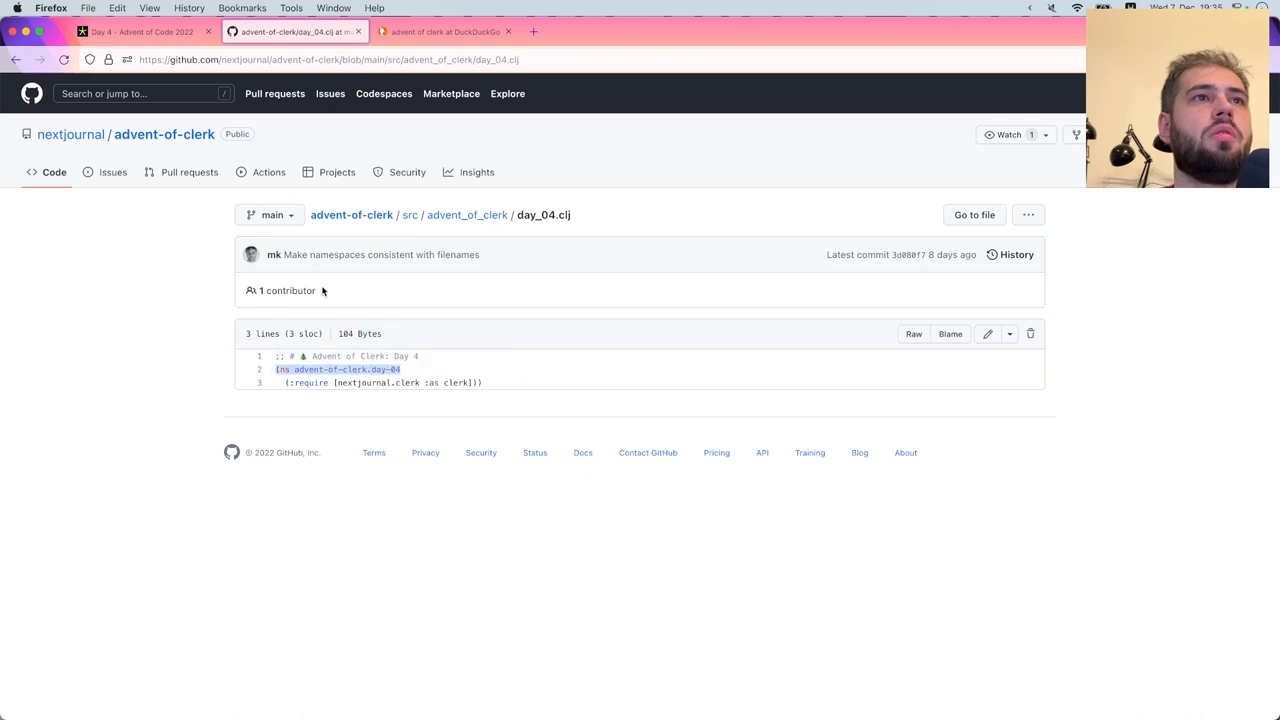
{"action": "left_click", "coordinate": [467, 215]}
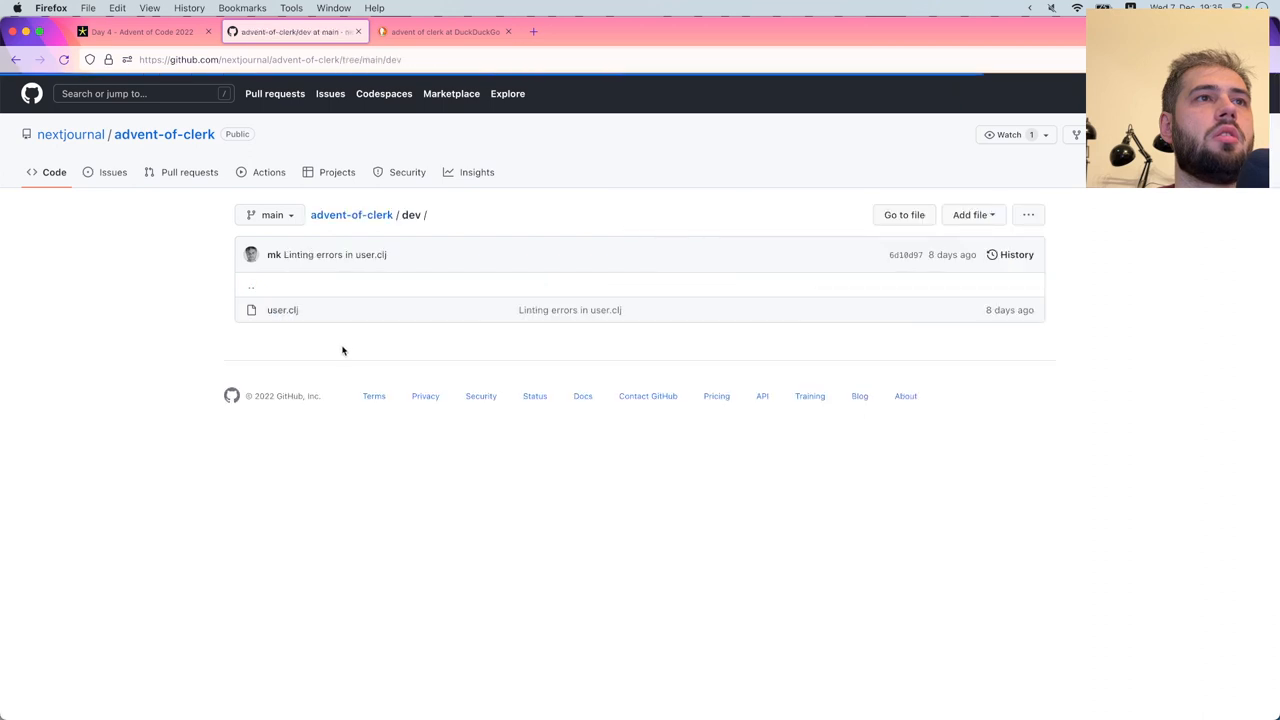
{"action": "left_click", "coordinate": [282, 309]}
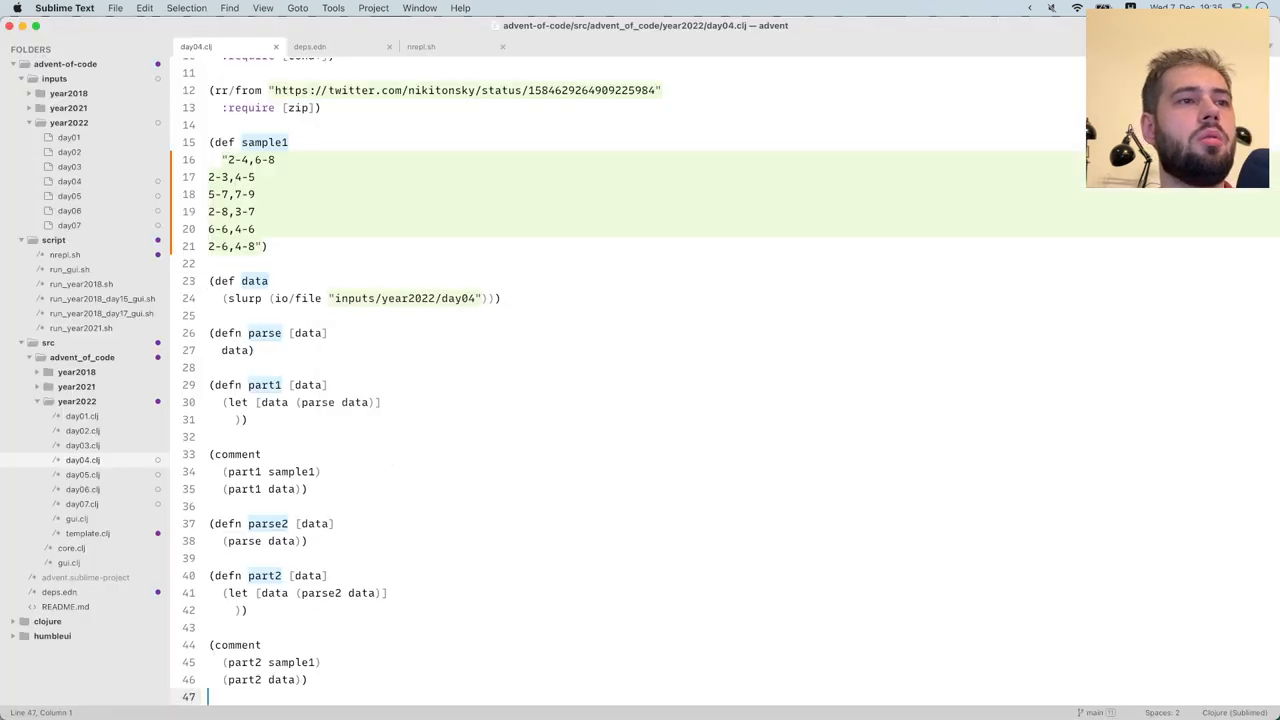
Begin a (comment ...) block after part2 for calling it on sample1 and data
{"action": "type", "text": "(comment"}
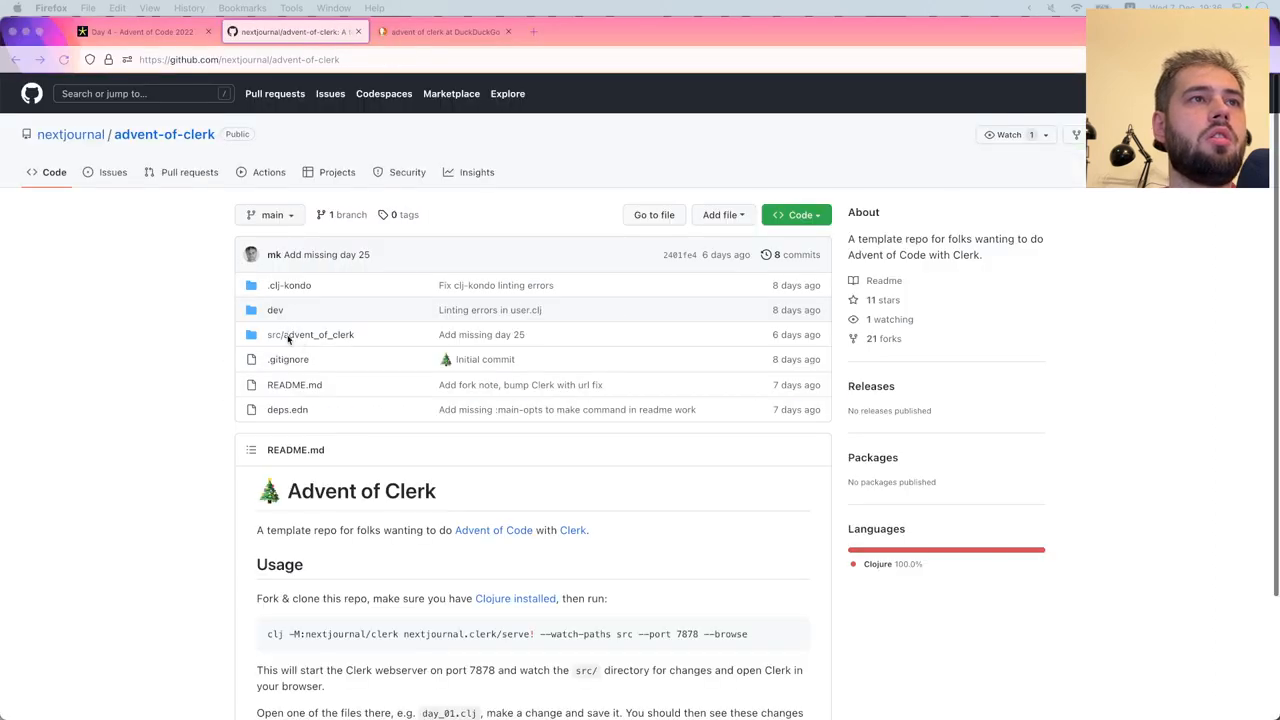
{"action": "left_click", "coordinate": [310, 334]}
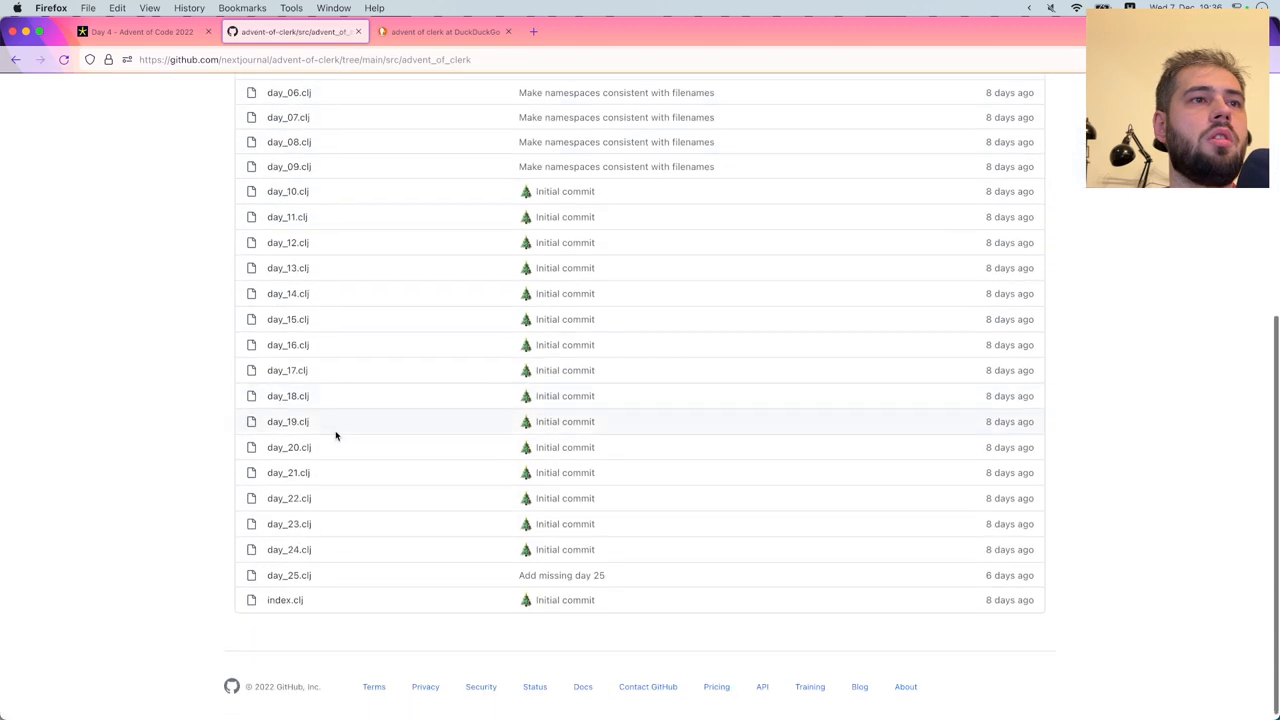
{"action": "left_click", "coordinate": [285, 600]}
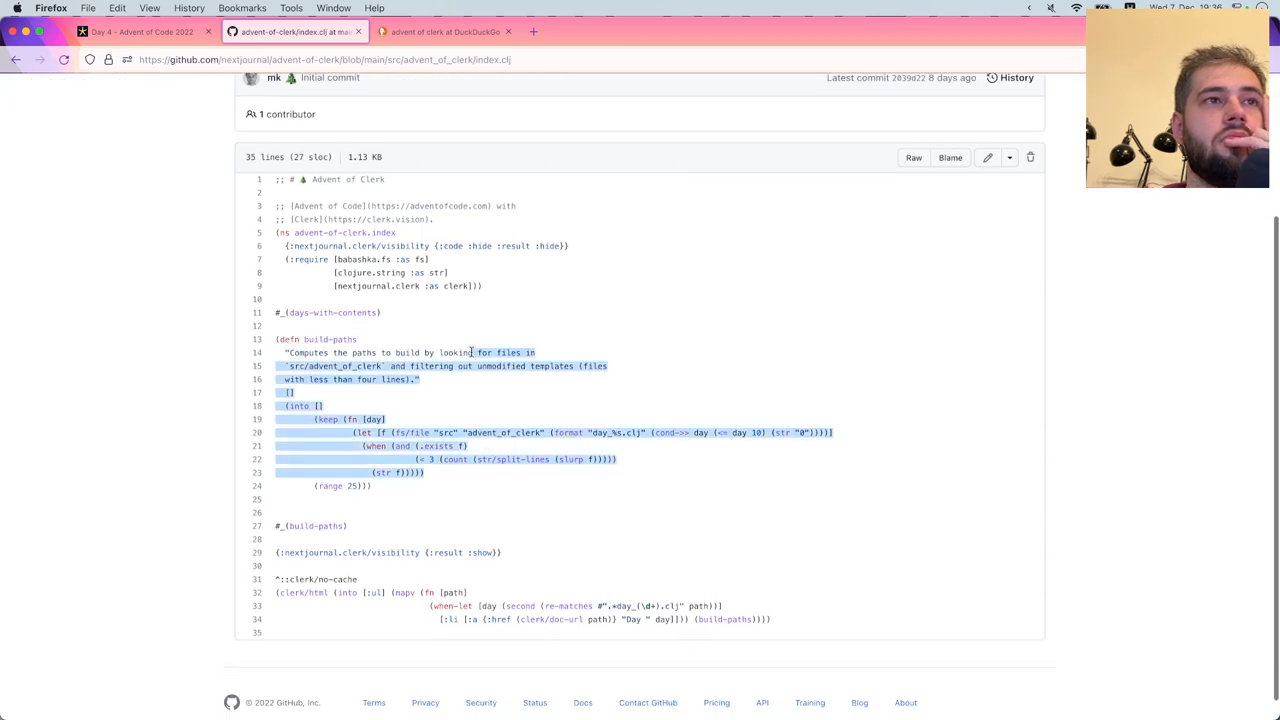
{"action": "left_click", "coordinate": [490, 487]}
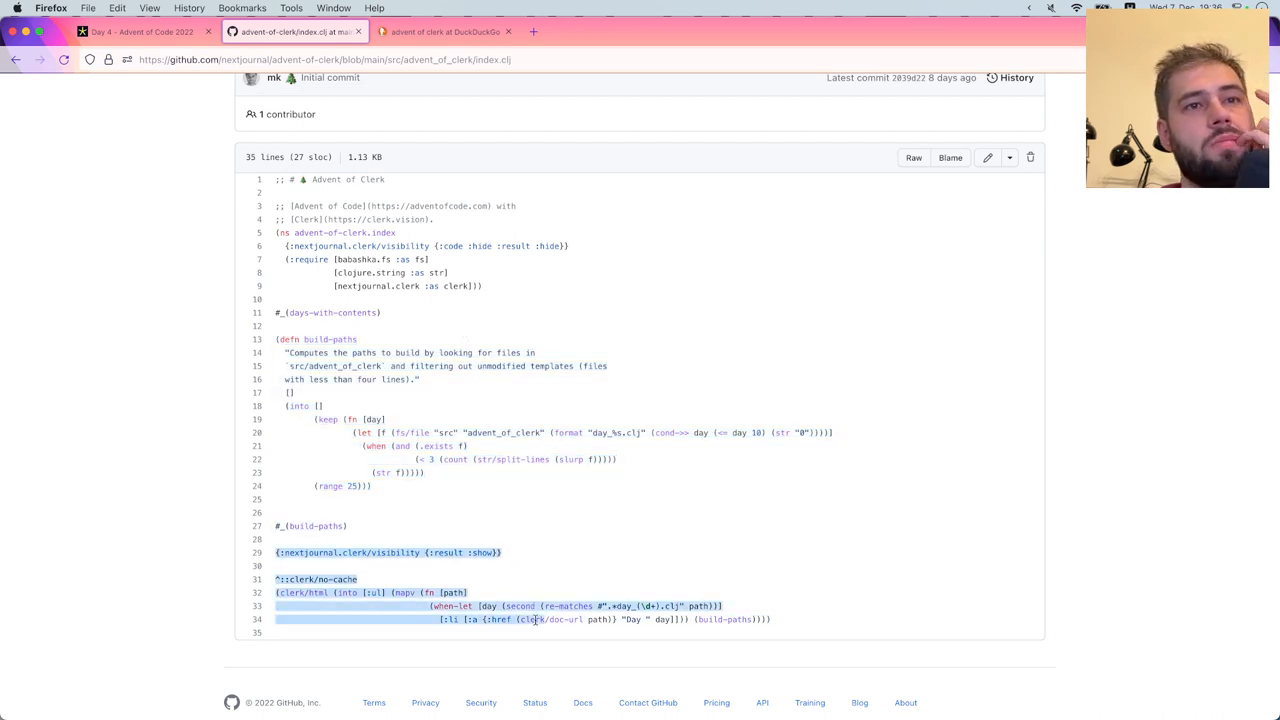
{"action": "left_click", "coordinate": [517, 540]}
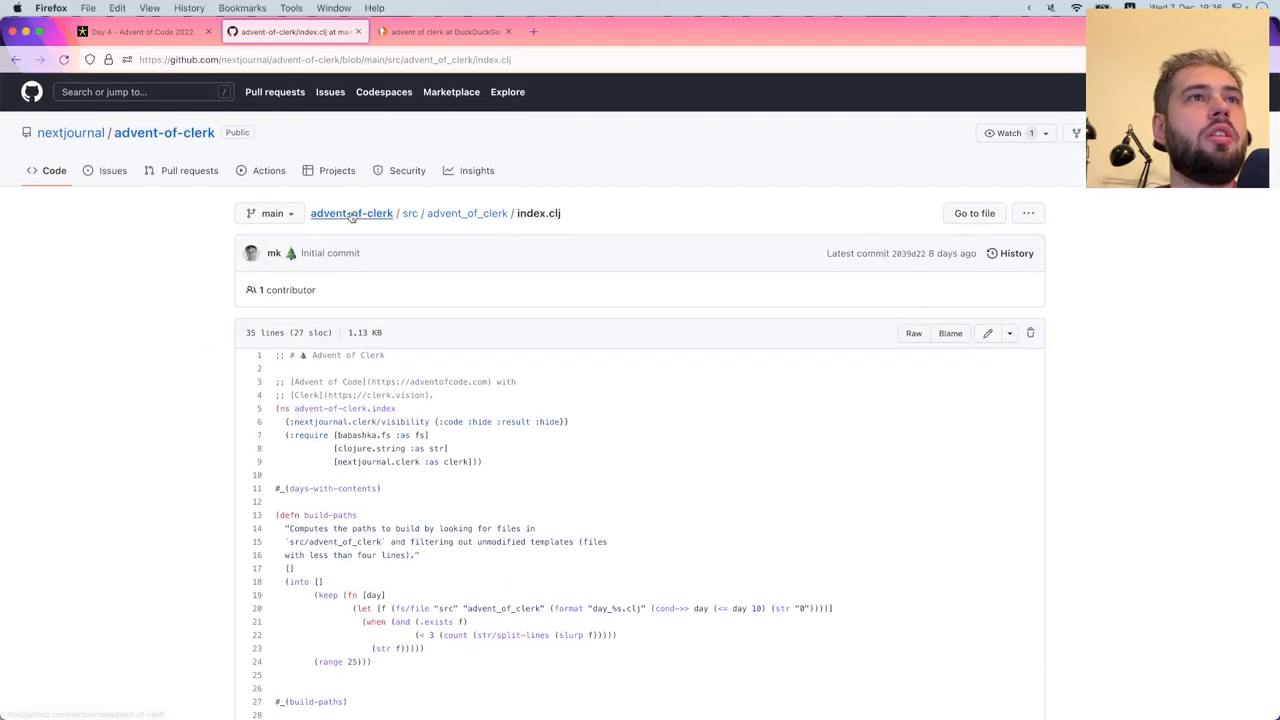
{"action": "left_click", "coordinate": [351, 213]}
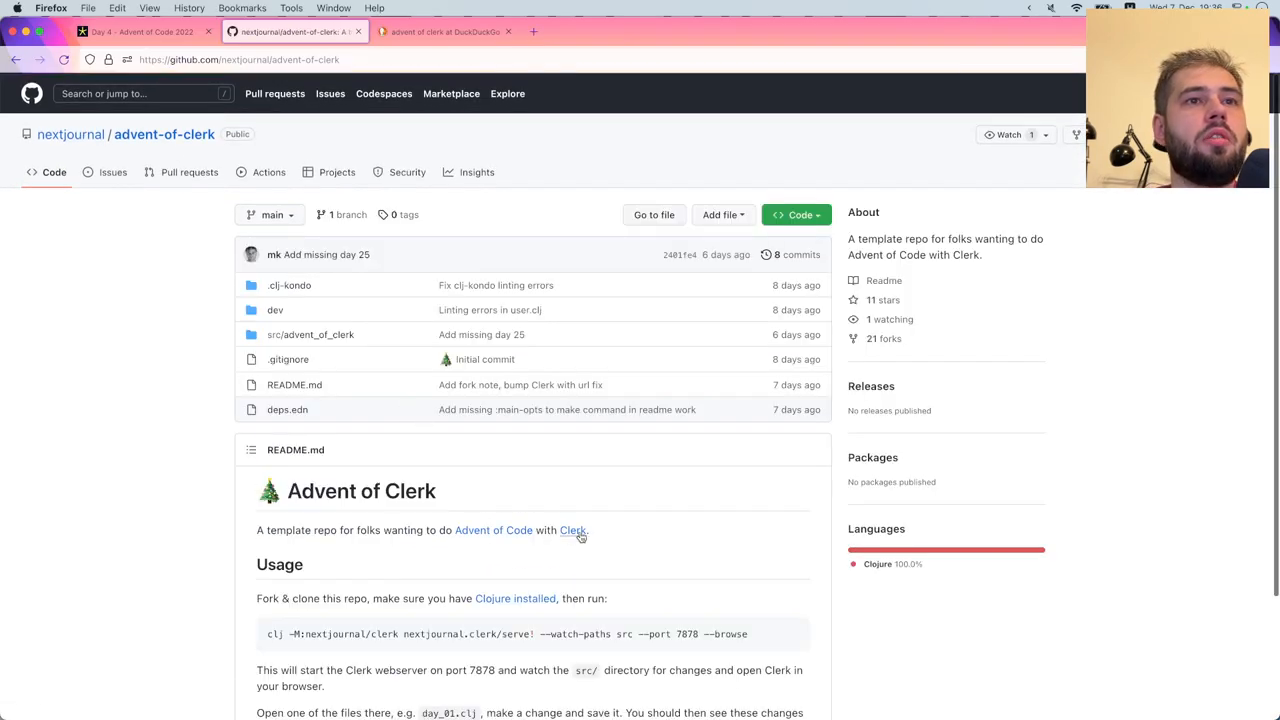
Open the Clerk docs from the README and scroll to In an Existing Project
{"action": "left_click", "coordinate": [573, 531]}
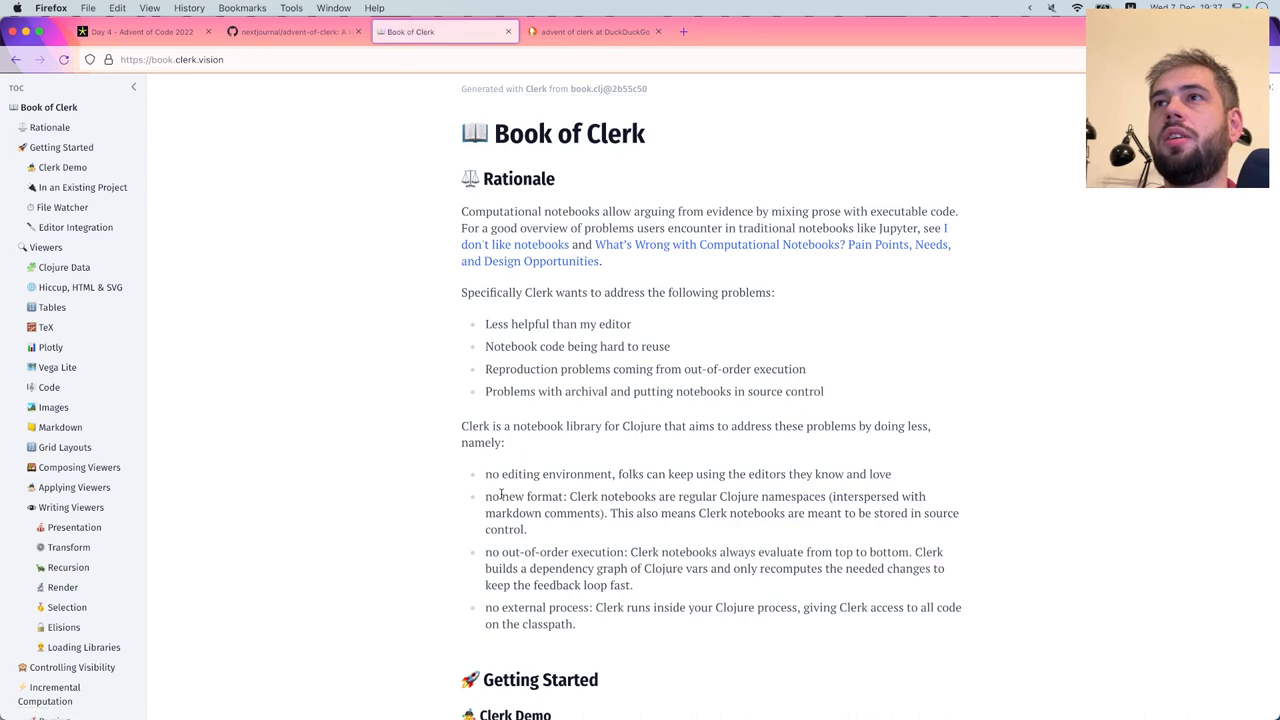
{"action": "scroll", "scroll_direction": "down", "scroll_amount": 3}
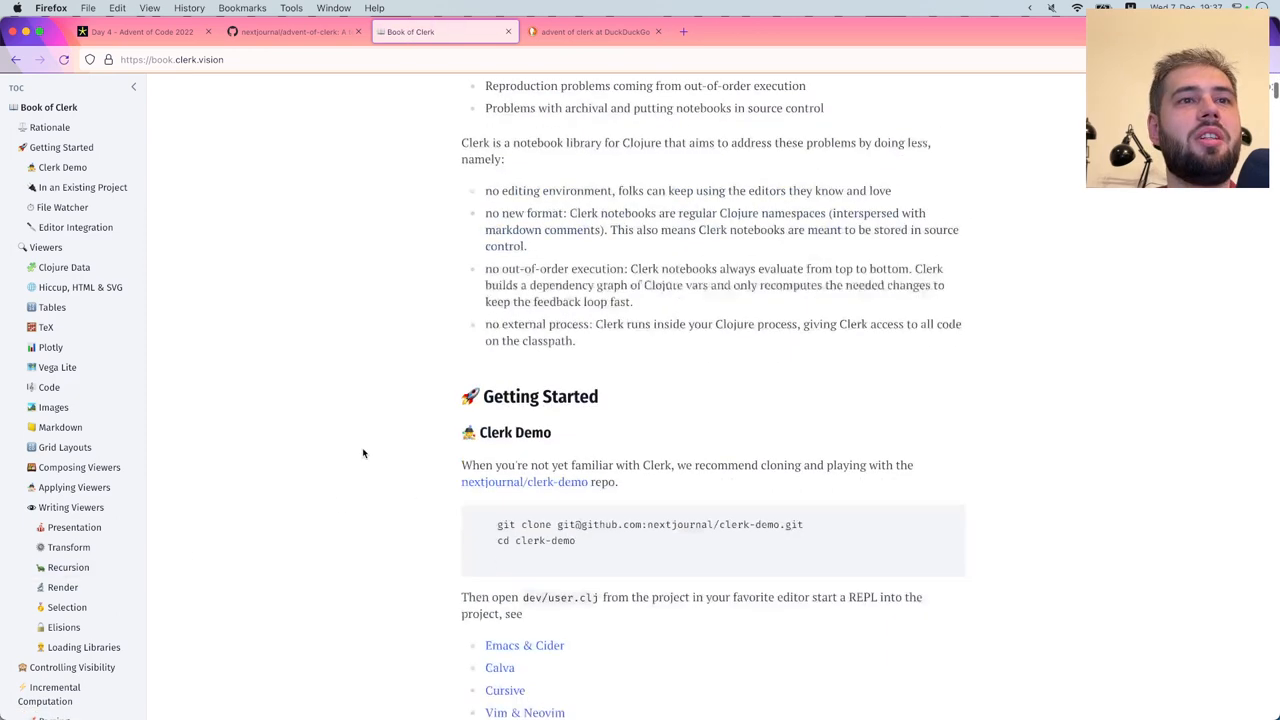
{"action": "scroll", "scroll_direction": "down", "scroll_amount": 3}
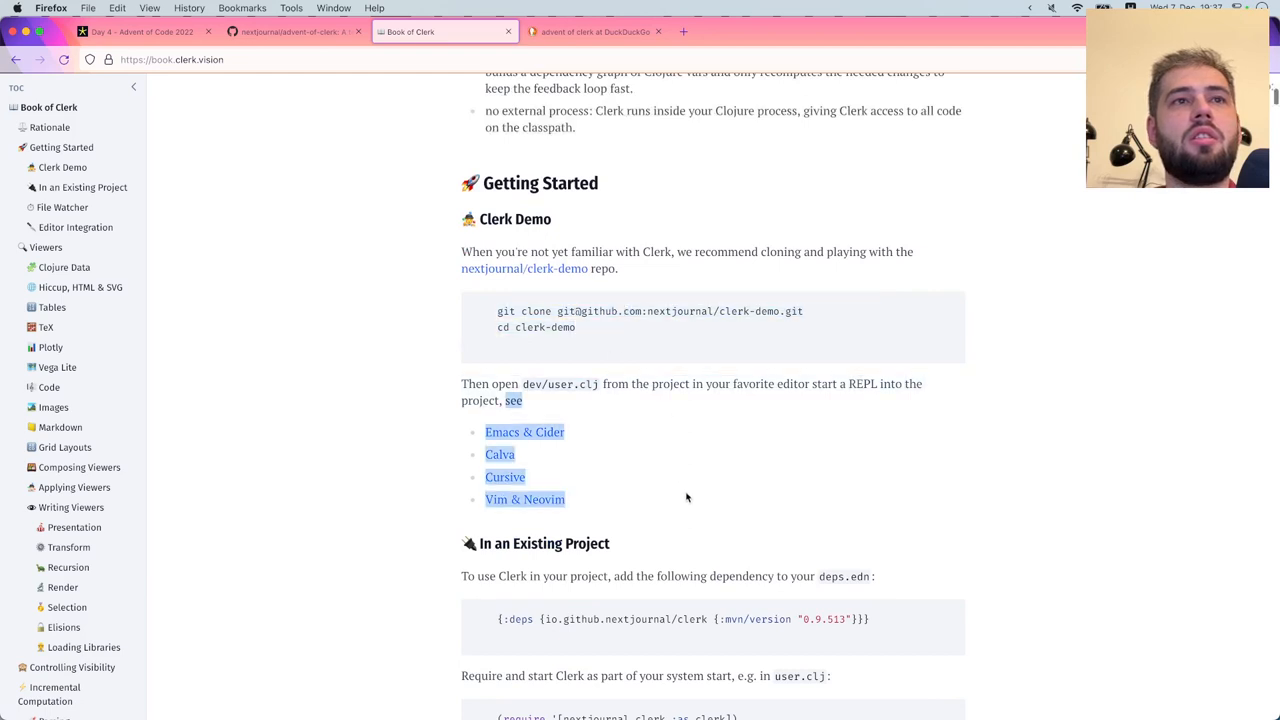
{"action": "scroll", "scroll_direction": "down", "scroll_amount": 3}
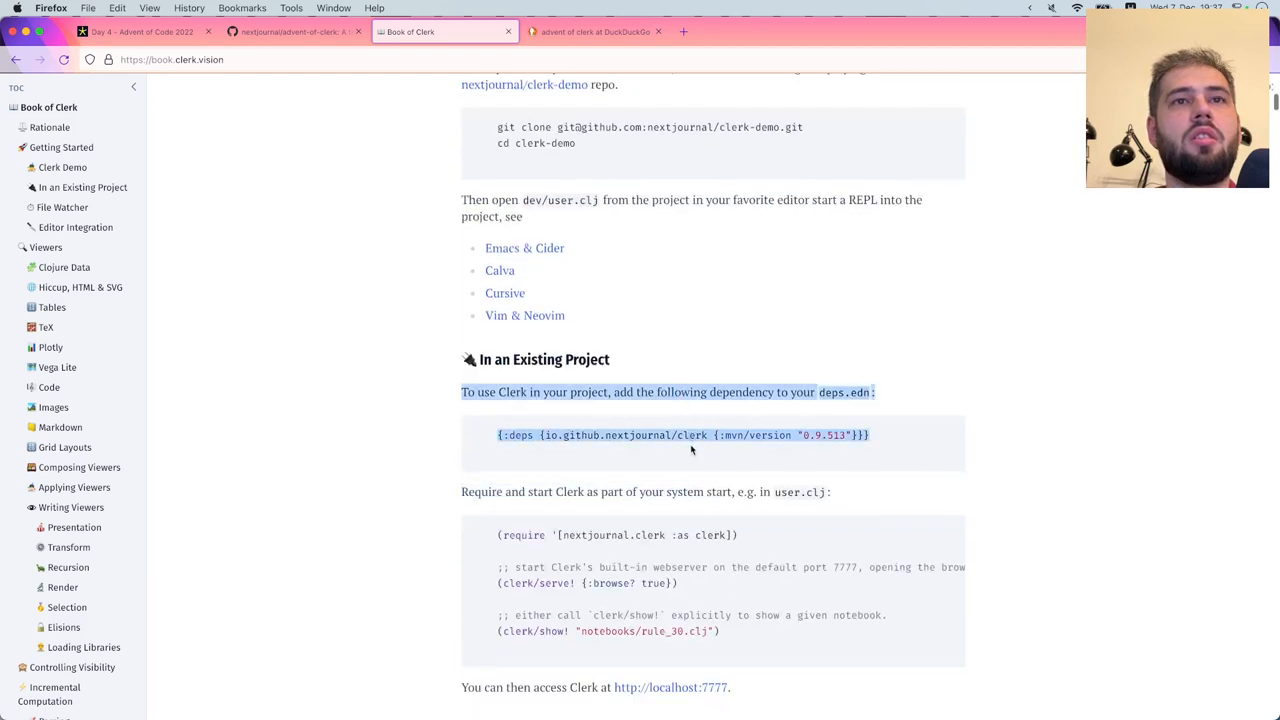
{"action": "double_click", "coordinate": [587, 359]}
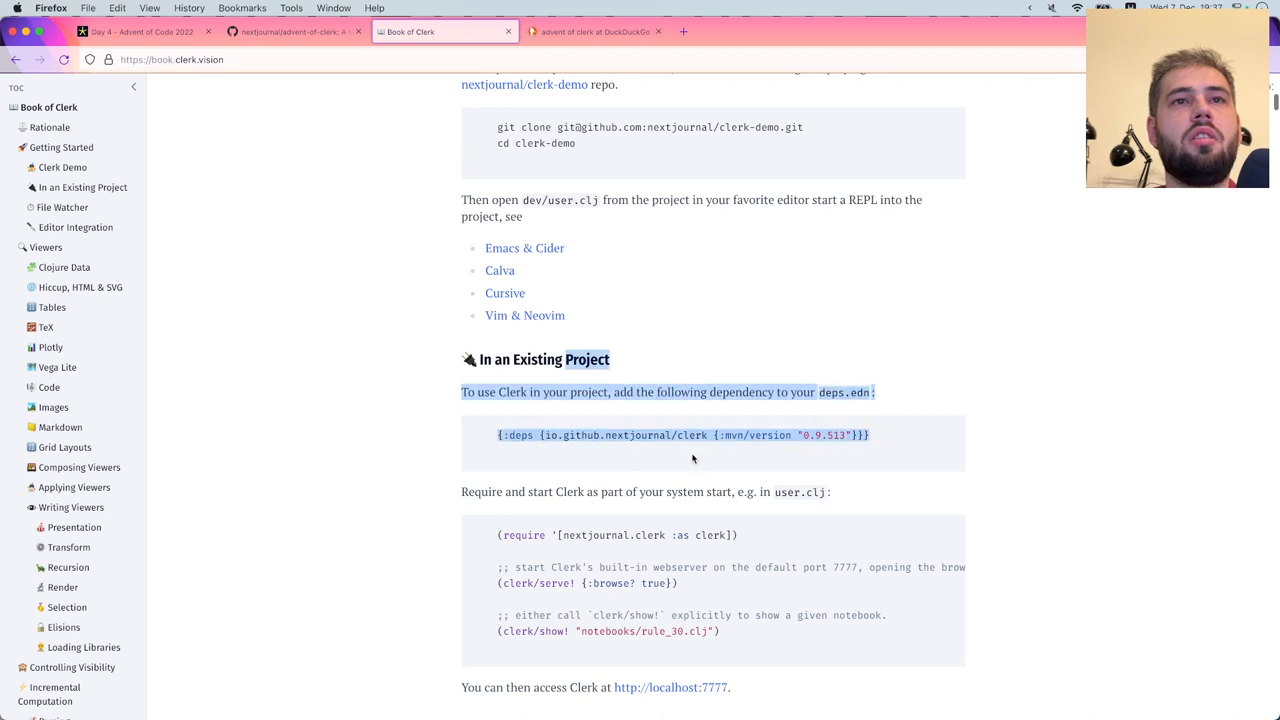
{"action": "scroll", "scroll_direction": "down", "scroll_amount": 3}
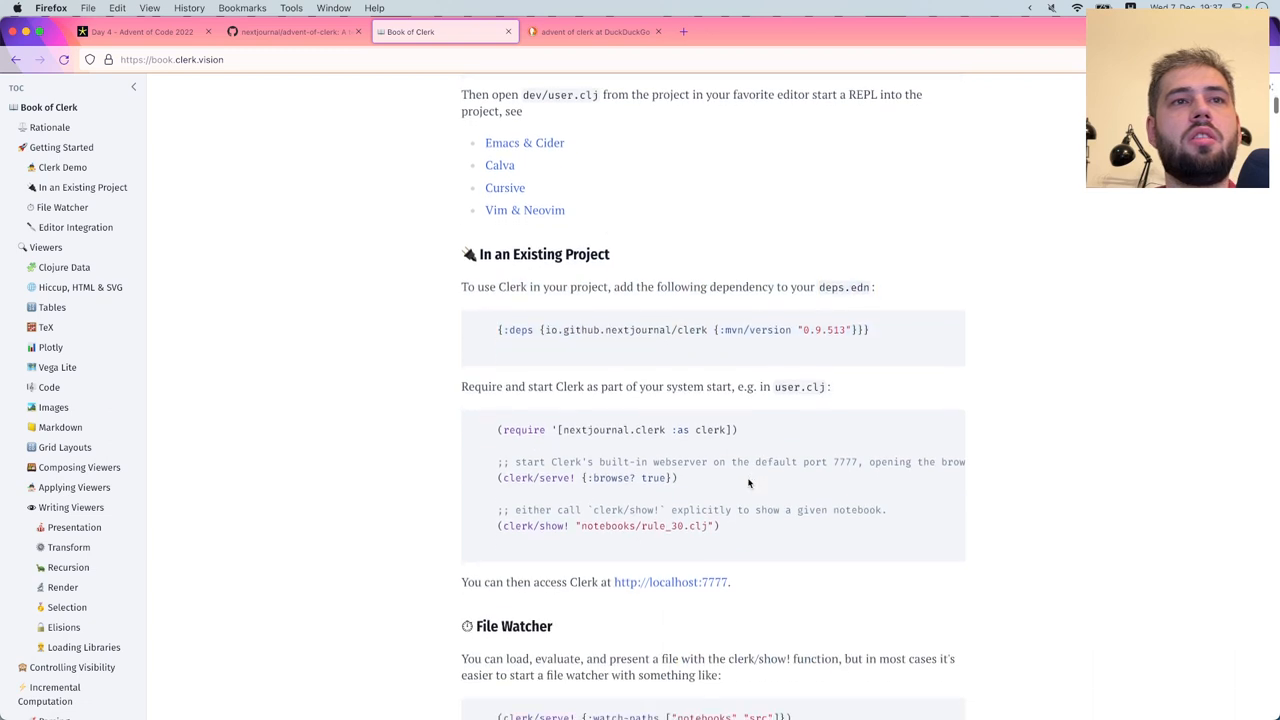
{"action": "mouse_move", "coordinate": [782, 538]}
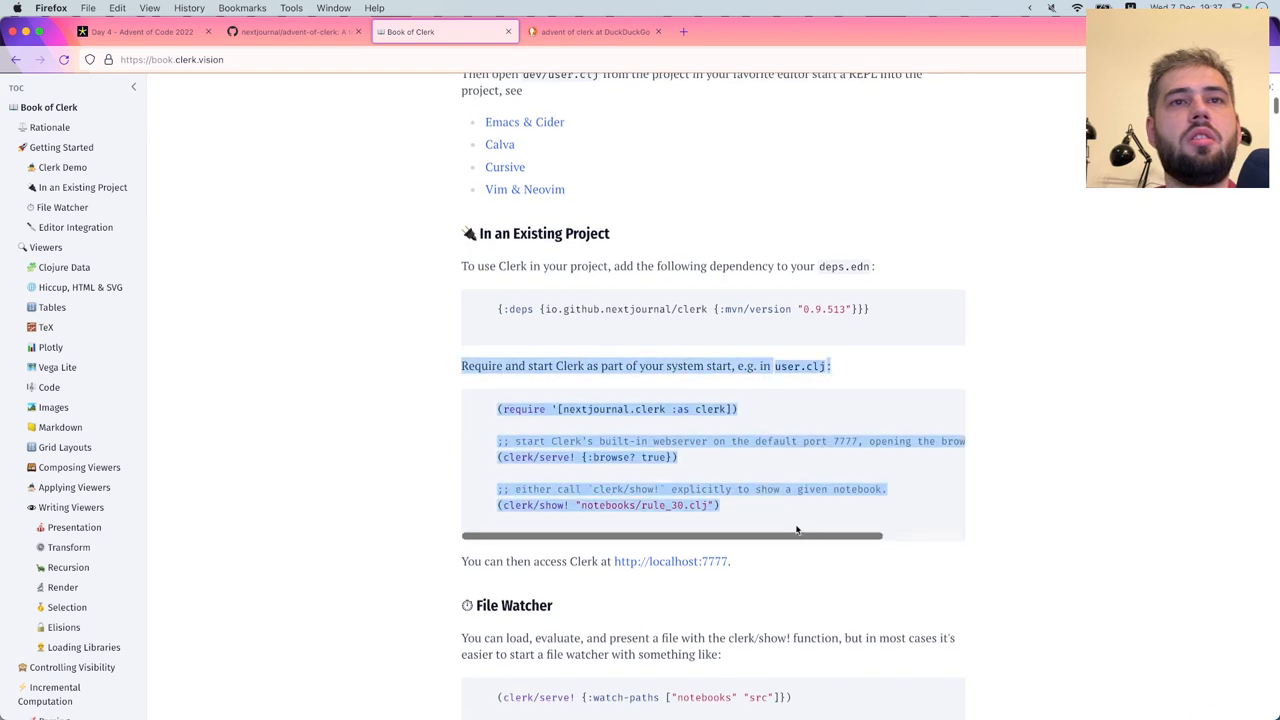
{"action": "scroll", "scroll_direction": "down", "scroll_amount": 3}
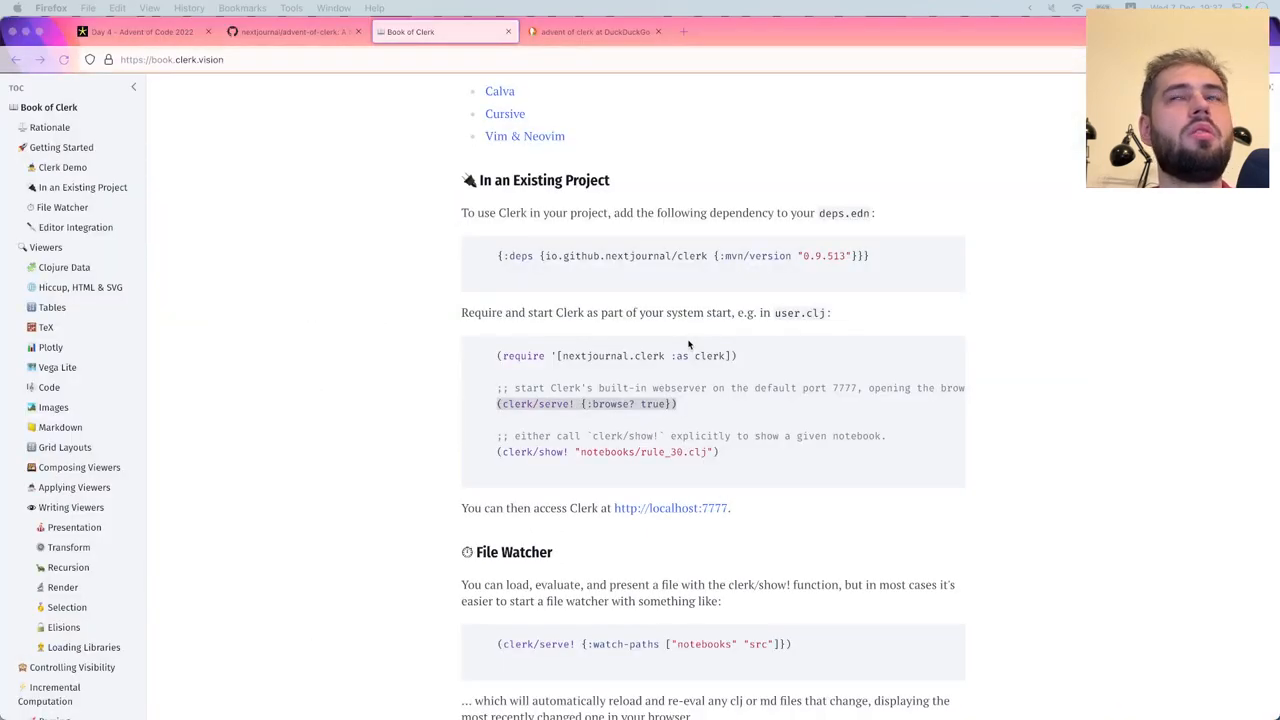
Find the nextjournal/clerk repository and select Clerk version 0.12.707 in its README
{"action": "type", "text": "cler"}
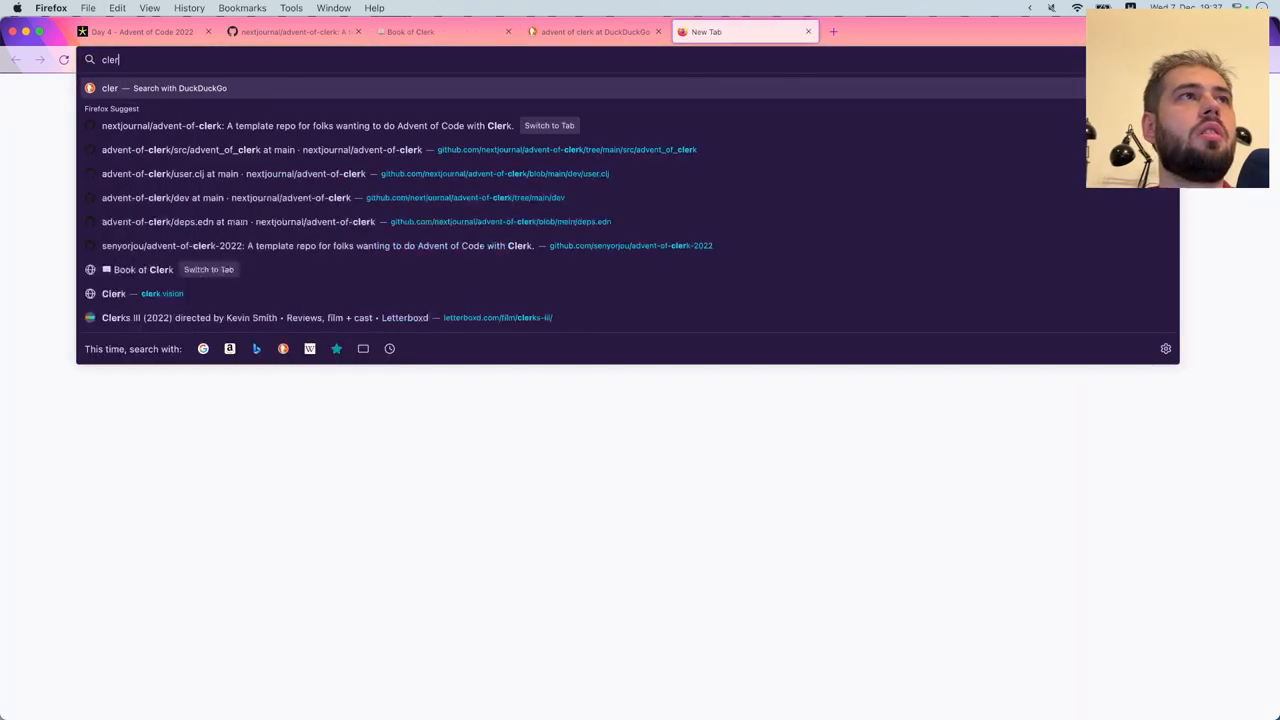
{"action": "type", "text": "k"}
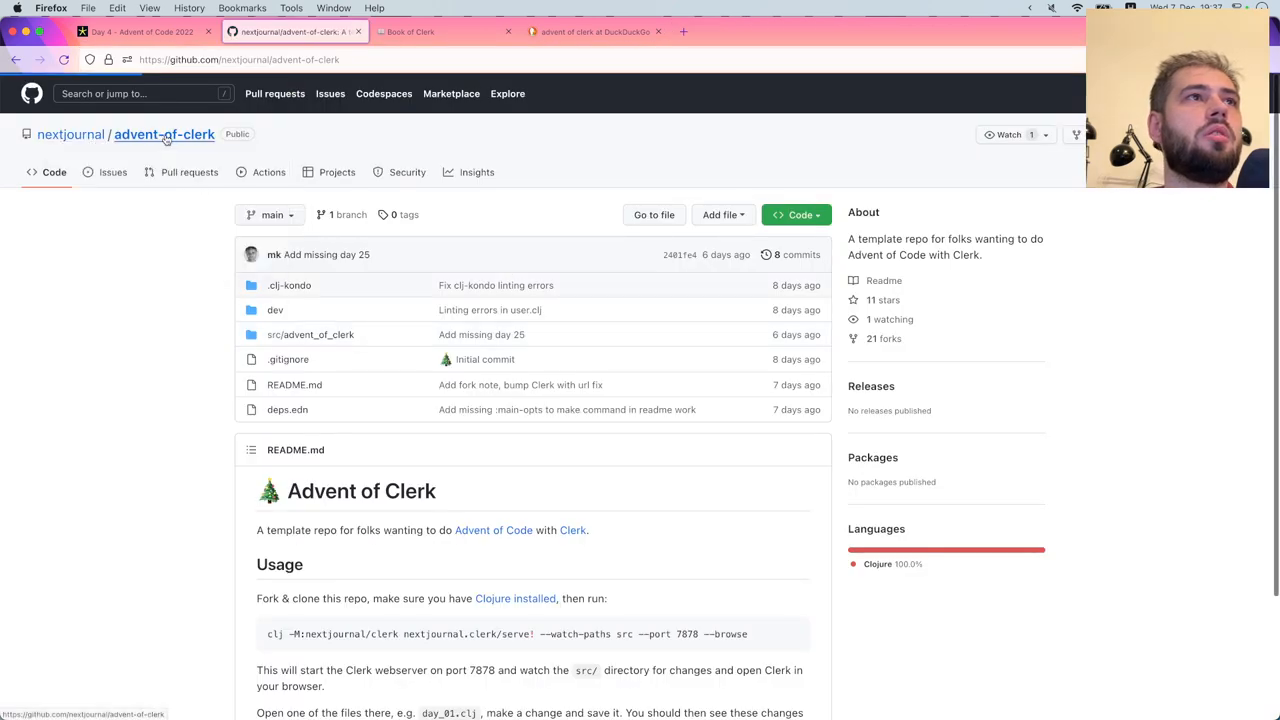
{"action": "left_click", "coordinate": [71, 134]}
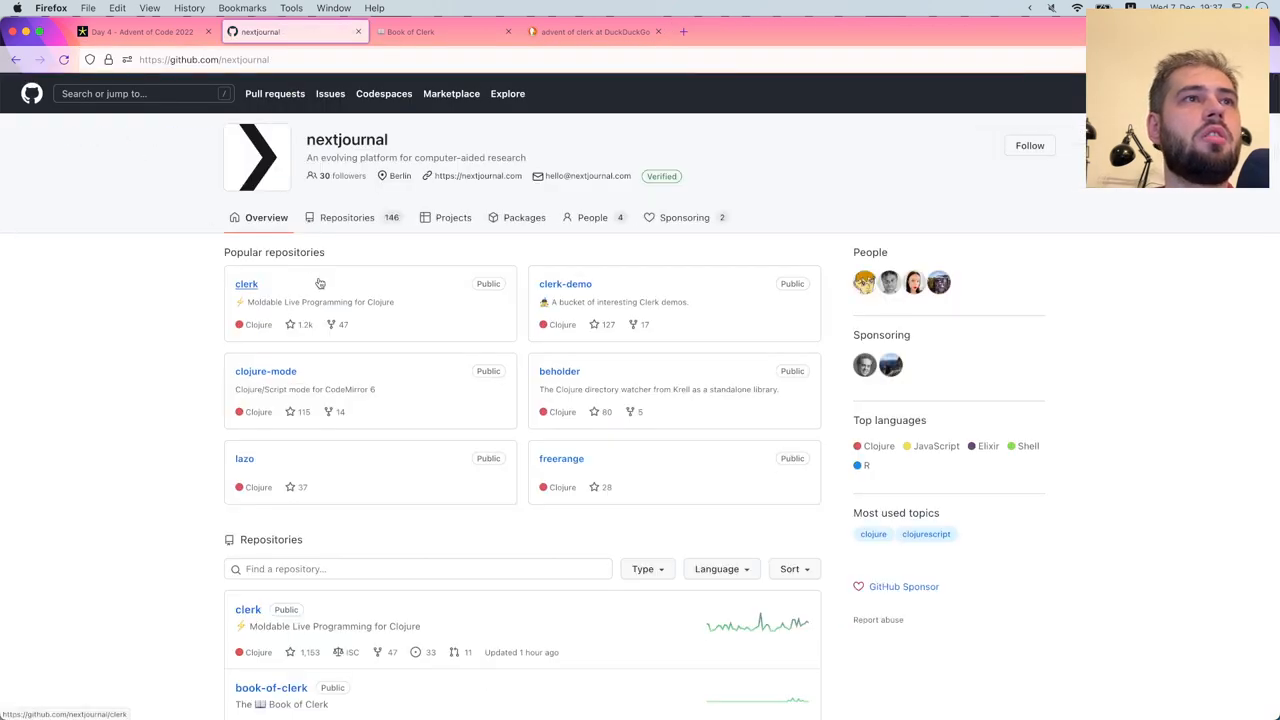
{"action": "left_click", "coordinate": [246, 284]}
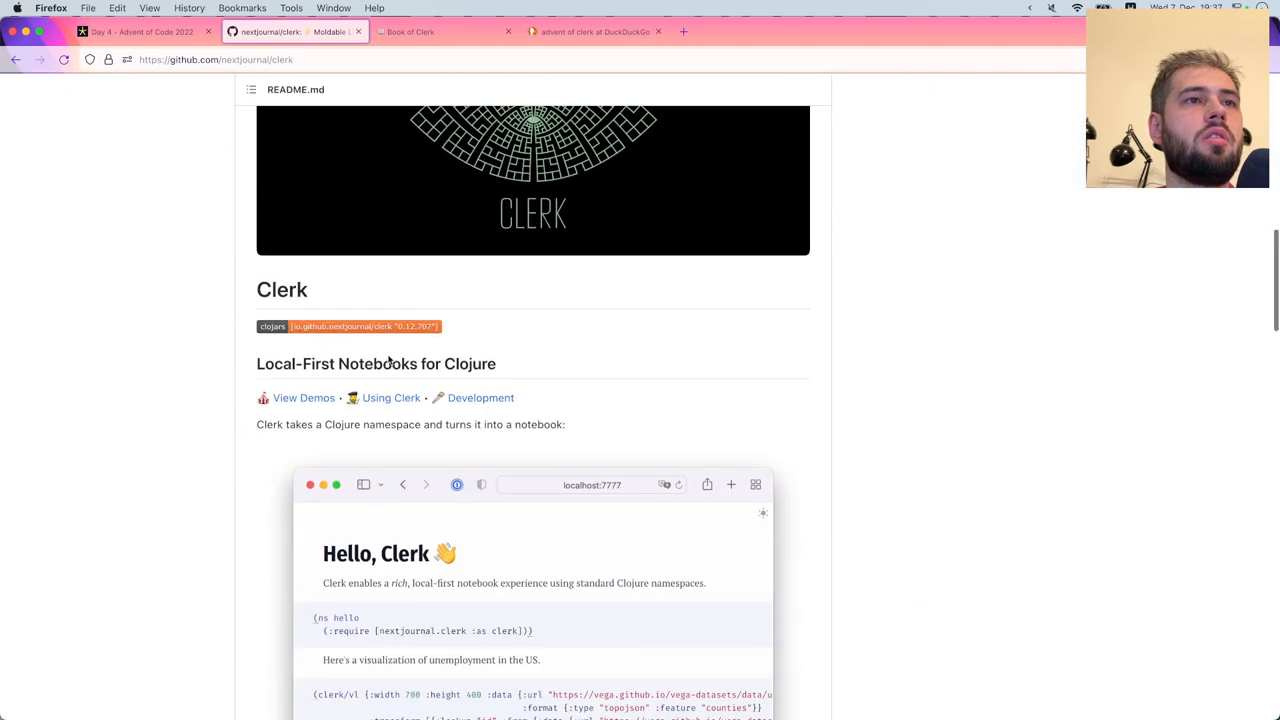
{"action": "scroll", "scroll_direction": "down", "scroll_amount": 3}
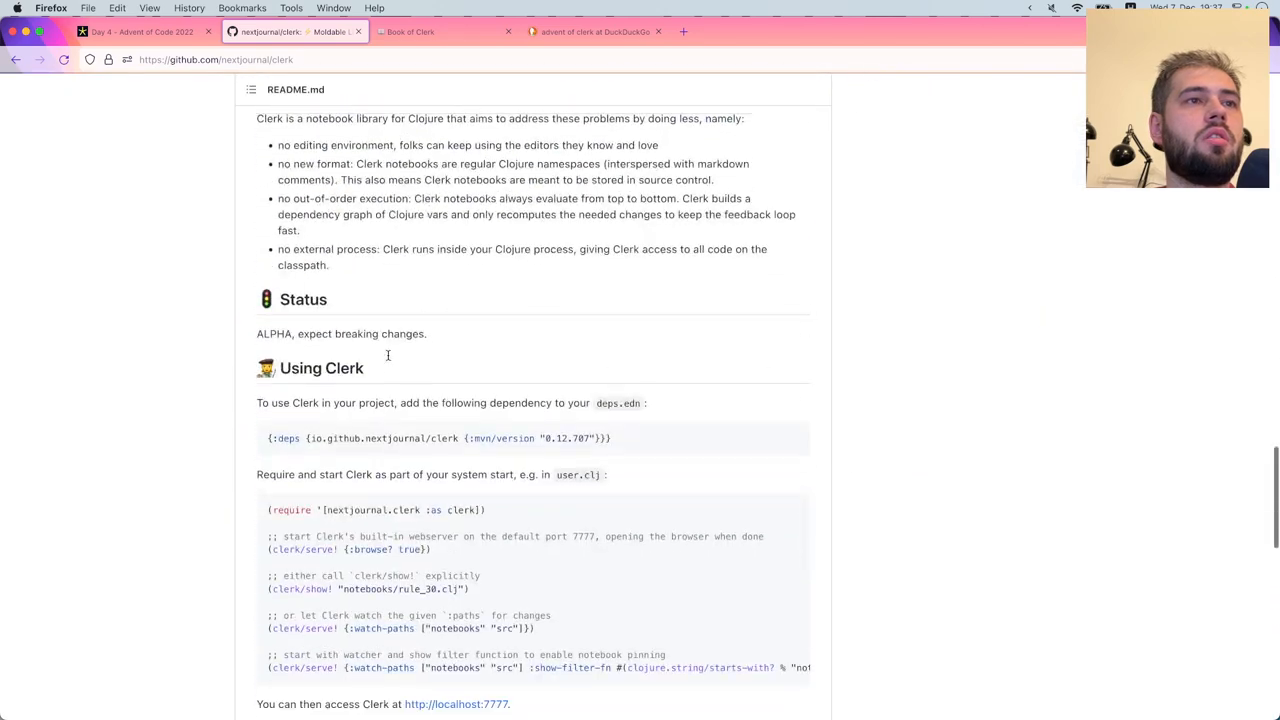
{"action": "scroll", "scroll_direction": "down", "scroll_amount": 3}
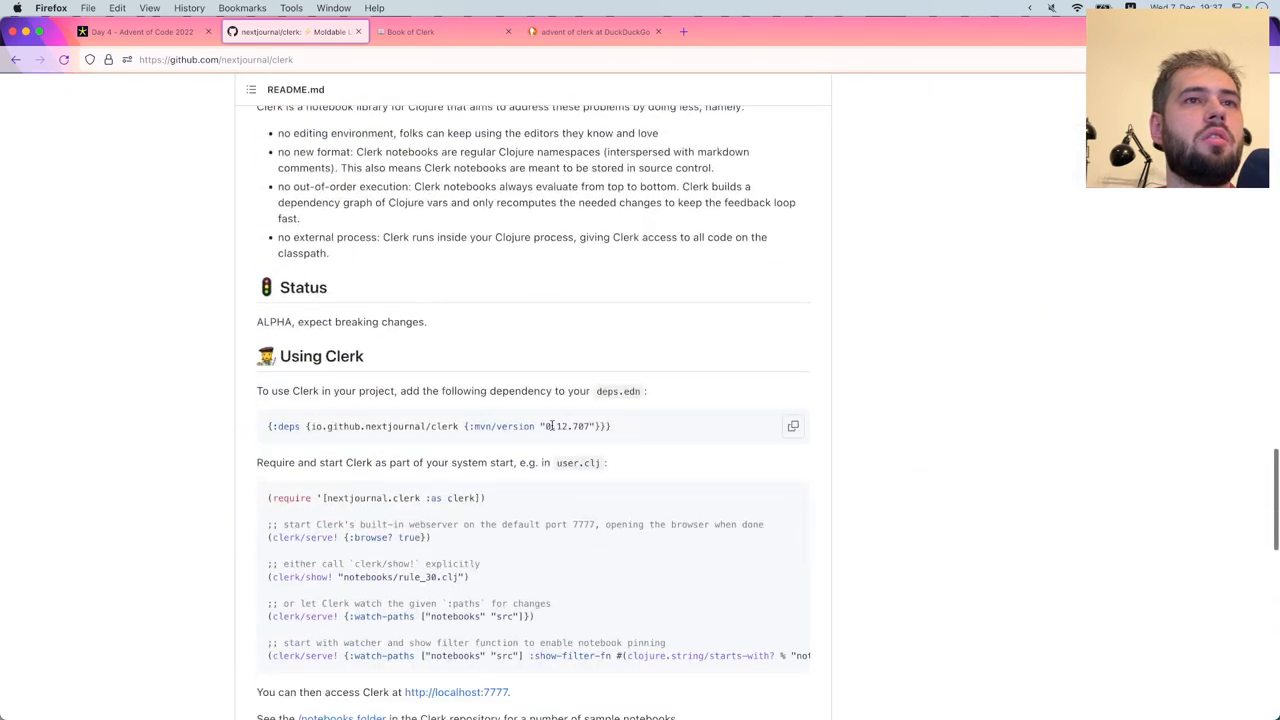
{"action": "double_click", "coordinate": [580, 426]}
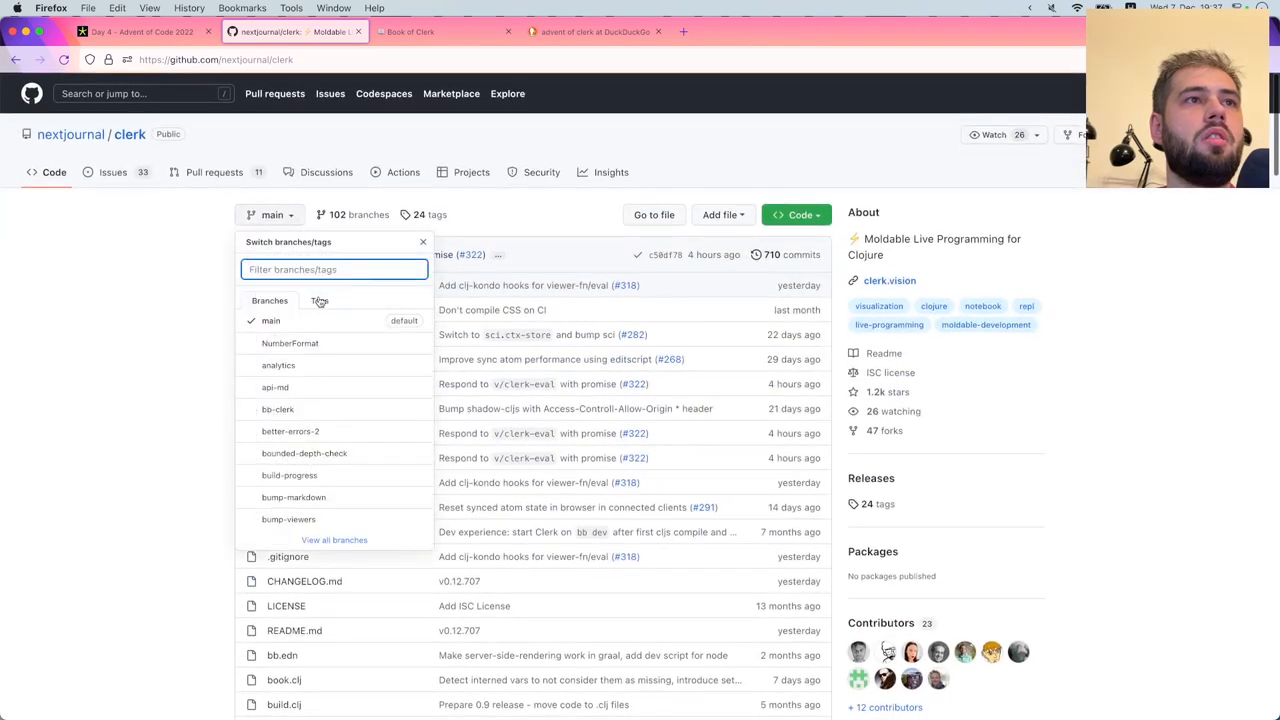
In deps.edn, replace Clerk's :git/sha with :mvn/version "0.12.707" and move it into :deps
{"action": "key", "text": "cmd+tab"}
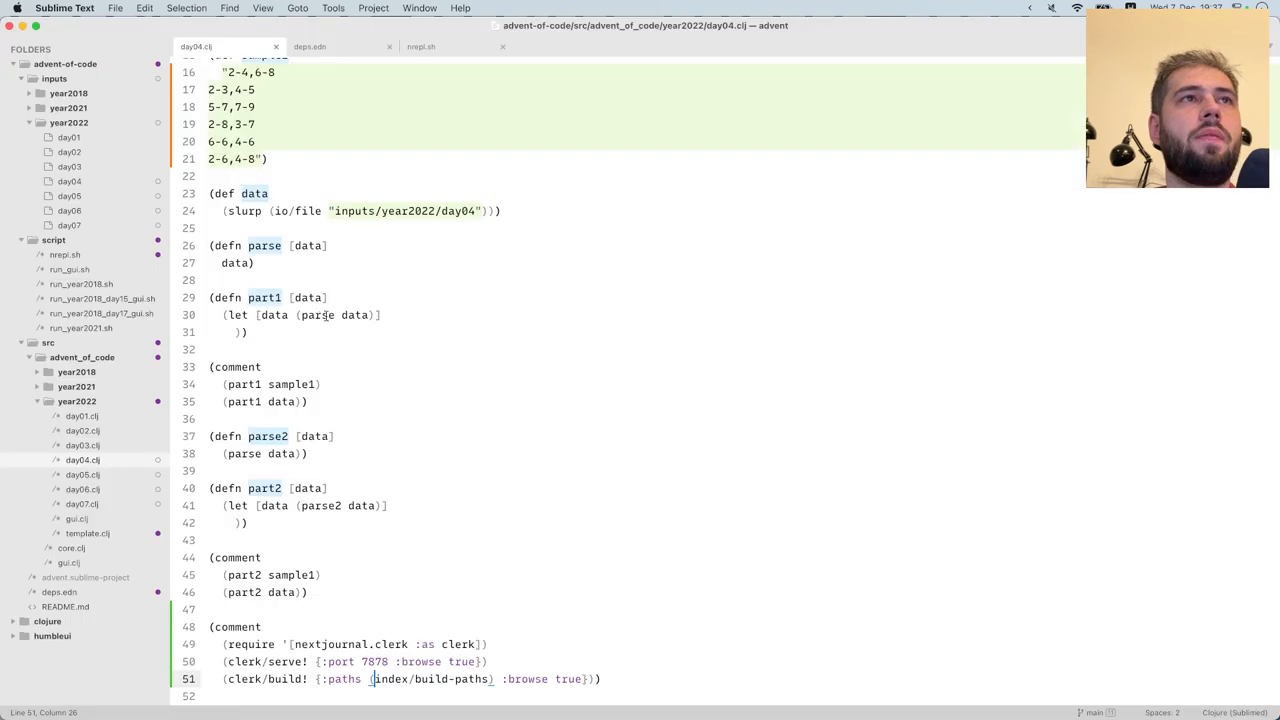
{"action": "left_click", "coordinate": [325, 46]}
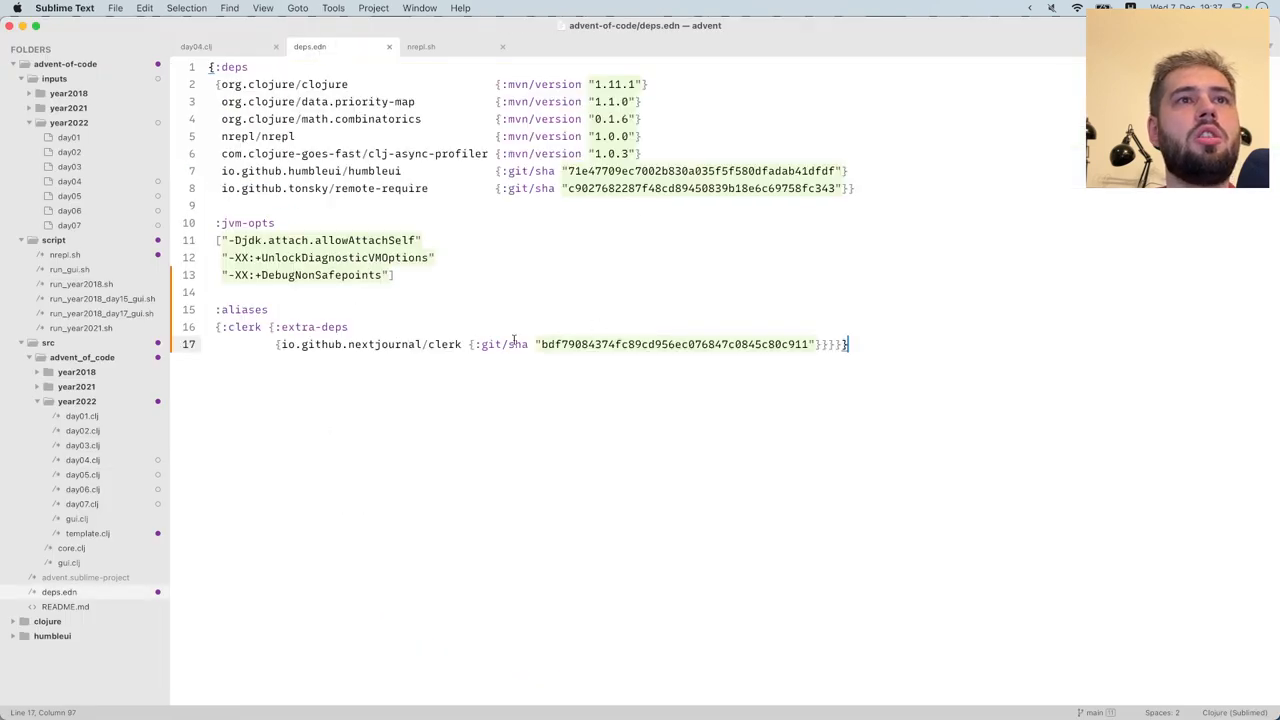
{"action": "left_click_drag", "start_coordinate": [481, 344], "coordinate": [808, 344]}
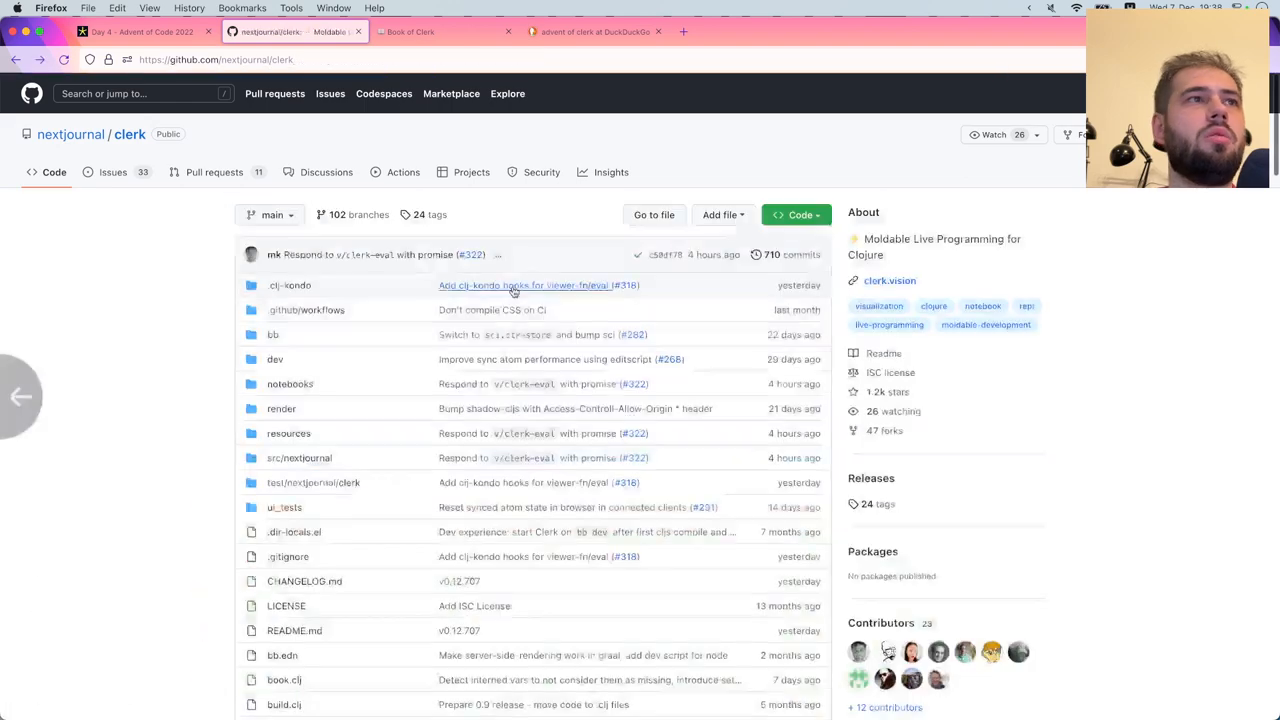
{"action": "scroll", "scroll_direction": "down", "scroll_amount": 3}
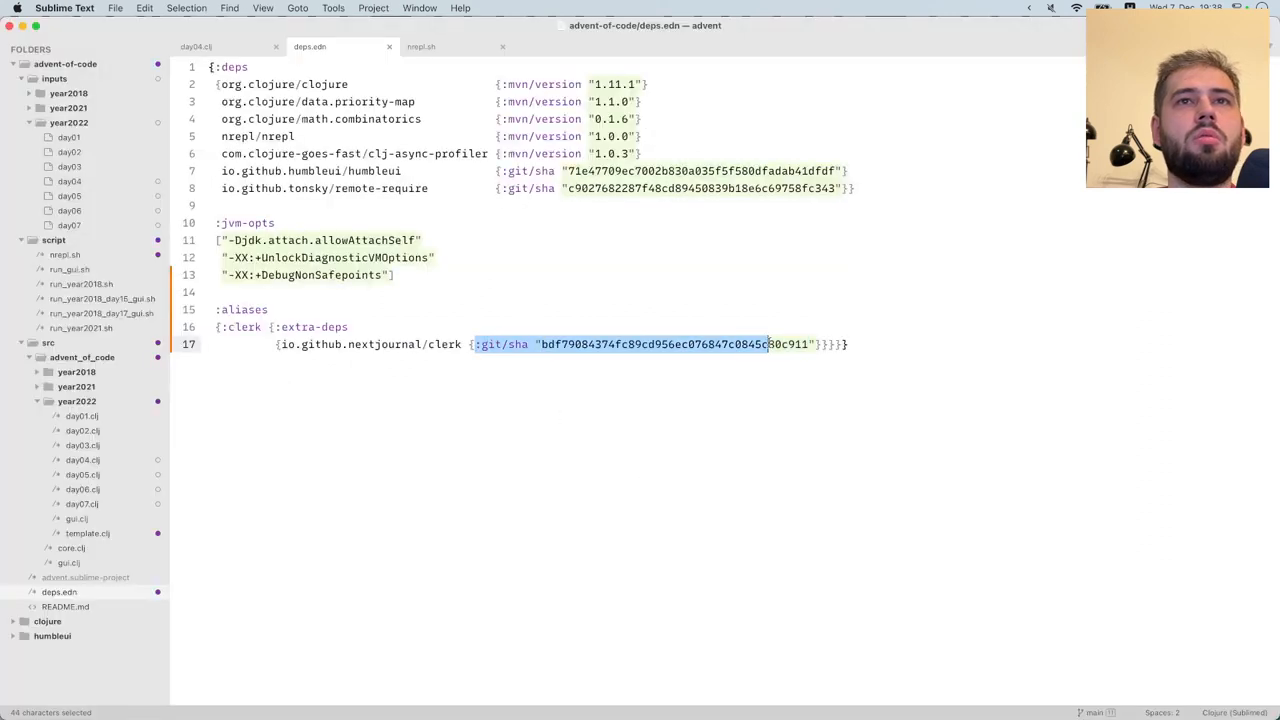
{"action": "type", "text": ":mvn/version \"0.12.707\"}}}}"}
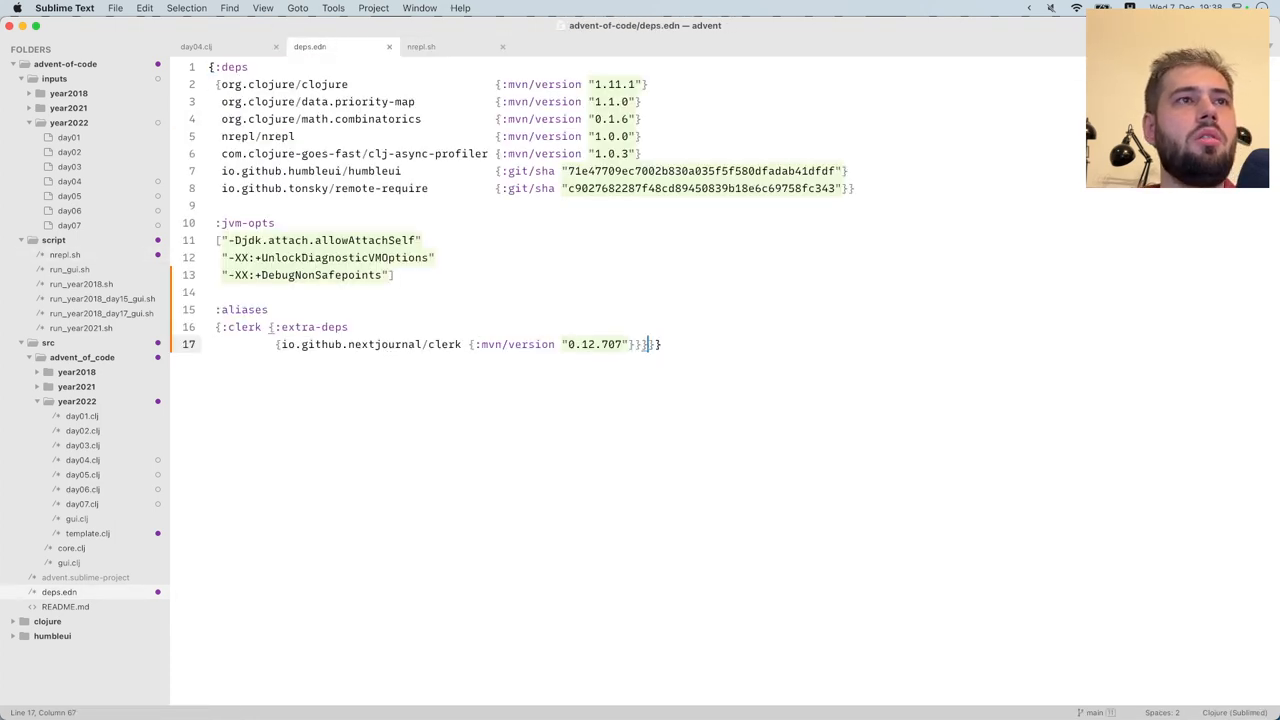
{"action": "key", "text": "Cmd+X"}
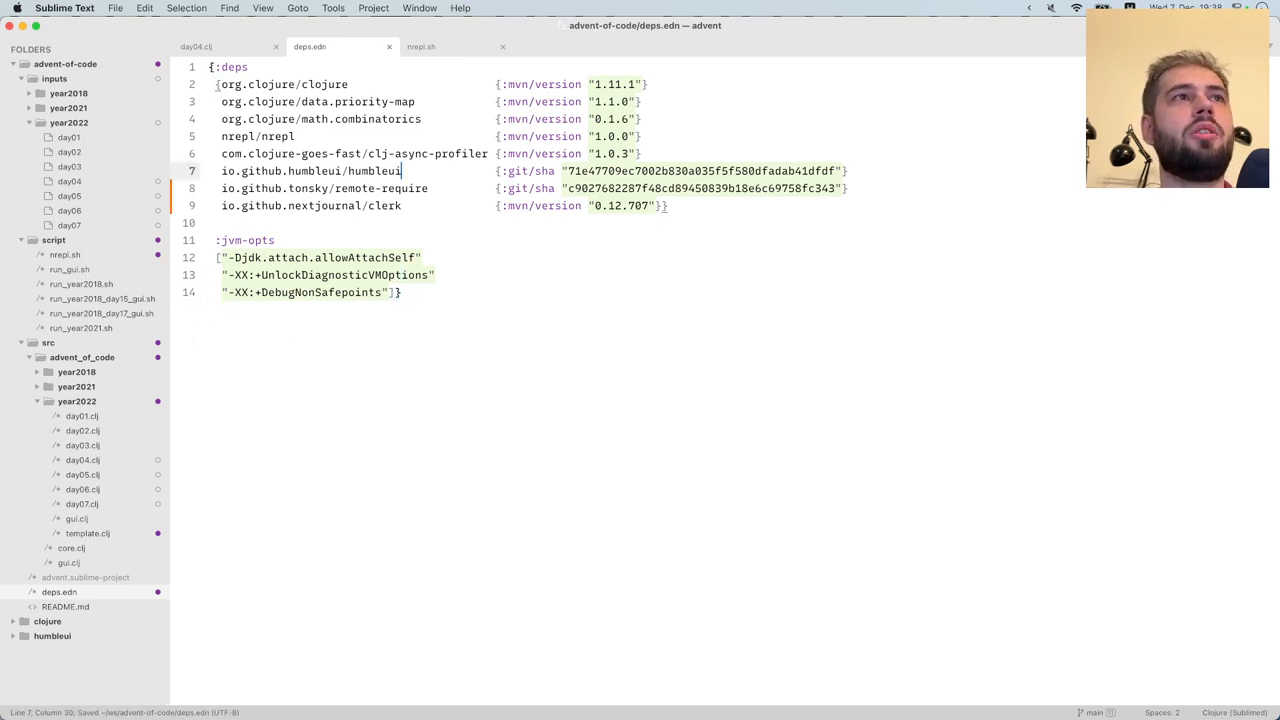
{"action": "left_click", "coordinate": [210, 47]}
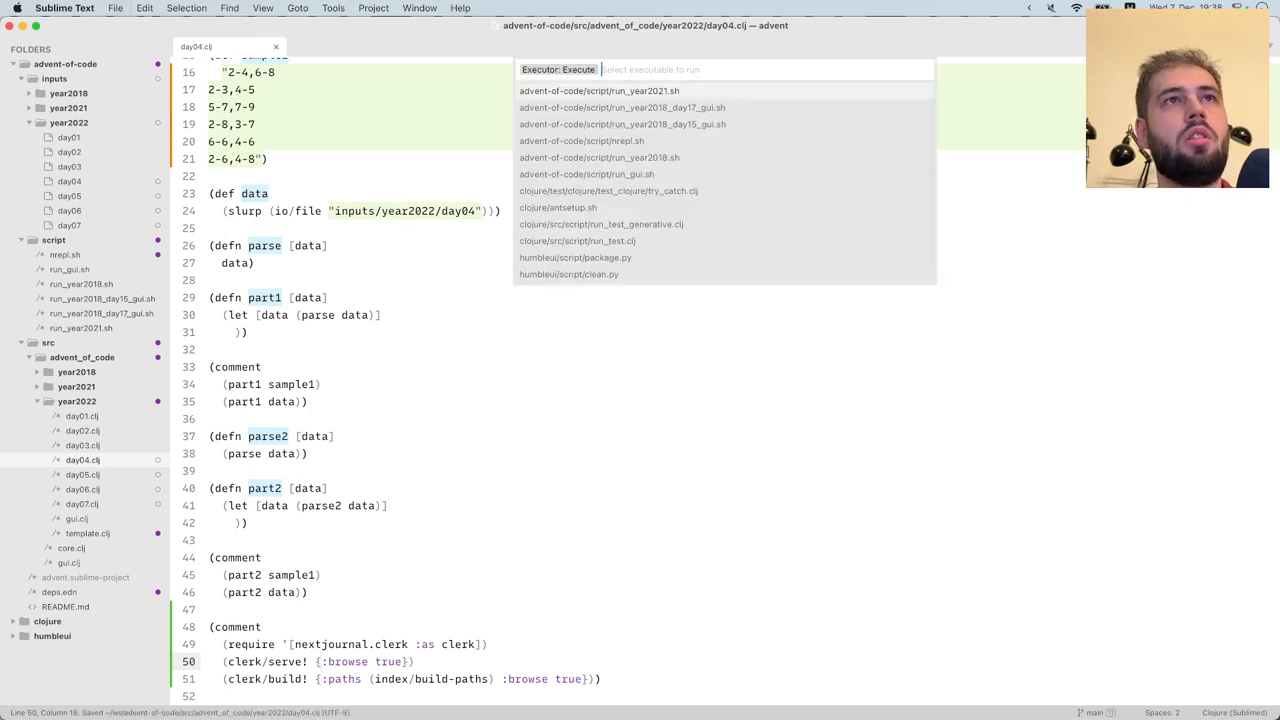
Run script/nrepl.sh to start the nREPL server with Clerk 0.12.707
{"action": "left_click", "coordinate": [583, 140]}
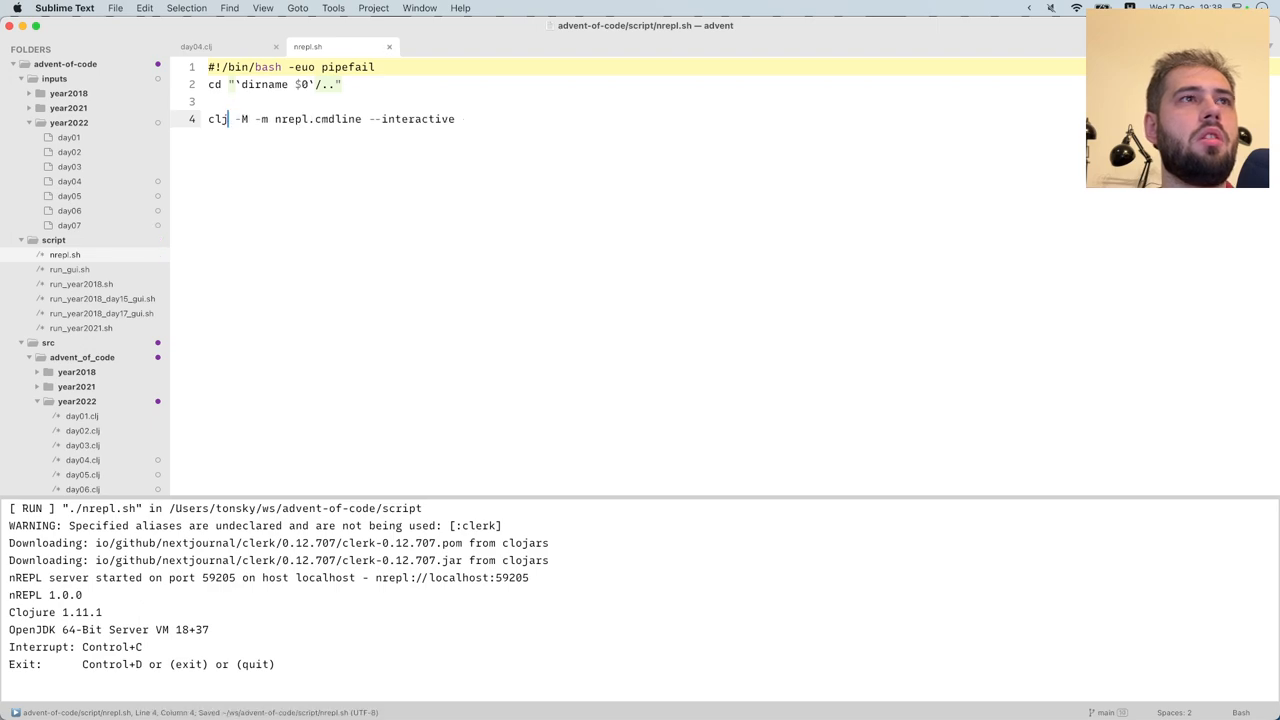
{"action": "key", "text": "cmd+tab"}
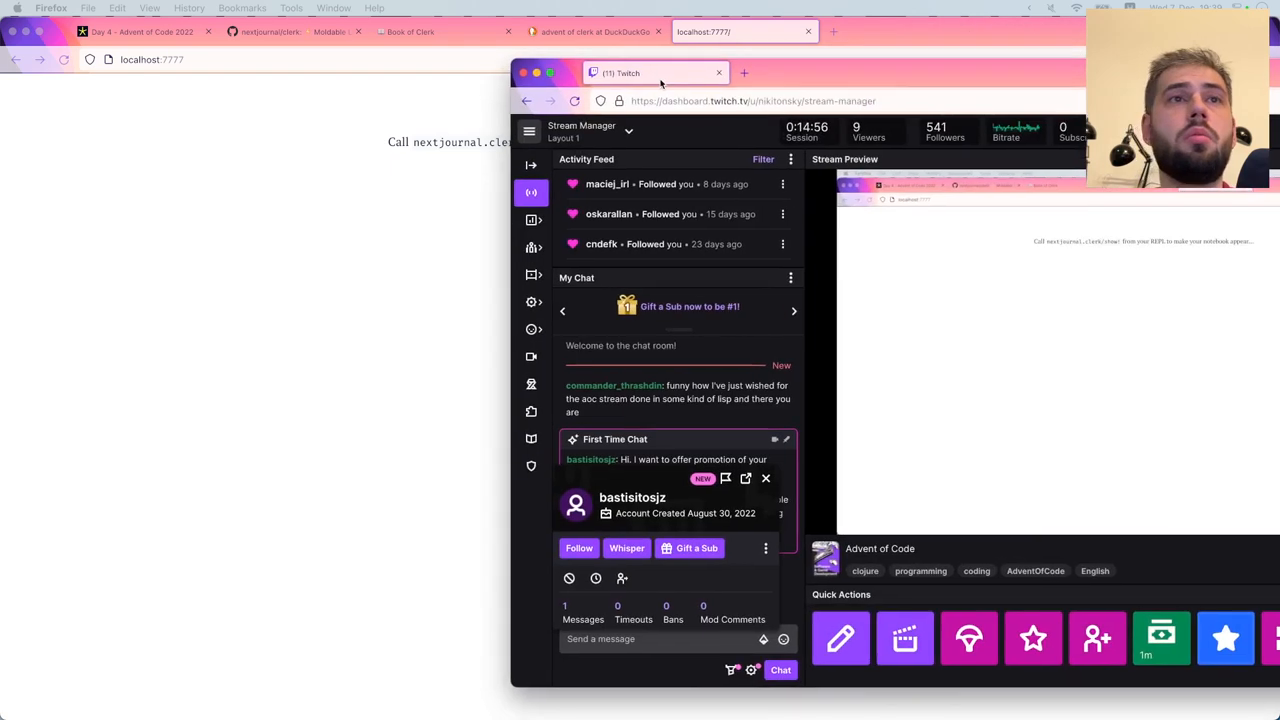
Open a report form for the first-time chatter's promotional spam message
{"action": "key", "text": "cmd+tab"}
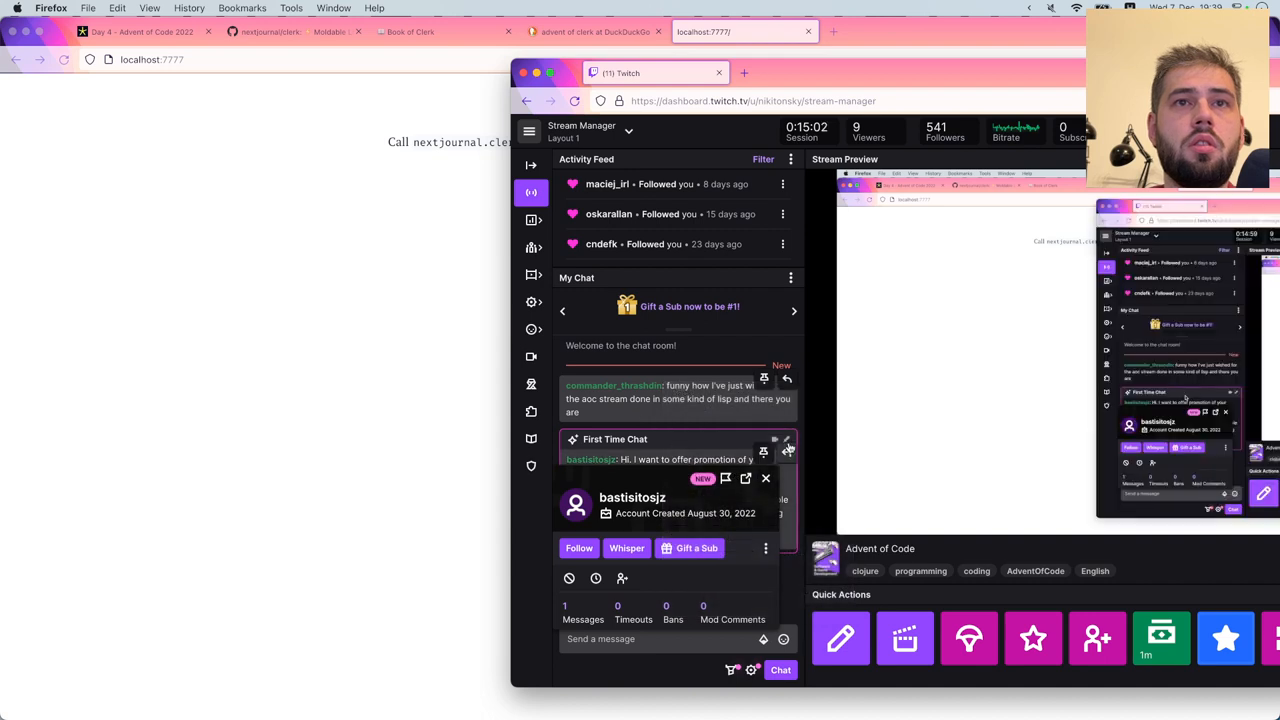
{"action": "mouse_move", "coordinate": [763, 453]}
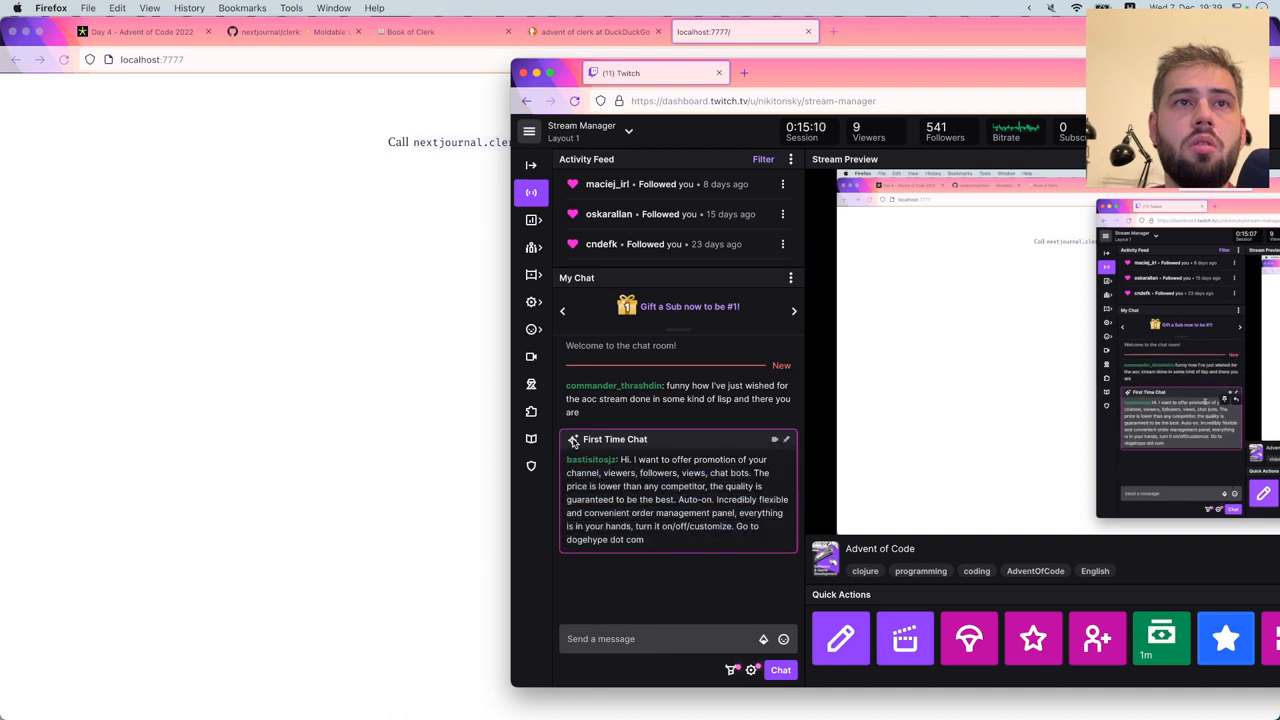
{"action": "left_click", "coordinate": [591, 460]}
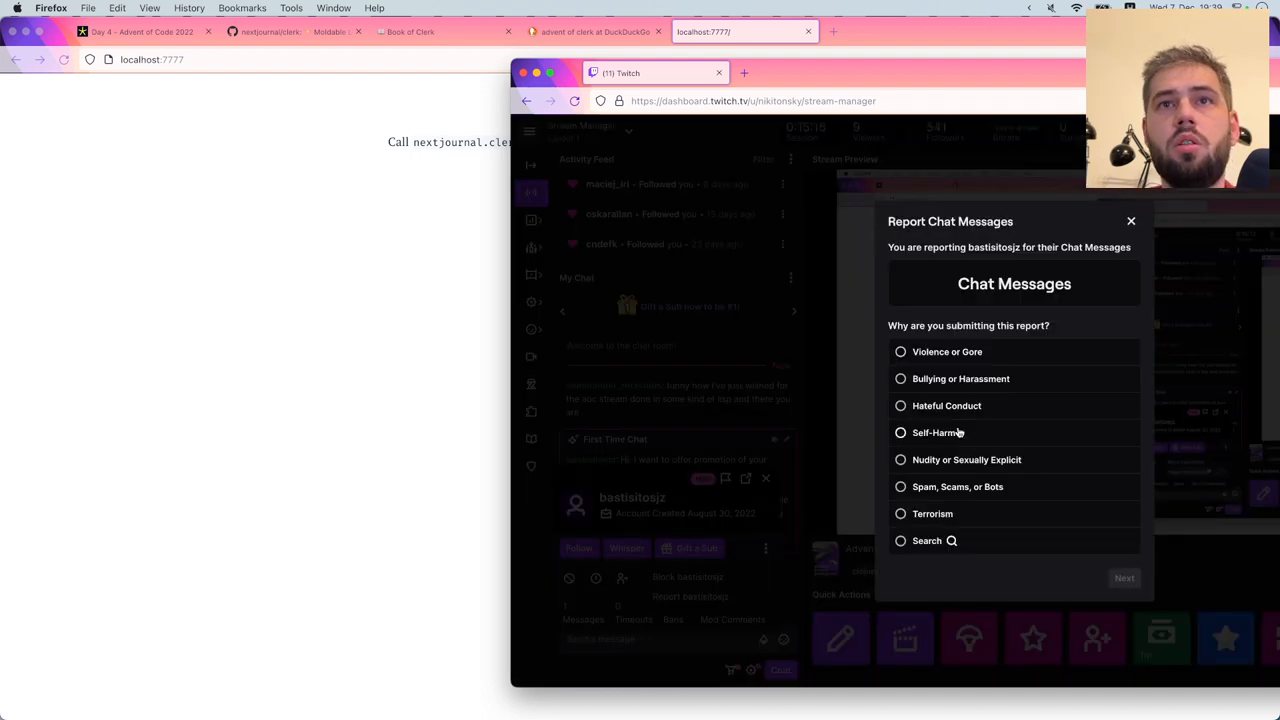
Report the chatter under Spam, Scams, or Bots > Spam with details 'qweqw', then close
{"action": "left_click", "coordinate": [900, 486]}
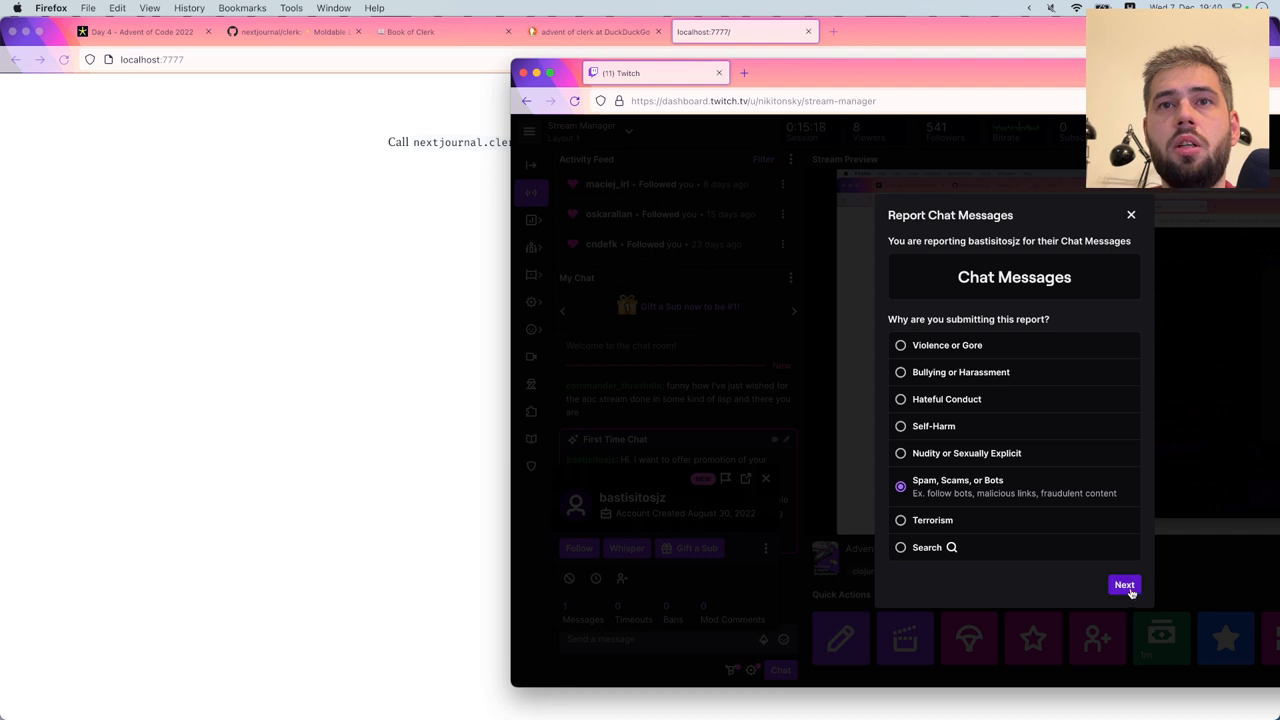
{"action": "left_click", "coordinate": [1123, 584]}
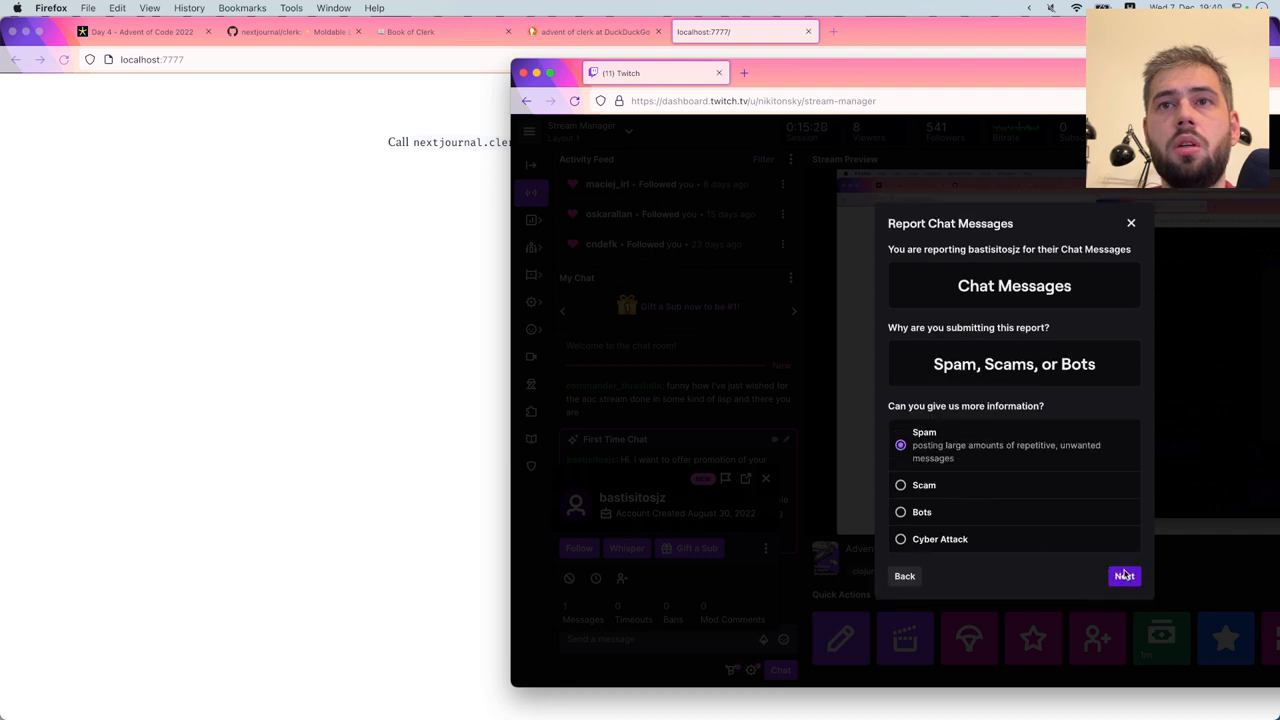
{"action": "left_click", "coordinate": [1123, 575]}
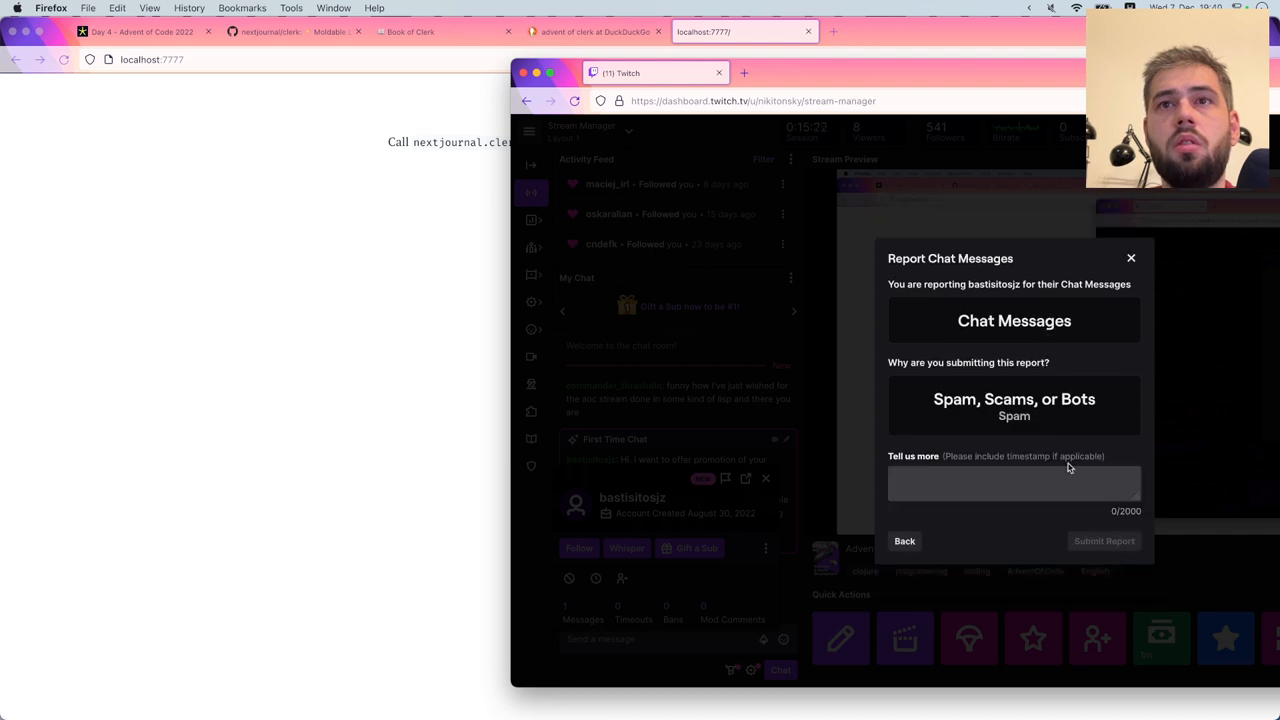
{"action": "left_click", "coordinate": [1015, 483]}
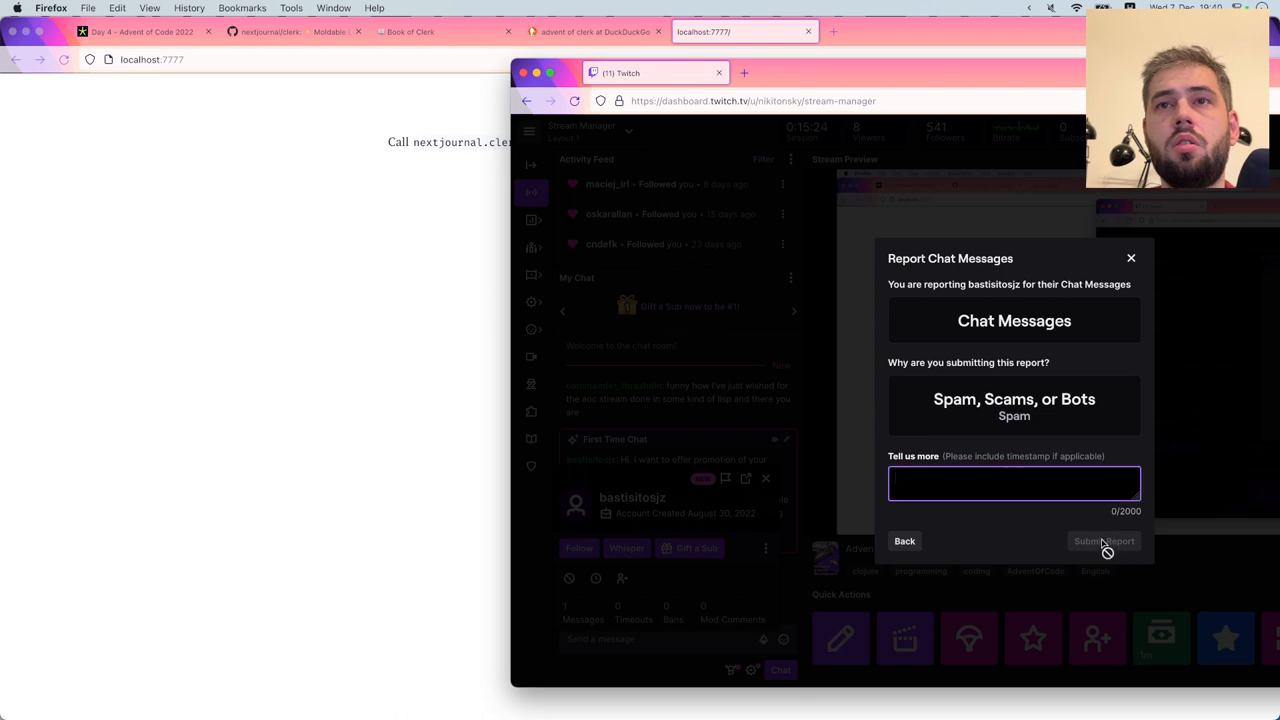
{"action": "type", "text": "qweqw"}
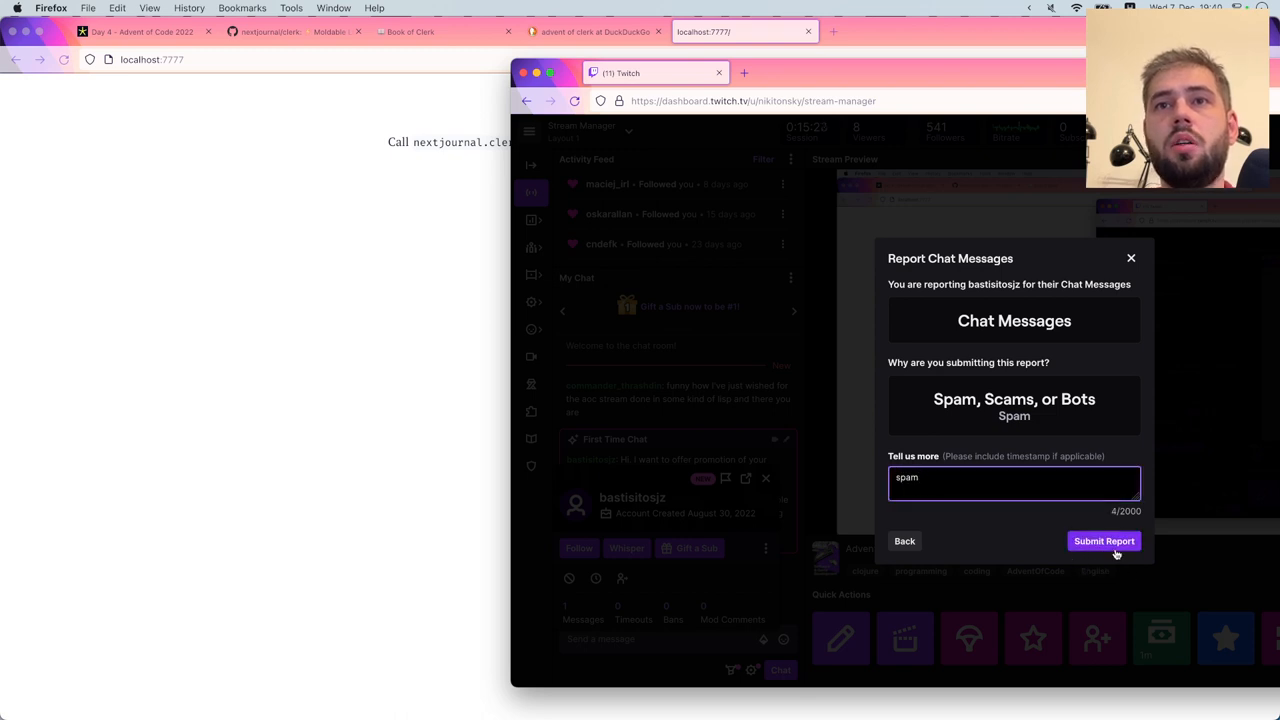
{"action": "left_click", "coordinate": [1104, 541]}
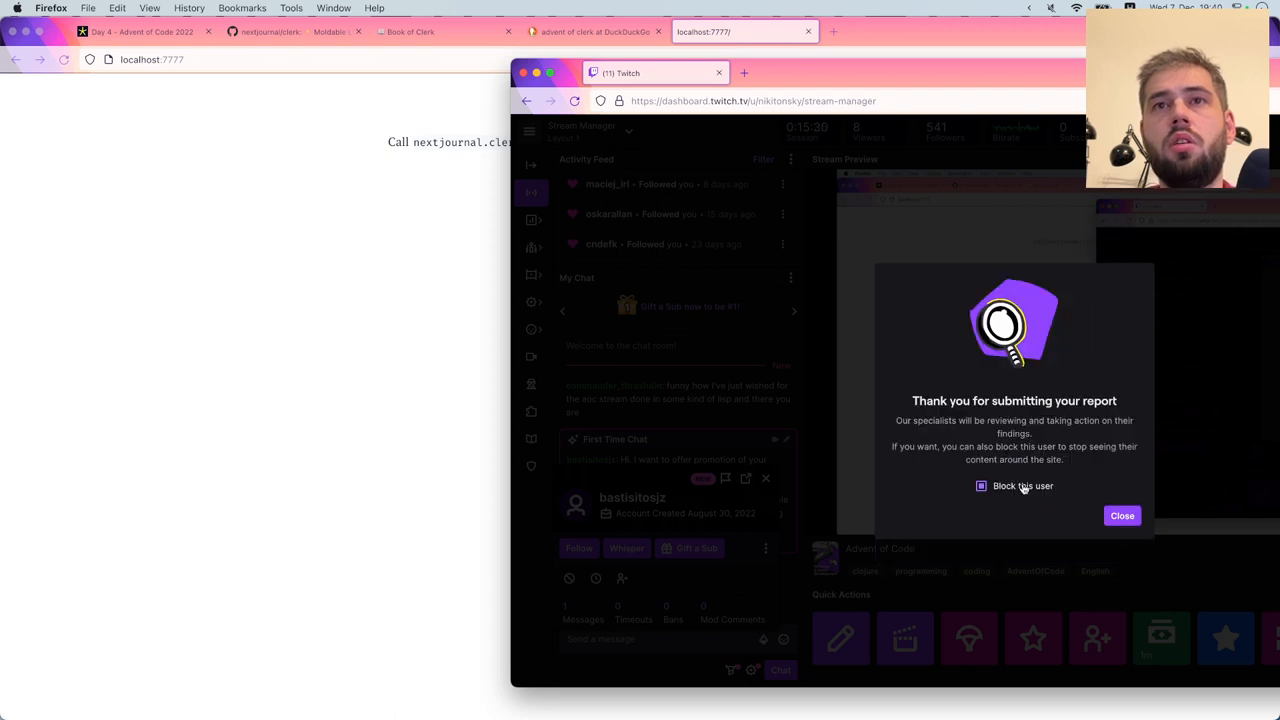
{"action": "left_click", "coordinate": [1122, 515]}
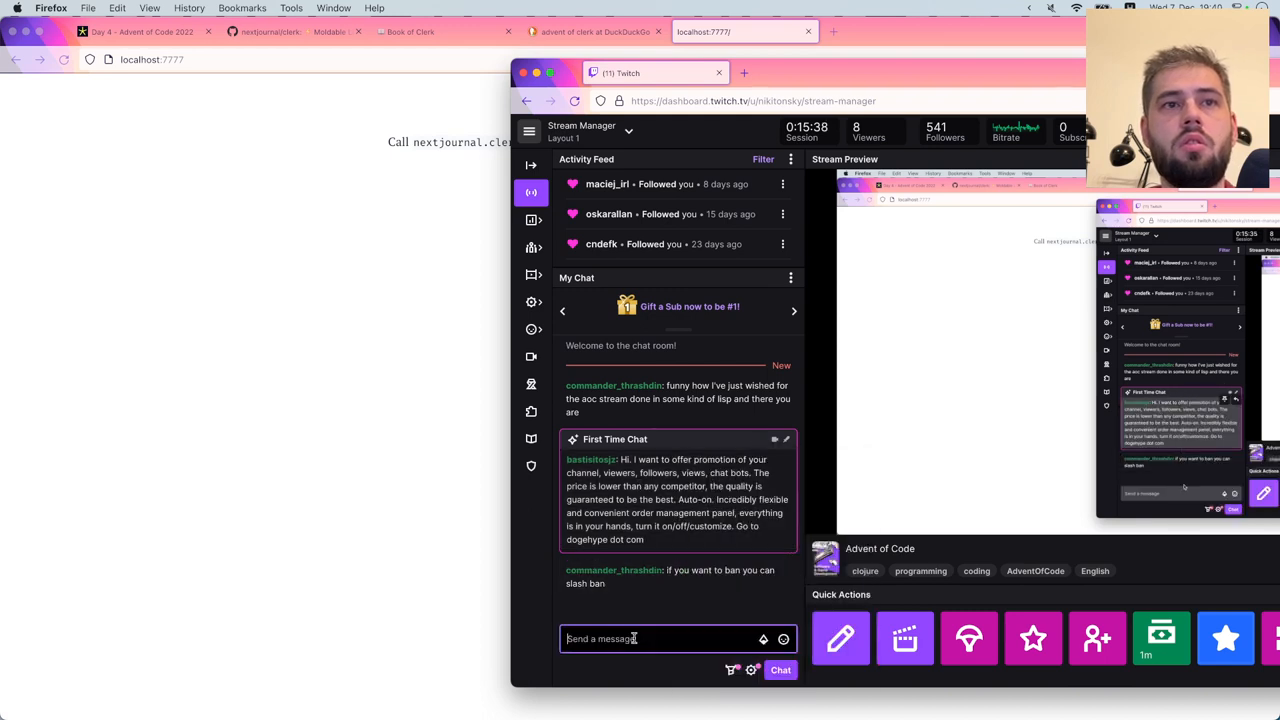
Compose a /ban command for the spam chatter, autocompleting the username from 'bas'
{"action": "left_click", "coordinate": [591, 459]}
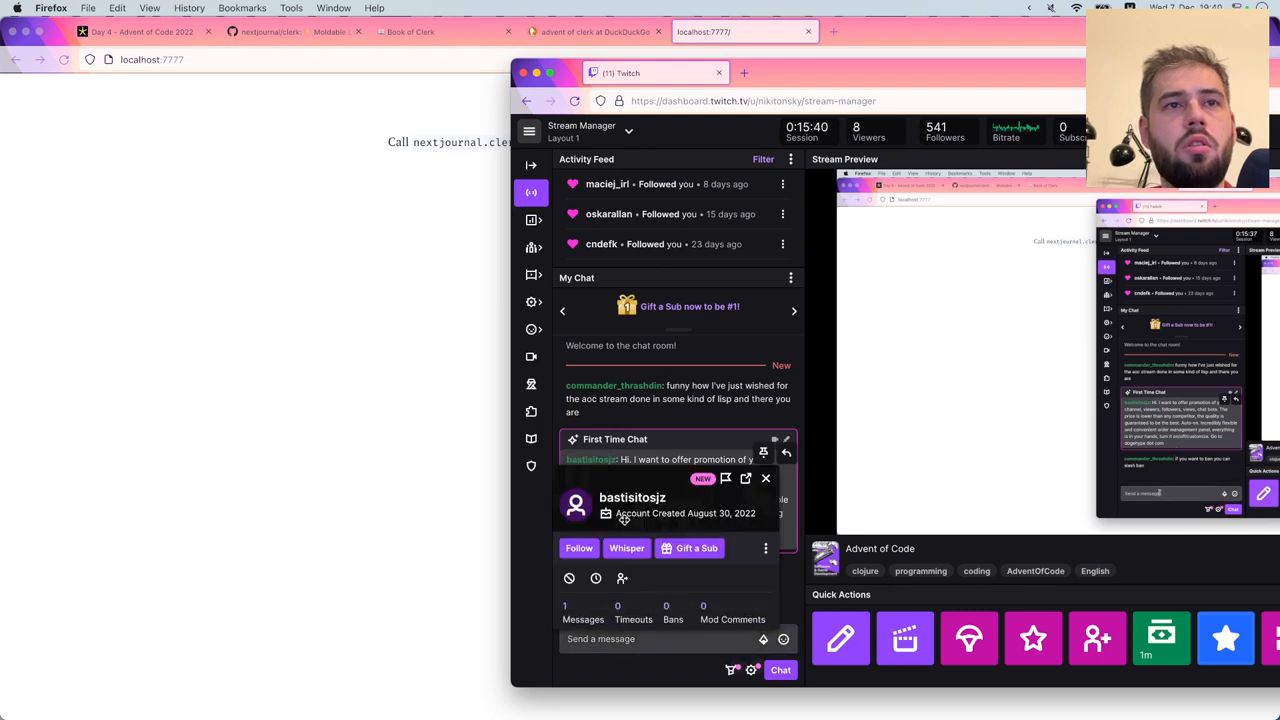
{"action": "left_click", "coordinate": [765, 548]}
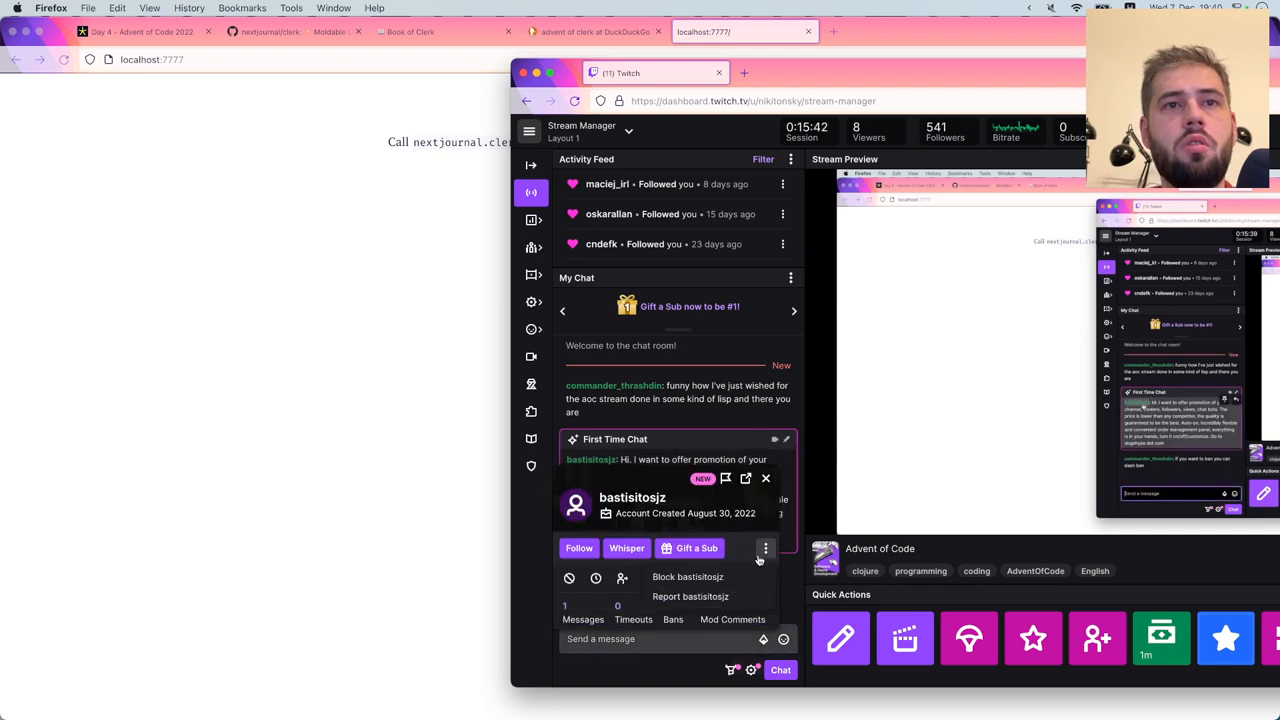
{"action": "left_click", "coordinate": [765, 548]}
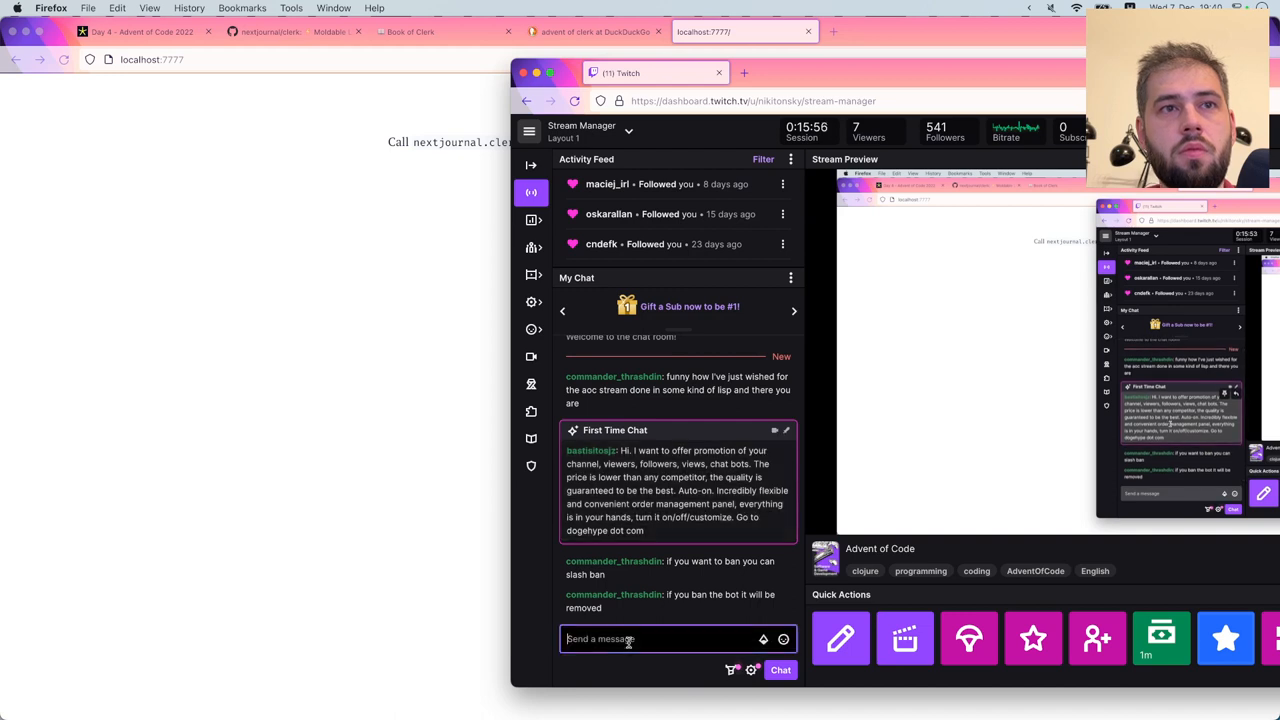
{"action": "type", "text": "/ban"}
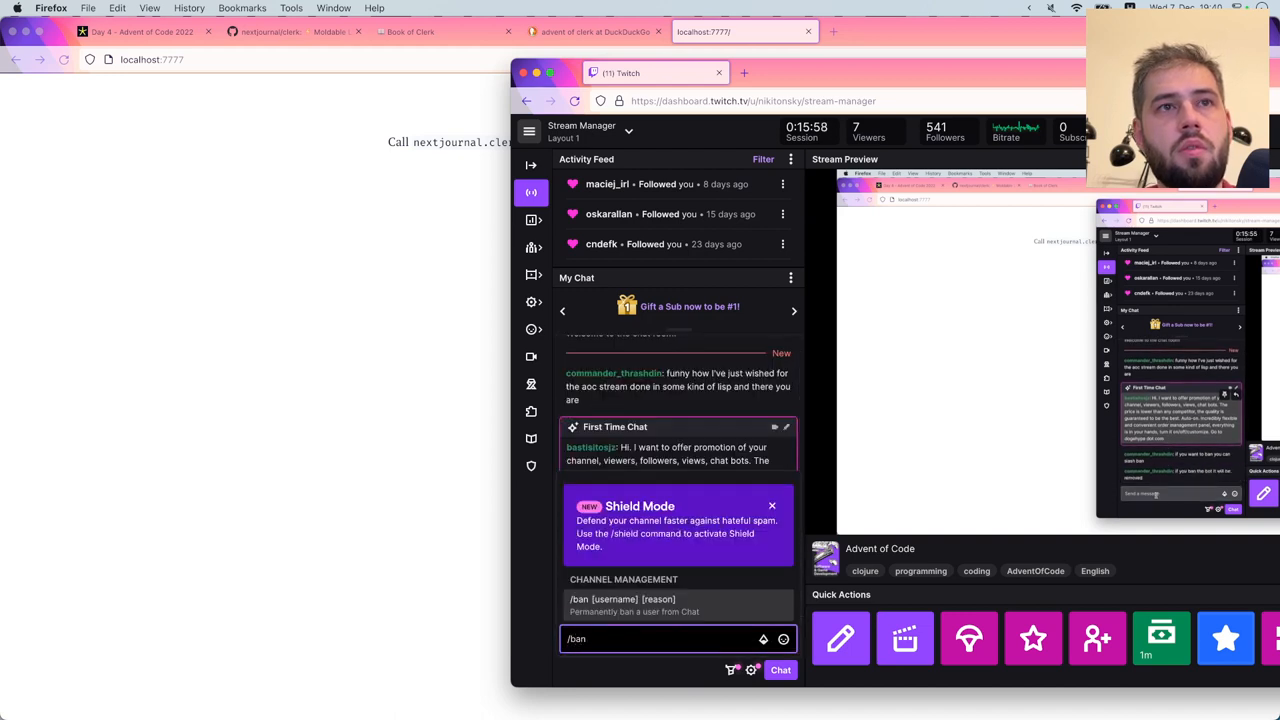
{"action": "type", "text": "bastisitosjz"}
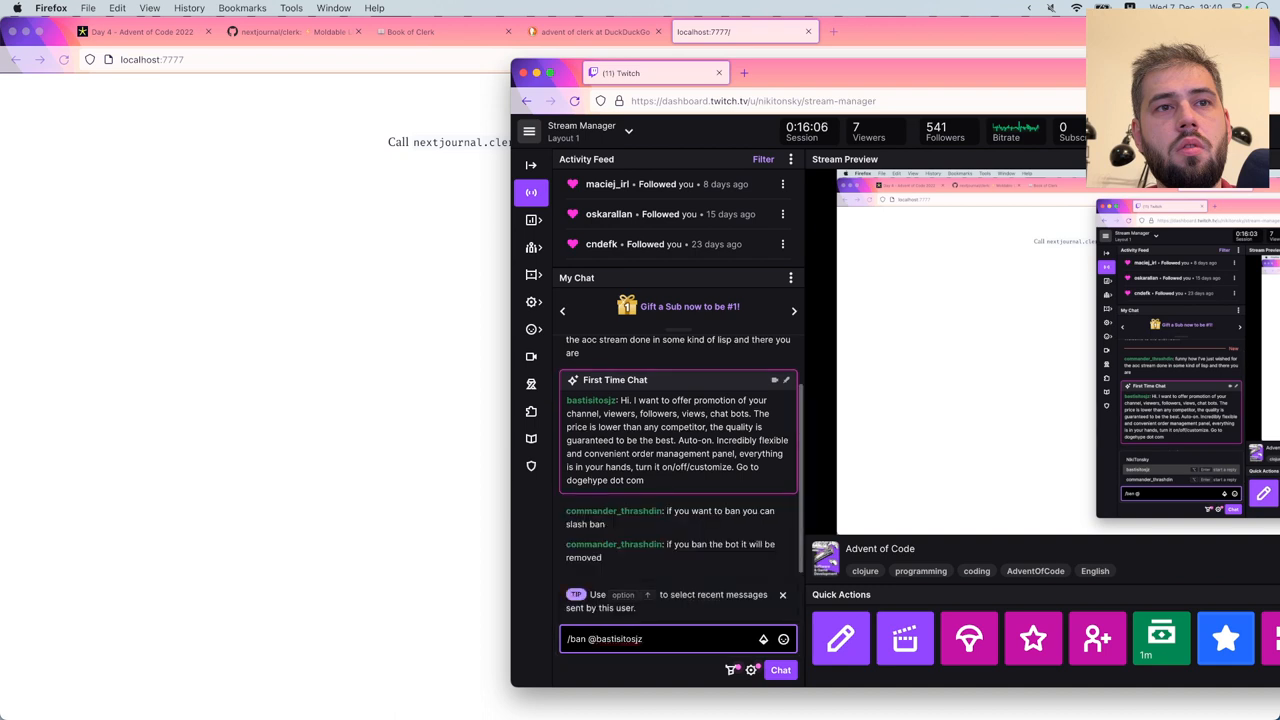
{"action": "key", "text": "Enter"}
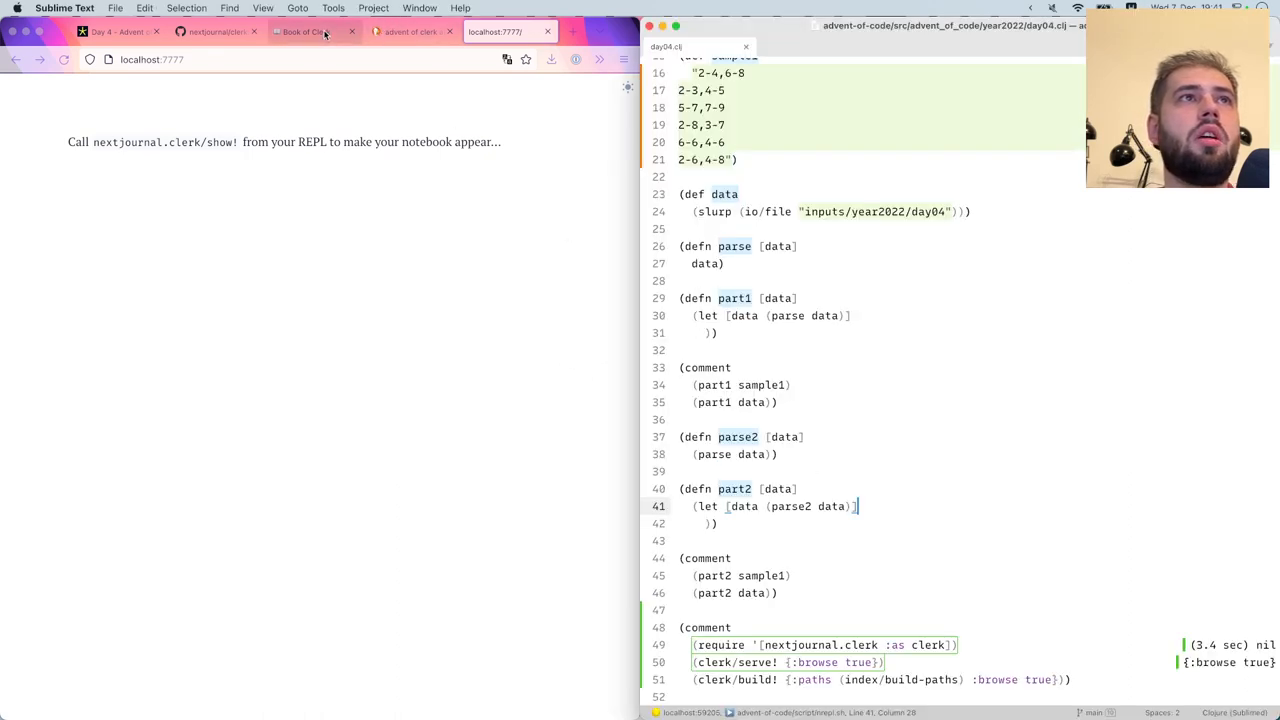
Paste (clerk/show! "notebooks/rule_30.clj") from the Book of Clerk and select its path for replacing
{"action": "left_click", "coordinate": [310, 31]}
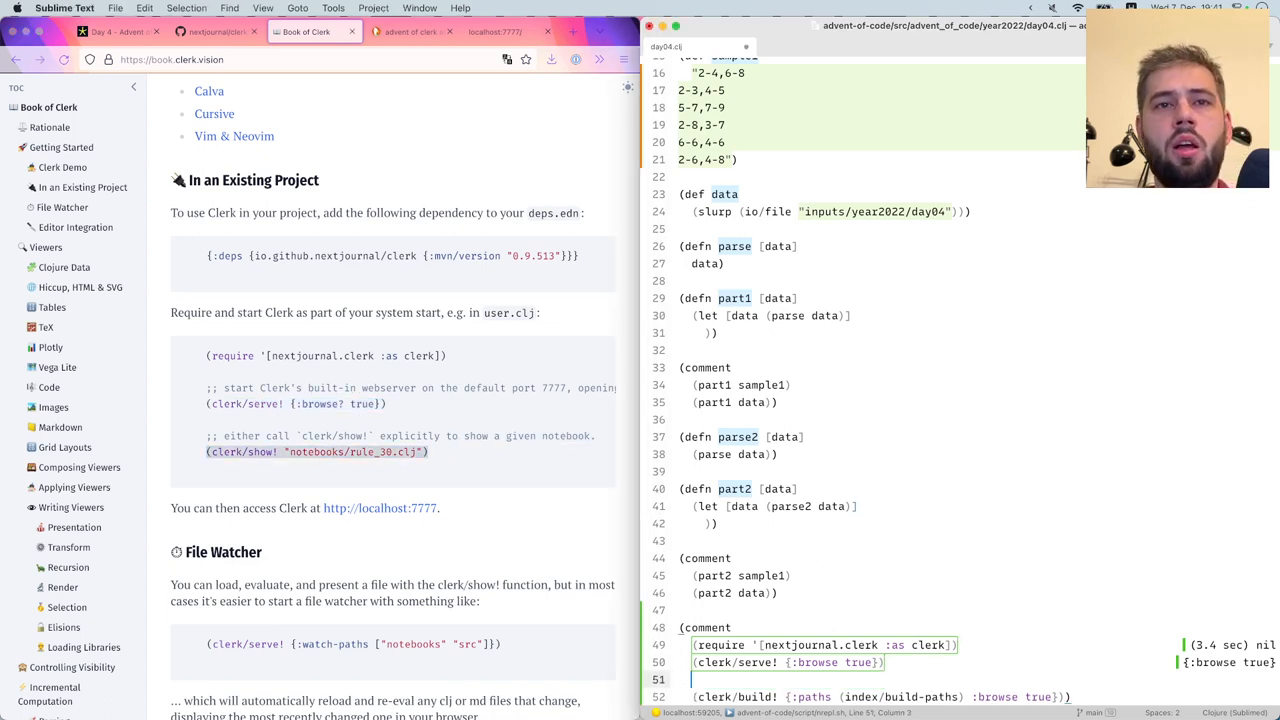
{"action": "type", "text": "(clerk/show! \"notebooks/rule_30.clj\")"}
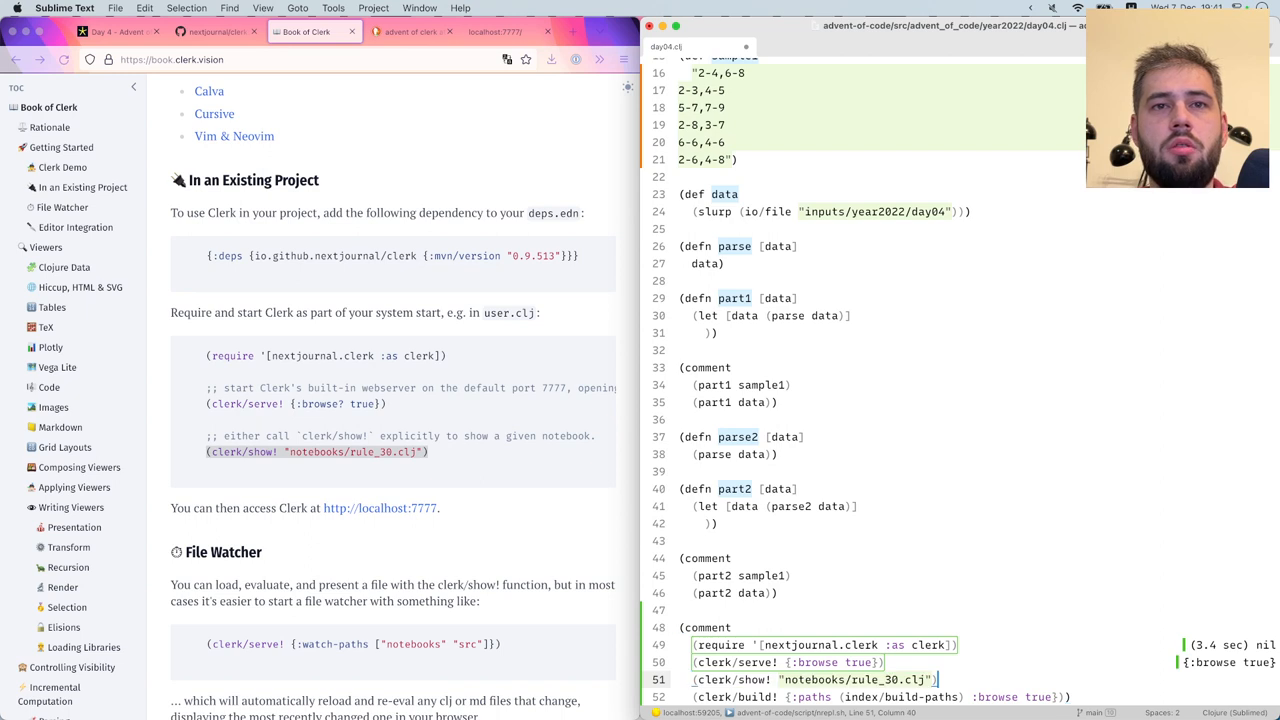
{"action": "double_click", "coordinate": [861, 679]}
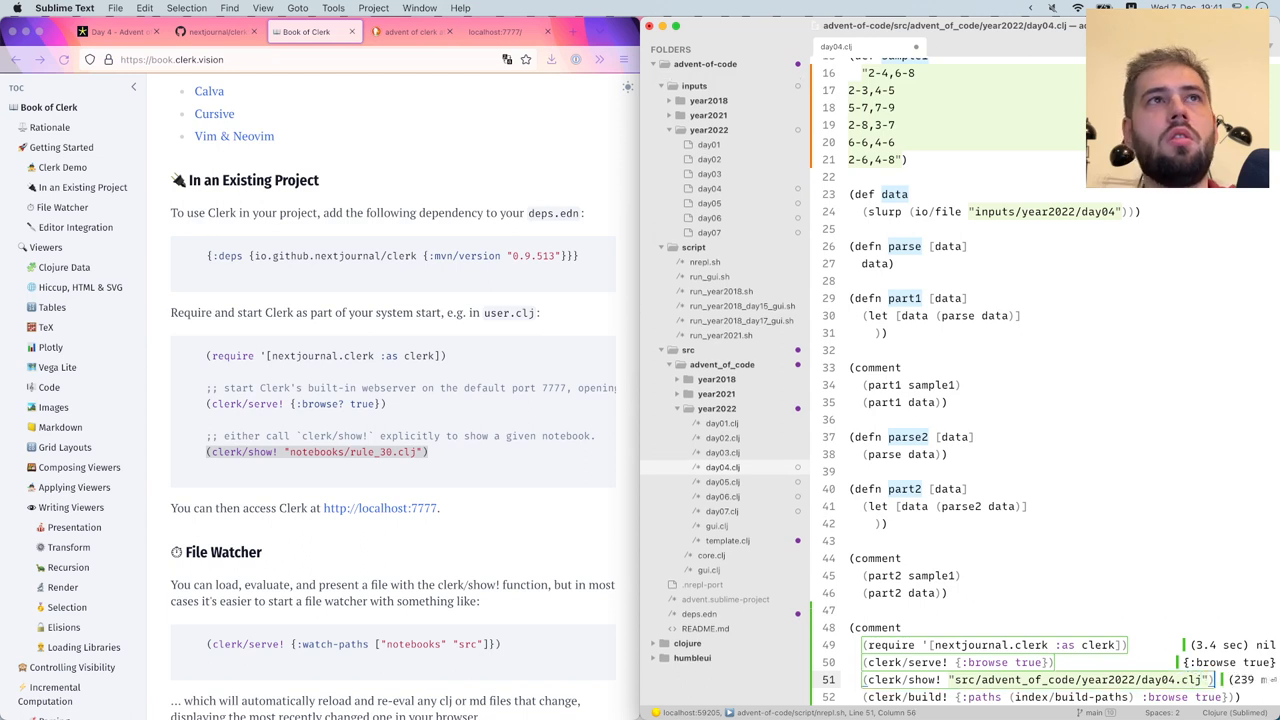
{"action": "mouse_move", "coordinate": [495, 31]}
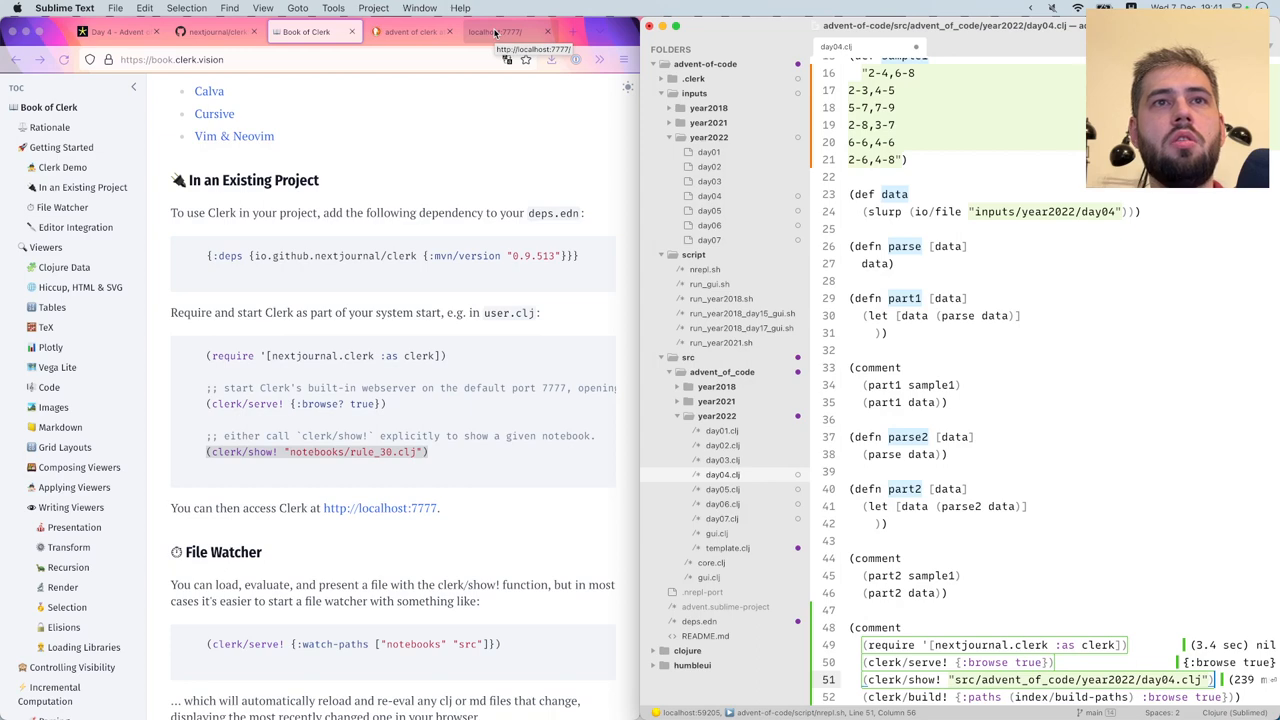
Look over the rendered day04 notebook in Clerk, then return to the day04 source
{"action": "left_click", "coordinate": [490, 31]}
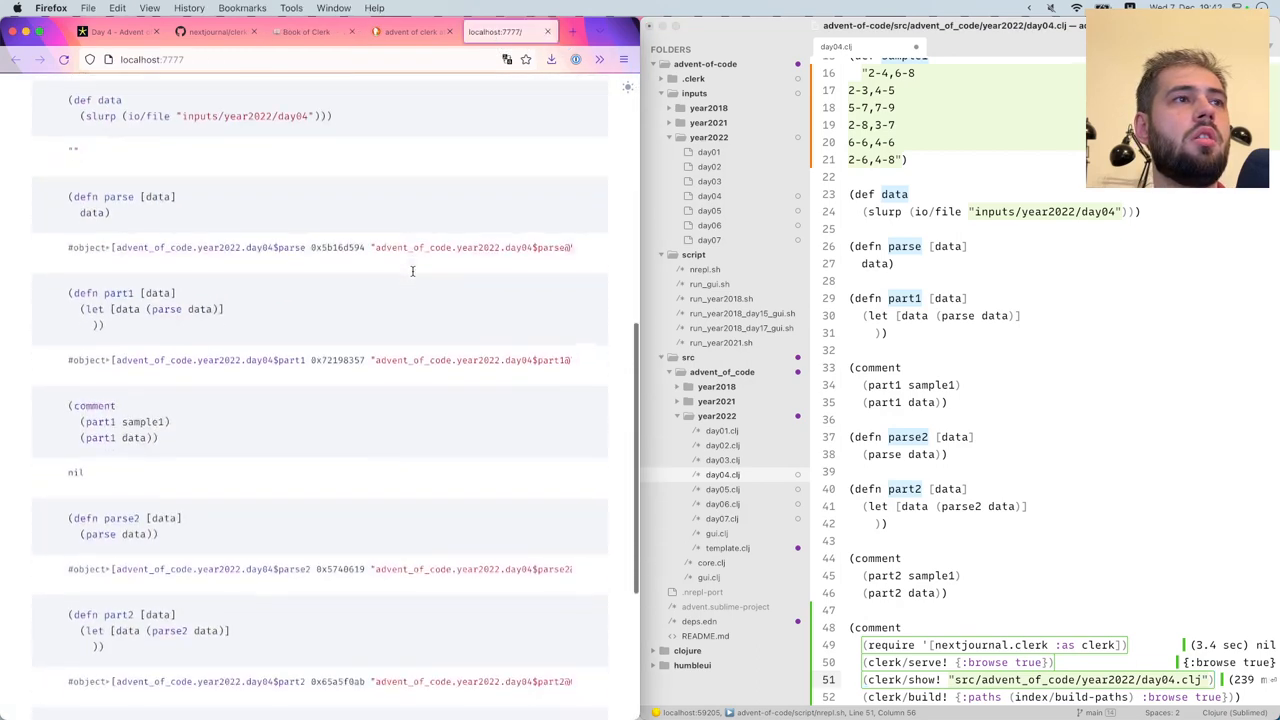
{"action": "scroll", "scroll_direction": "down", "scroll_amount": 3}
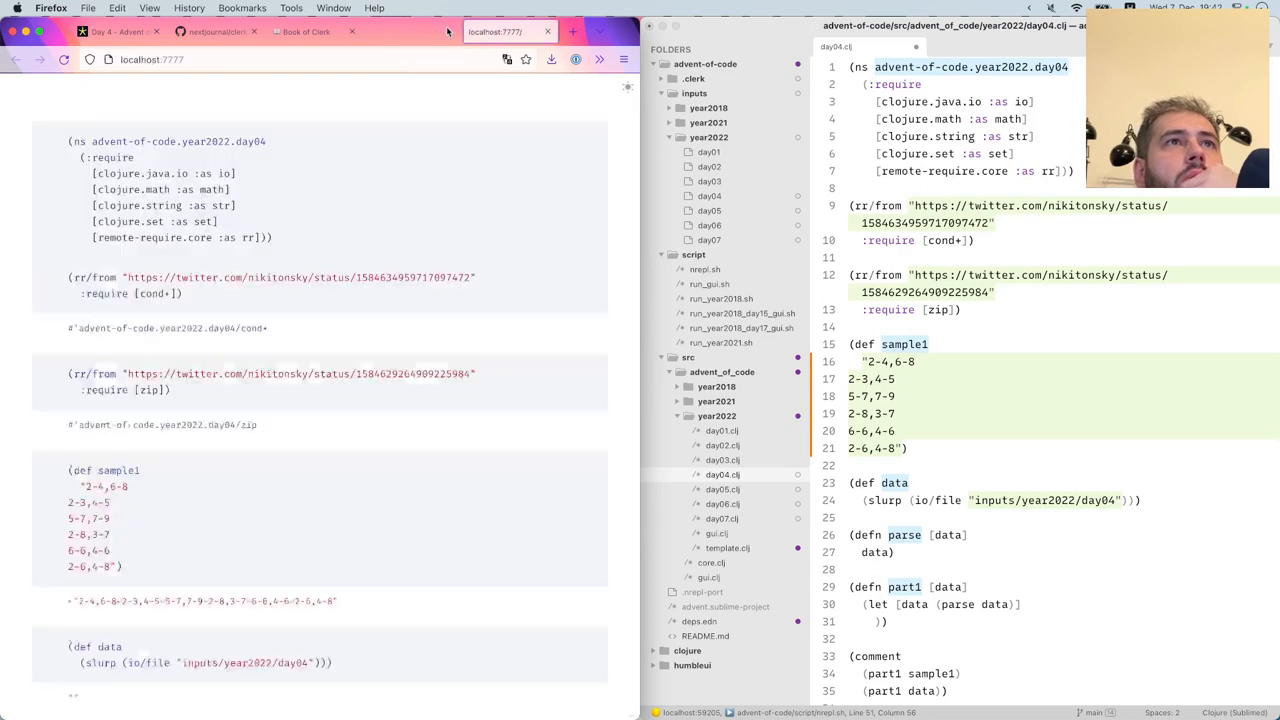
{"action": "left_click", "coordinate": [313, 32]}
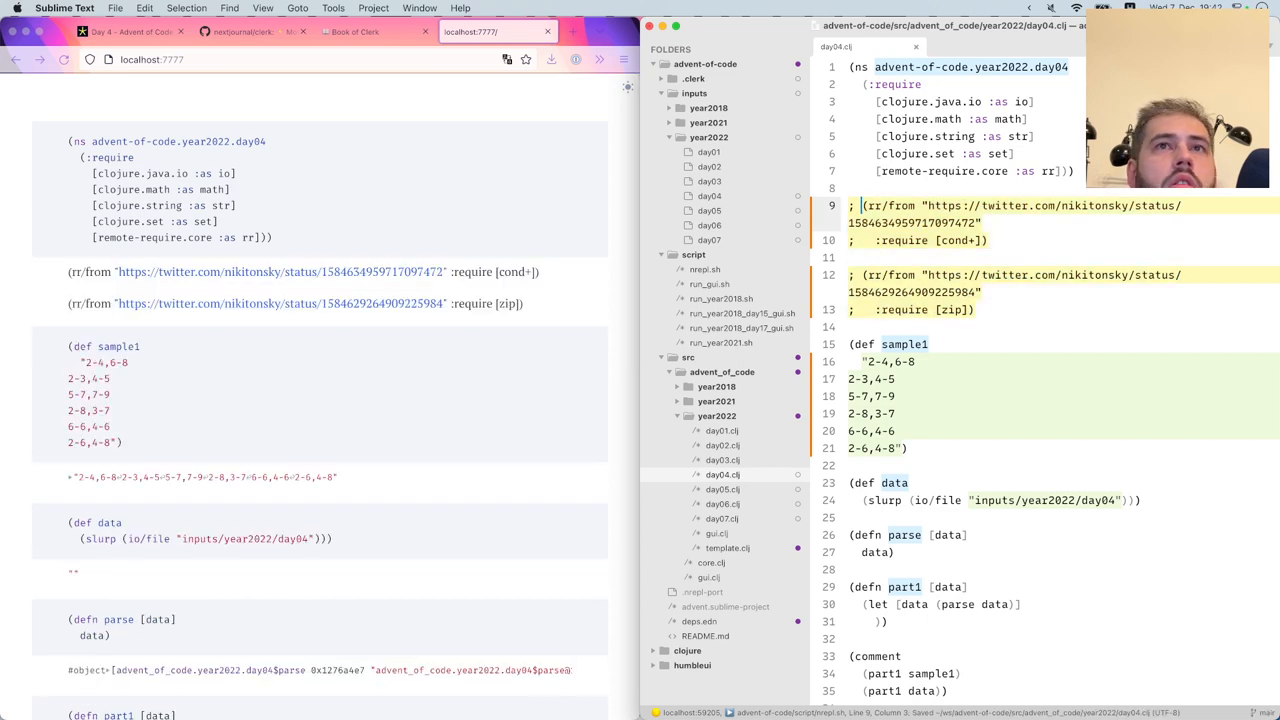
Select the clerk/serve! :watch-paths example and add the [nextjournal.clerk :as clerk] require
{"action": "left_click_drag", "start_coordinate": [848, 205], "coordinate": [848, 327]}
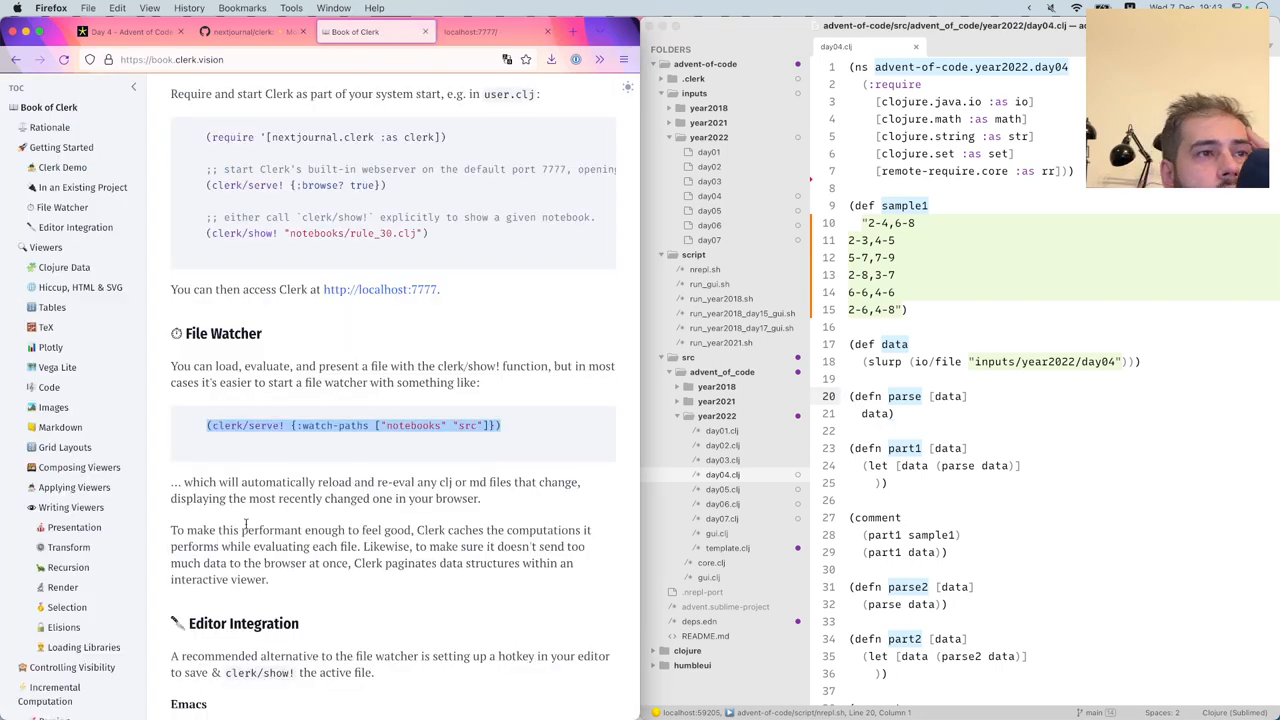
{"action": "scroll", "scroll_direction": "down", "scroll_amount": 3}
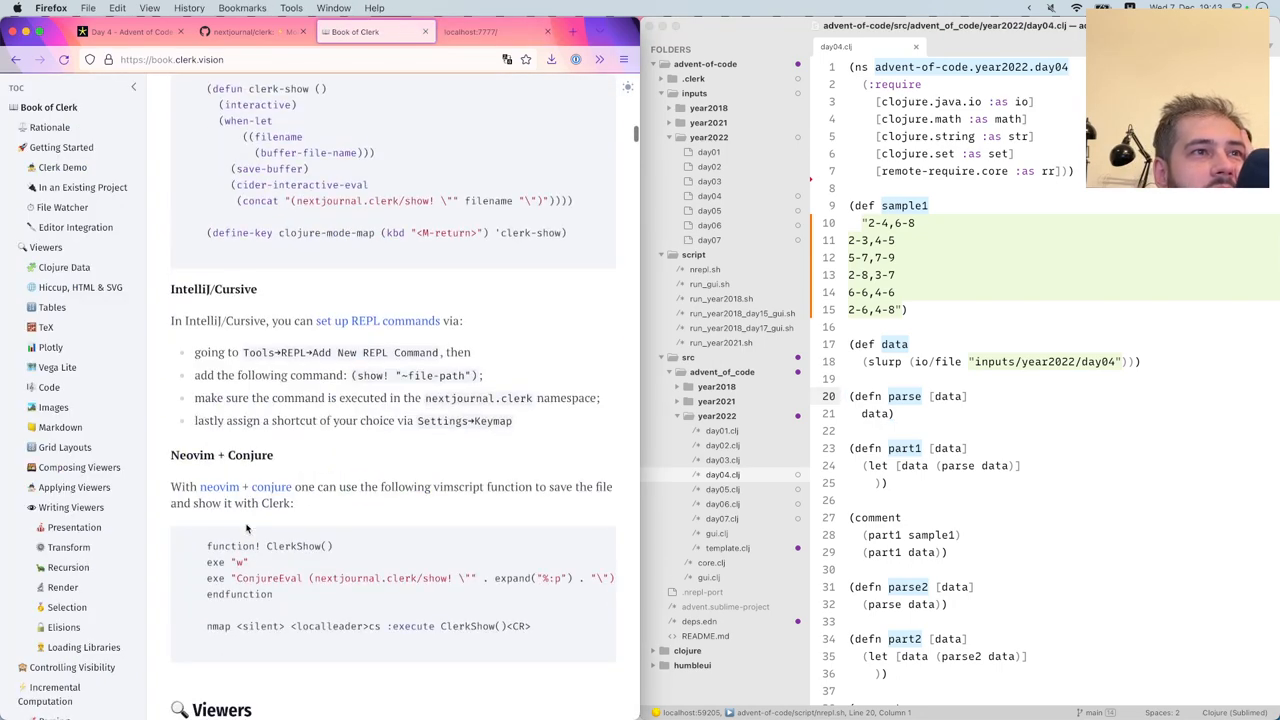
{"action": "scroll", "scroll_direction": "down", "scroll_amount": 3}
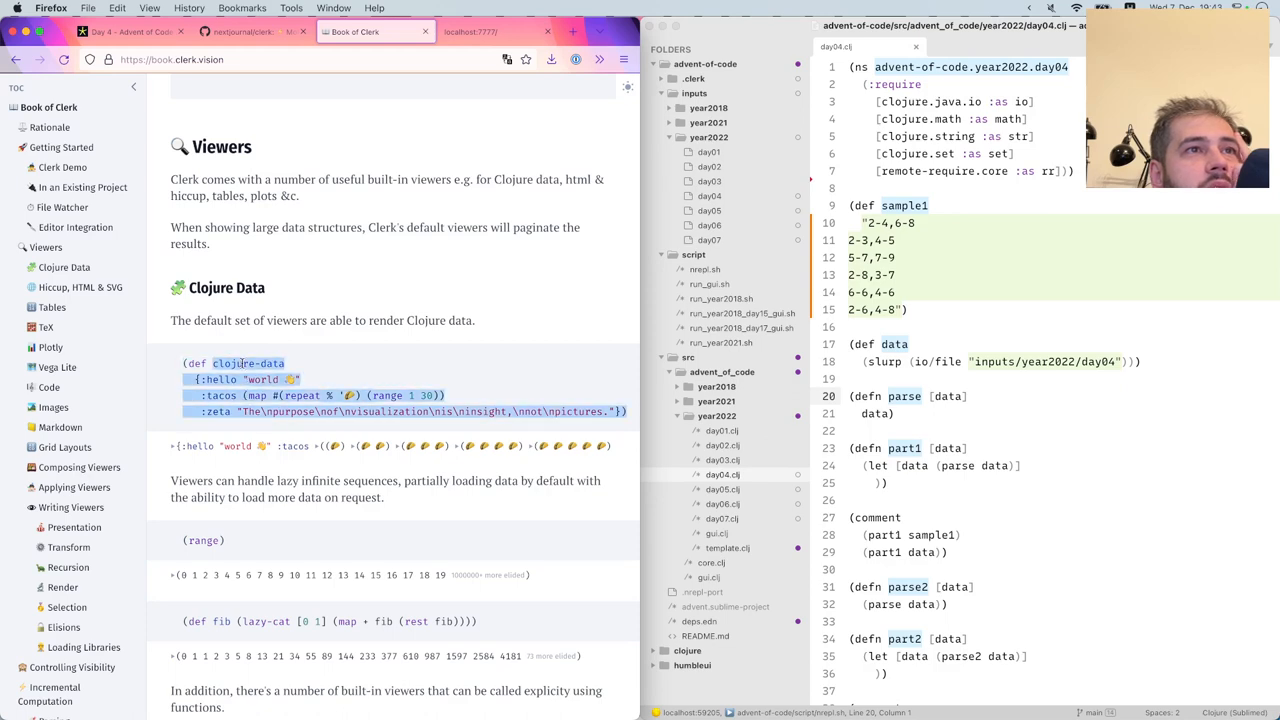
{"action": "scroll", "scroll_direction": "down", "scroll_amount": 3}
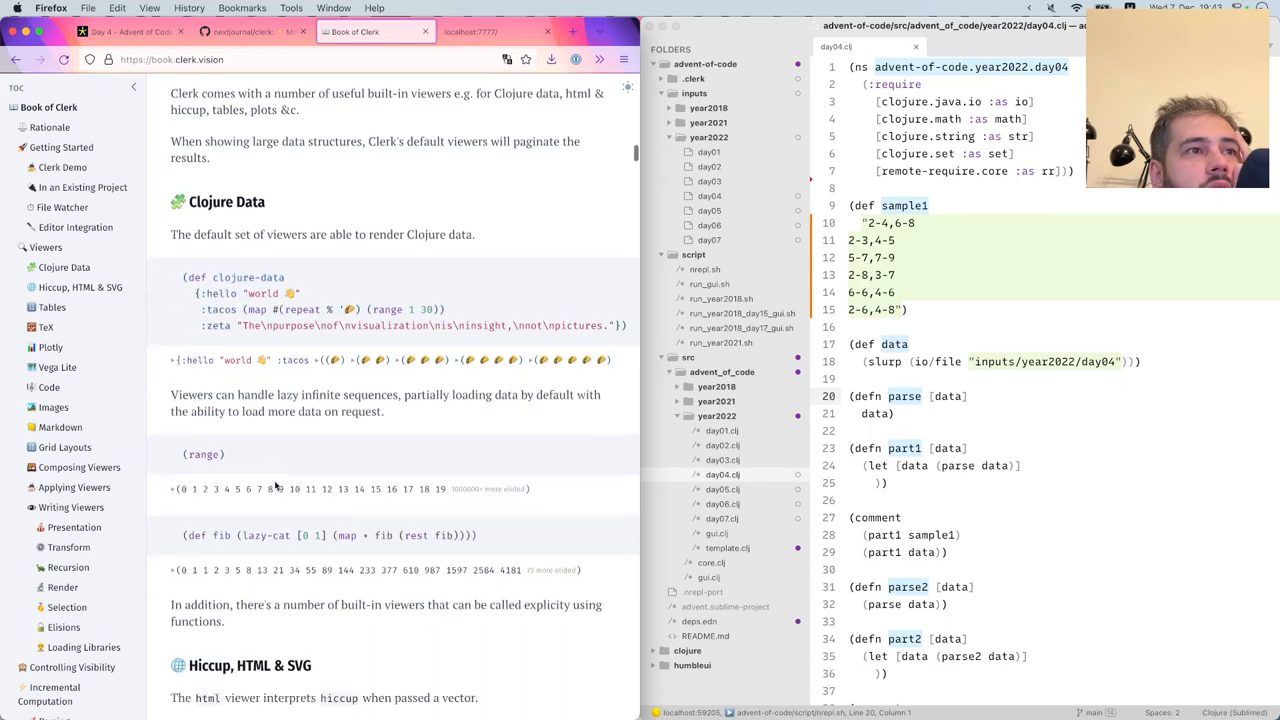
{"action": "scroll", "scroll_direction": "down", "scroll_amount": 3}
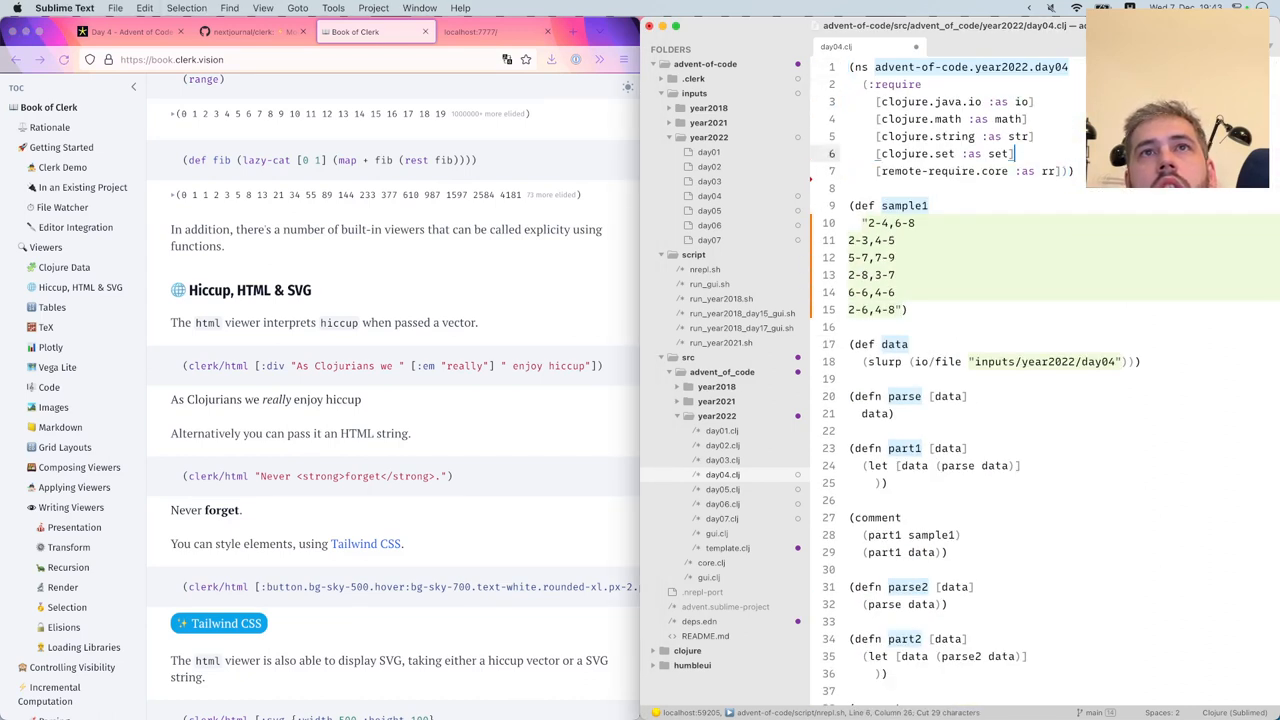
{"action": "type", "text": "[nextjournal.clerk :as clerk]"}
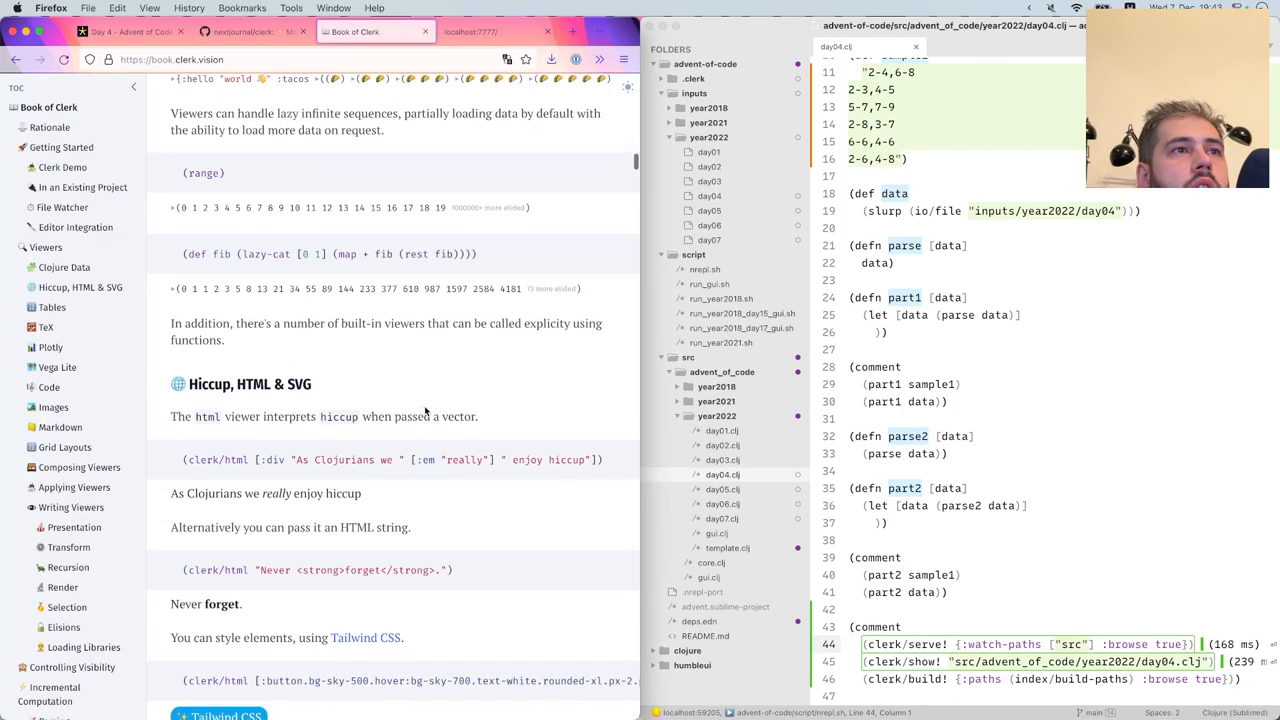
Scroll through the Book of Clerk Viewers sections down to the Recursion section
{"action": "scroll", "scroll_direction": "down", "scroll_amount": 3}
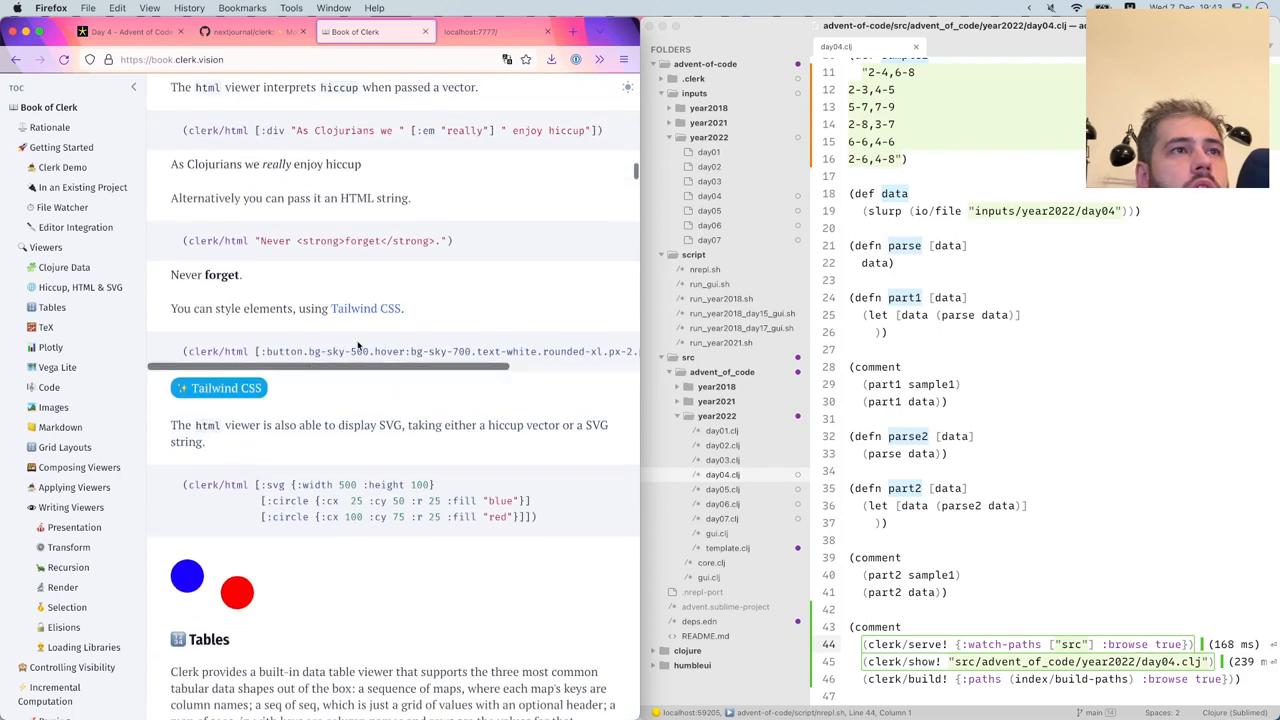
{"action": "scroll", "scroll_direction": "down", "scroll_amount": 3}
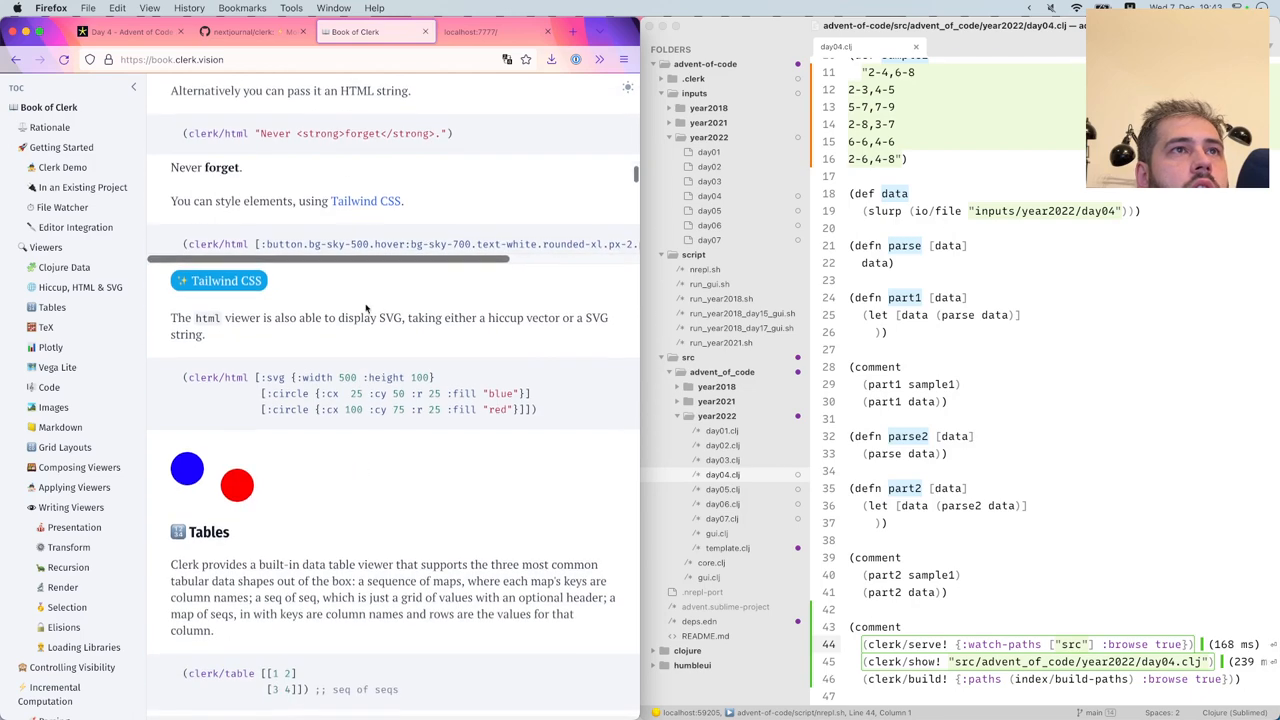
{"action": "scroll", "scroll_direction": "down", "scroll_amount": 3}
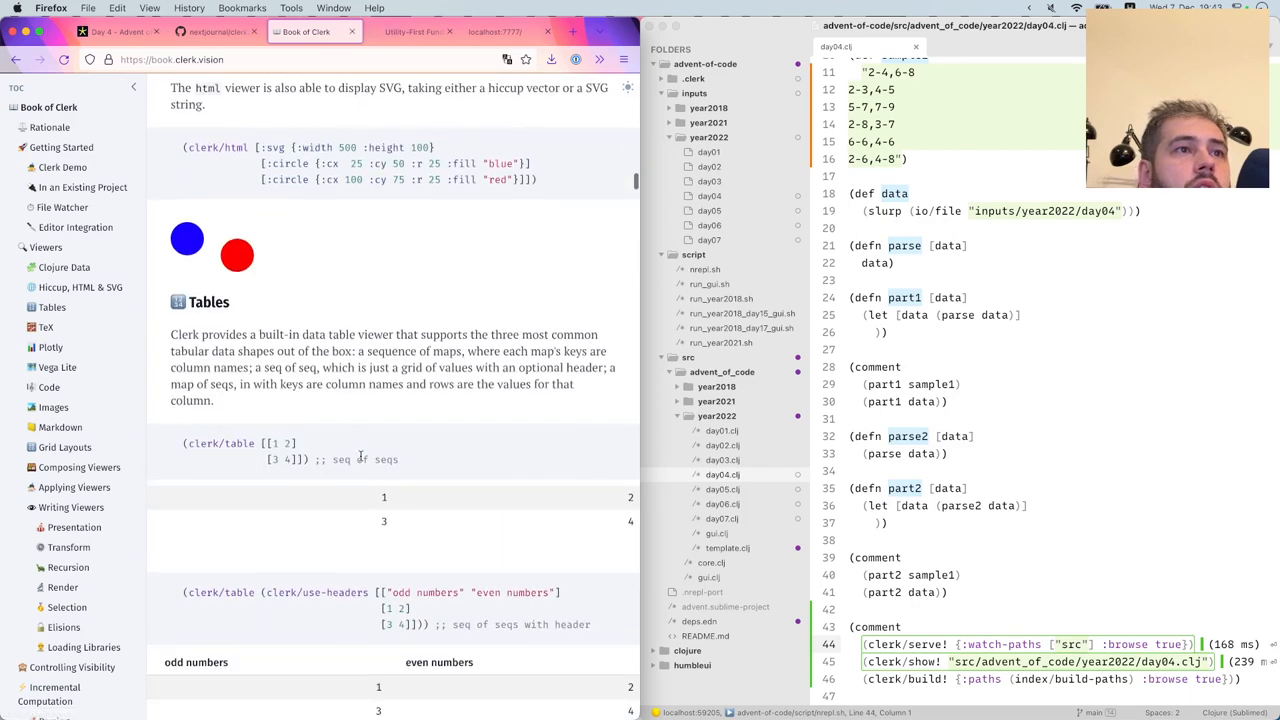
{"action": "scroll", "scroll_direction": "down", "scroll_amount": 3}
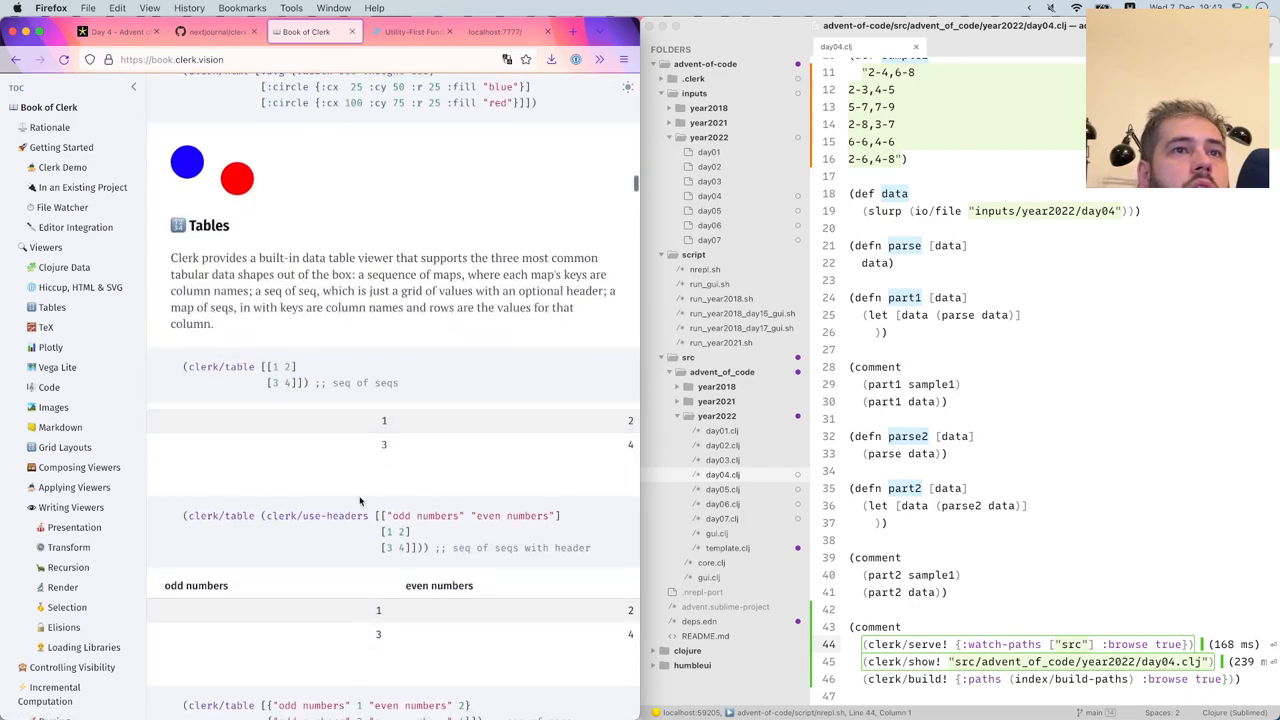
{"action": "scroll", "scroll_direction": "down", "scroll_amount": 3}
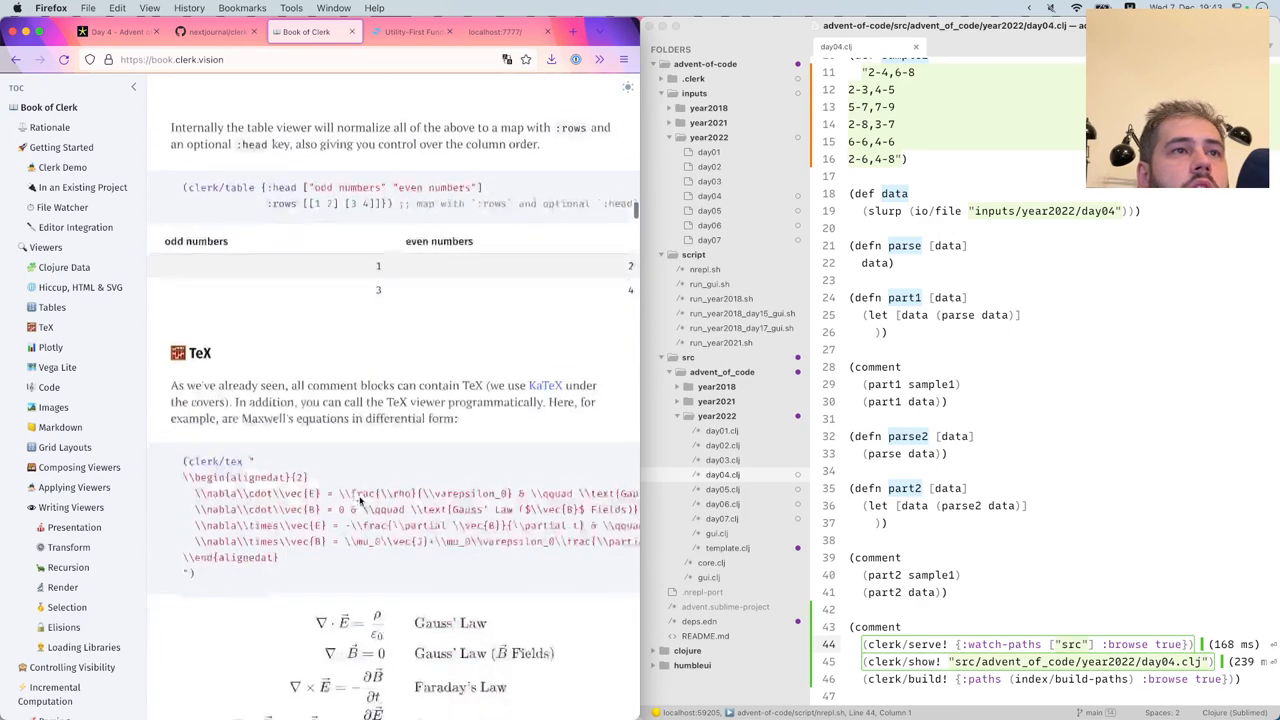
{"action": "scroll", "scroll_direction": "down", "scroll_amount": 3}
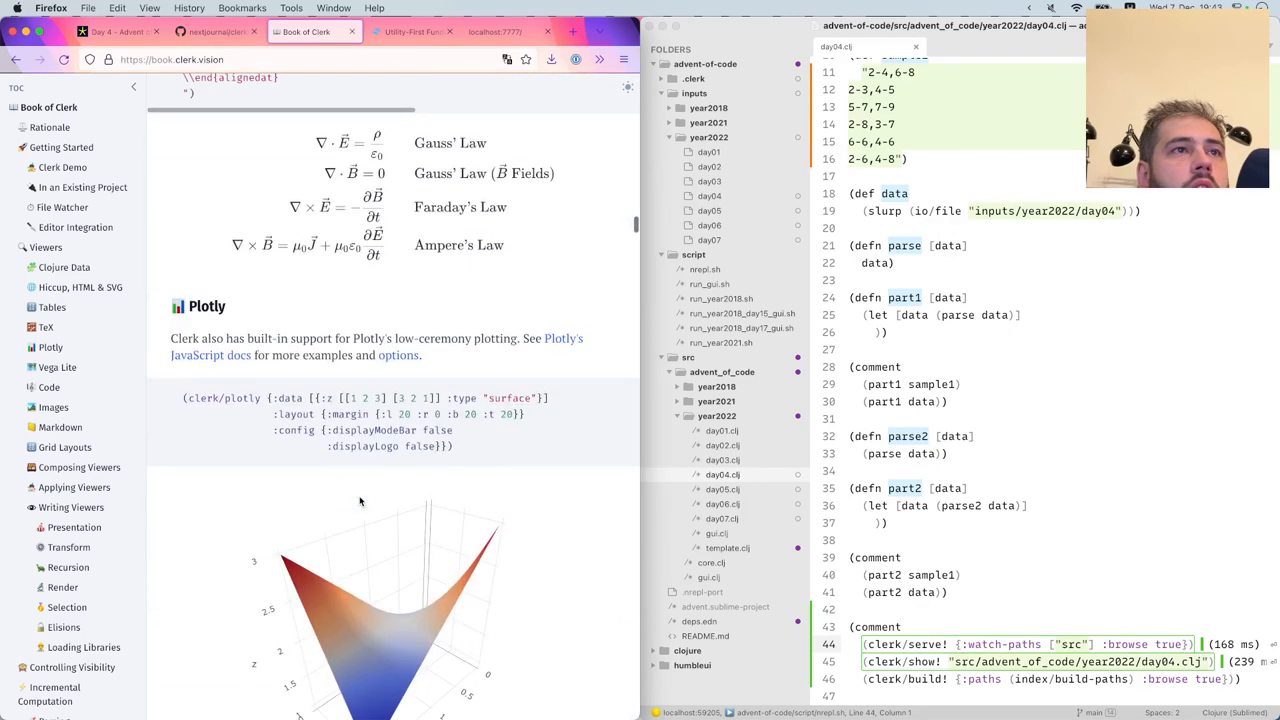
{"action": "scroll", "scroll_direction": "down", "scroll_amount": 3}
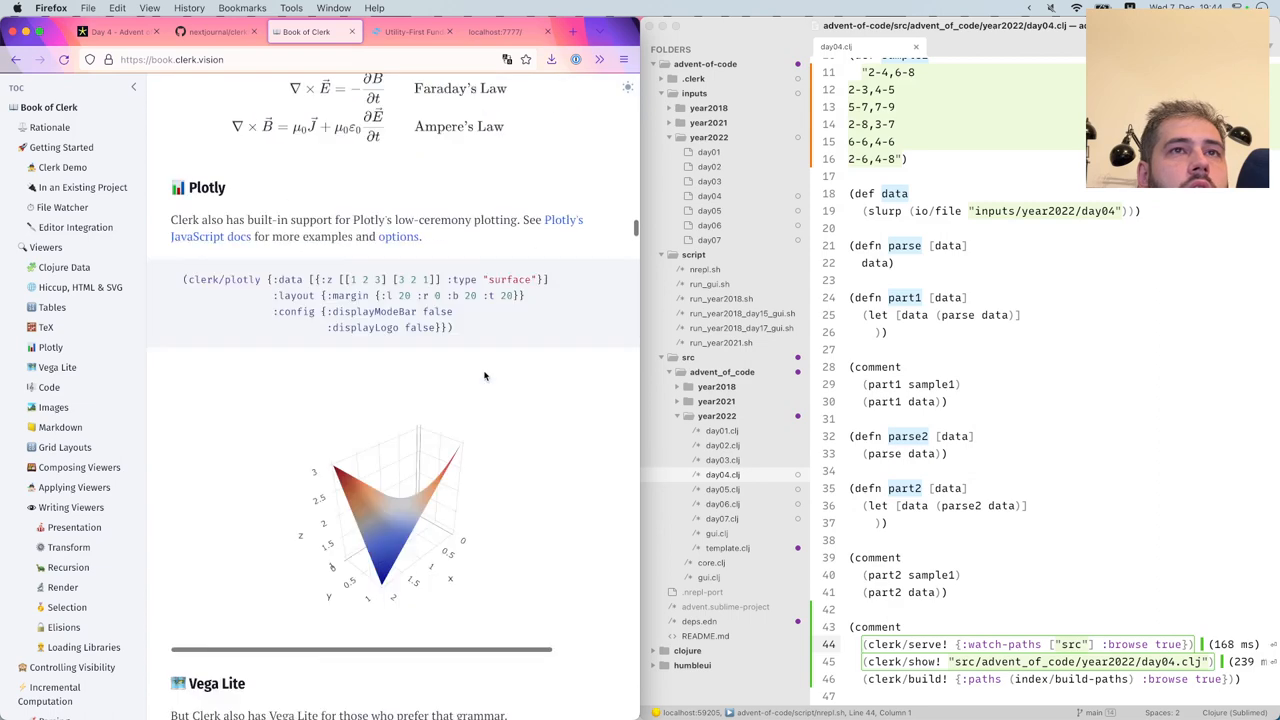
{"action": "scroll", "scroll_direction": "down", "scroll_amount": 3}
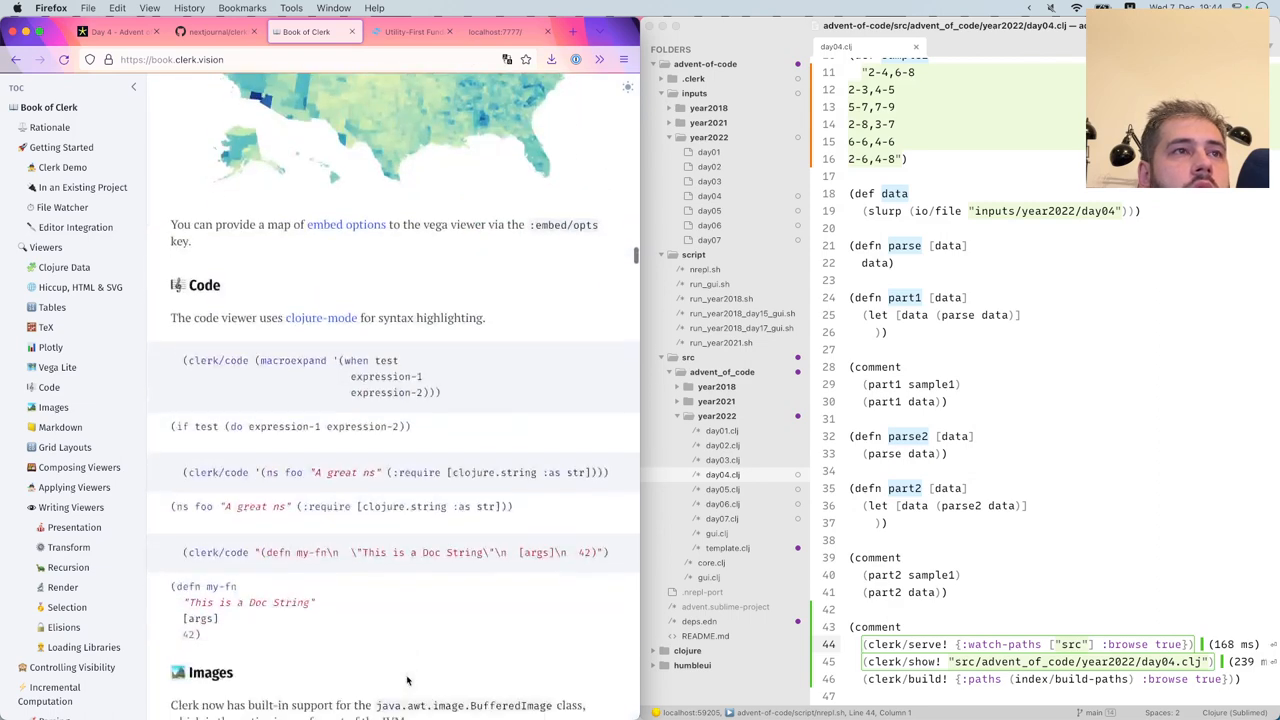
{"action": "scroll", "scroll_direction": "down", "scroll_amount": 3}
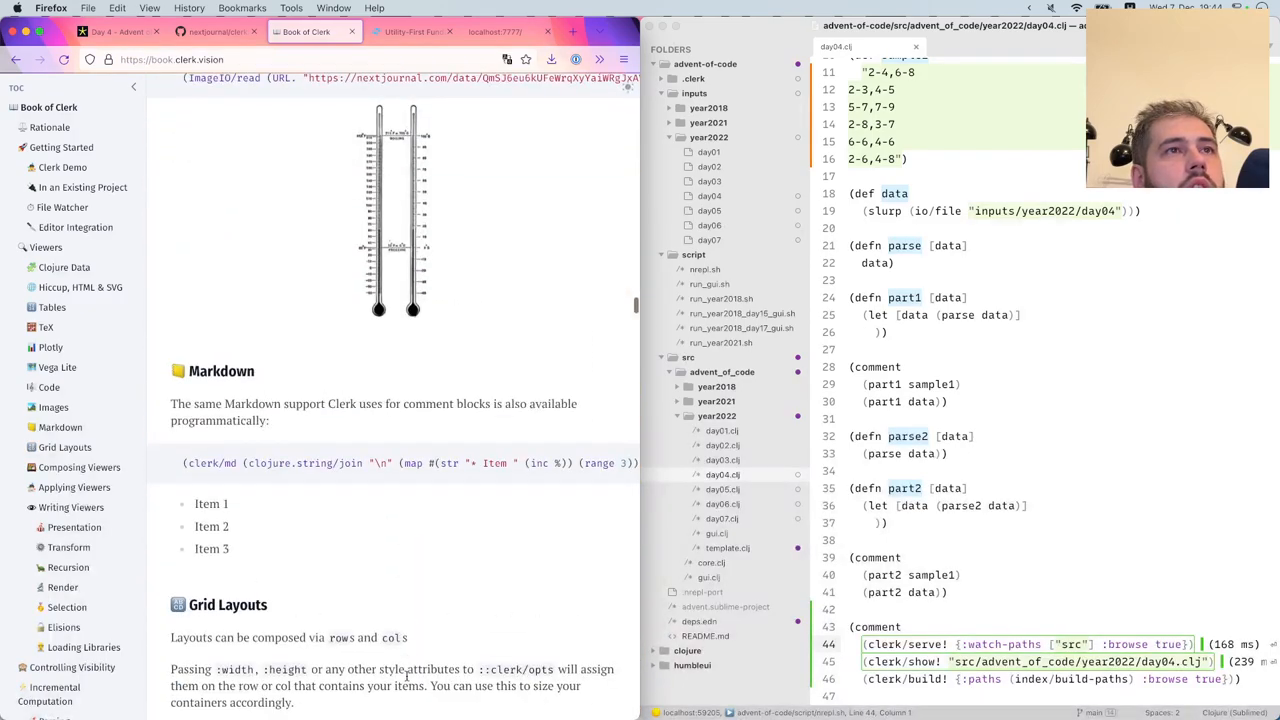
{"action": "scroll", "scroll_direction": "down", "scroll_amount": 3}
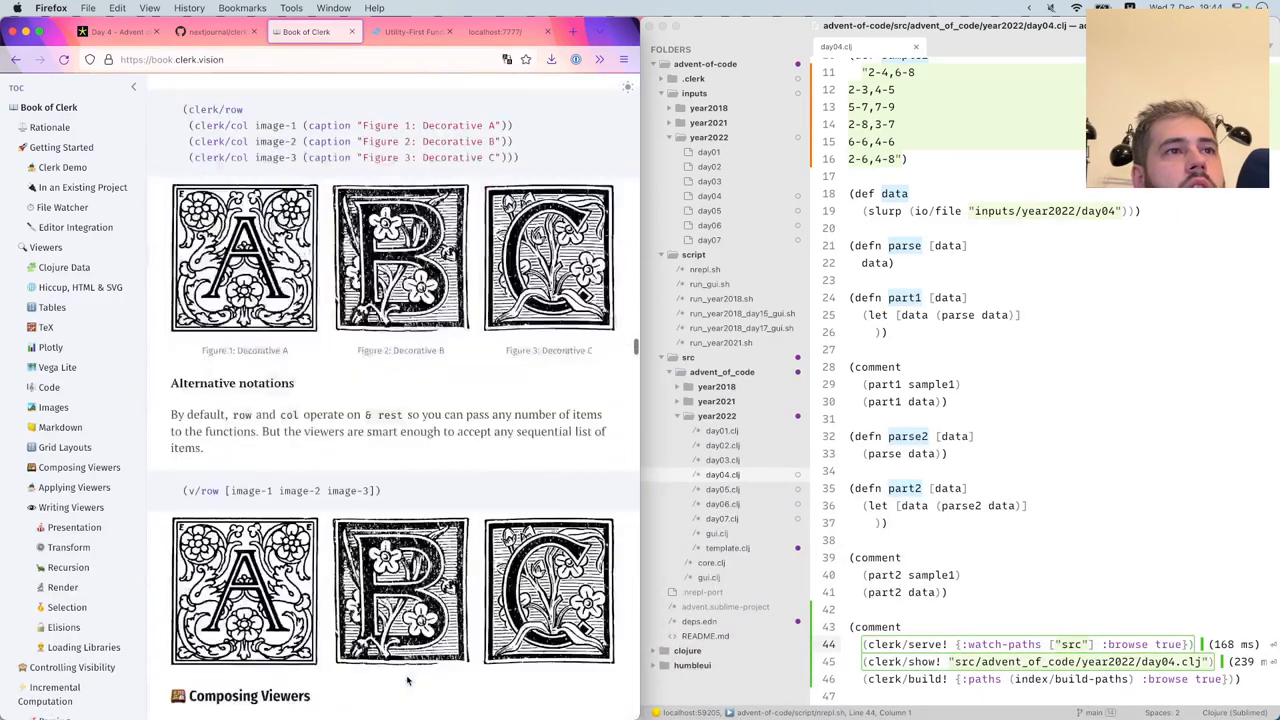
{"action": "scroll", "scroll_direction": "down", "scroll_amount": 3}
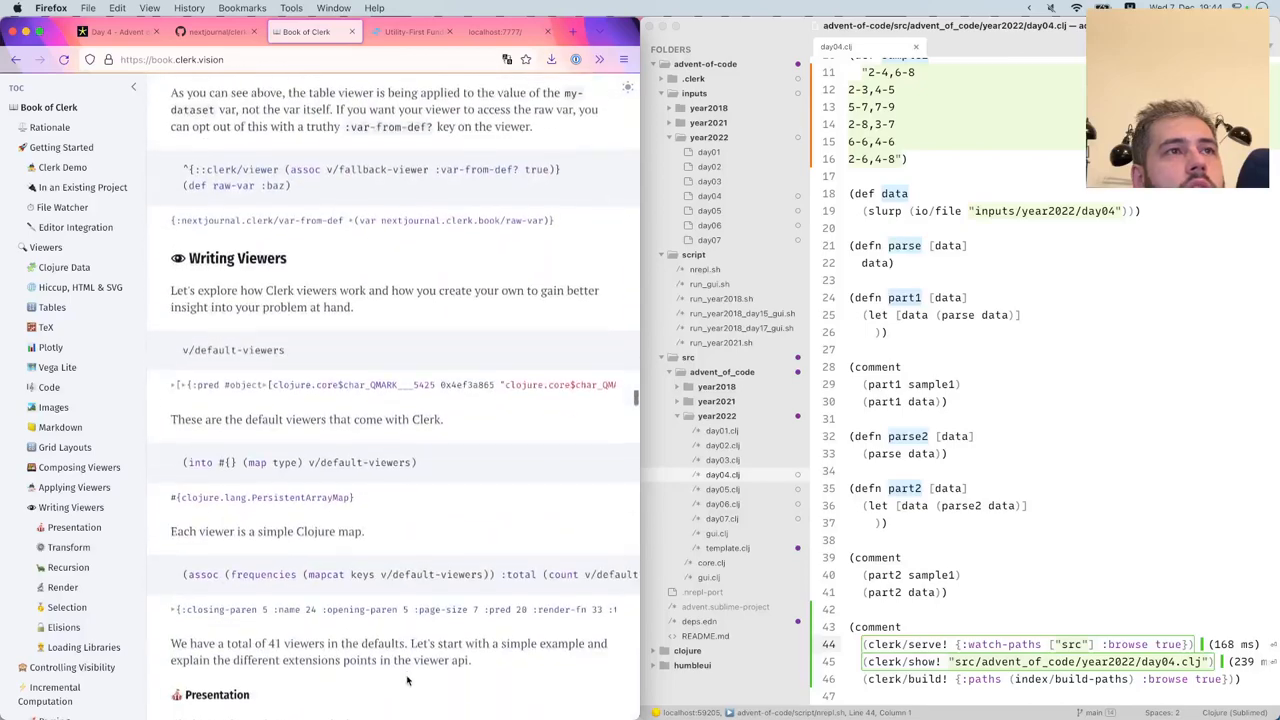
{"action": "scroll", "scroll_direction": "down", "scroll_amount": 3}
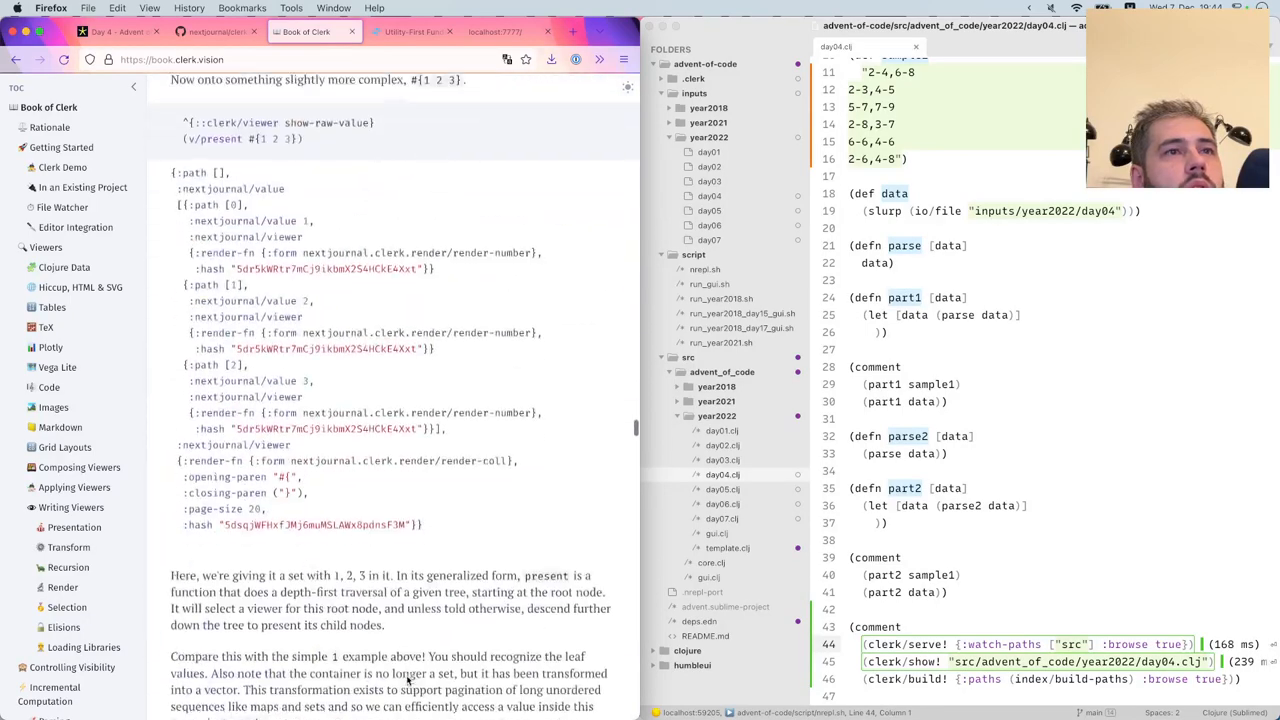
{"action": "scroll", "scroll_direction": "down", "scroll_amount": 3}
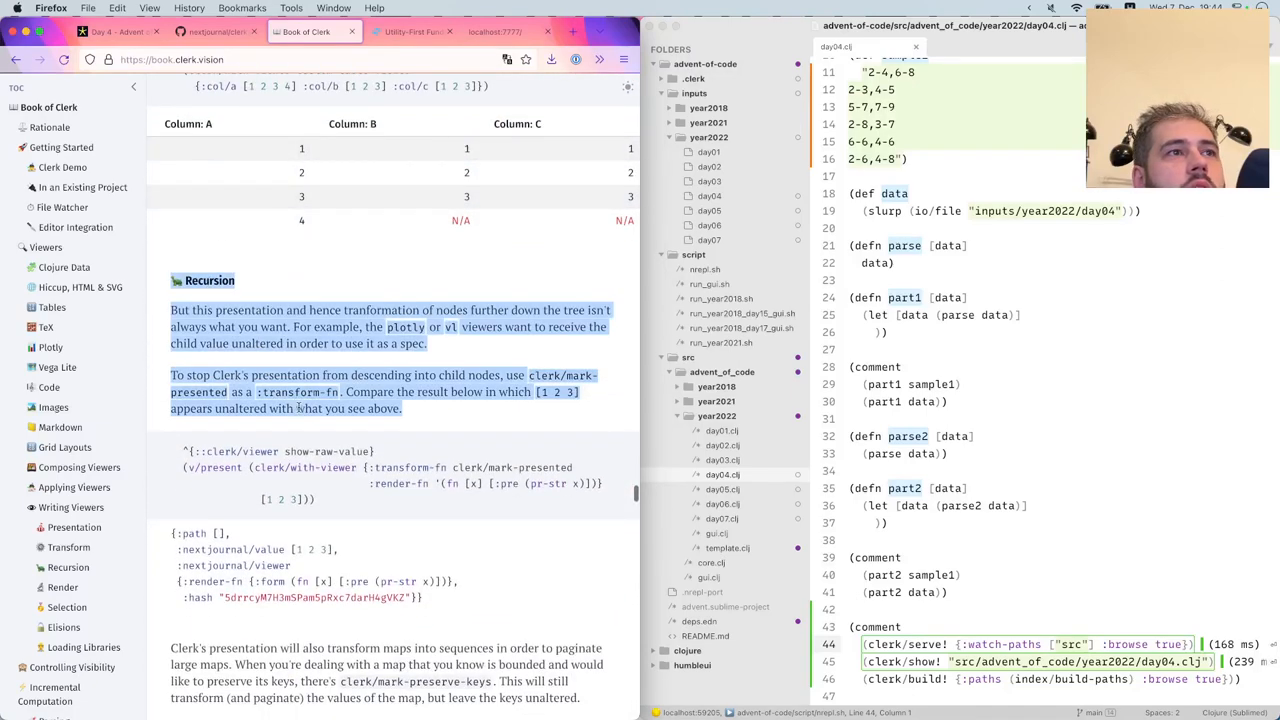
{"action": "scroll", "scroll_direction": "down", "scroll_amount": 3}
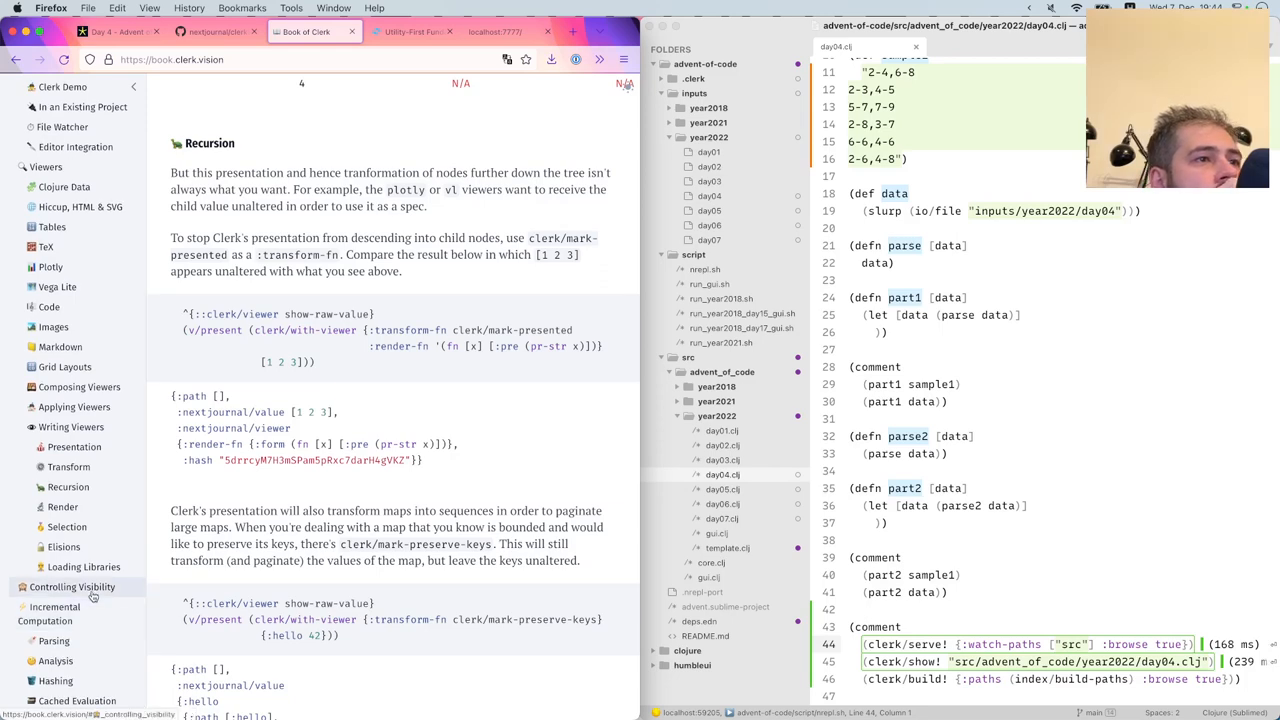
Jump to Book of Clerk's Controlling Visibility section and select its visibility map example
{"action": "left_click", "coordinate": [72, 587]}
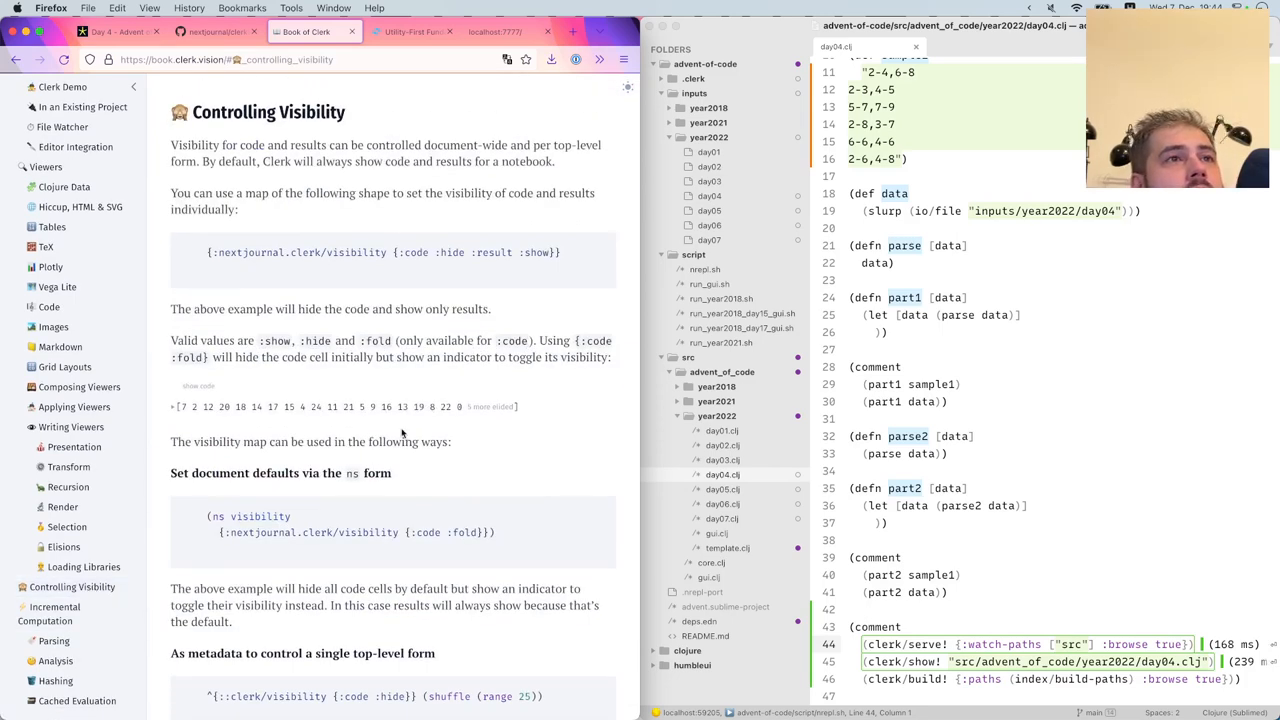
{"action": "mouse_move", "coordinate": [371, 277]}
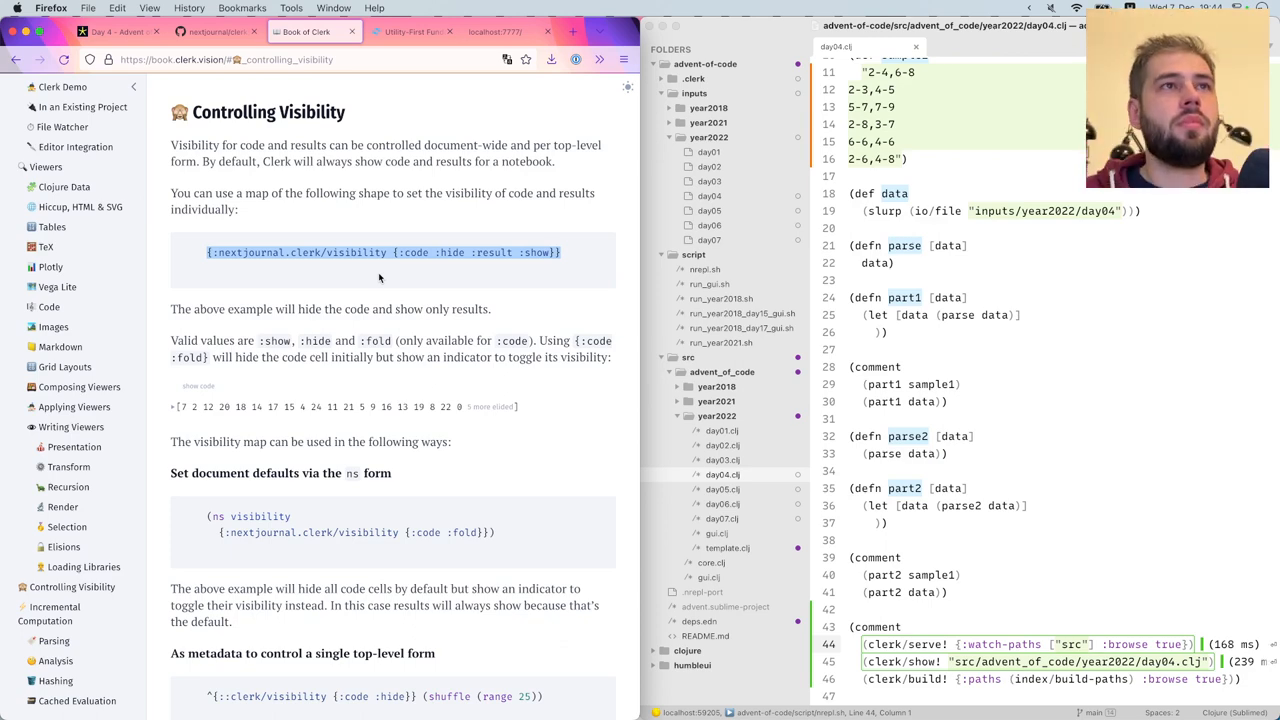
{"action": "left_click", "coordinate": [110, 33]}
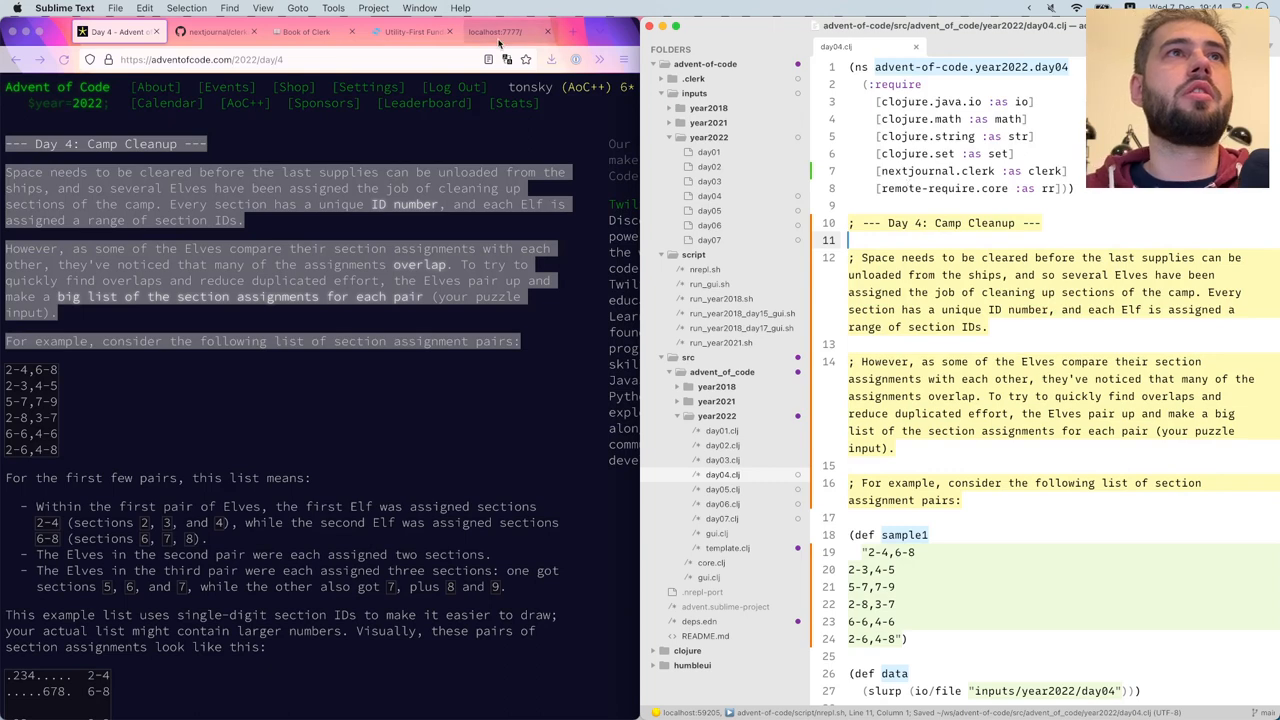
Turn the Day 4 puzzle title into a Markdown heading and select the word ID in the puzzle comment
{"action": "left_click", "coordinate": [491, 31]}
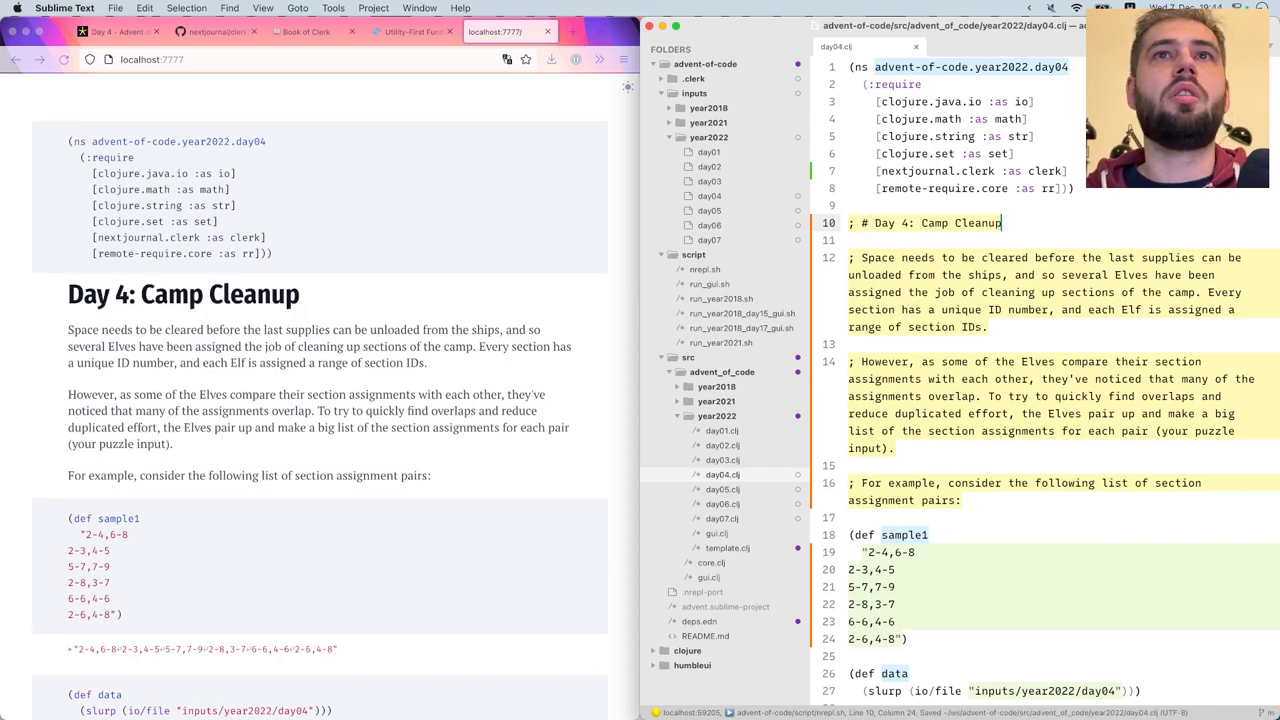
{"action": "type", "text": "#"}
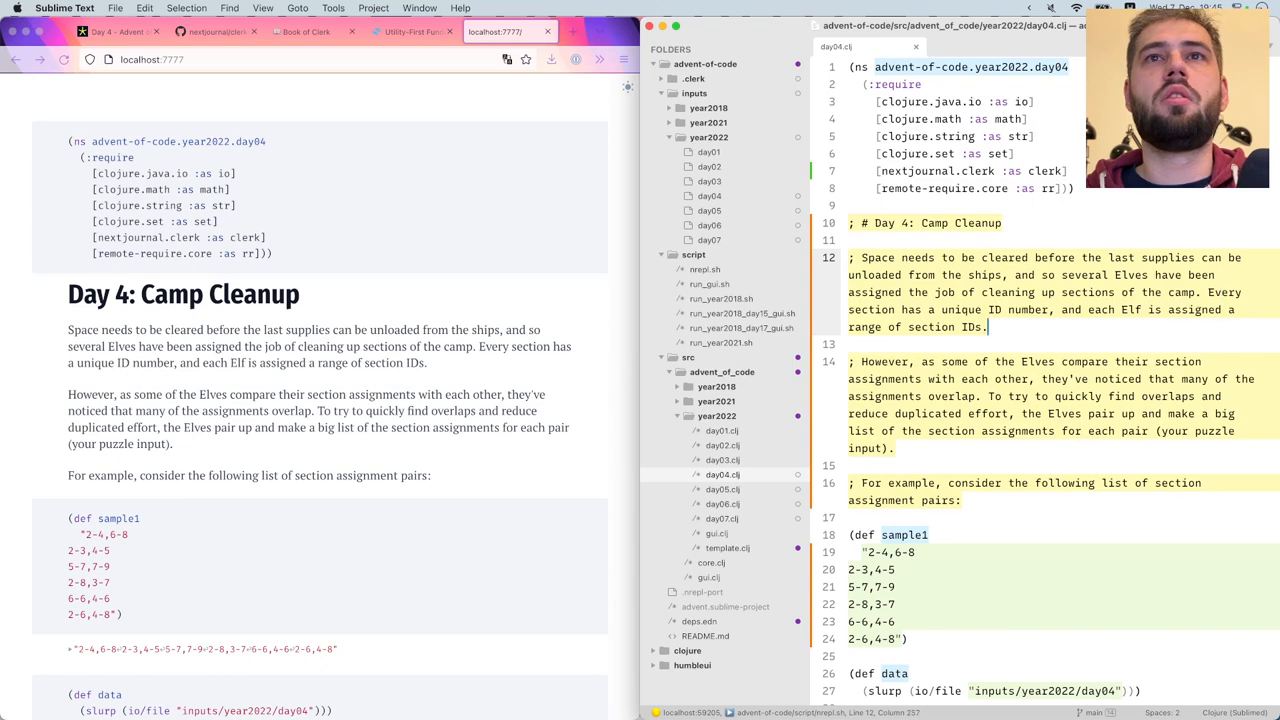
{"action": "left_click", "coordinate": [113, 31]}
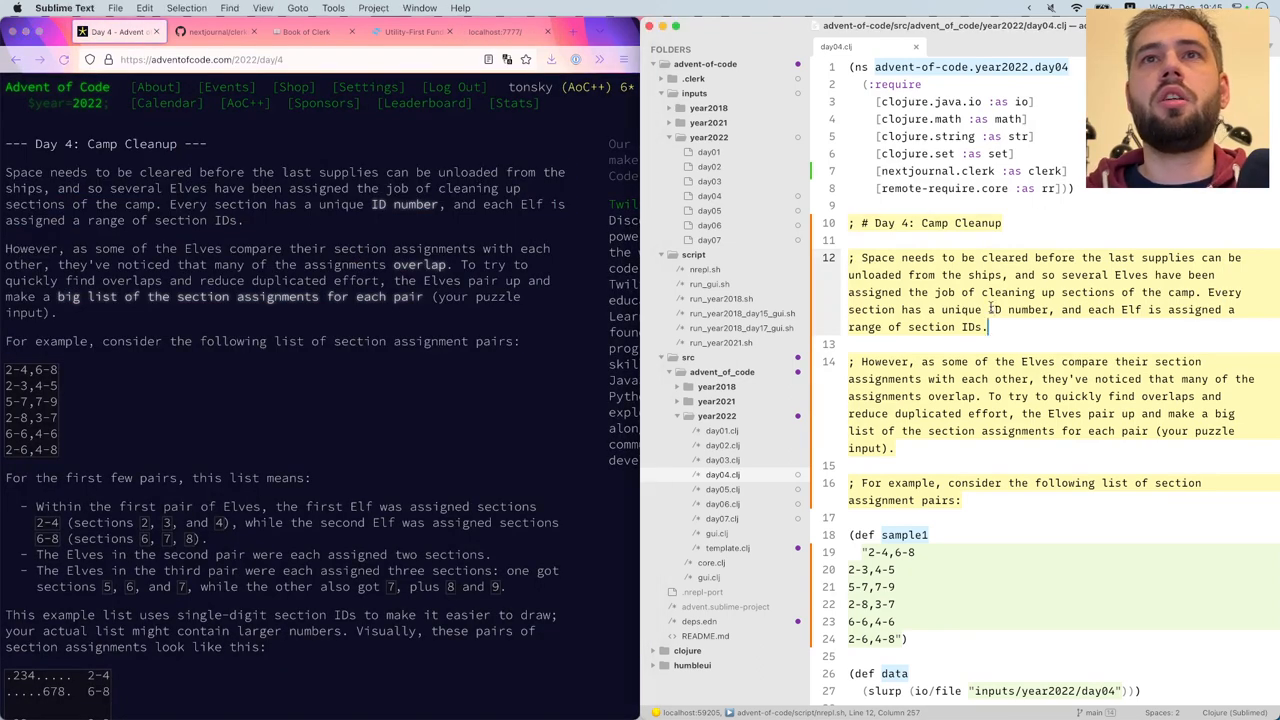
{"action": "double_click", "coordinate": [1000, 309]}
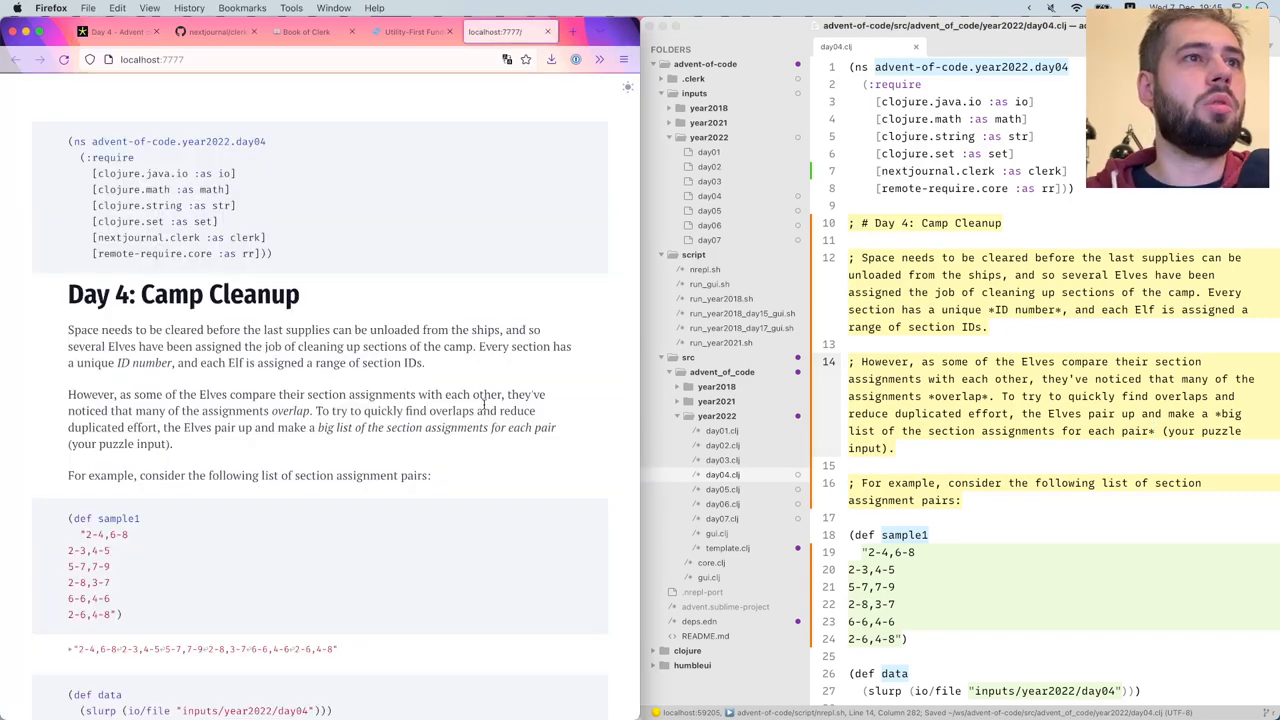
Scroll the puzzle page to the 'For the first few pairs' explanation and section diagrams
{"action": "left_click", "coordinate": [115, 33]}
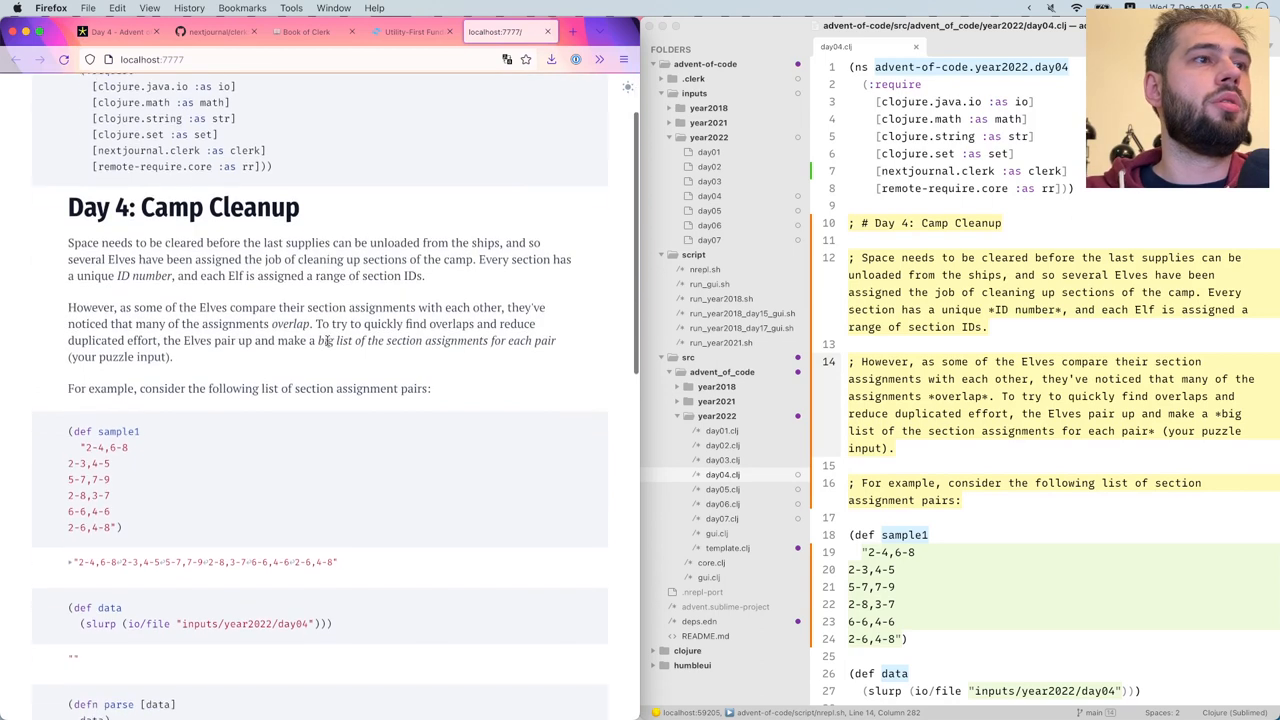
{"action": "scroll", "scroll_direction": "down", "scroll_amount": 3}
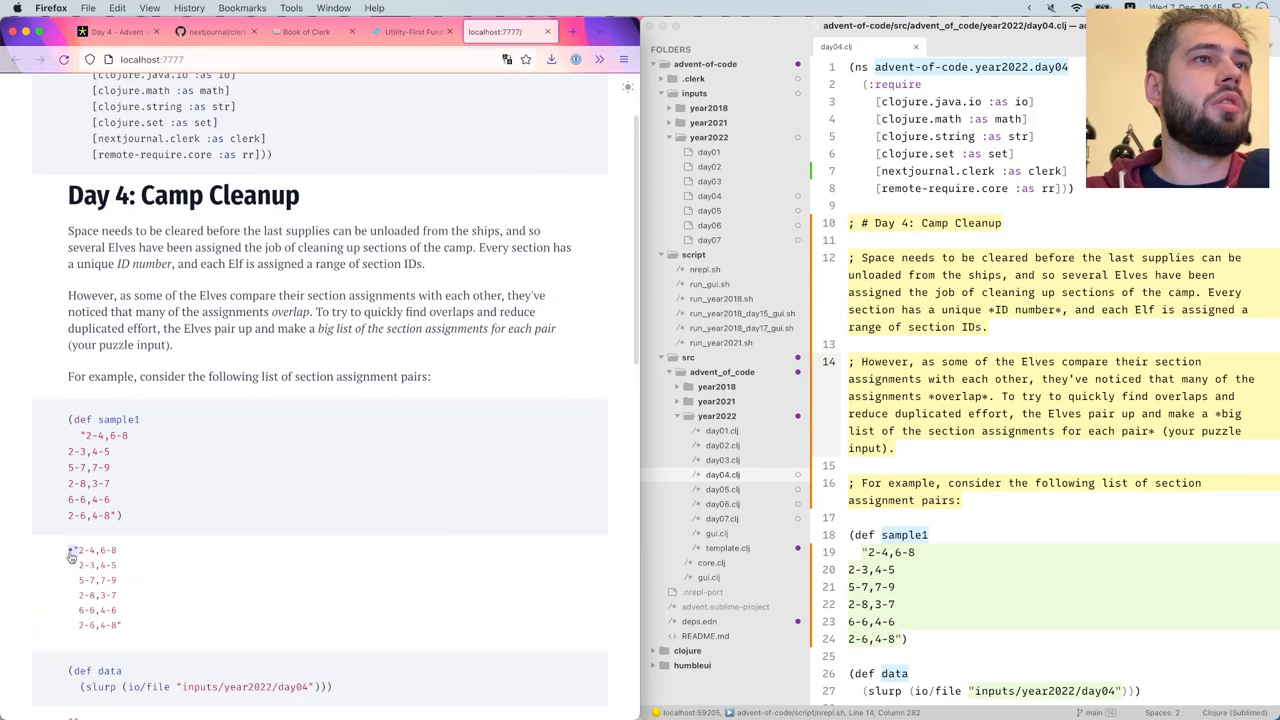
{"action": "scroll", "scroll_direction": "down", "scroll_amount": 3}
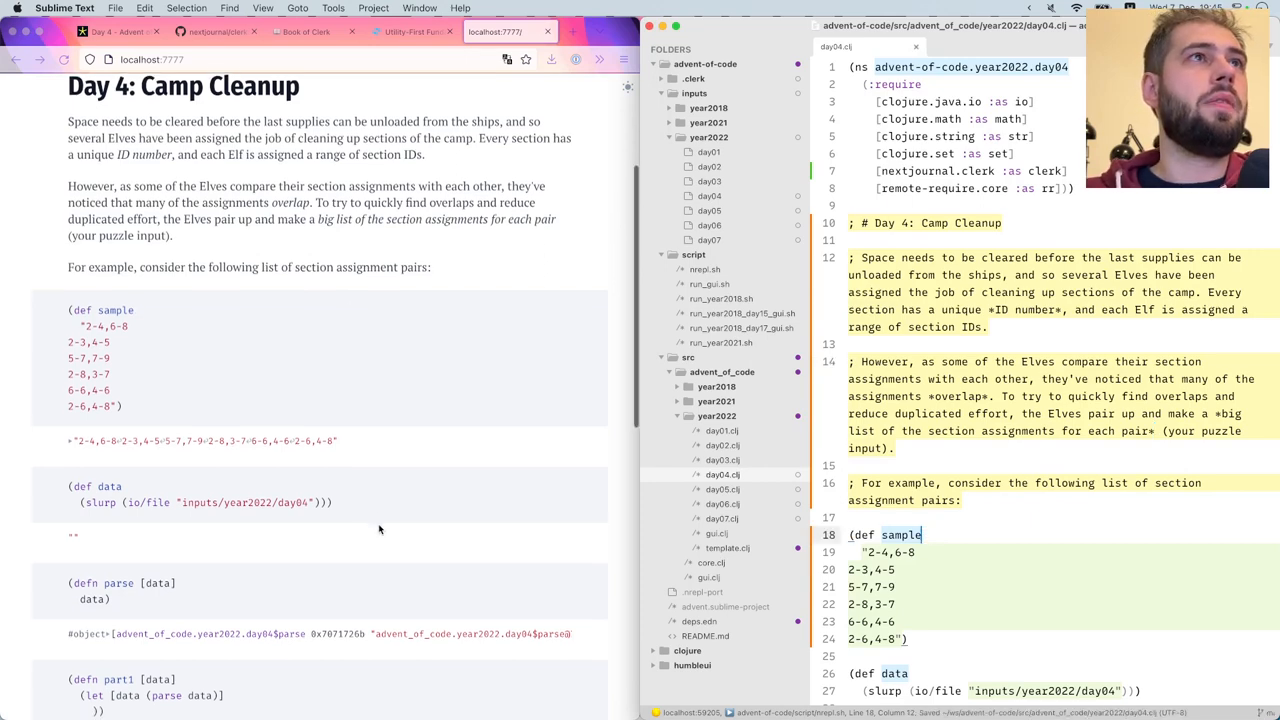
{"action": "scroll", "scroll_direction": "down", "scroll_amount": 3}
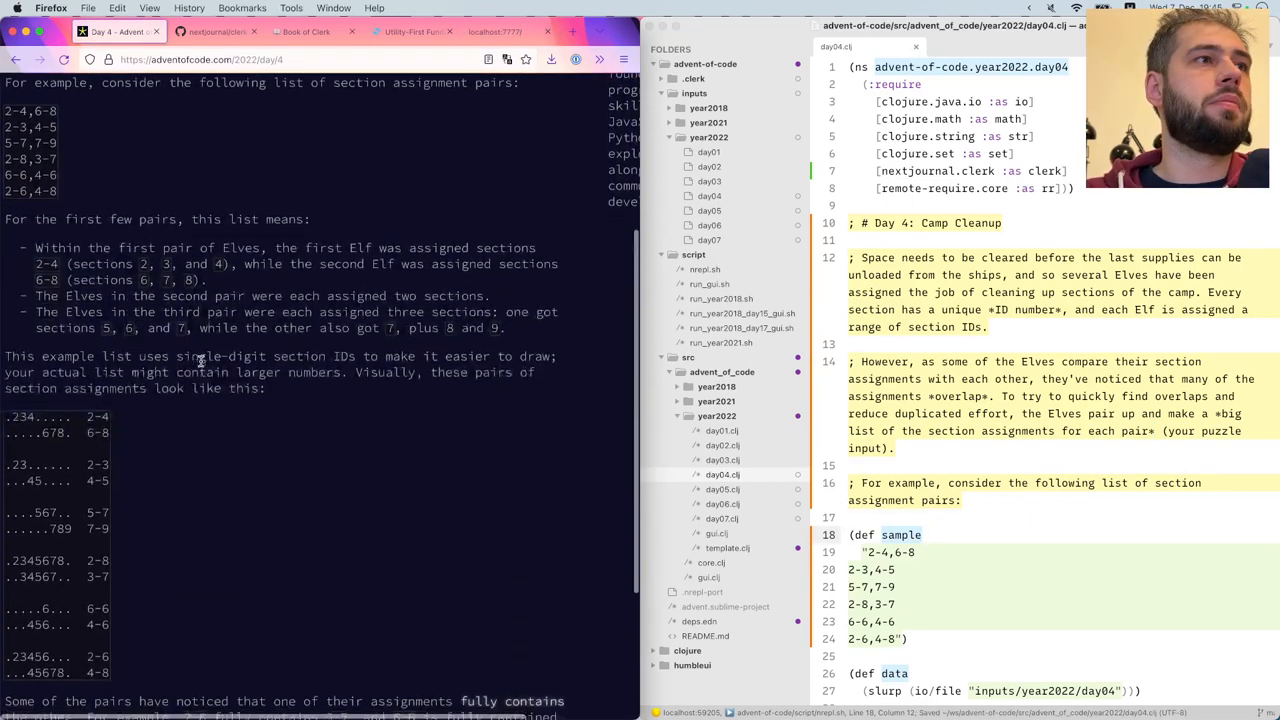
{"action": "scroll", "scroll_direction": "down", "scroll_amount": 3}
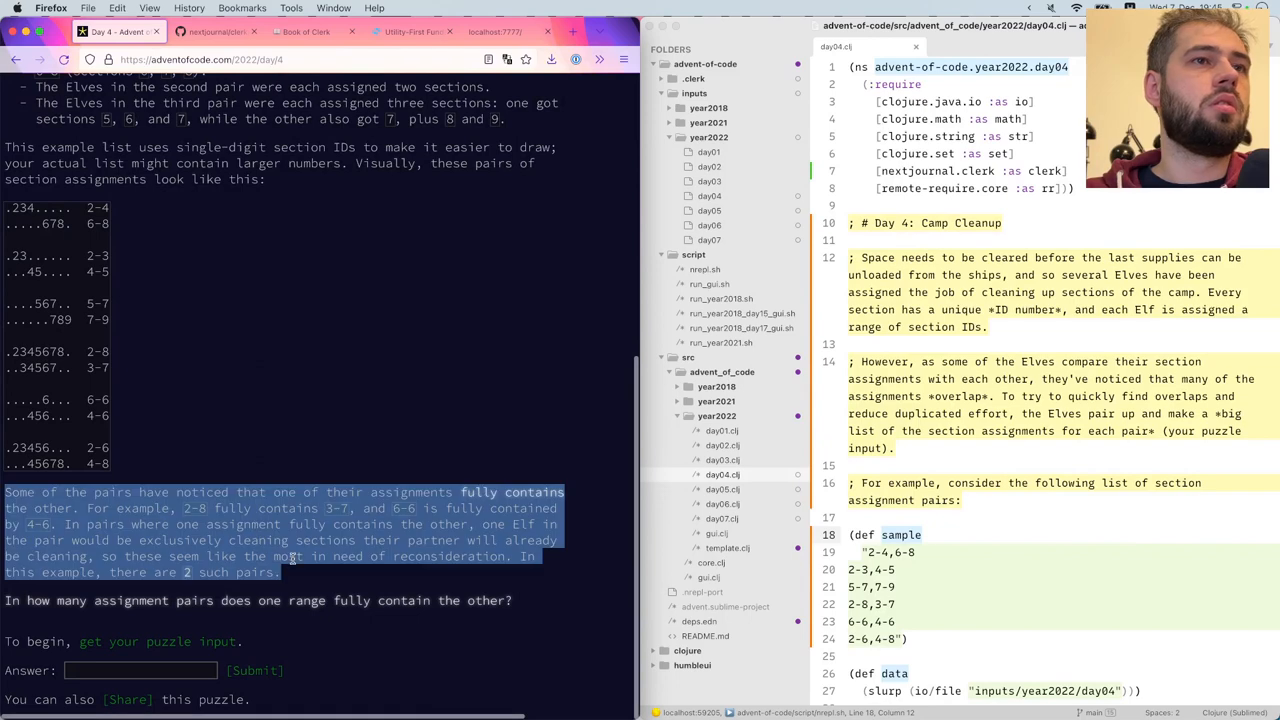
{"action": "scroll", "scroll_direction": "down", "scroll_amount": 3}
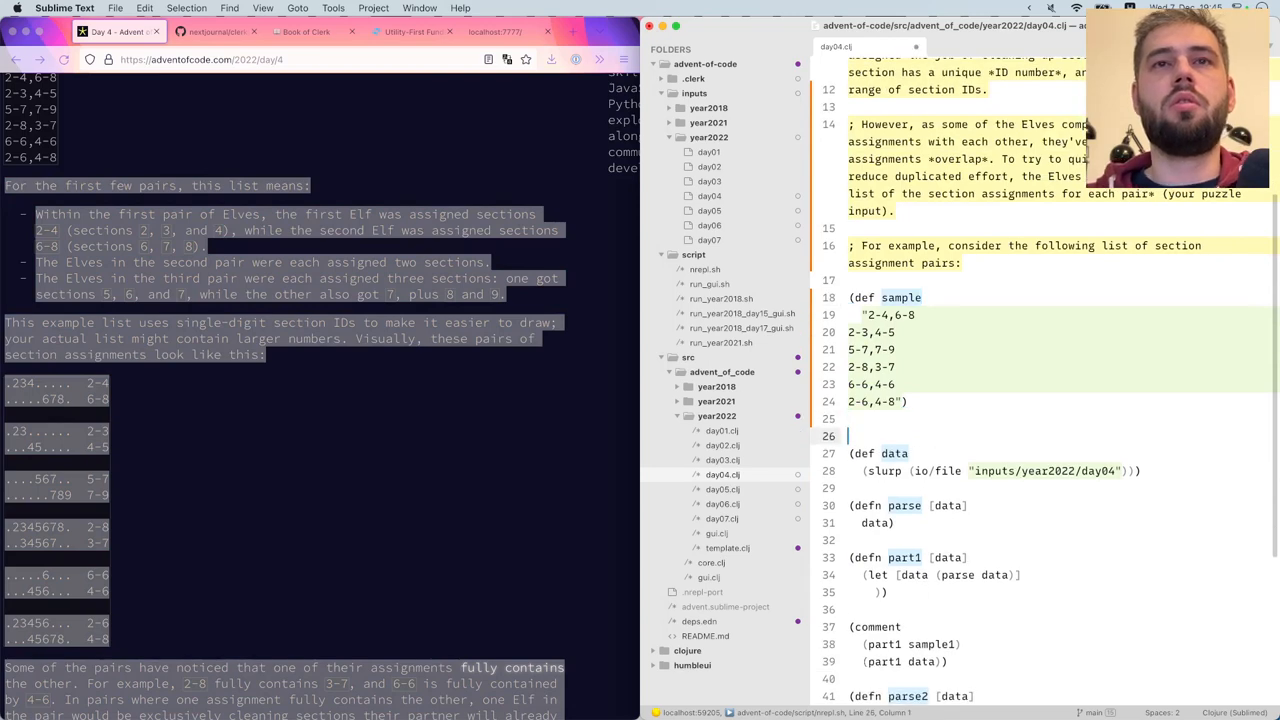
{"action": "scroll", "scroll_direction": "down", "scroll_amount": 3}
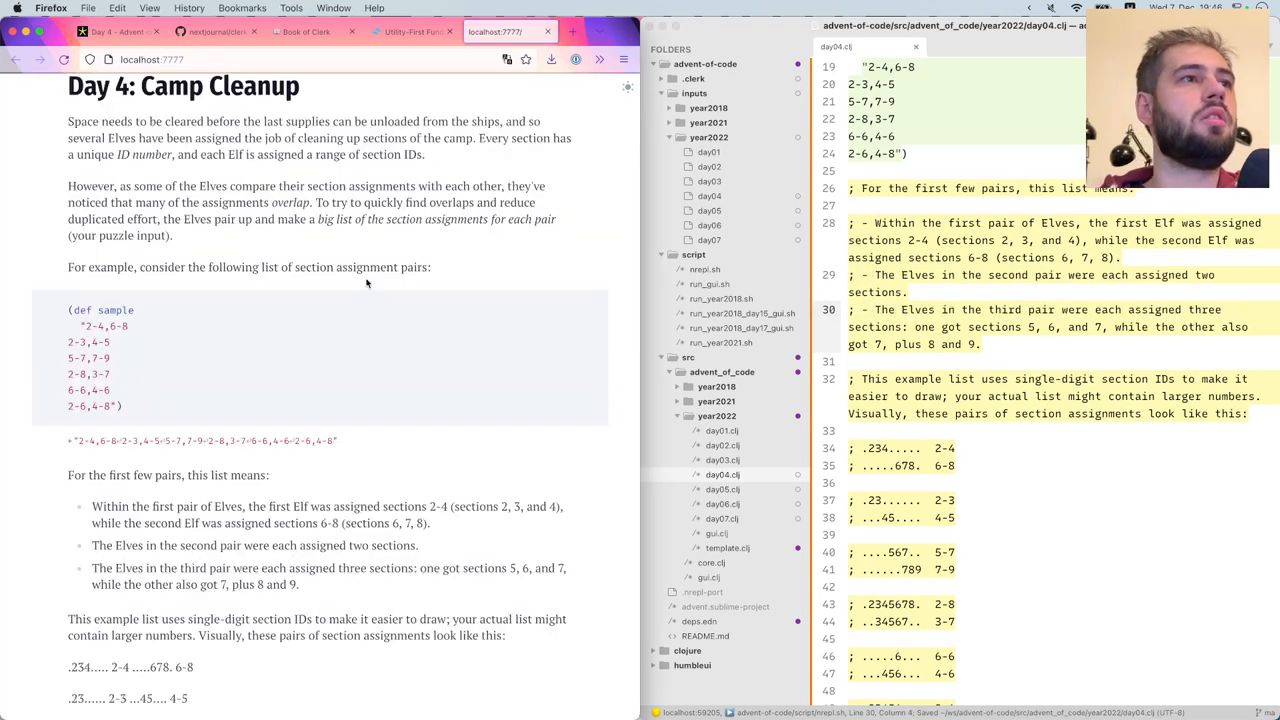
Wrap the diagram comments in ``` fences, trying plain/text language tags before selecting the tag
{"action": "scroll", "scroll_direction": "down", "scroll_amount": 3}
{"action": "type", "text": "; ```"}
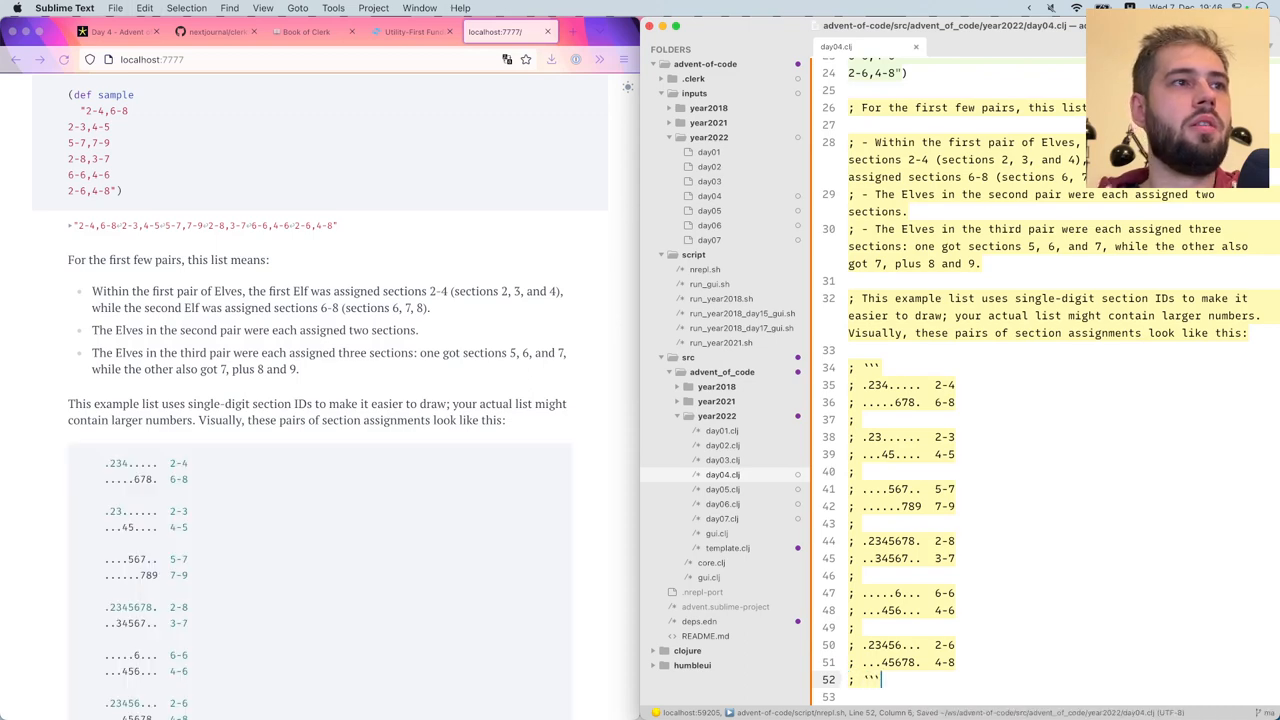
{"action": "scroll", "scroll_direction": "down", "scroll_amount": 3}
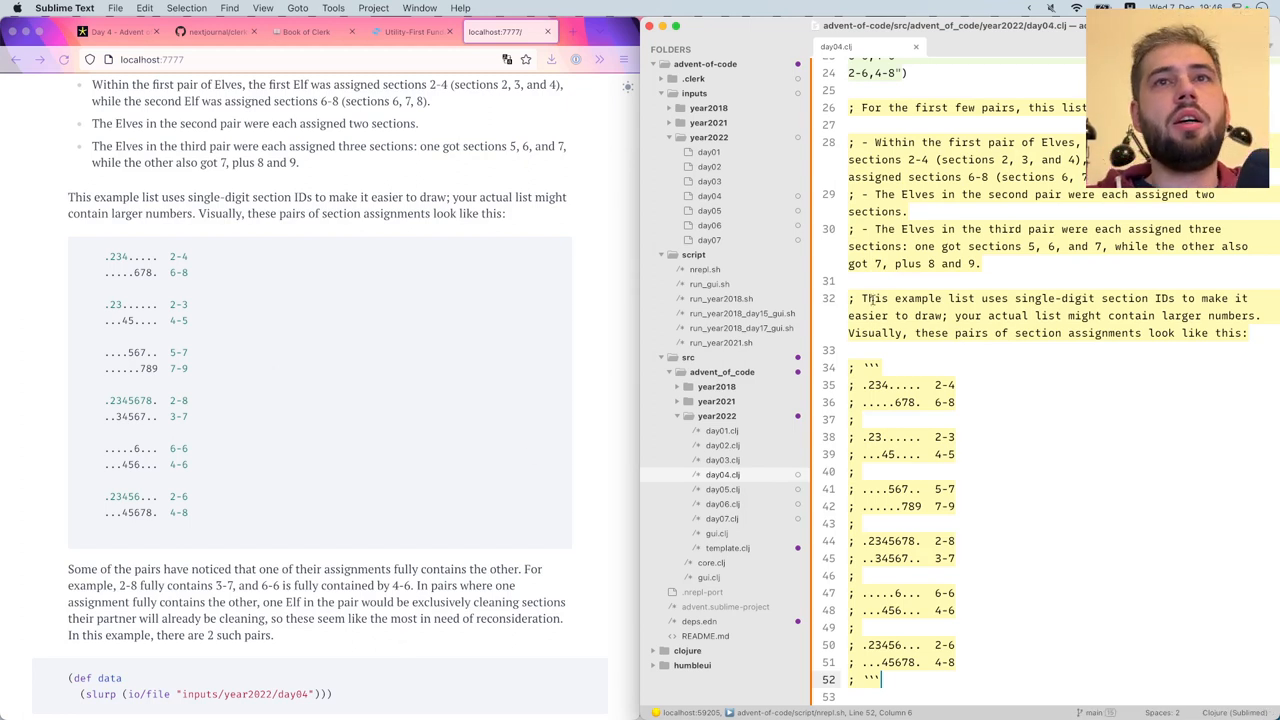
{"action": "type", "text": "plain"}
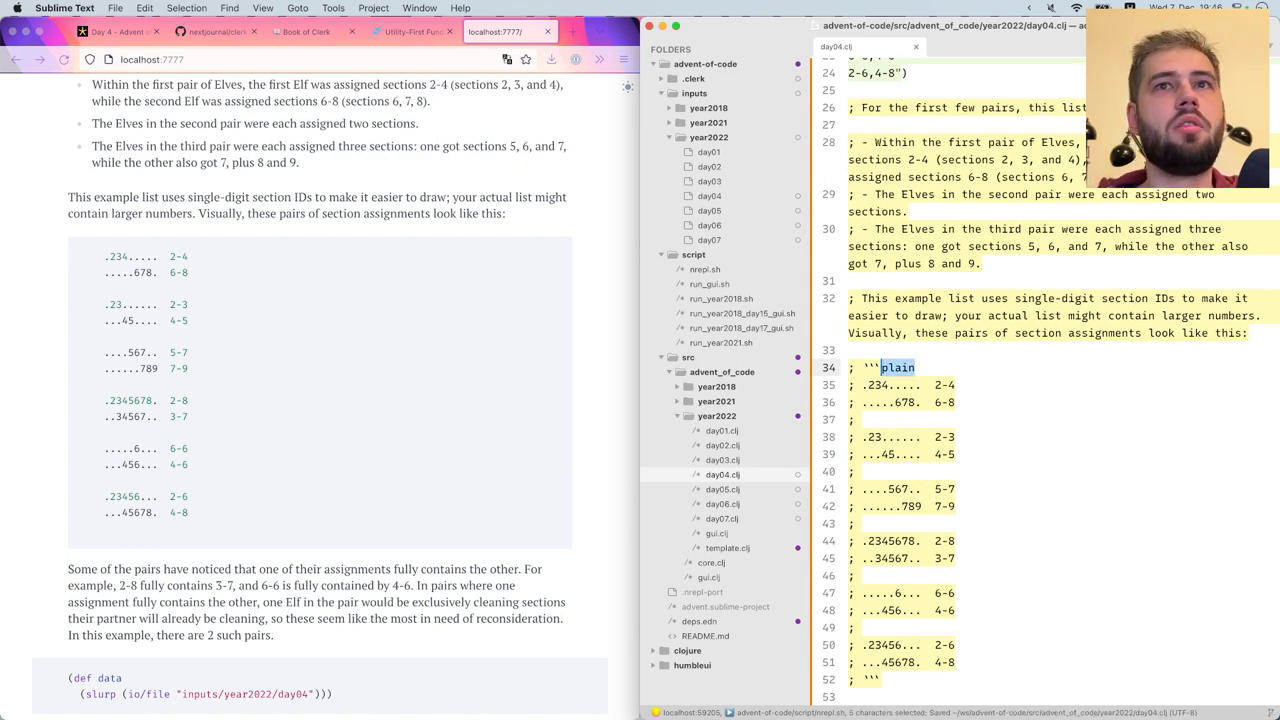
{"action": "type", "text": "text"}
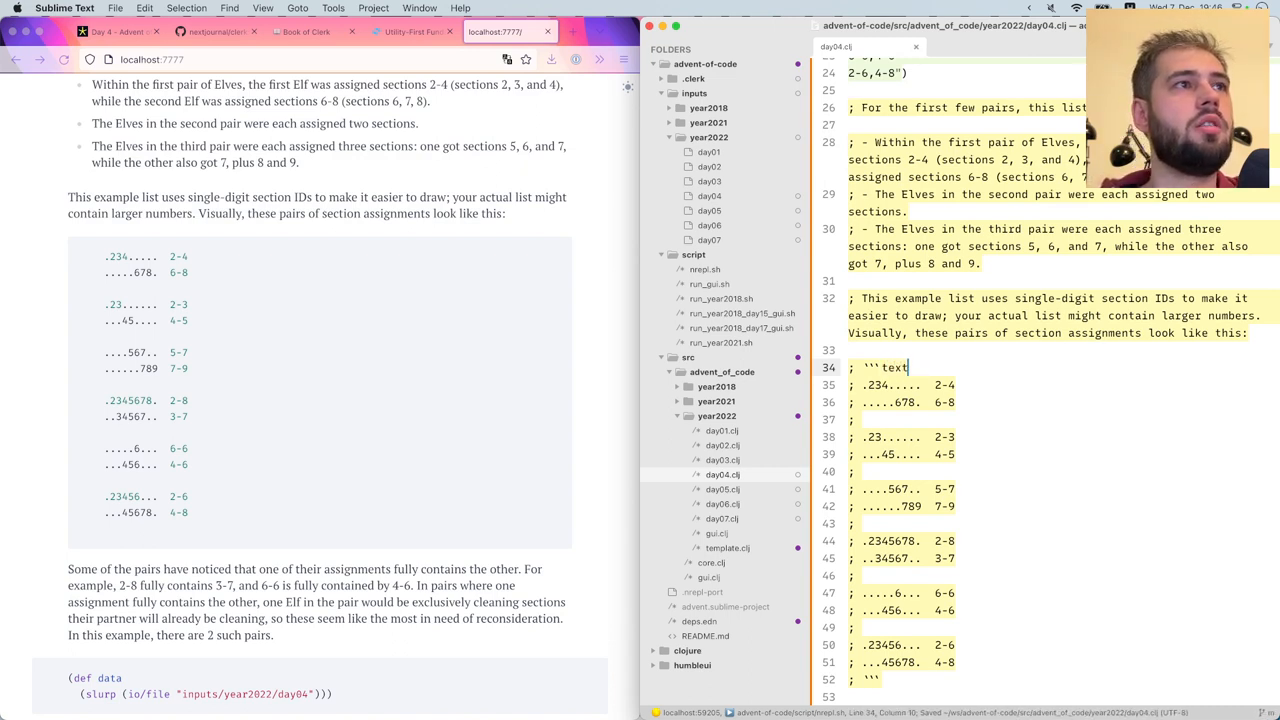
{"action": "type", "text": "/plai"}
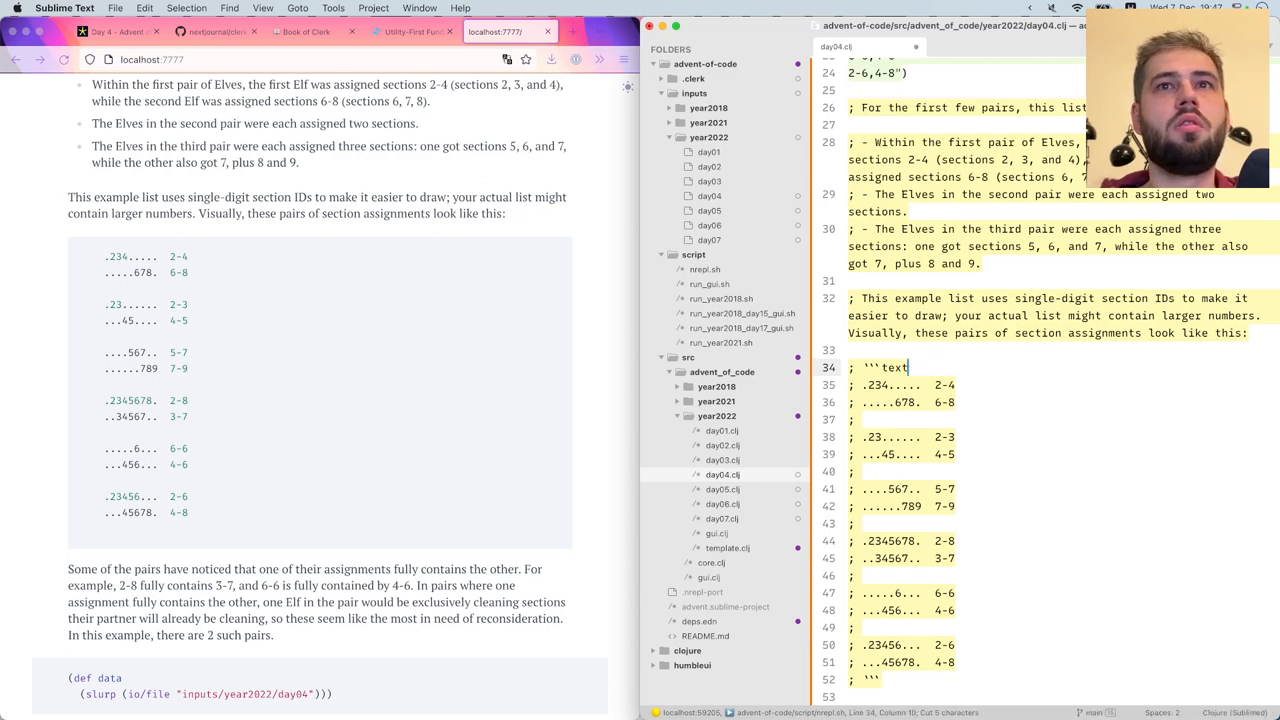
{"action": "type", "text": "plain/"}
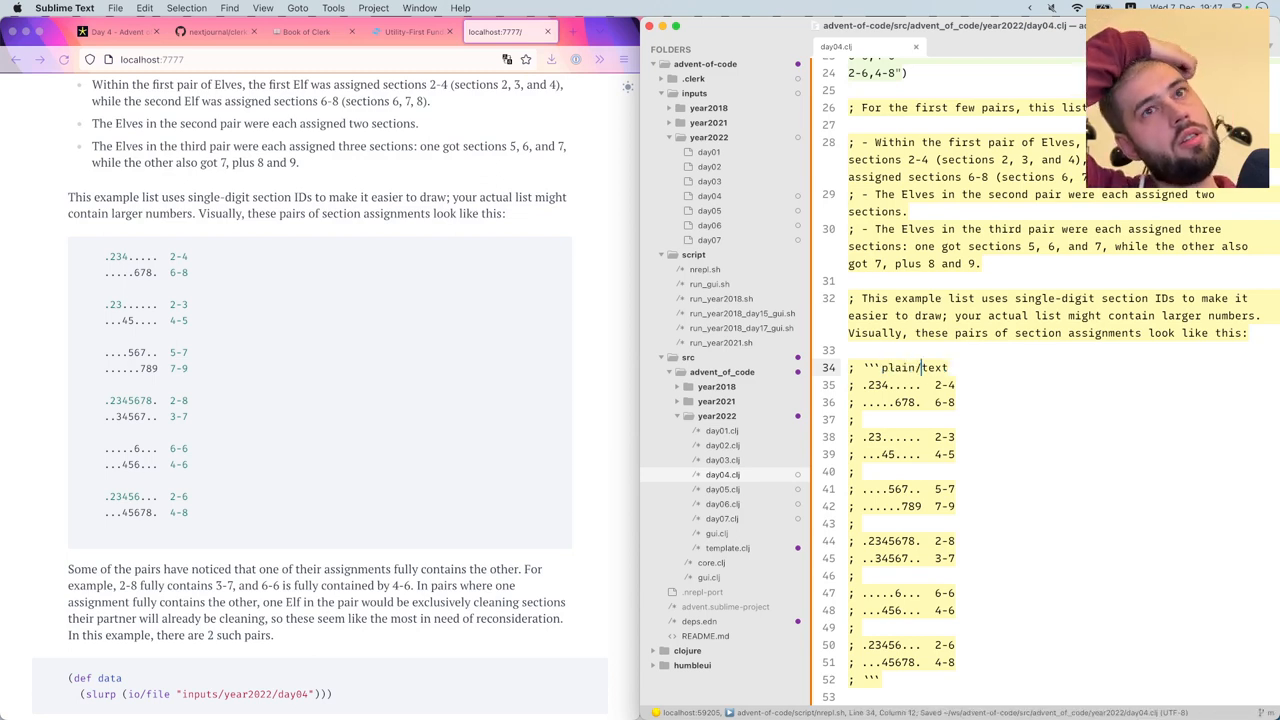
{"action": "double_click", "coordinate": [901, 367]}
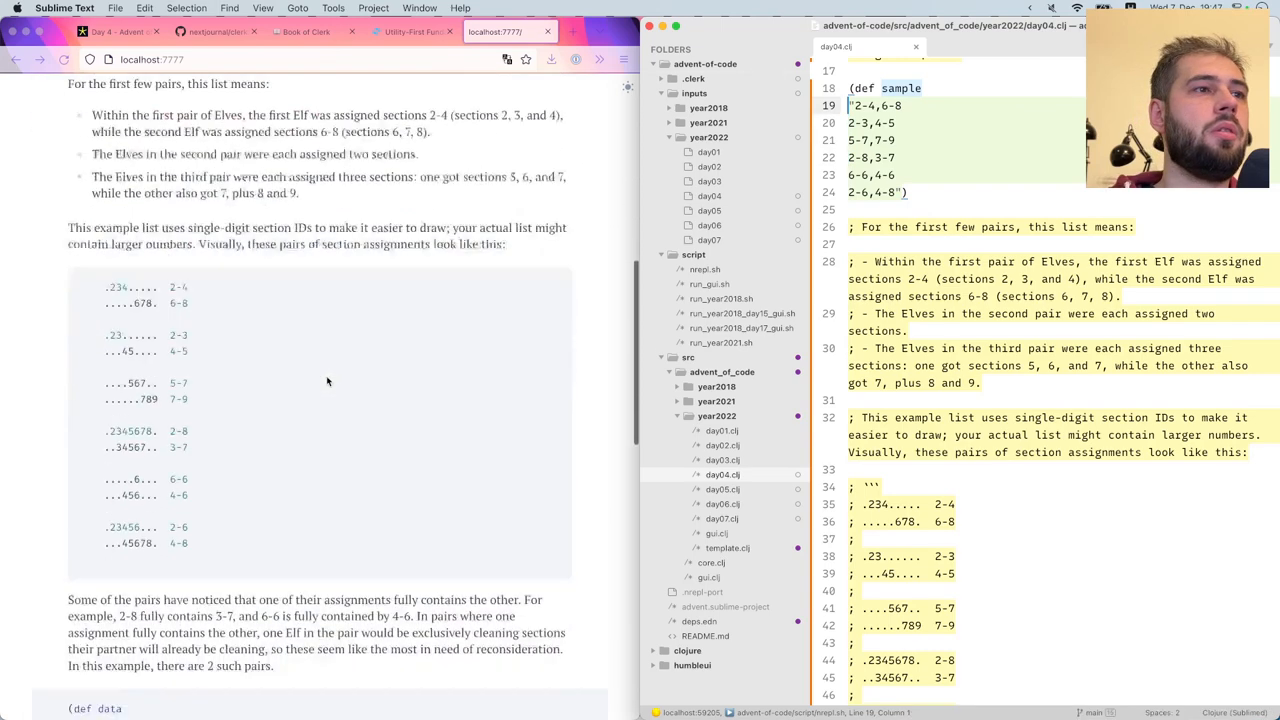
Add the full-containment paragraph and question as comments, then evaluate the data definition
{"action": "scroll", "scroll_direction": "down", "scroll_amount": 3}
{"action": "type", "text": "(slurp (io/file \"inputs/year2022/day04\"))"}
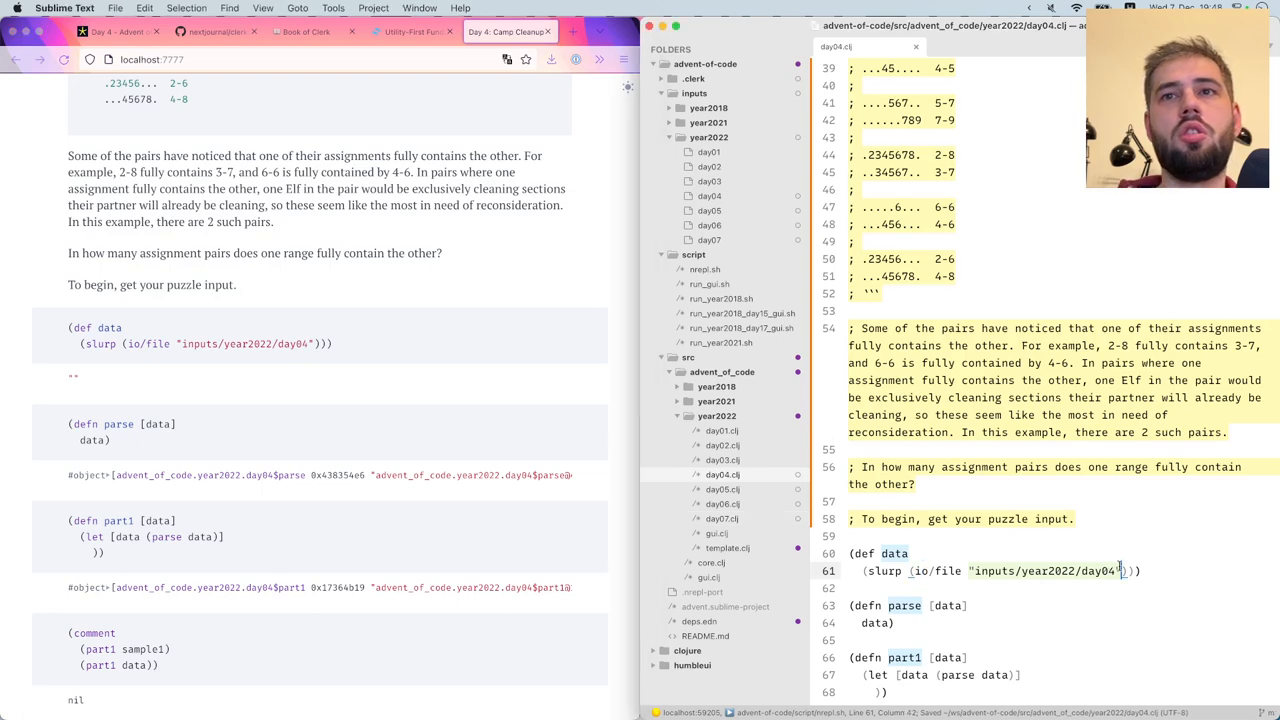
{"action": "scroll", "scroll_direction": "down", "scroll_amount": 3}
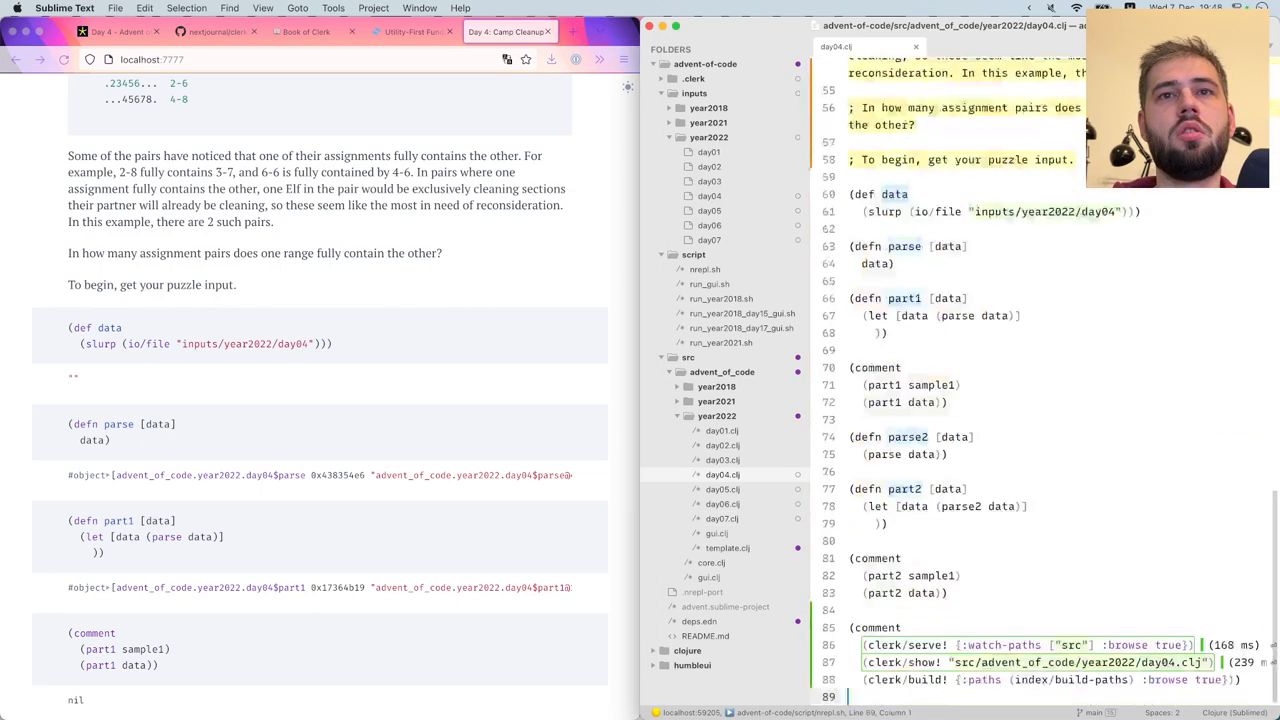
{"action": "left_click", "coordinate": [904, 194]}
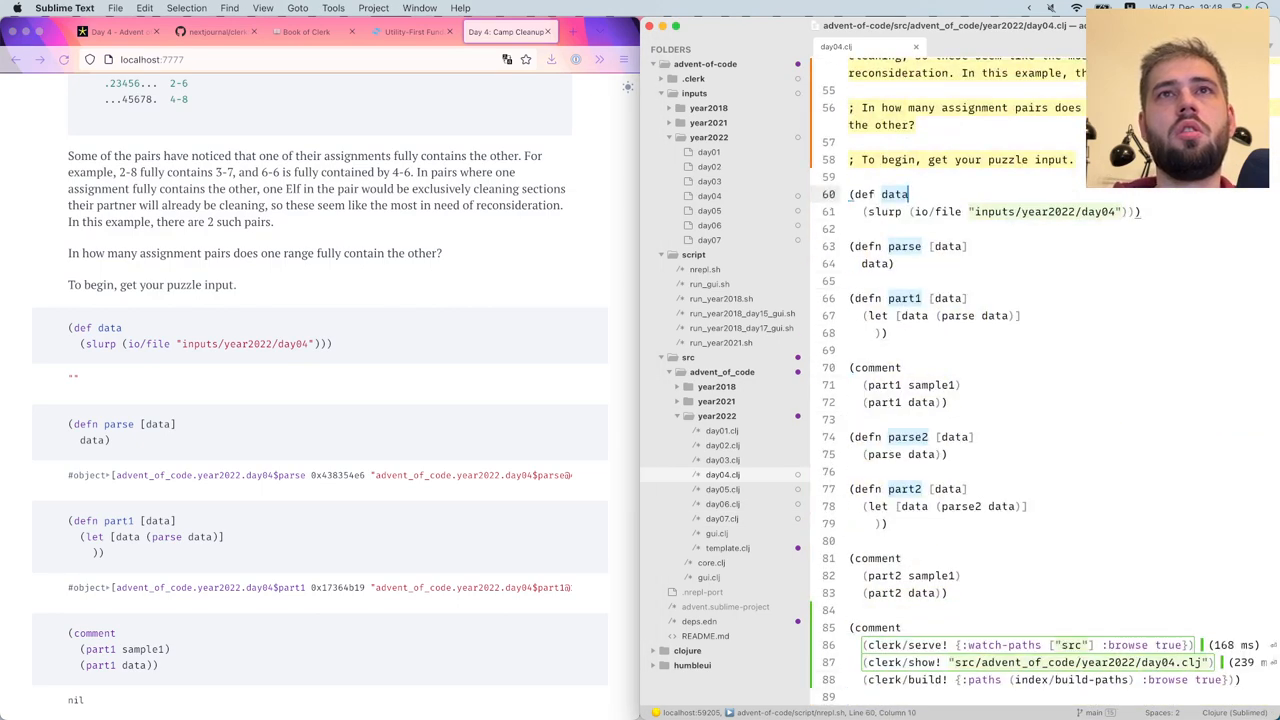
{"action": "key", "text": "cmd+s"}
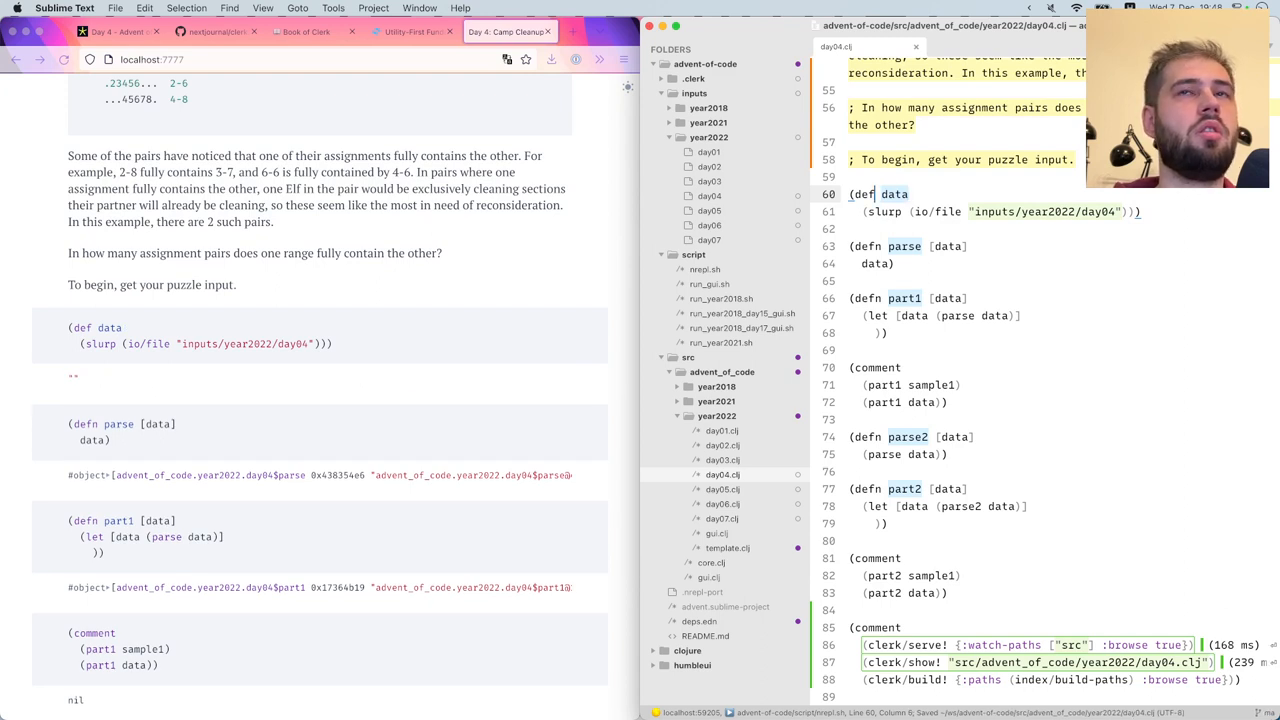
{"action": "left_click_drag", "start_coordinate": [850, 194], "coordinate": [1141, 211]}
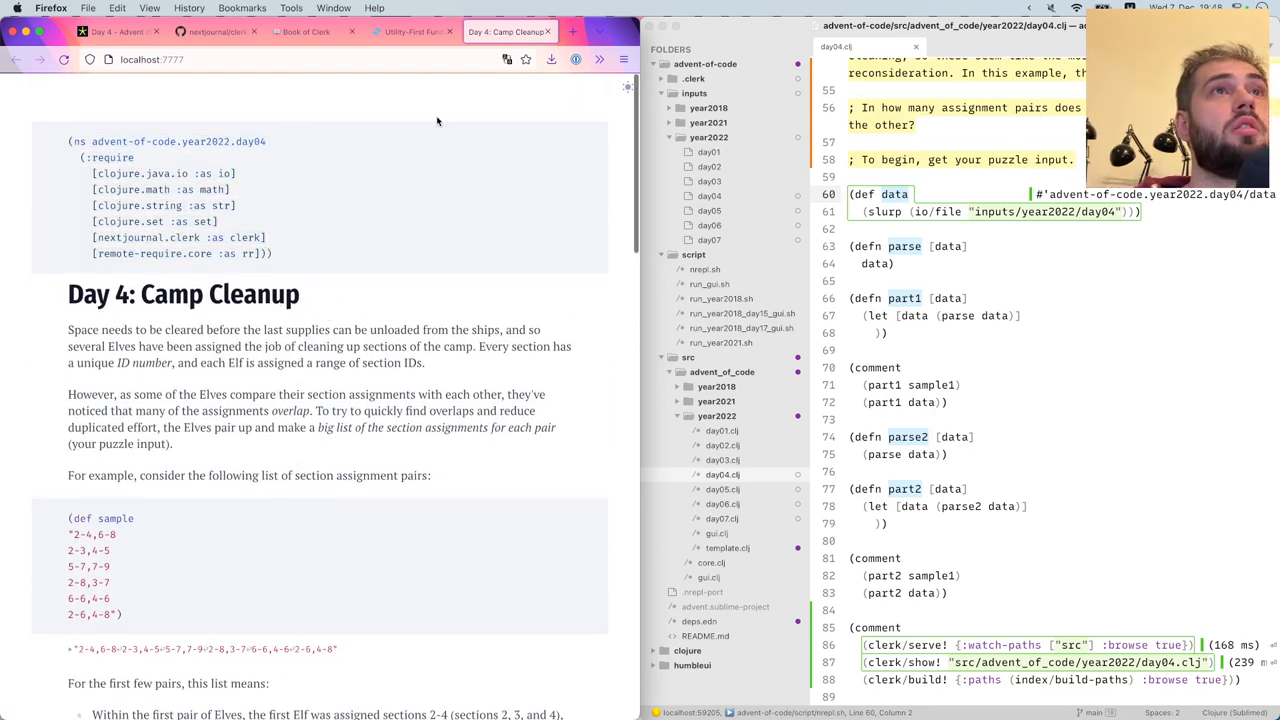
Copy the Controlling Visibility map into line 1 and add {:code :show} at line 12
{"action": "left_click", "coordinate": [305, 31]}
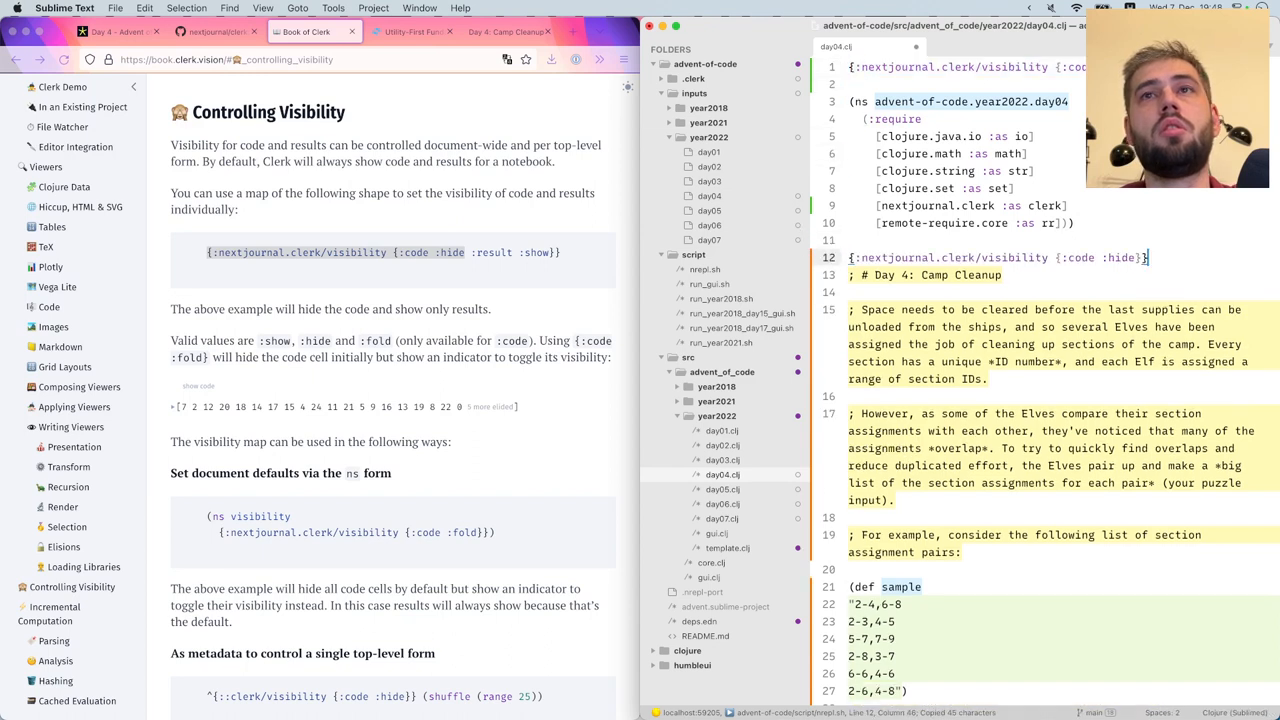
{"action": "type", "text": "show"}
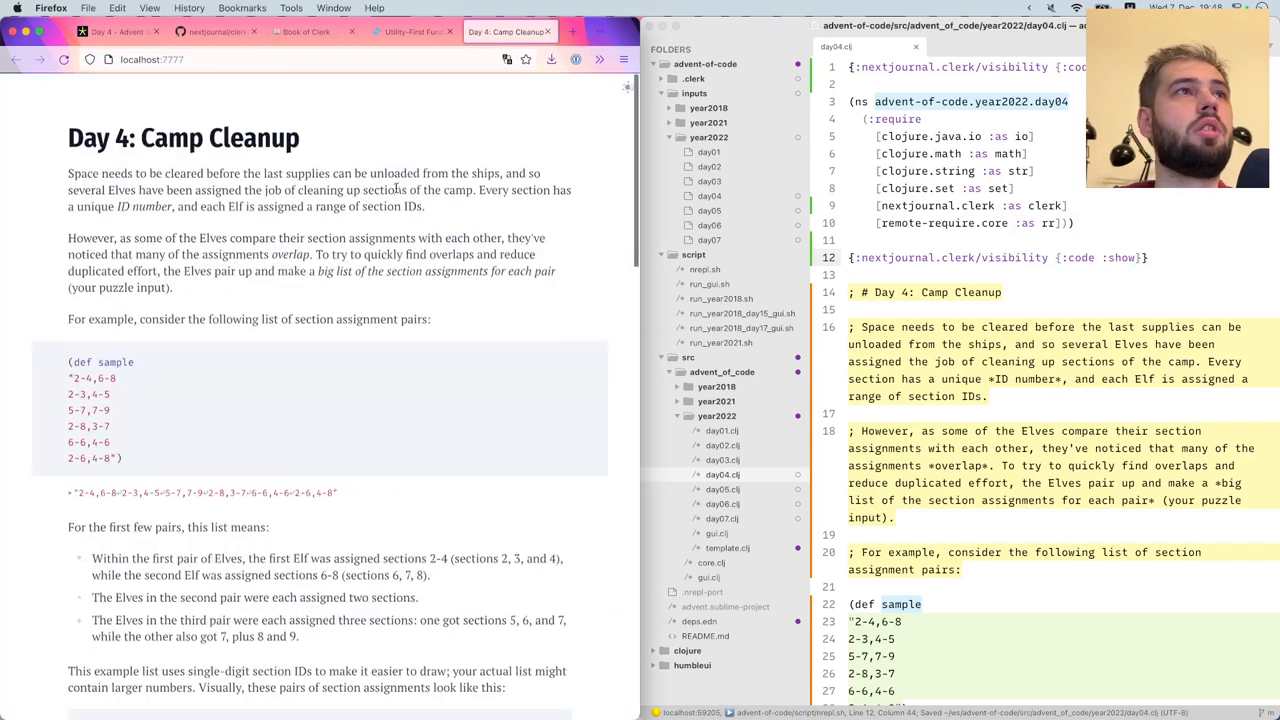
{"action": "scroll", "scroll_direction": "down", "scroll_amount": 3}
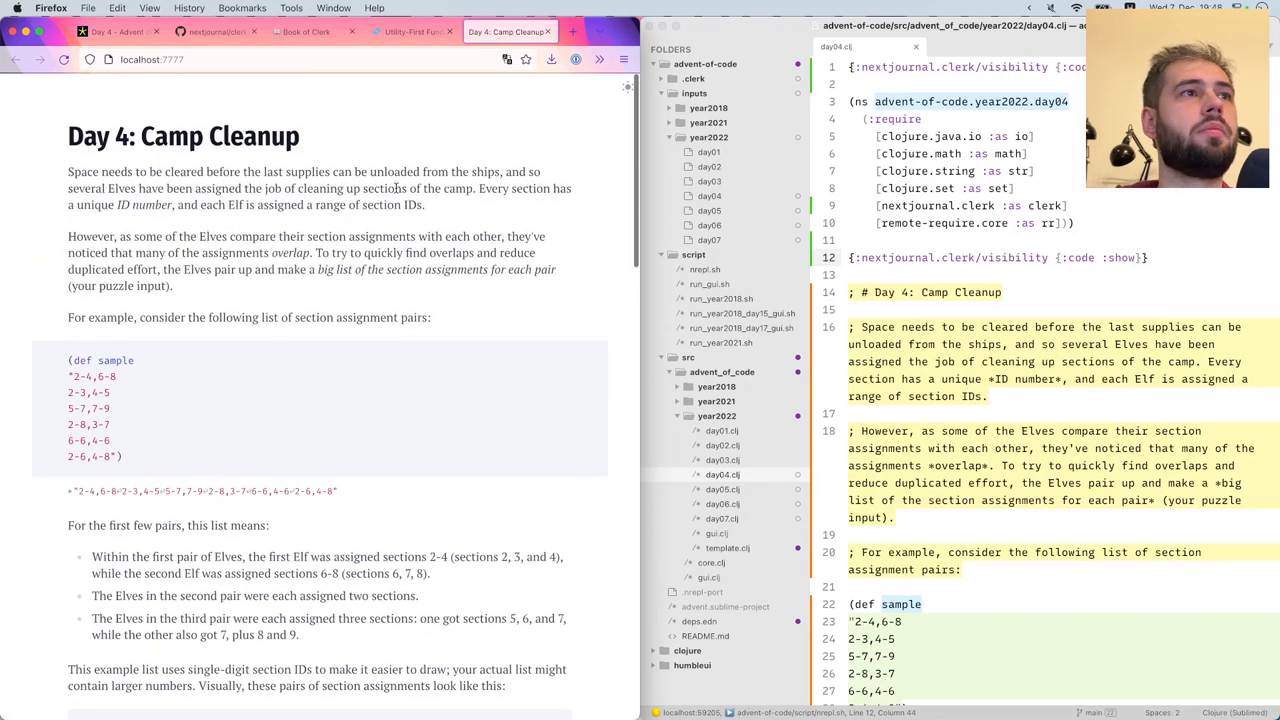
Scroll the Day 4 notebook in Firefox through the data, parse and part1 results
{"action": "scroll", "scroll_direction": "down", "scroll_amount": 3}
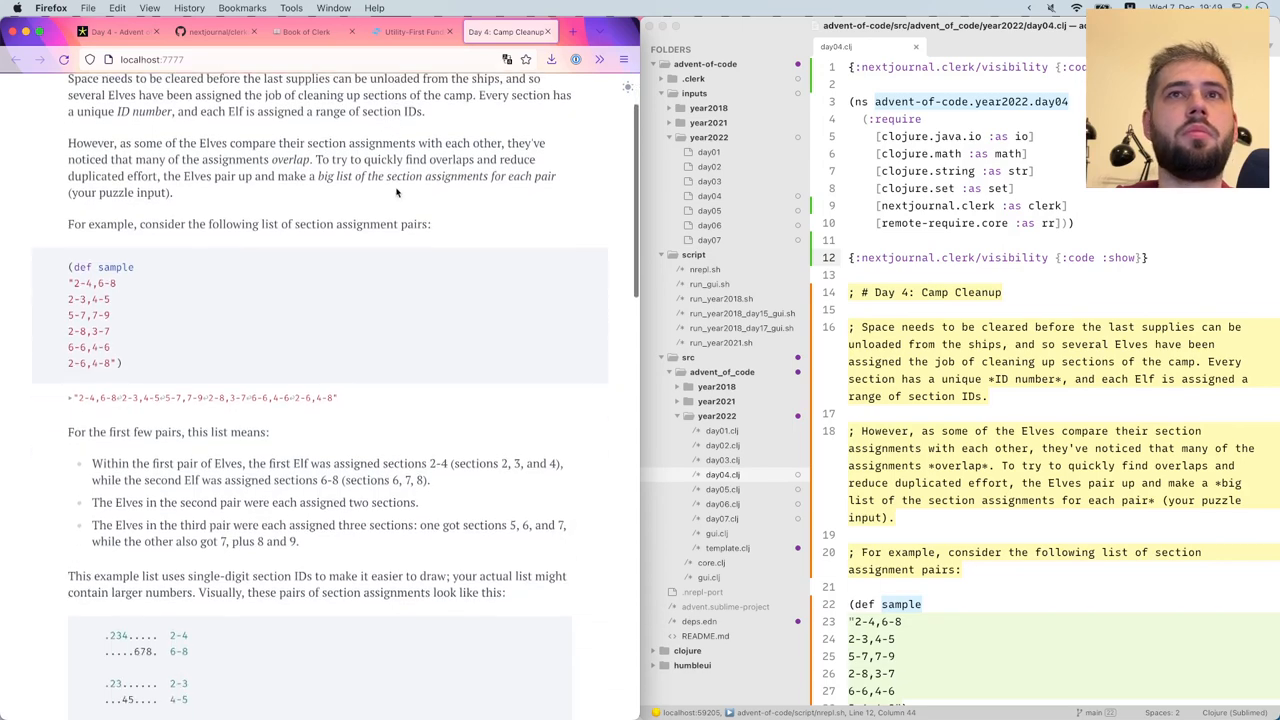
{"action": "scroll", "scroll_direction": "down", "scroll_amount": 3}
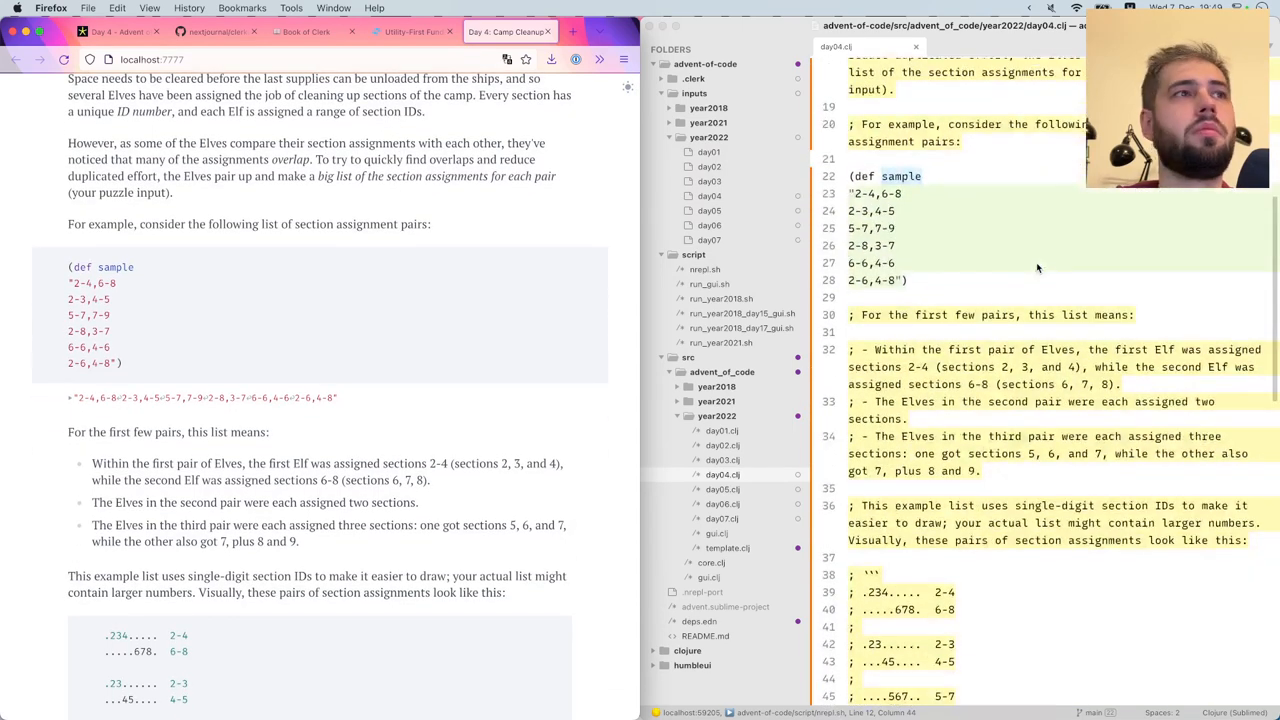
{"action": "scroll", "scroll_direction": "down", "scroll_amount": 3}
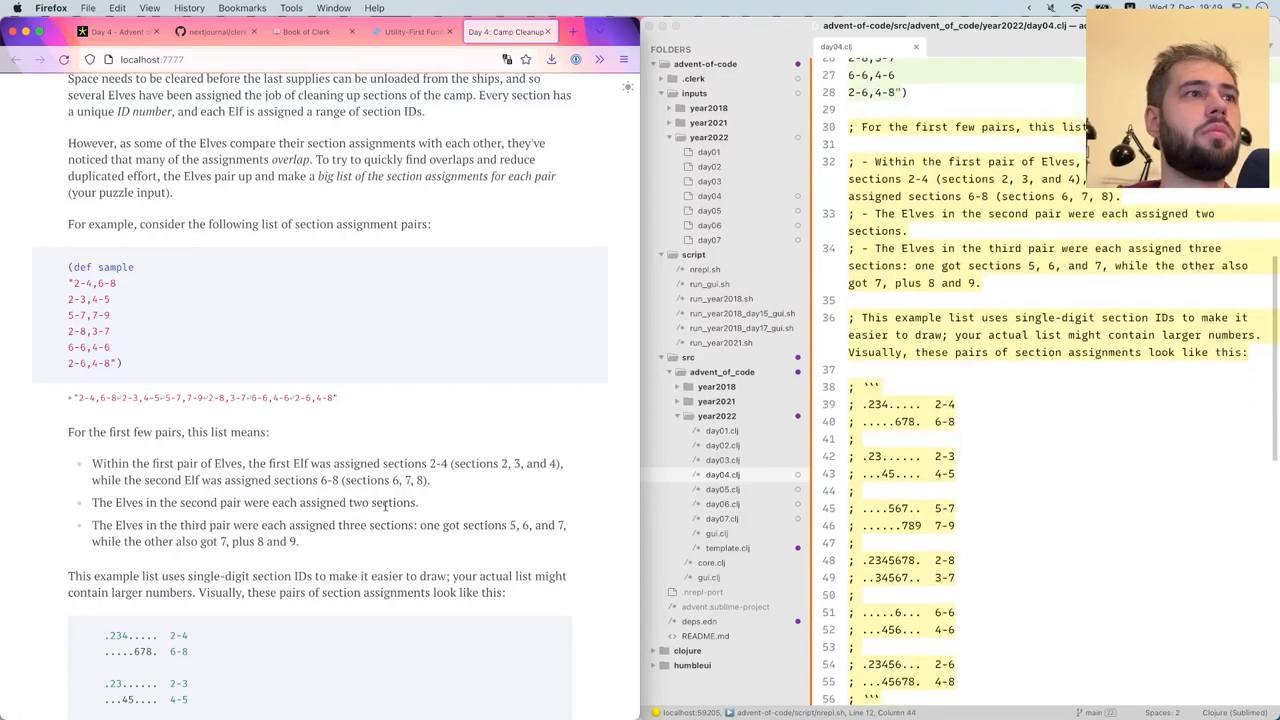
{"action": "scroll", "scroll_direction": "down", "scroll_amount": 3}
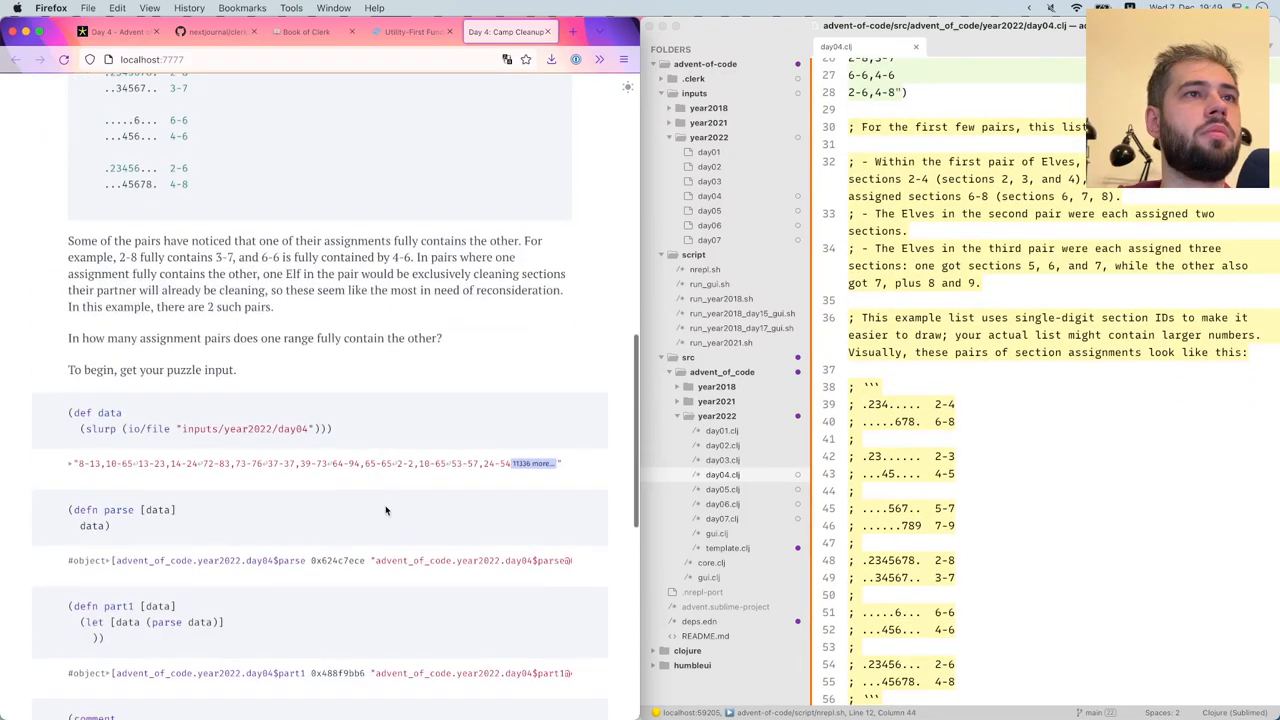
{"action": "mouse_move", "coordinate": [994, 432]}
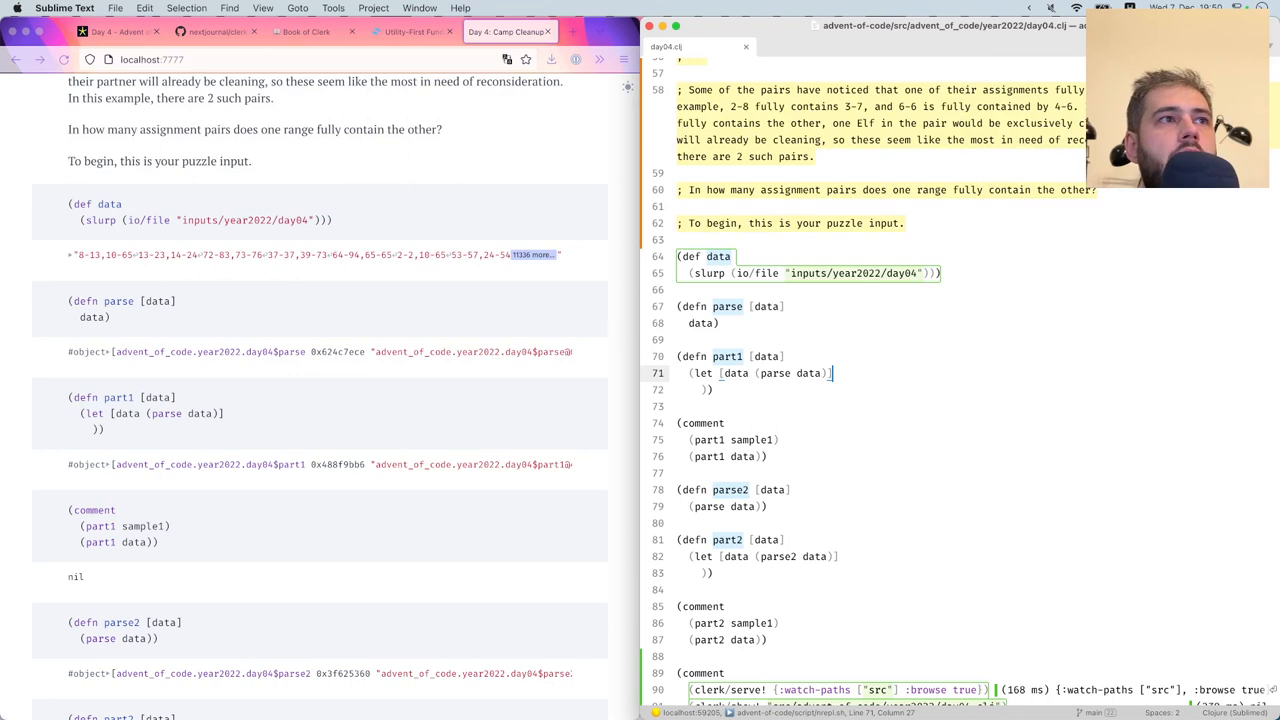
Add the comment 'Let's write a function that parses the input first:' above parse
{"action": "scroll", "scroll_direction": "down", "scroll_amount": 3}
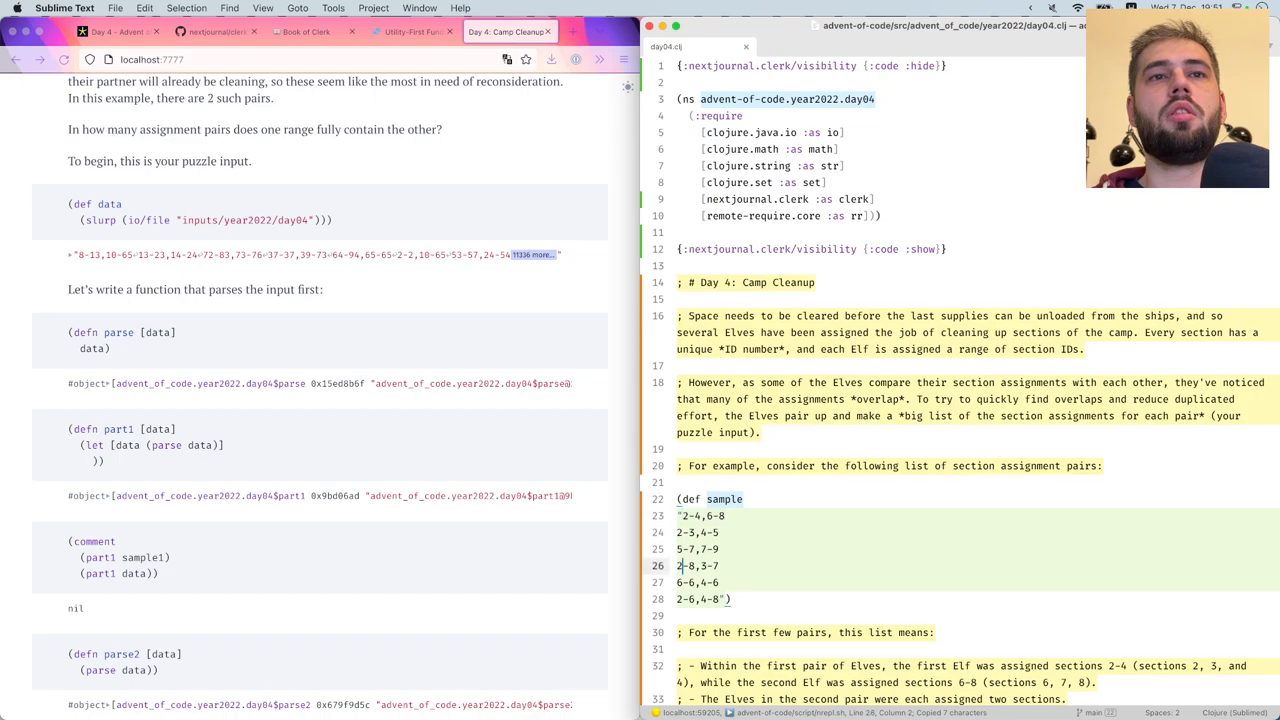
Rewrite parse as a ->> pipeline with (re-seq #"\d+") and map, then add (parse sample)
{"action": "scroll", "scroll_direction": "down", "scroll_amount": 3}
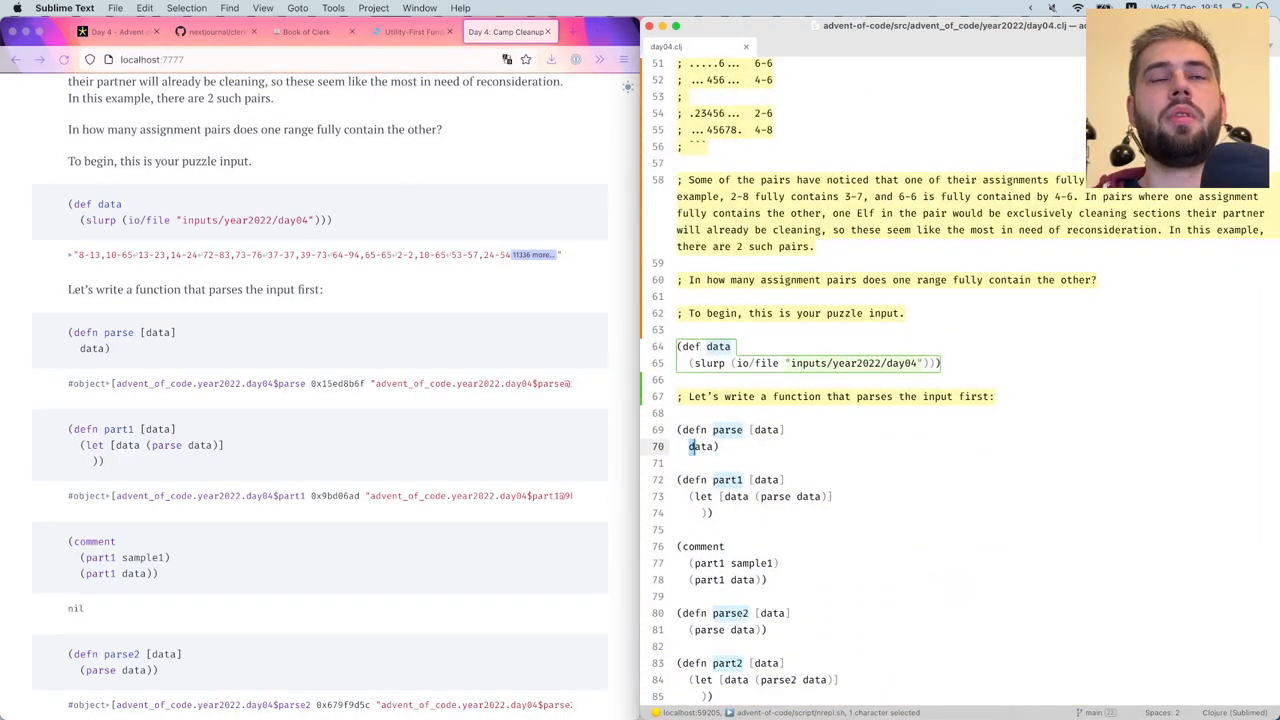
{"action": "type", "text": "(re-seq"}
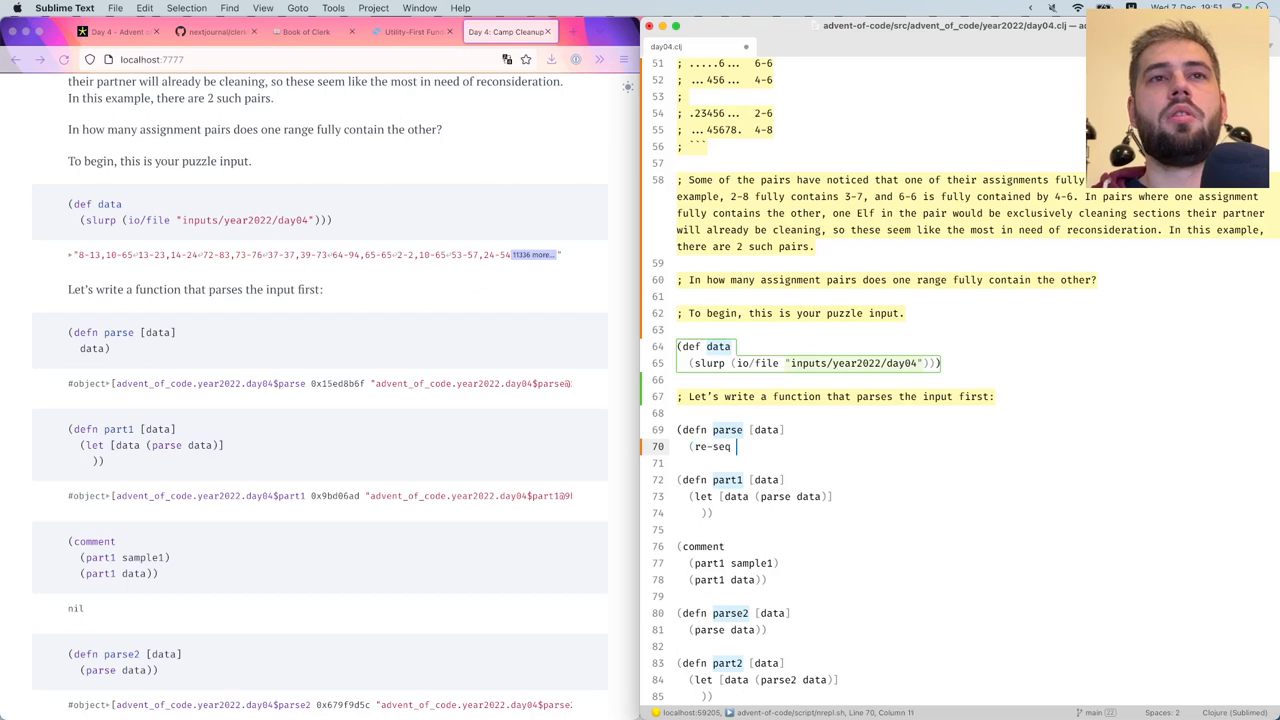
{"action": "type", "text": "#\"\""}
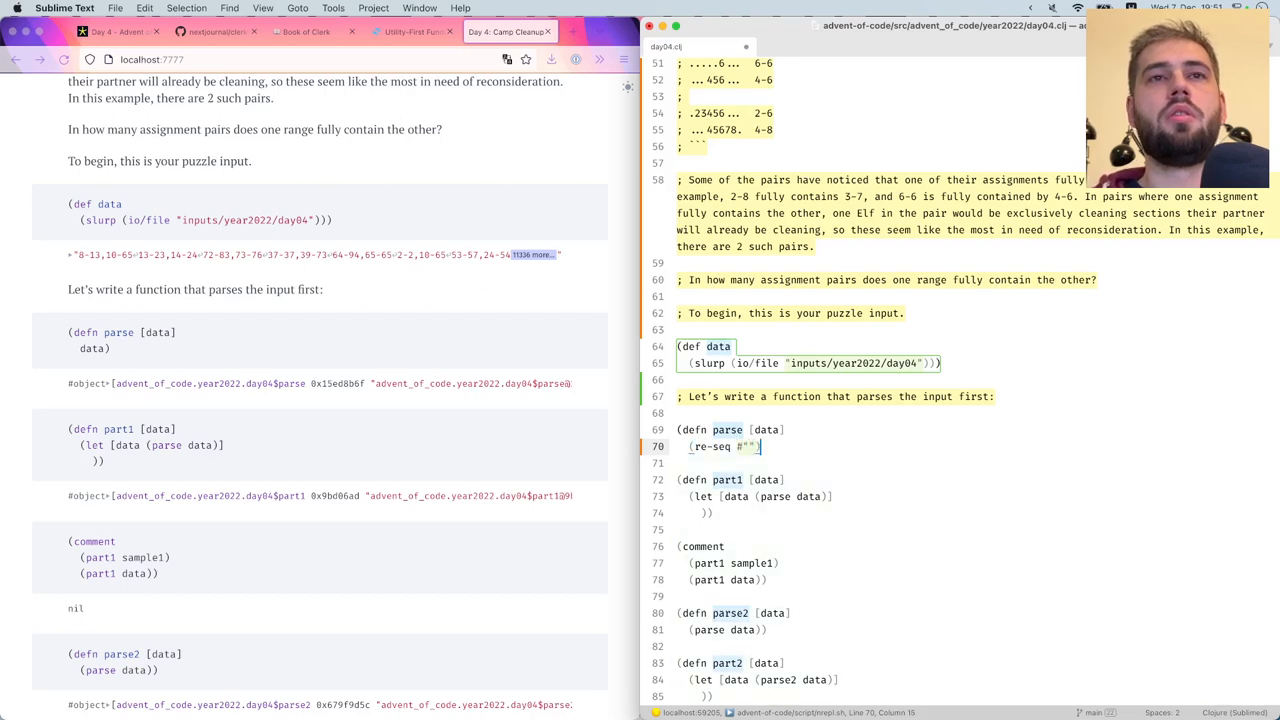
{"action": "type", "text": "\\d+)-(\\d+),(\\d+)-(\\d+"}
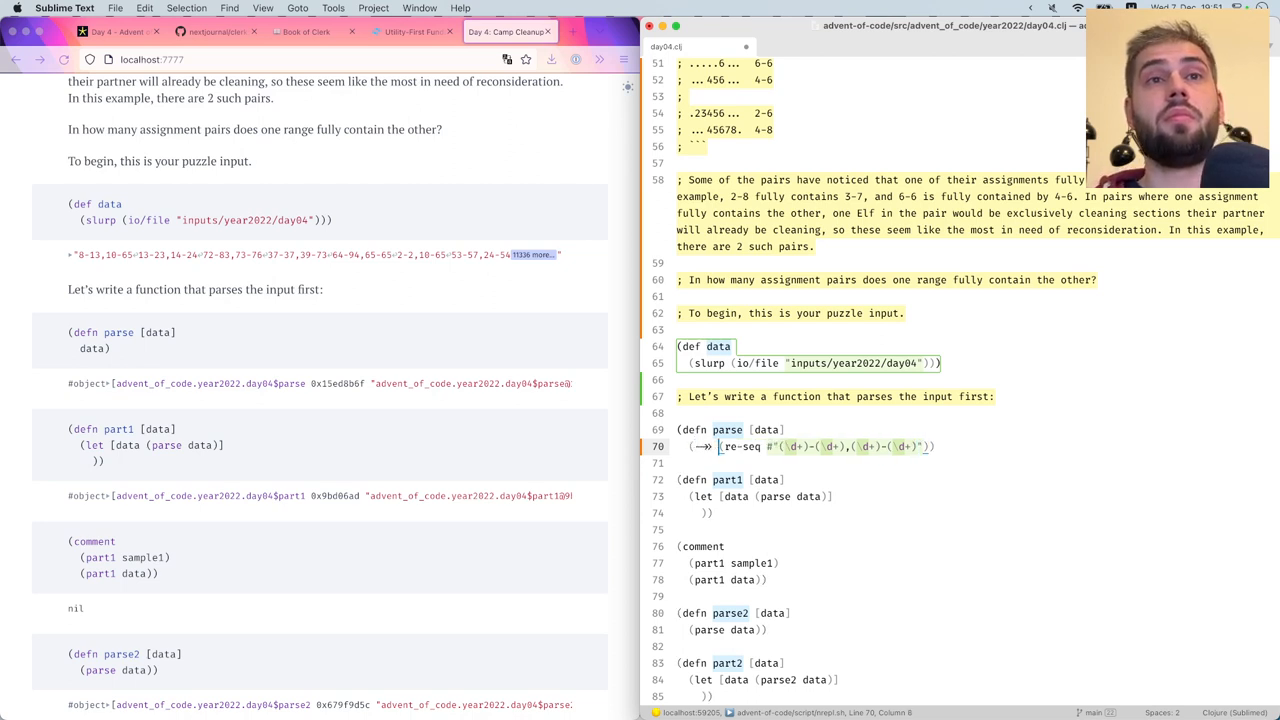
{"action": "key", "text": "Enter"}
{"action": "type", "text": "(map (fn ["}
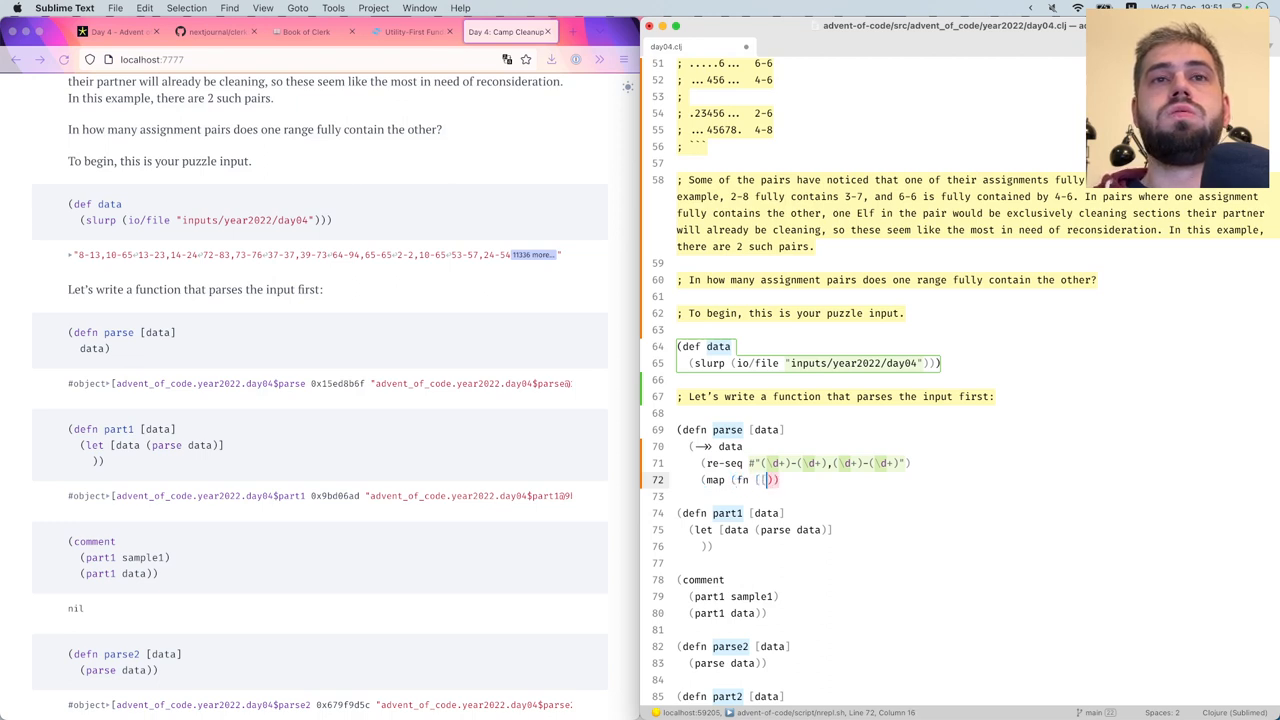
{"action": "type", "text": "_ a b c d"}
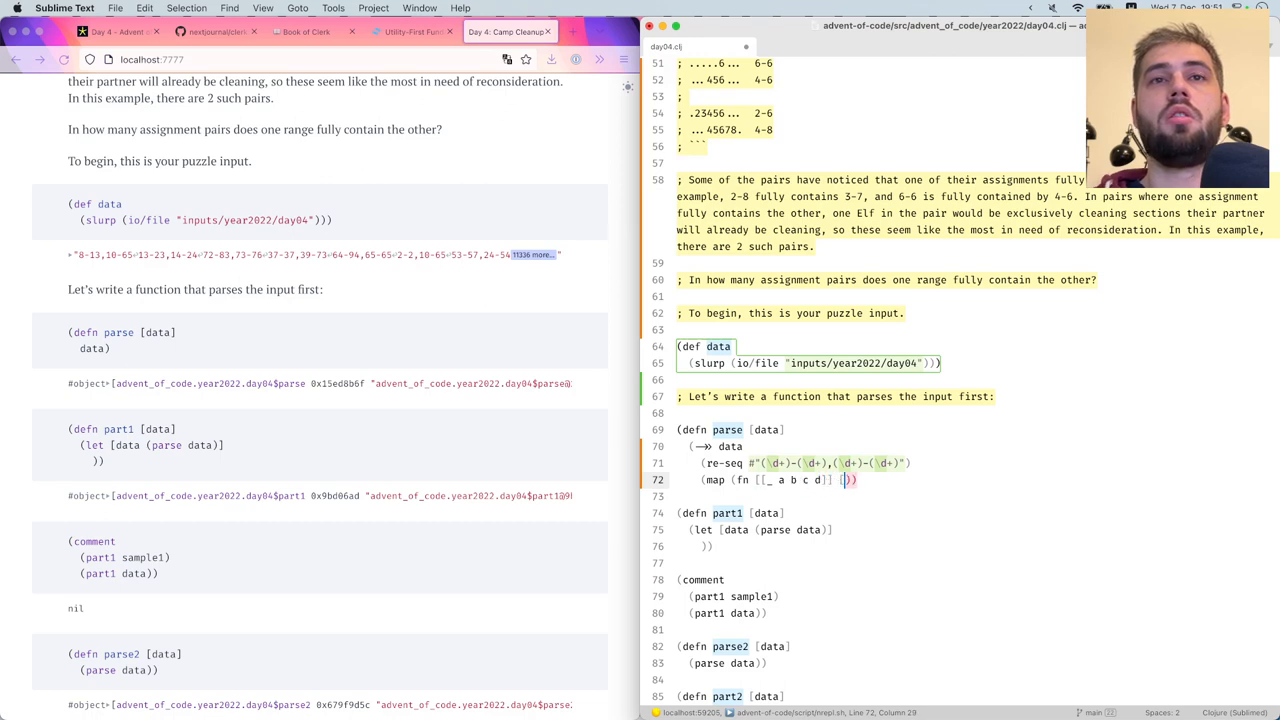
{"action": "type", "text": "a b] [c d]"}
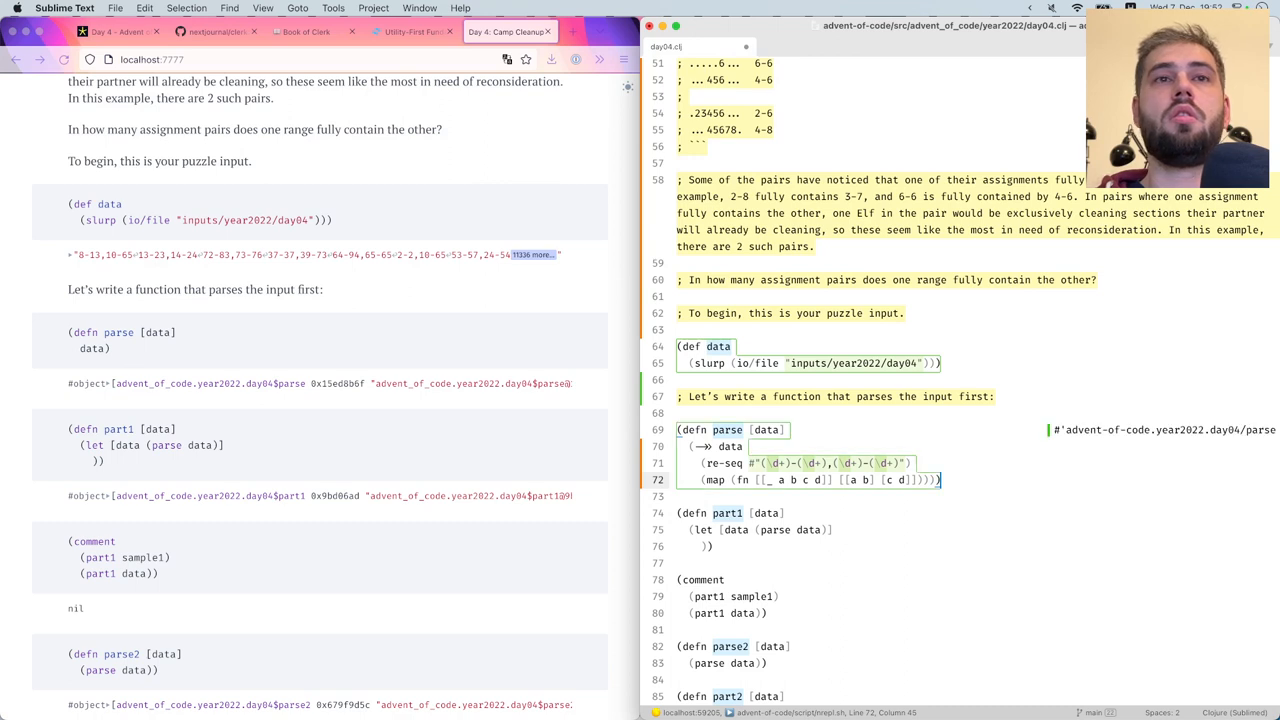
{"action": "type", "text": "(parse sample"}
{"action": "type", "text": "(map "}
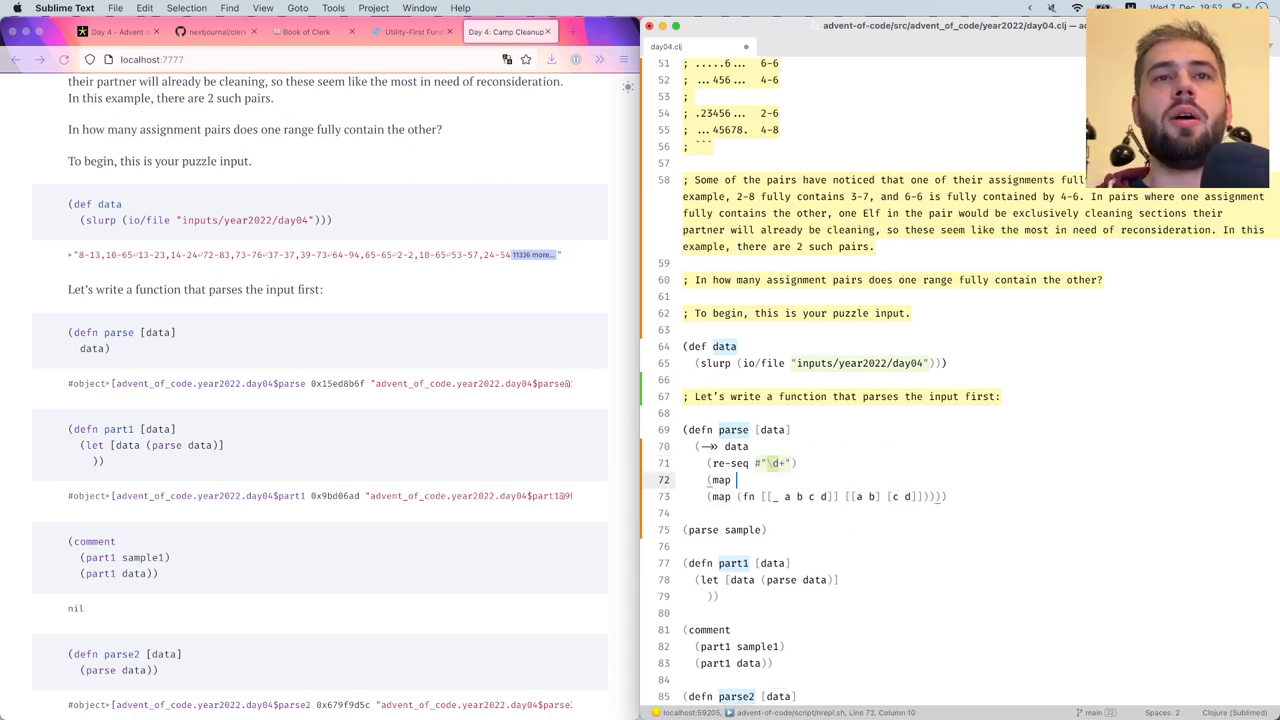
Make parse map parse-long and partition by 4, with a ;; comment on each pipeline line
{"action": "type", "text": "pare"}
{"action": "left_click", "coordinate": [827, 496]}
{"action": "type", "text": "(partition 4"}
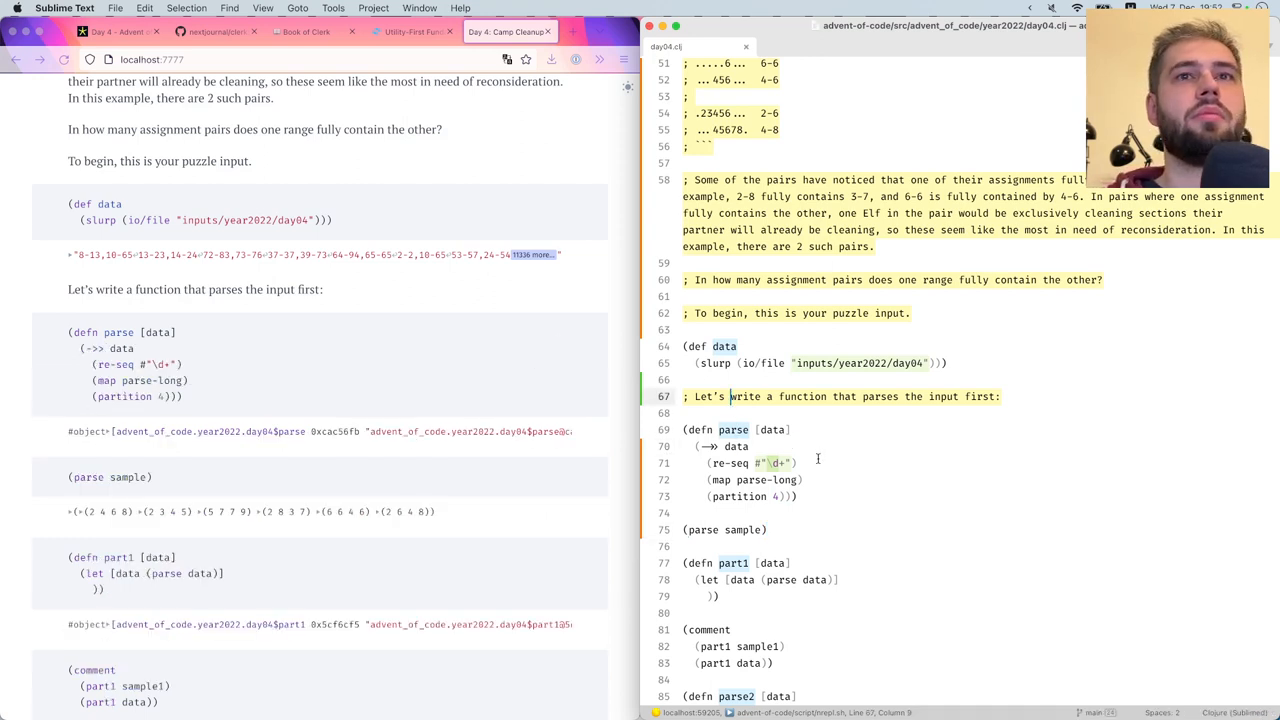
{"action": "type", "text": ";; find all numbers"}
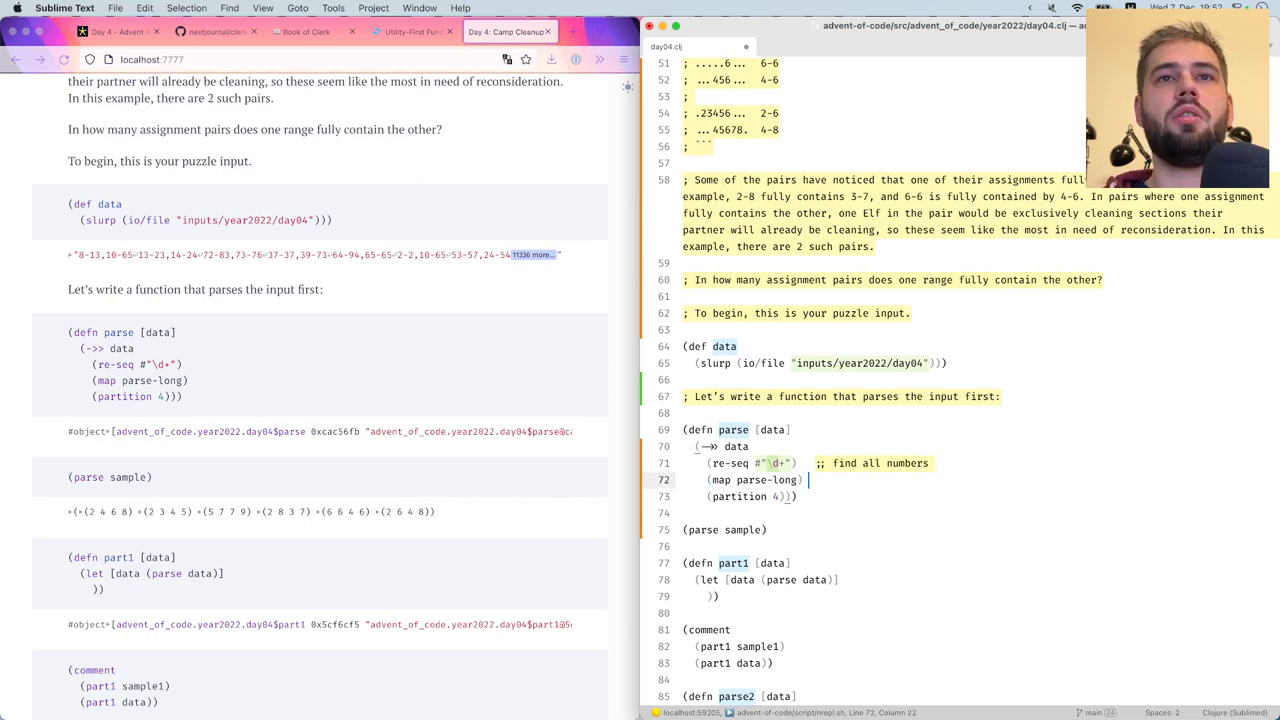
{"action": "type", "text": ";; convert each"}
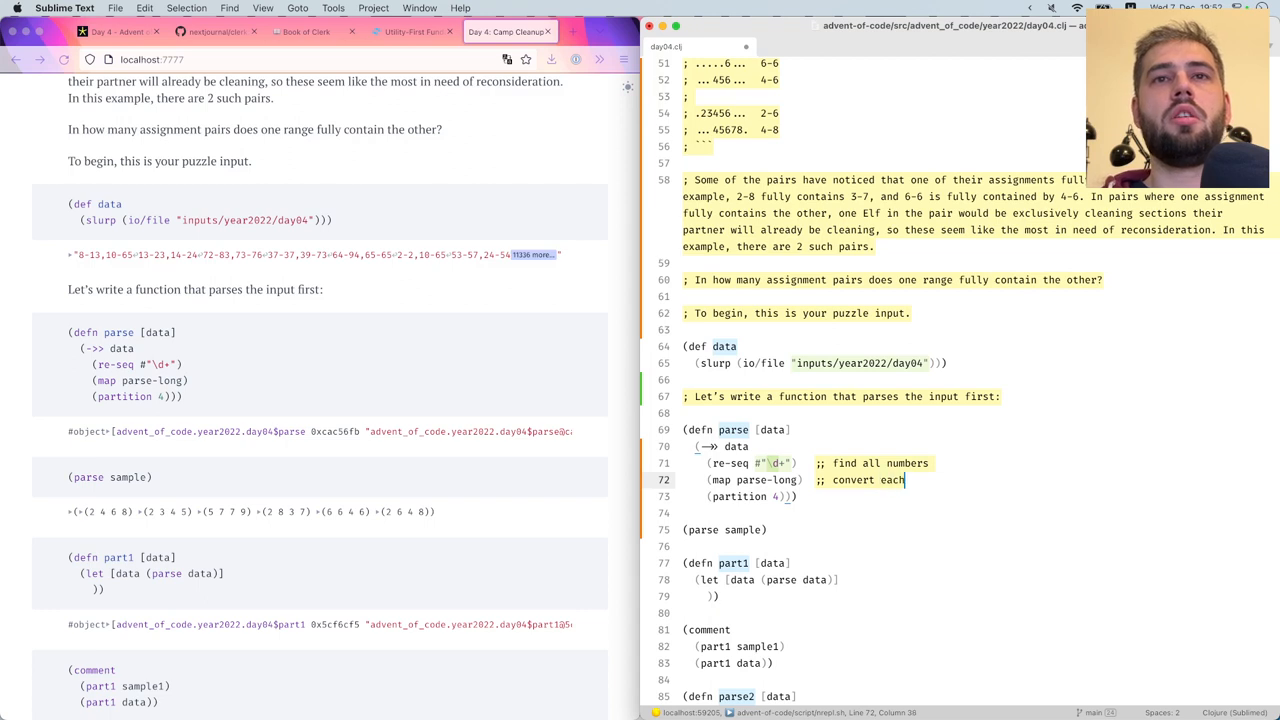
{"action": "type", "text": "string to long"}
{"action": "left_click", "coordinate": [981, 496]}
{"action": "type", "text": "   ;; group"}
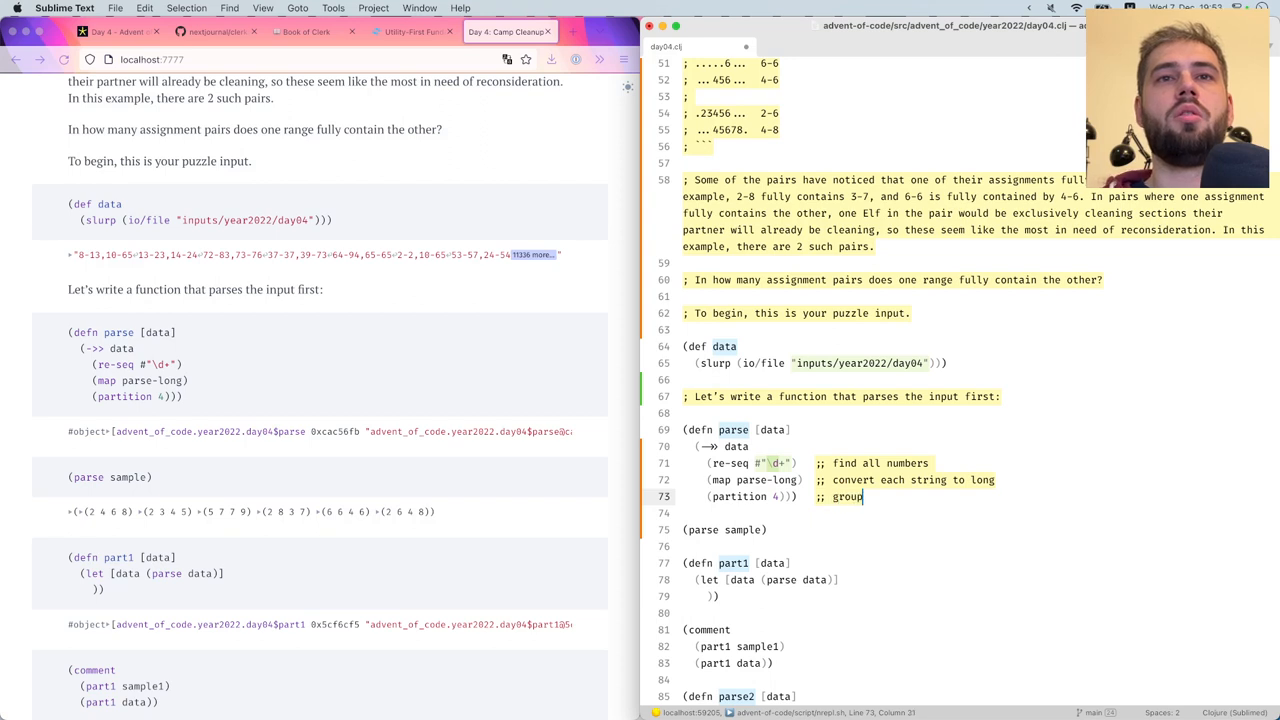
{"action": "type", "text": "each four"}
{"action": "type", "text": "; Let"}
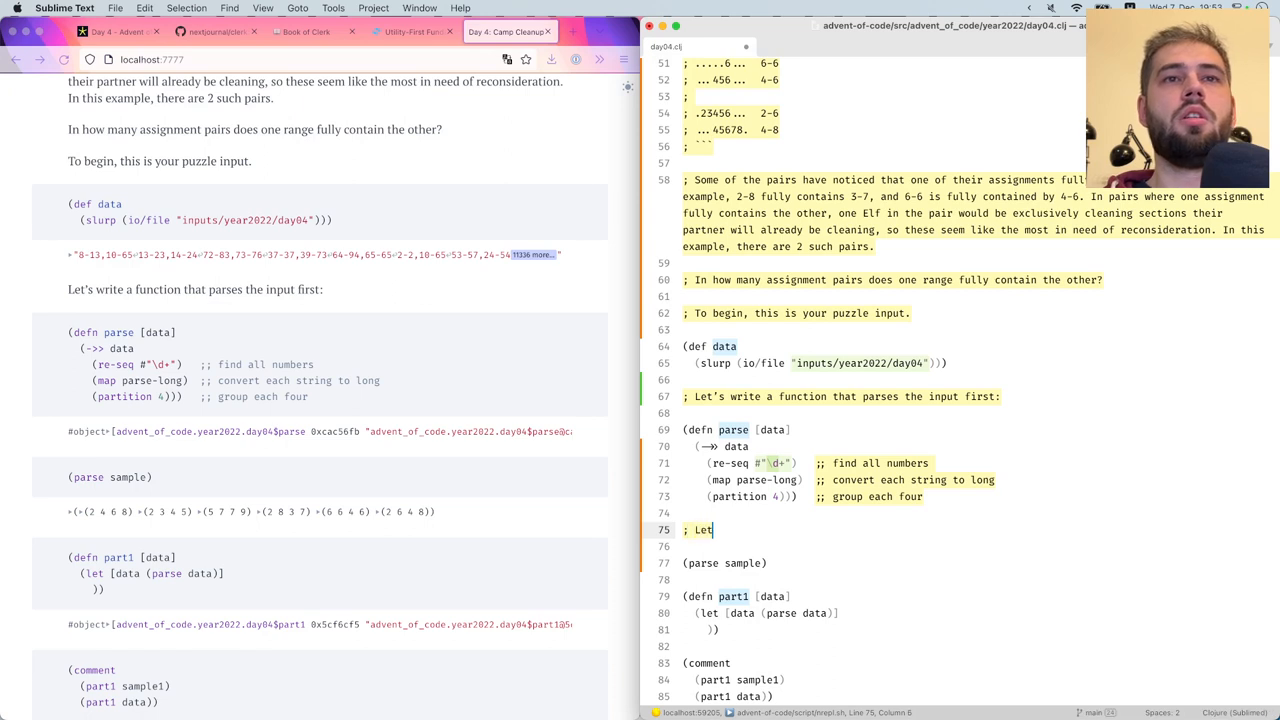
Add the comment "Let's try it on sample:" above the (parse sample) call
{"action": "type", "text": "'s try"}
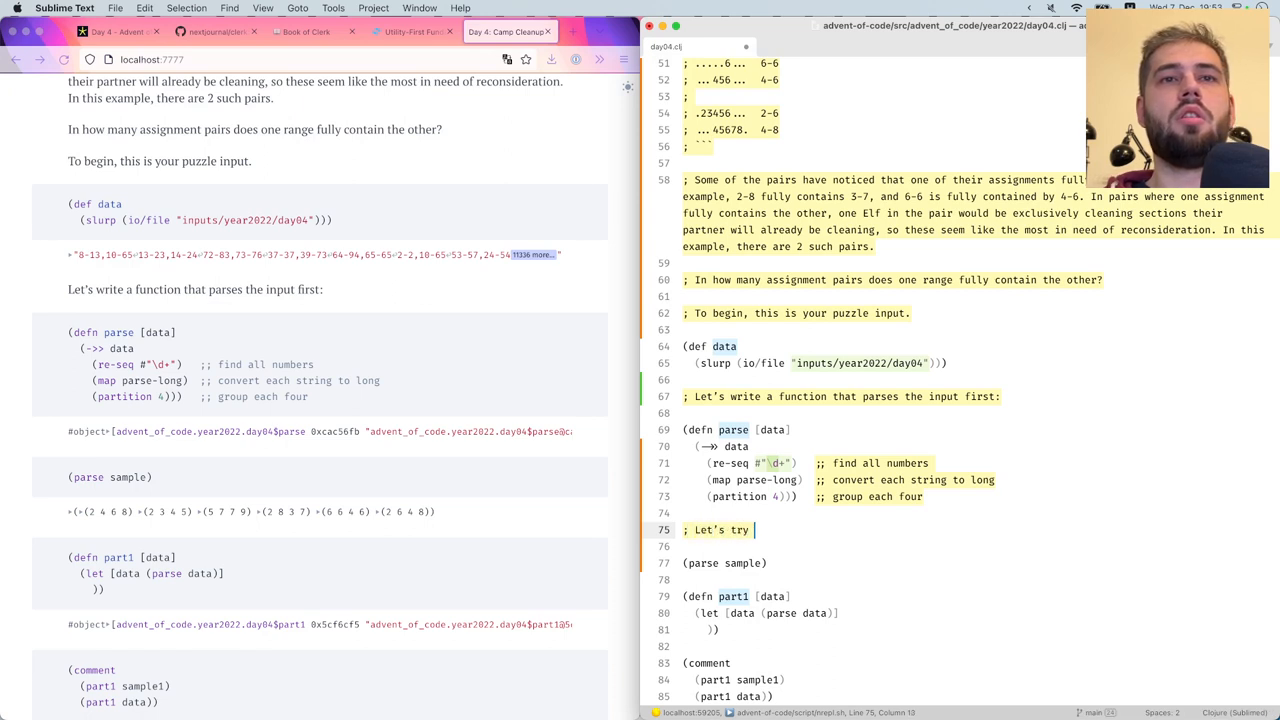
{"action": "type", "text": "it on sample:"}
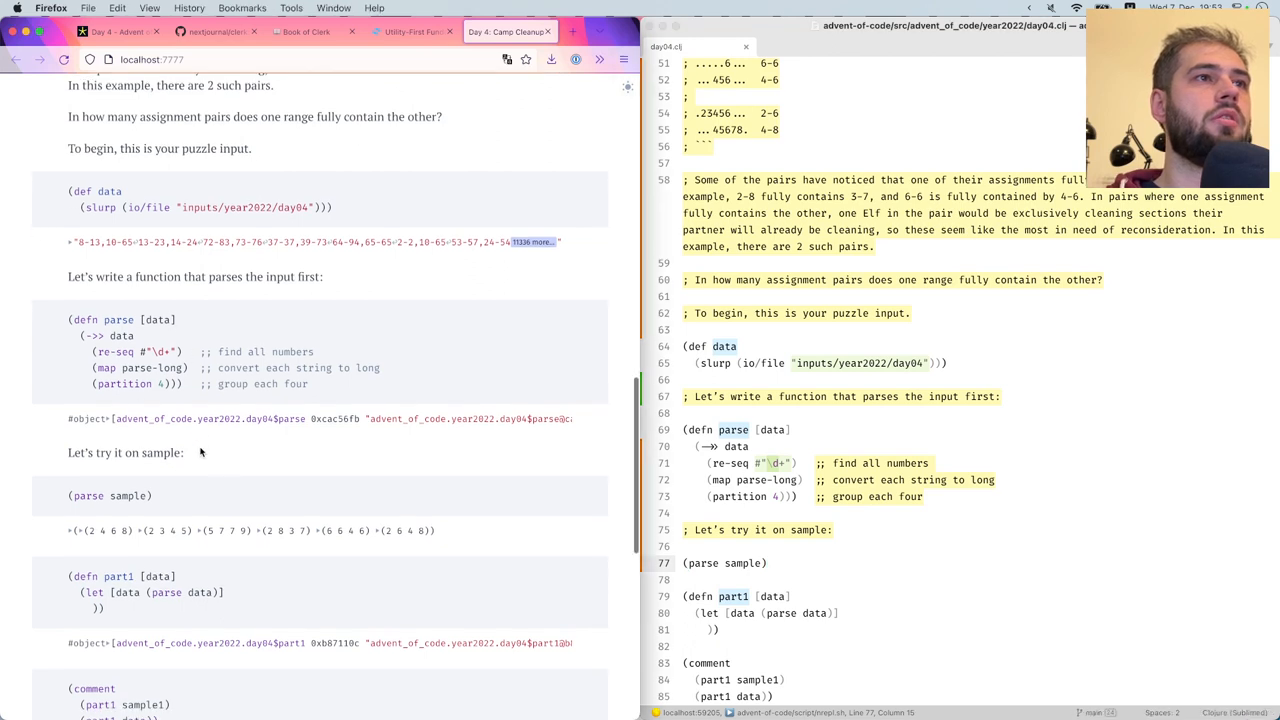
{"action": "scroll", "scroll_direction": "down", "scroll_amount": 3}
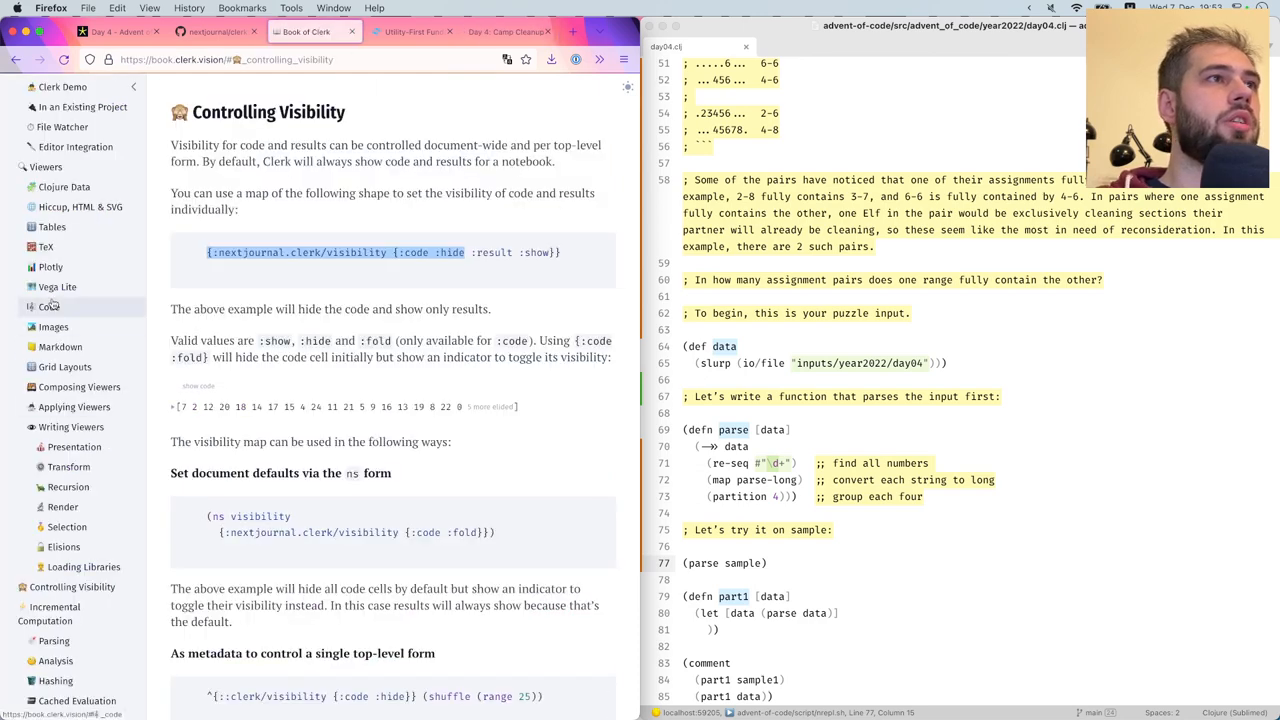
Jump to the Tables chapter in the Book of Clerk sidebar
{"action": "left_click", "coordinate": [51, 227]}
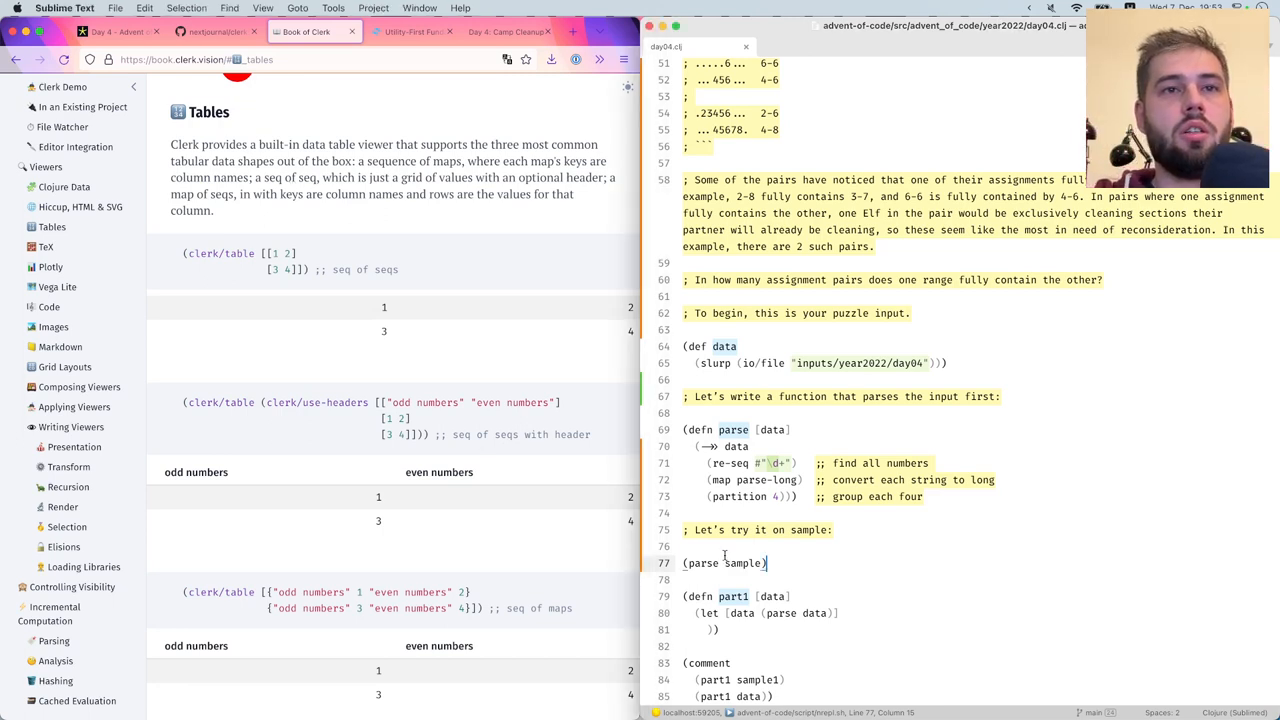
Wrap (parse sample) in clerk/table
{"action": "type", "text": "(cler"}
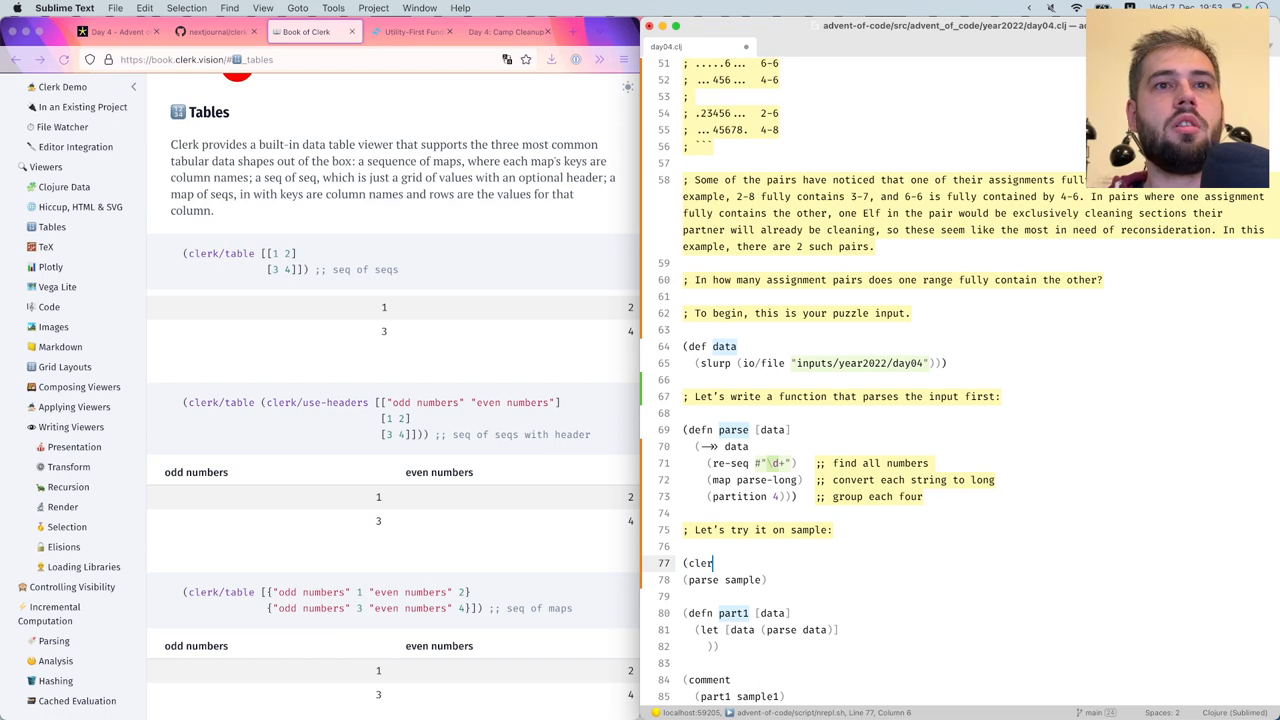
{"action": "type", "text": "k/table"}
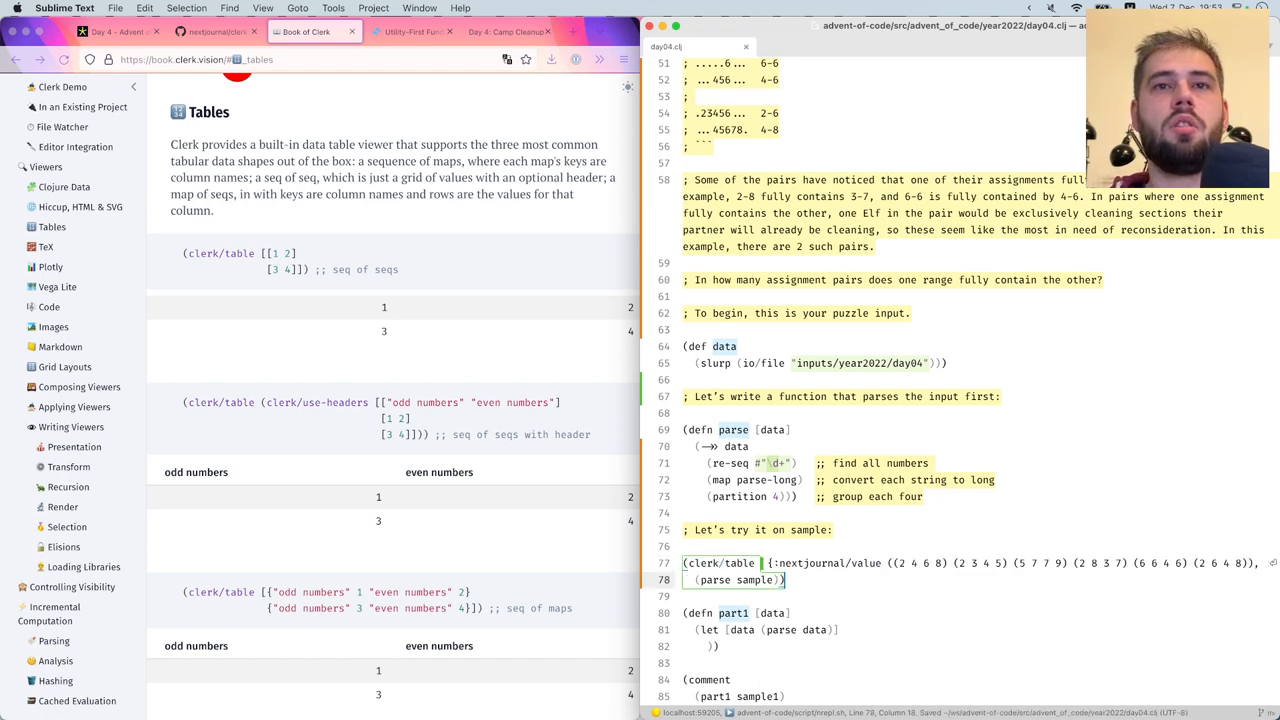
{"action": "mouse_move", "coordinate": [506, 32]}
{"action": "type", "text": "; We"}
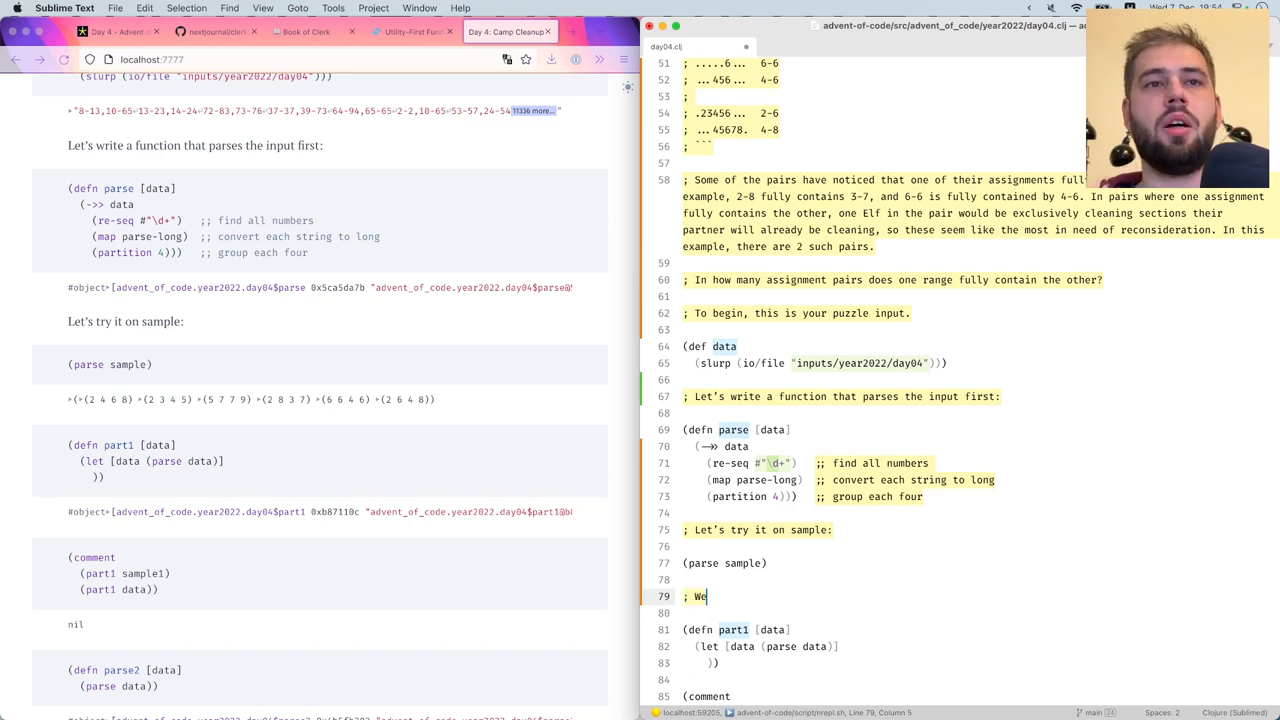
Write a comment noting a function is needed to determine if one range is inside another
{"action": "type", "text": "need a function that"}
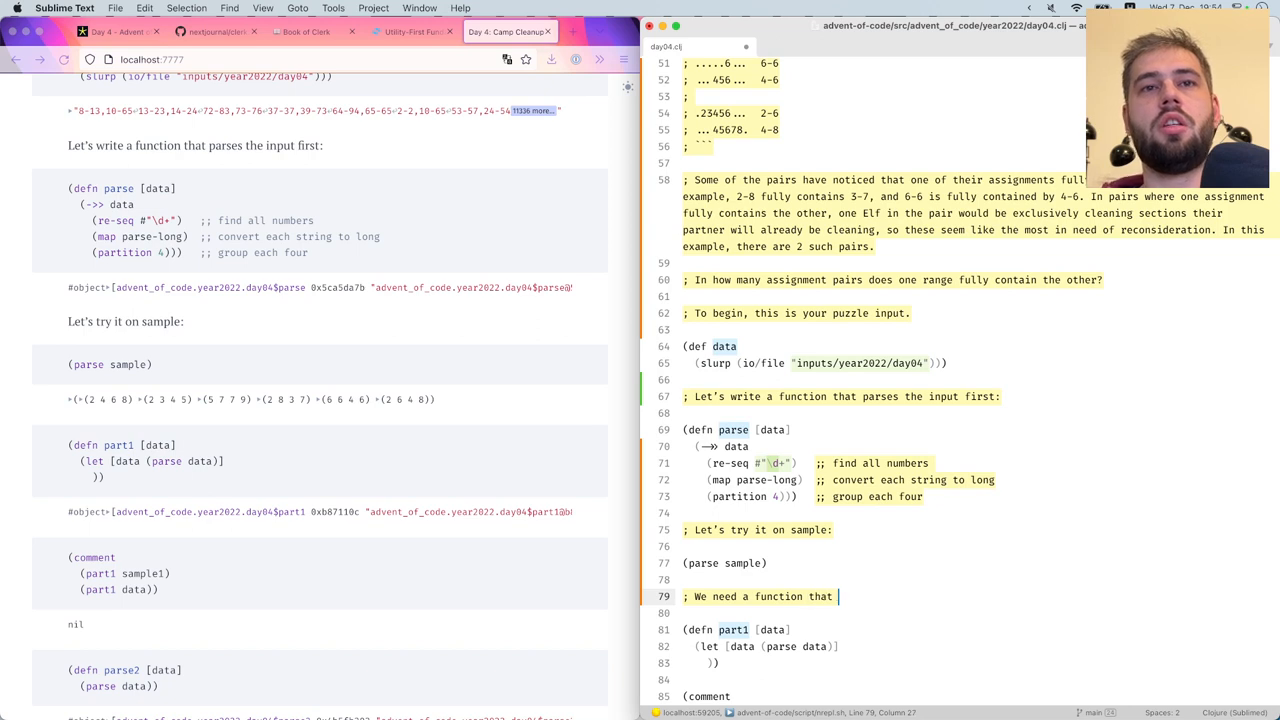
{"action": "type", "text": "determn"}
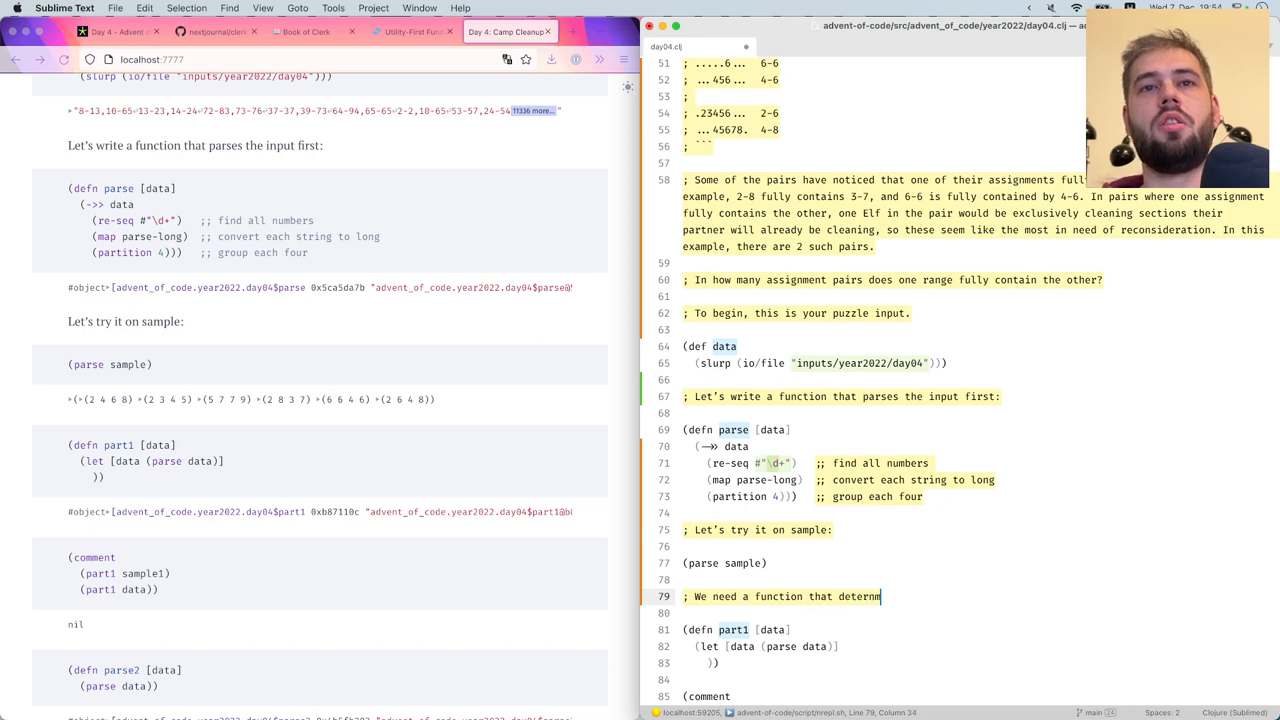
{"action": "type", "text": "ines if"}
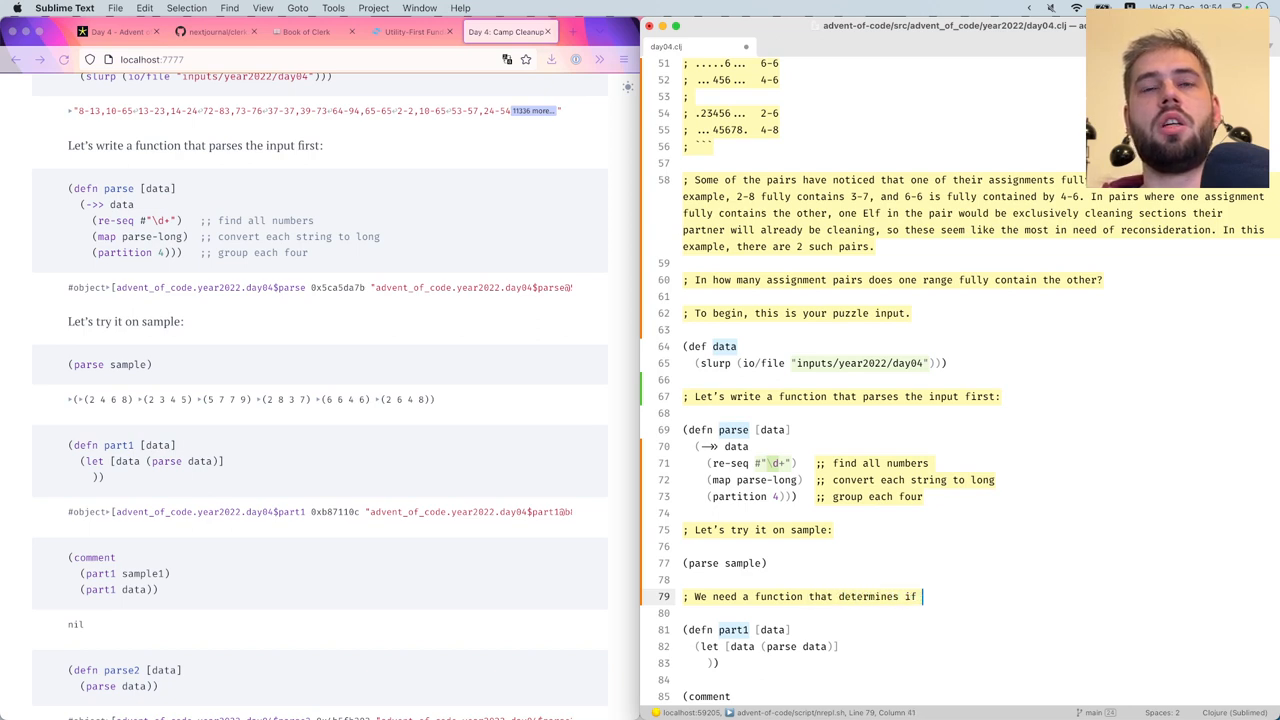
{"action": "type", "text": "one range is"}
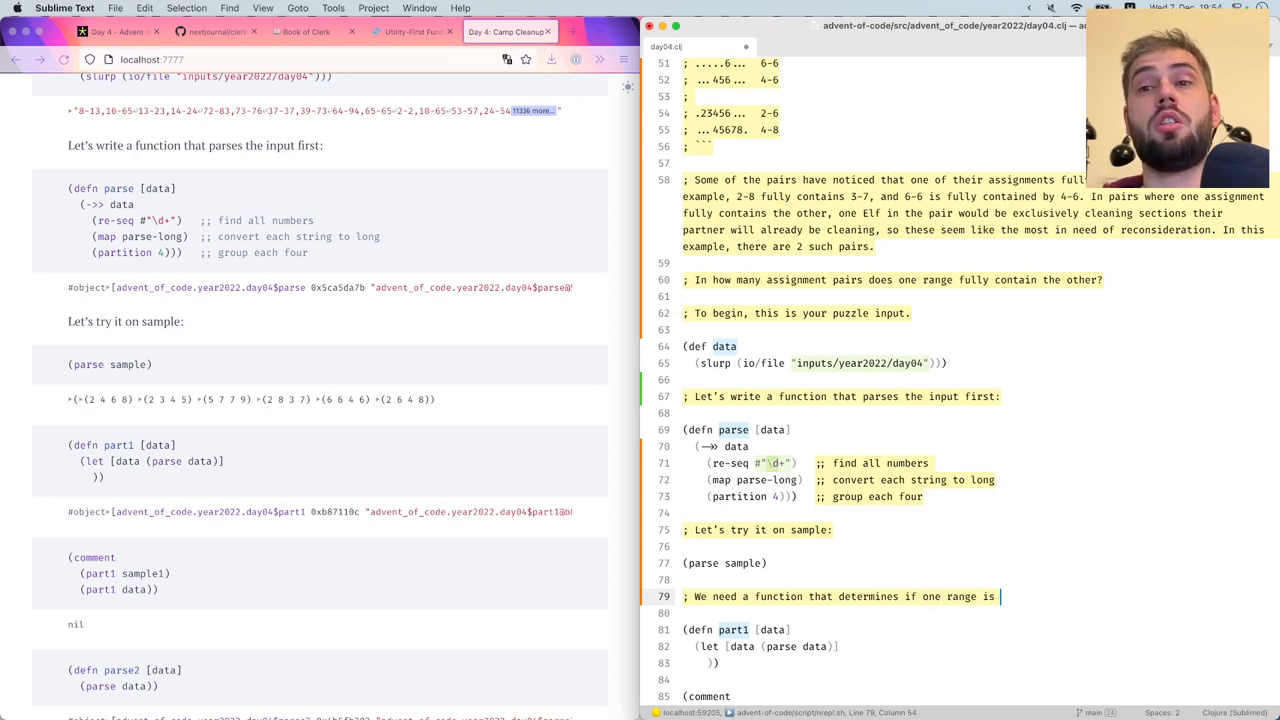
{"action": "type", "text": "inside another"}
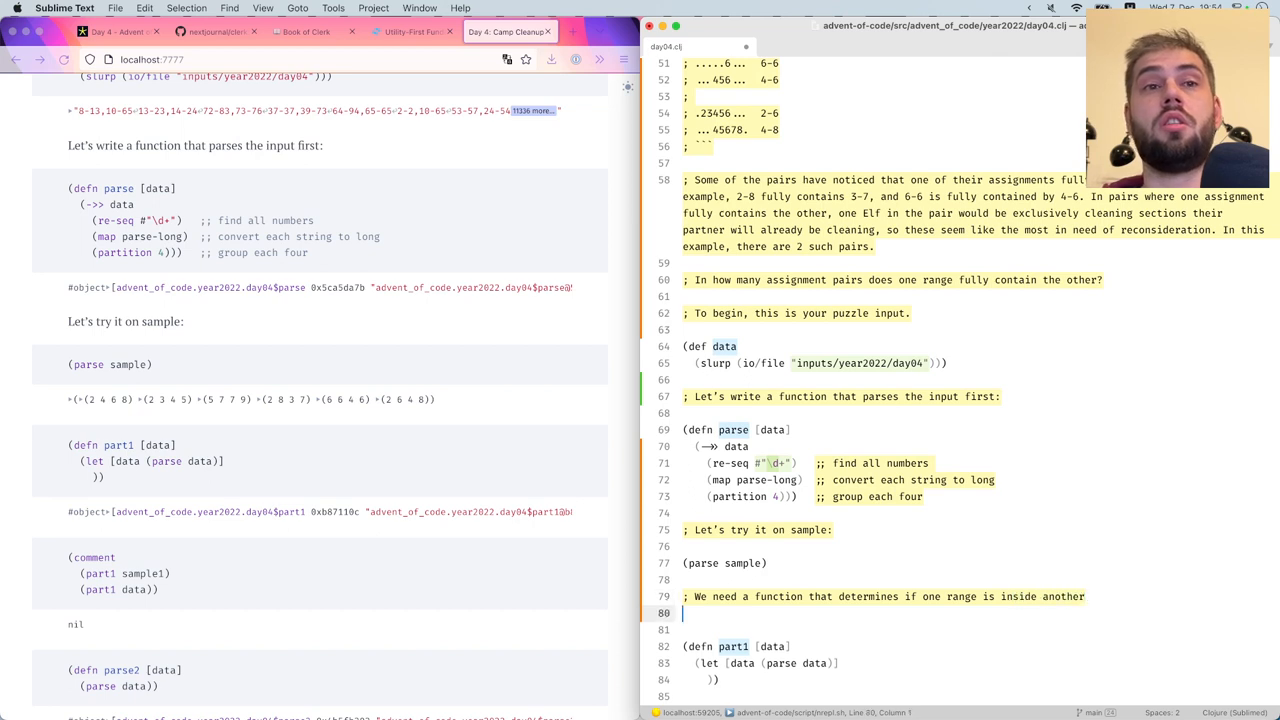
Write the contains? defn over two ranges [a b] and [c d], then revise the second comparison
{"action": "type", "text": "(fn"}
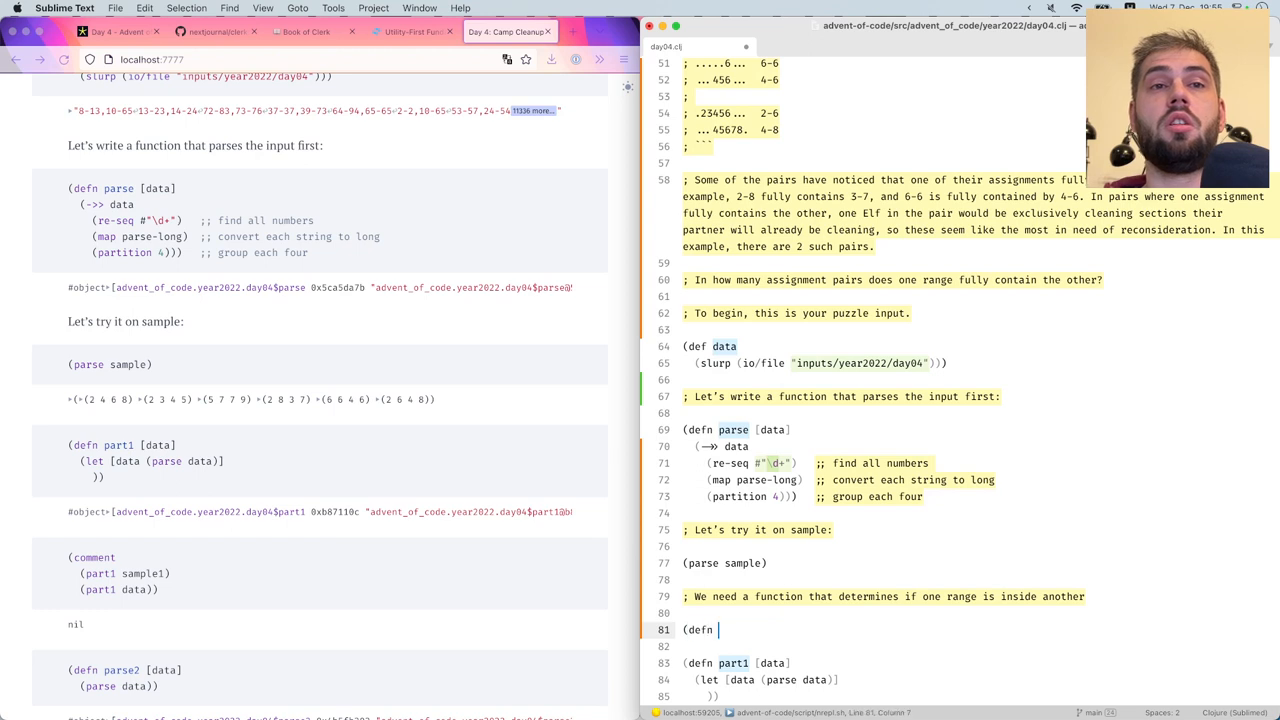
{"action": "type", "text": "contains?"}
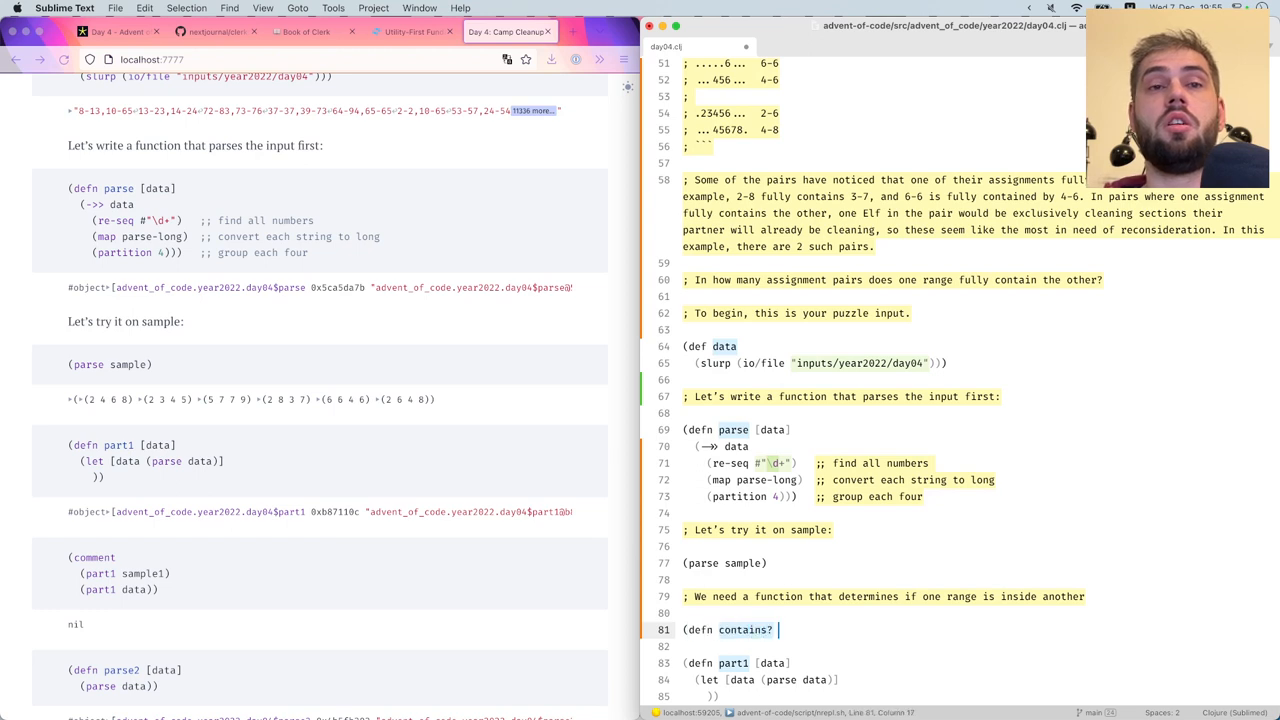
{"action": "type", "text": "[[a b c d"}
{"action": "type", "text": "(<="}
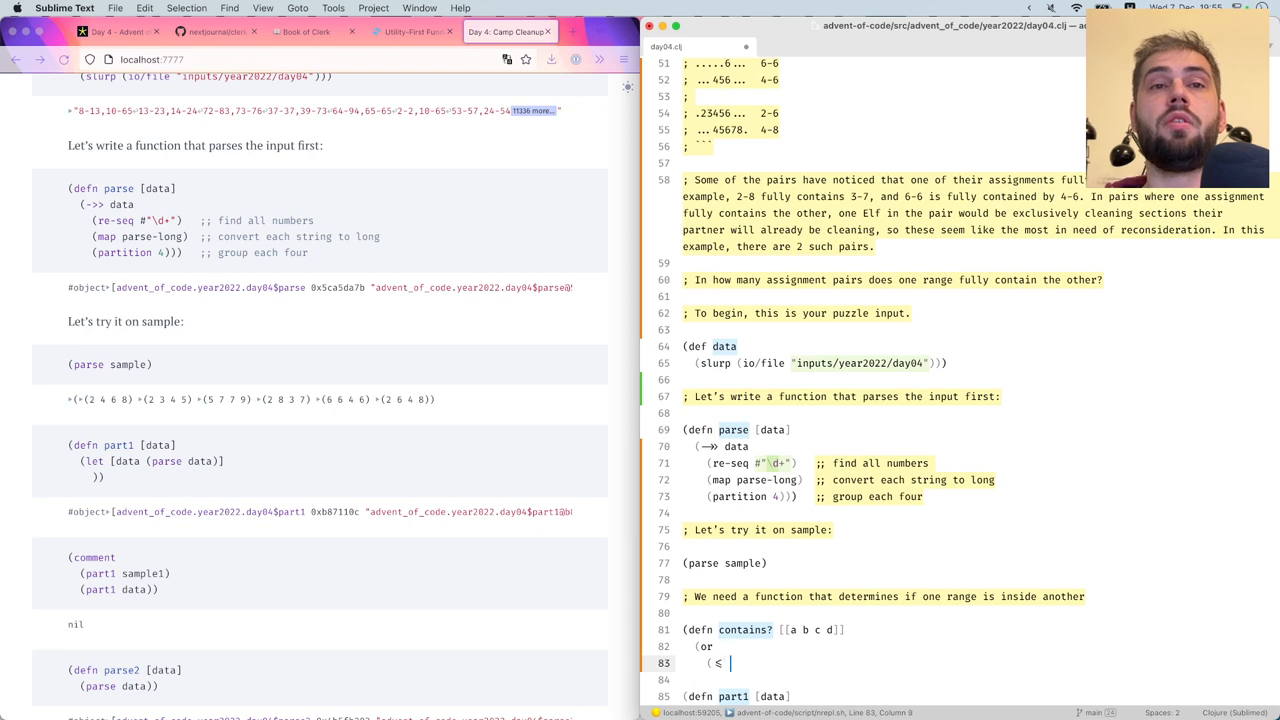
{"action": "type", "text": "a c d b"}
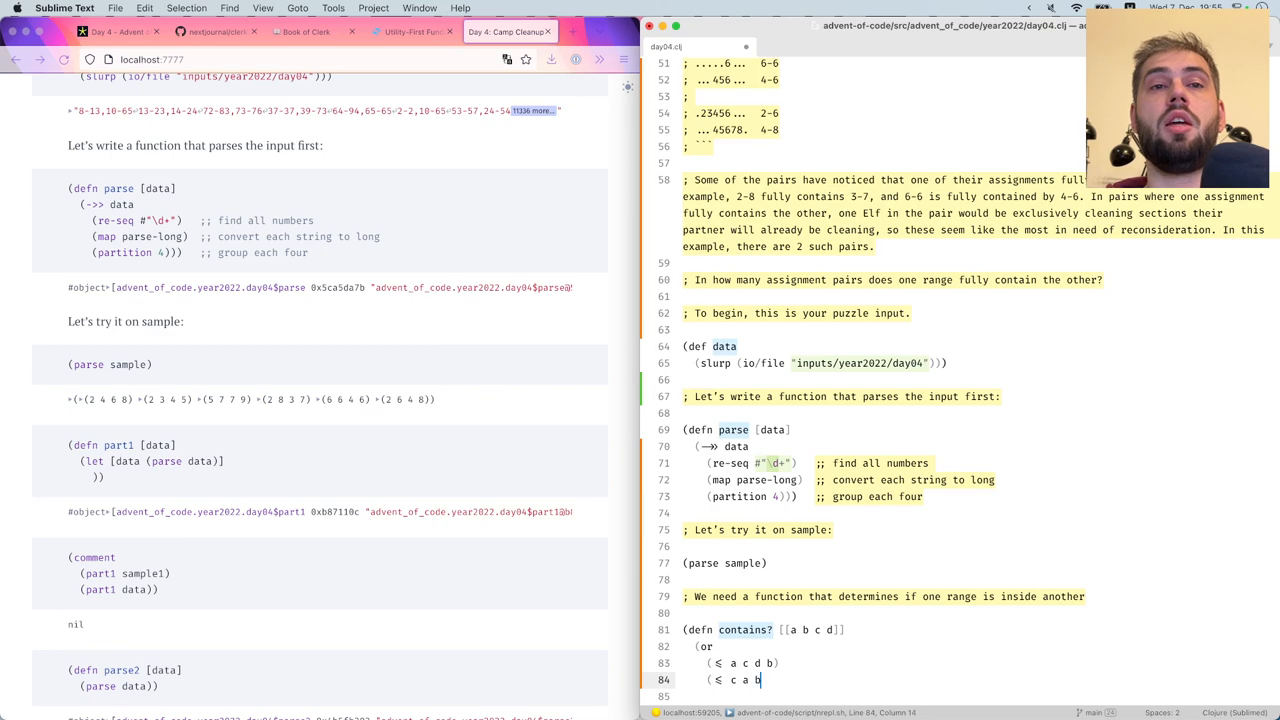
{"action": "type", "text": "d)))"}
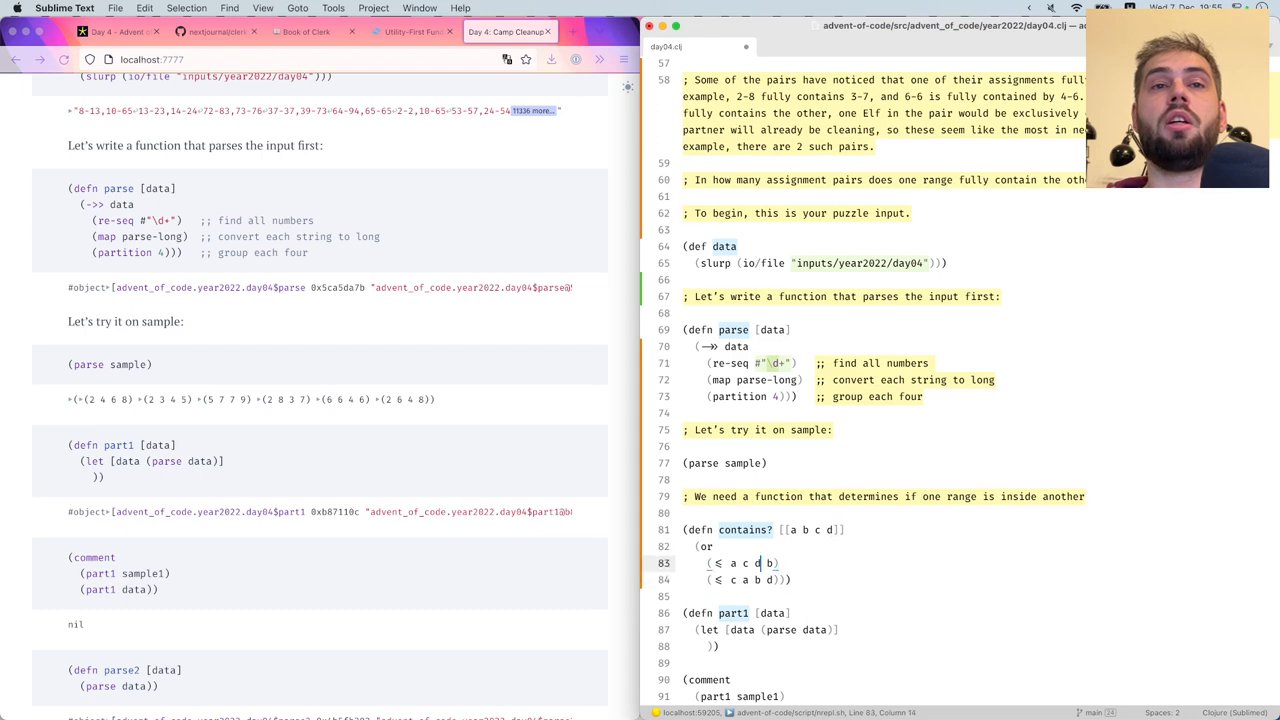
{"action": "left_click", "coordinate": [724, 580]}
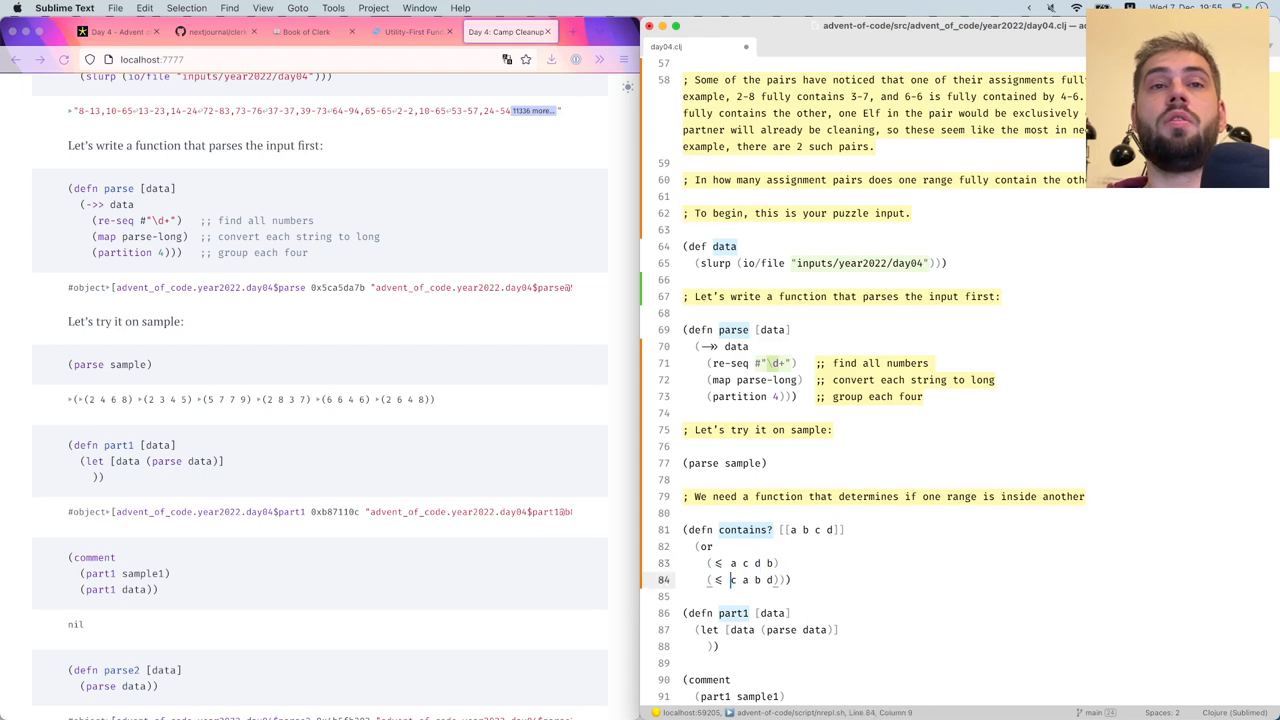
{"action": "left_click_drag", "start_coordinate": [731, 580], "coordinate": [760, 580]}
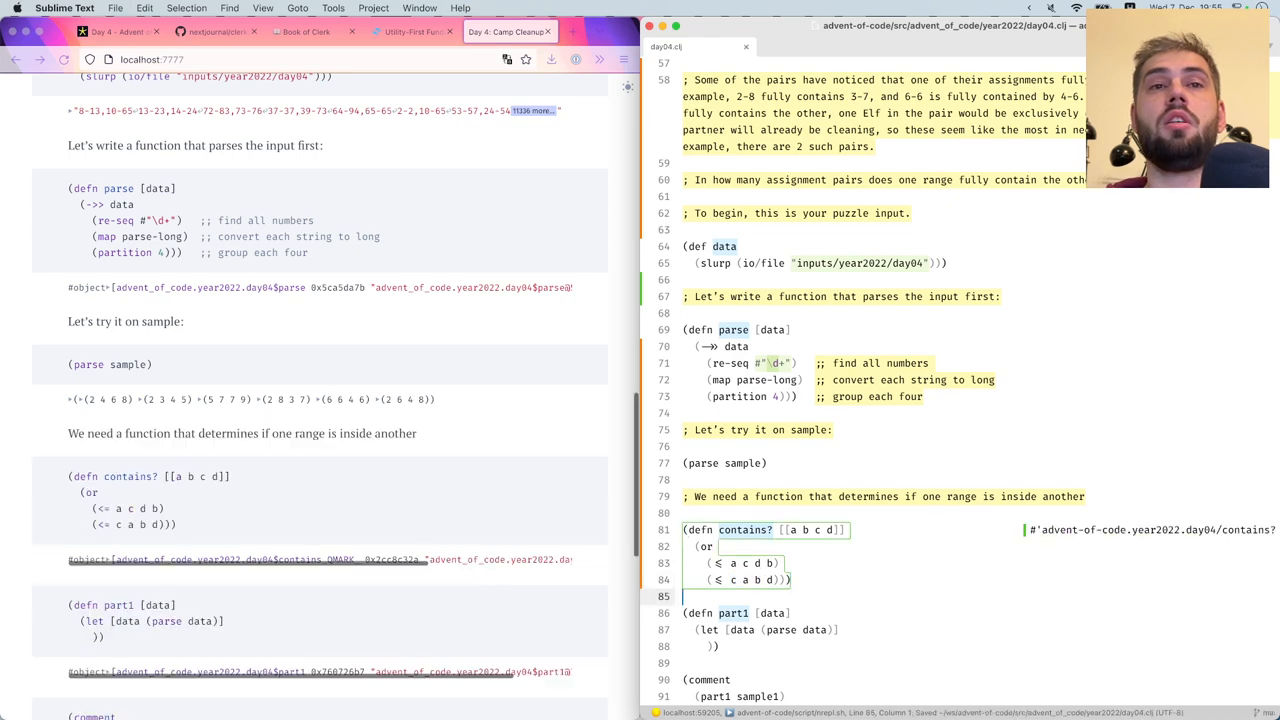
Add a "; Let's check it" comment below contains? and begin a contains? call
{"action": "type", "text": "; Let's check it"}
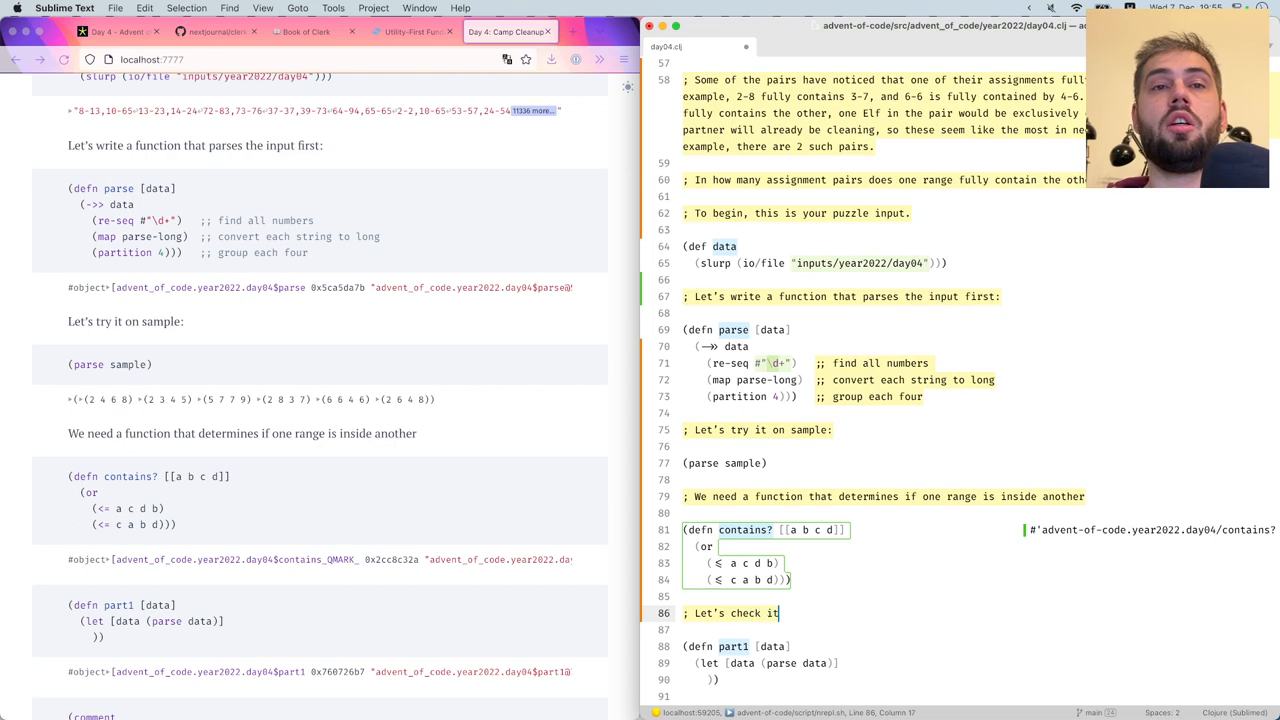
{"action": "type", "text": "(c"}
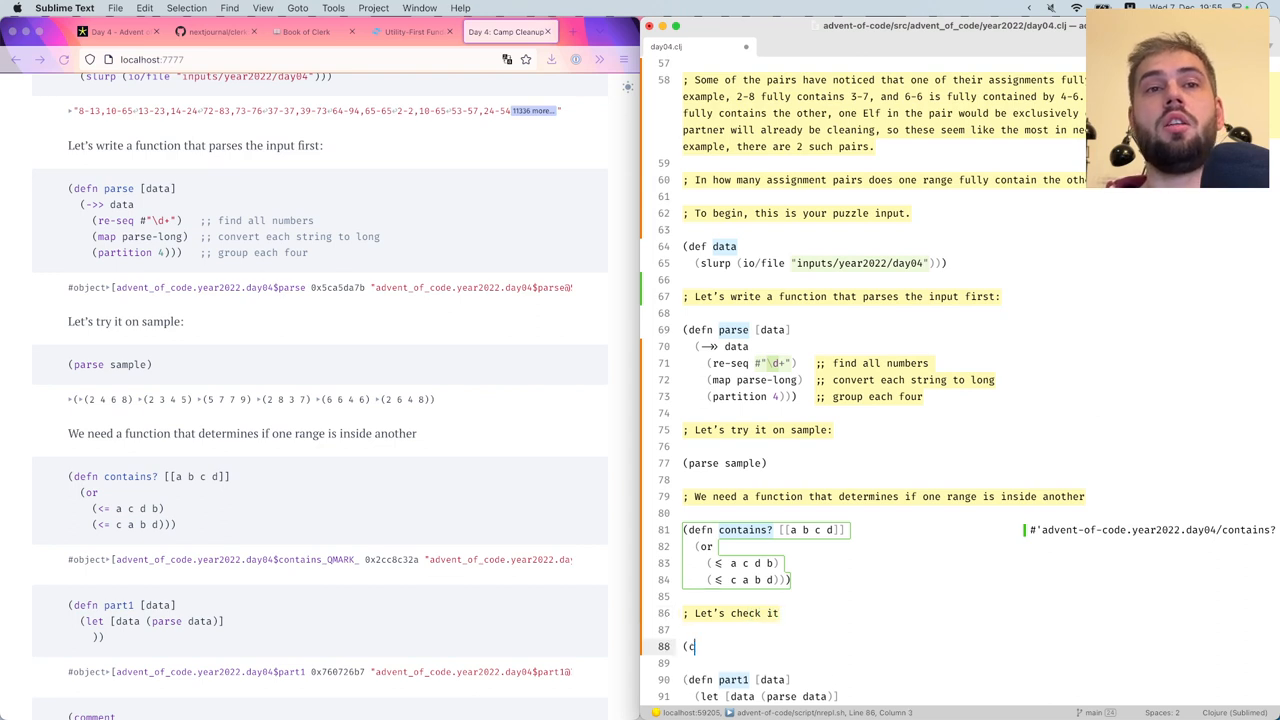
{"action": "type", "text": "ontains?"}
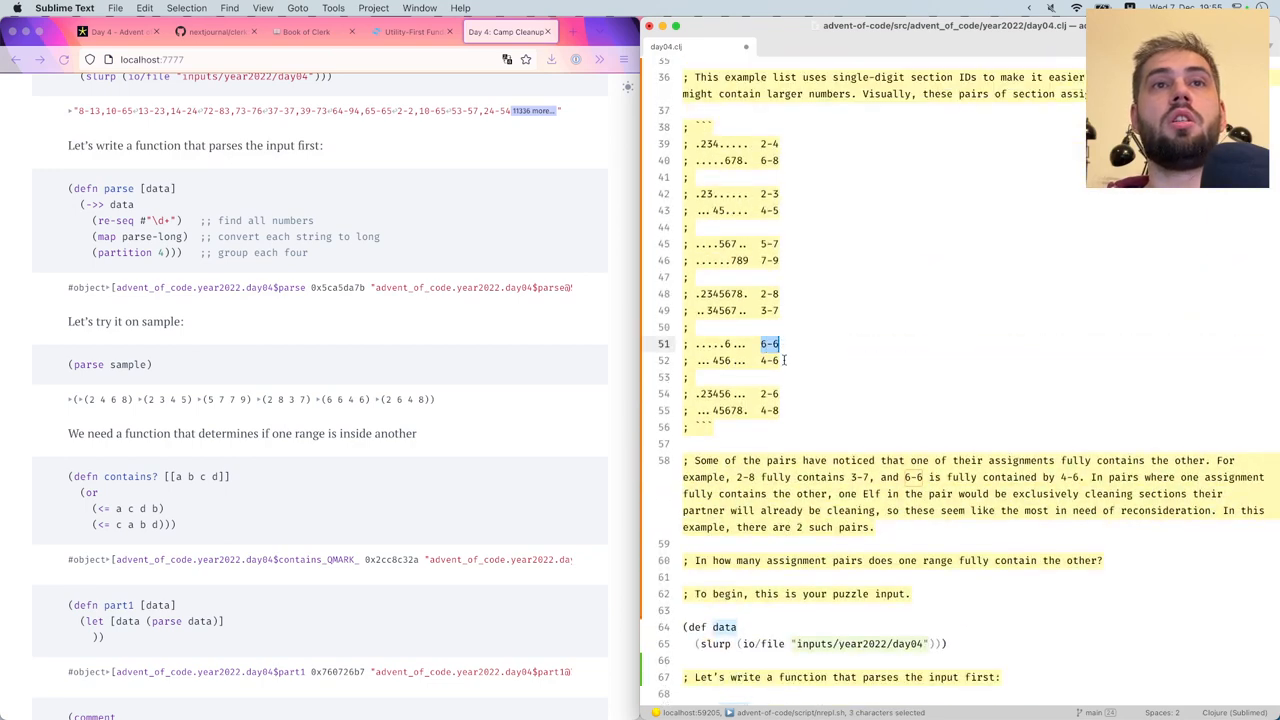
{"action": "scroll", "scroll_direction": "down", "scroll_amount": 3}
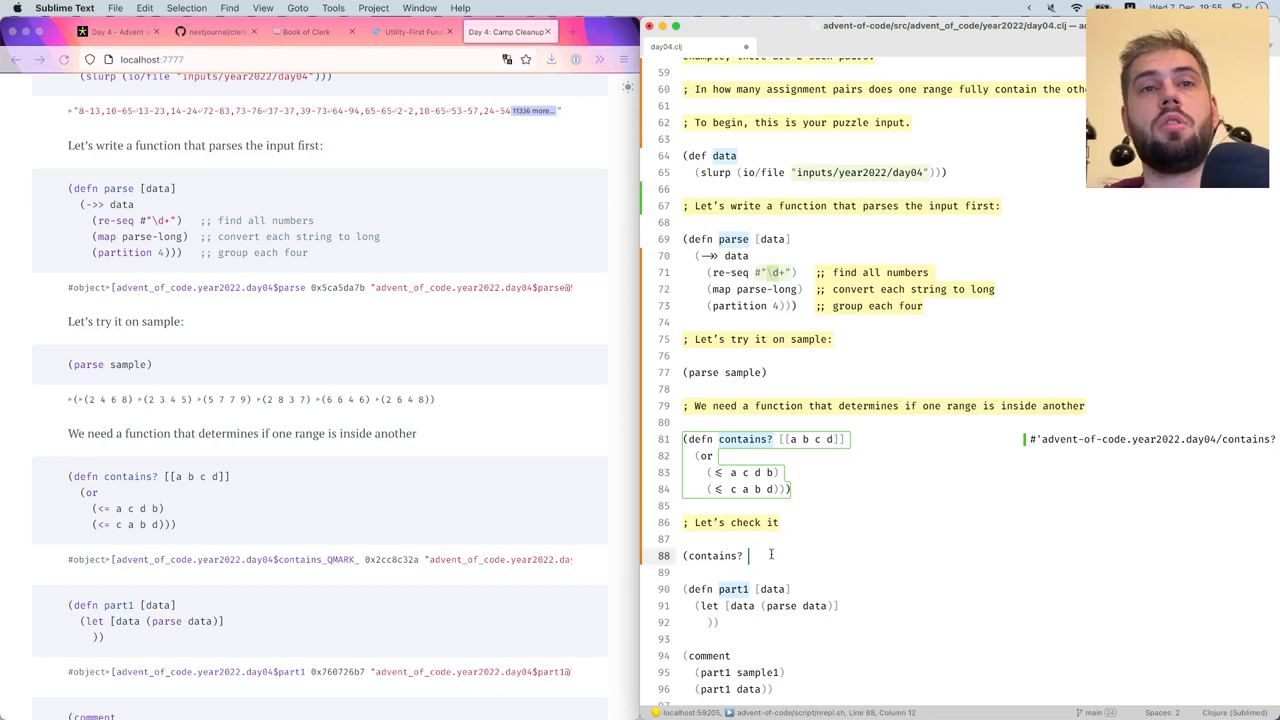
Write and evaluate contains? on 2-4/6-8, 2-8/3-7 and 6-6/4-6, getting false, true, true
{"action": "type", "text": "6 6 4 6)"}
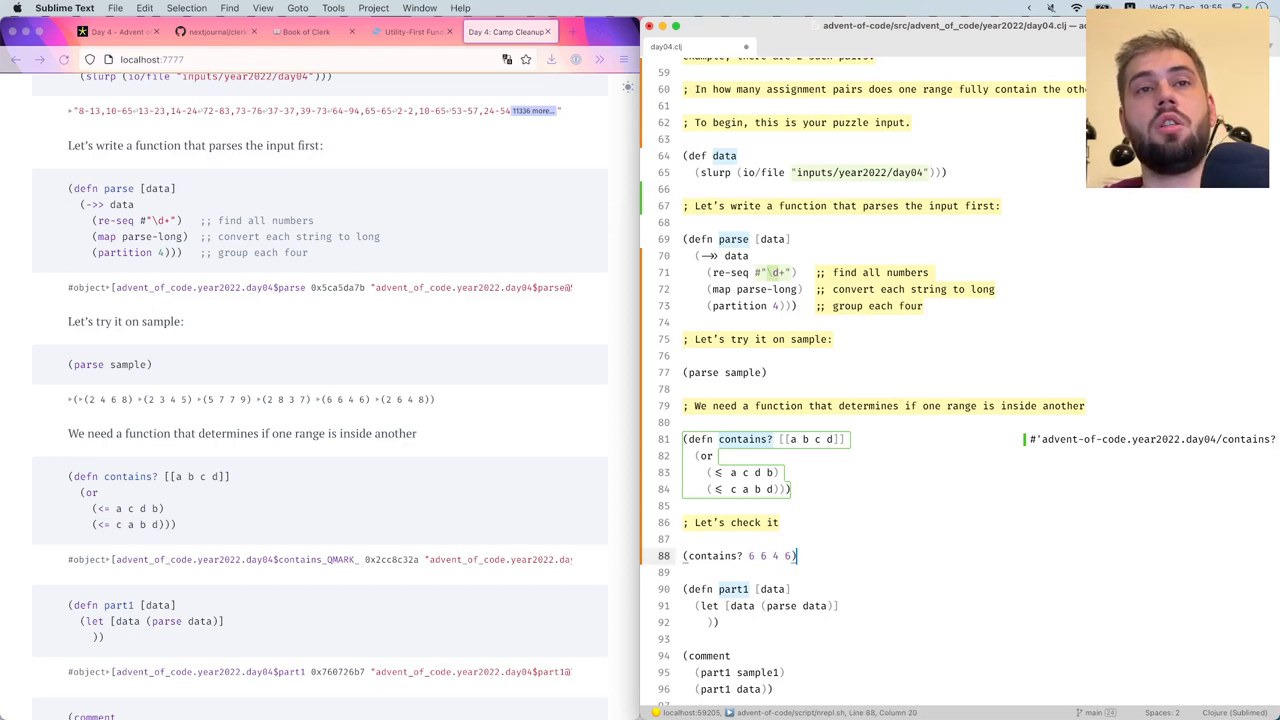
{"action": "key", "text": "Enter"}
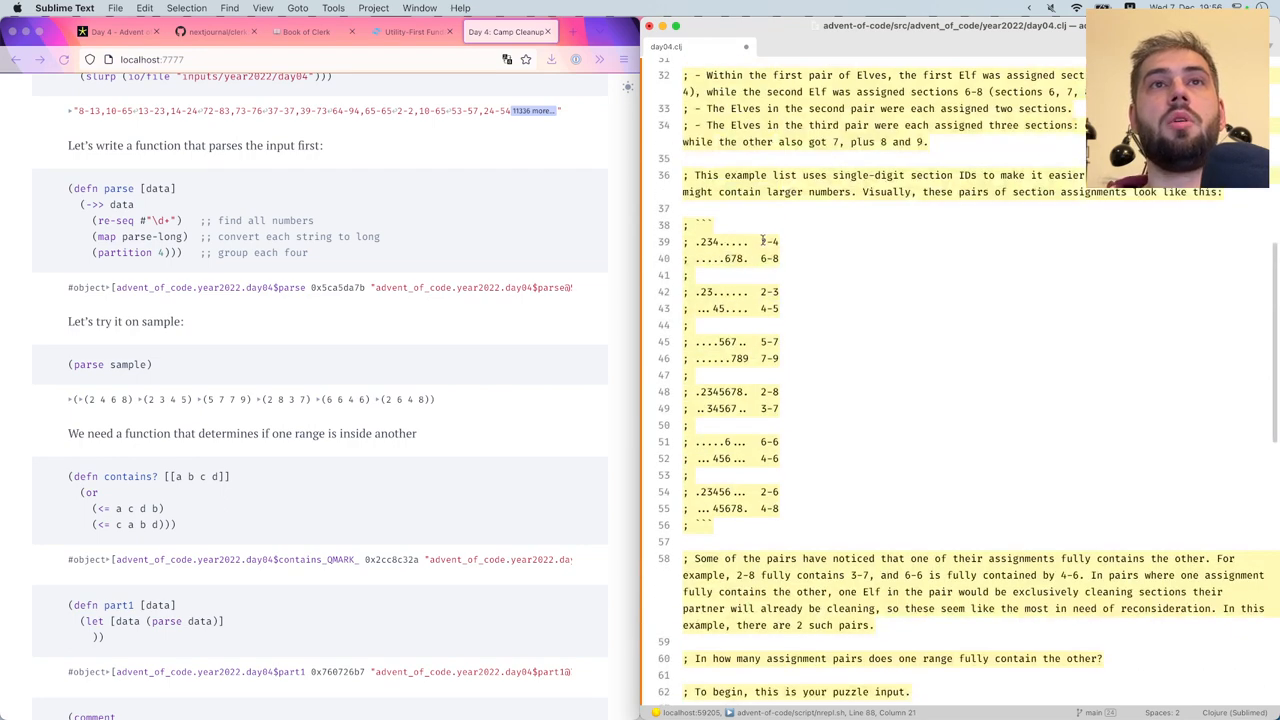
{"action": "scroll", "scroll_direction": "down", "scroll_amount": 3}
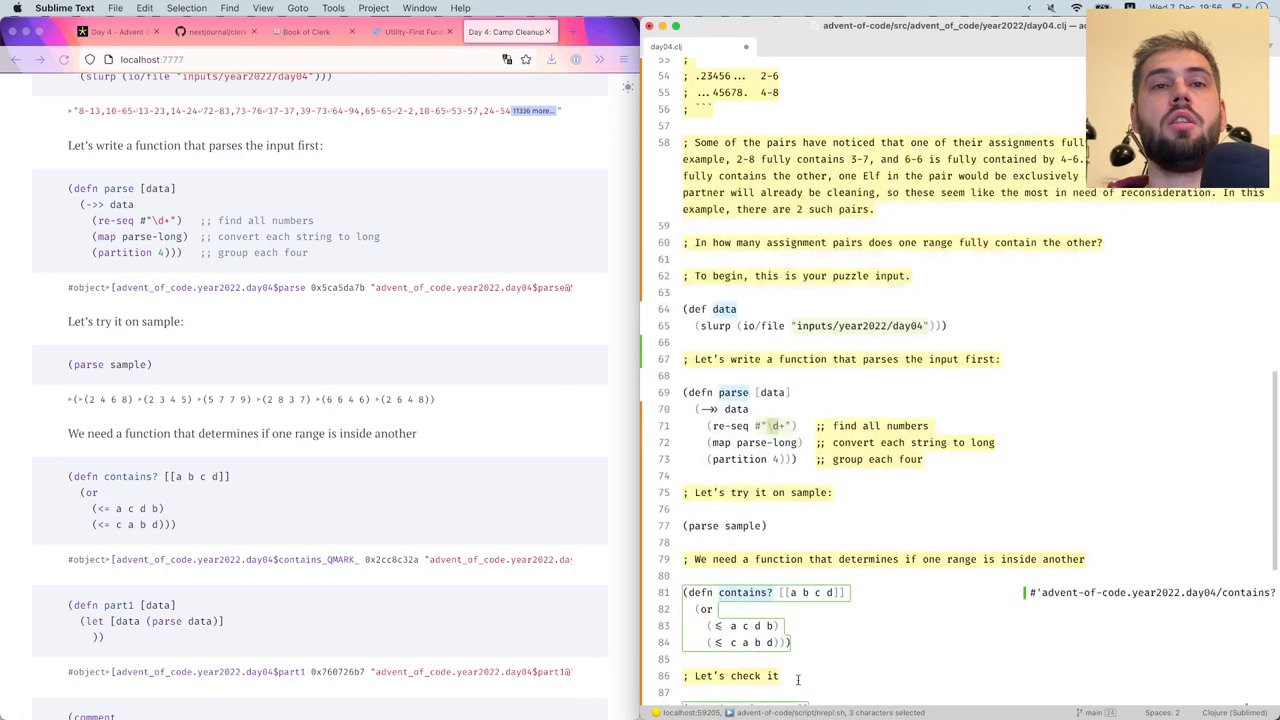
{"action": "scroll", "scroll_direction": "down", "scroll_amount": 3}
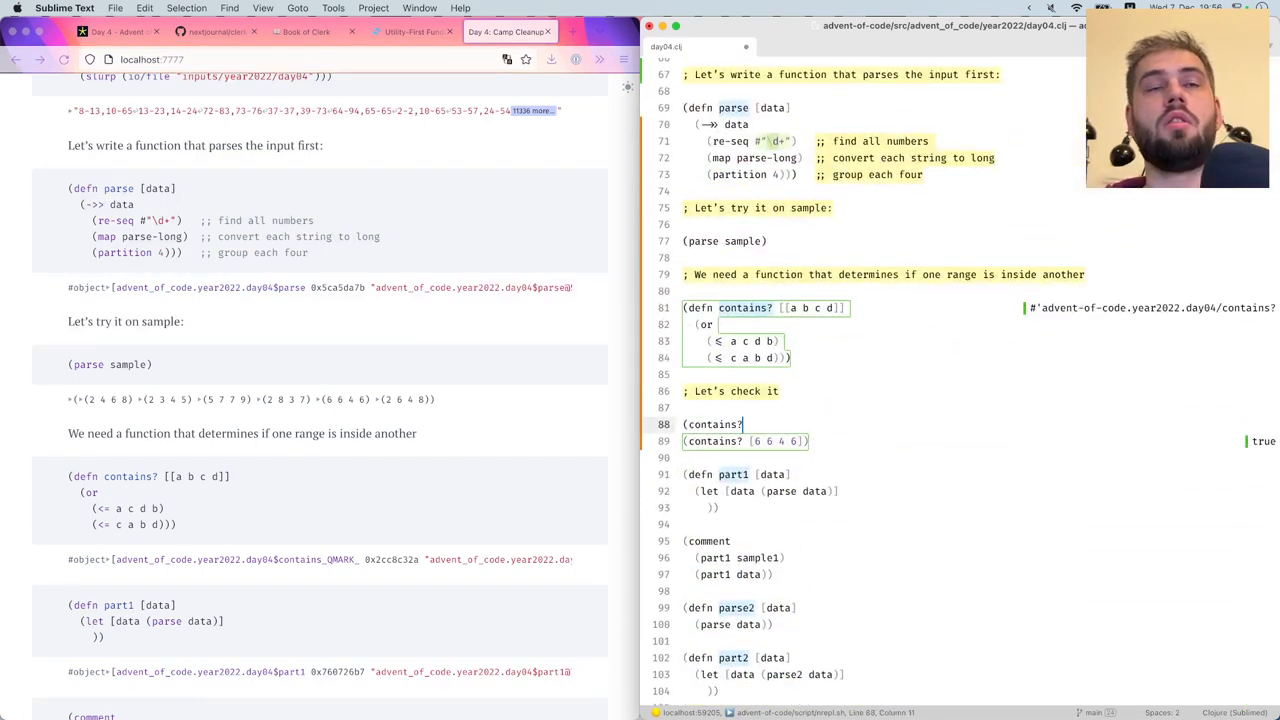
{"action": "type", "text": "[2 4 6 8"}
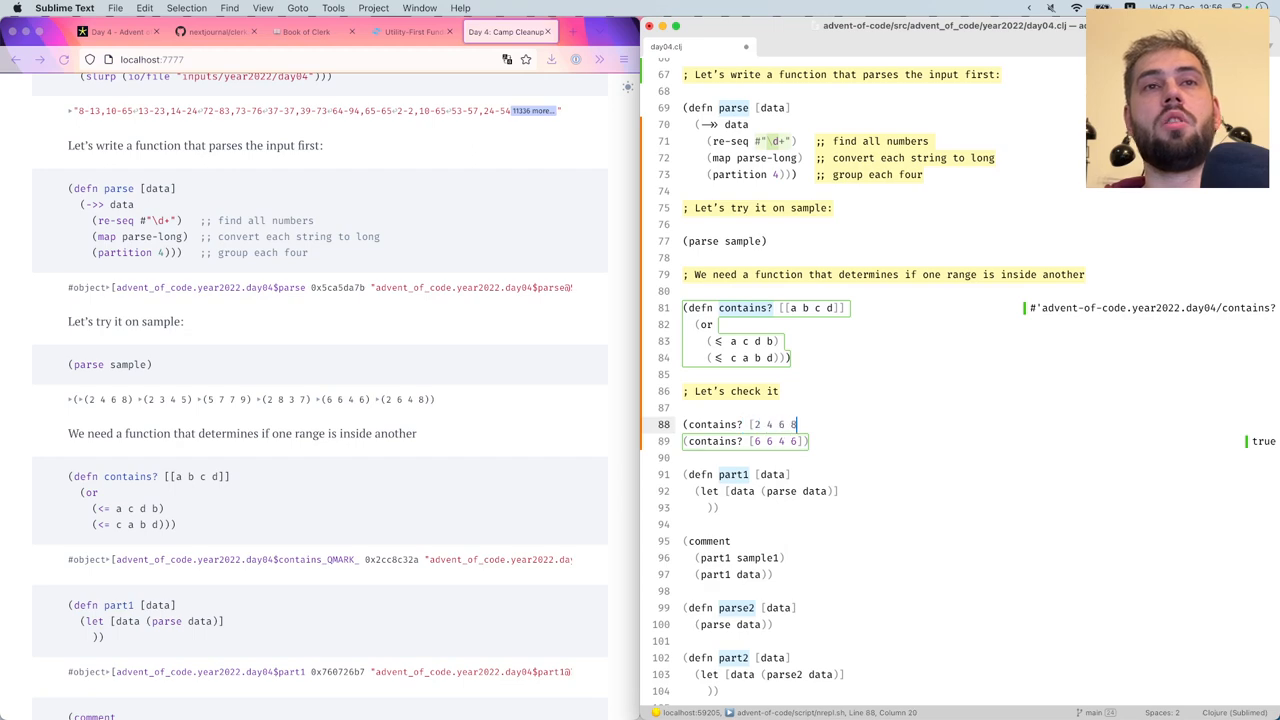
{"action": "scroll", "scroll_direction": "up", "scroll_amount": 3}
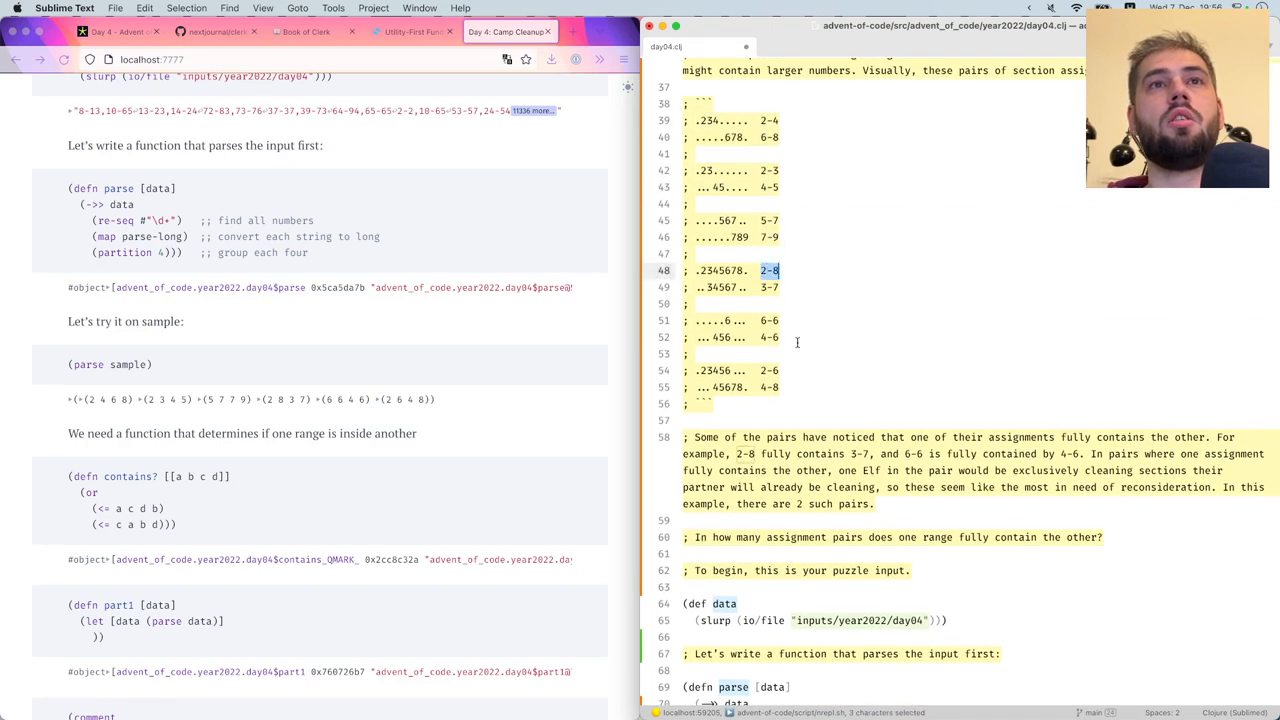
{"action": "scroll", "scroll_direction": "down", "scroll_amount": 3}
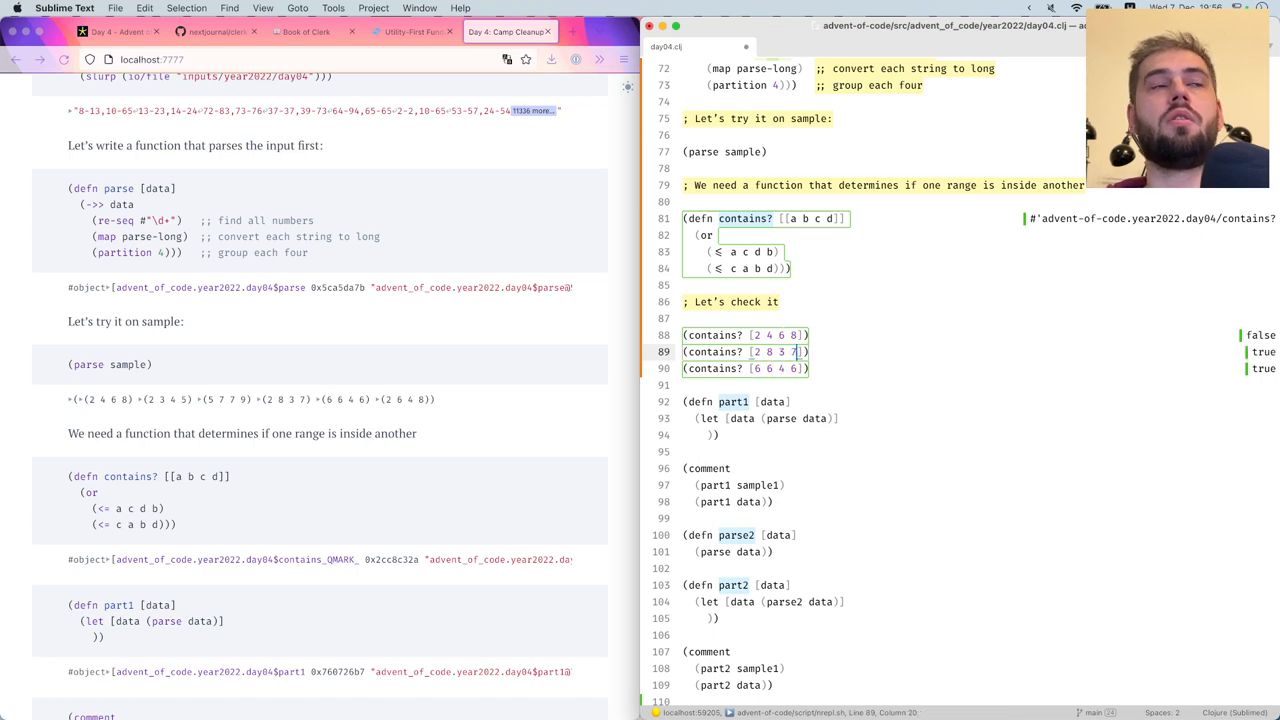
Scroll the Clerk notebook down to the three contains? results
{"action": "scroll", "scroll_direction": "down", "scroll_amount": 3}
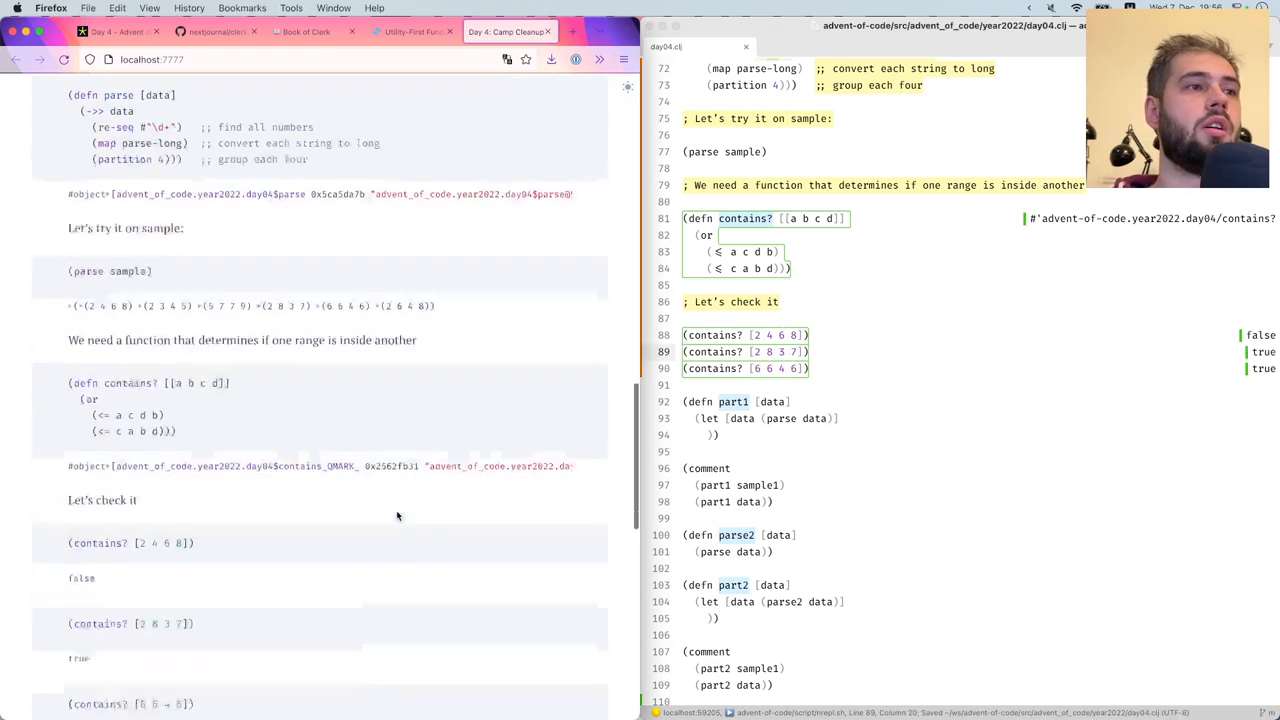
{"action": "scroll", "scroll_direction": "down", "scroll_amount": 3}
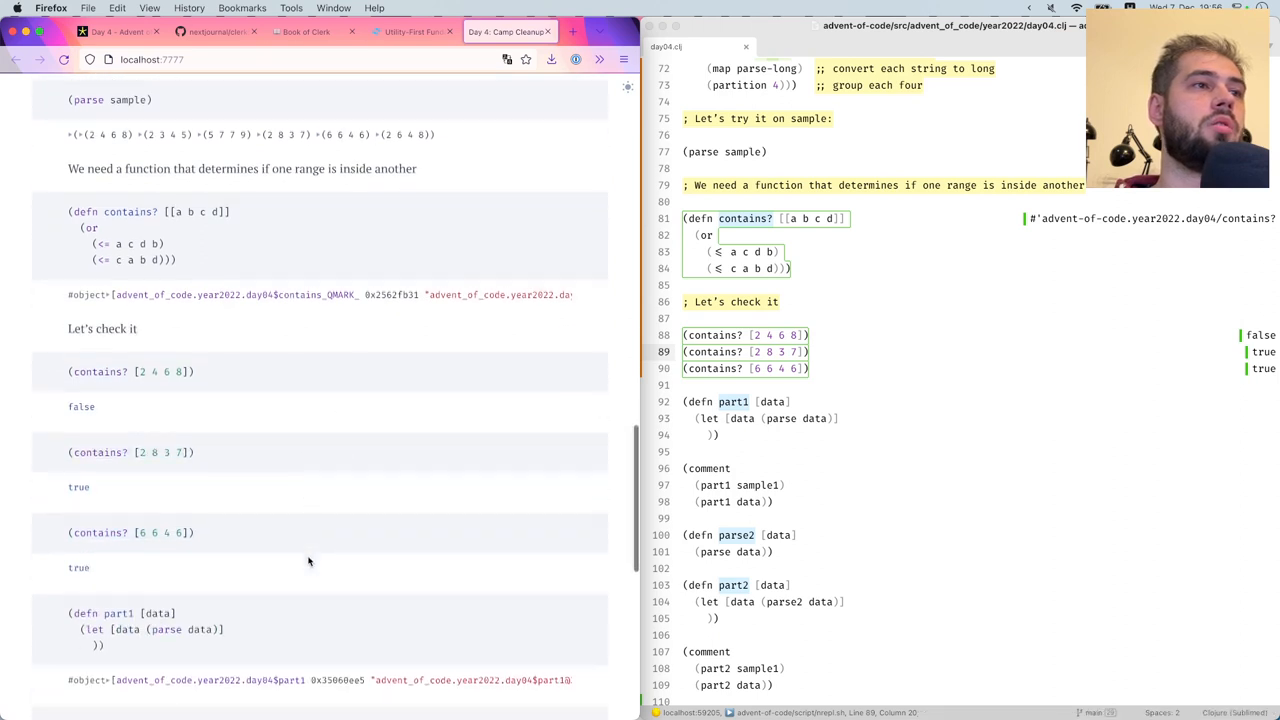
{"action": "scroll", "scroll_direction": "down", "scroll_amount": 3}
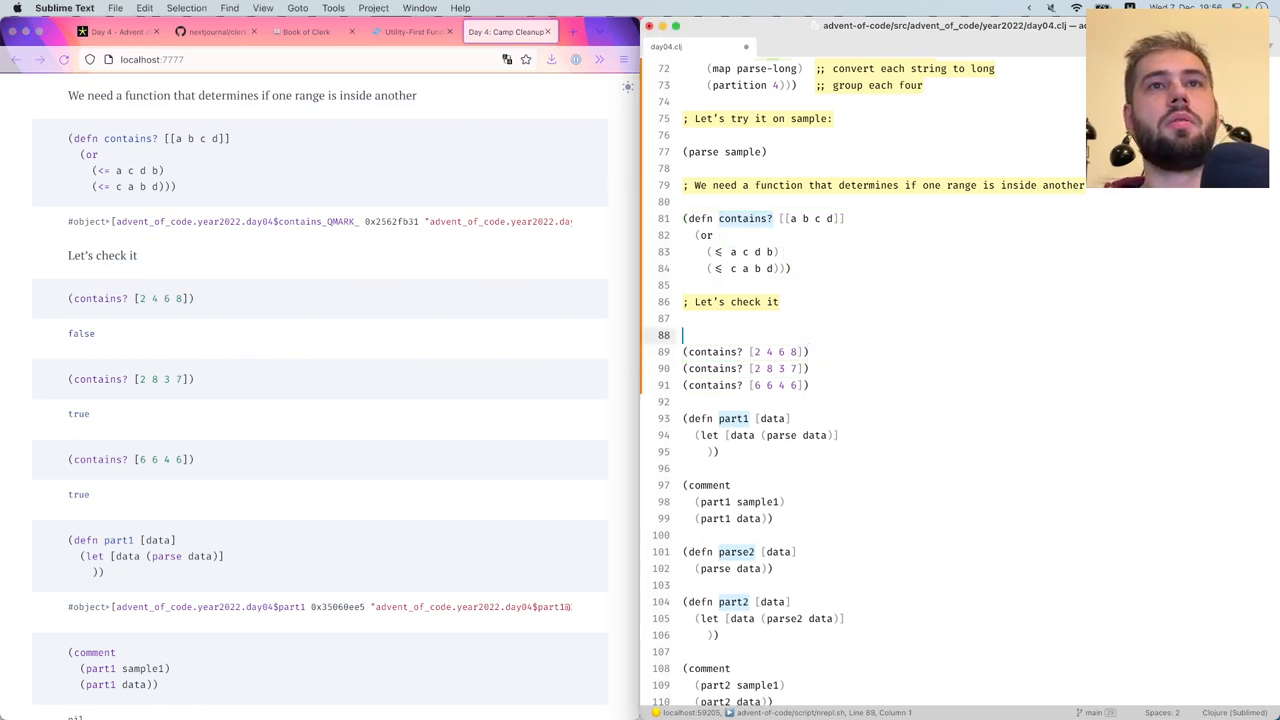
Annotate each contains? check with comments like '[2, 4] is not inside [6, 8]:' and '[6, 6] is inside [4, 6]'
{"action": "type", "text": "[2,"}
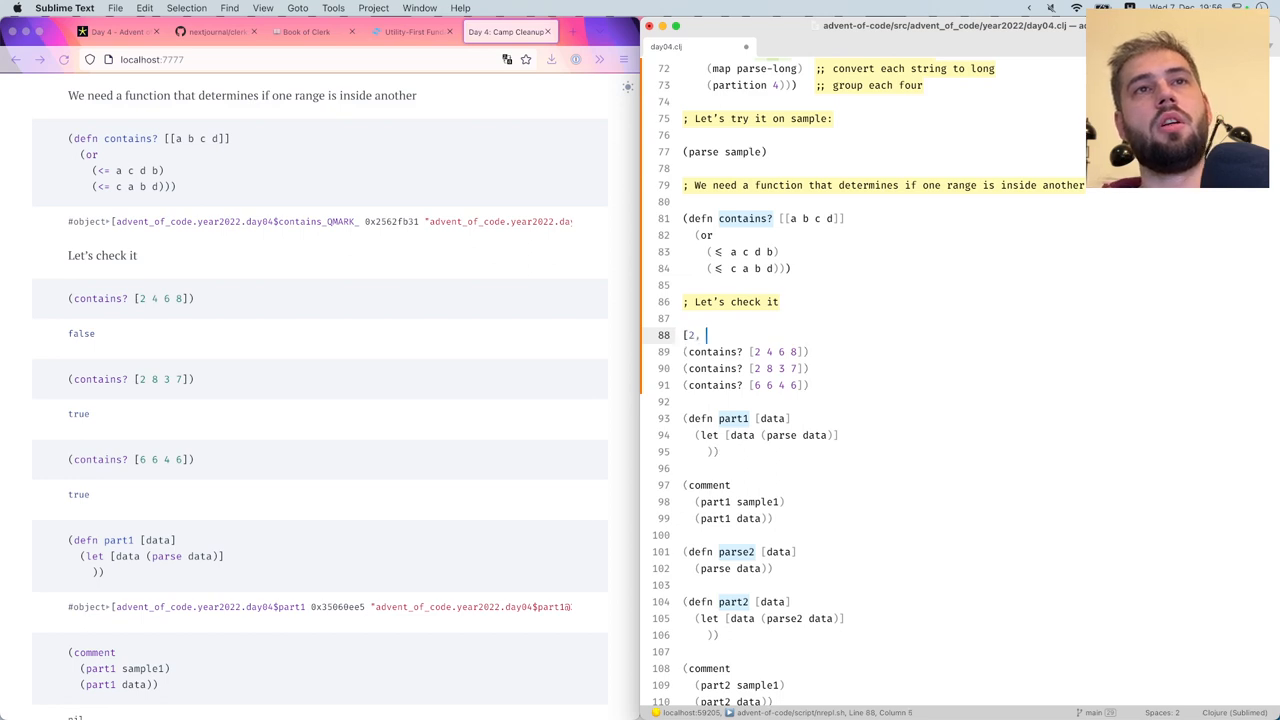
{"action": "type", "text": "4] is not inside ["}
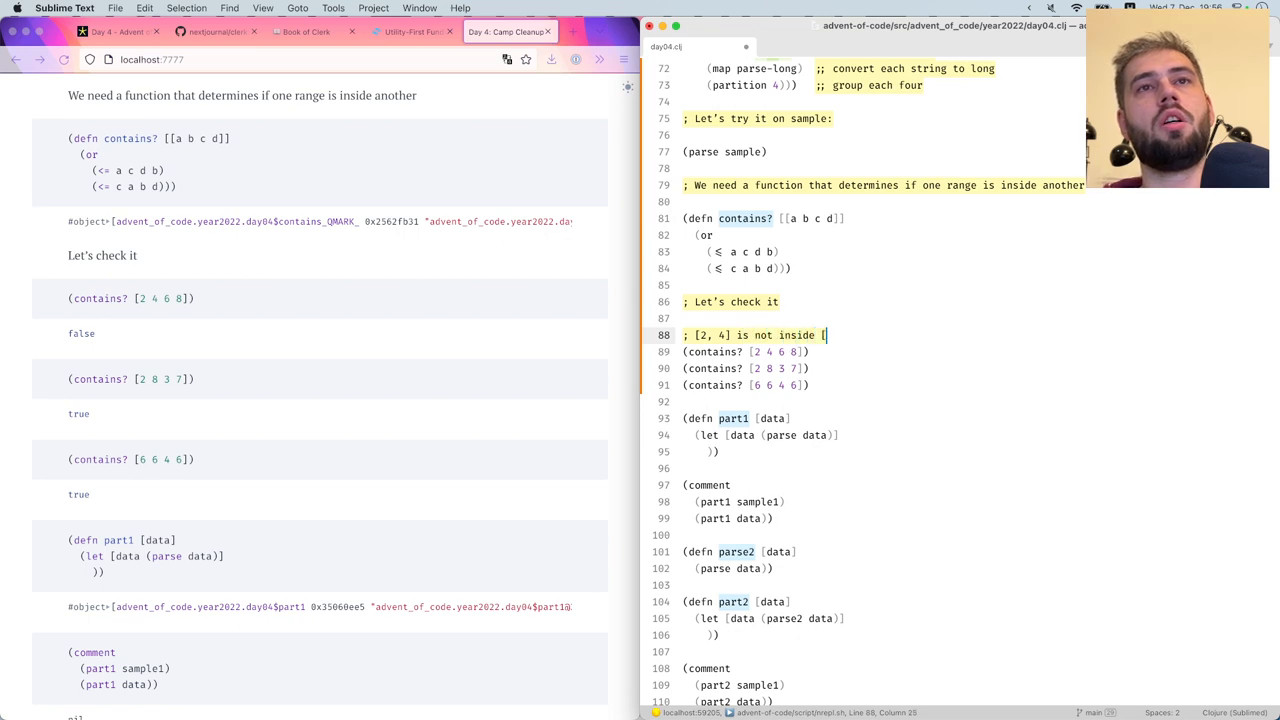
{"action": "type", "text": "6, 8]"}
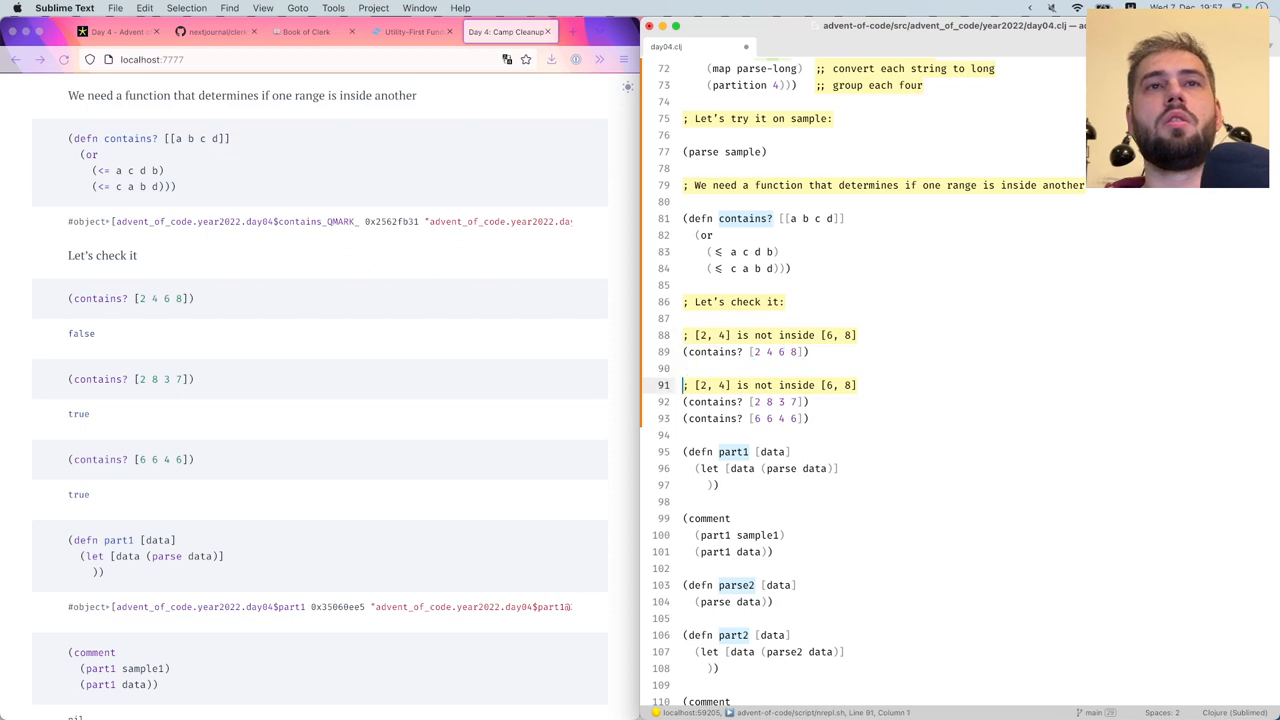
{"action": "left_click_drag", "start_coordinate": [697, 385], "coordinate": [730, 385]}
{"action": "type", "text": "; and"}
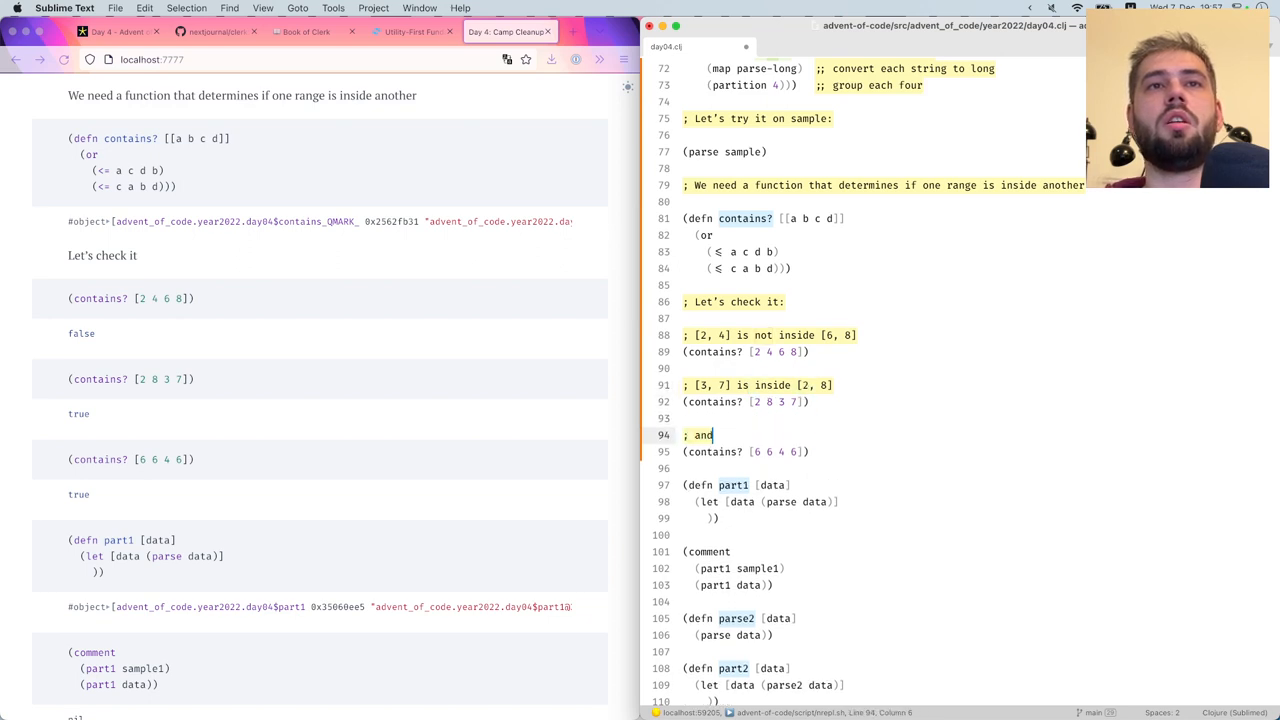
{"action": "type", "text": "[6"}
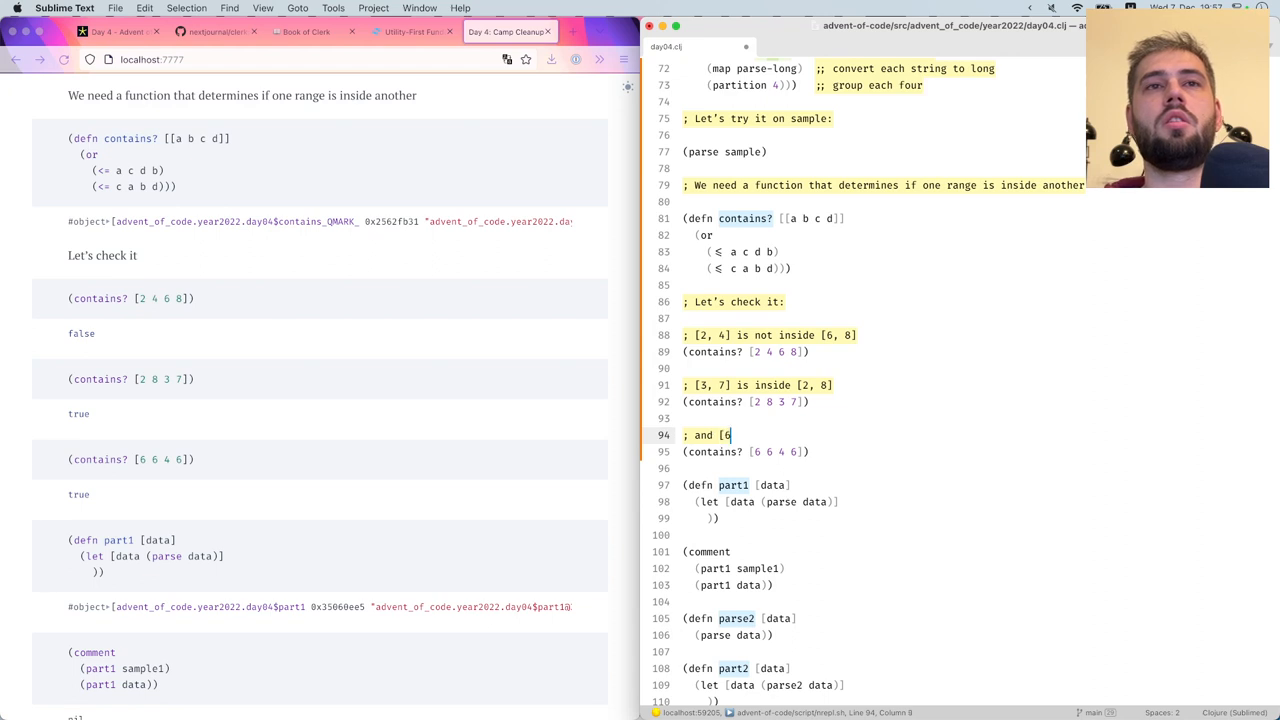
{"action": "type", "text": ", 6] is insi"}
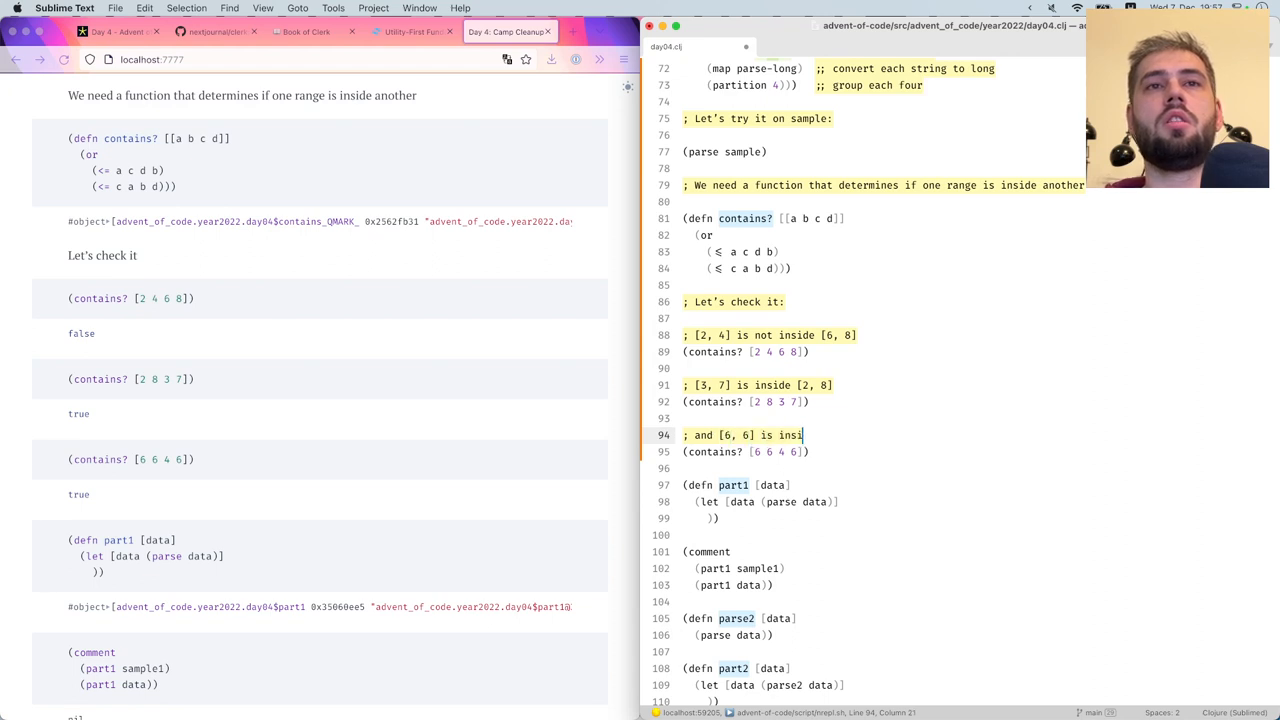
{"action": "type", "text": "de [4, 6]:"}
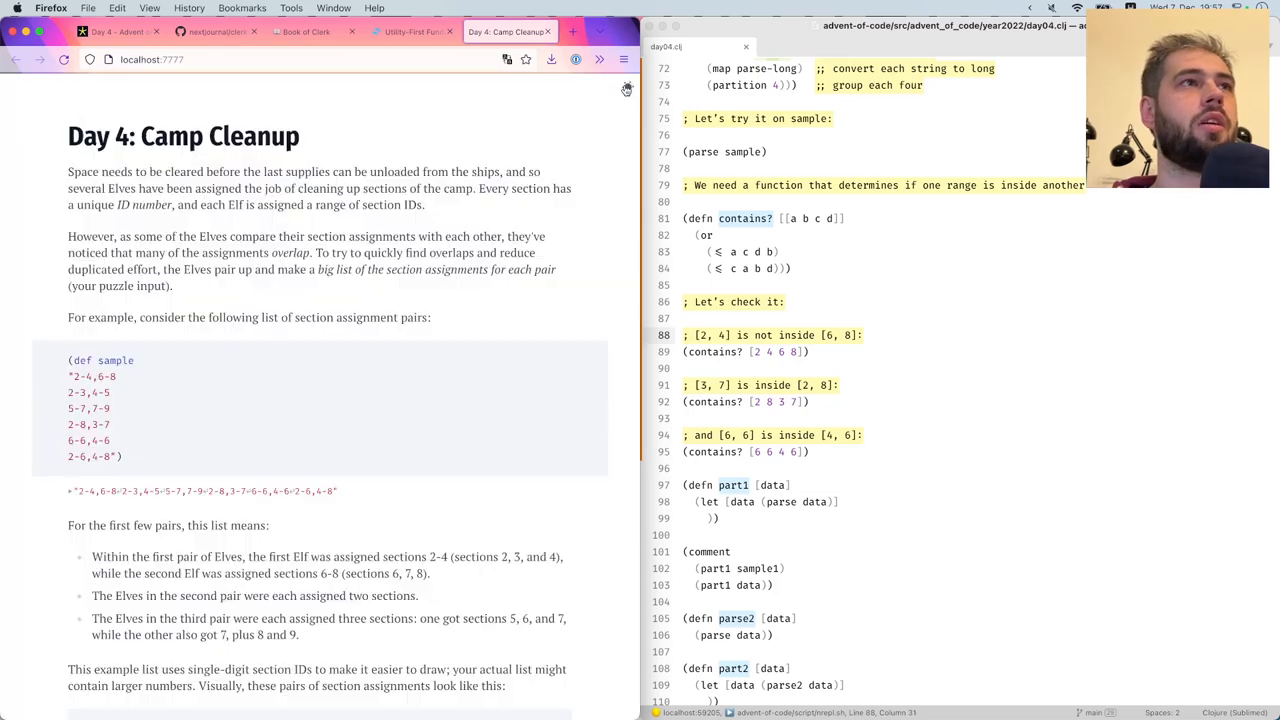
Scroll the Clerk notebook from the top down to the annotated contains? checks
{"action": "scroll", "scroll_direction": "down", "scroll_amount": 3}
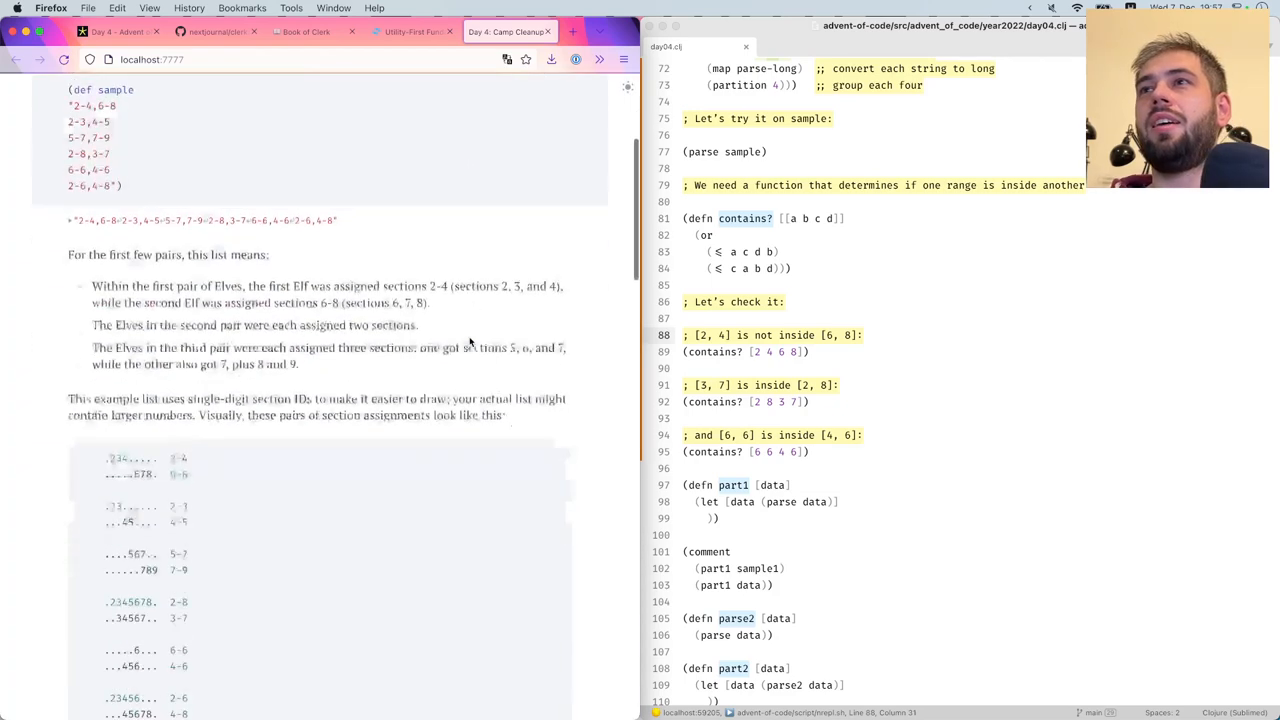
{"action": "scroll", "scroll_direction": "down", "scroll_amount": 3}
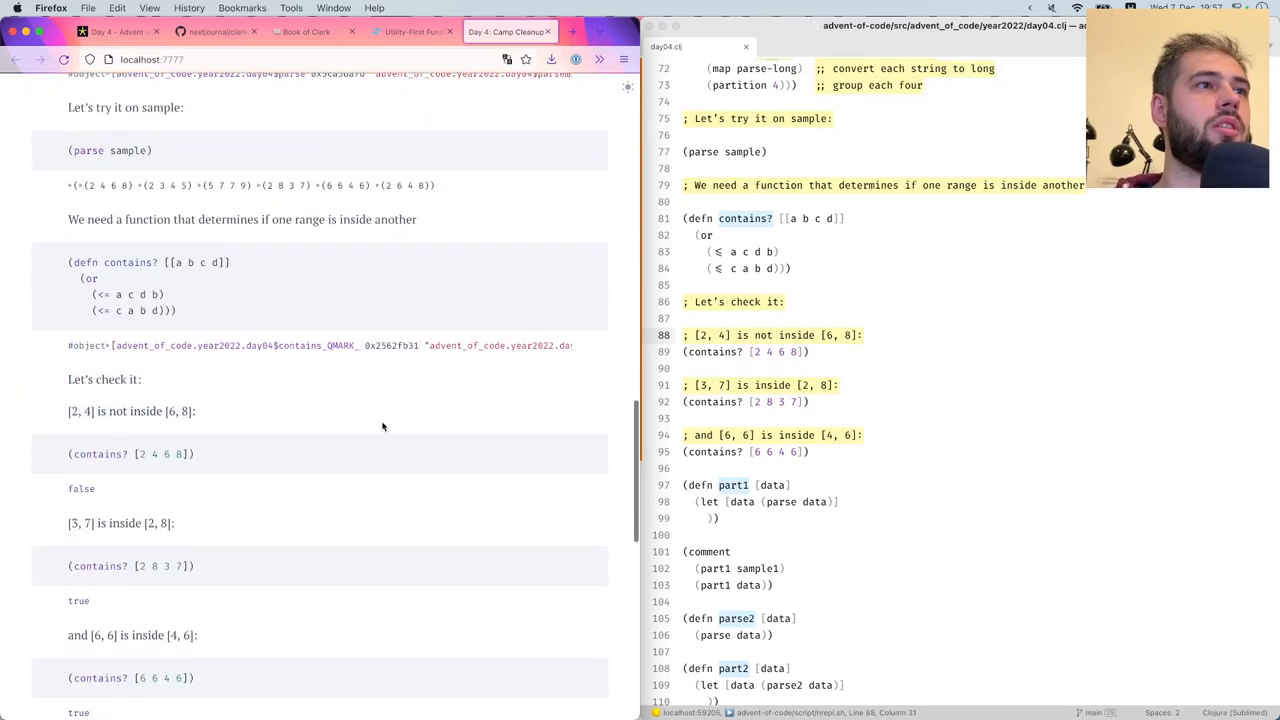
{"action": "scroll", "scroll_direction": "down", "scroll_amount": 3}
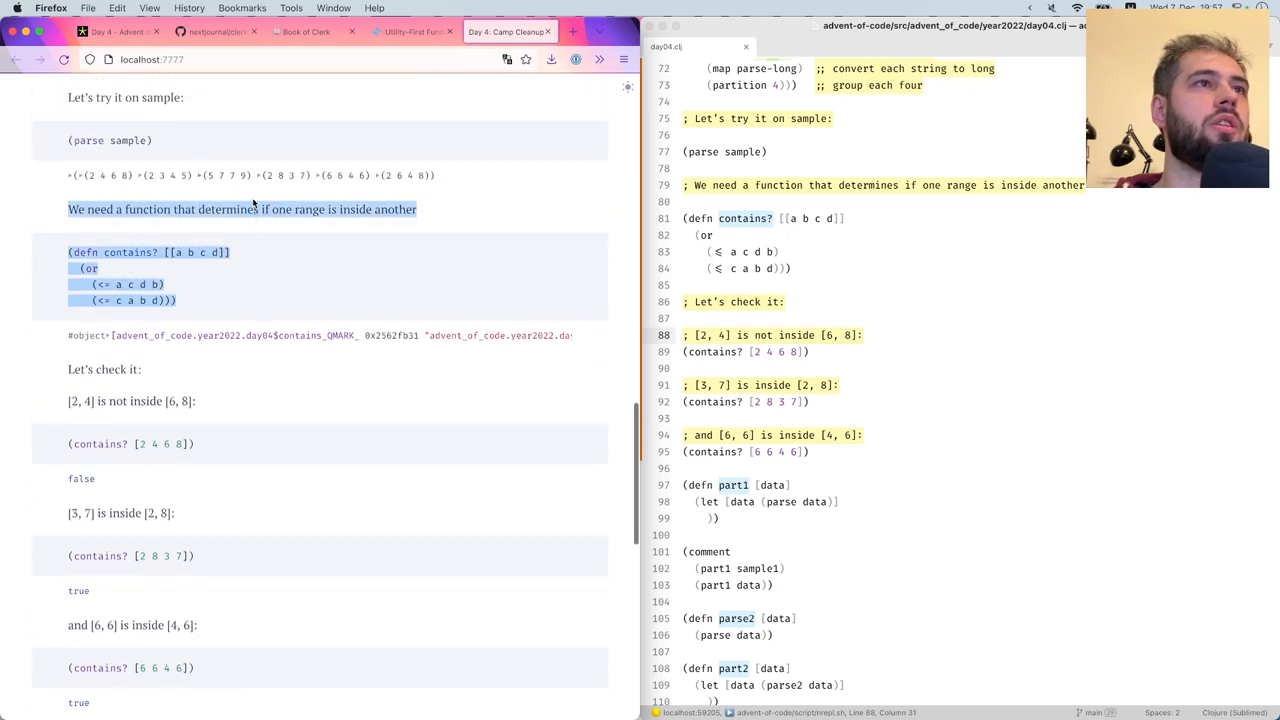
{"action": "scroll", "scroll_direction": "down", "scroll_amount": 3}
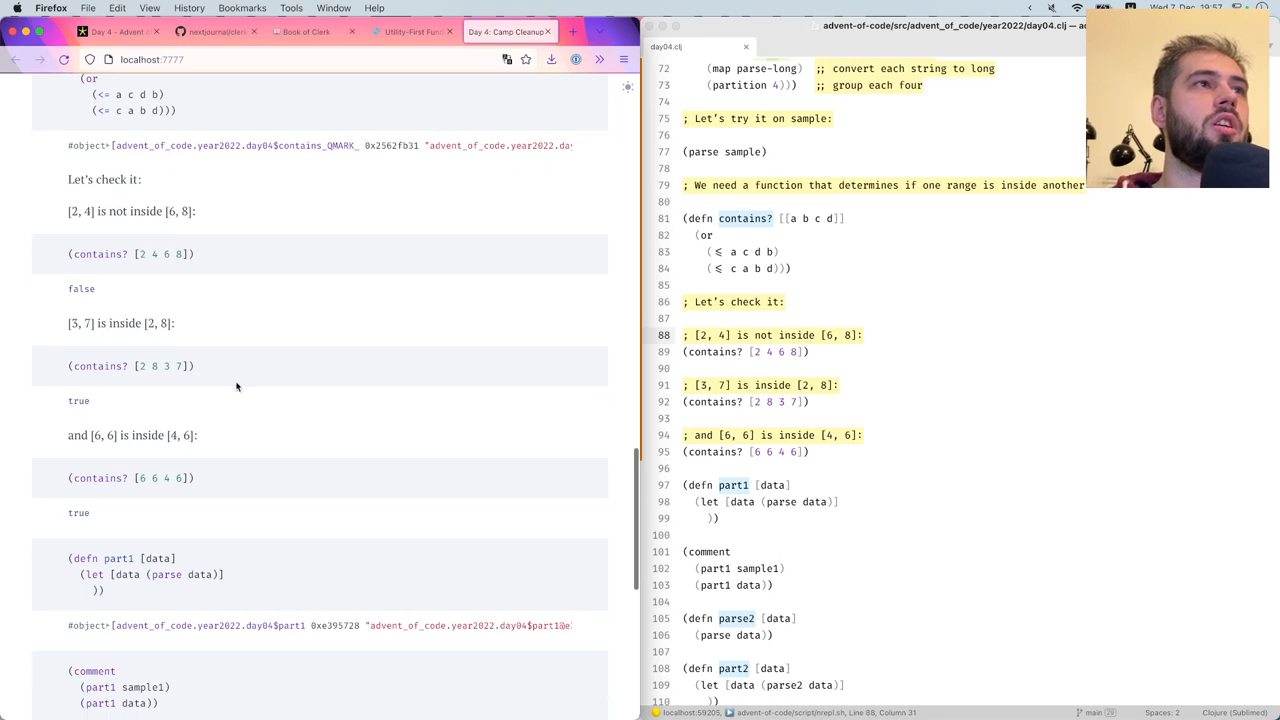
{"action": "scroll", "scroll_direction": "down", "scroll_amount": 3}
{"action": "type", "text": "; Finally,"}
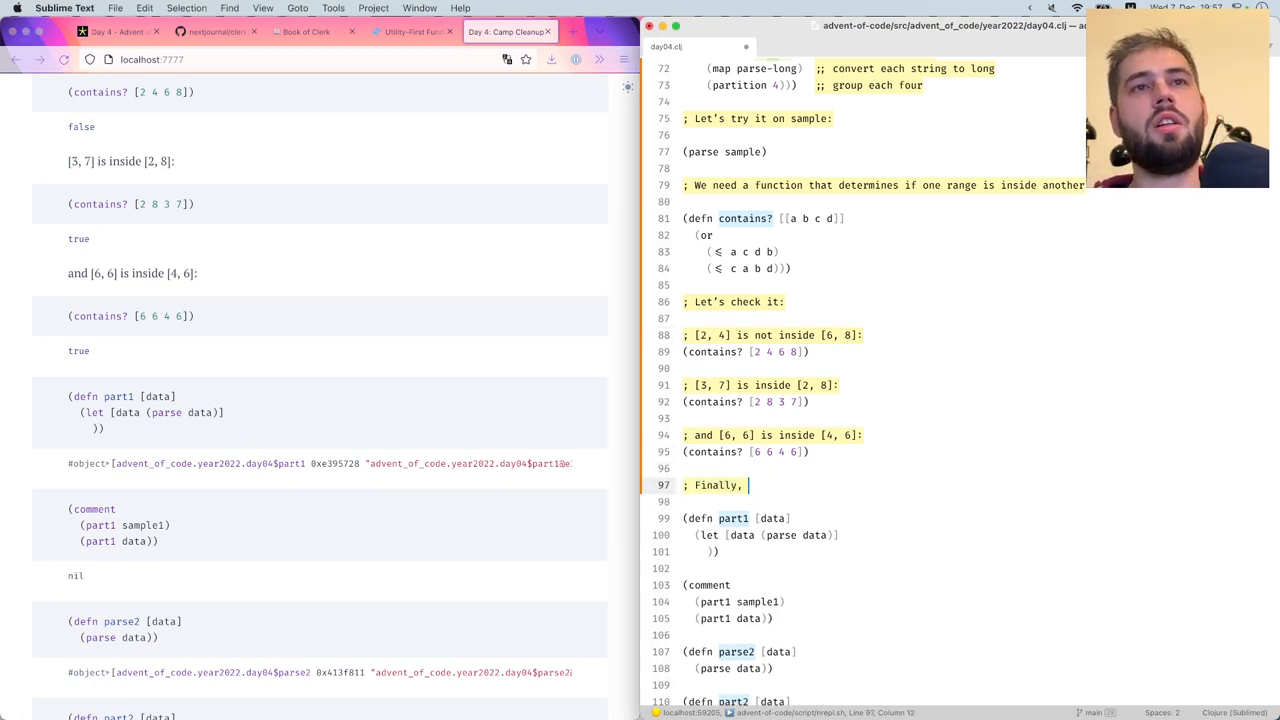
Add end-of-line comments to part1's threading steps: '; parse data', 'only keep pairs that match'
{"action": "type", "text": "we are ready to solve the problem."}
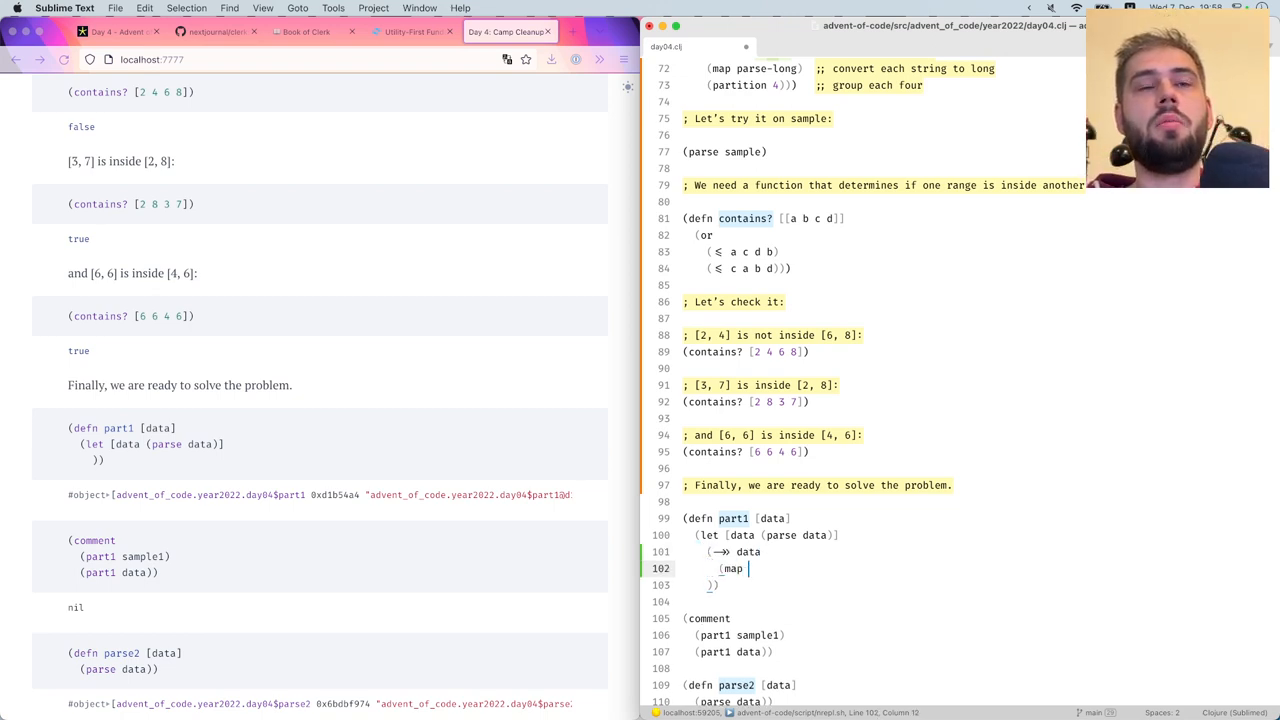
{"action": "type", "text": "contains?)"}
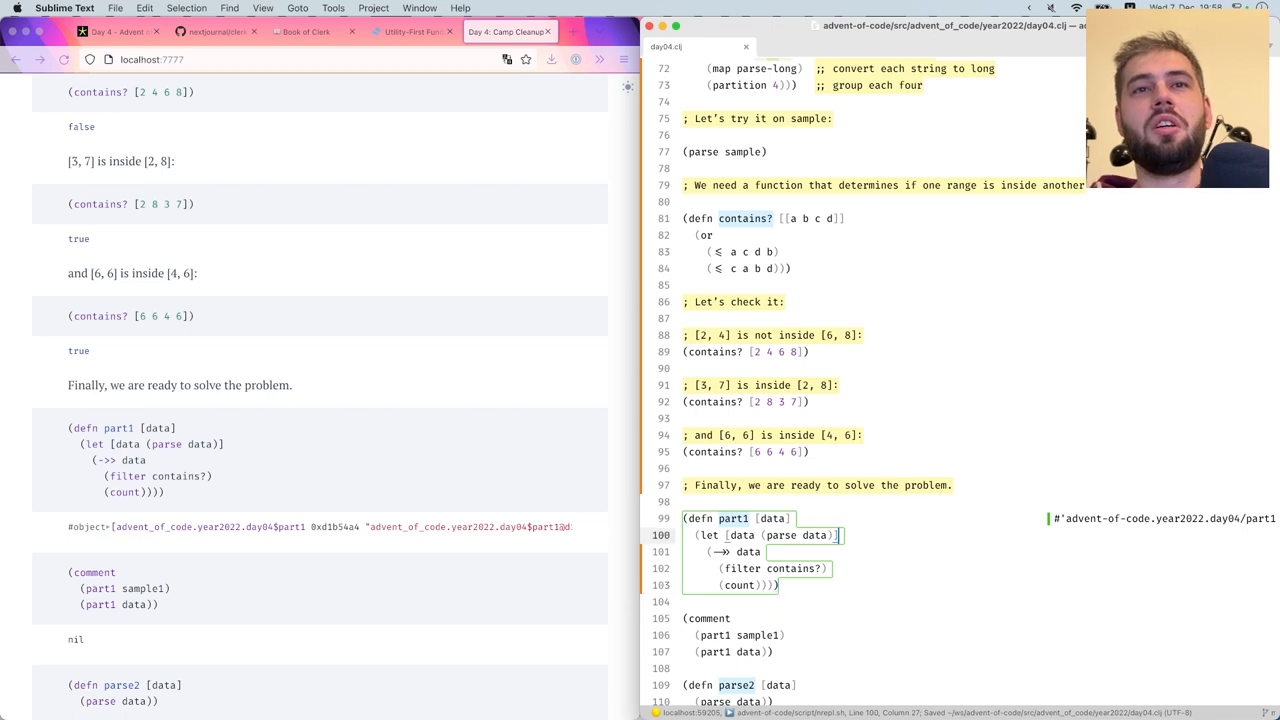
{"action": "type", "text": "; parse data"}
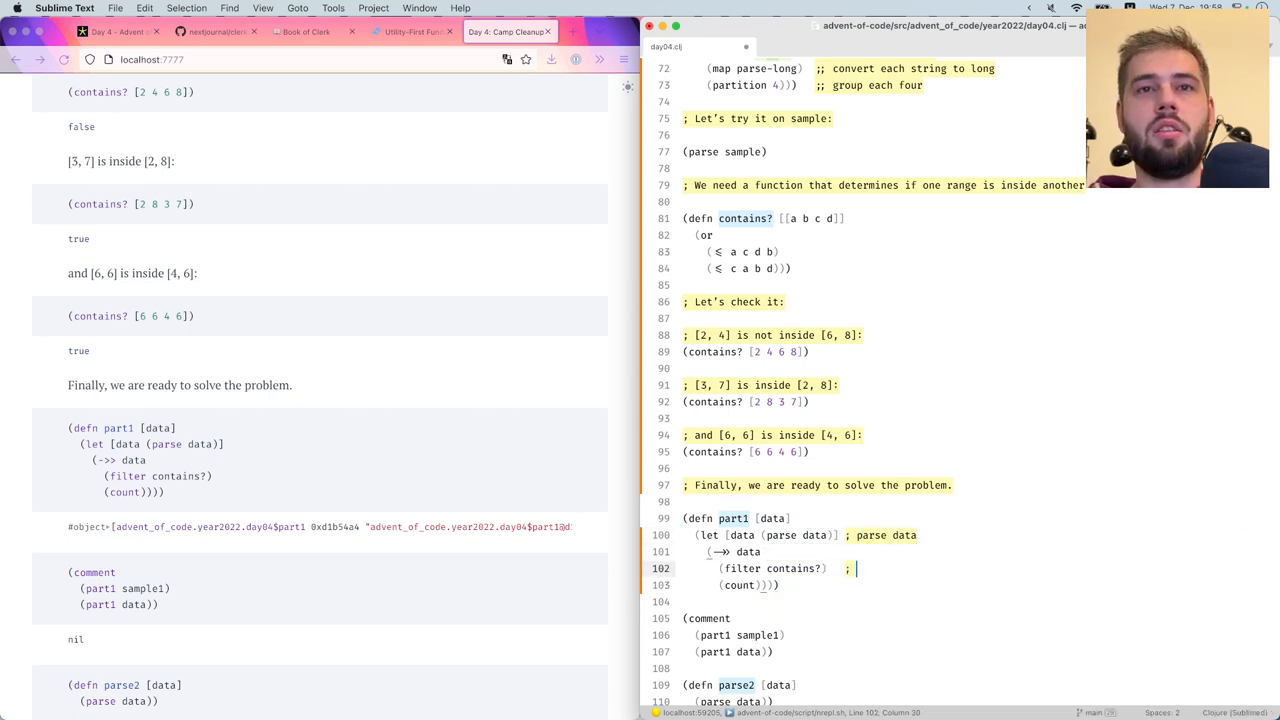
{"action": "type", "text": "only keep"}
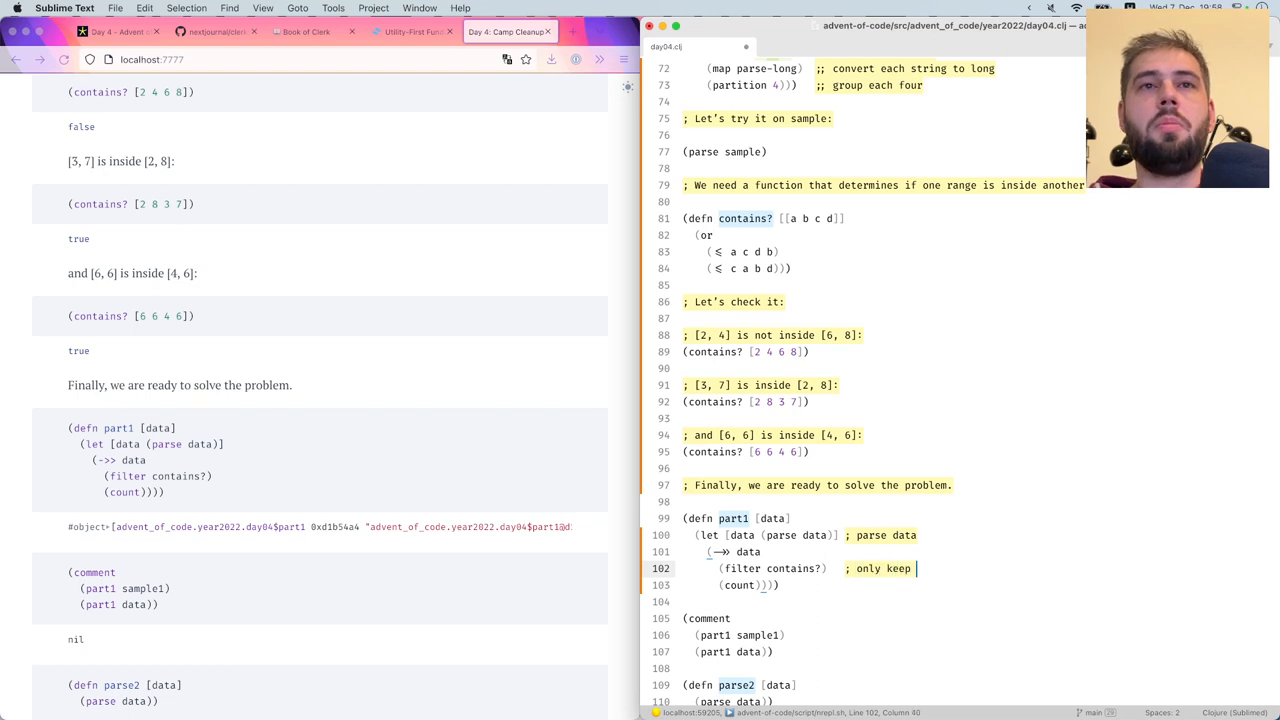
{"action": "type", "text": "pairs"}
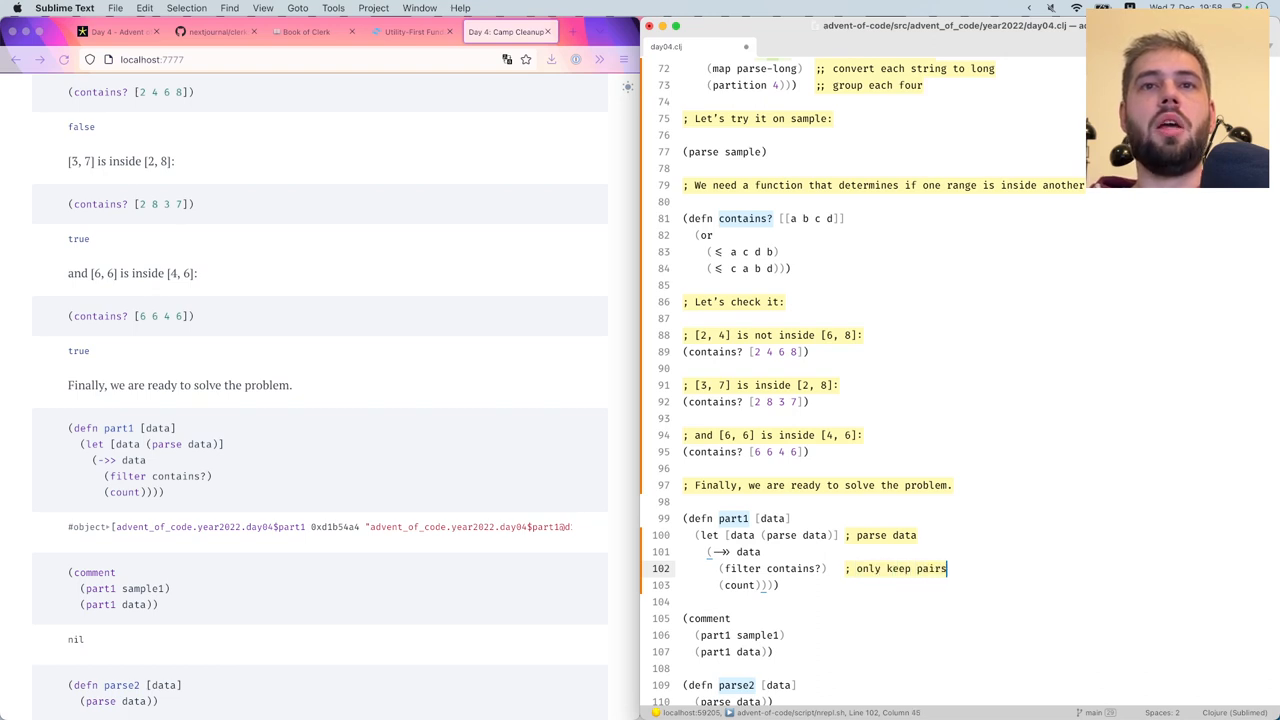
{"action": "type", "text": "that"}
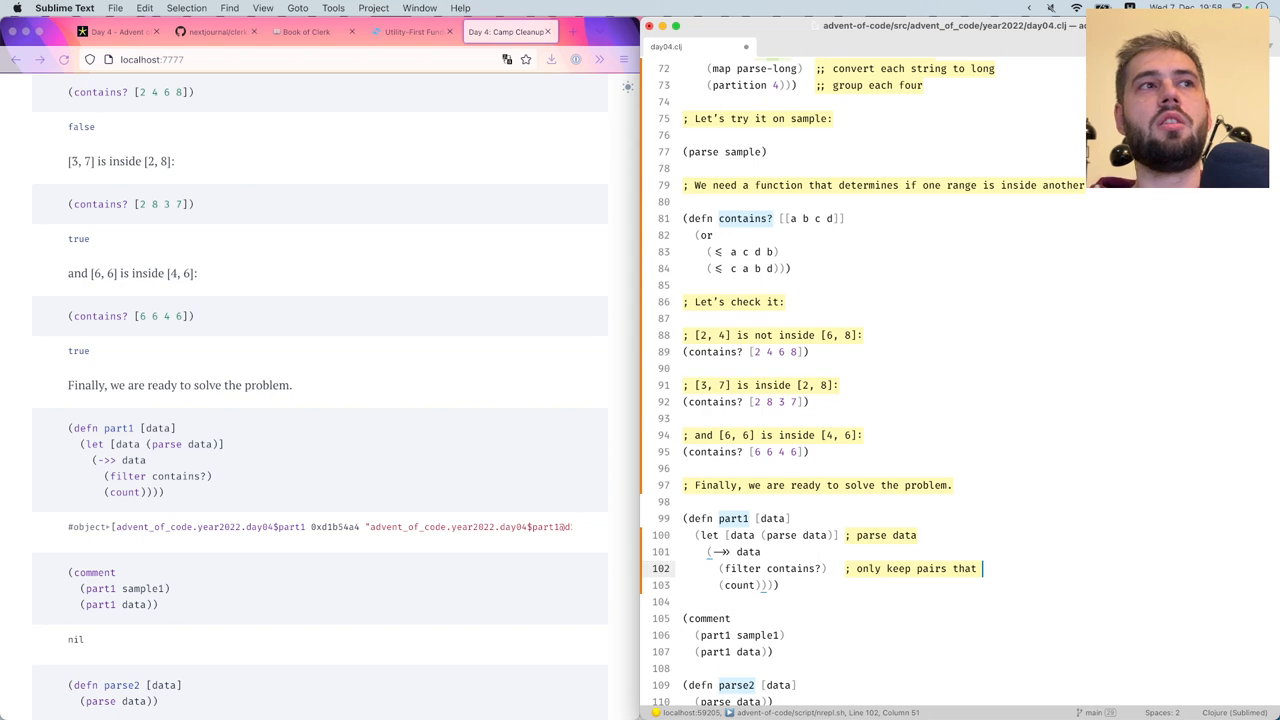
{"action": "type", "text": "match our condi"}
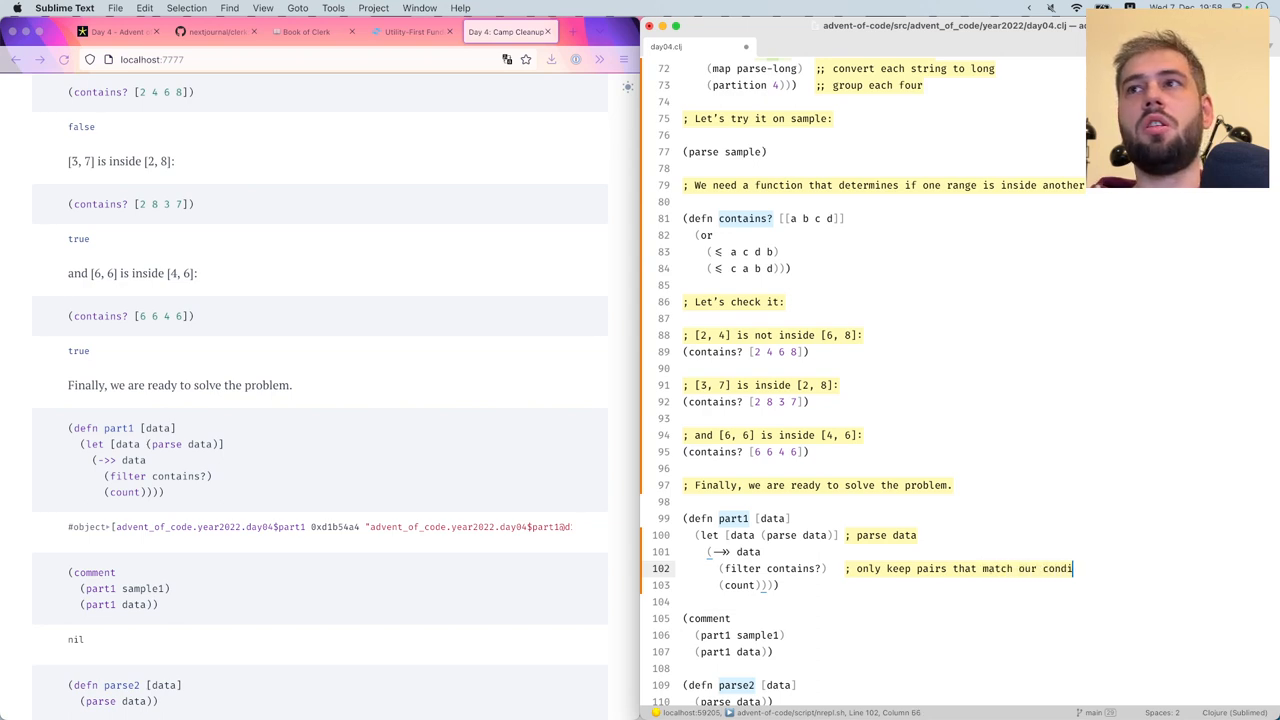
{"action": "type", "text": "tion"}
{"action": "left_click", "coordinate": [882, 618]}
{"action": "type", "text": "; Our sma"}
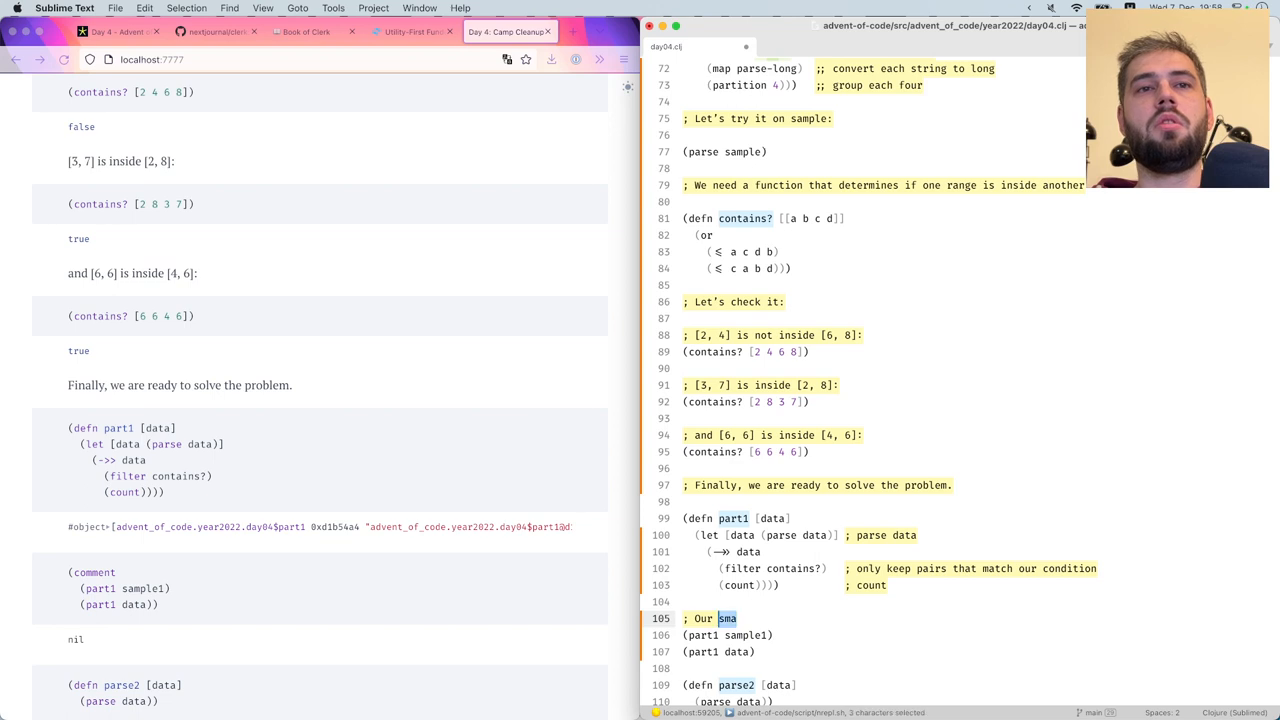
Introduce the part1 calls with comments 'Let's test sample first:' and 'and finally solve the problem'
{"action": "type", "text": "Let's test in on our"}
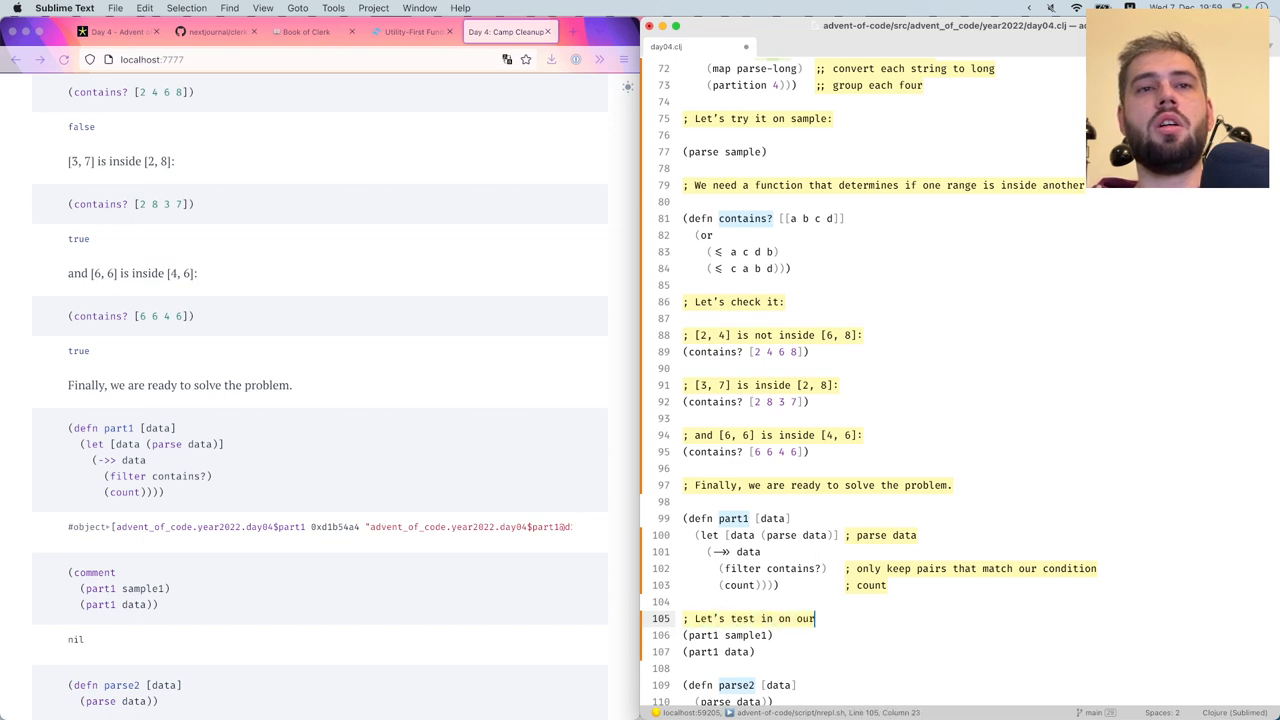
{"action": "type", "text": "sample f"}
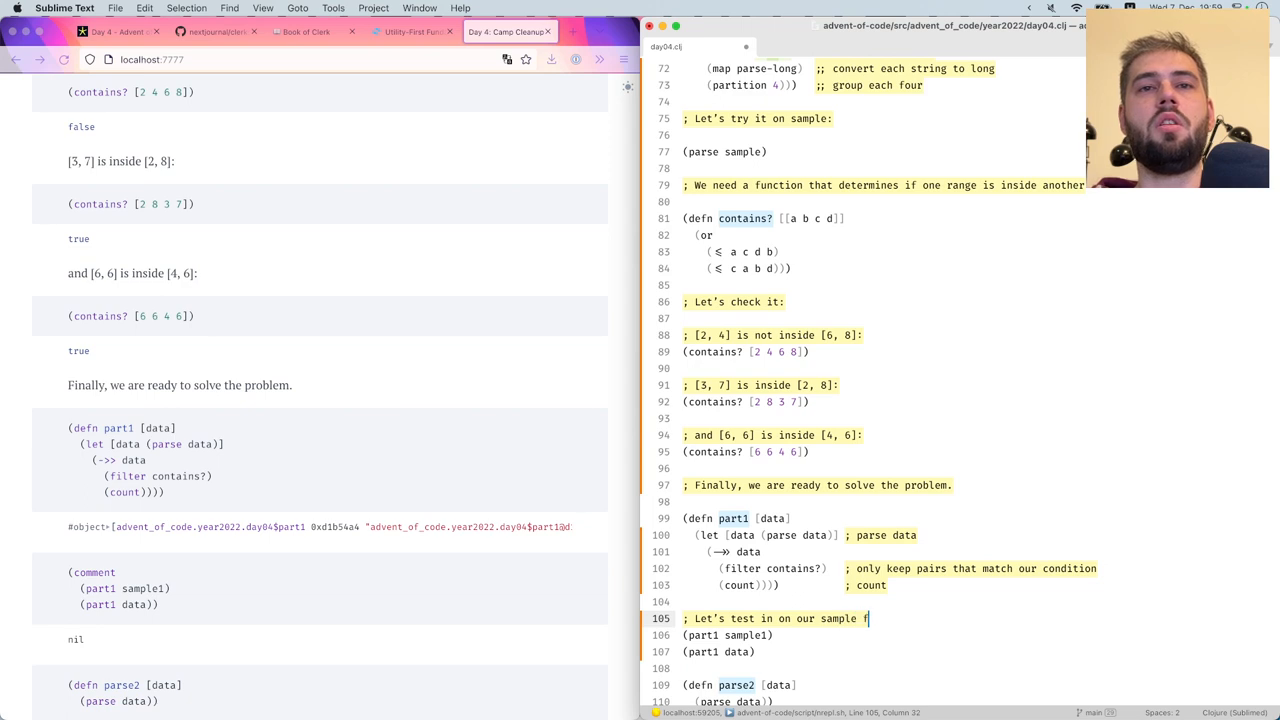
{"action": "type", "text": "irst:"}
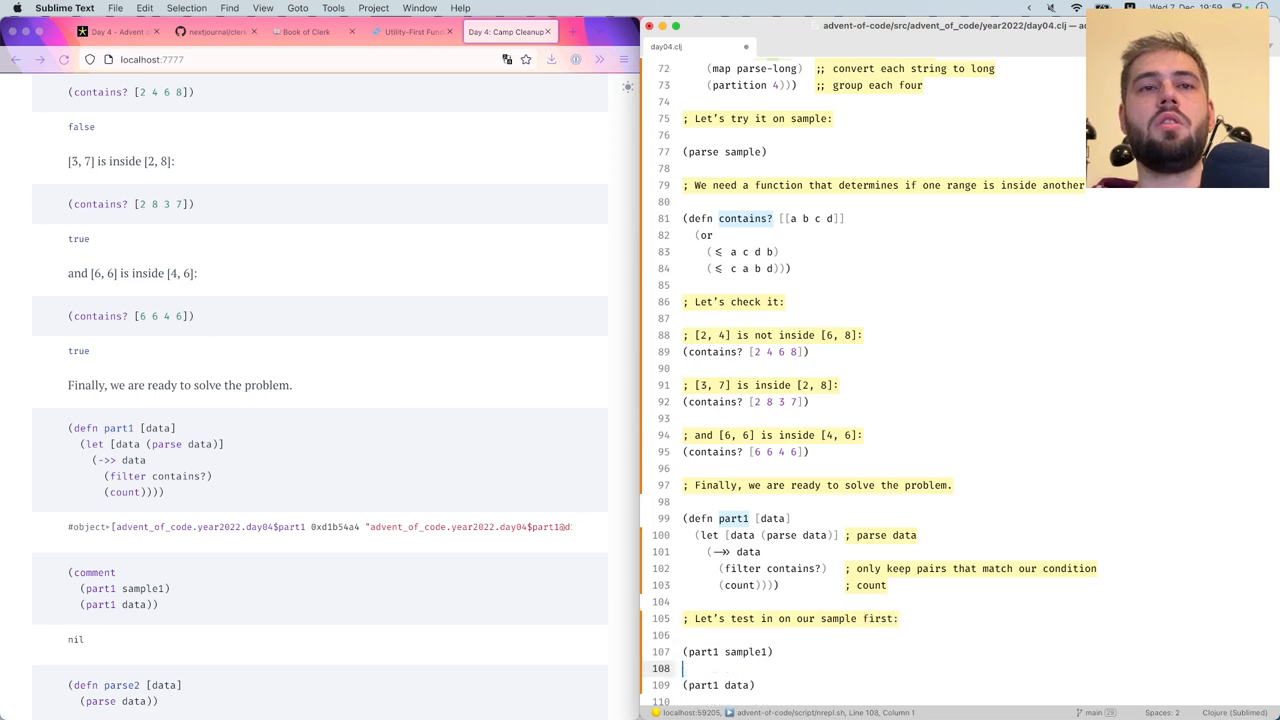
{"action": "type", "text": "; n"}
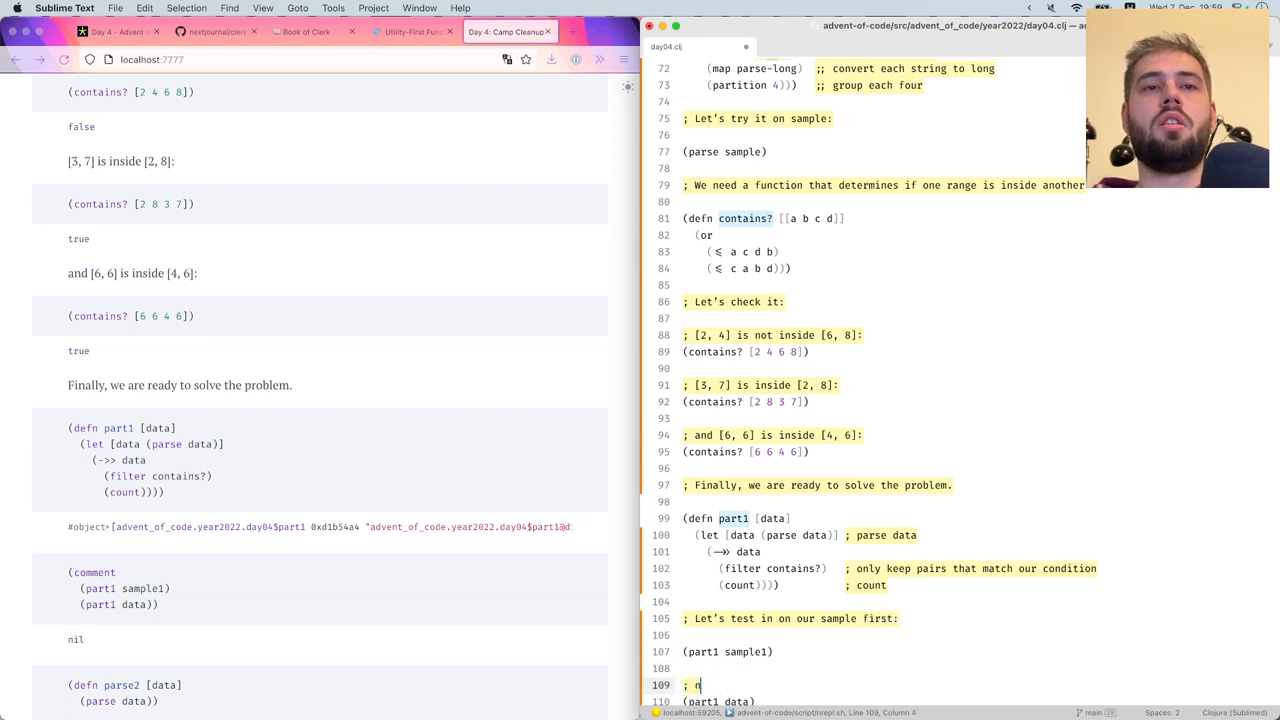
{"action": "type", "text": "and finally let"}
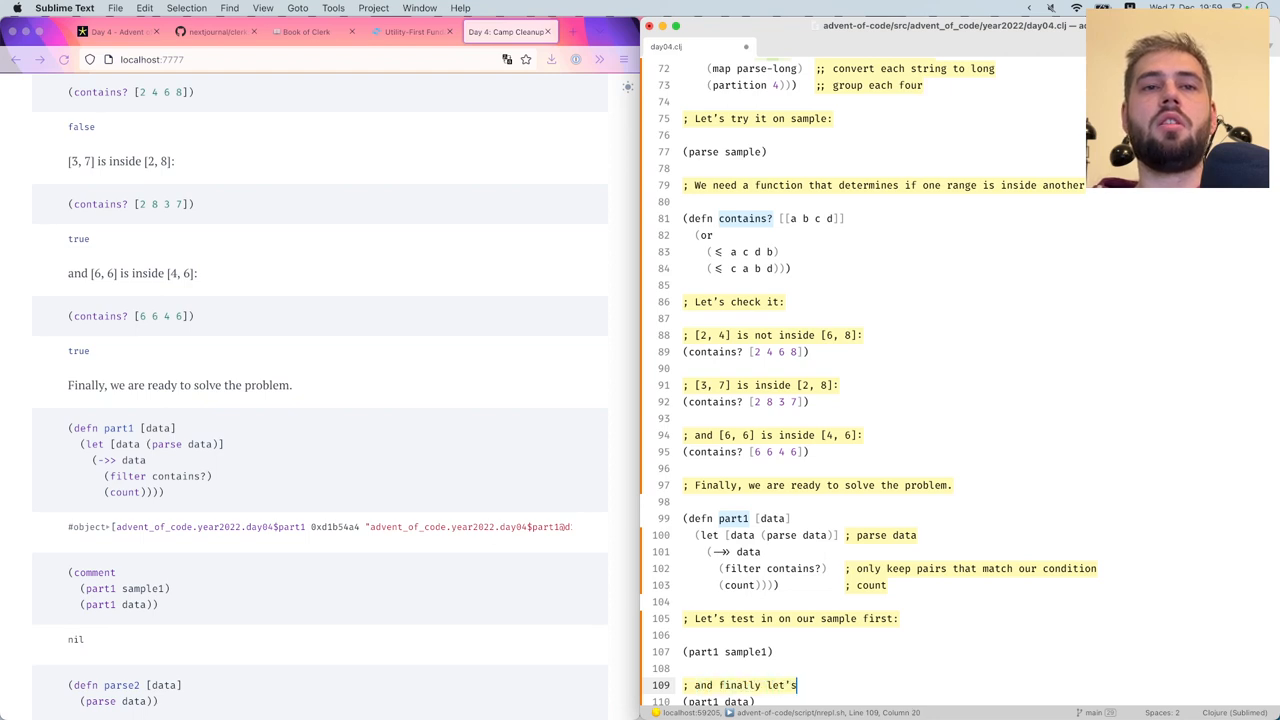
{"action": "type", "text": "solve the problem:"}
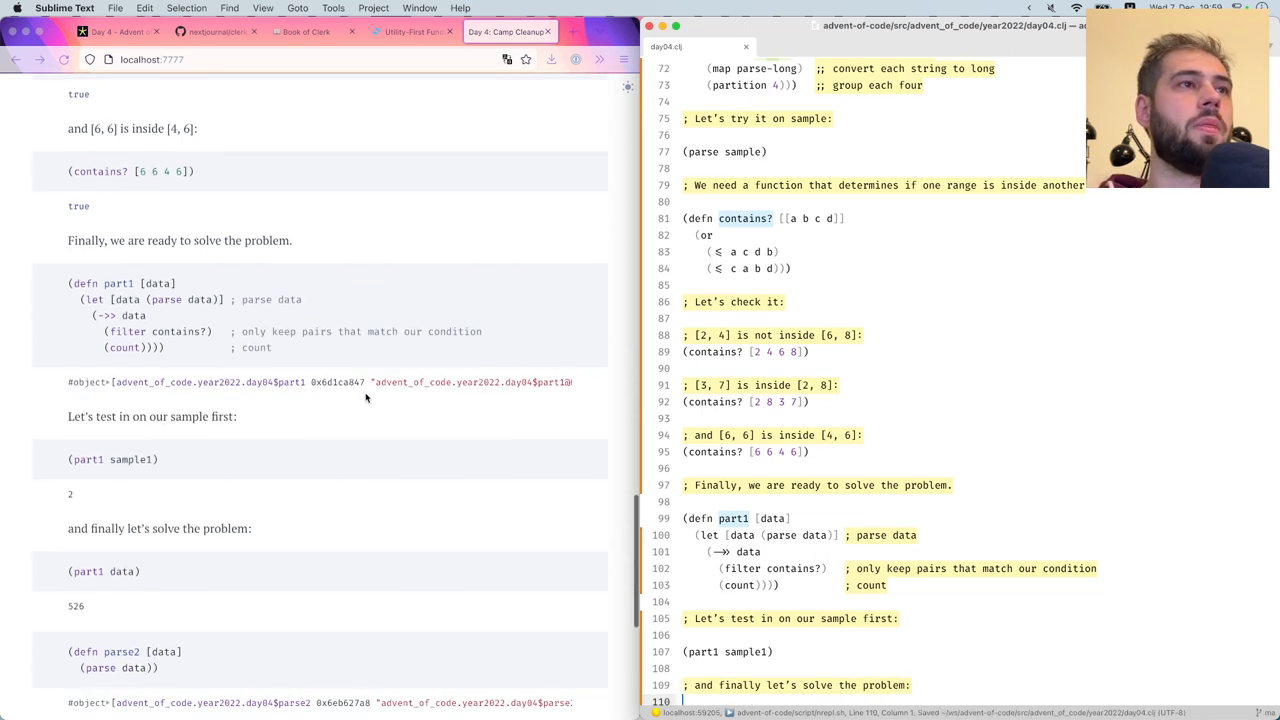
{"action": "scroll", "scroll_direction": "down", "scroll_amount": 3}
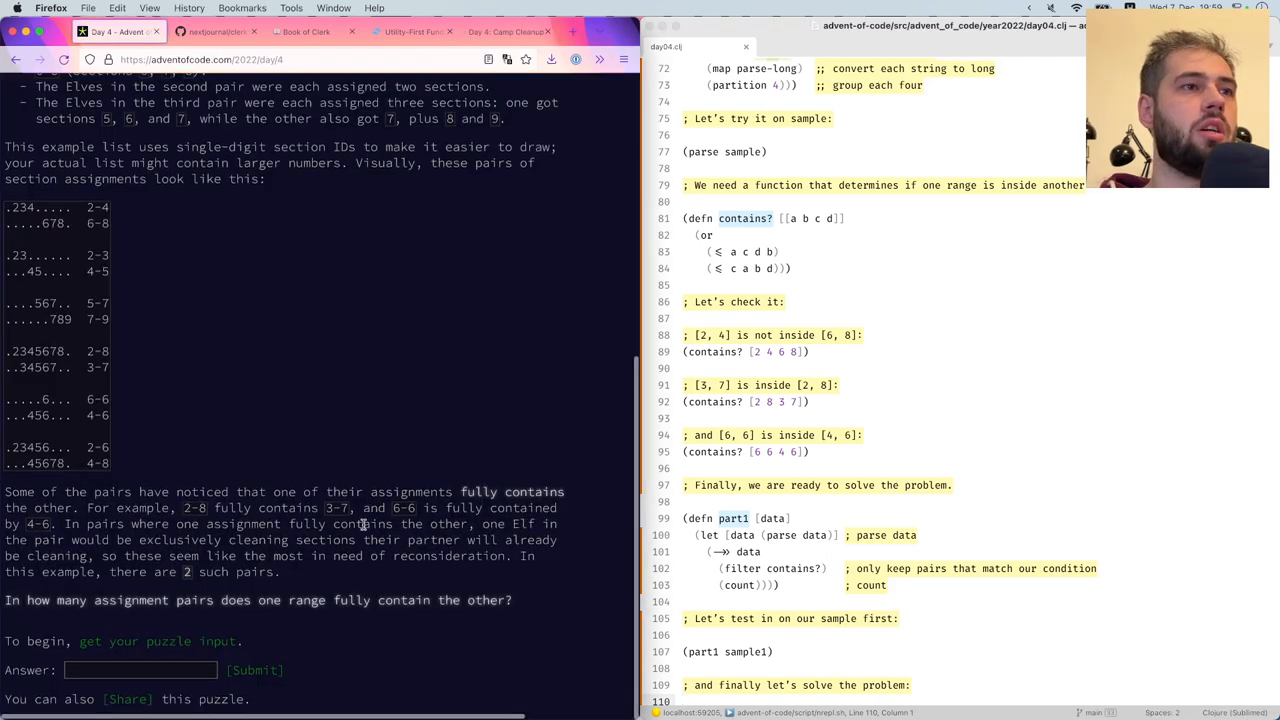
Submit 526 as the Day 4 part one answer and continue to Part Two
{"action": "left_click", "coordinate": [510, 31]}
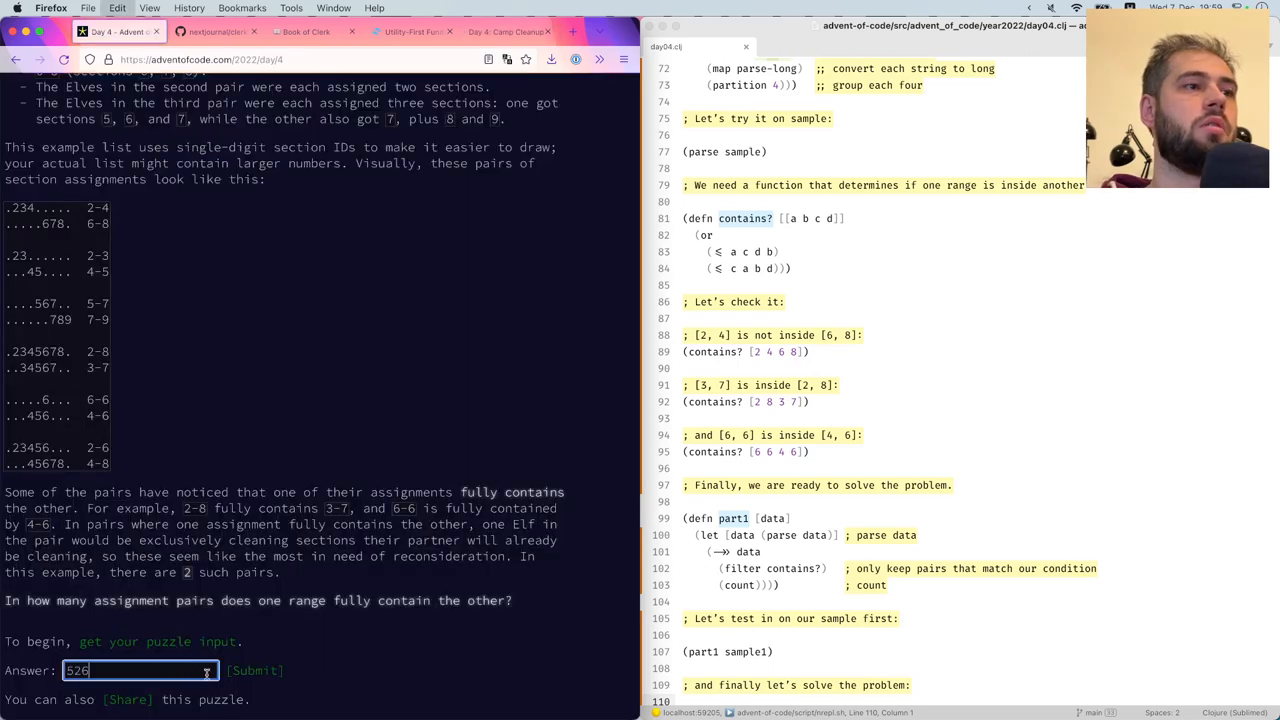
{"action": "left_click", "coordinate": [256, 670]}
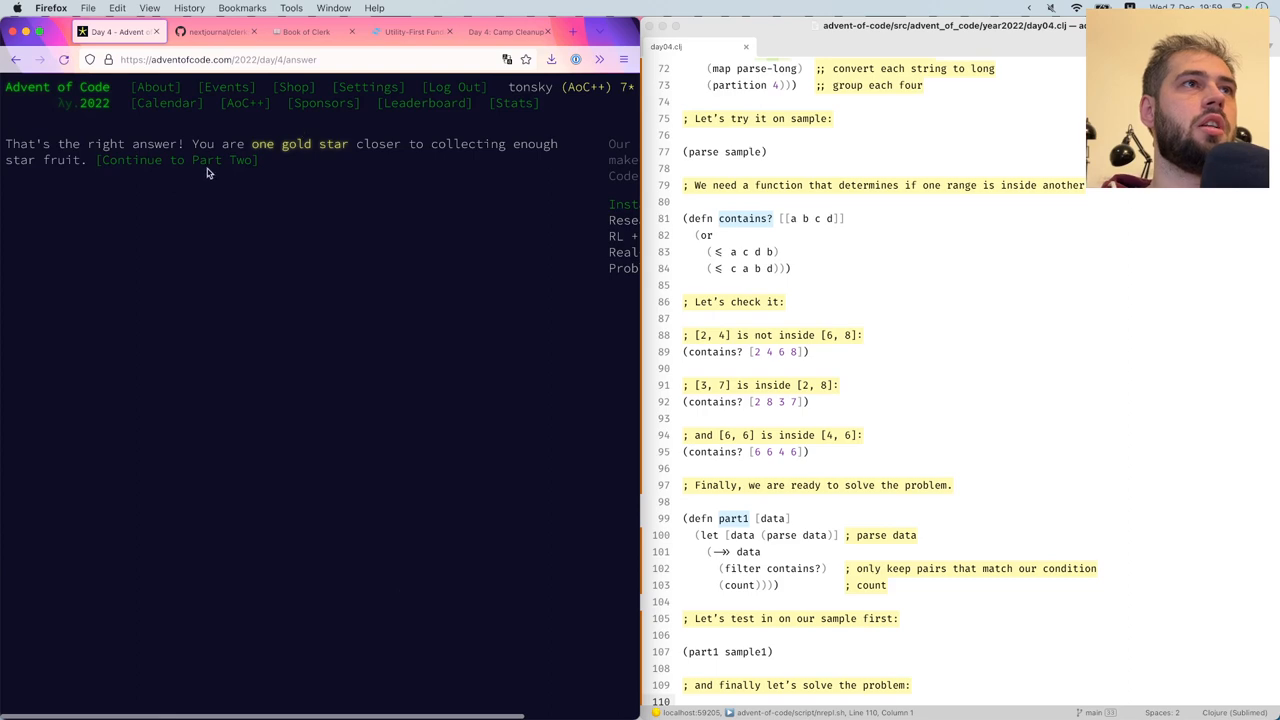
{"action": "left_click", "coordinate": [177, 160]}
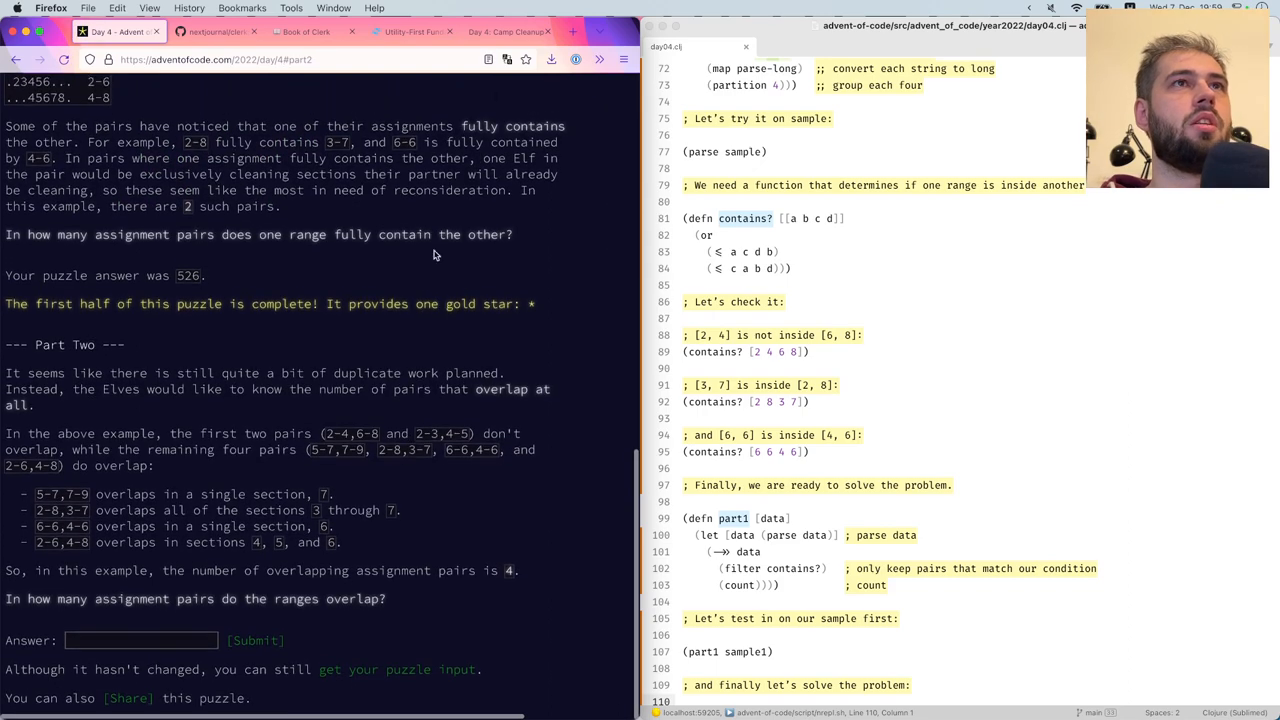
Scroll the localhost:7777 Clerk notebook to the parse section, then return to day04.clj
{"action": "left_click", "coordinate": [504, 31]}
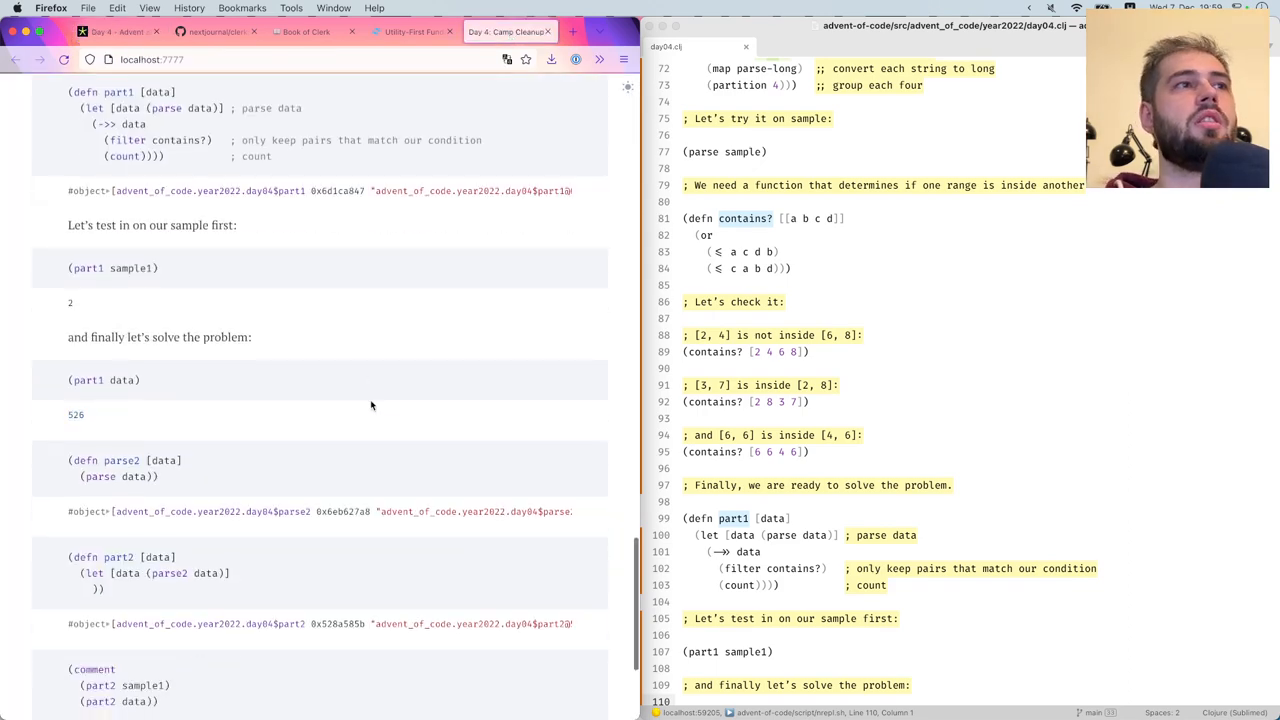
{"action": "scroll", "scroll_direction": "down", "scroll_amount": 3}
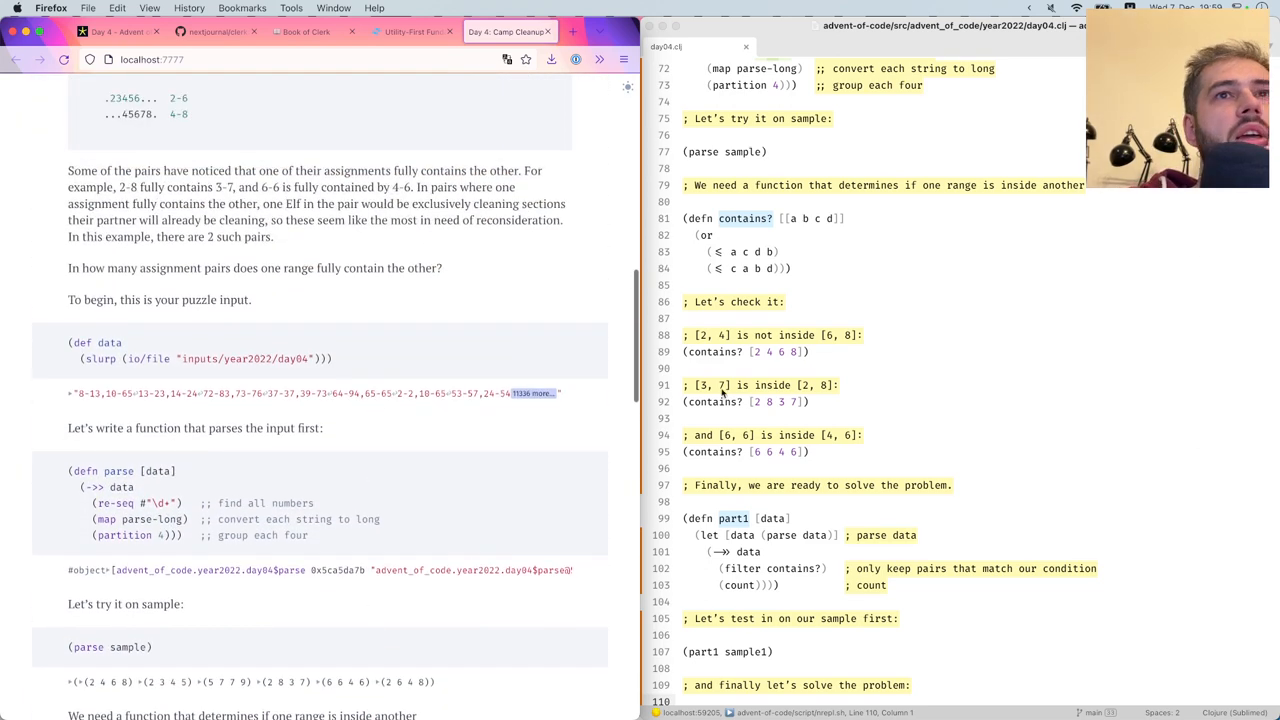
{"action": "left_click", "coordinate": [684, 335]}
{"action": "type", "text": ";"}
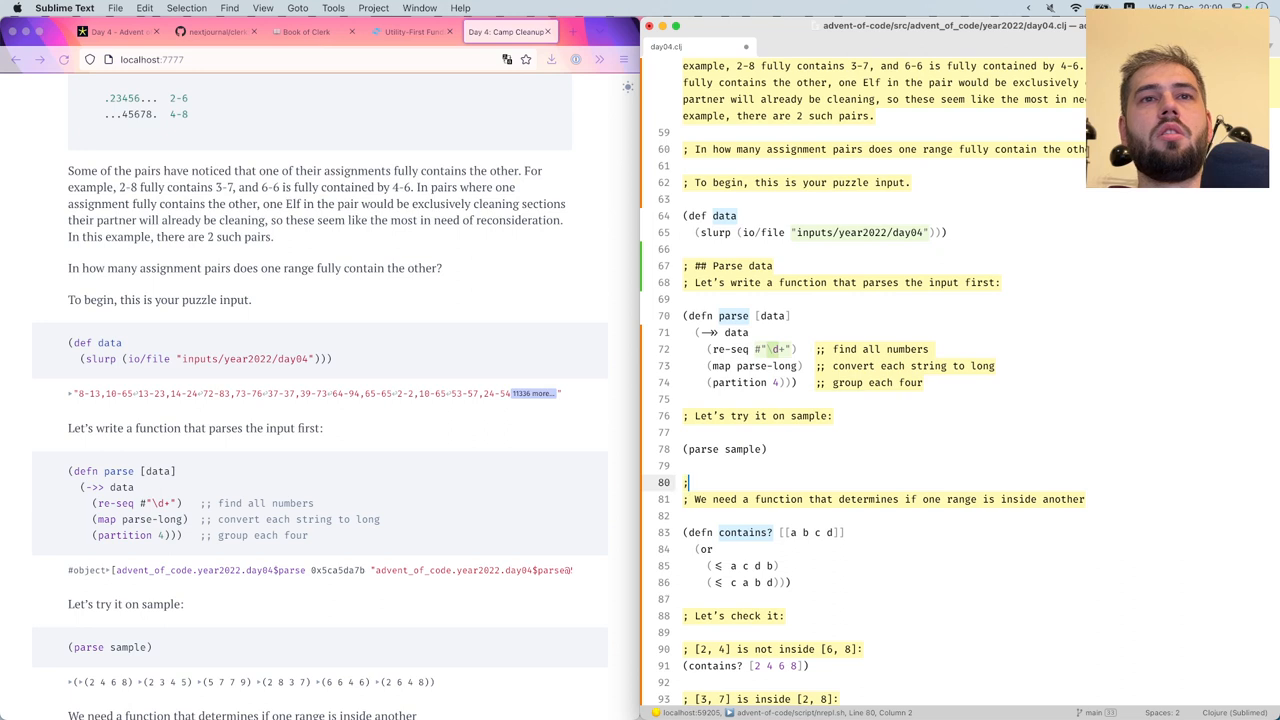
Add '## Parse data', '## Win condition' and '## Putting it all together' heading comments
{"action": "type", "text": "##"}
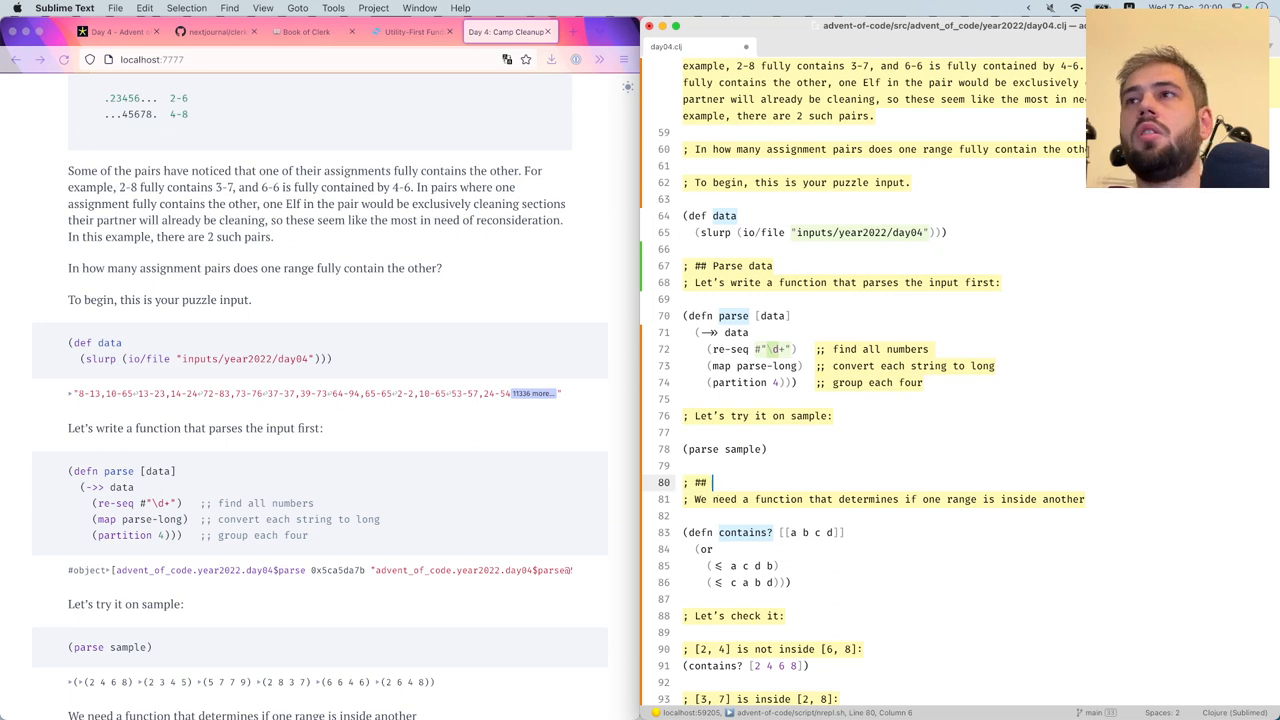
{"action": "type", "text": "Check"}
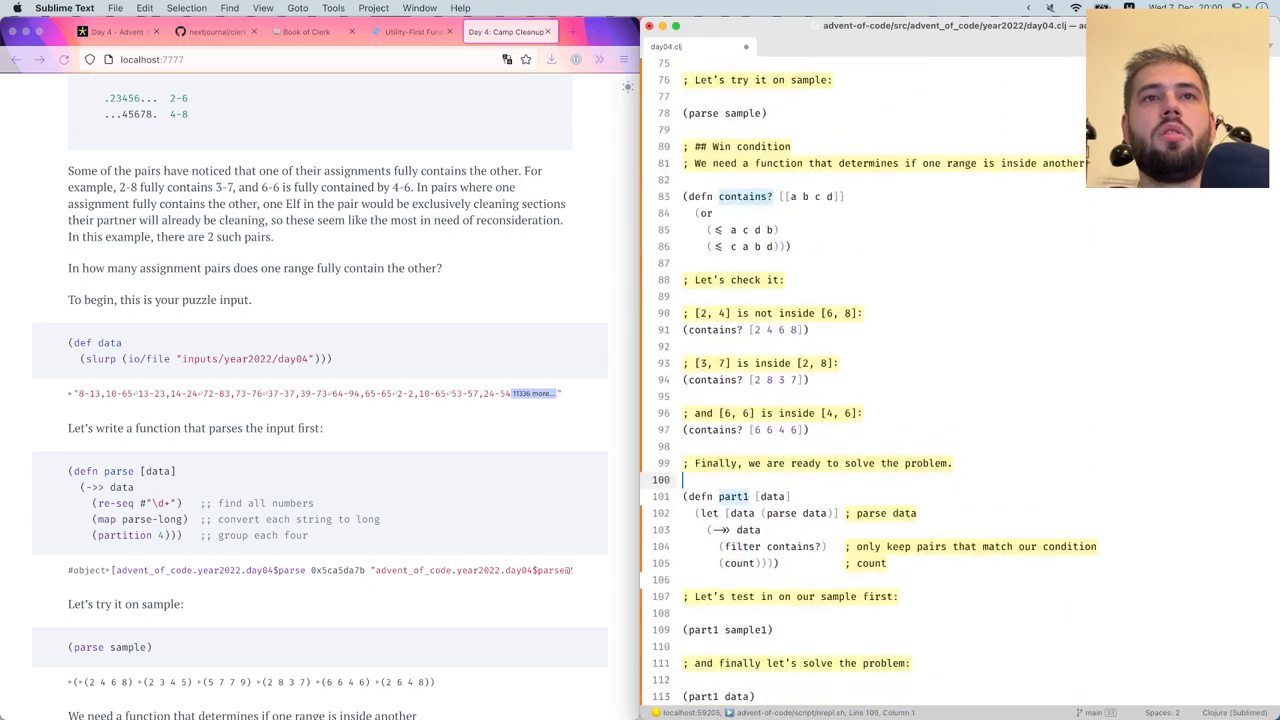
{"action": "type", "text": ";"}
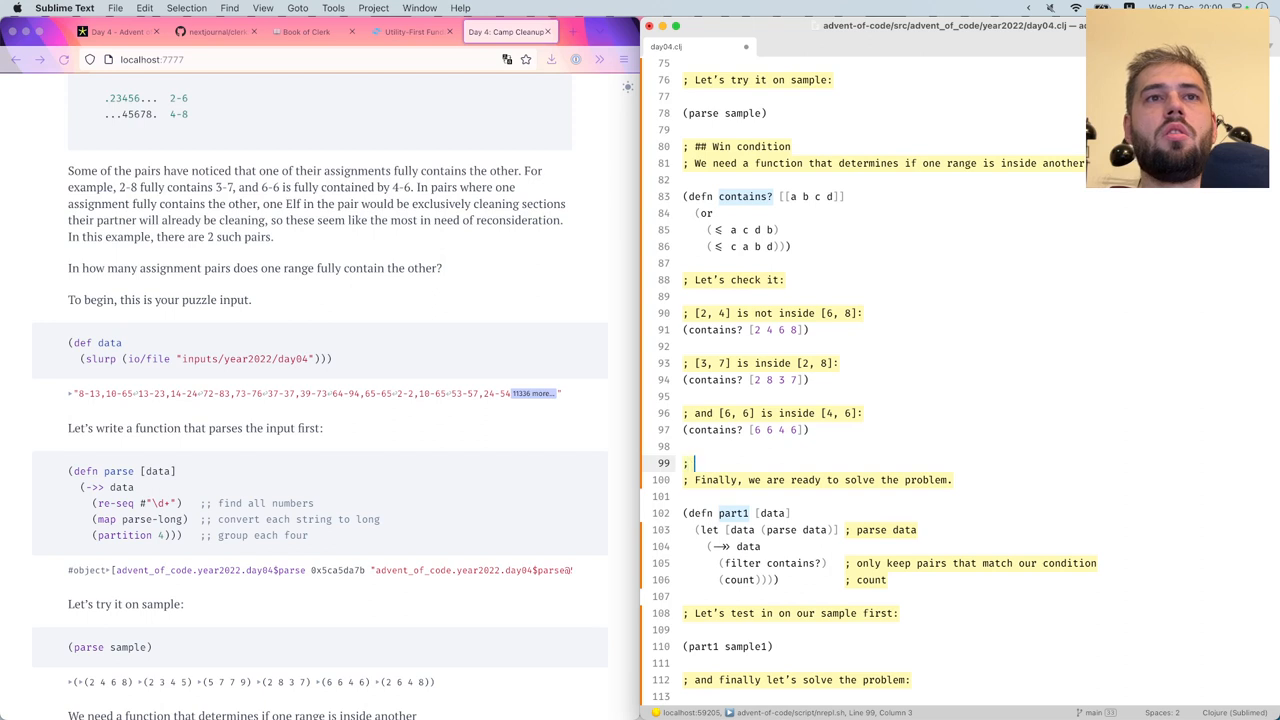
{"action": "type", "text": "## Putting it all together"}
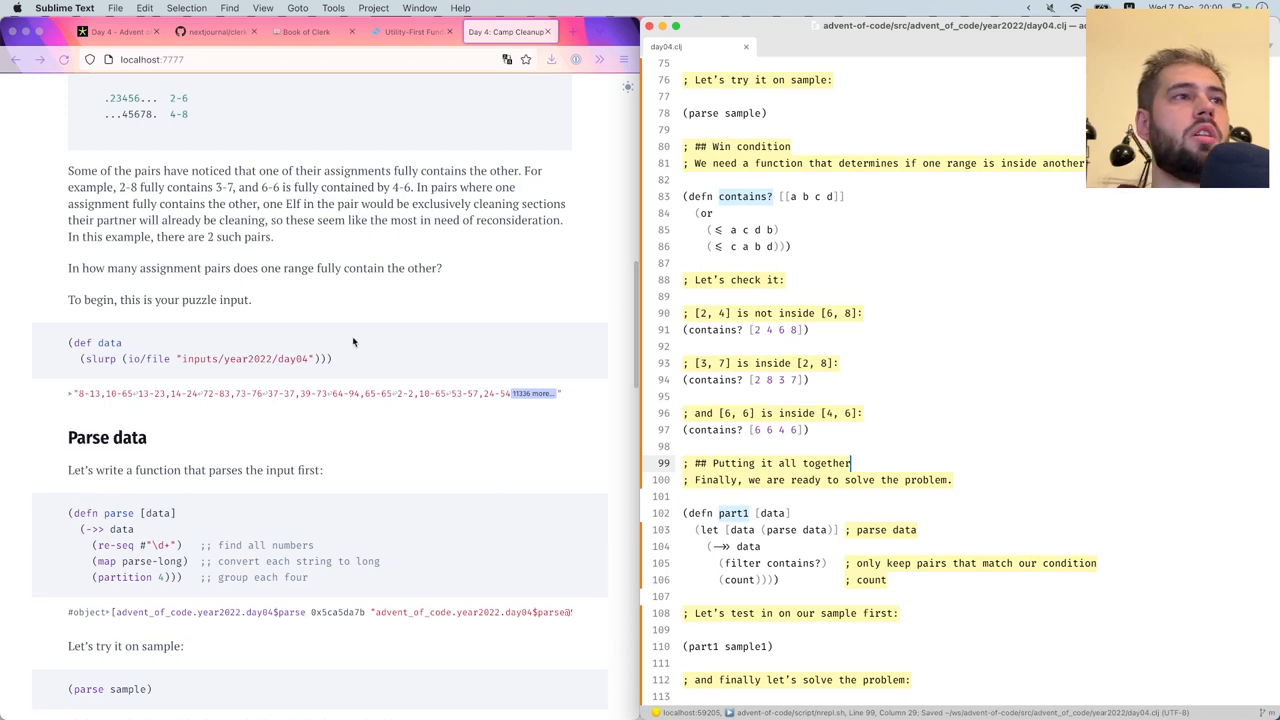
{"action": "scroll", "scroll_direction": "down", "scroll_amount": 3}
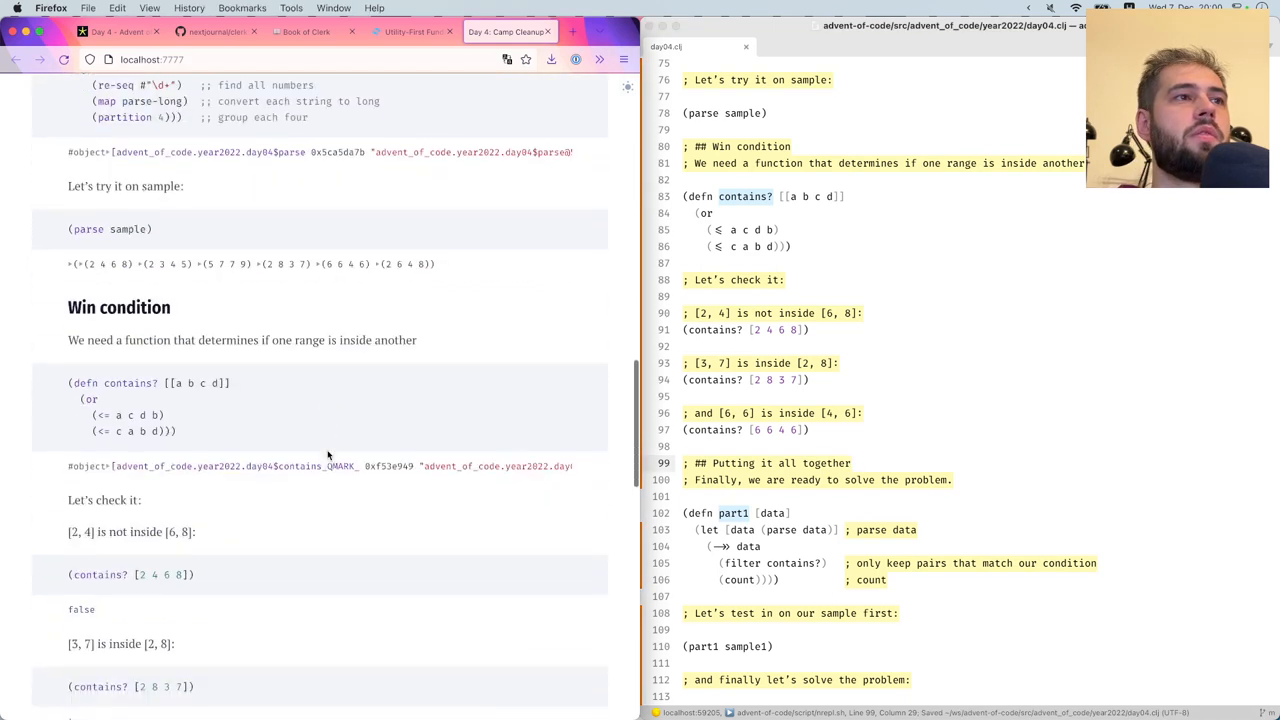
{"action": "scroll", "scroll_direction": "down", "scroll_amount": 3}
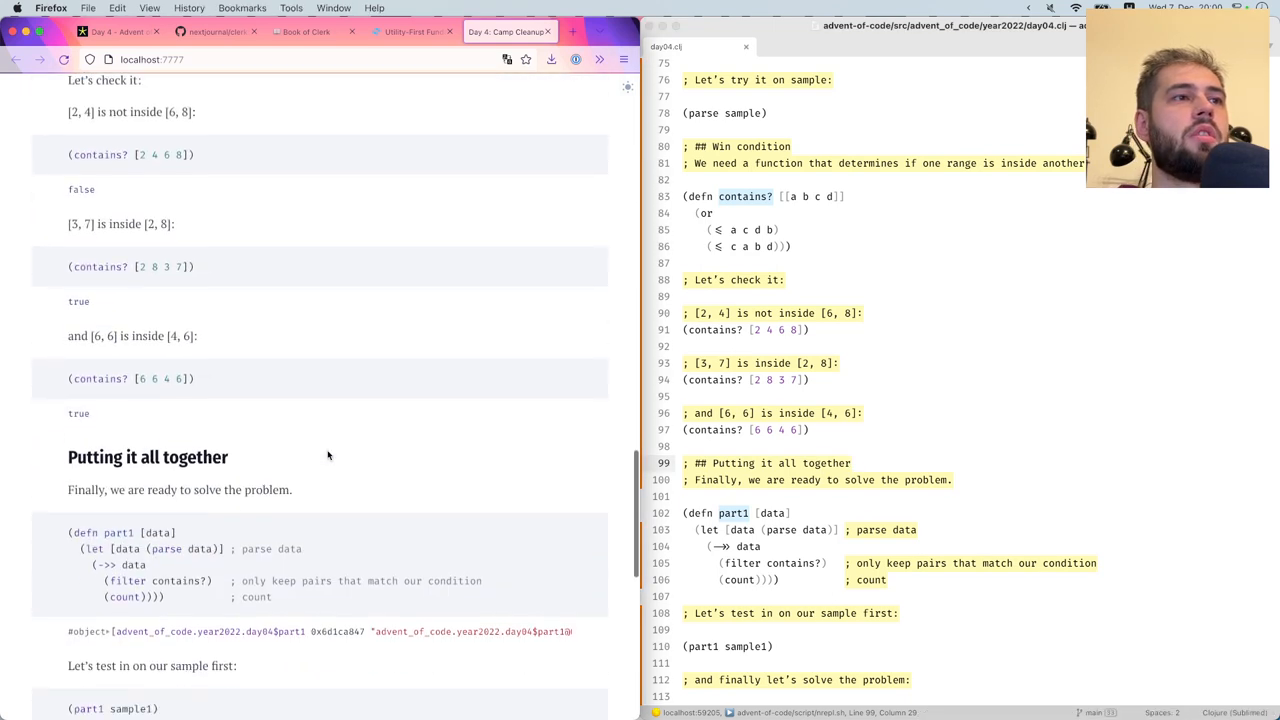
{"action": "scroll", "scroll_direction": "down", "scroll_amount": 3}
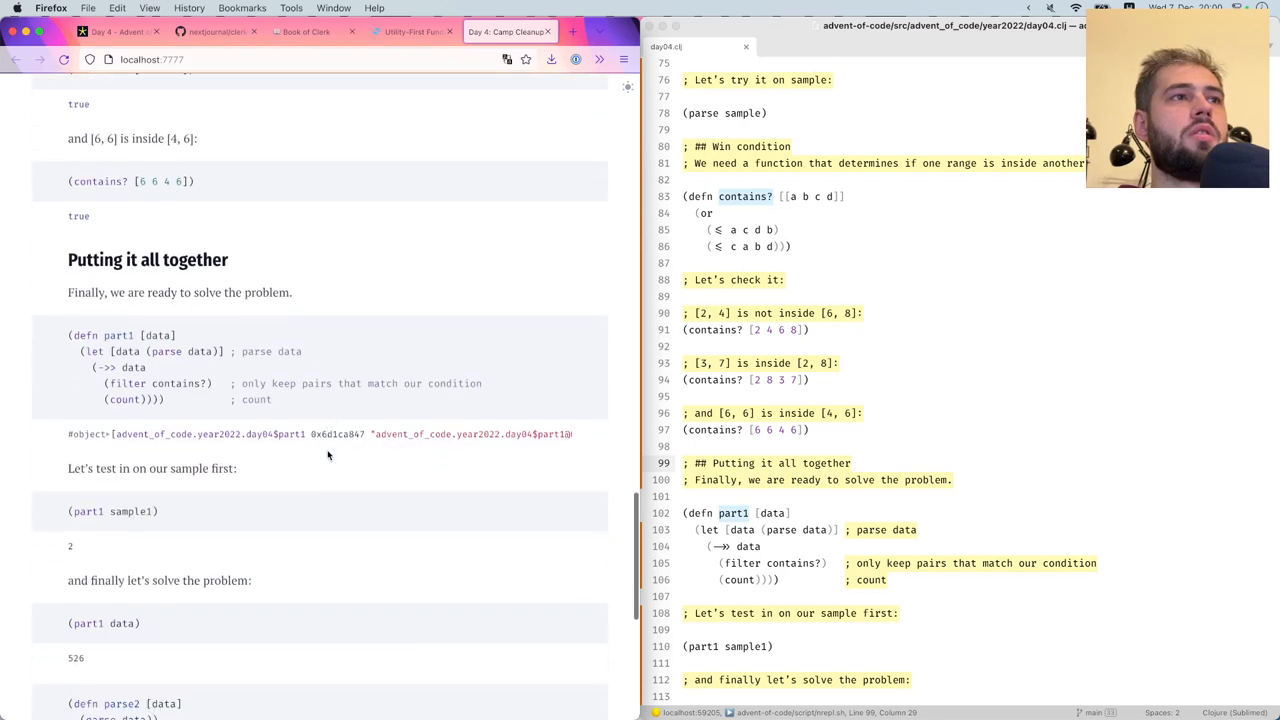
{"action": "scroll", "scroll_direction": "down", "scroll_amount": 3}
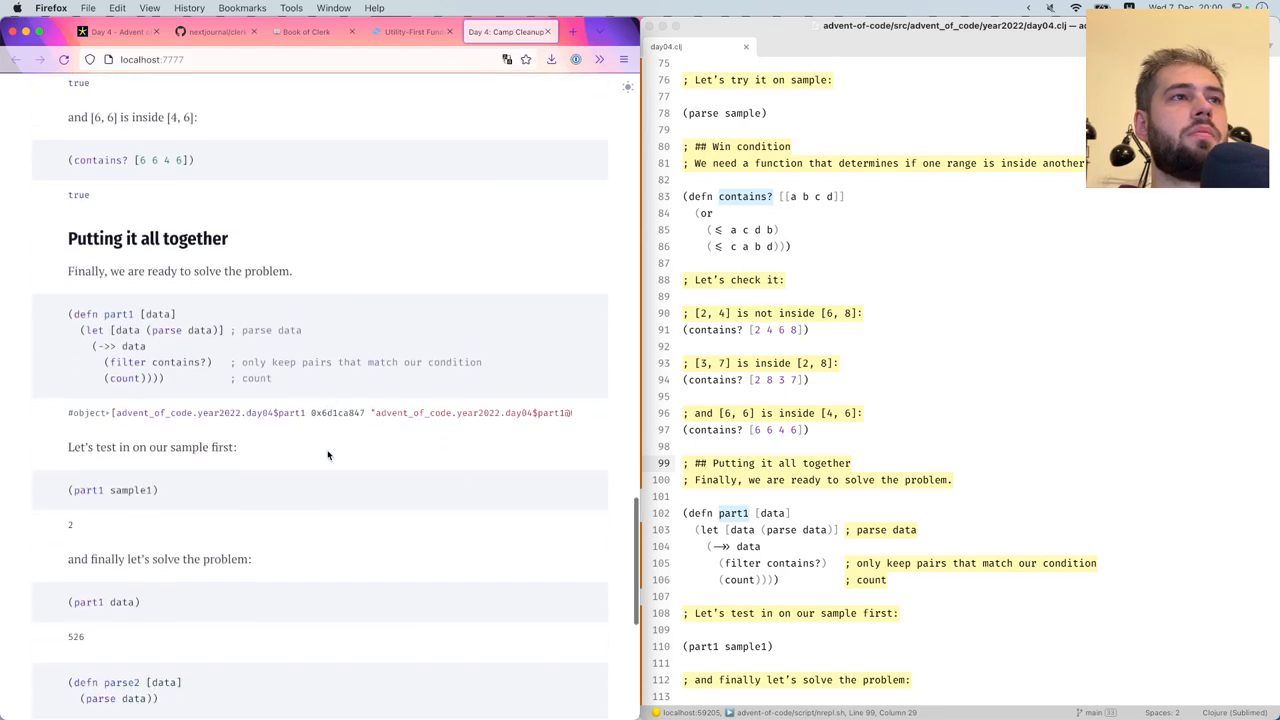
{"action": "scroll", "scroll_direction": "down", "scroll_amount": 3}
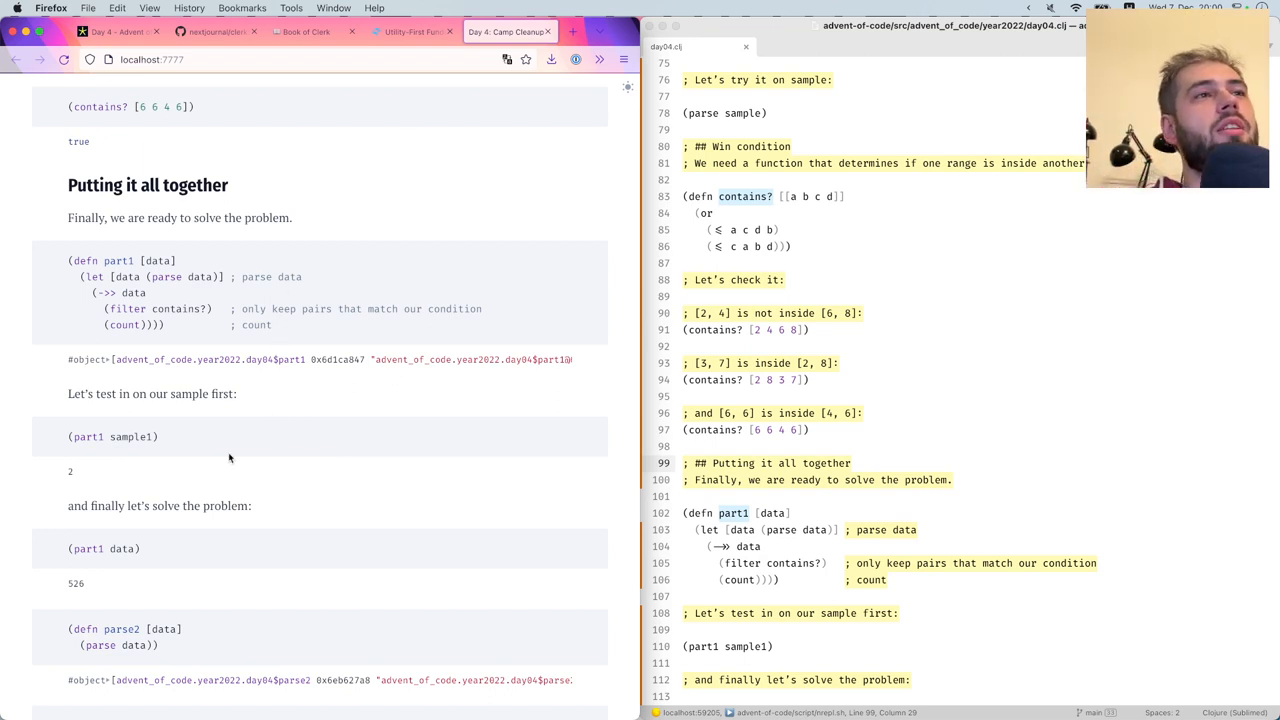
{"action": "scroll", "scroll_direction": "down", "scroll_amount": 3}
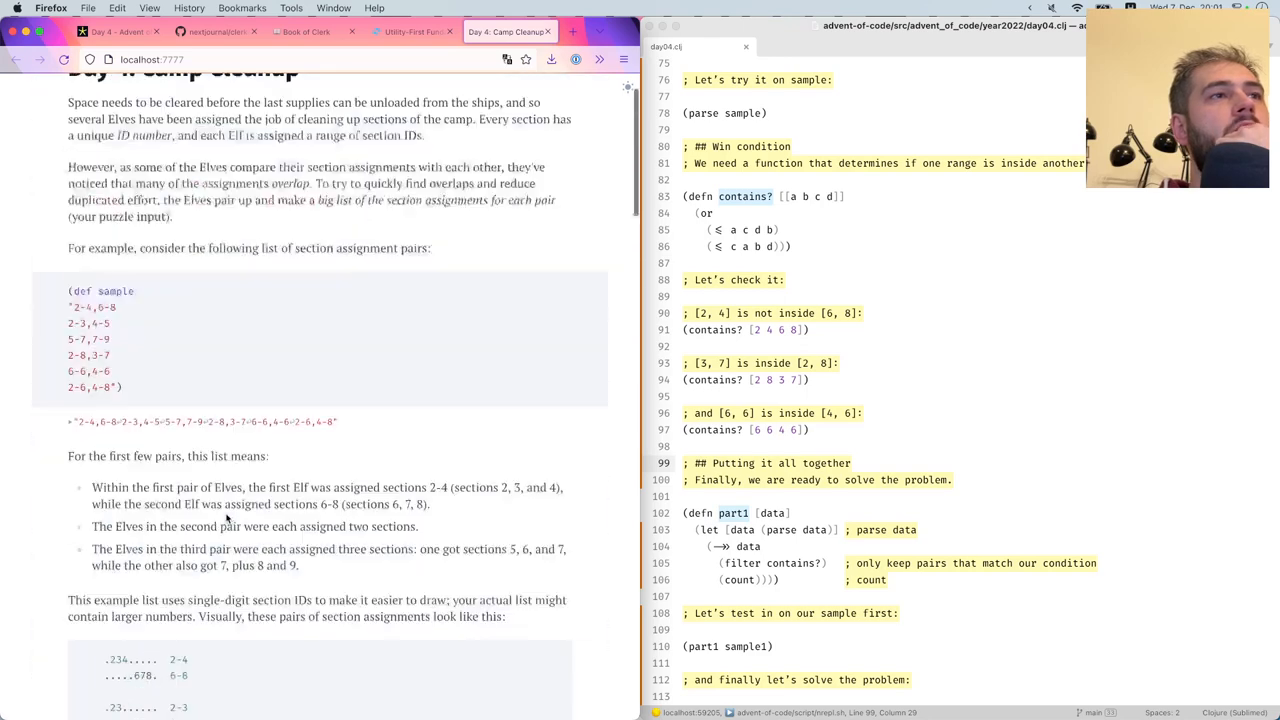
{"action": "scroll", "scroll_direction": "down", "scroll_amount": 3}
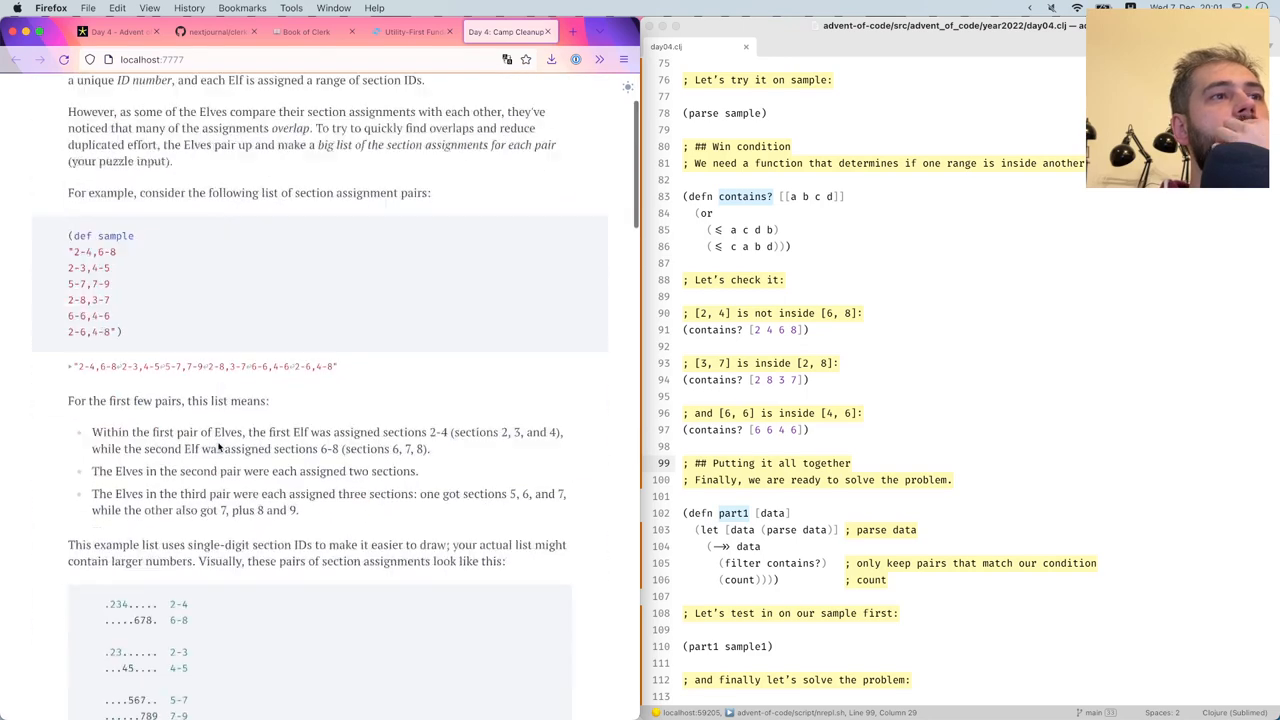
{"action": "scroll", "scroll_direction": "down", "scroll_amount": 3}
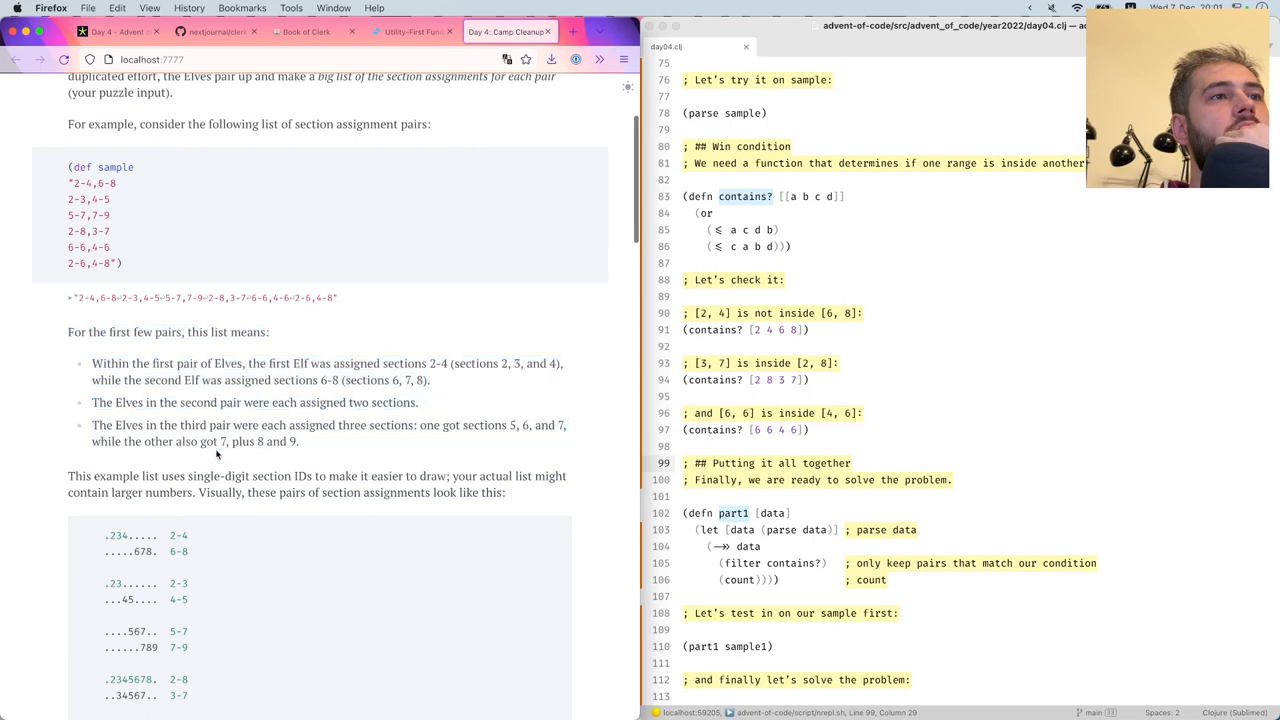
{"action": "scroll", "scroll_direction": "down", "scroll_amount": 3}
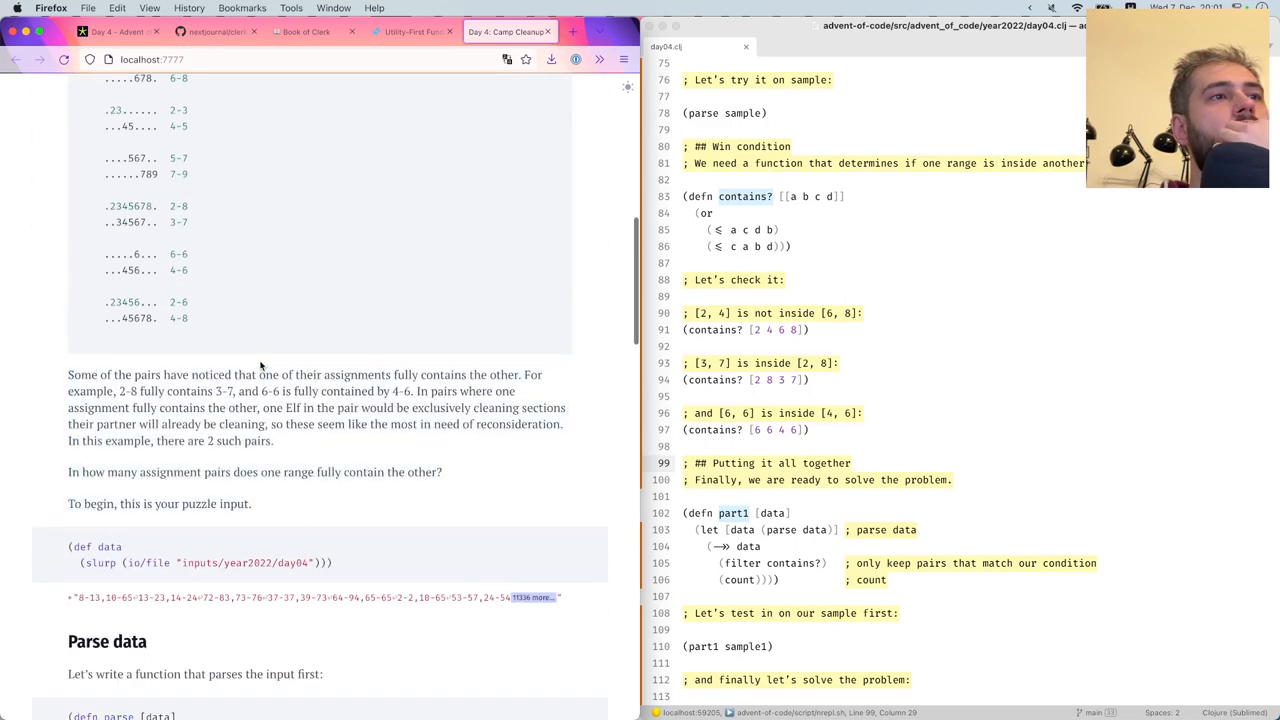
{"action": "left_click_drag", "start_coordinate": [259, 374], "coordinate": [278, 440]}
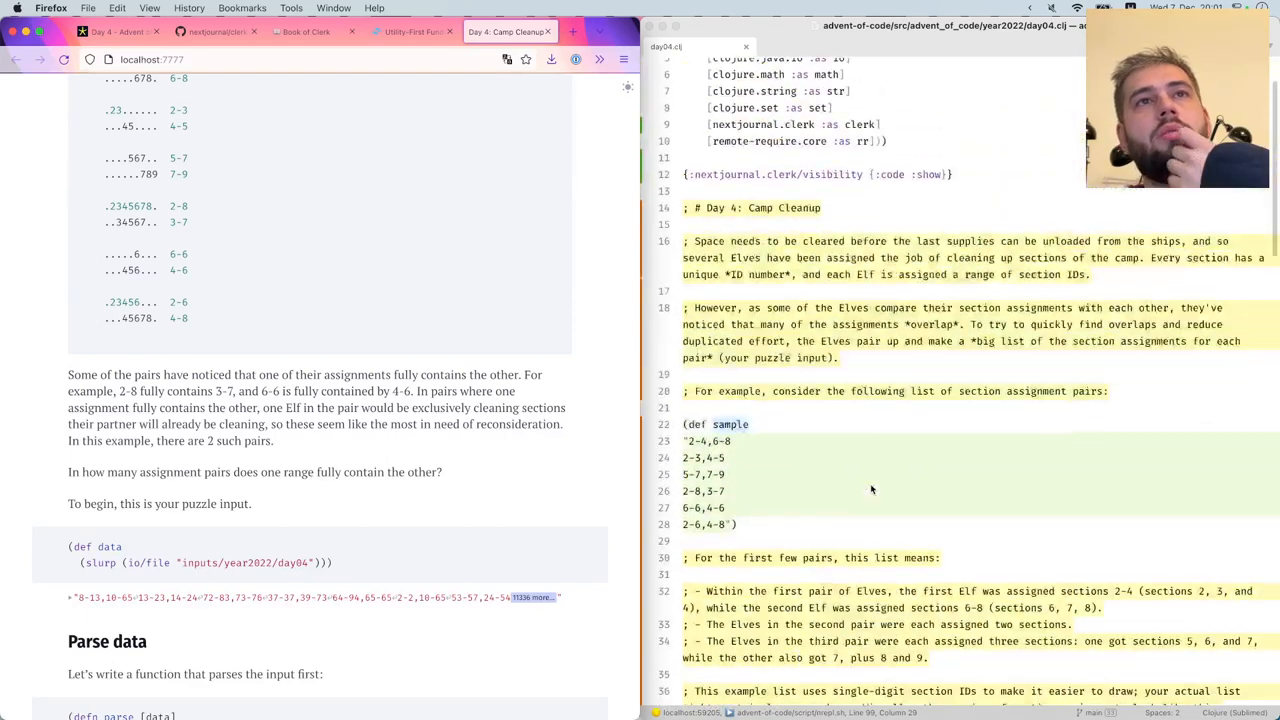
Add a '## Part 1' heading above the Part 1 description and scroll through the sections below
{"action": "scroll", "scroll_direction": "down", "scroll_amount": 3}
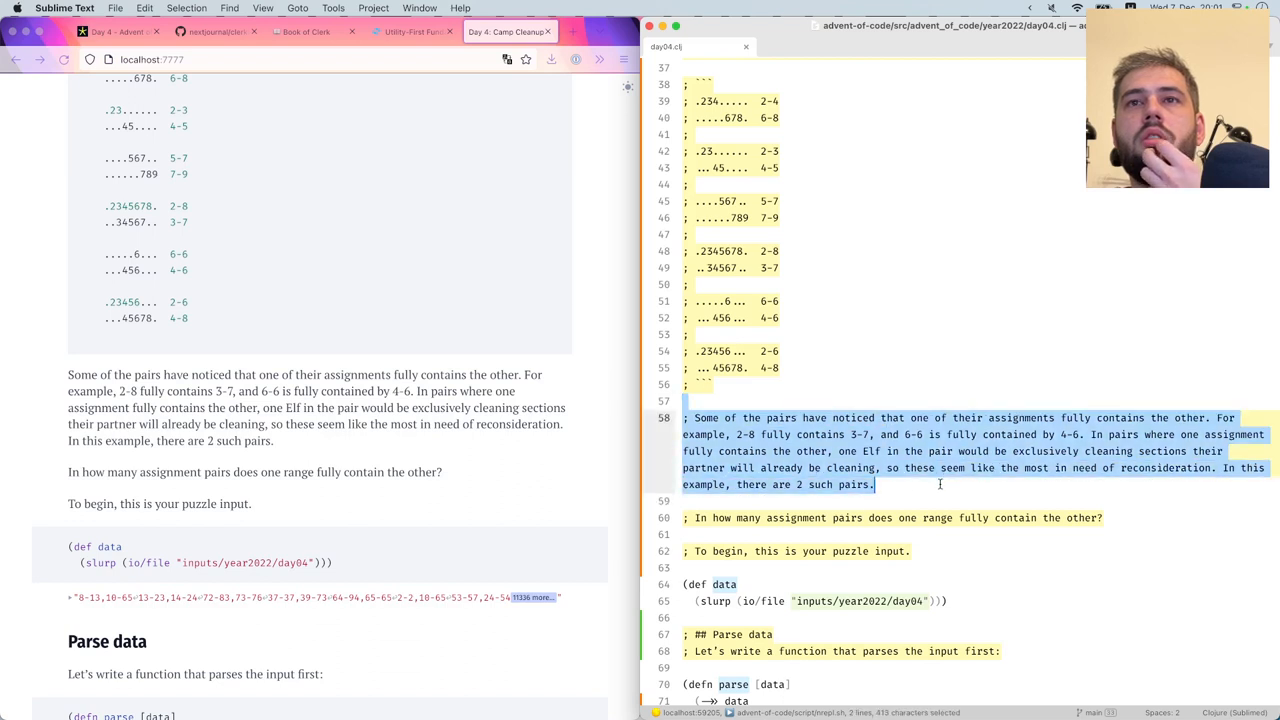
{"action": "left_click", "coordinate": [822, 401]}
{"action": "type", "text": ";"}
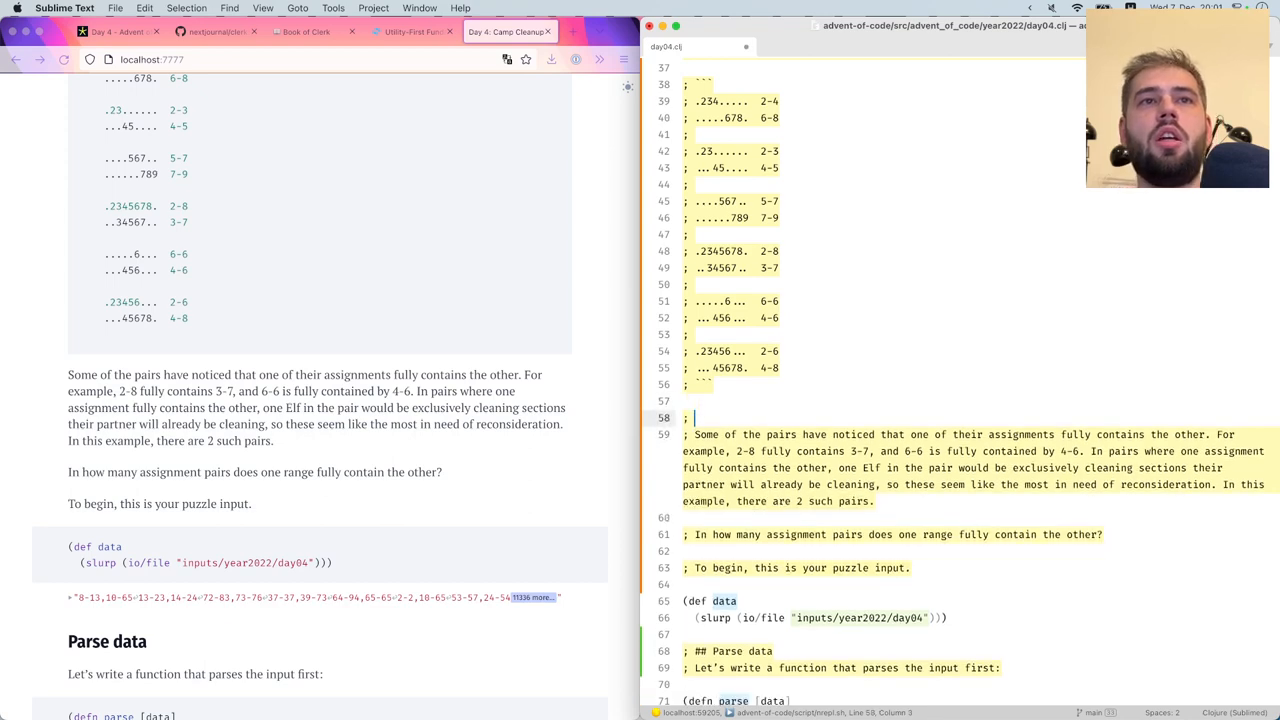
{"action": "type", "text": "## Part 1"}
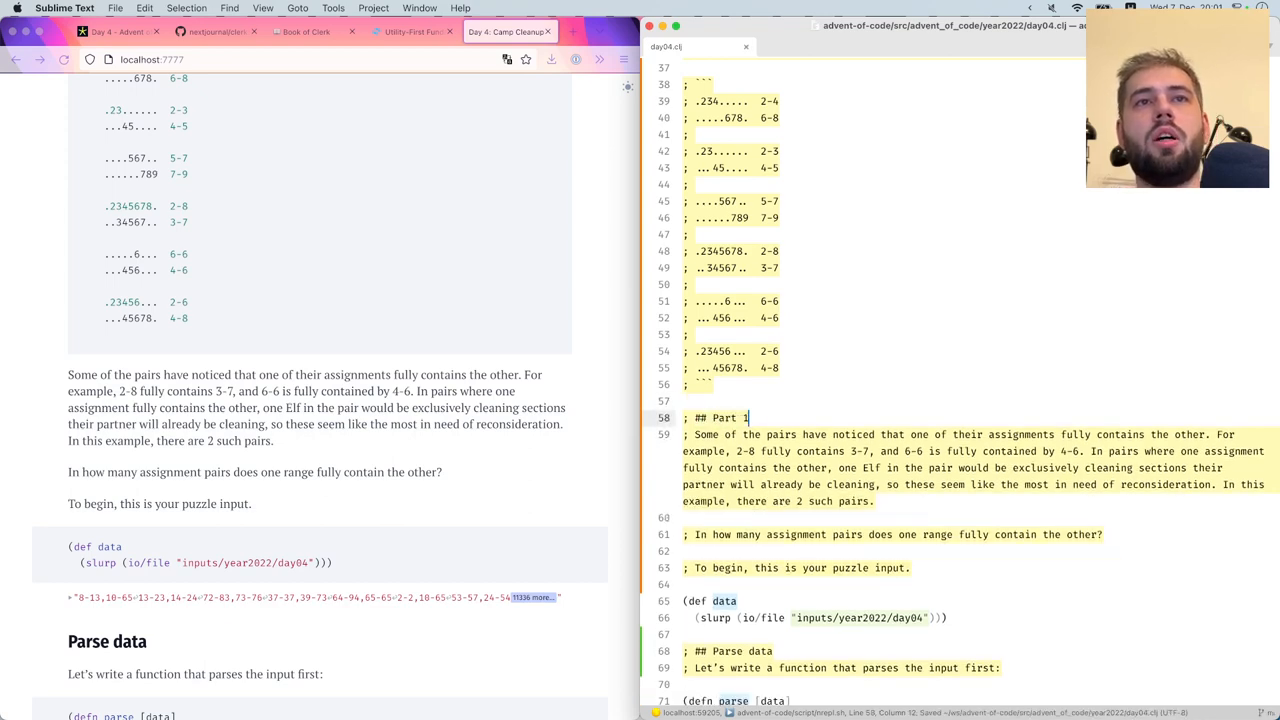
{"action": "scroll", "scroll_direction": "down", "scroll_amount": 3}
{"action": "type", "text": "#"}
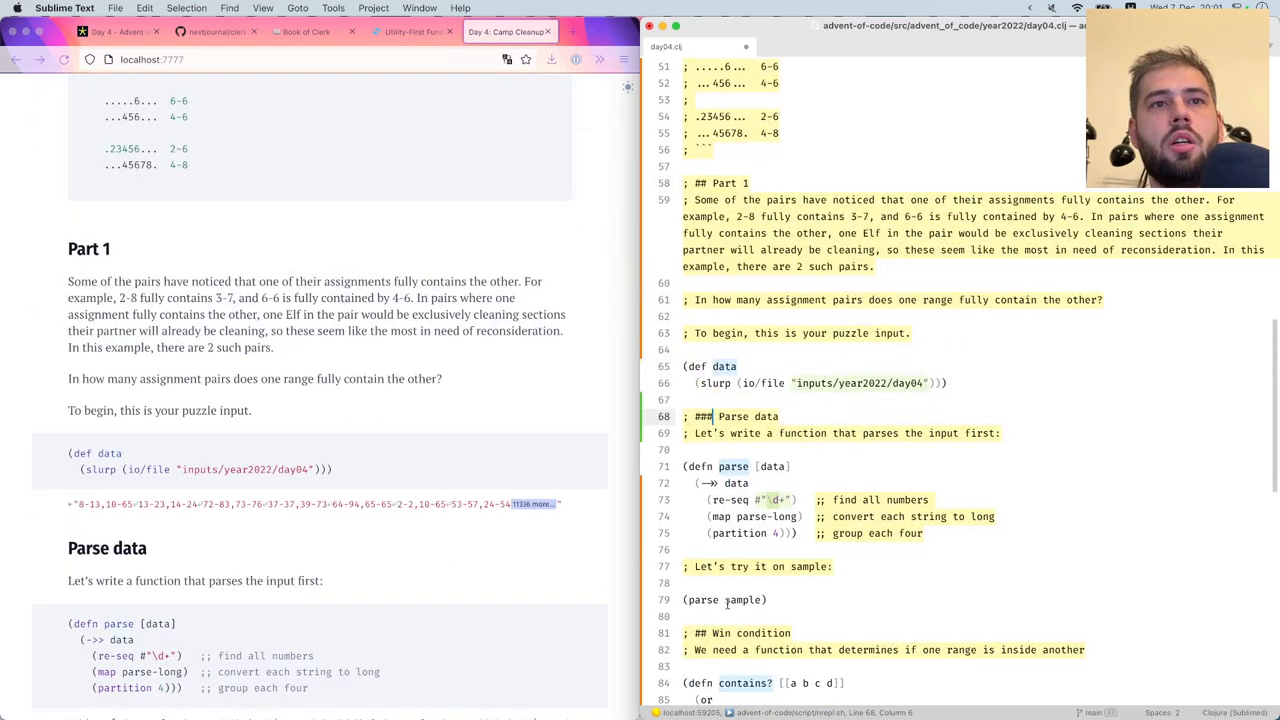
{"action": "scroll", "scroll_direction": "down", "scroll_amount": 3}
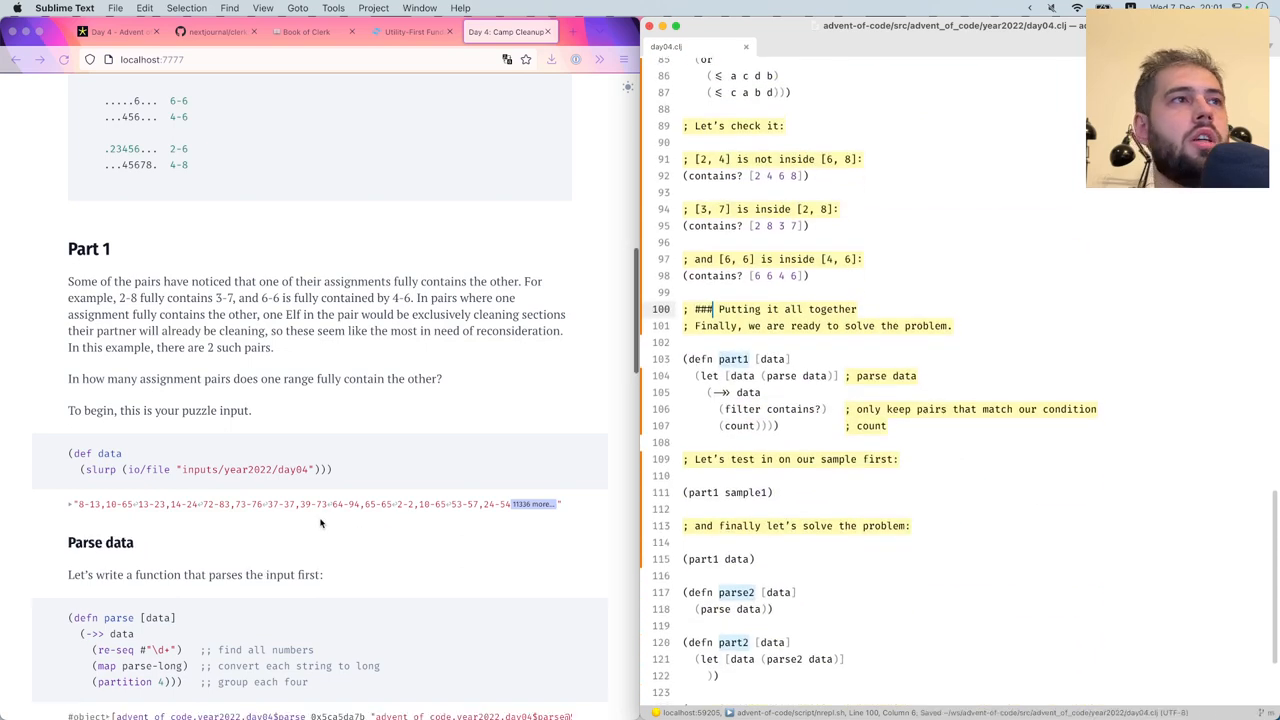
{"action": "scroll", "scroll_direction": "down", "scroll_amount": 3}
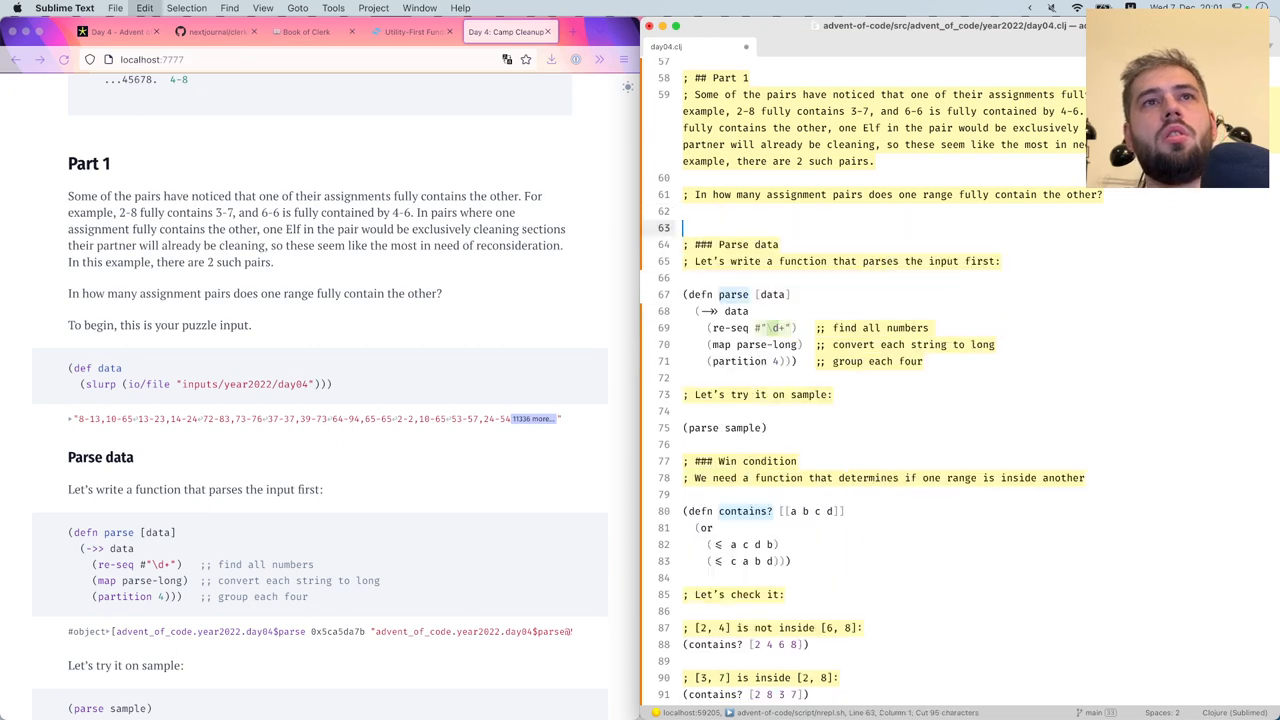
{"action": "scroll", "scroll_direction": "down", "scroll_amount": 3}
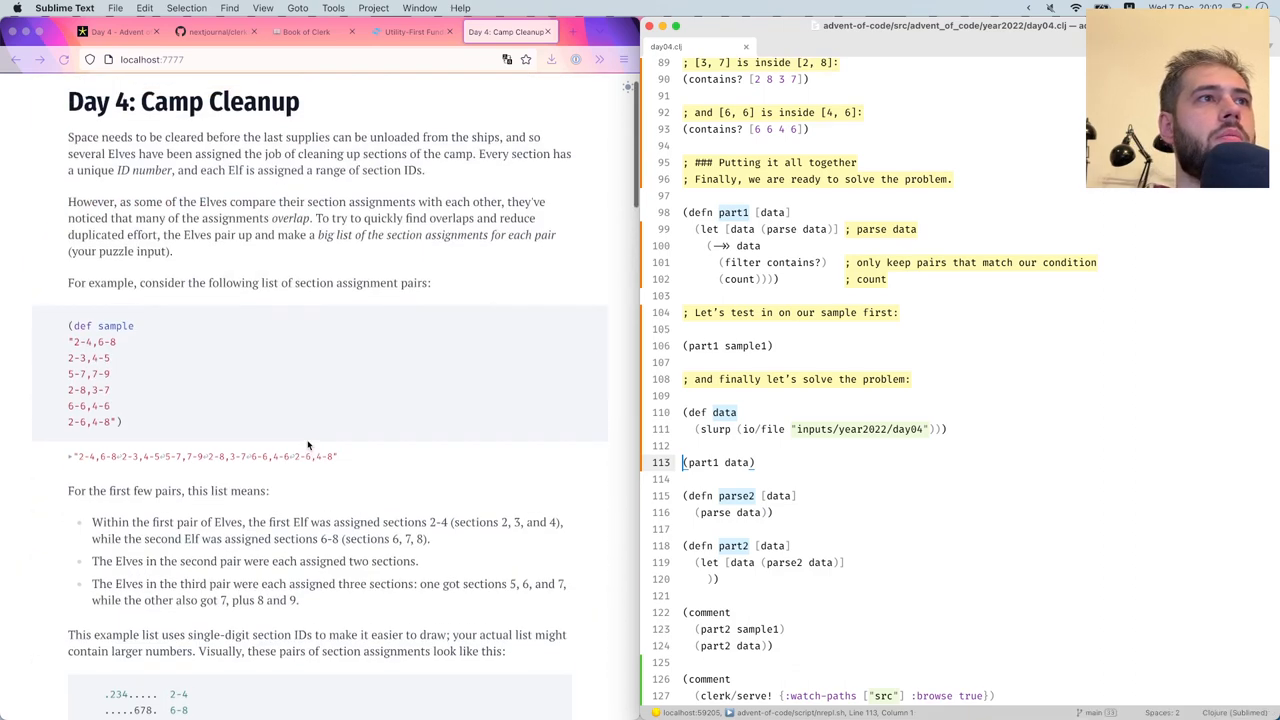
{"action": "scroll", "scroll_direction": "down", "scroll_amount": 3}
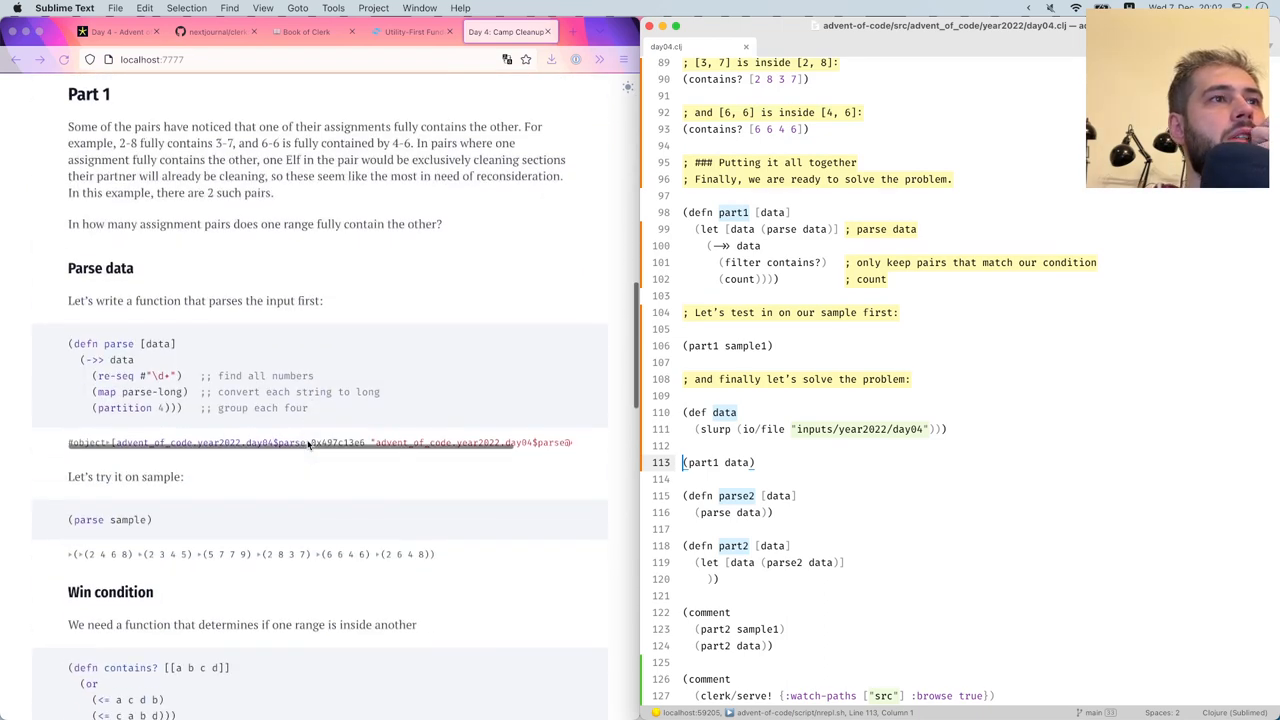
{"action": "scroll", "scroll_direction": "down", "scroll_amount": 3}
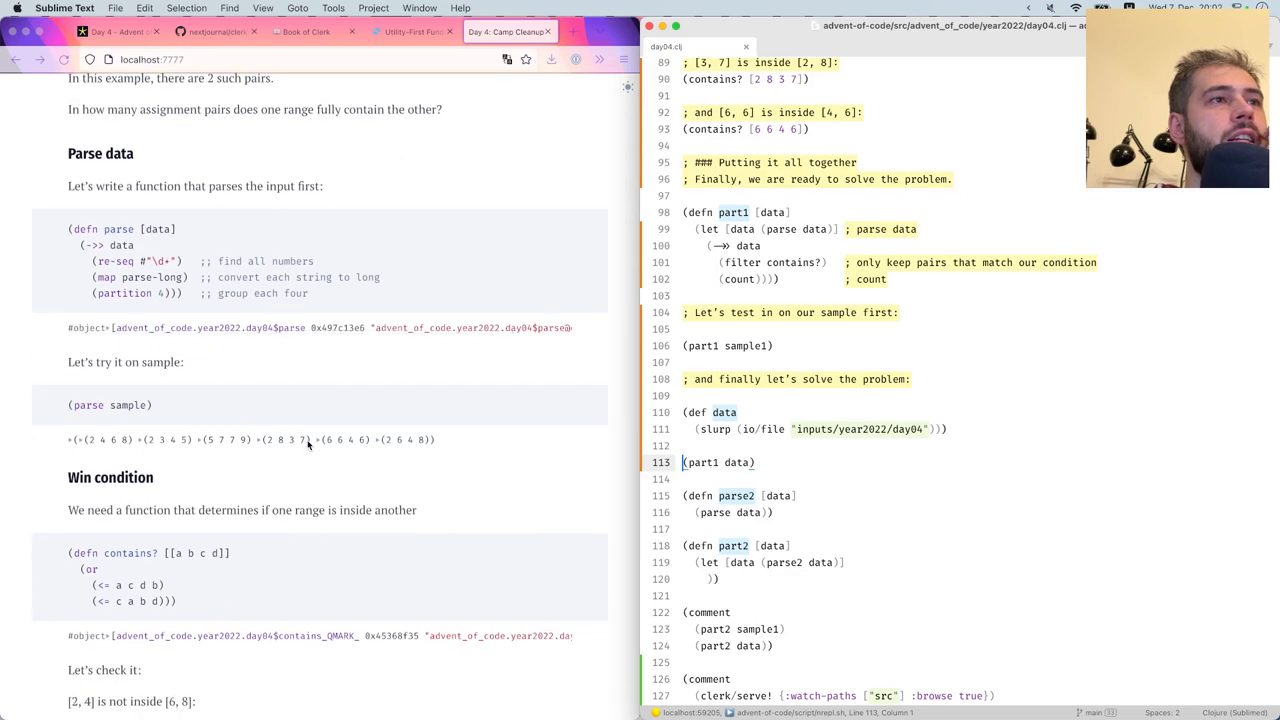
{"action": "scroll", "scroll_direction": "down", "scroll_amount": 3}
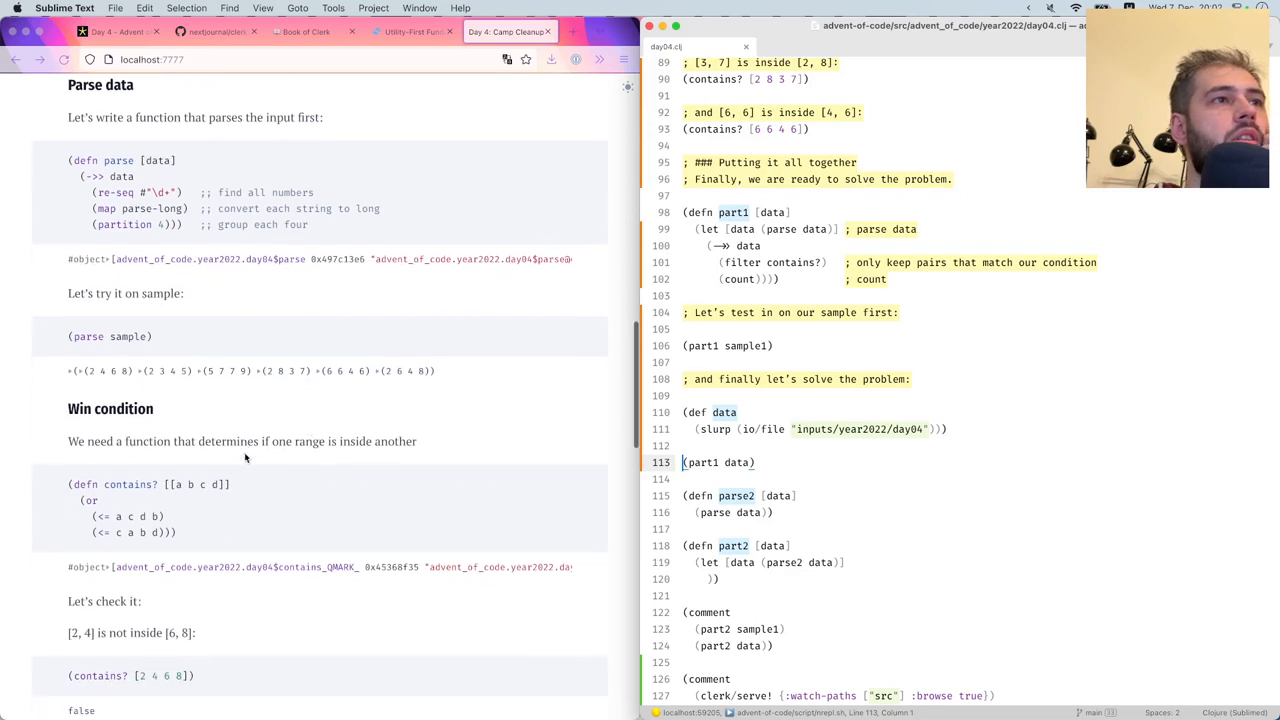
{"action": "scroll", "scroll_direction": "down", "scroll_amount": 3}
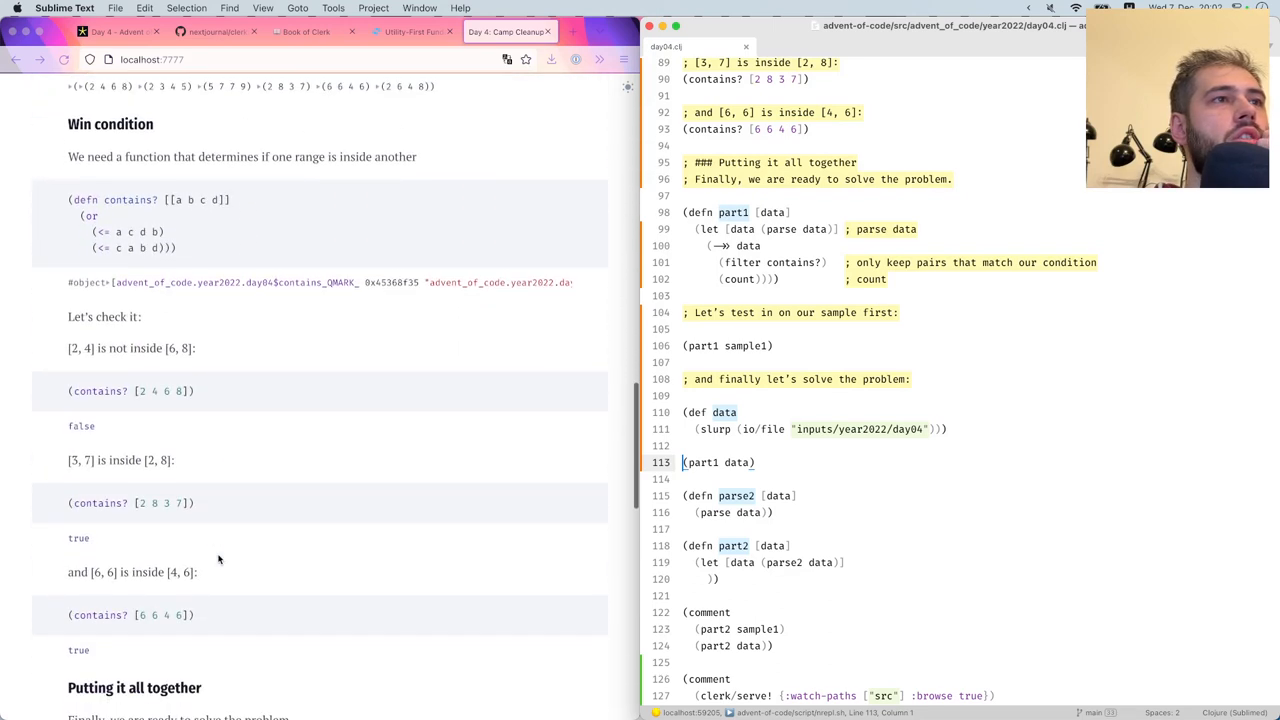
{"action": "scroll", "scroll_direction": "down", "scroll_amount": 3}
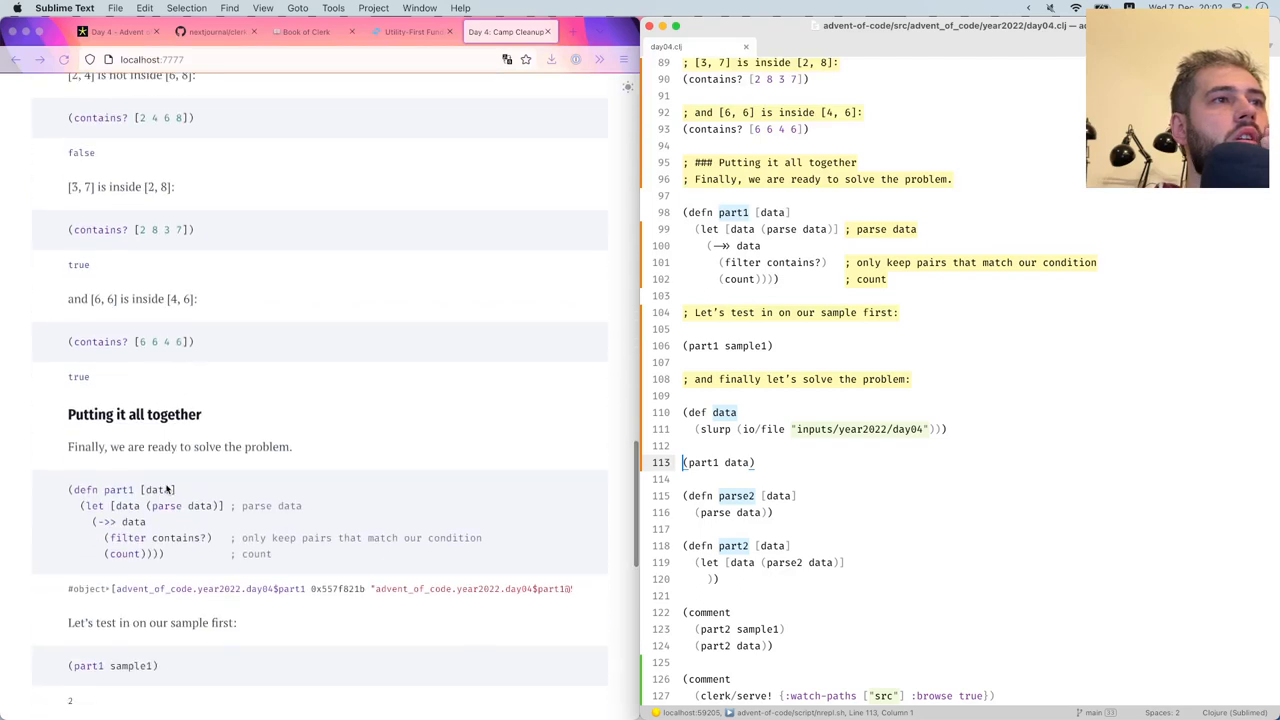
{"action": "scroll", "scroll_direction": "down", "scroll_amount": 3}
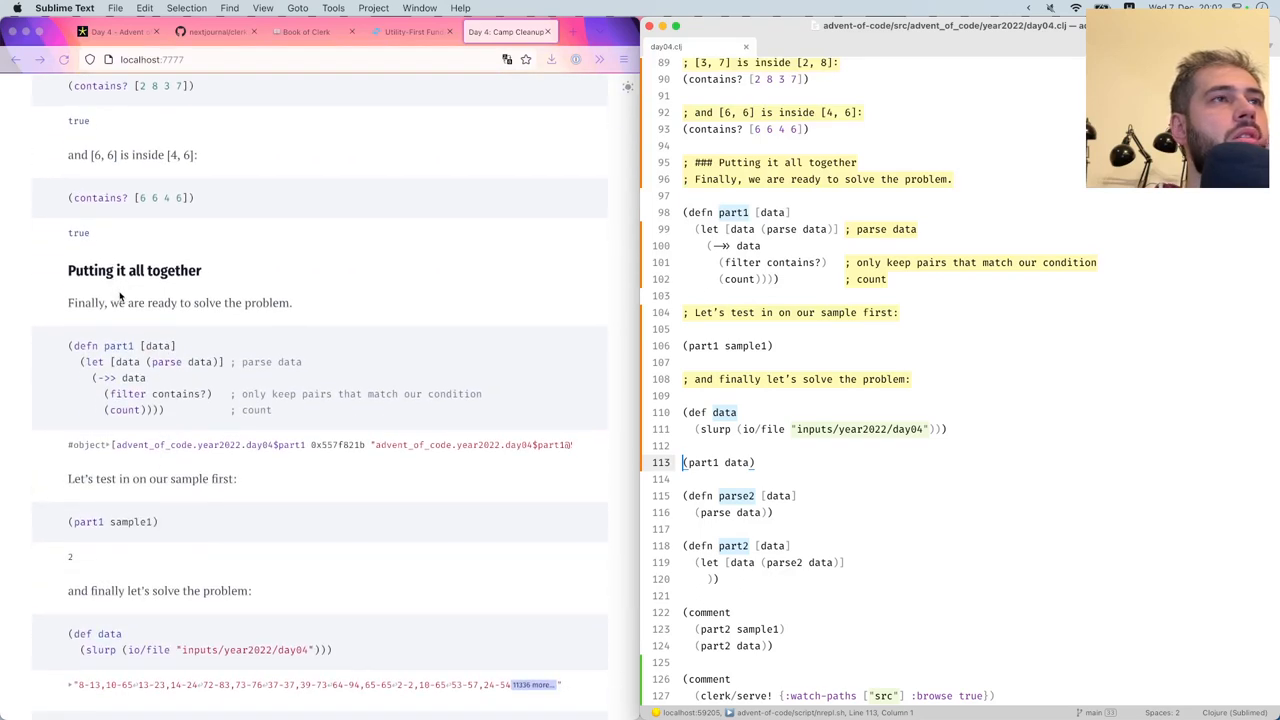
{"action": "scroll", "scroll_direction": "down", "scroll_amount": 3}
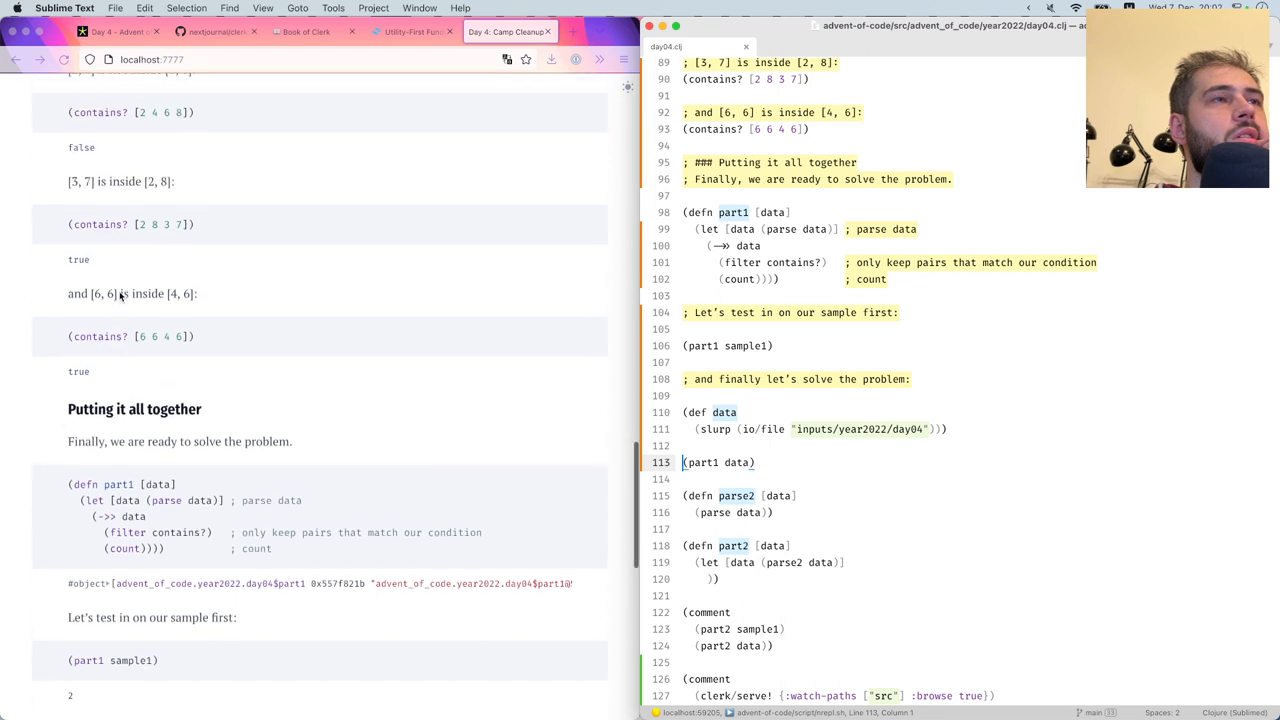
{"action": "scroll", "scroll_direction": "down", "scroll_amount": 3}
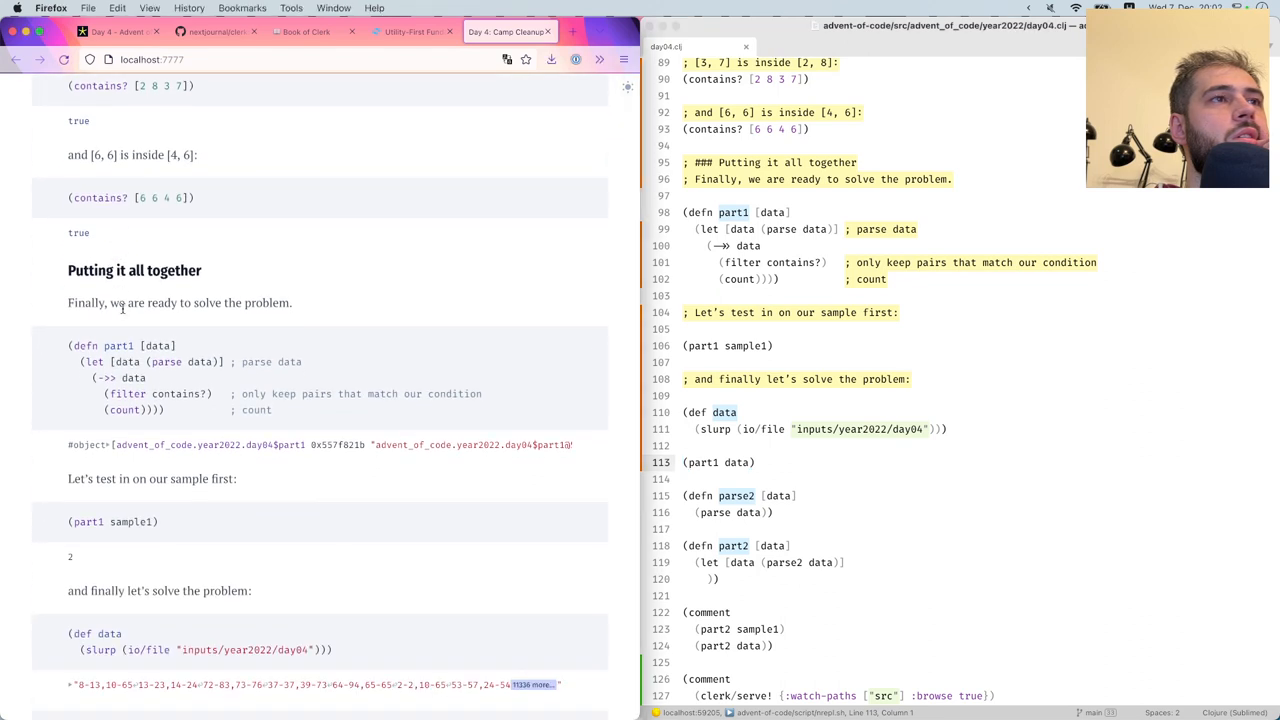
{"action": "mouse_move", "coordinate": [192, 474]}
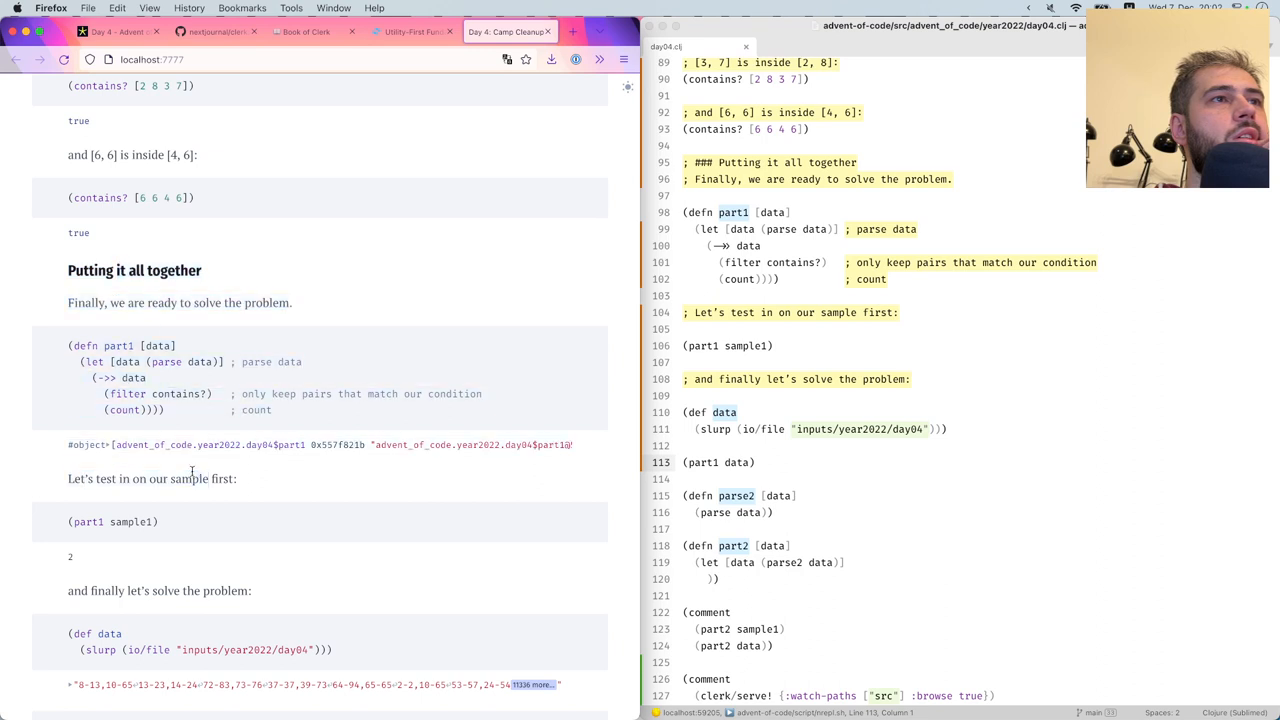
{"action": "mouse_move", "coordinate": [226, 497]}
{"action": "type", "text": ". We should get `2"}
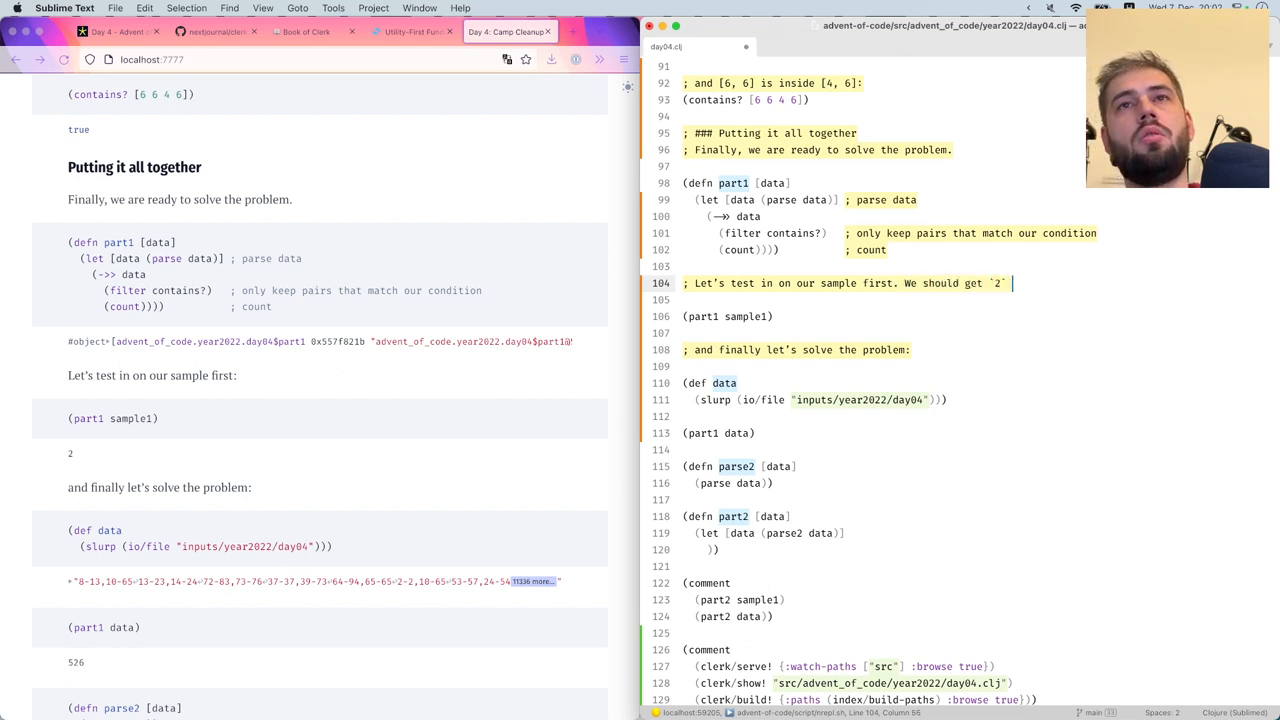
Reword comments to 'We should get `2` as a result:', 'load the real data:', 'solve the problem:'
{"action": "type", "text": "as a result"}
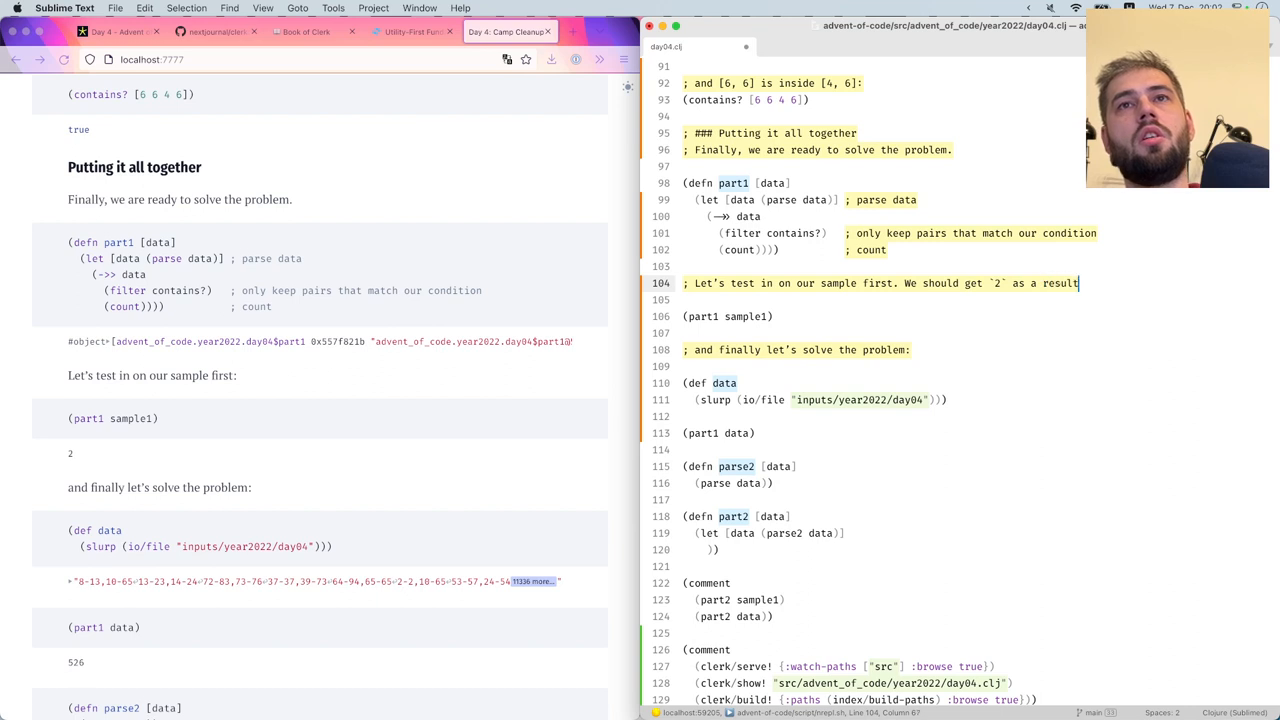
{"action": "type", "text": ":"}
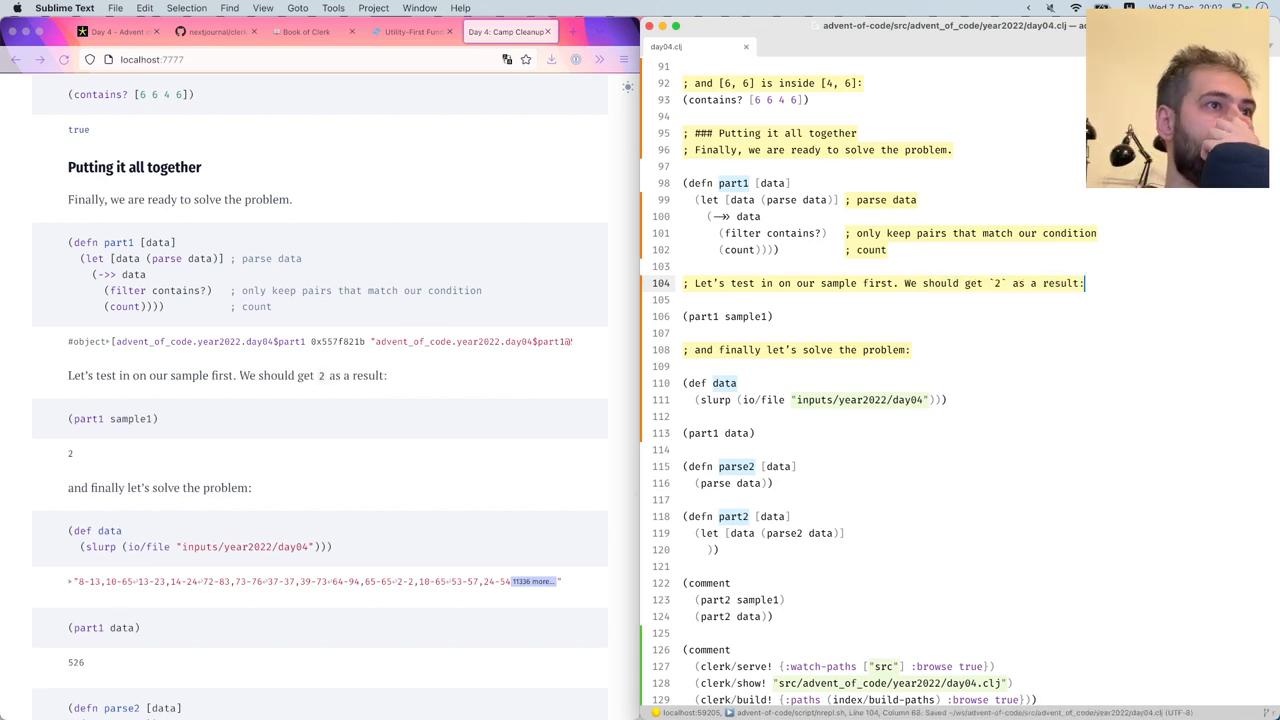
{"action": "scroll", "scroll_direction": "down", "scroll_amount": 3}
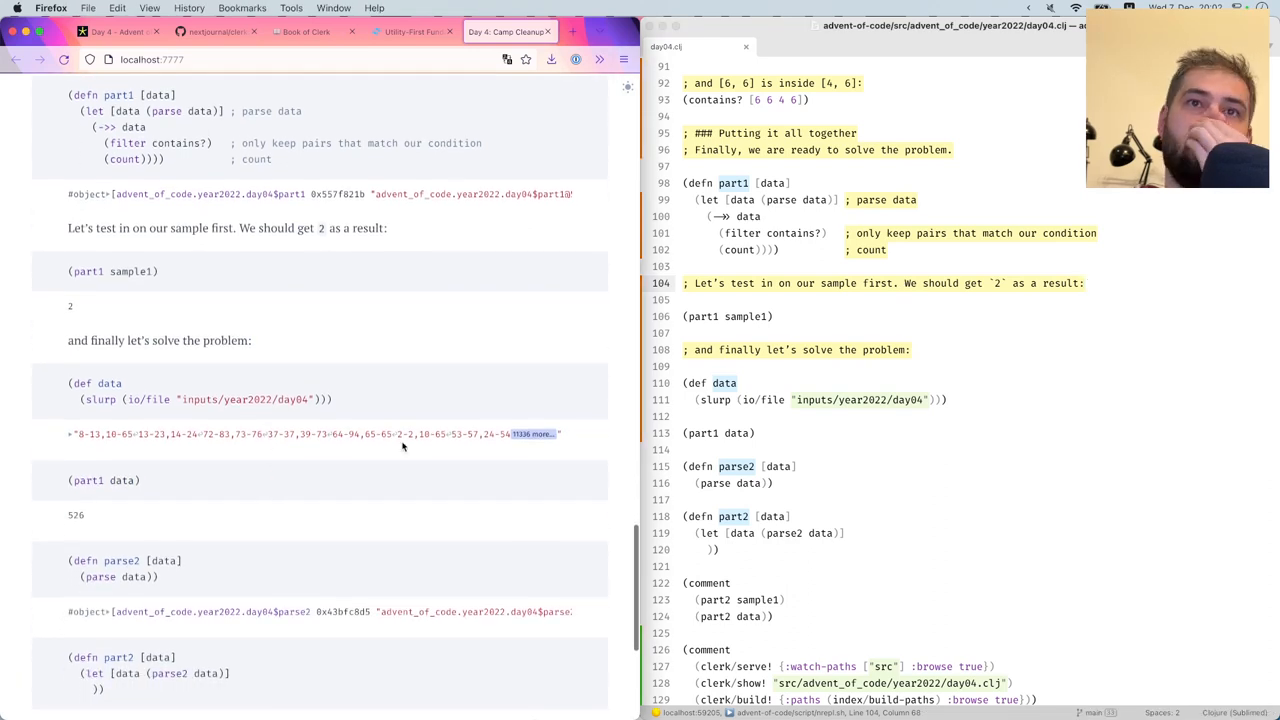
{"action": "double_click", "coordinate": [818, 350]}
{"action": "type", "text": "load the real "}
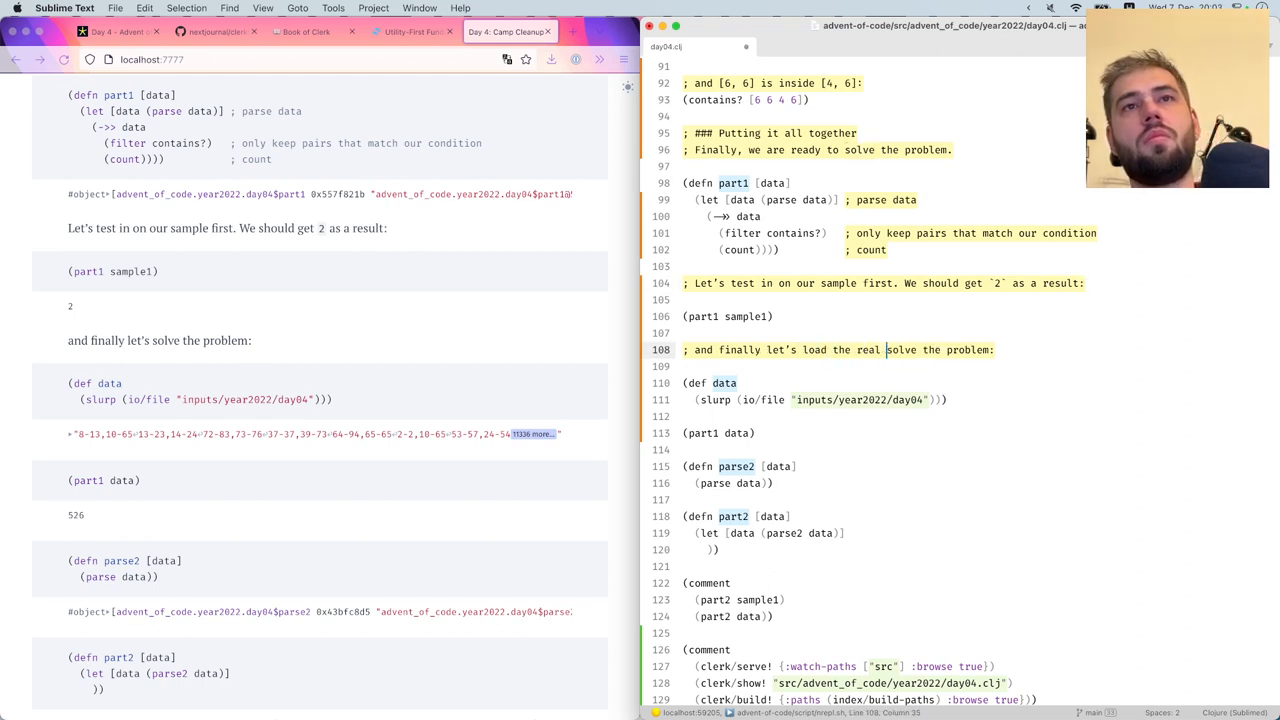
{"action": "type", "text": "data"}
{"action": "type", "text": "; and solve the"}
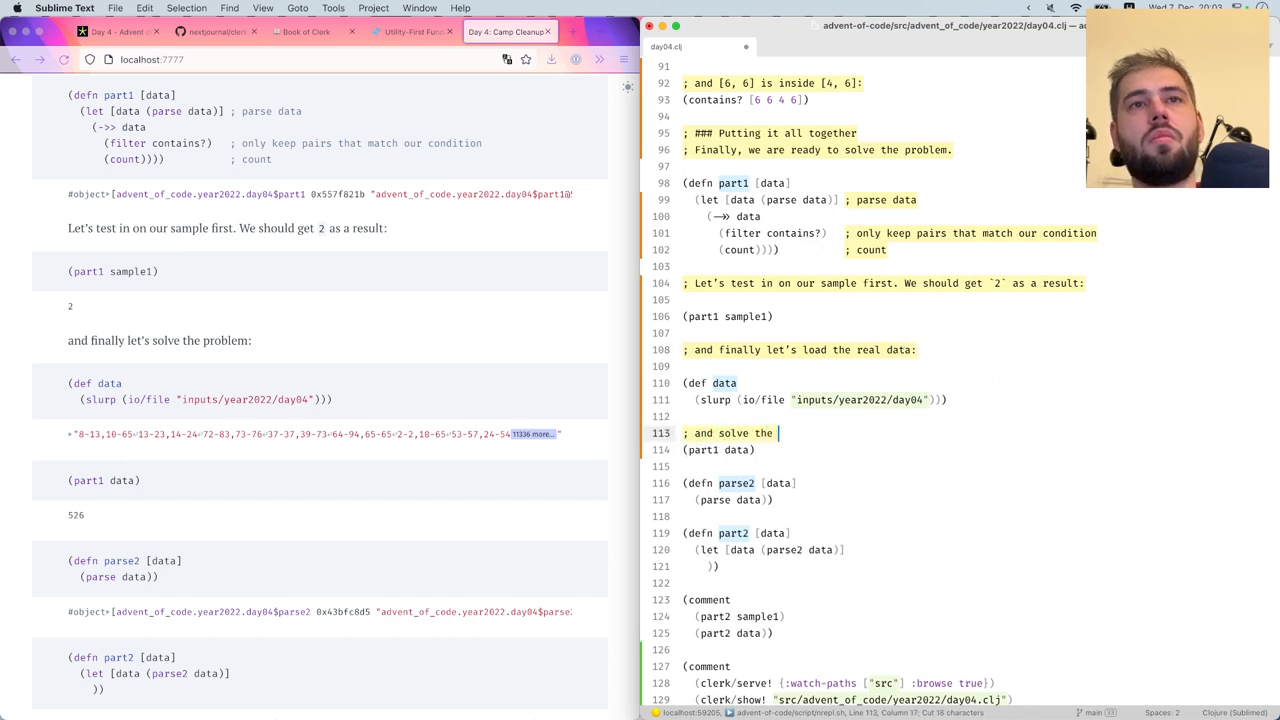
{"action": "type", "text": "problem:"}
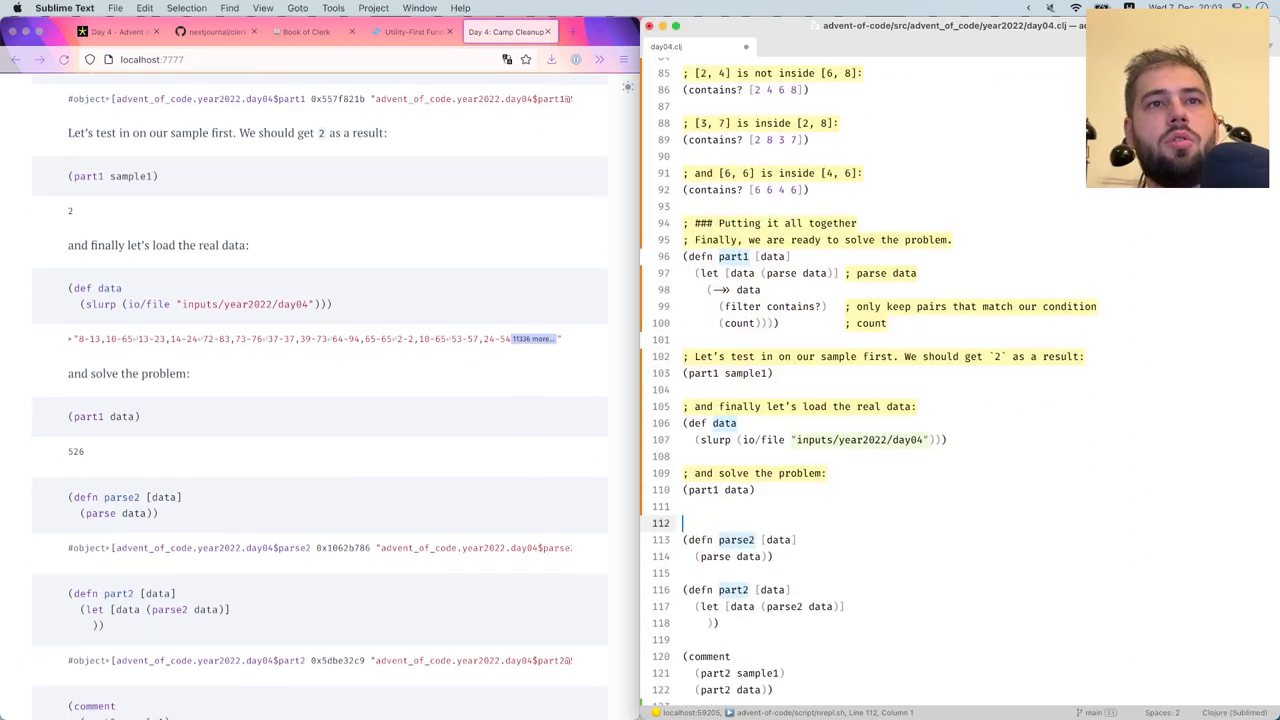
{"action": "type", "text": "; ## Part 2"}
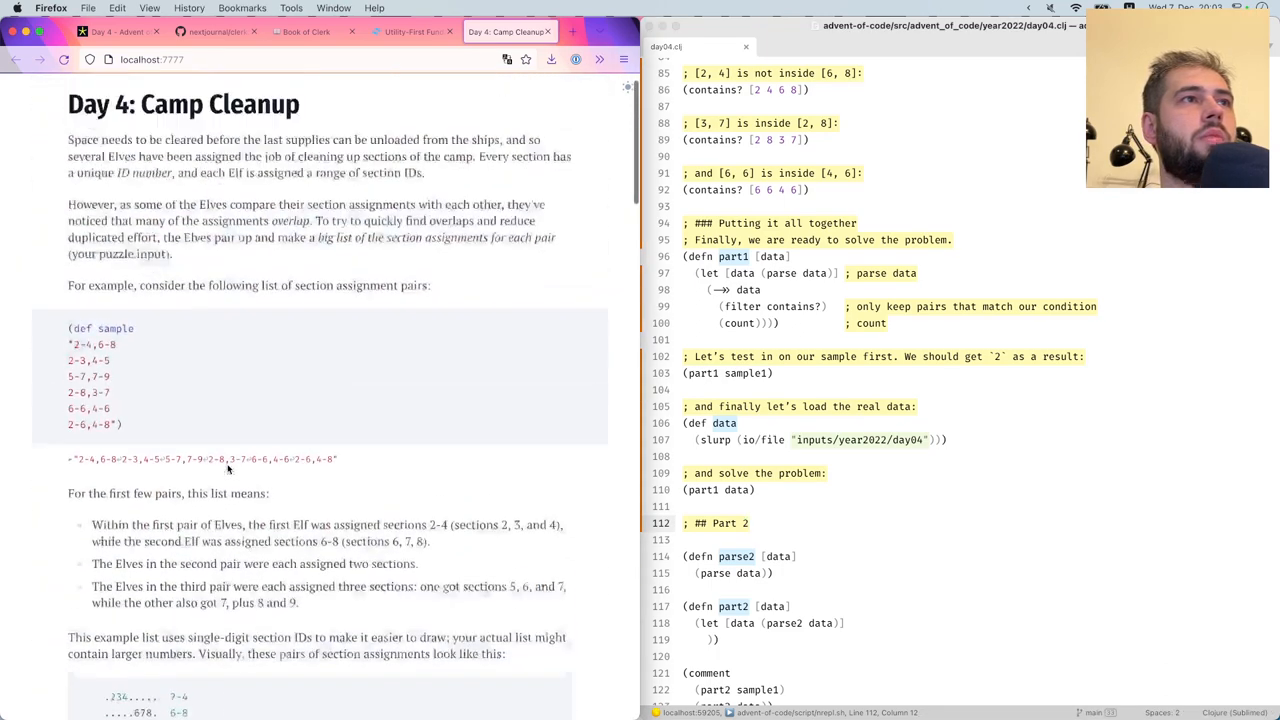
Select the Part Two overlap description on the Day 4 puzzle page
{"action": "scroll", "scroll_direction": "down", "scroll_amount": 3}
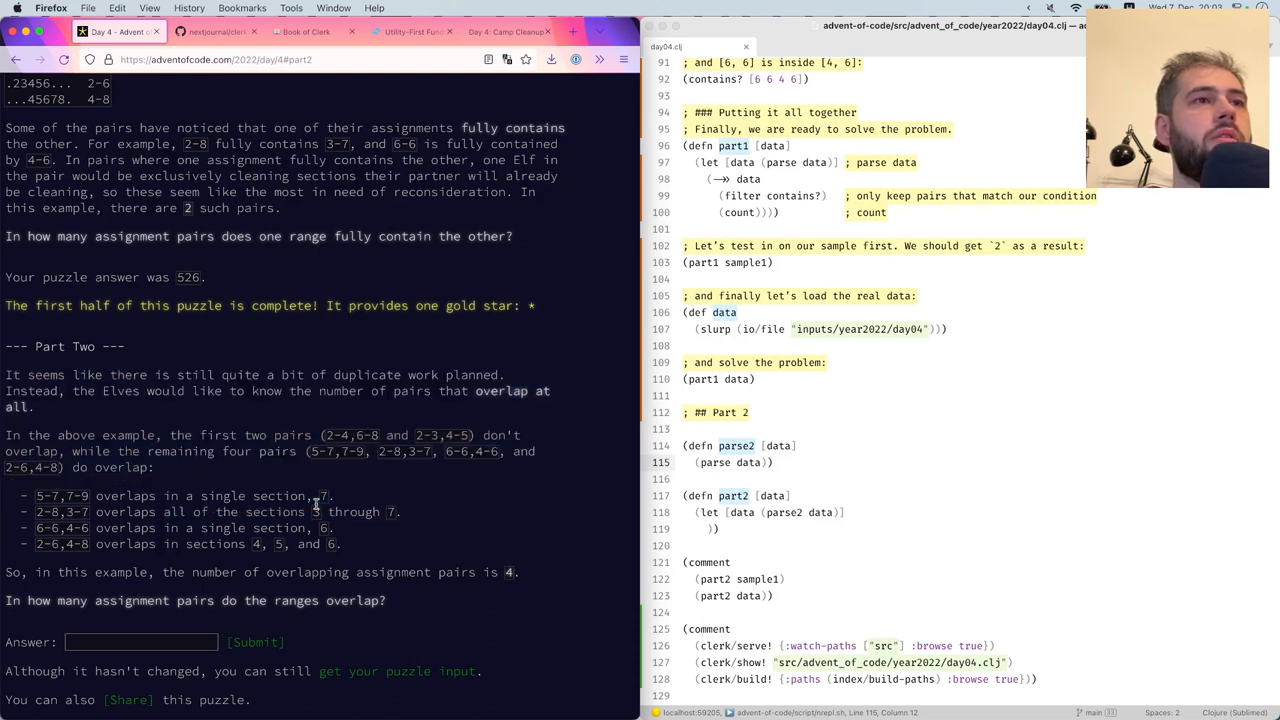
{"action": "left_click_drag", "start_coordinate": [283, 374], "coordinate": [333, 528]}
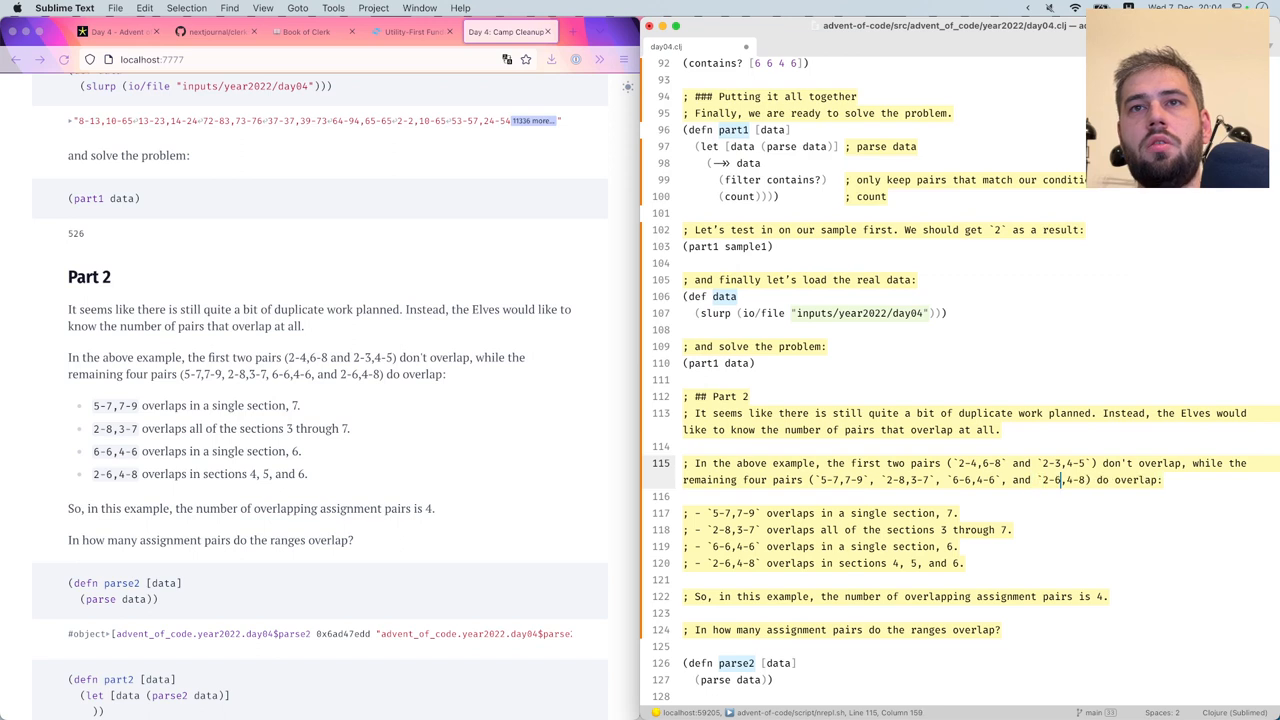
Wrap the example pair section numbers in the Part 2 comments as inline code, like `2`
{"action": "left_click", "coordinate": [961, 513]}
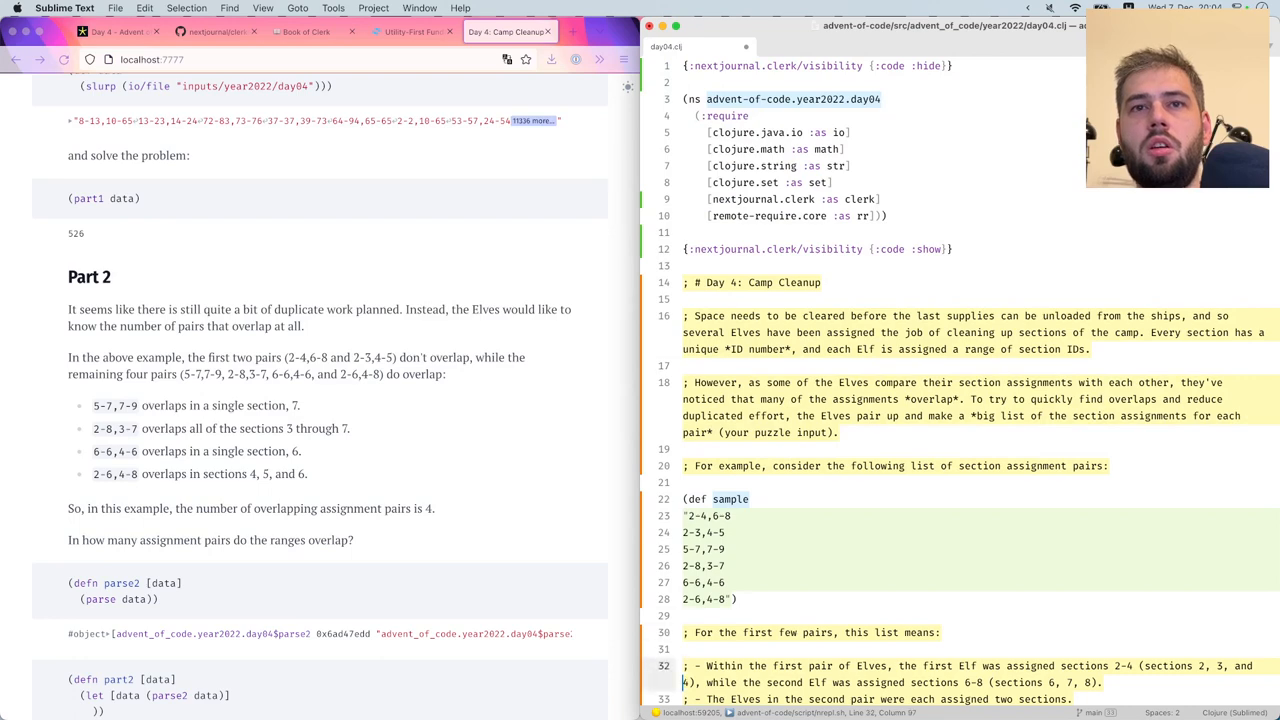
{"action": "scroll", "scroll_direction": "down", "scroll_amount": 3}
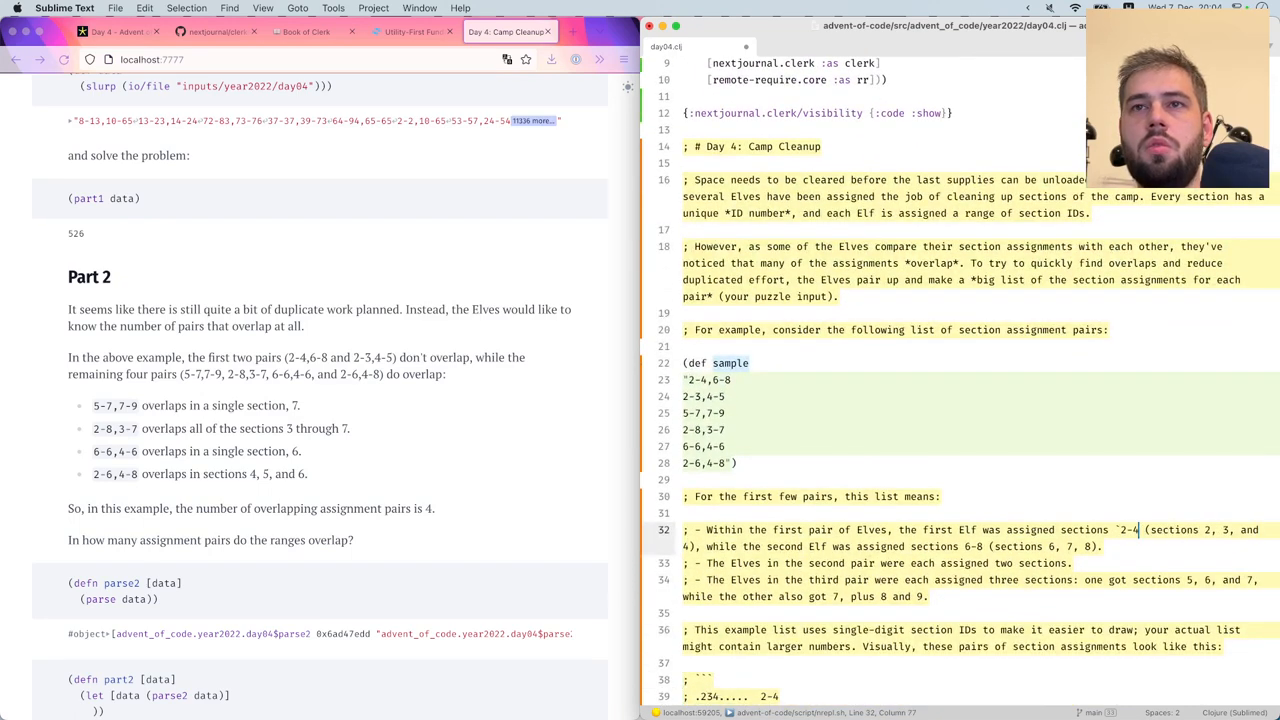
{"action": "type", "text": "`2`"}
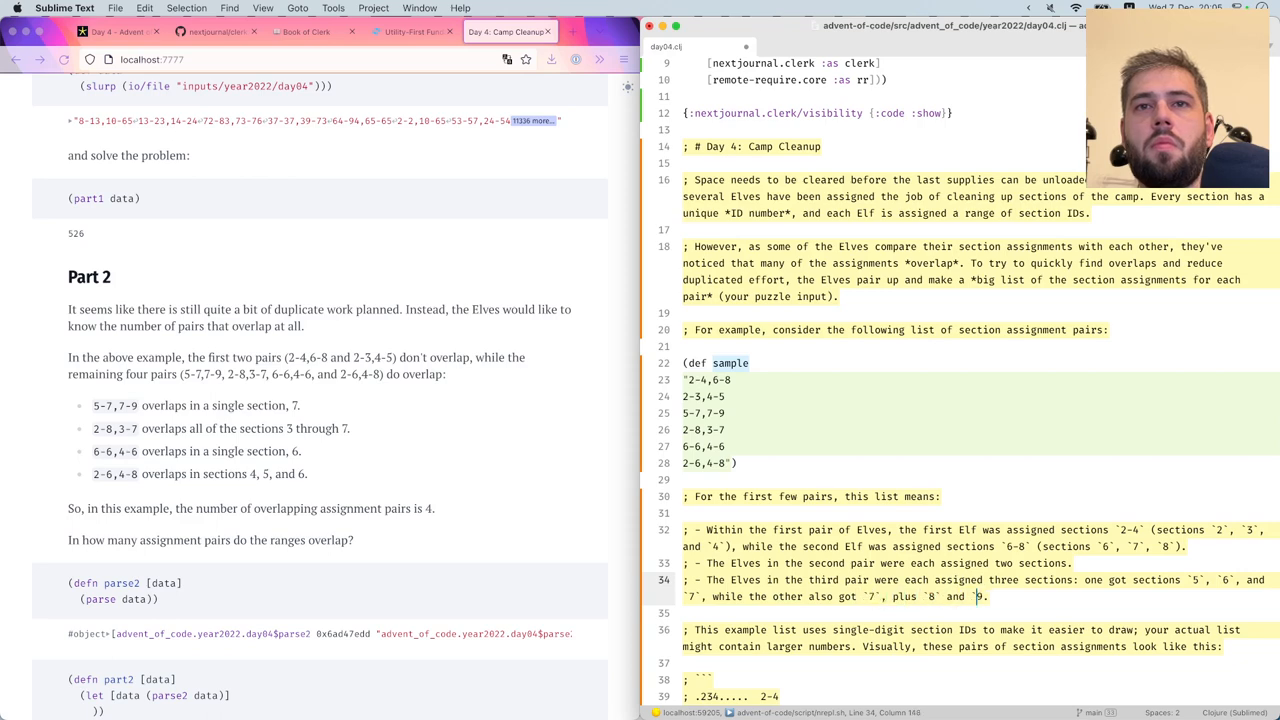
{"action": "scroll", "scroll_direction": "down", "scroll_amount": 3}
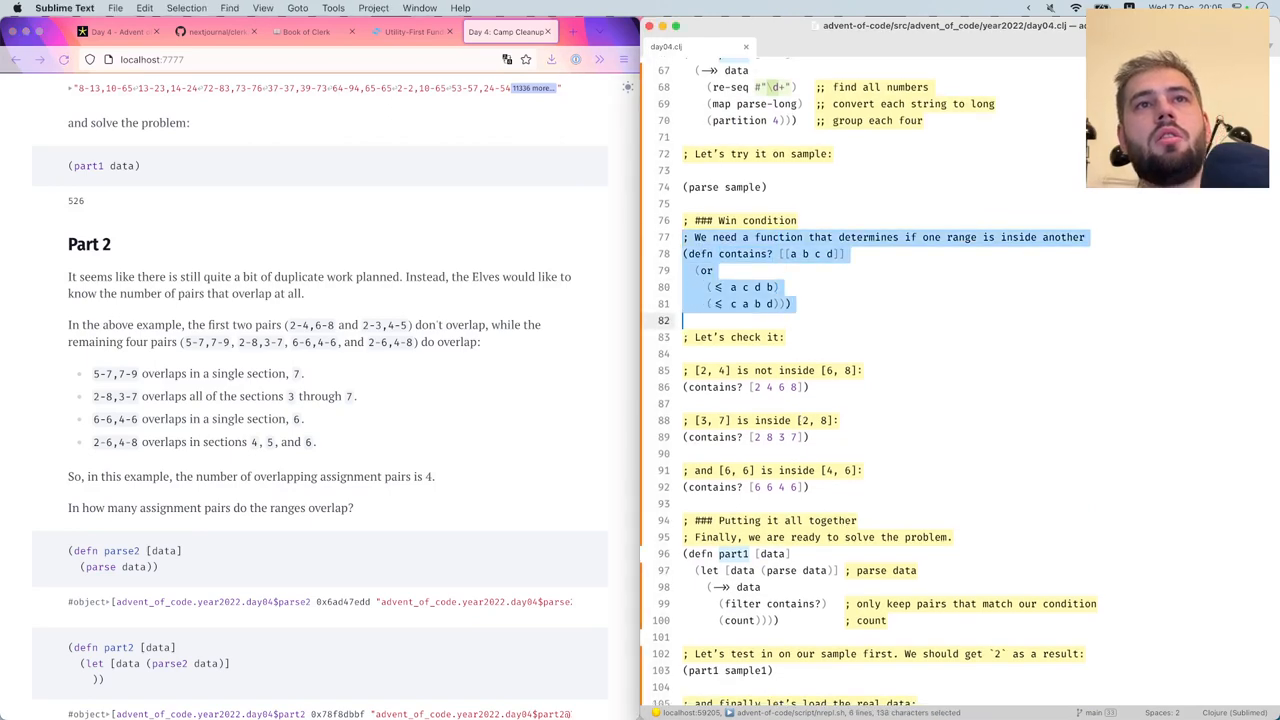
Add a '### Win condition' heading in Part 2 above the copied contains? definition
{"action": "scroll", "scroll_direction": "down", "scroll_amount": 3}
{"action": "type", "text": ";"}
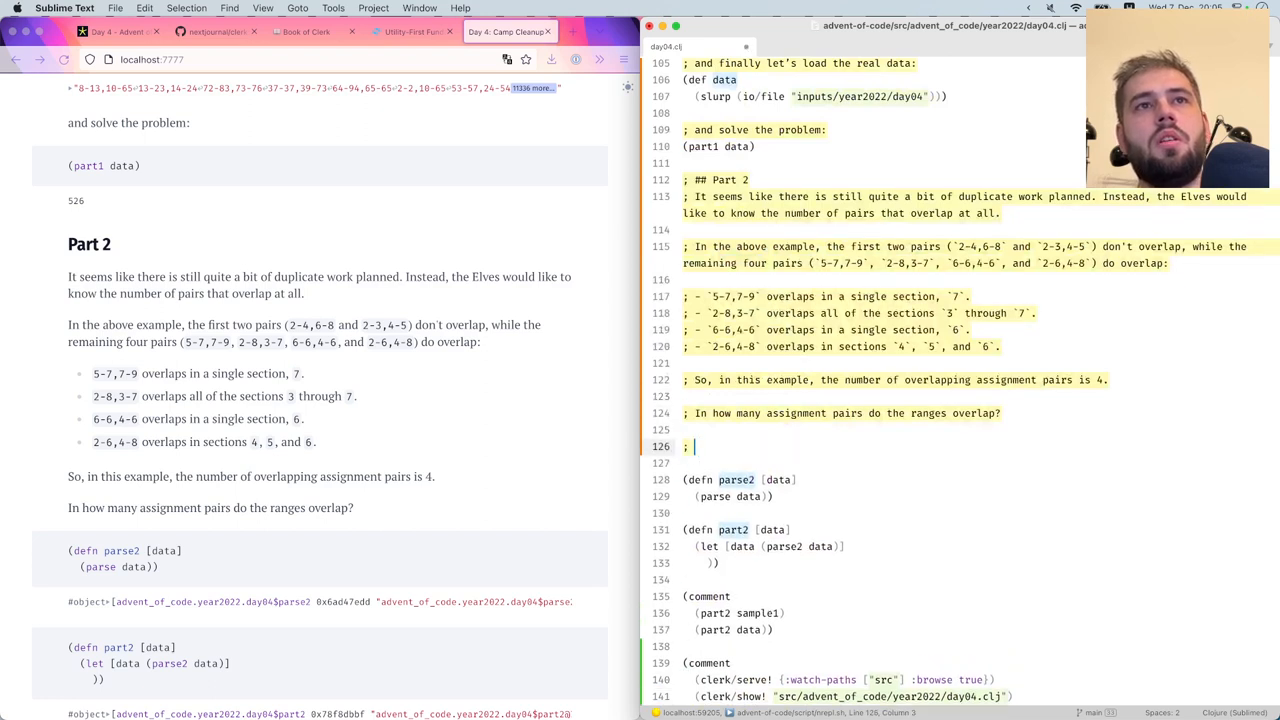
{"action": "type", "text": "## Win condition"}
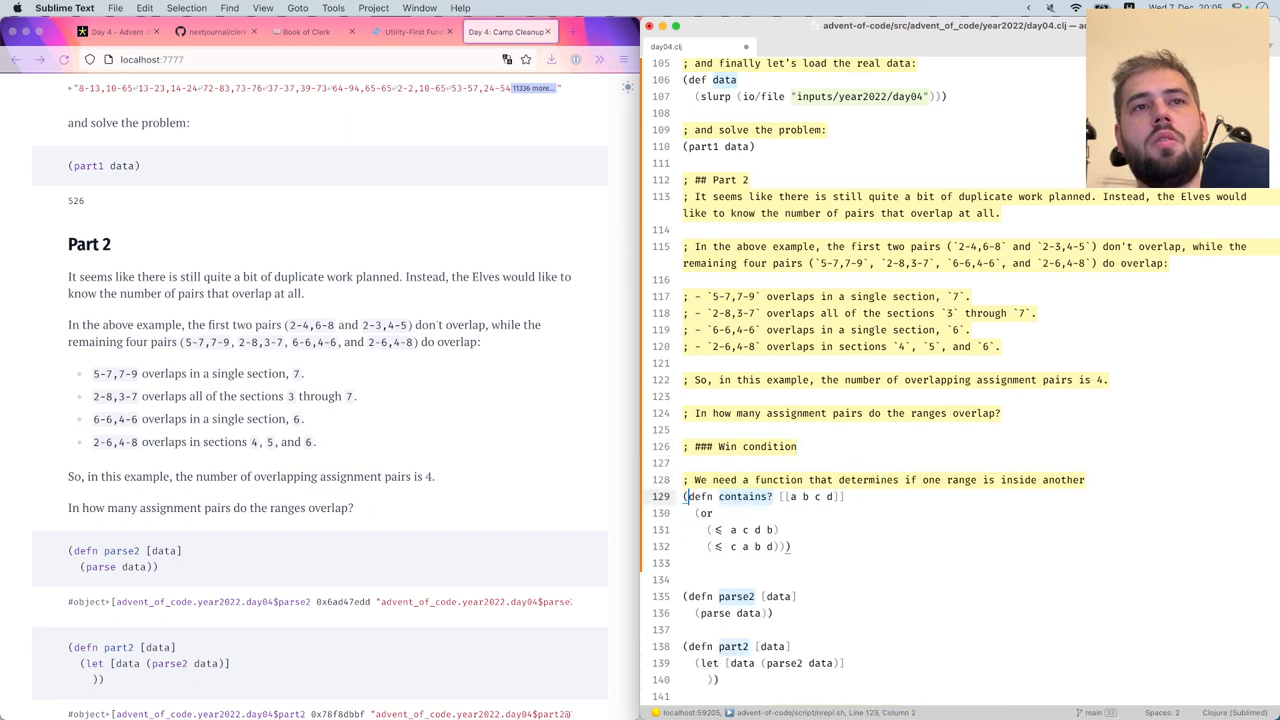
Reword the copied function's comment to 'is very similar' and begin rewriting its ≤ clauses
{"action": "left_click_drag", "start_coordinate": [697, 480], "coordinate": [1085, 480]}
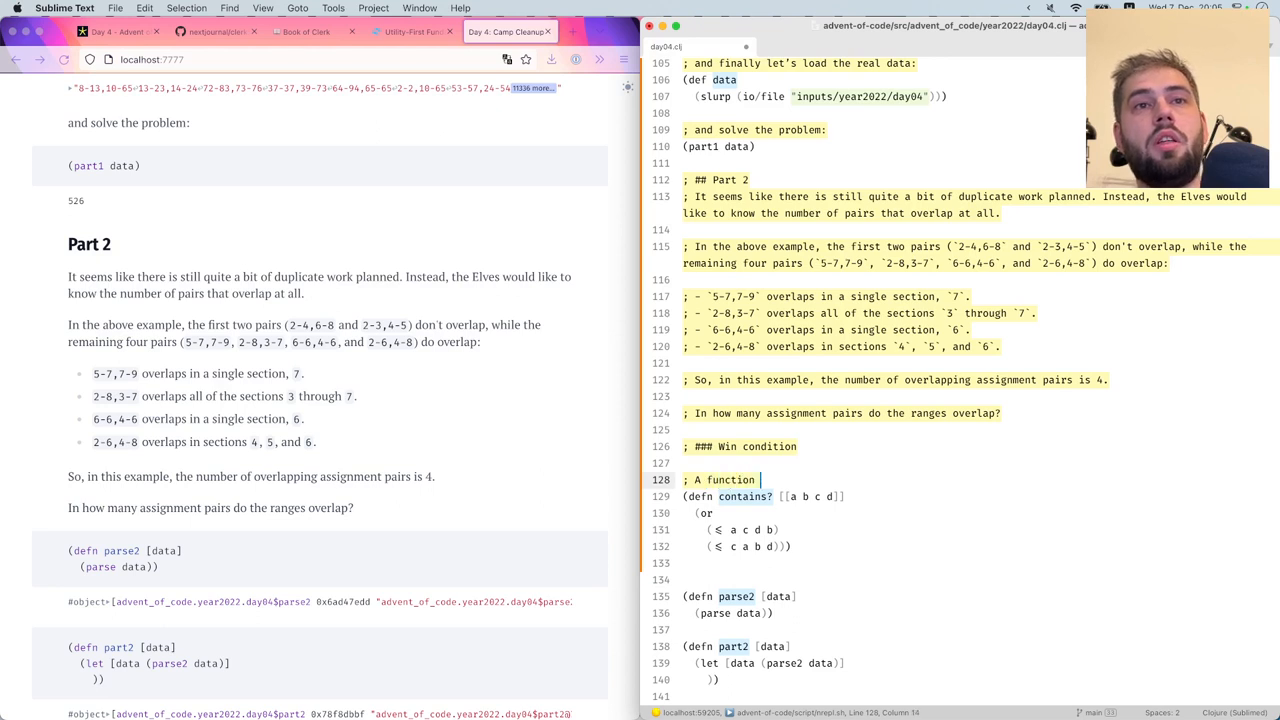
{"action": "type", "text": "is ve"}
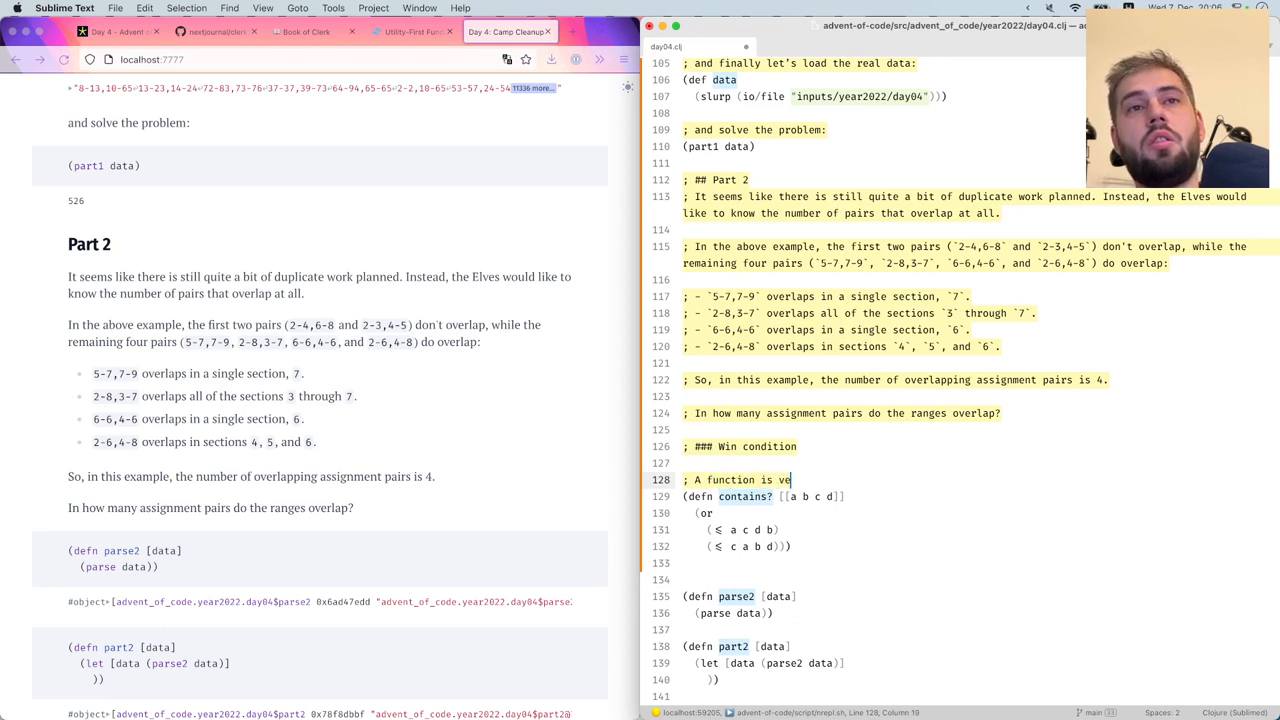
{"action": "type", "text": "ry similar"}
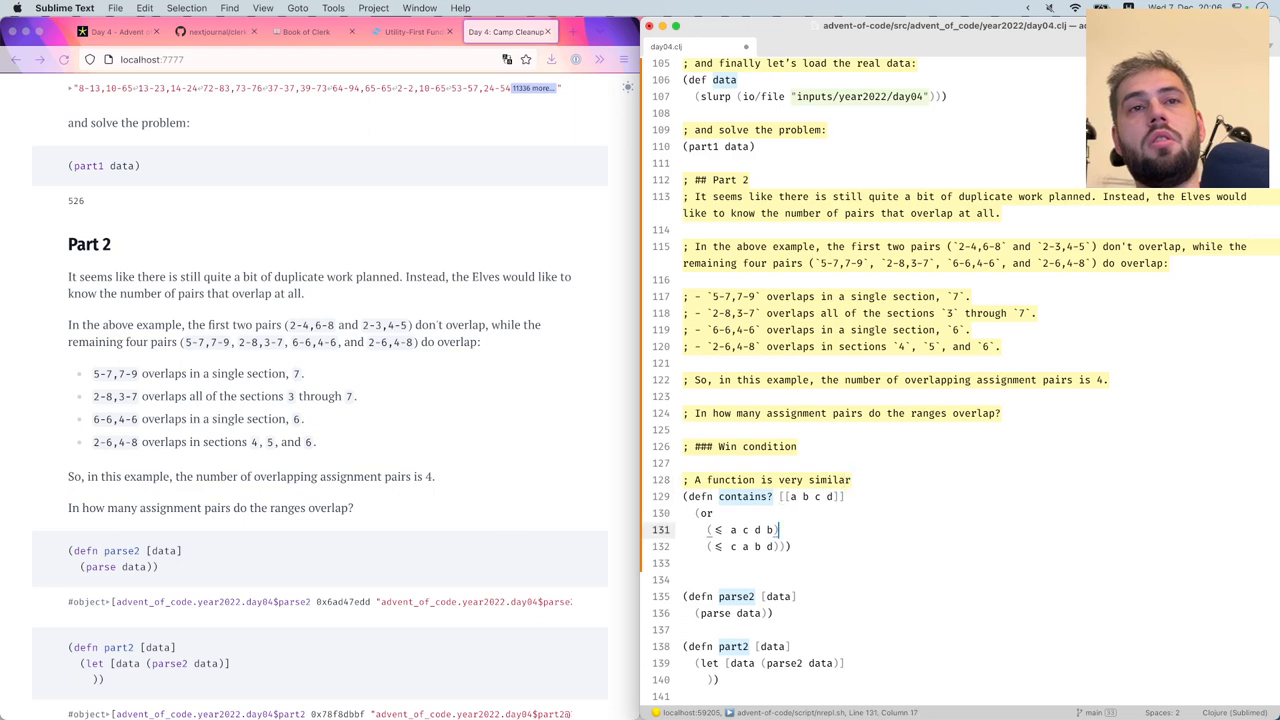
{"action": "left_click", "coordinate": [686, 530]}
{"action": "type", "text": "d "}
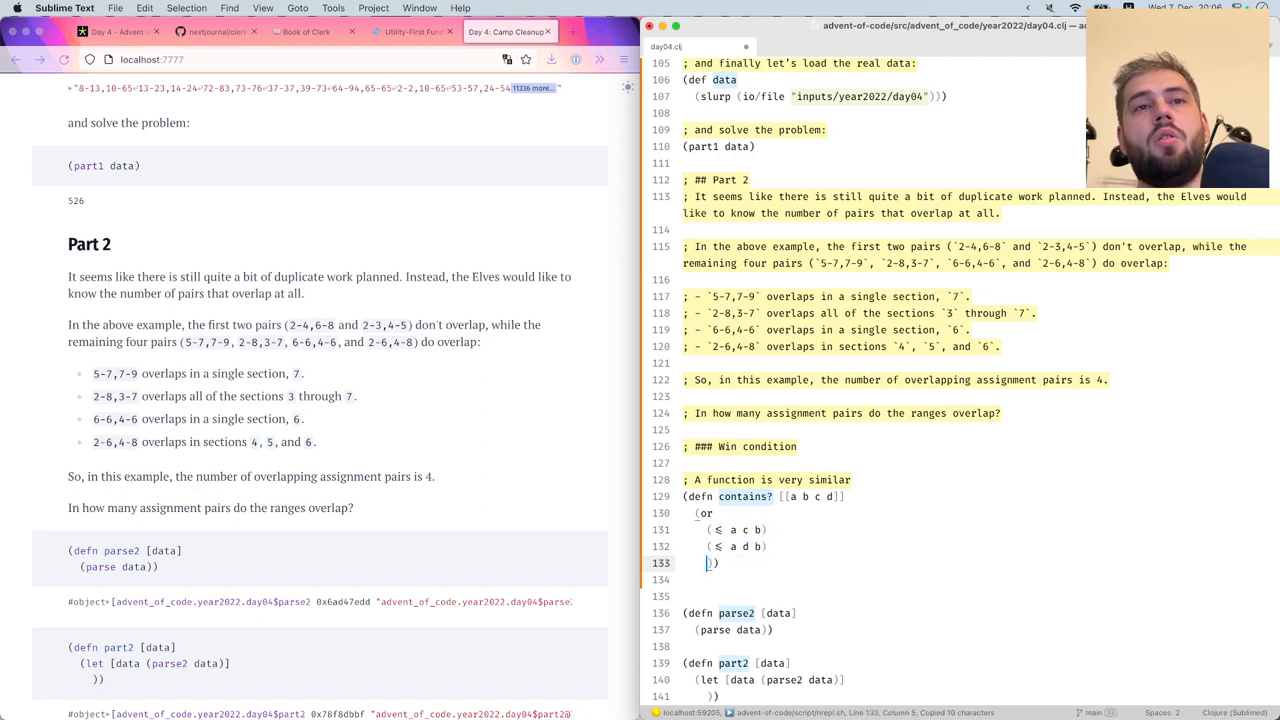
{"action": "type", "text": "(≤"}
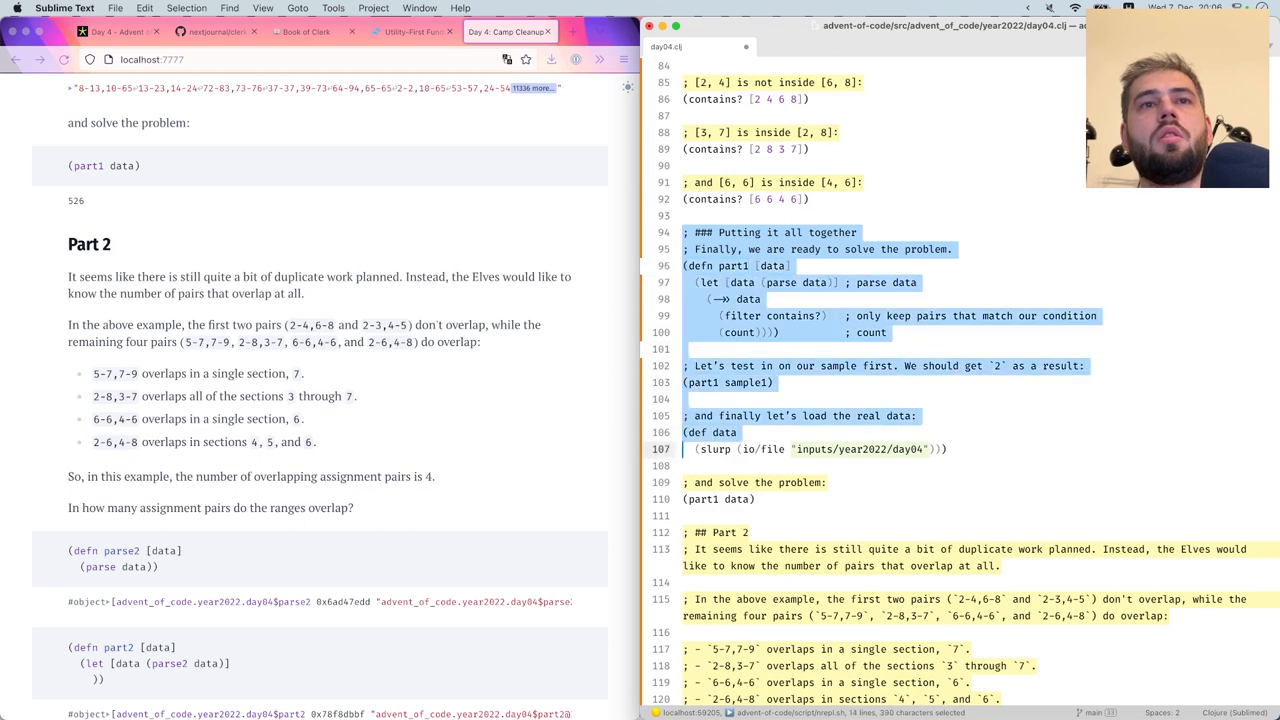
Replace contains? with overlap? in the part2 filter
{"action": "scroll", "scroll_direction": "down", "scroll_amount": 3}
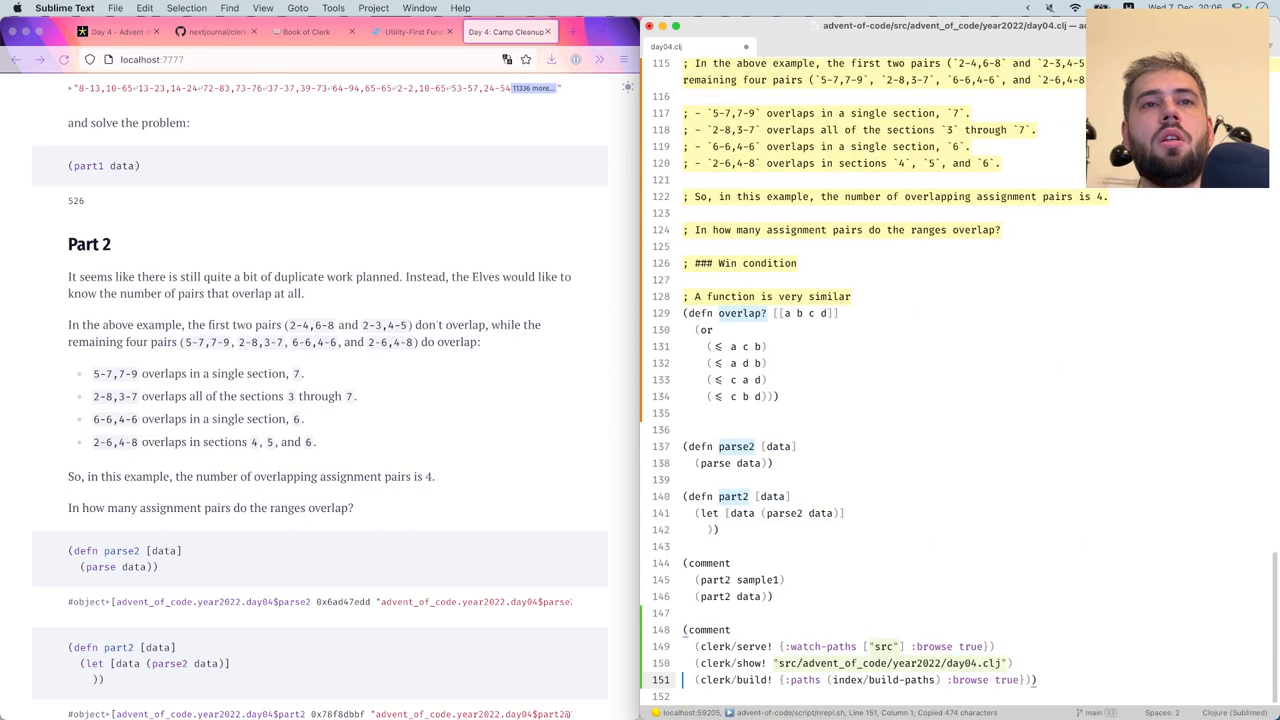
{"action": "left_click", "coordinate": [680, 429]}
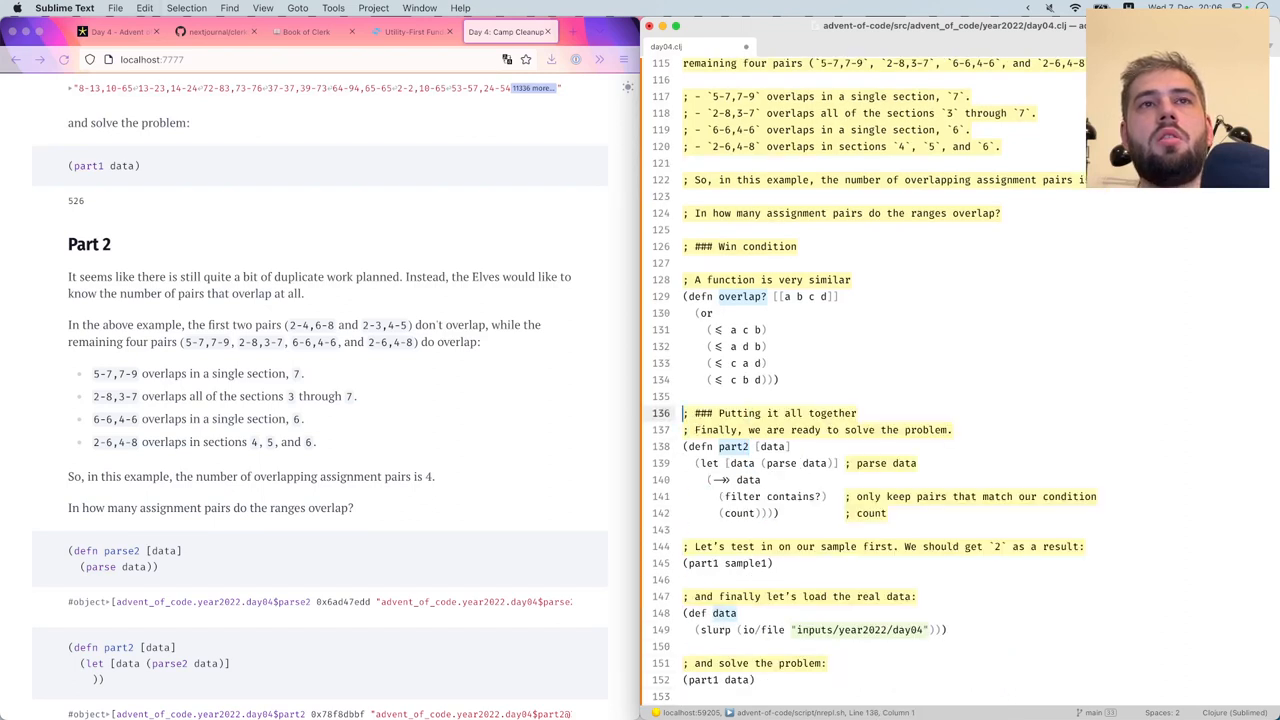
{"action": "left_click", "coordinate": [786, 429]}
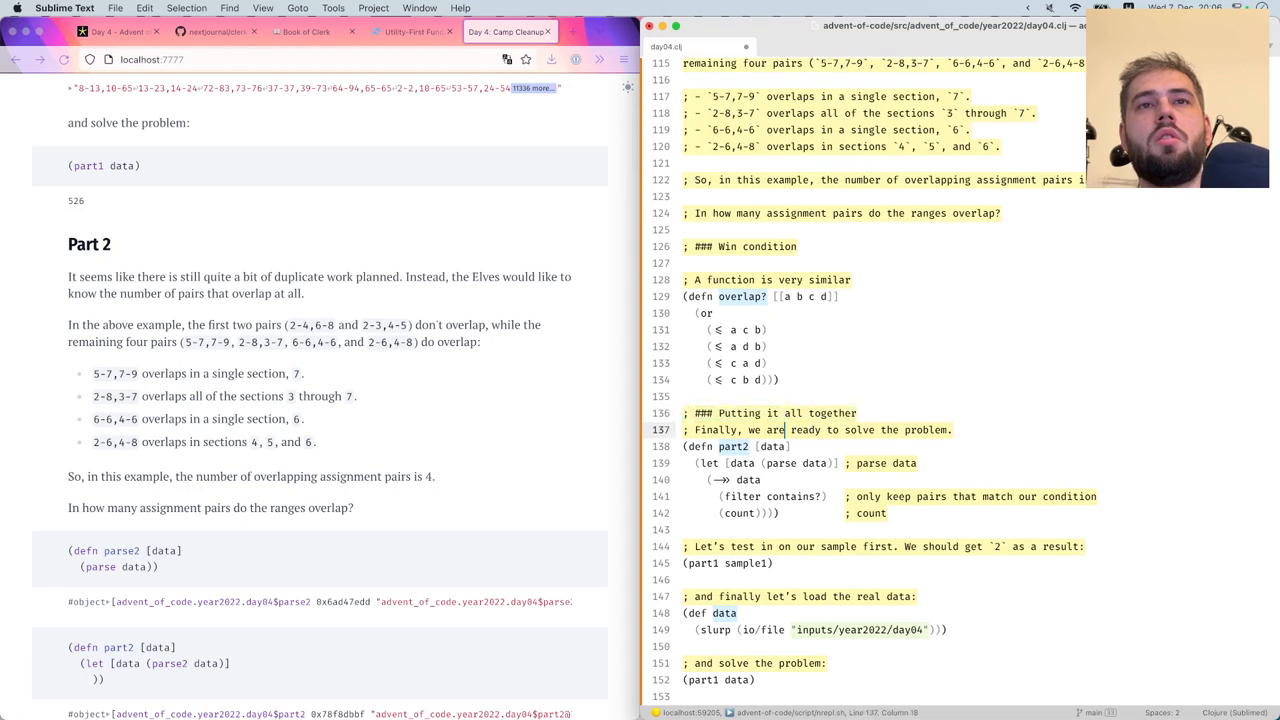
{"action": "double_click", "coordinate": [716, 429]}
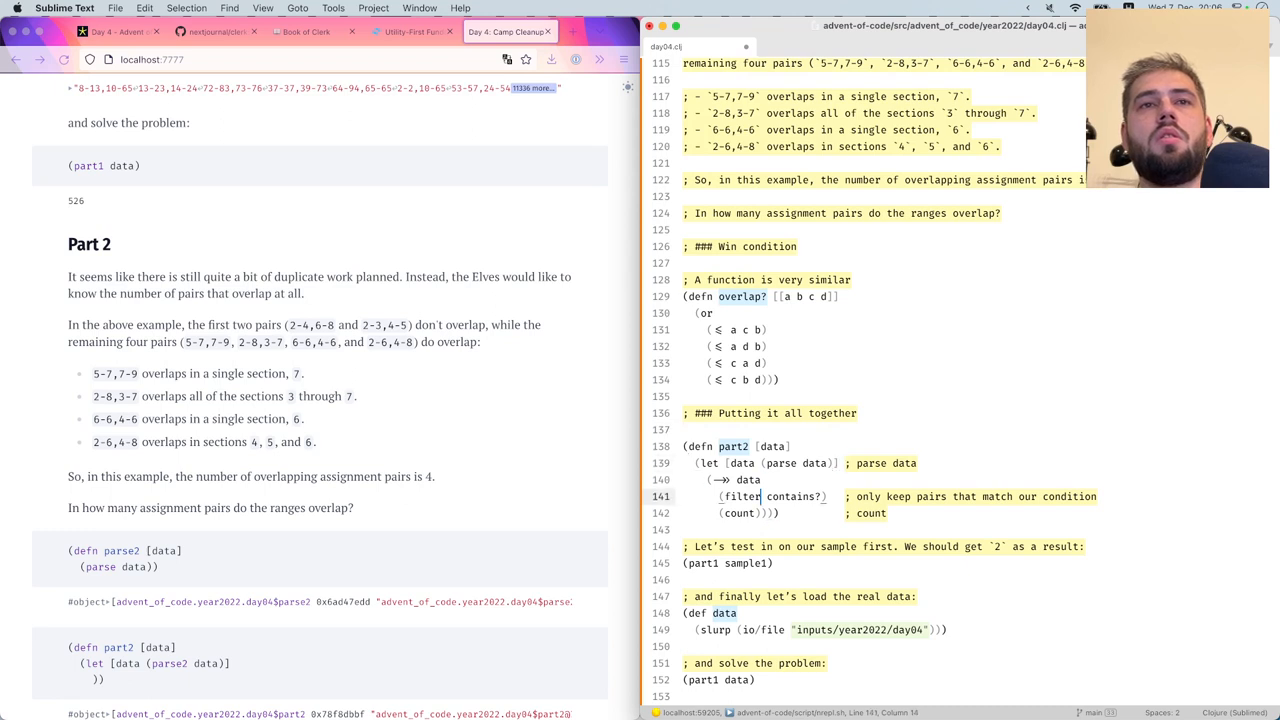
{"action": "type", "text": "overlap"}
{"action": "left_click", "coordinate": [891, 429]}
{"action": "type", "text": "; Solution is pretty much the s"}
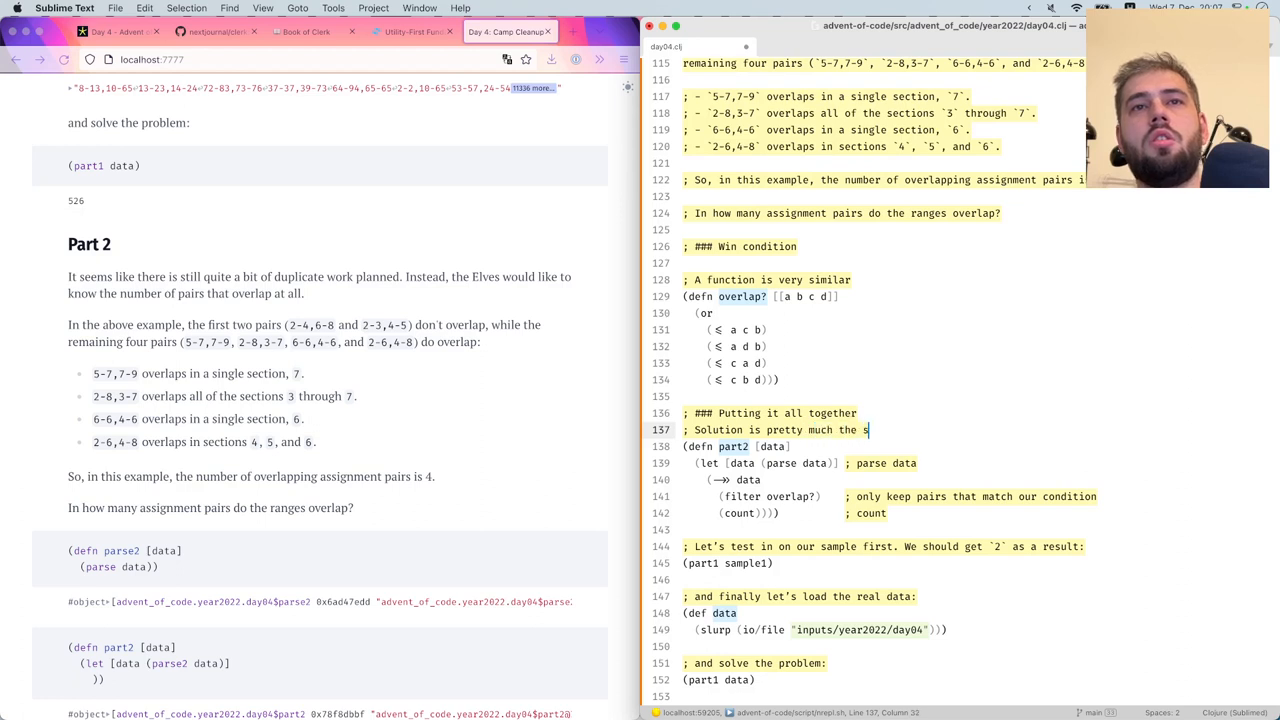
Rewrite the part2 intro comment: same as part 1 except overlap? instead of contains?
{"action": "type", "text": "ame,"}
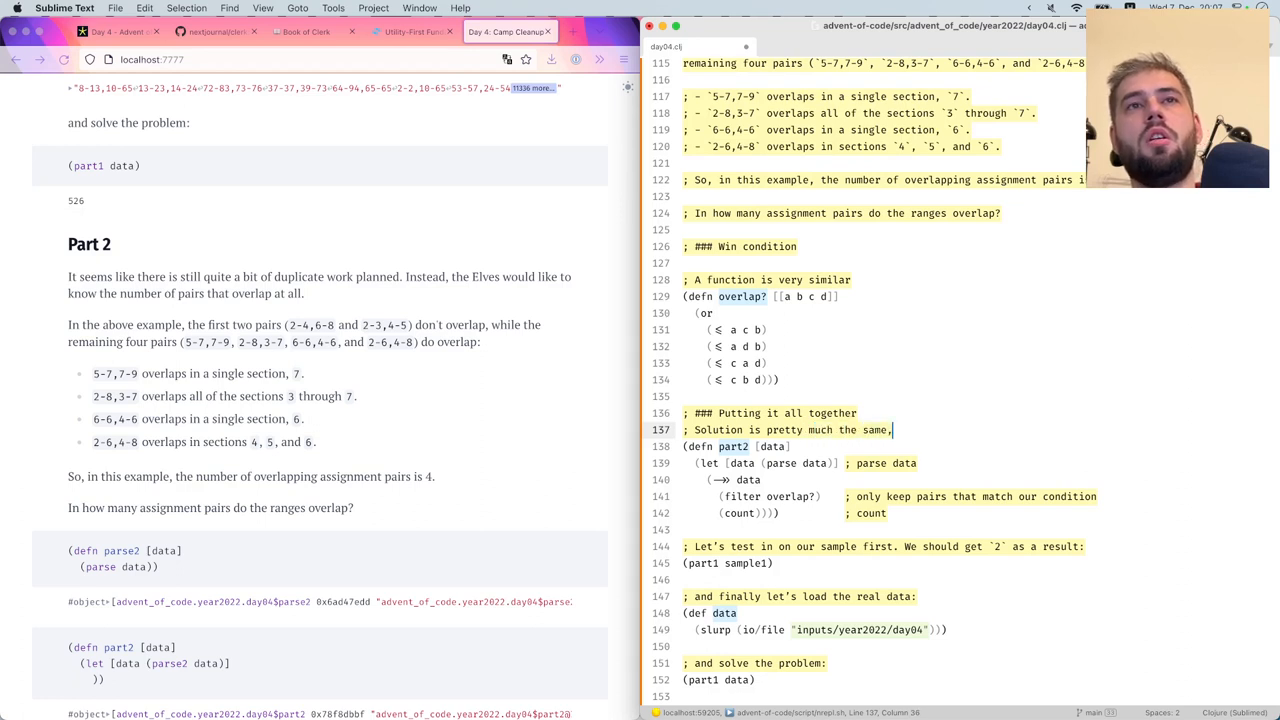
{"action": "type", "text": "except"}
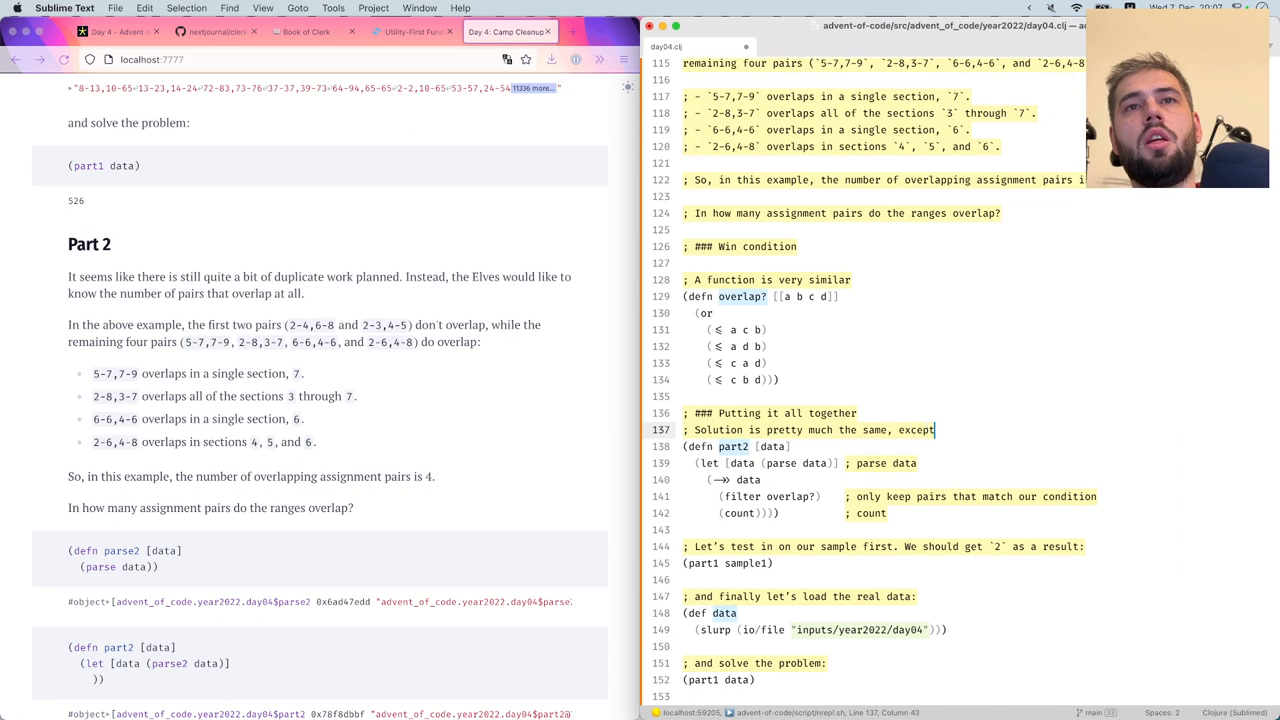
{"action": "type", "text": "that we use"}
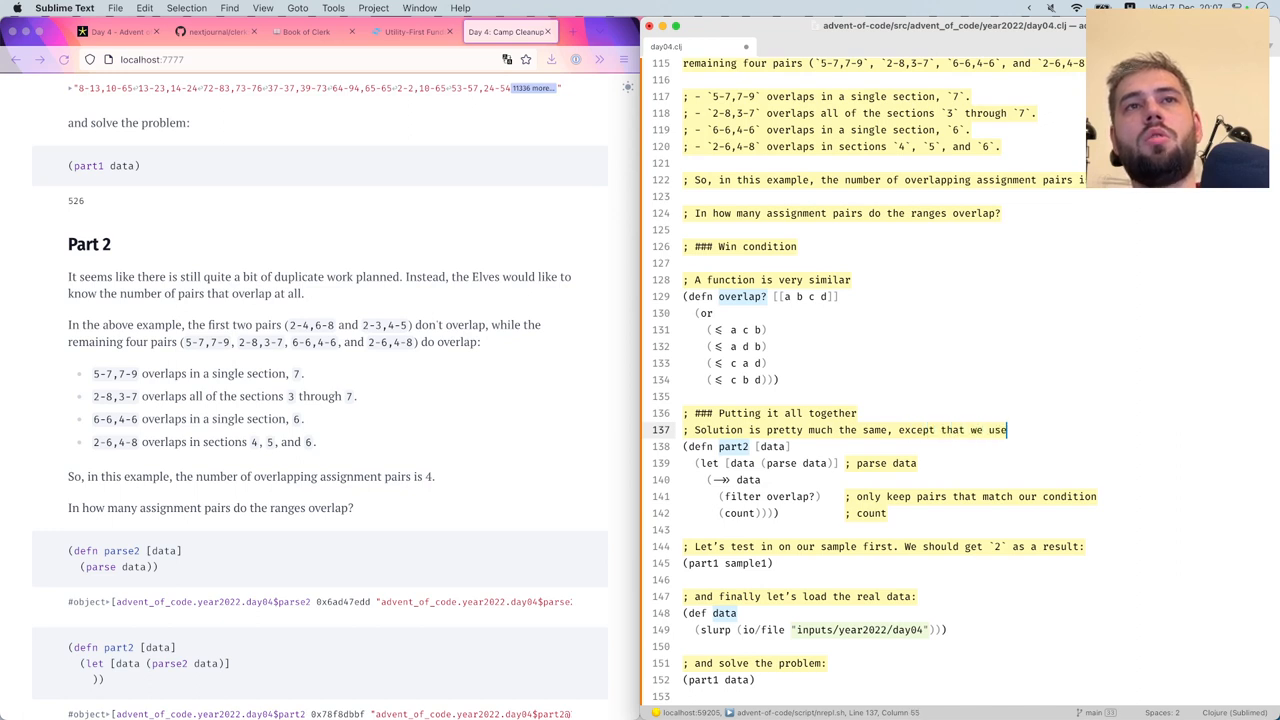
{"action": "type", "text": "overlap? i"}
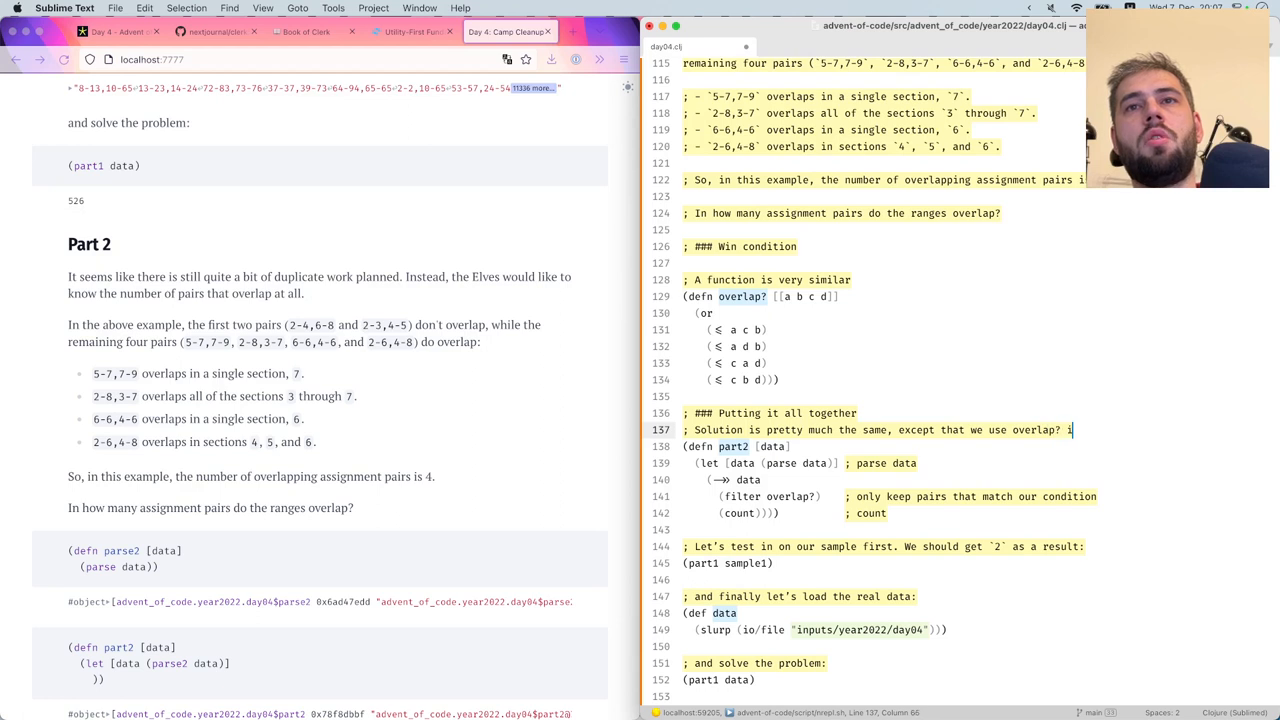
{"action": "type", "text": "instead of c"}
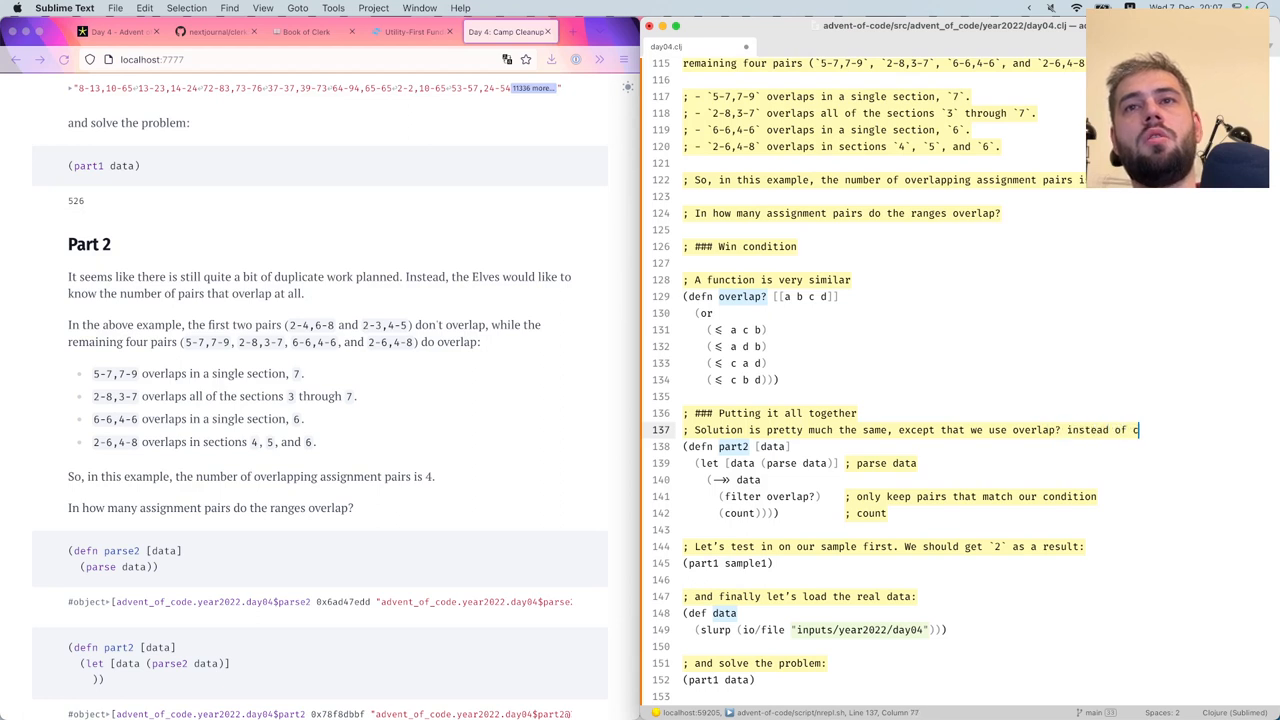
{"action": "type", "text": "ontains?"}
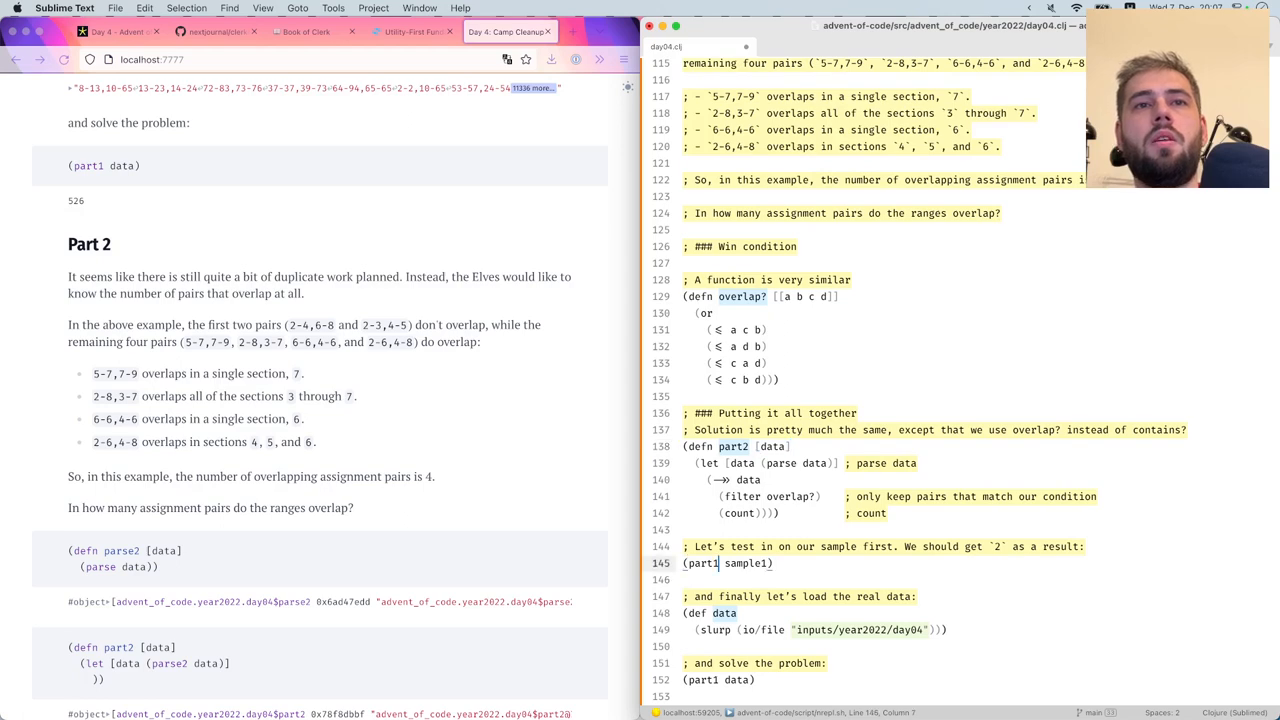
{"action": "scroll", "scroll_direction": "down", "scroll_amount": 3}
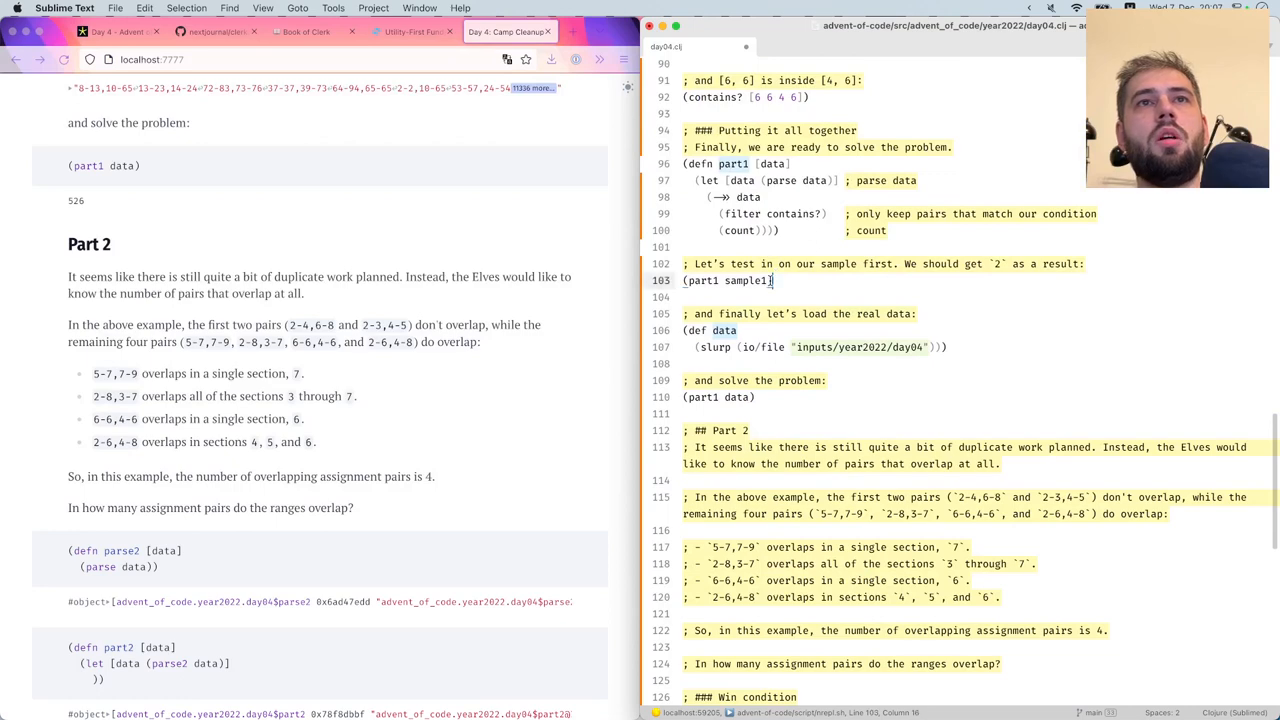
Reword the overlap? comment to say the predicate for part 2 is very similar to part 1
{"action": "scroll", "scroll_direction": "down", "scroll_amount": 3}
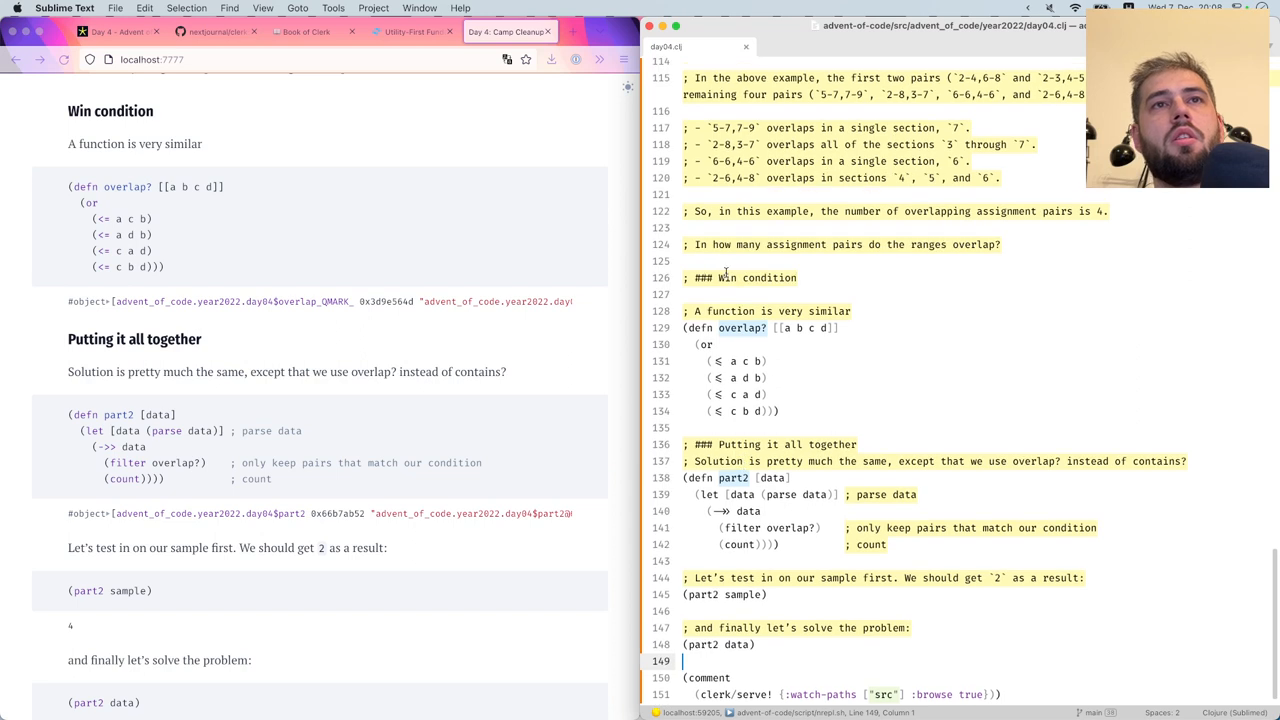
{"action": "double_click", "coordinate": [728, 311]}
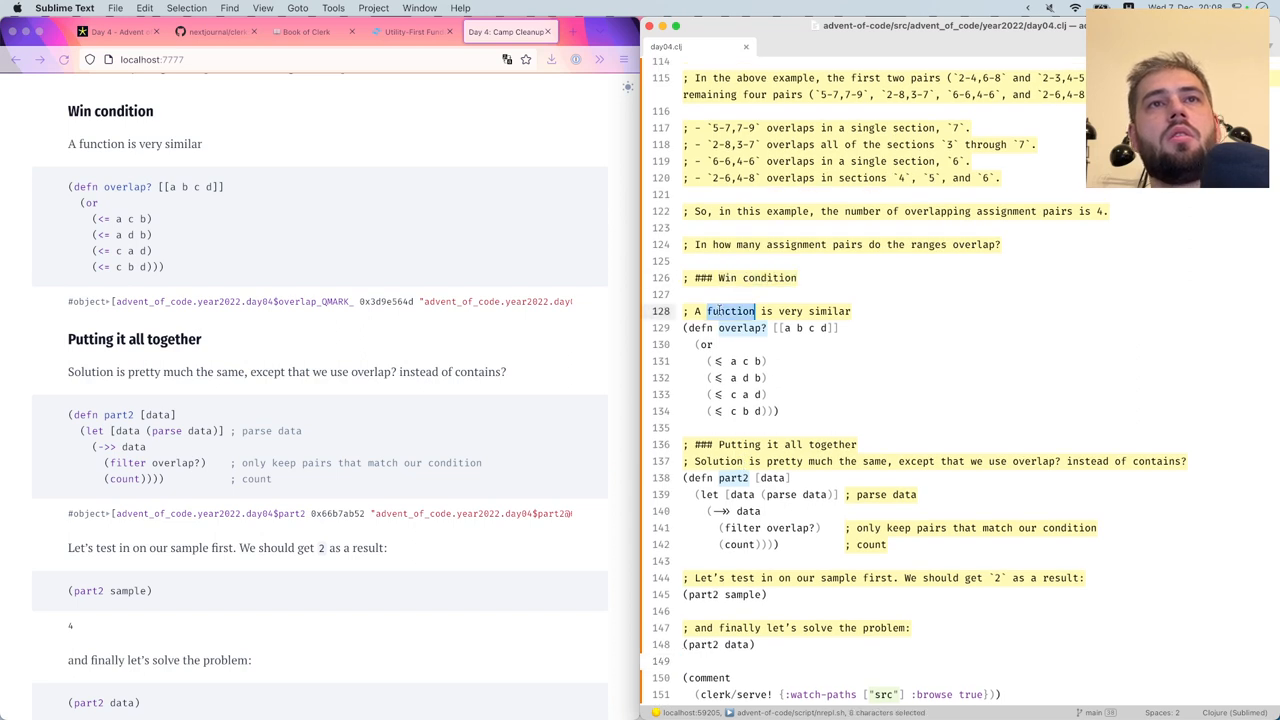
{"action": "type", "text": "predice"}
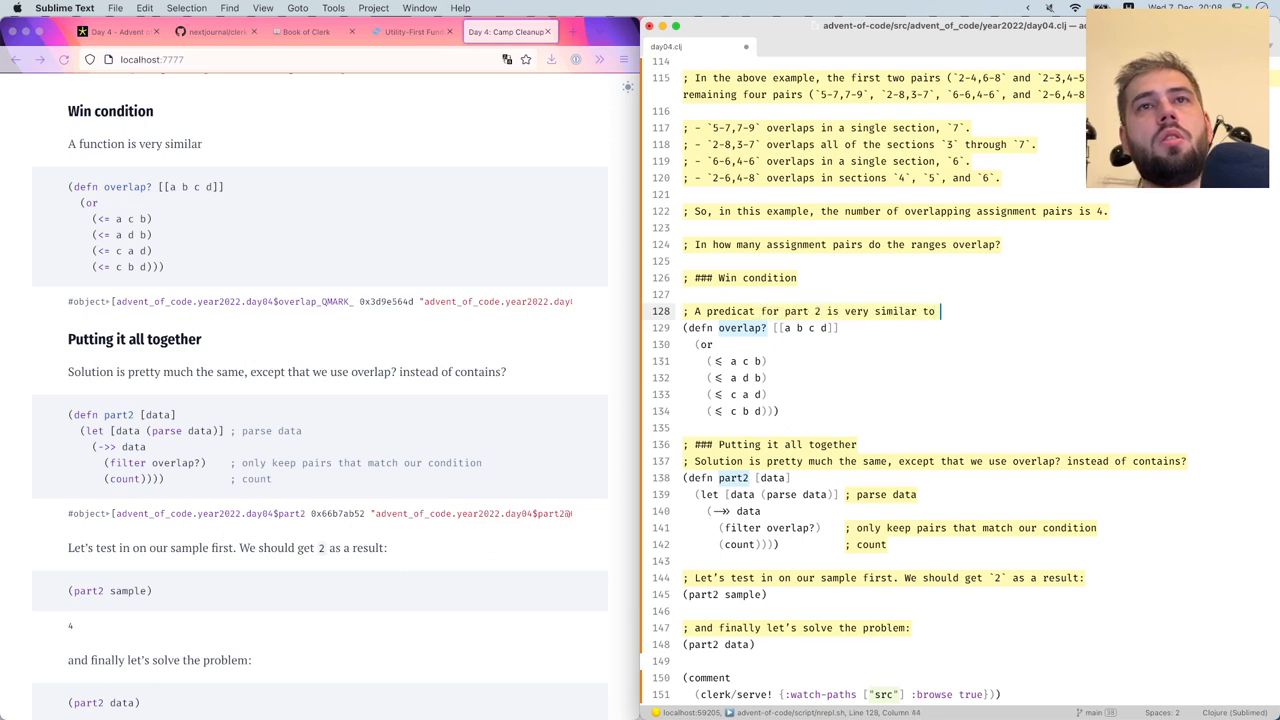
{"action": "type", "text": "part 1"}
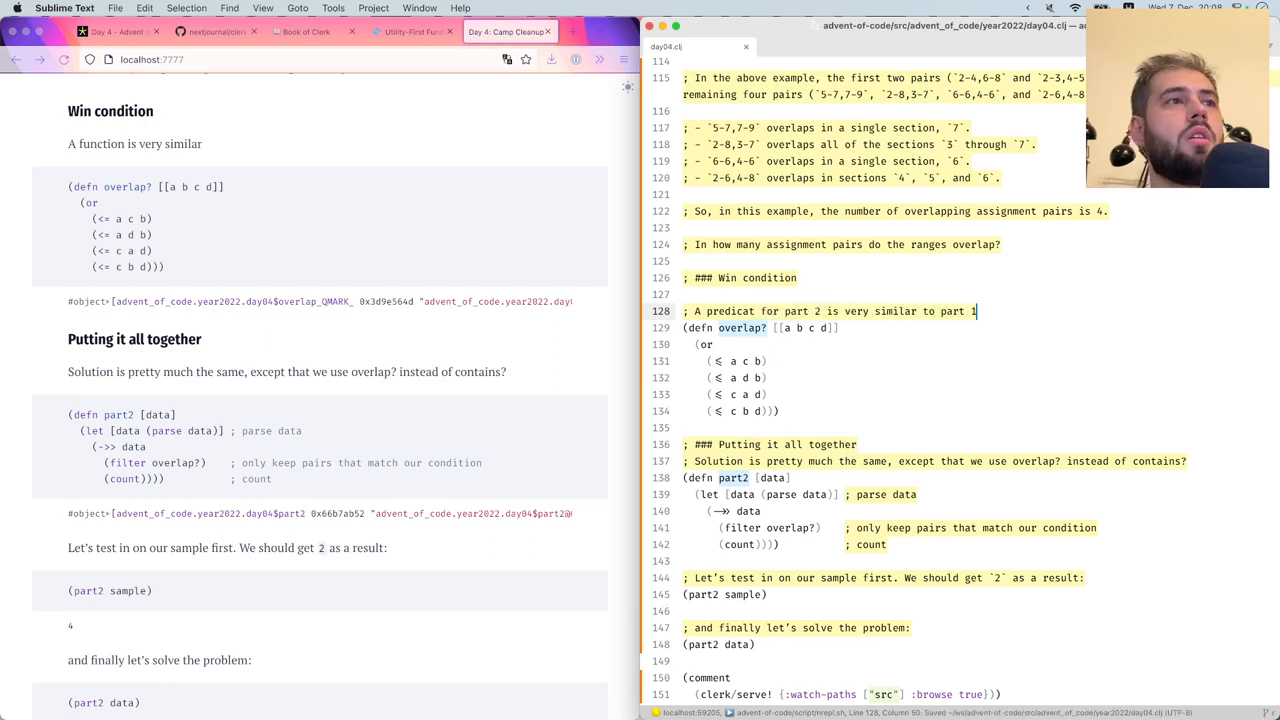
{"action": "scroll", "scroll_direction": "down", "scroll_amount": 3}
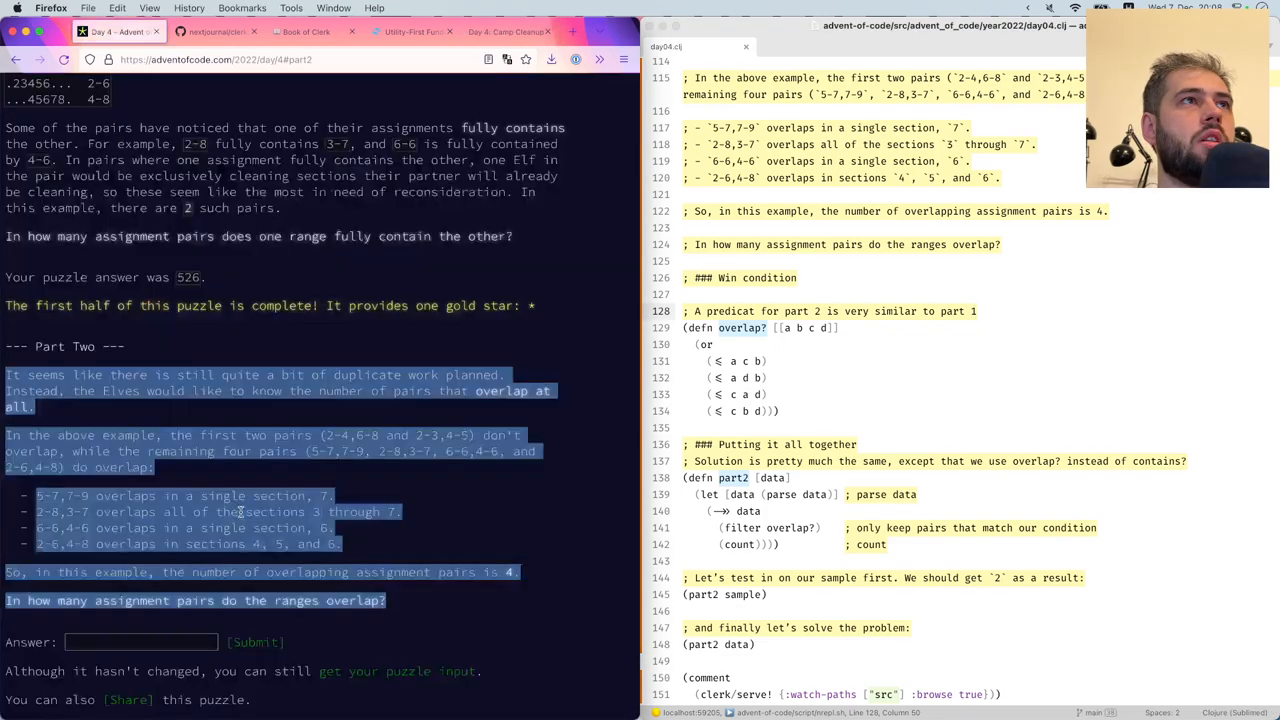
Submit 886 as the Part Two answer on Advent of Code
{"action": "type", "text": "886"}
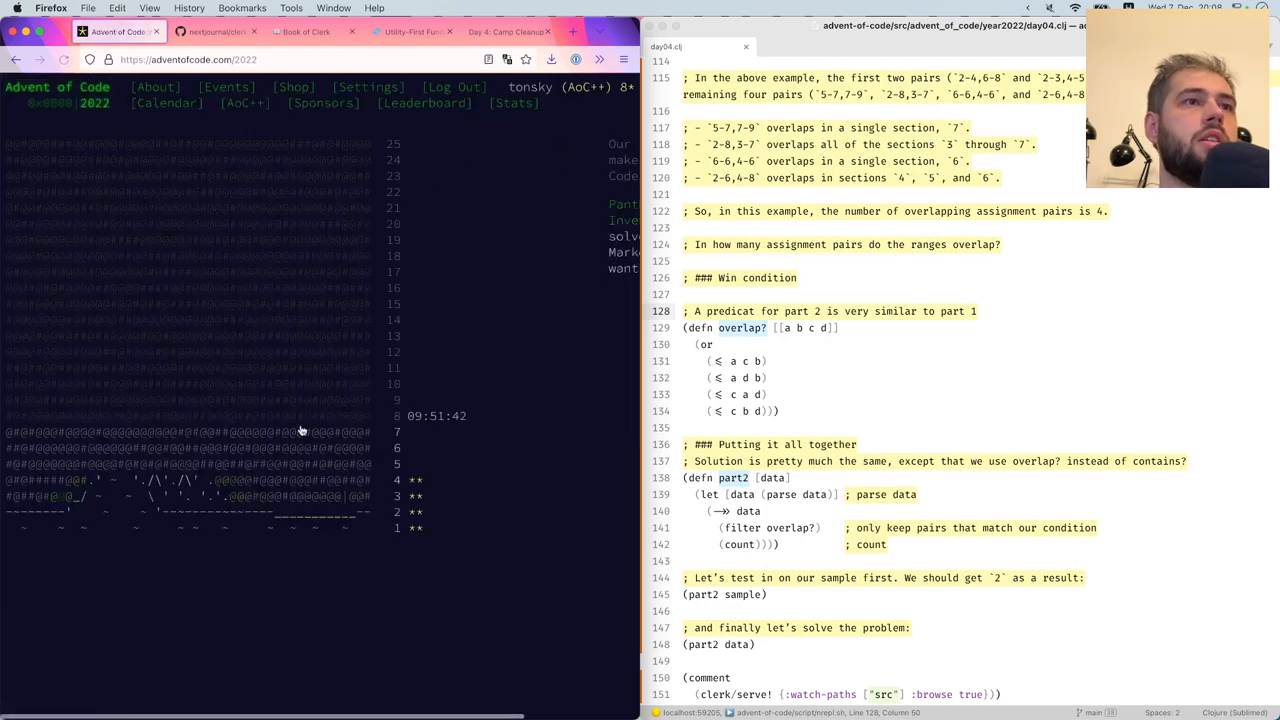
{"action": "mouse_move", "coordinate": [417, 423]}
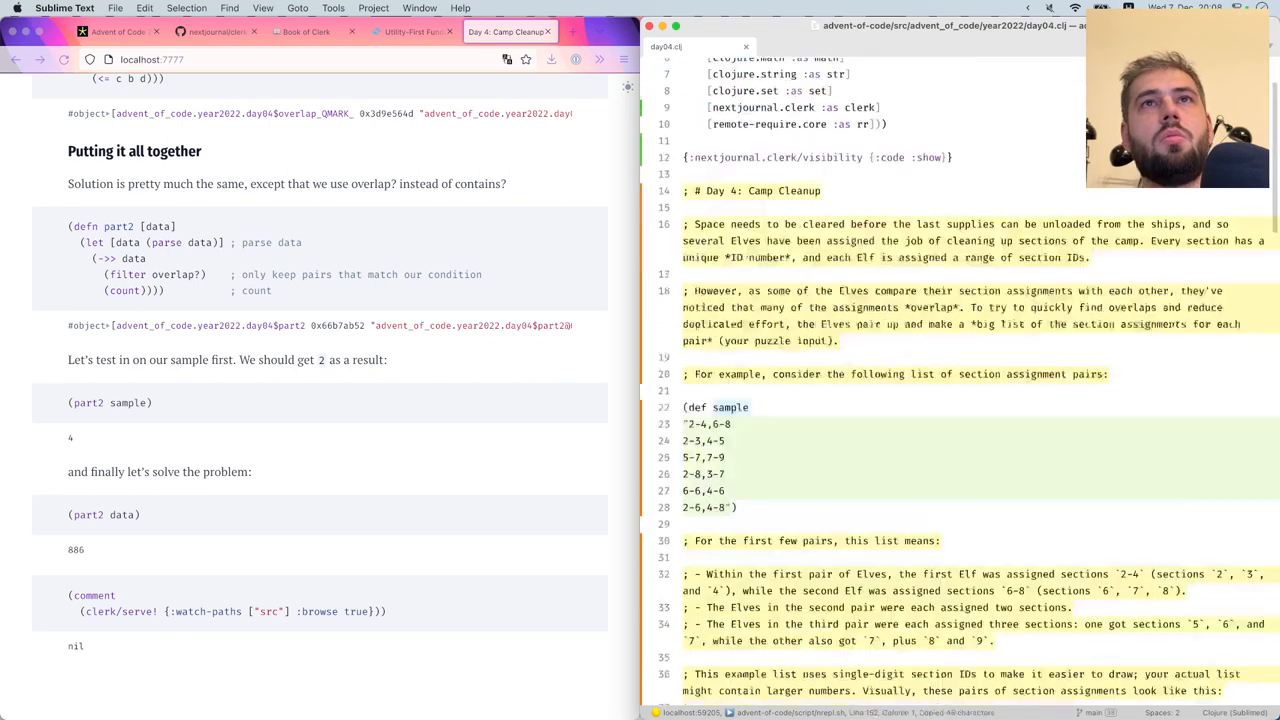
Insert {:code :hide :result :hide} visibility metadata before the closing comment block
{"action": "scroll", "scroll_direction": "down", "scroll_amount": 3}
{"action": "type", "text": "{:nextjournal.clerk/visibility {:code :hide"}
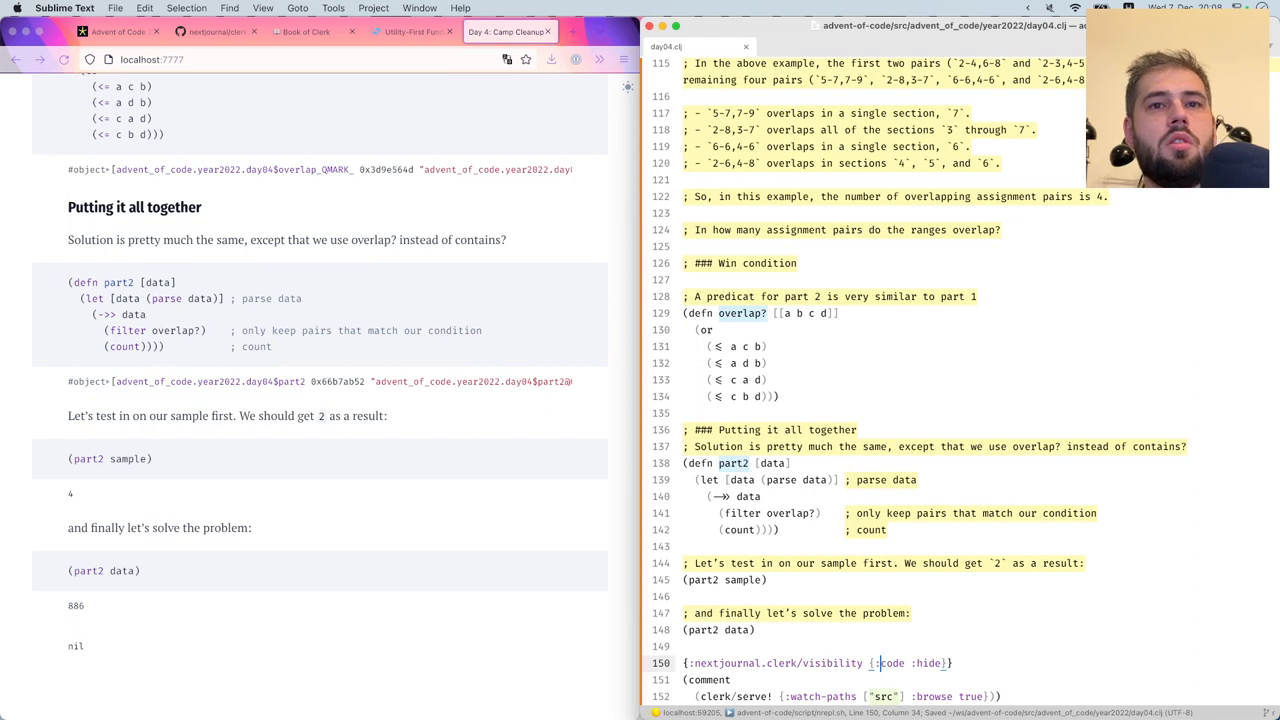
{"action": "type", "text": ":result"}
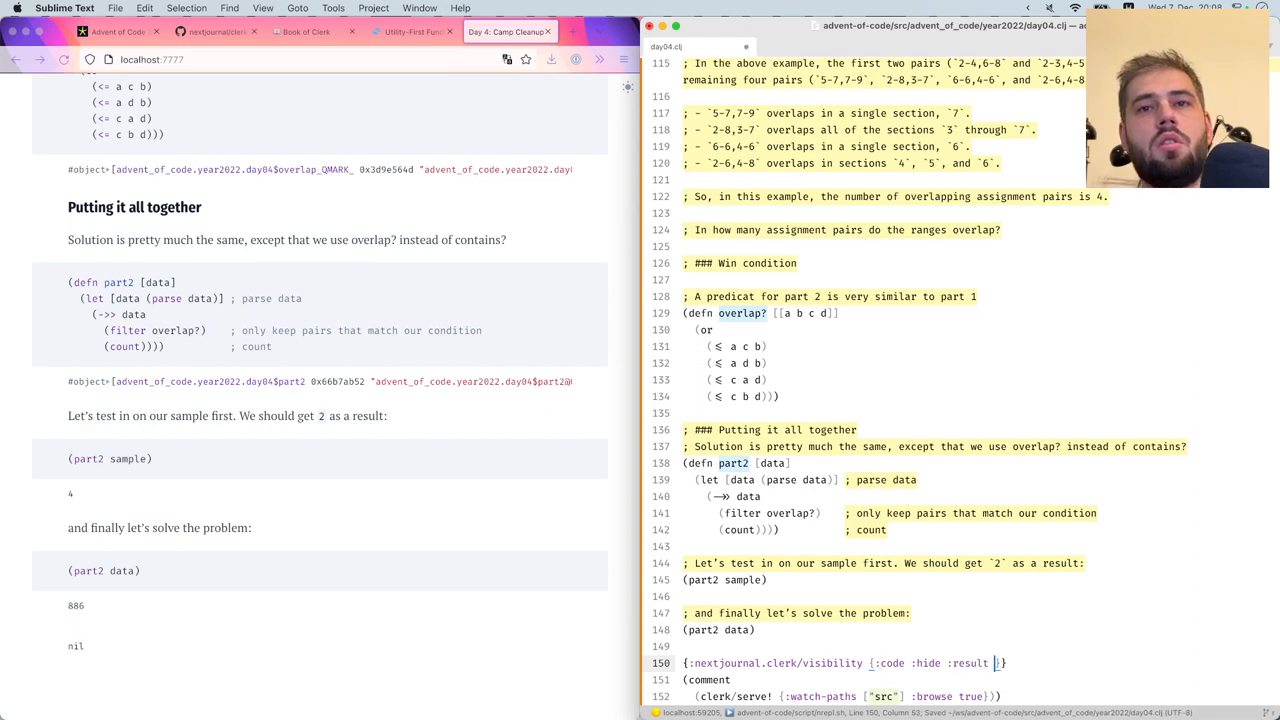
{"action": "type", "text": "hide"}
{"action": "type", "text": "; That's it!"}
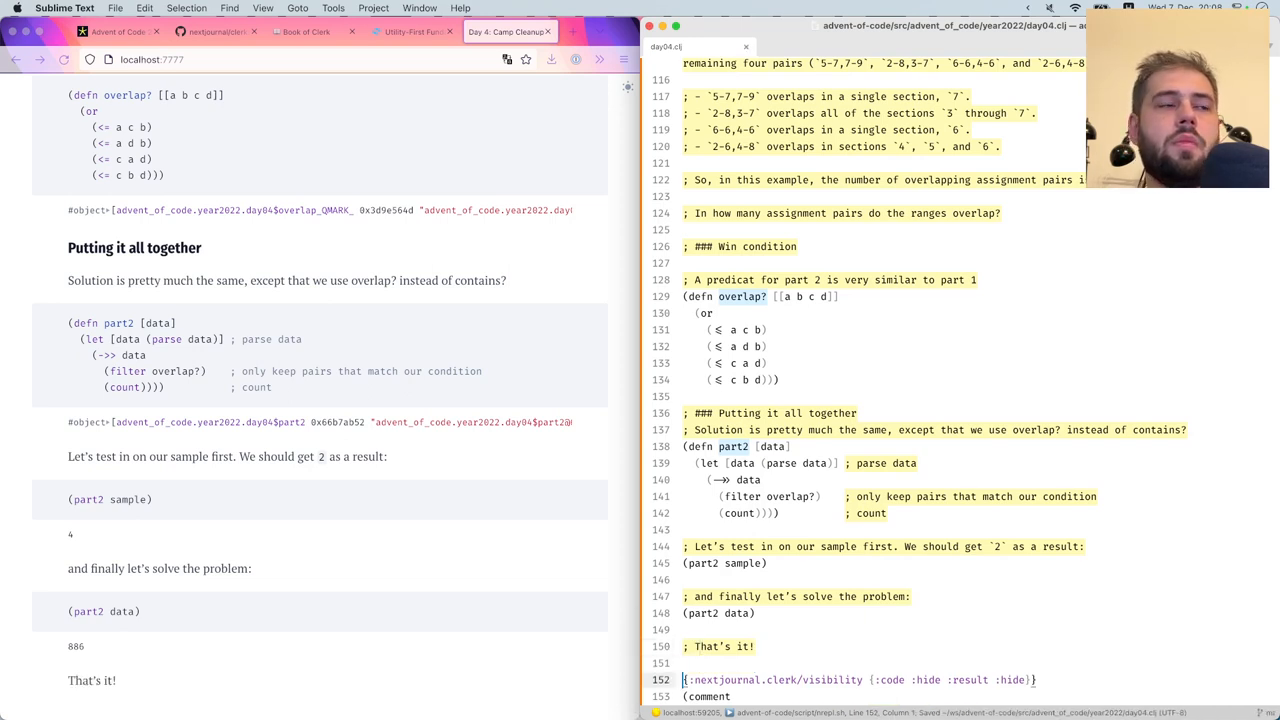
{"action": "scroll", "scroll_direction": "down", "scroll_amount": 3}
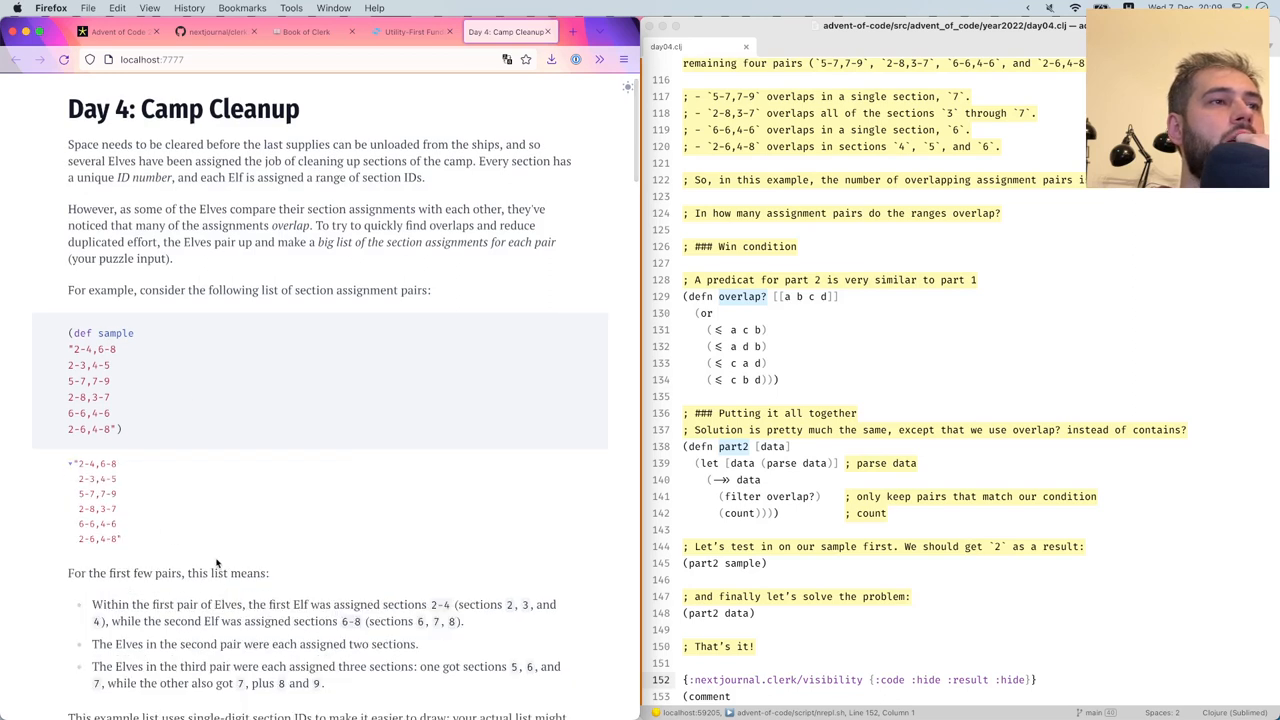
{"action": "scroll", "scroll_direction": "down", "scroll_amount": 3}
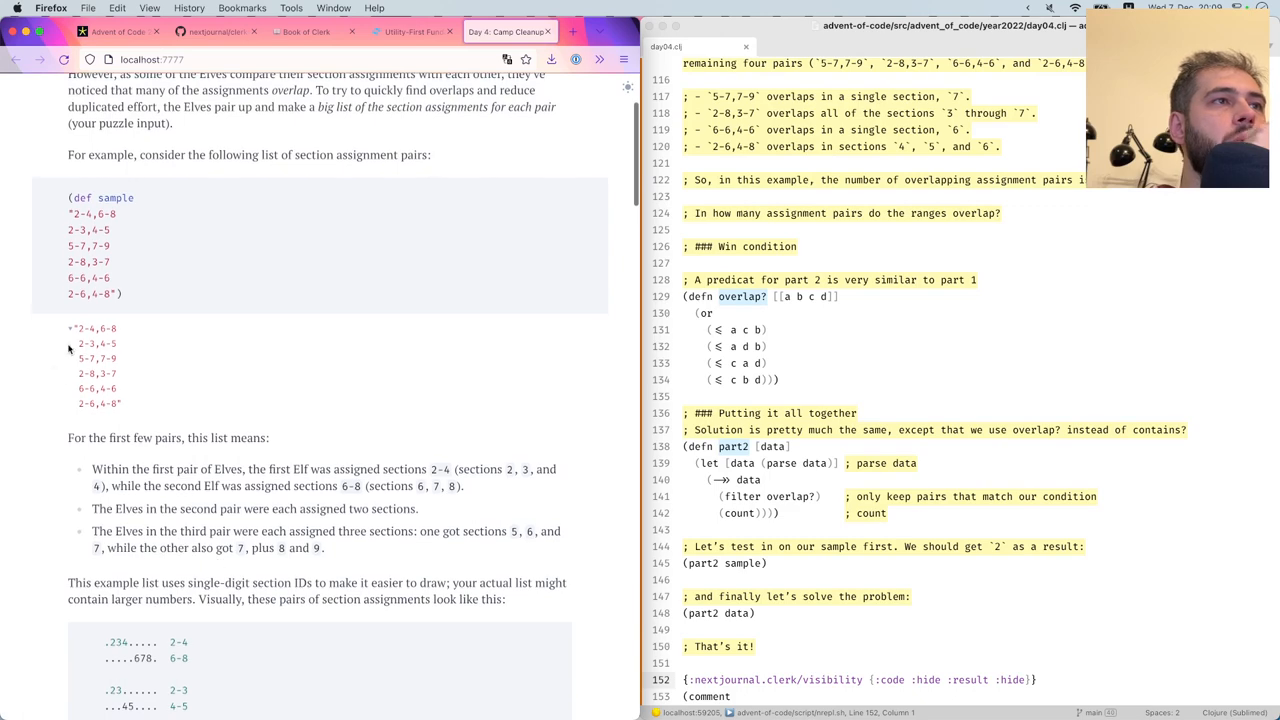
{"action": "scroll", "scroll_direction": "down", "scroll_amount": 3}
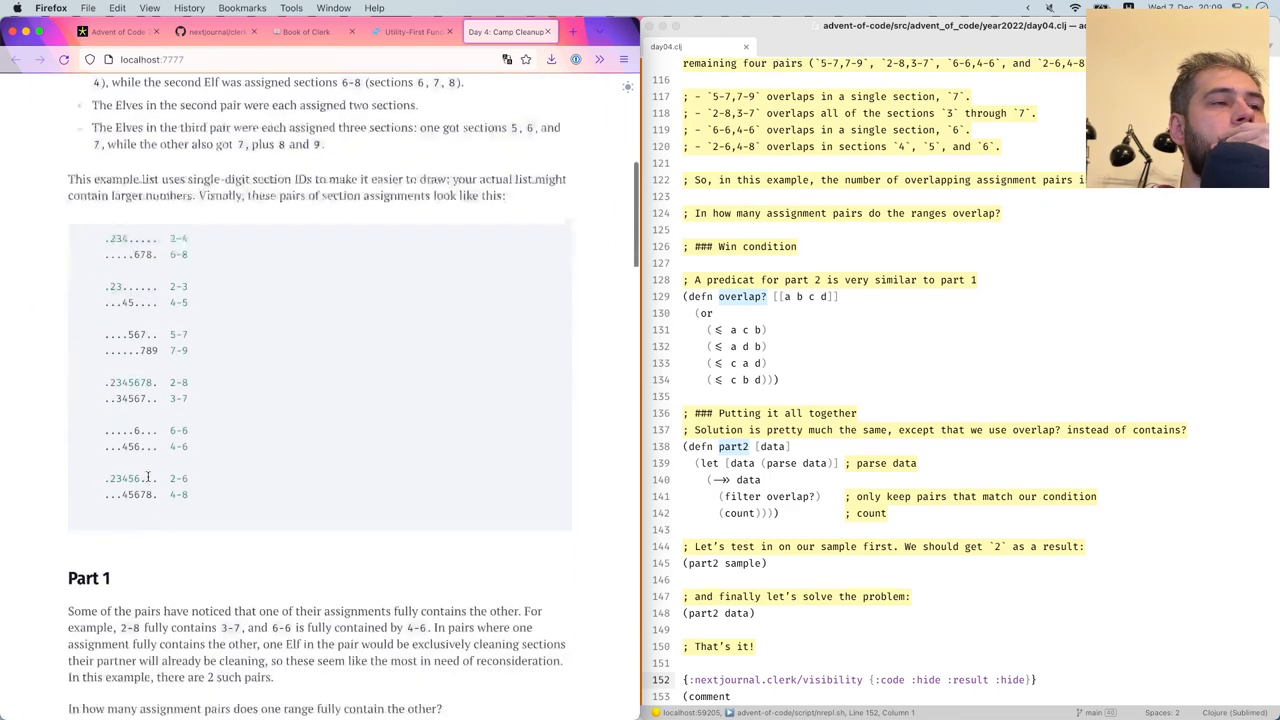
{"action": "scroll", "scroll_direction": "down", "scroll_amount": 3}
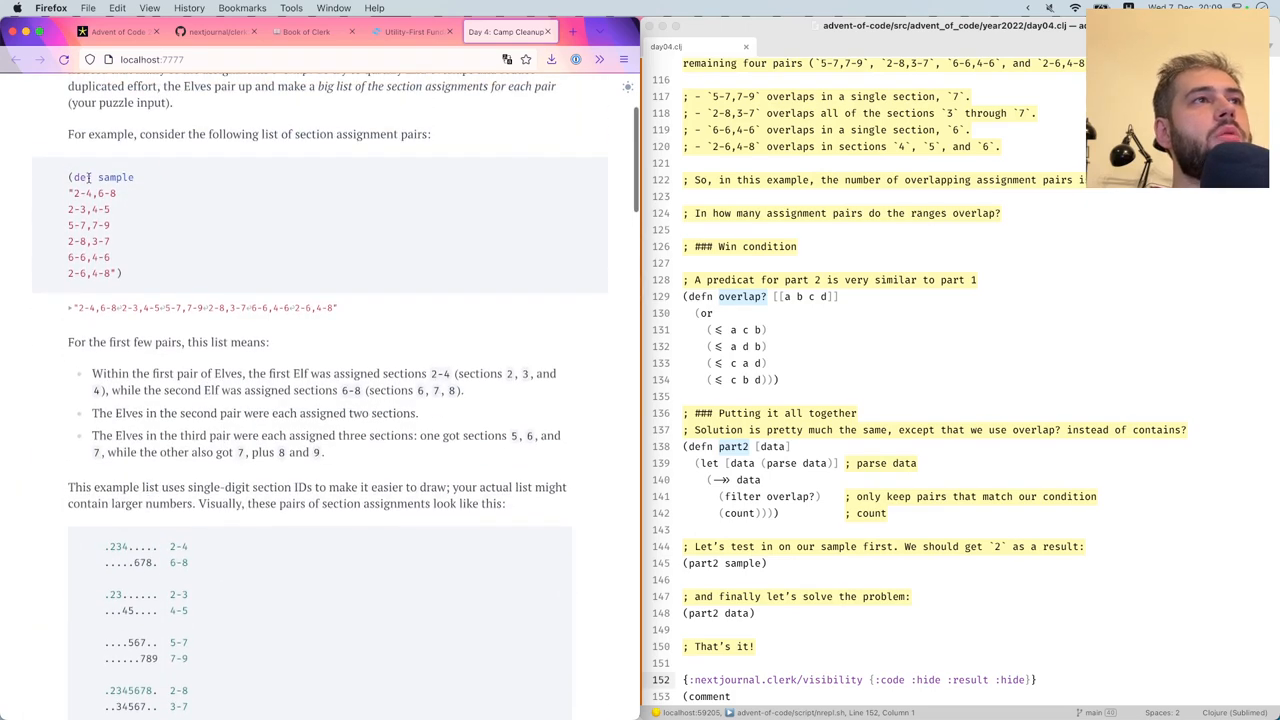
{"action": "scroll", "scroll_direction": "down", "scroll_amount": 3}
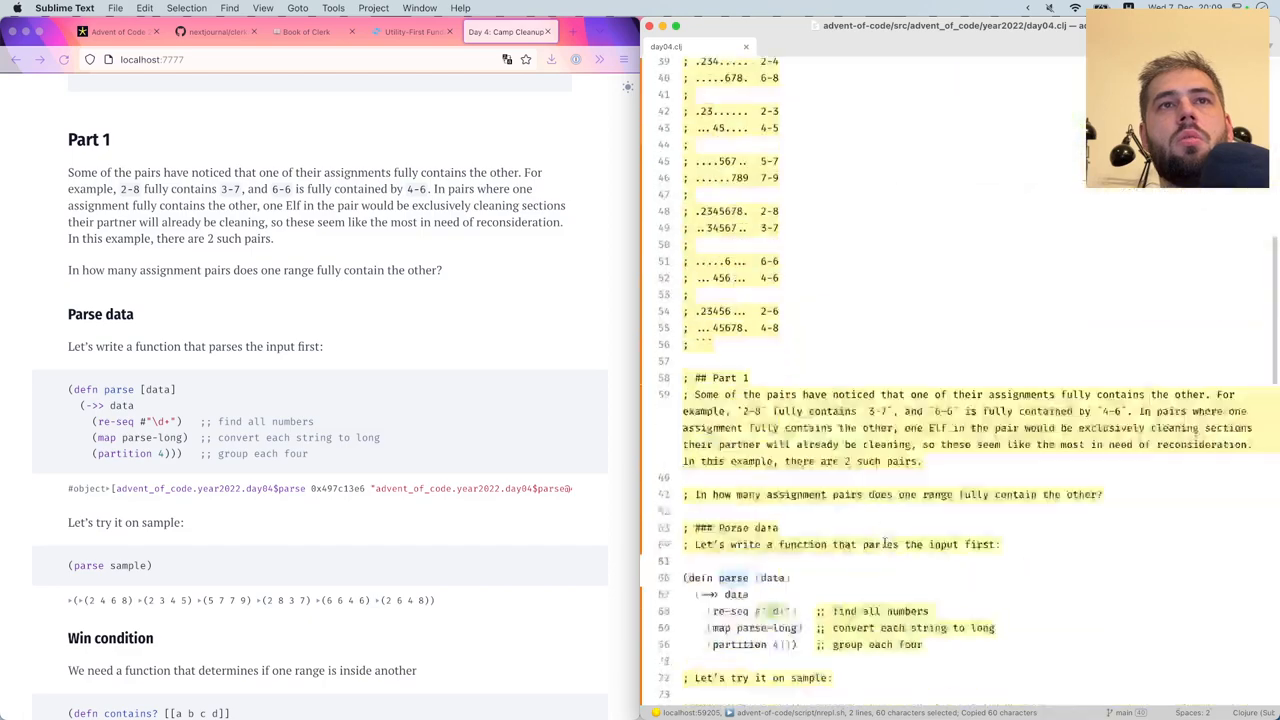
{"action": "scroll", "scroll_direction": "down", "scroll_amount": 3}
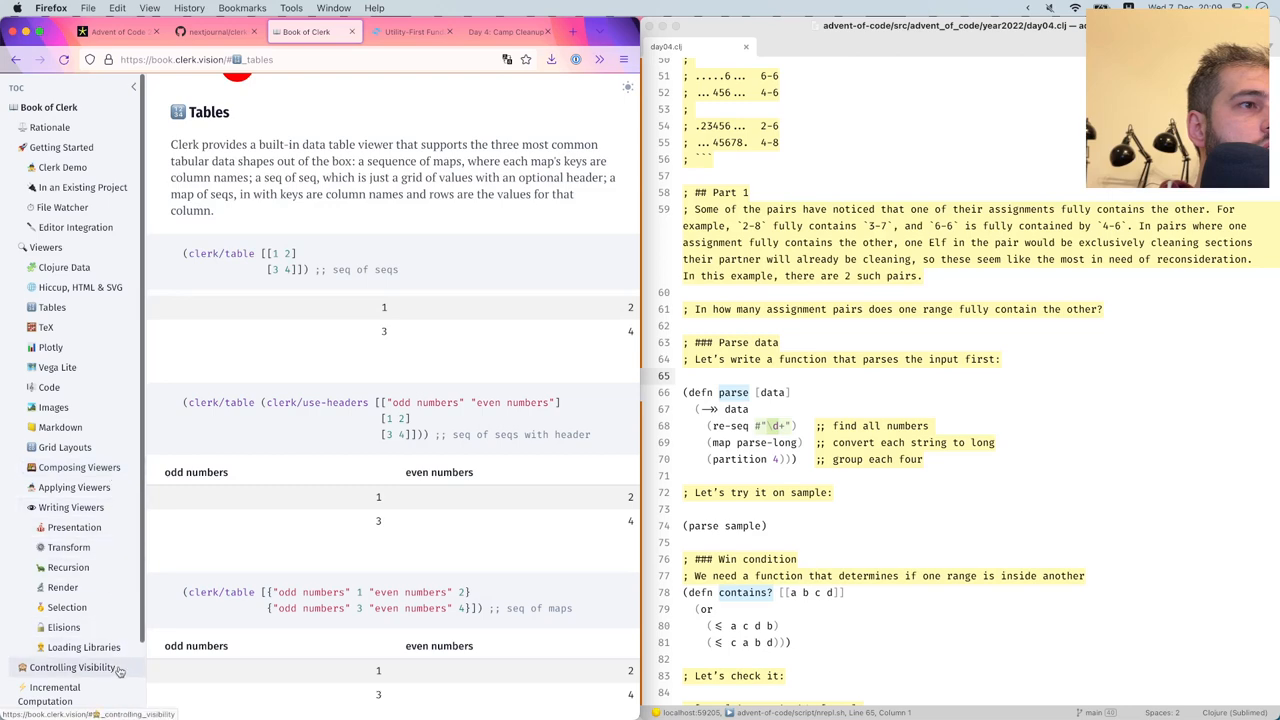
Open Controlling Visibility in Book of Clerk and select the ^{::clerk/visibility {:code :fold}} example
{"action": "left_click", "coordinate": [74, 668]}
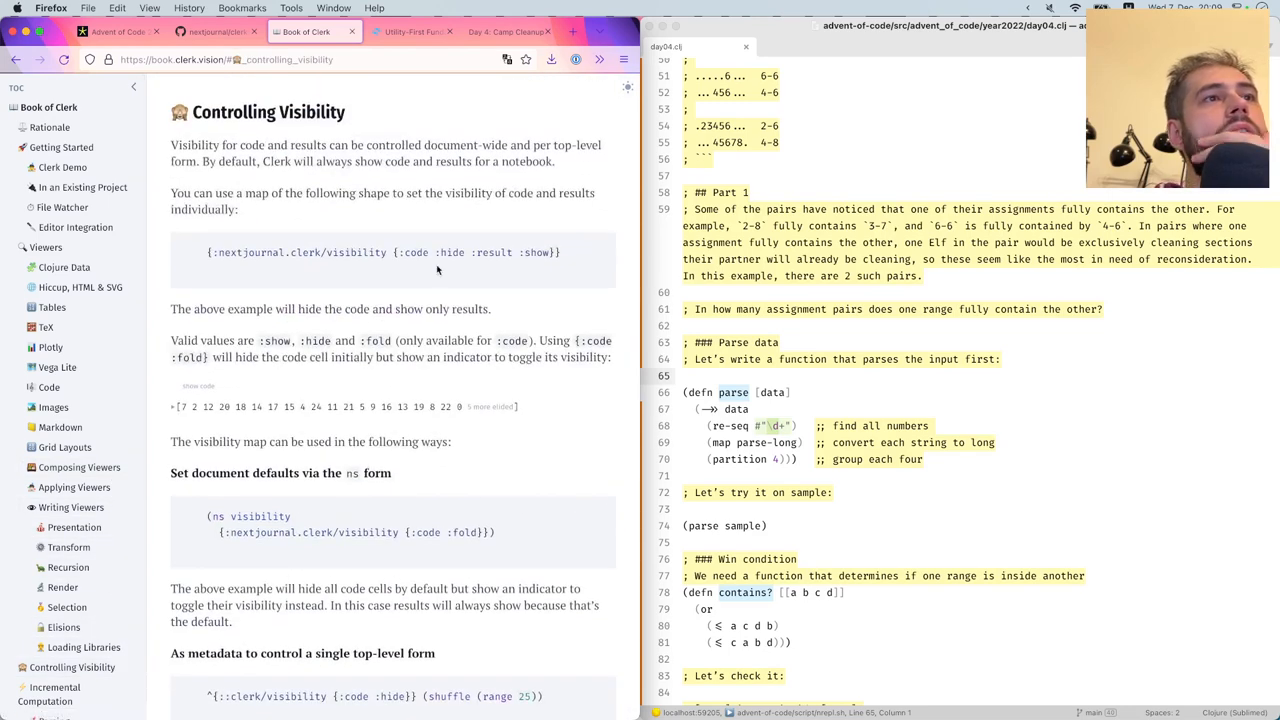
{"action": "left_click_drag", "start_coordinate": [170, 308], "coordinate": [611, 357]}
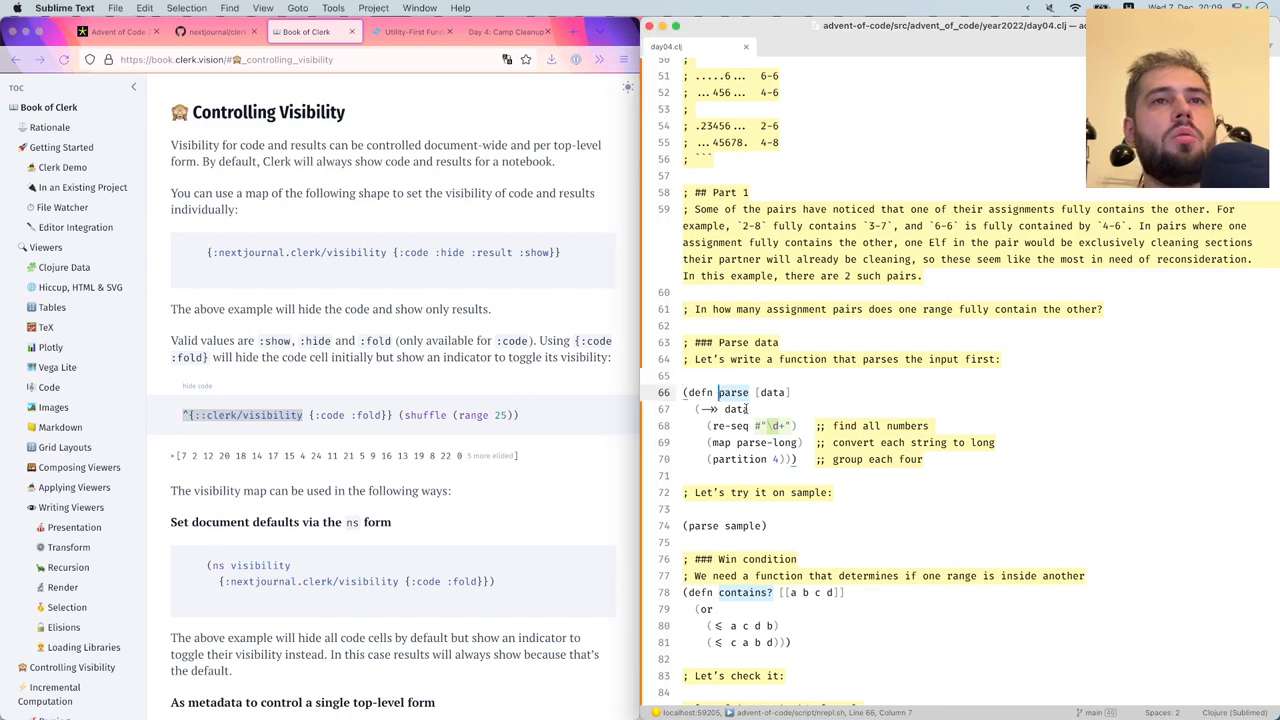
Add ^{::clerk/visibility {:result :hide}} metadata above the parse function
{"action": "type", "text": "^{::clerk/visibility {"}
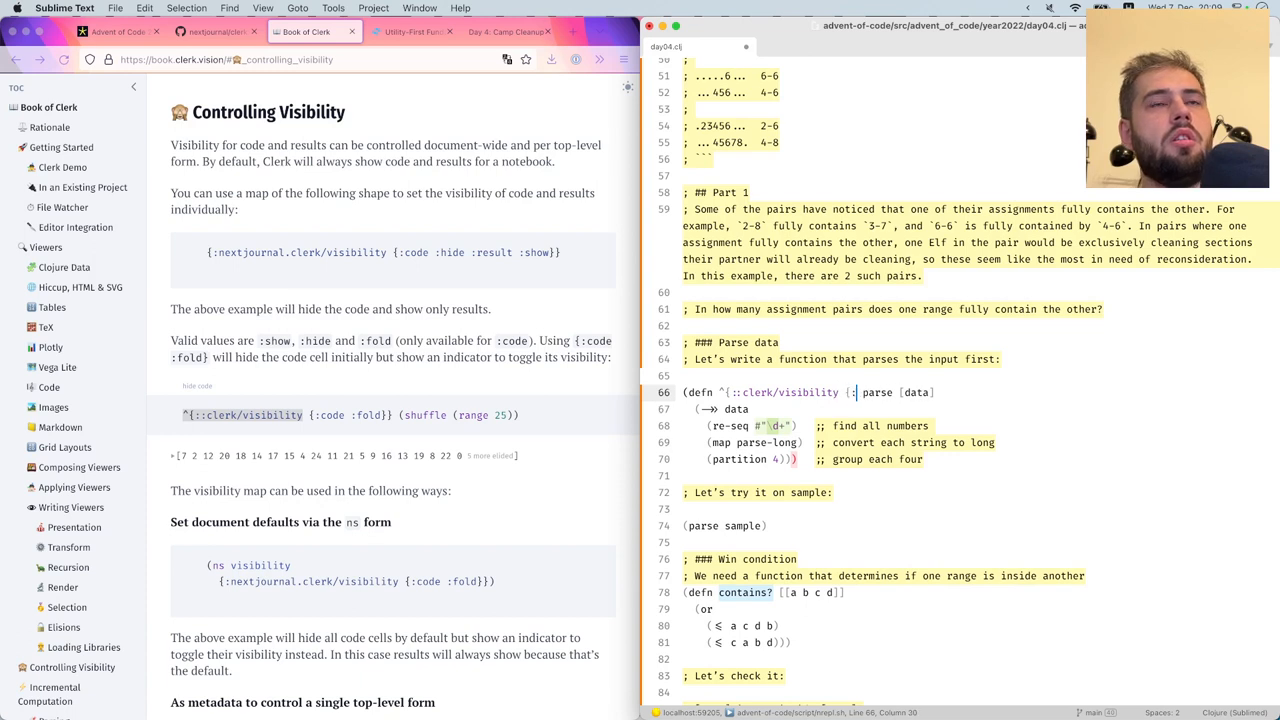
{"action": "type", "text": ":result"}
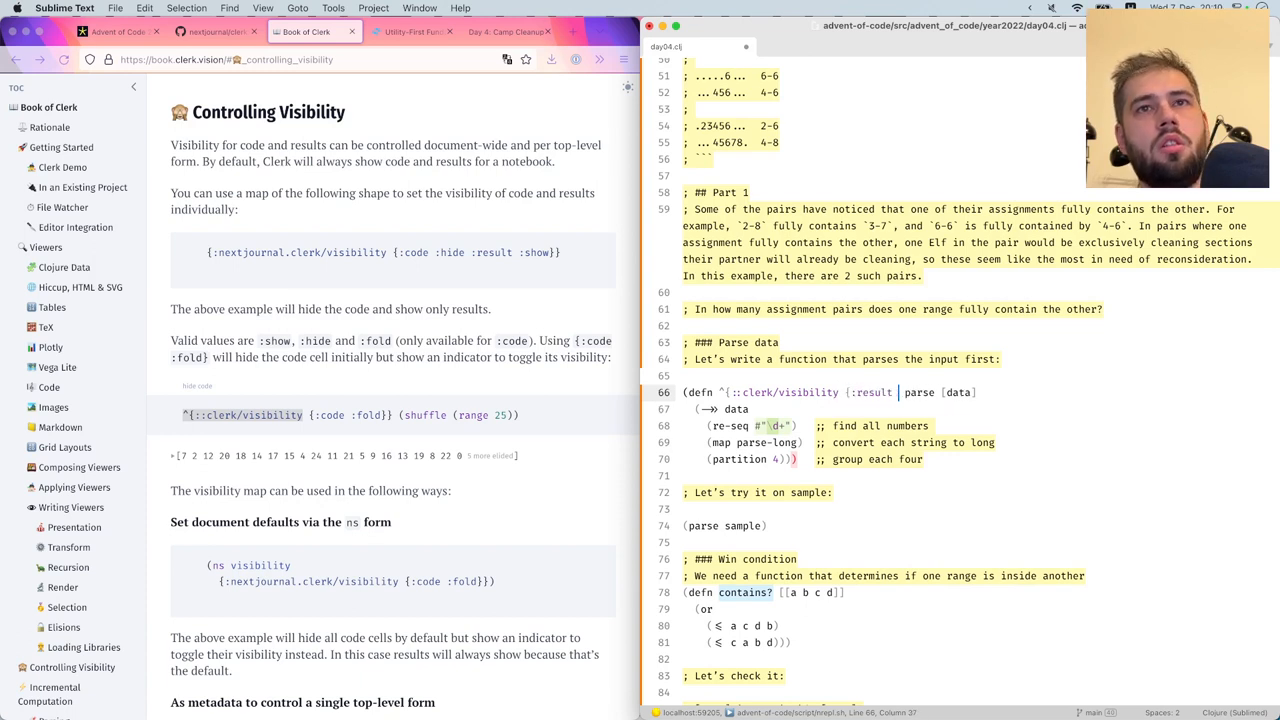
{"action": "type", "text": ":hide}}"}
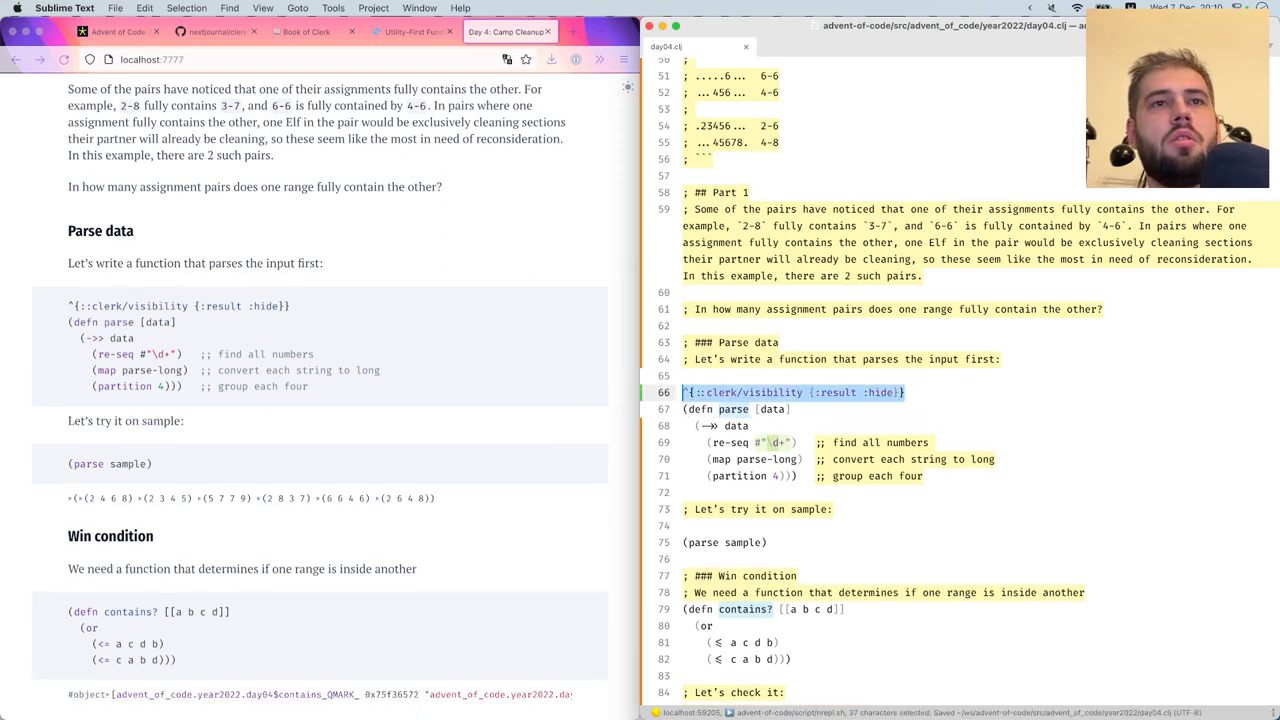
{"action": "left_click", "coordinate": [740, 392]}
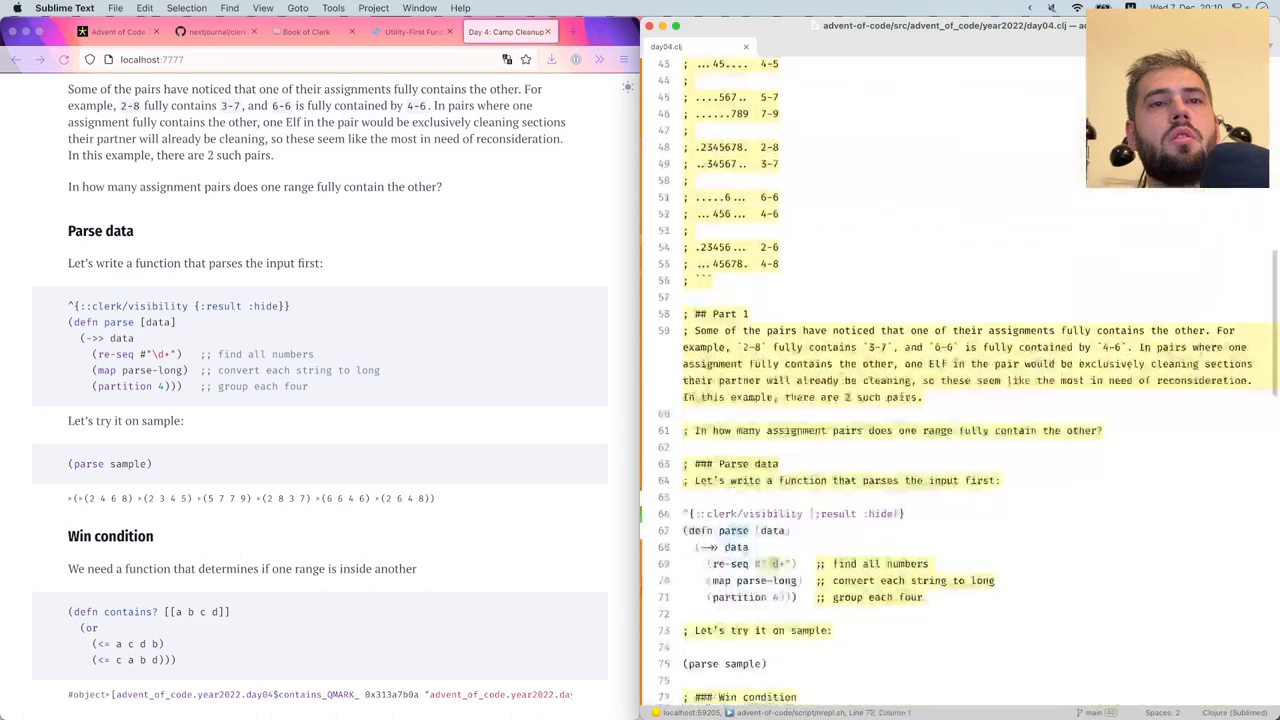
{"action": "scroll", "scroll_direction": "down", "scroll_amount": 3}
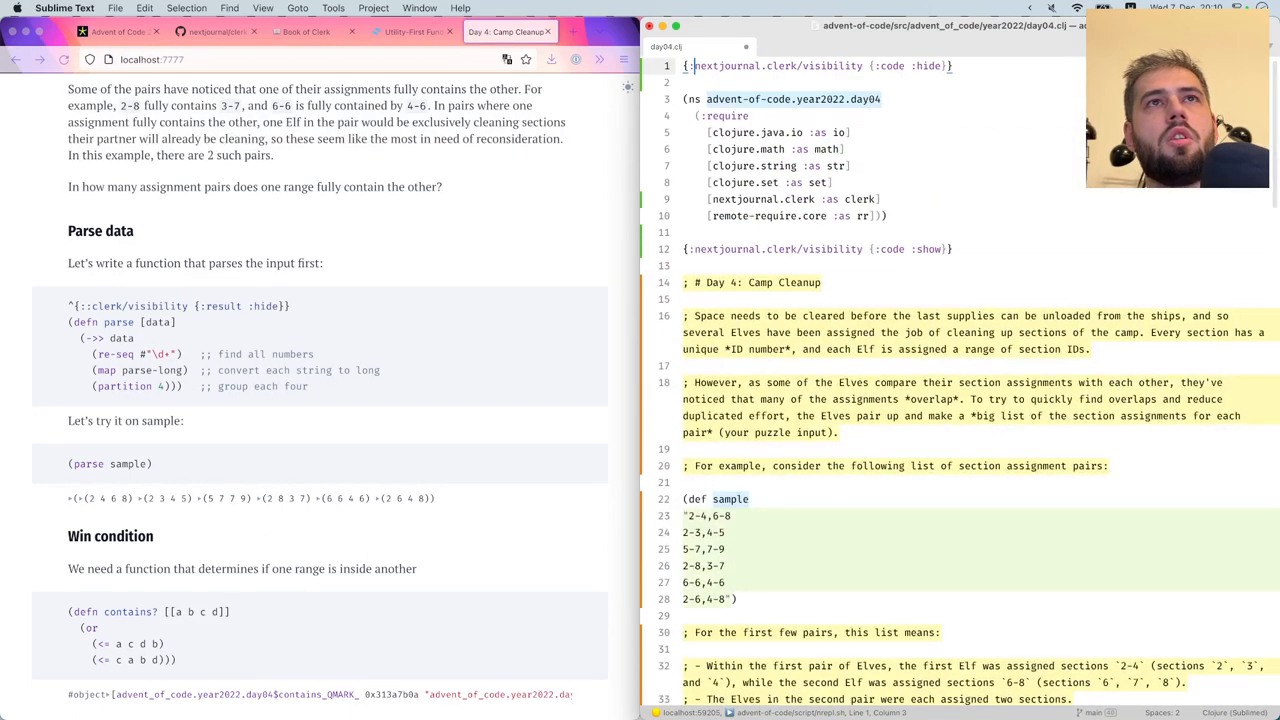
{"action": "scroll", "scroll_direction": "down", "scroll_amount": 3}
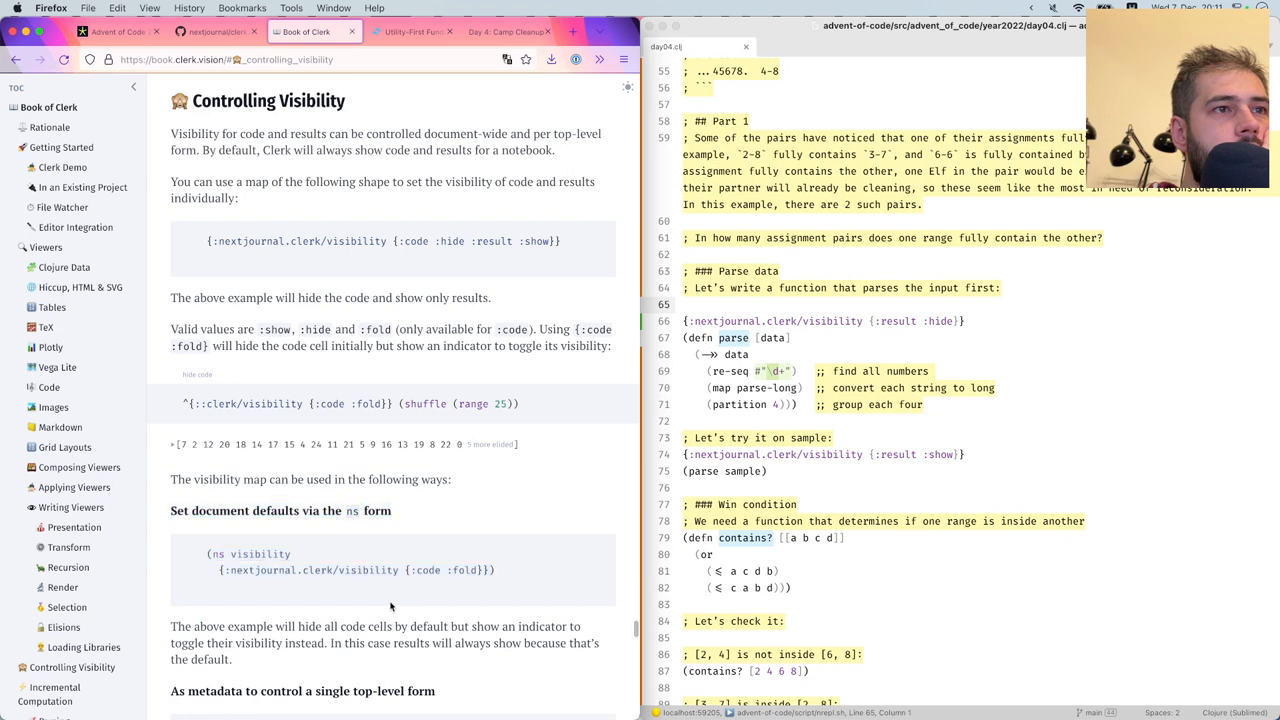
Scroll Book of Clerk down to the 'As top-level form to change the document defaults' section
{"action": "scroll", "scroll_direction": "down", "scroll_amount": 3}
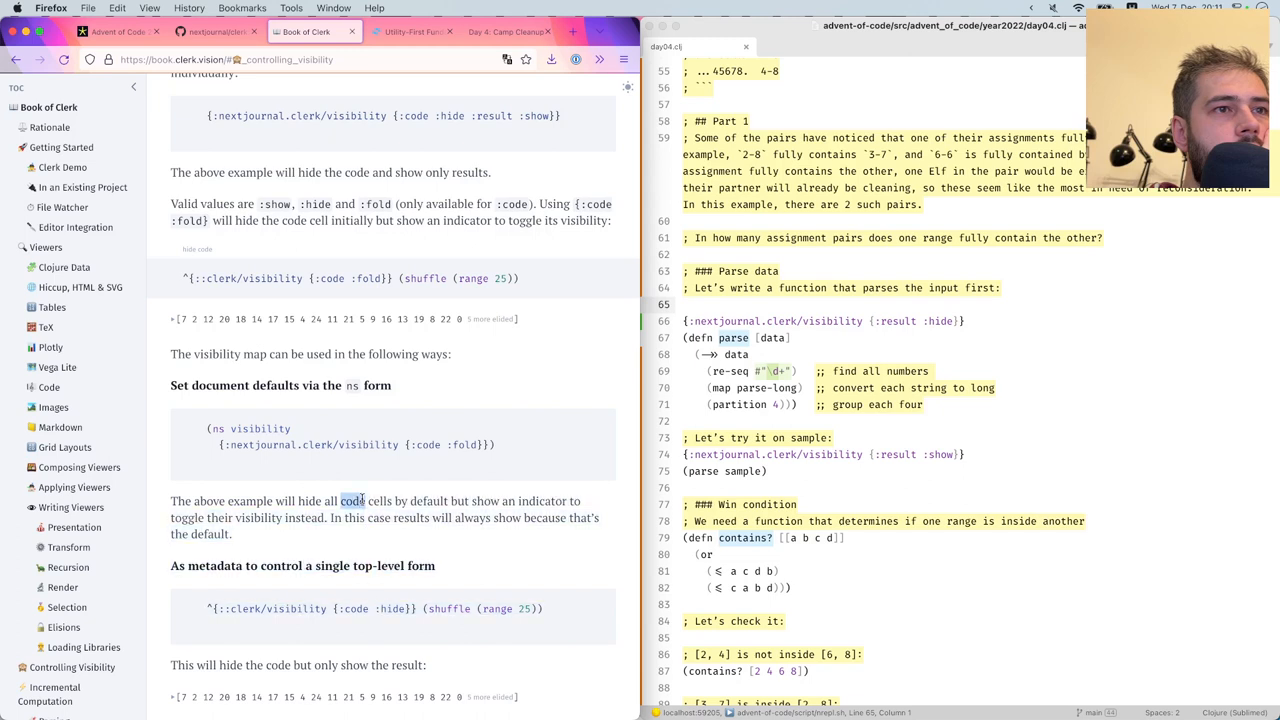
{"action": "scroll", "scroll_direction": "down", "scroll_amount": 3}
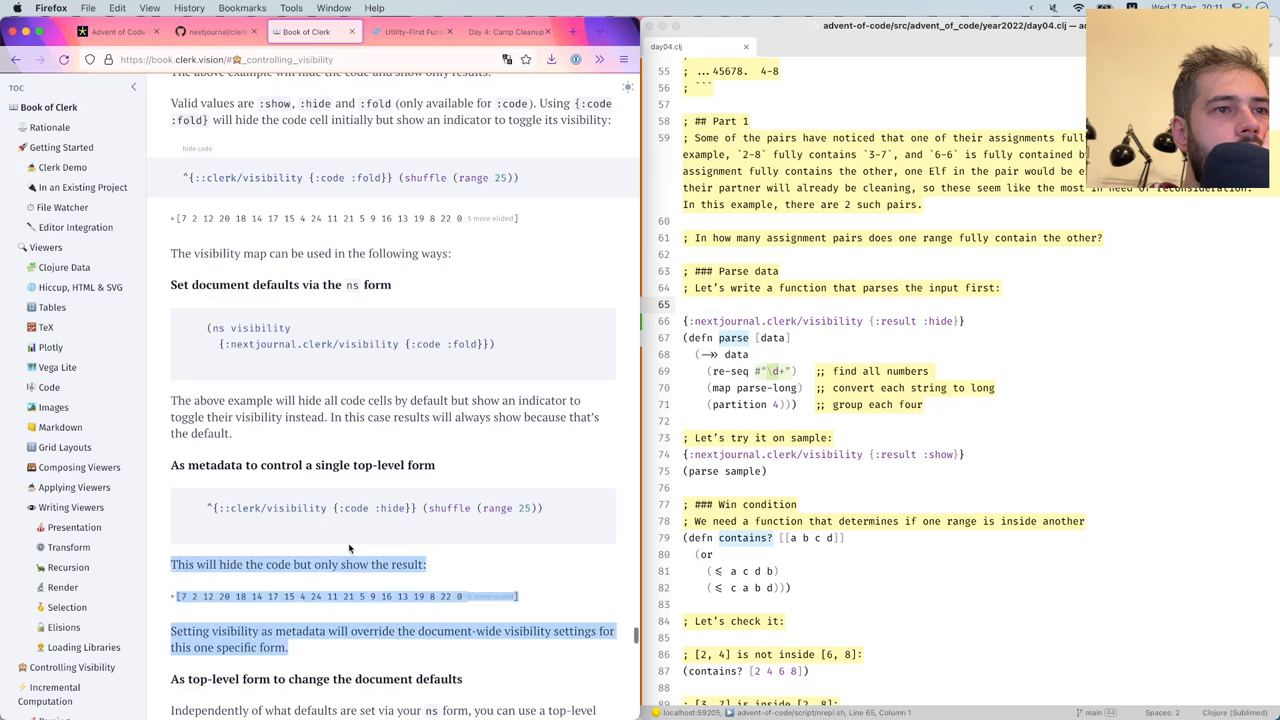
{"action": "scroll", "scroll_direction": "down", "scroll_amount": 3}
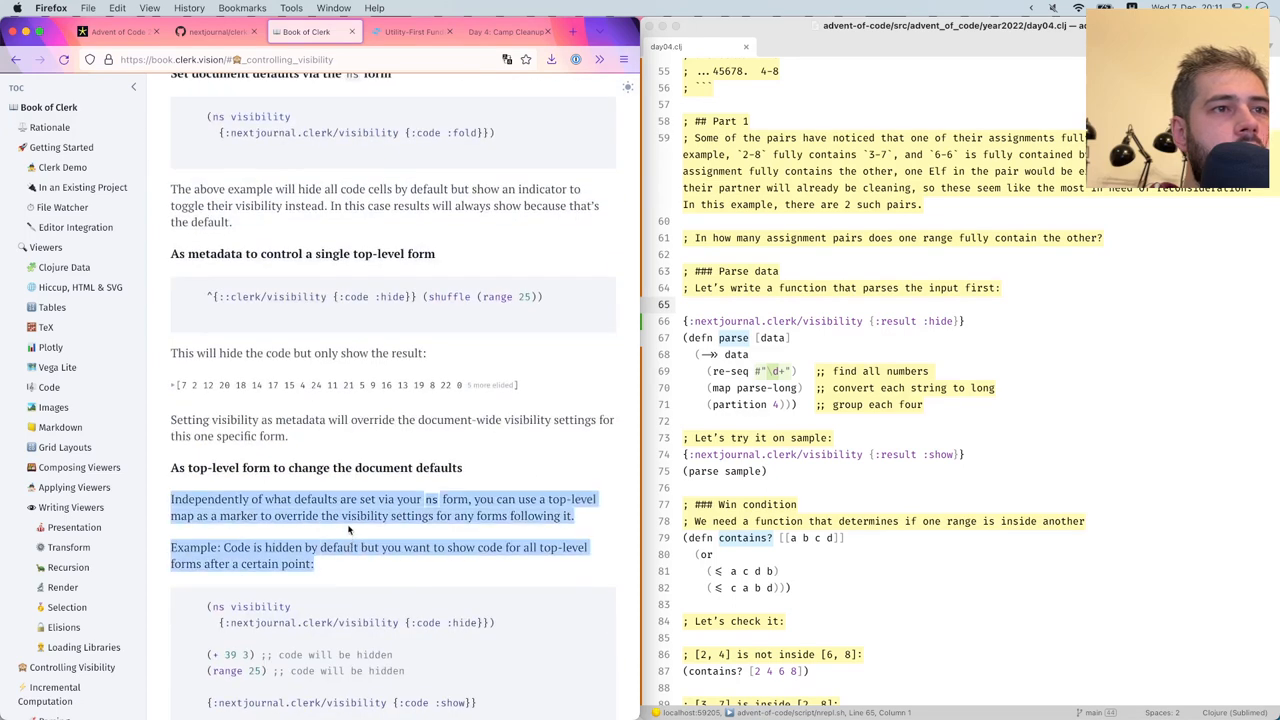
{"action": "scroll", "scroll_direction": "down", "scroll_amount": 3}
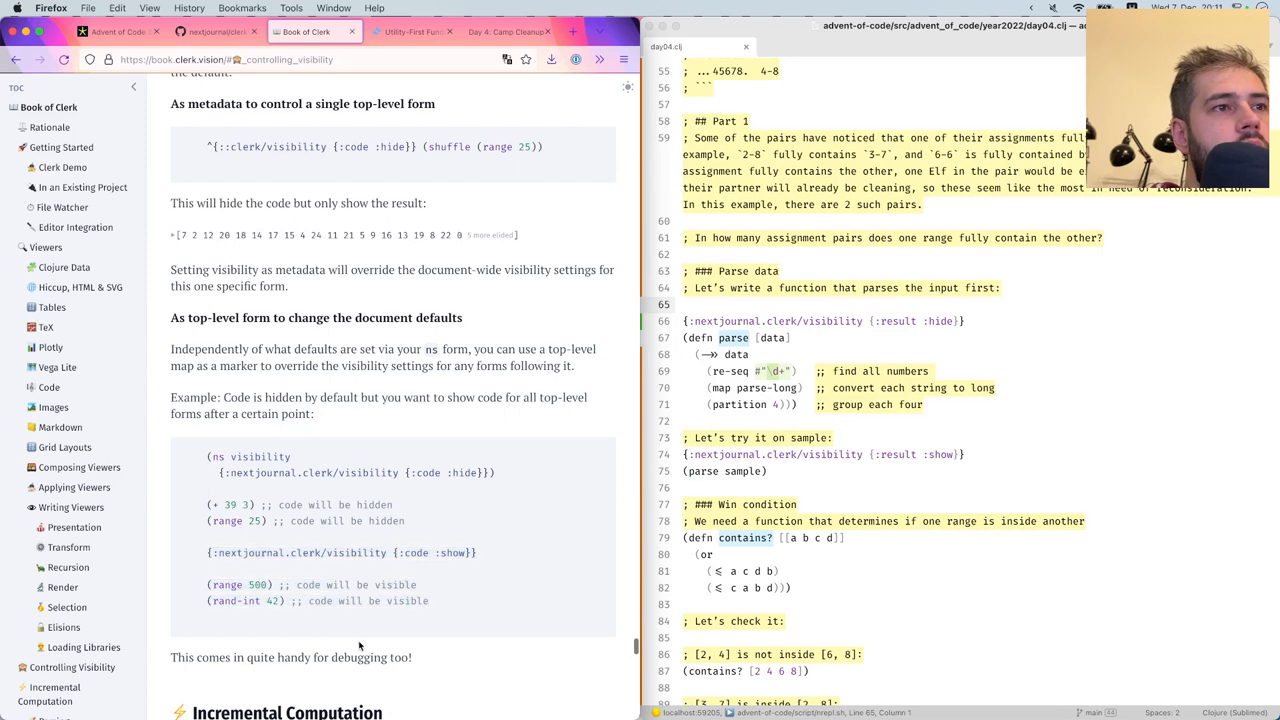
{"action": "scroll", "scroll_direction": "down", "scroll_amount": 3}
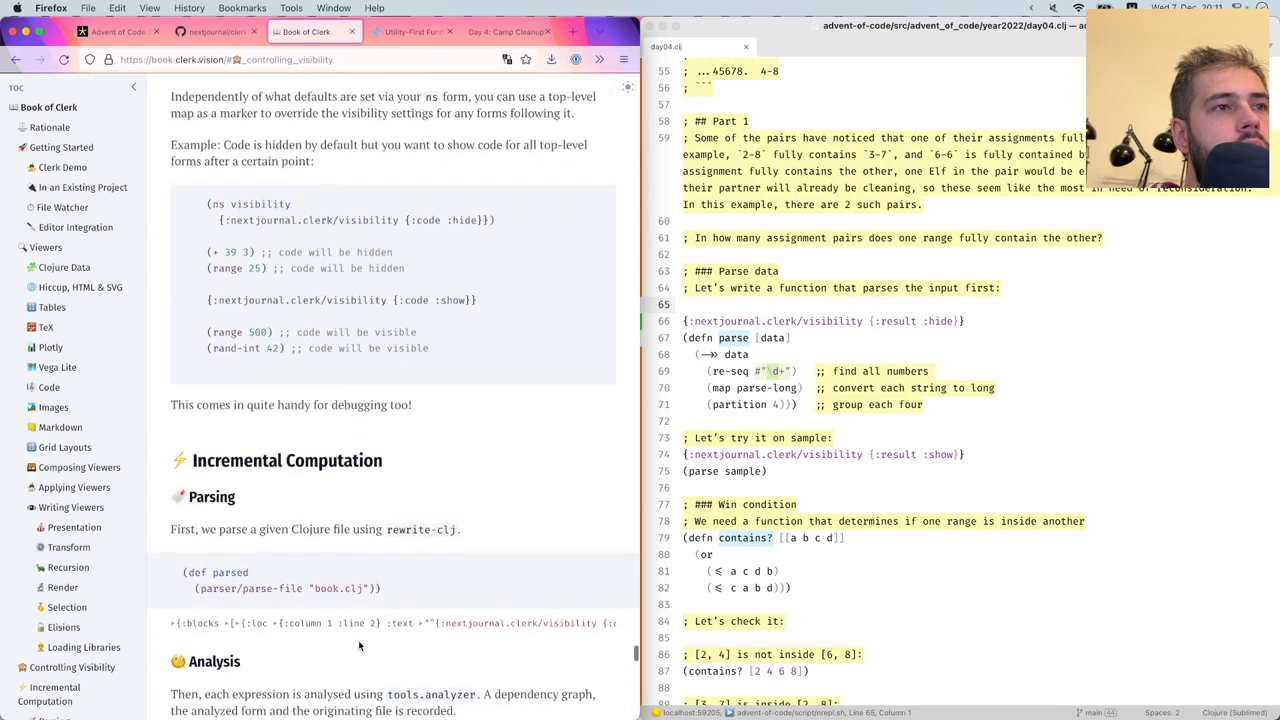
{"action": "scroll", "scroll_direction": "down", "scroll_amount": 3}
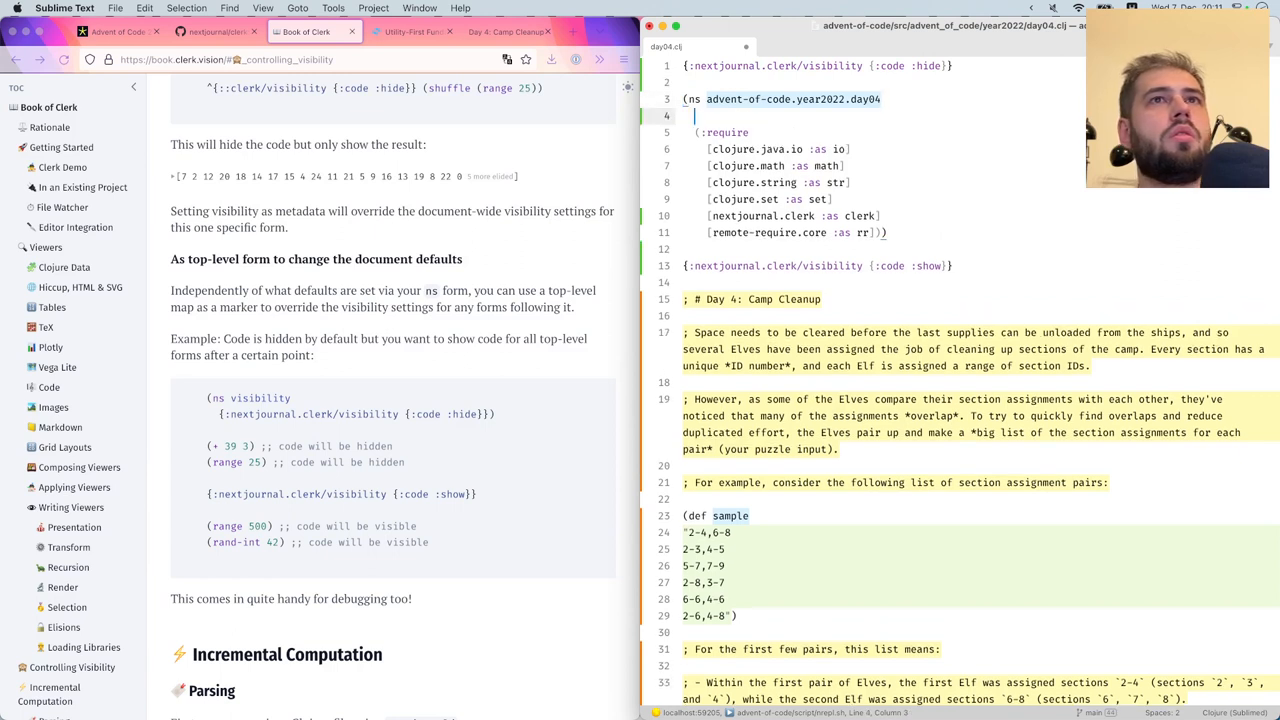
Set {:nextjournal.clerk/visibility {:result :hide}} after the ns form and mark forms to show results
{"action": "type", "text": "{:nextjournal.clerk/visibility {:result :hide}}"}
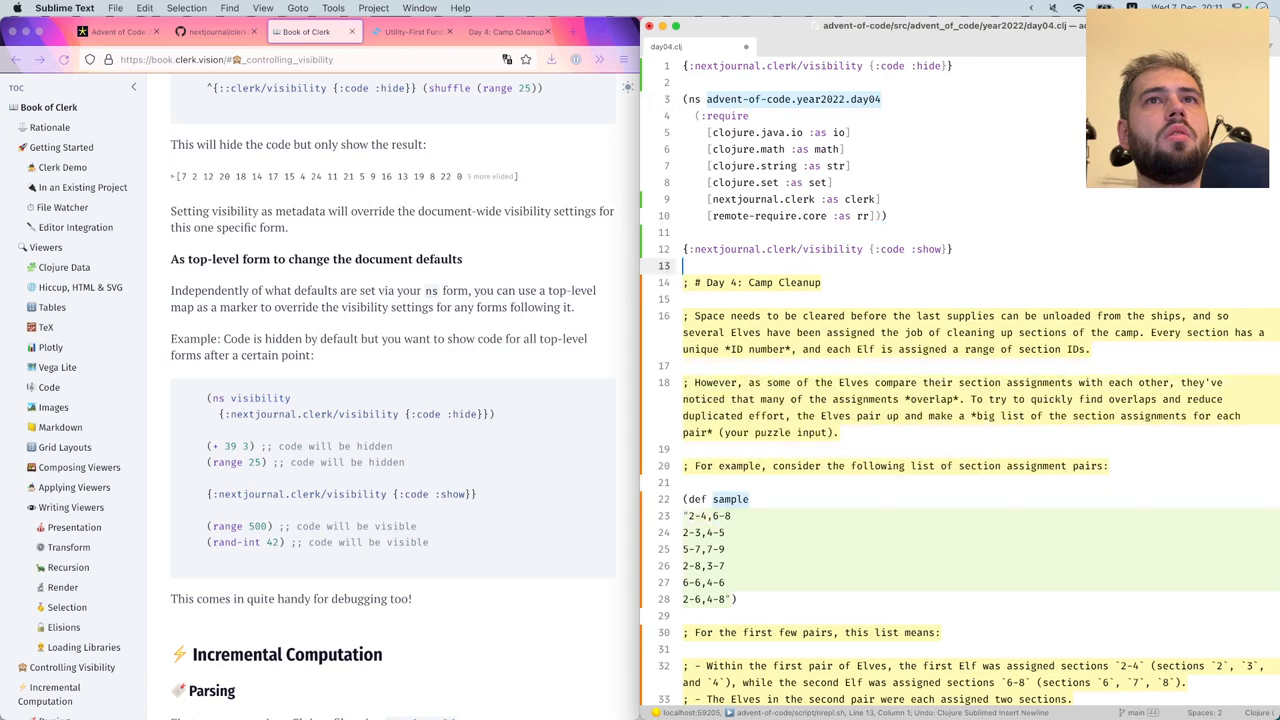
{"action": "type", "text": ":result}"}
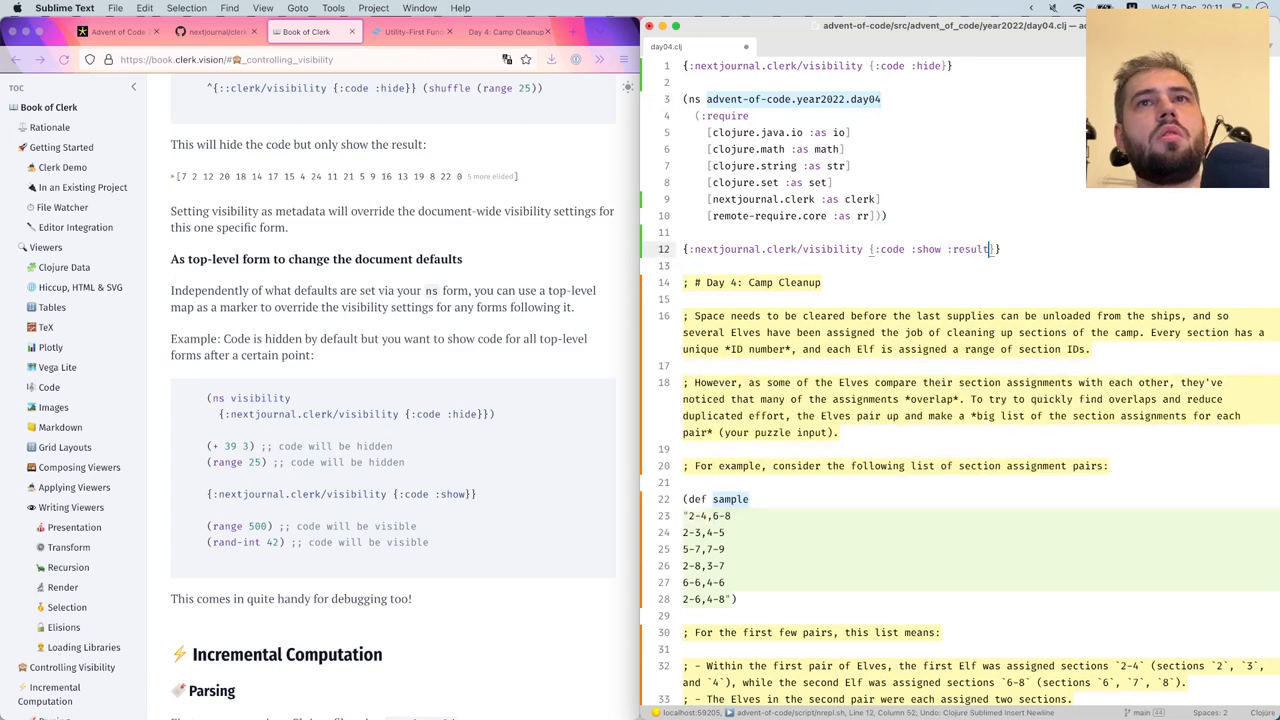
{"action": "type", "text": ":hide"}
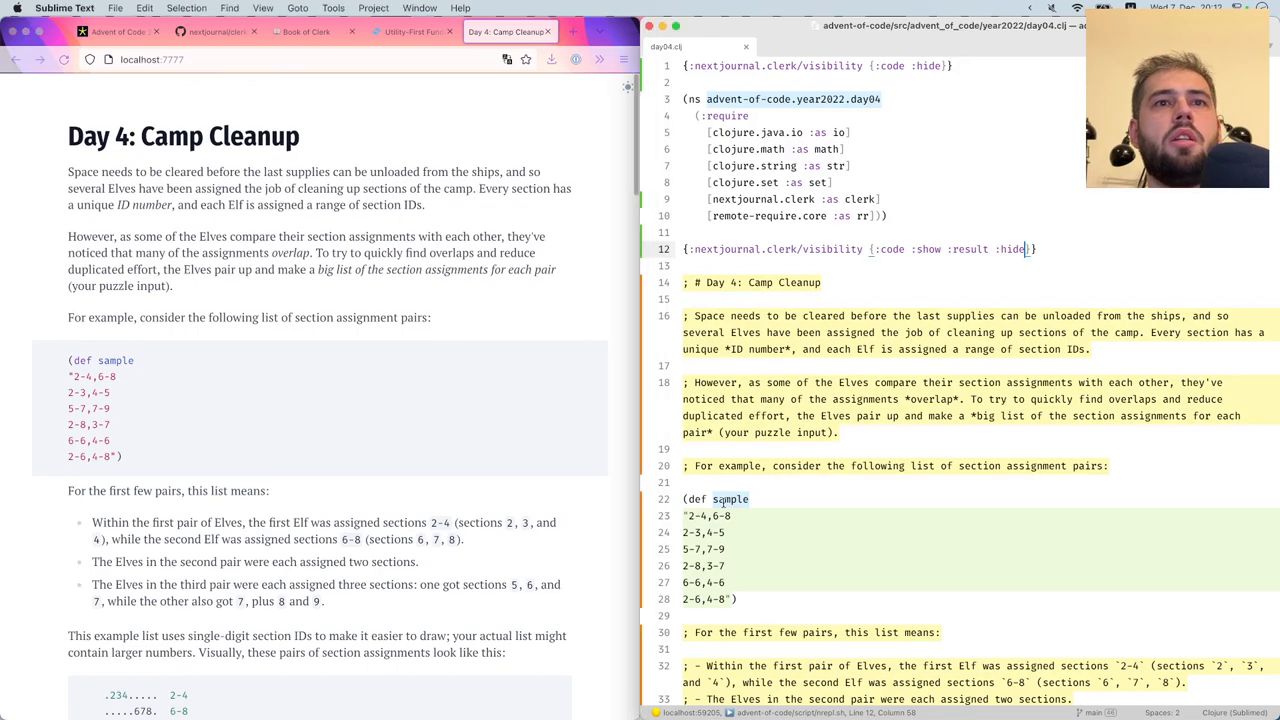
{"action": "scroll", "scroll_direction": "down", "scroll_amount": 3}
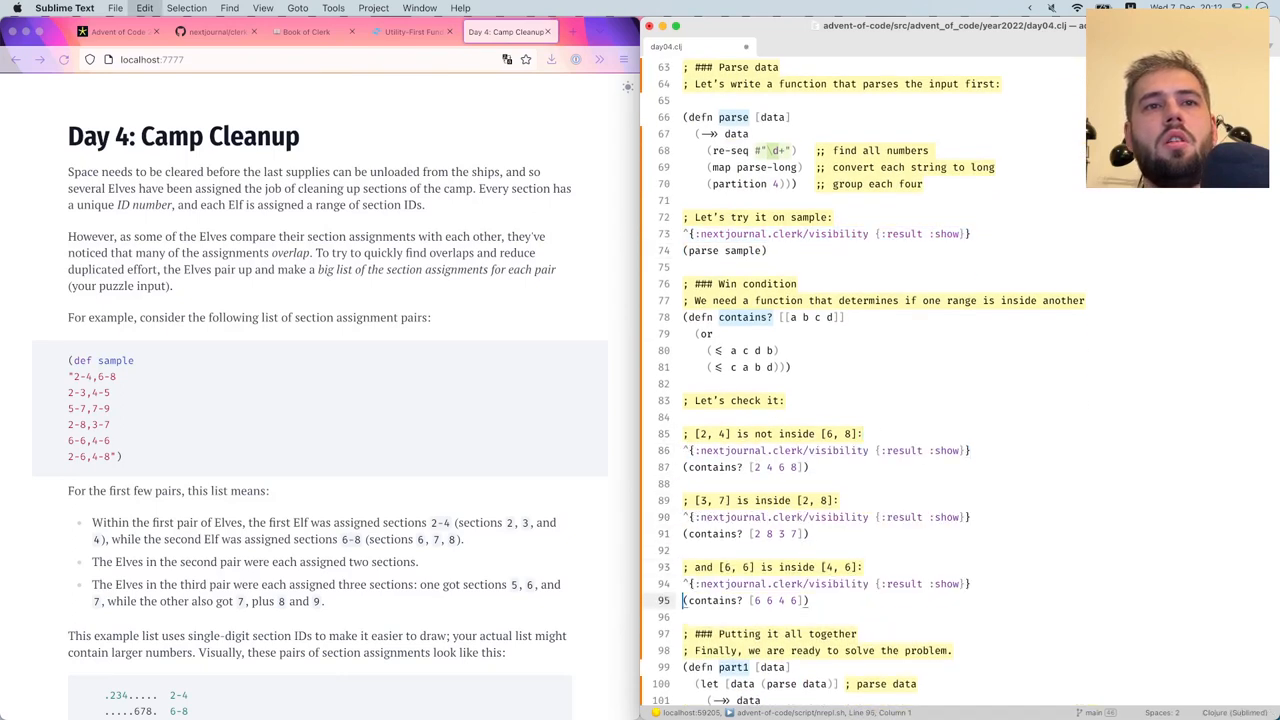
Remove ':result :hide' from the line 12 visibility map and save
{"action": "scroll", "scroll_direction": "down", "scroll_amount": 3}
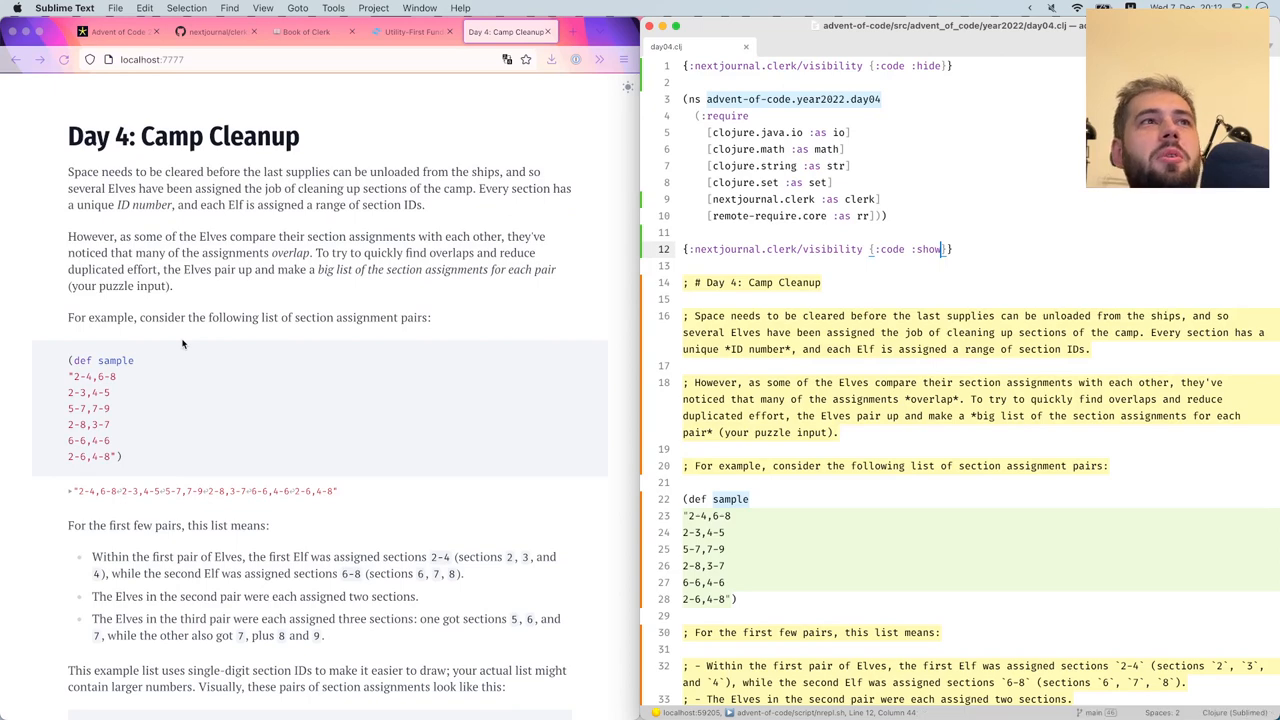
{"action": "mouse_move", "coordinate": [256, 383]}
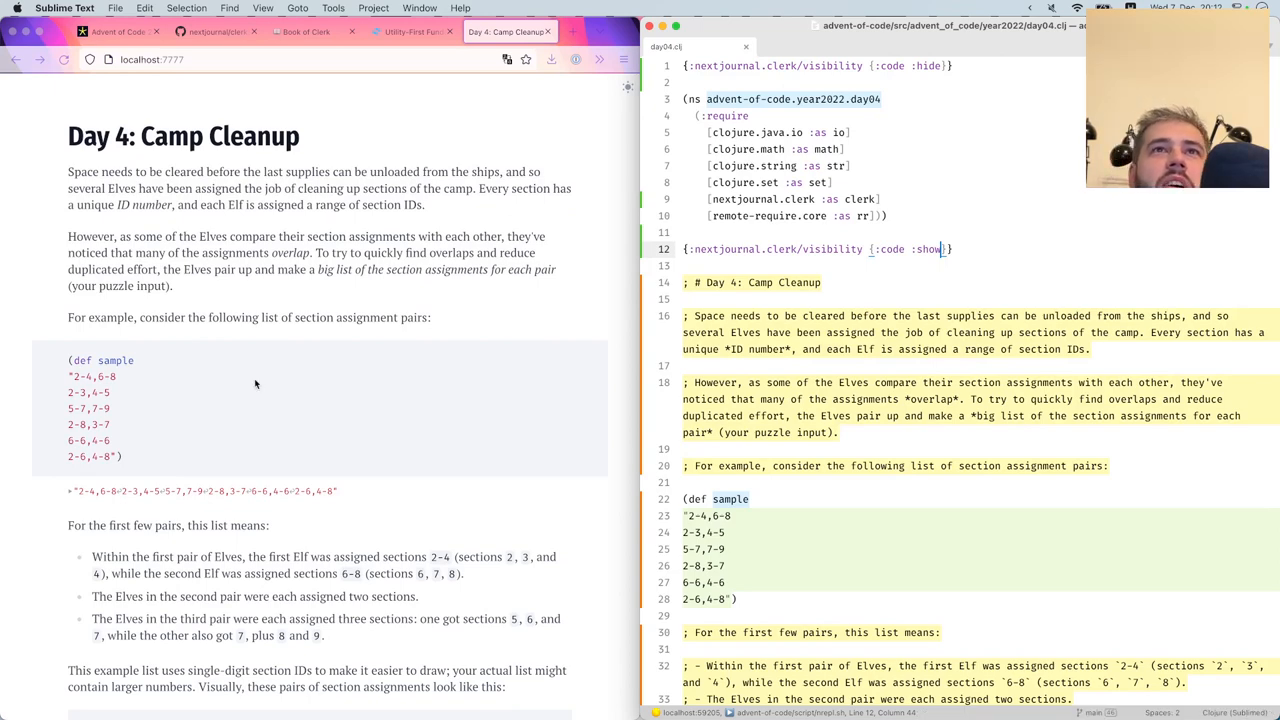
Scroll the Clerk results, then switch to the Advent of Code Day 4 puzzle page
{"action": "scroll", "scroll_direction": "down", "scroll_amount": 3}
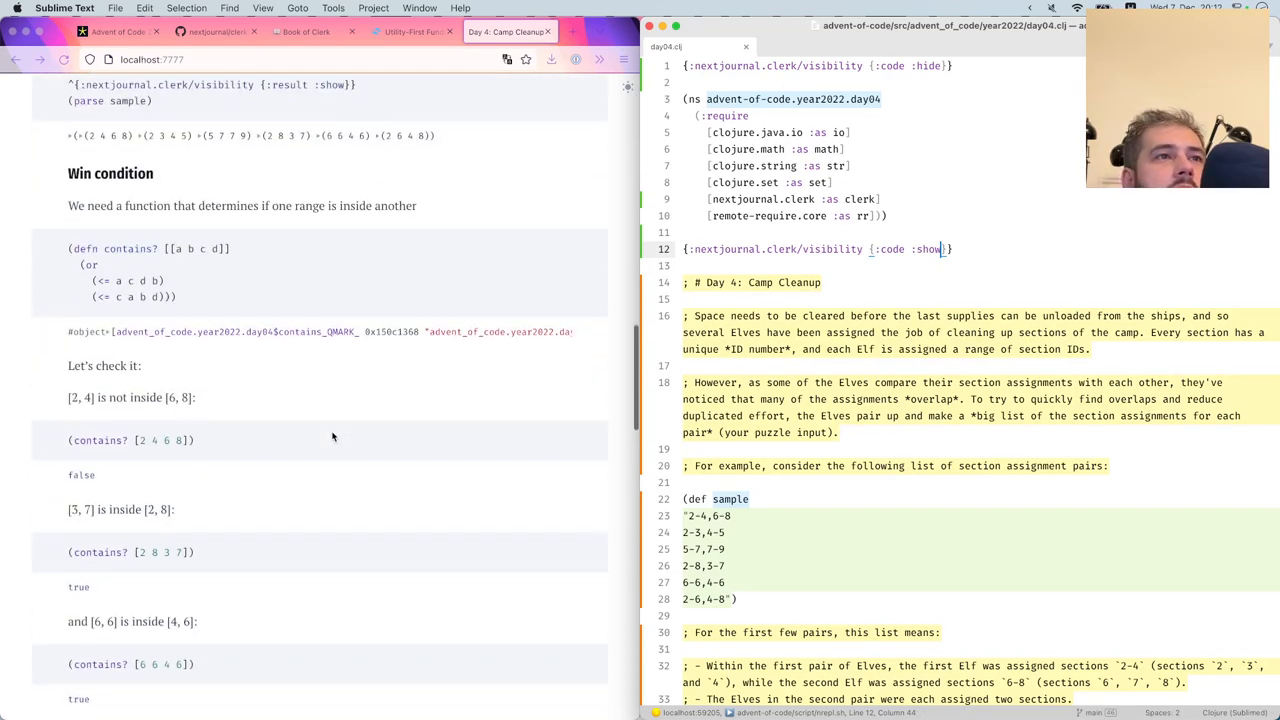
{"action": "scroll", "scroll_direction": "down", "scroll_amount": 3}
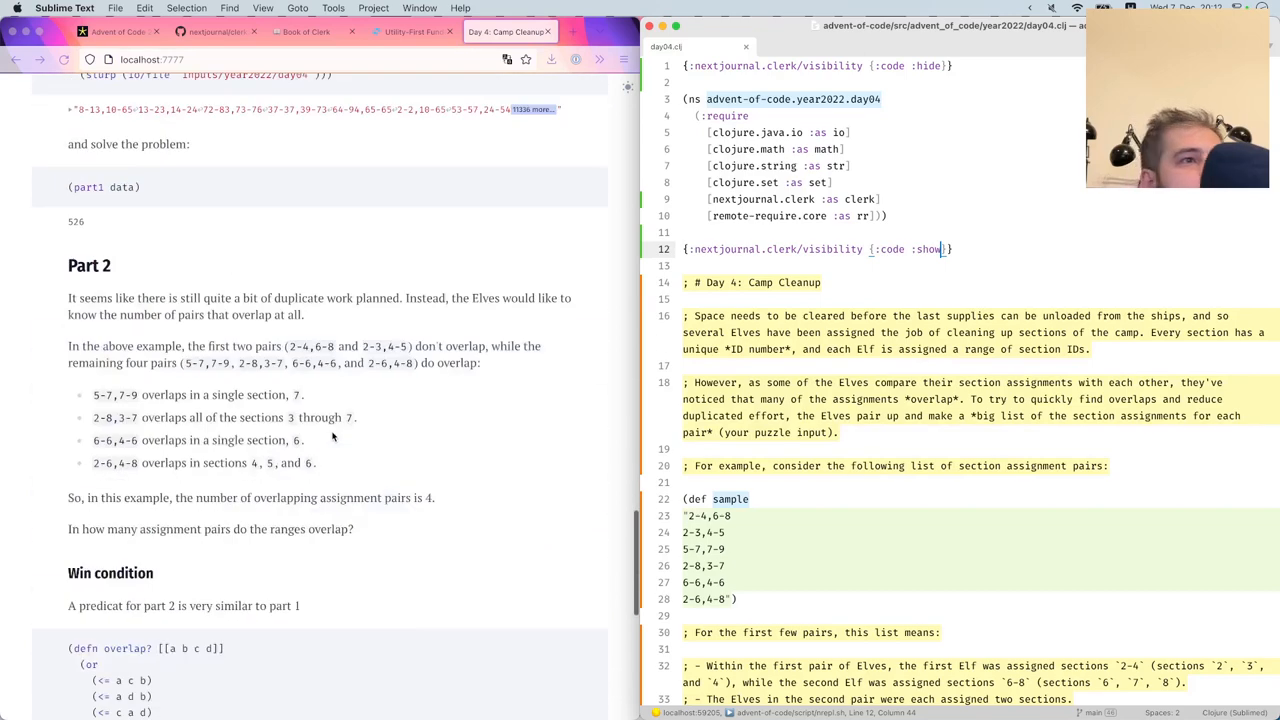
{"action": "scroll", "scroll_direction": "down", "scroll_amount": 3}
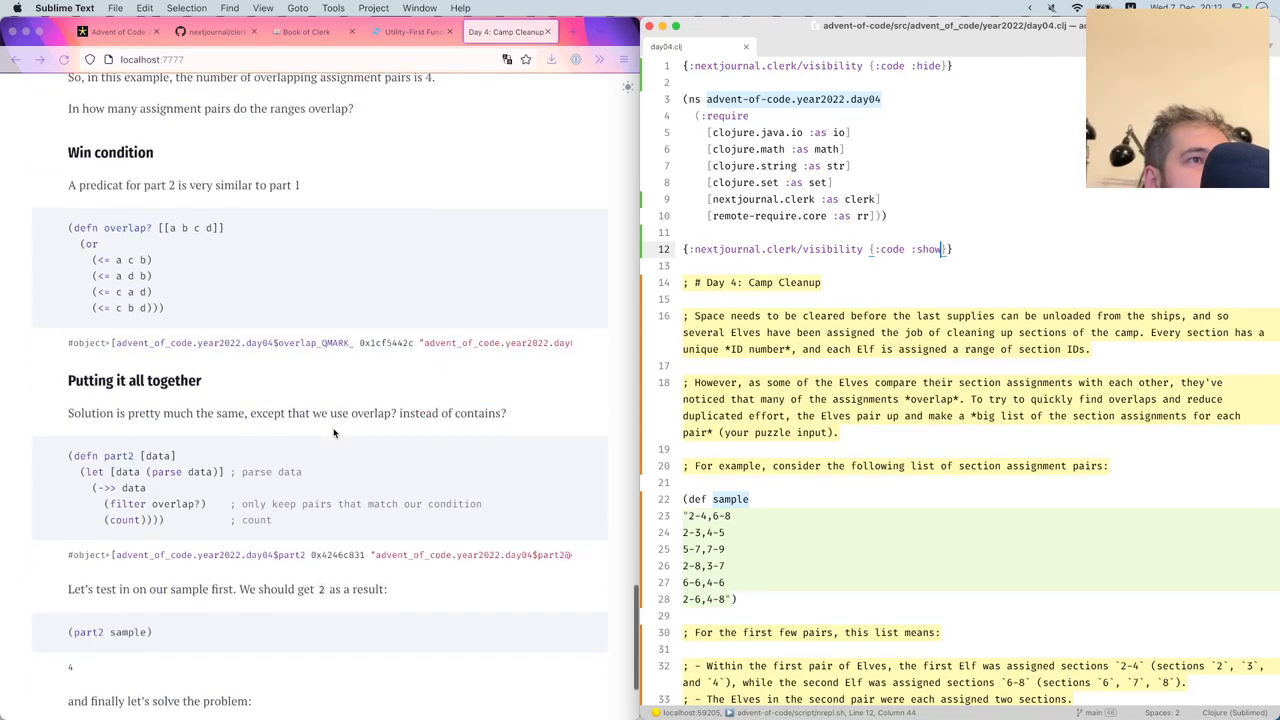
{"action": "scroll", "scroll_direction": "down", "scroll_amount": 3}
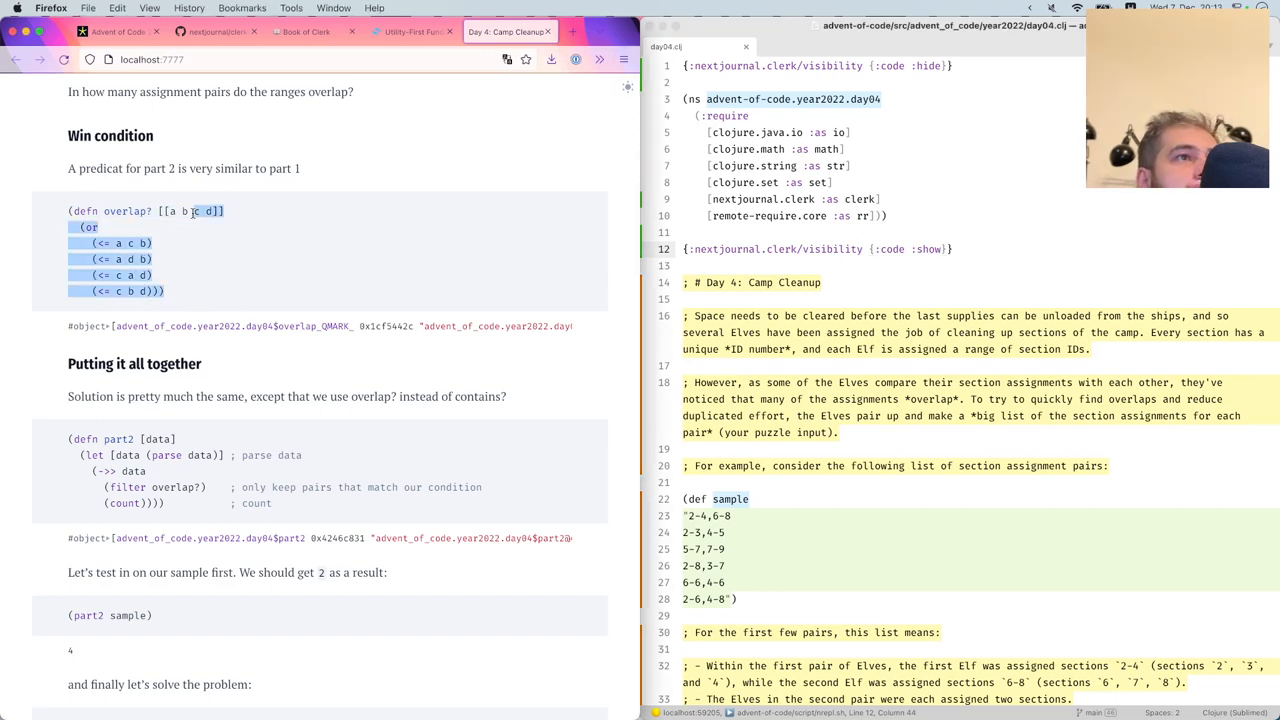
{"action": "left_click", "coordinate": [310, 225]}
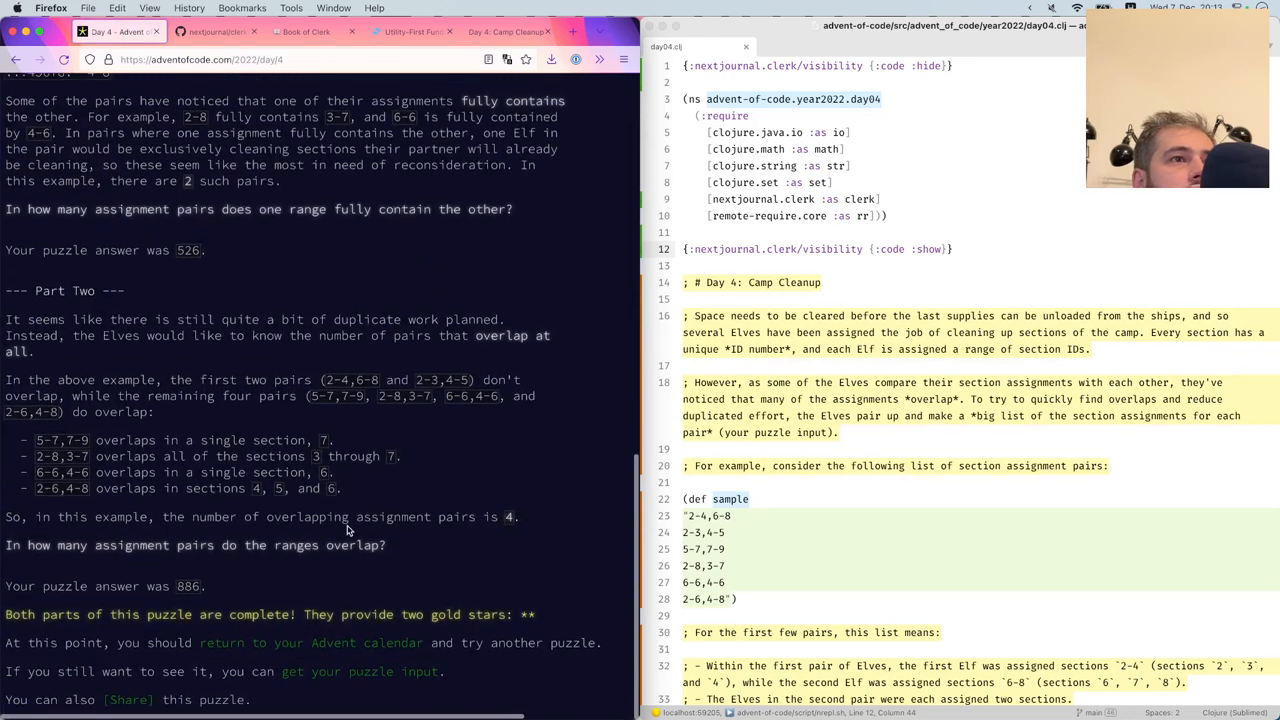
Select the part two sentence saying the first two example pairs don't overlap
{"action": "left_click_drag", "start_coordinate": [36, 440], "coordinate": [342, 488]}
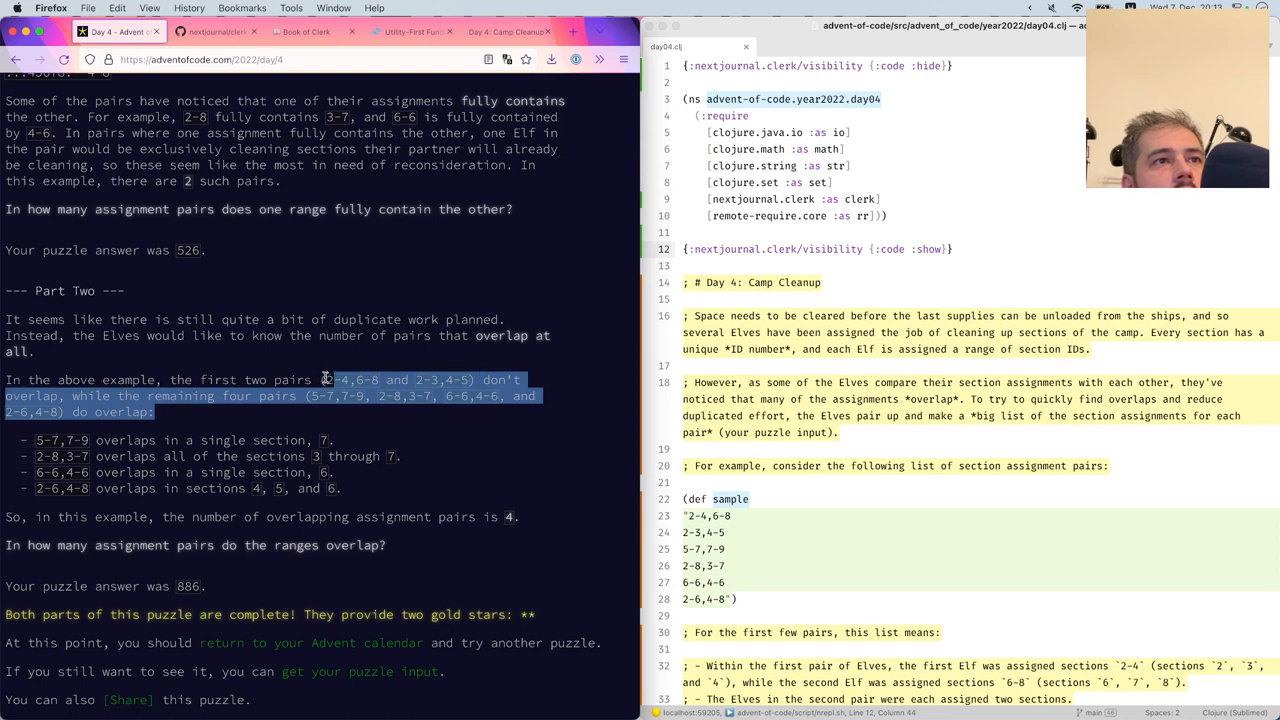
{"action": "scroll", "scroll_direction": "down", "scroll_amount": 3}
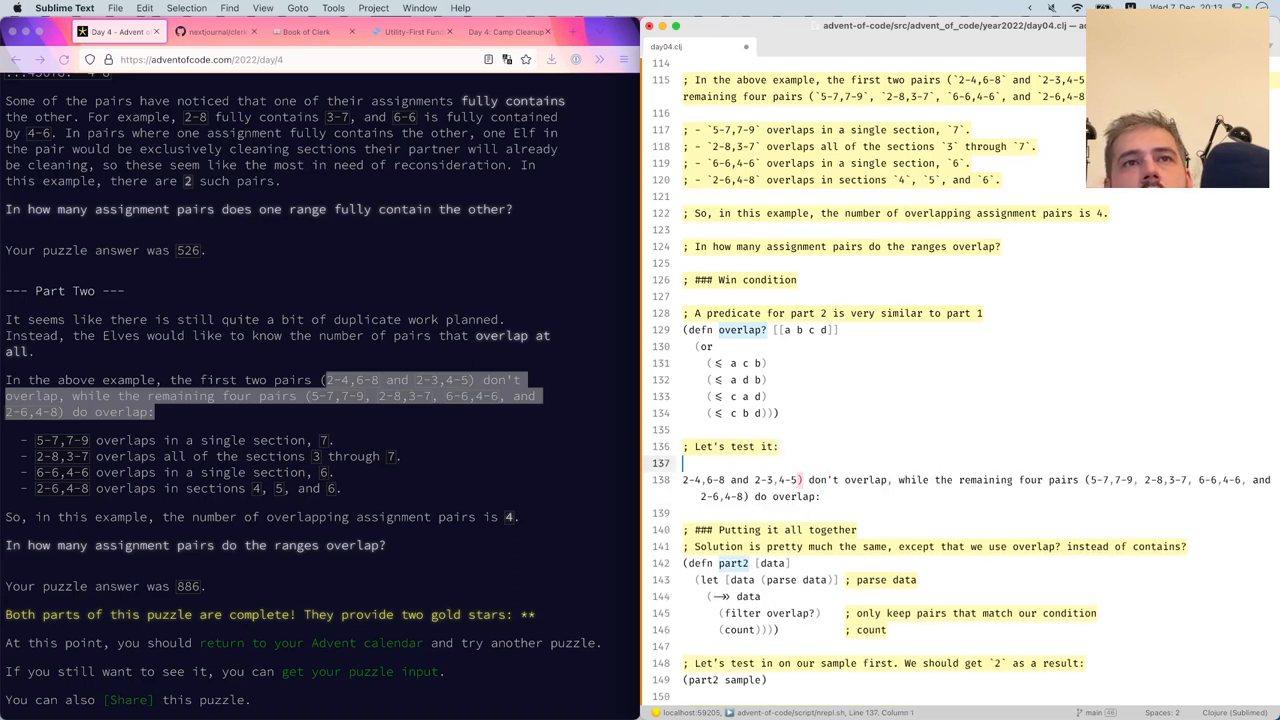
Write six overlap? checks on the example pairs, [2 4 6 8] through [2 6 4 8], and select the leftover sentence
{"action": "type", "text": "(overlap? ["}
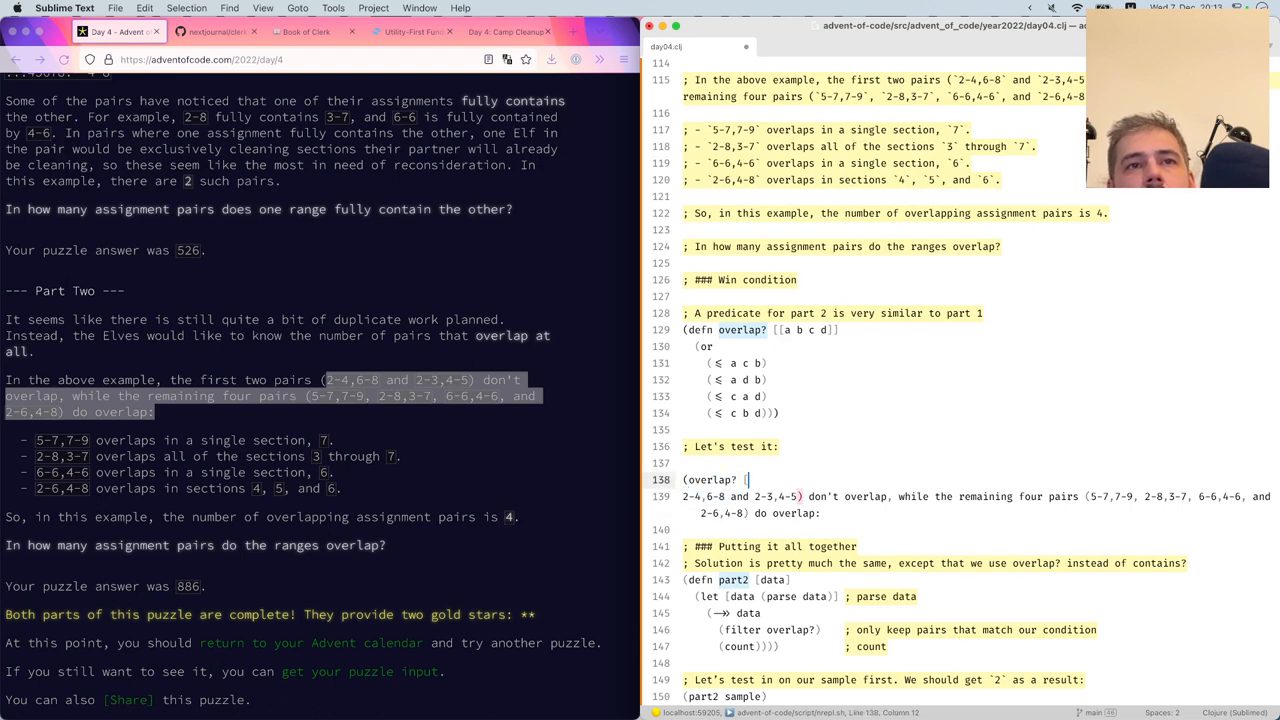
{"action": "type", "text": "2 4 6 8]"}
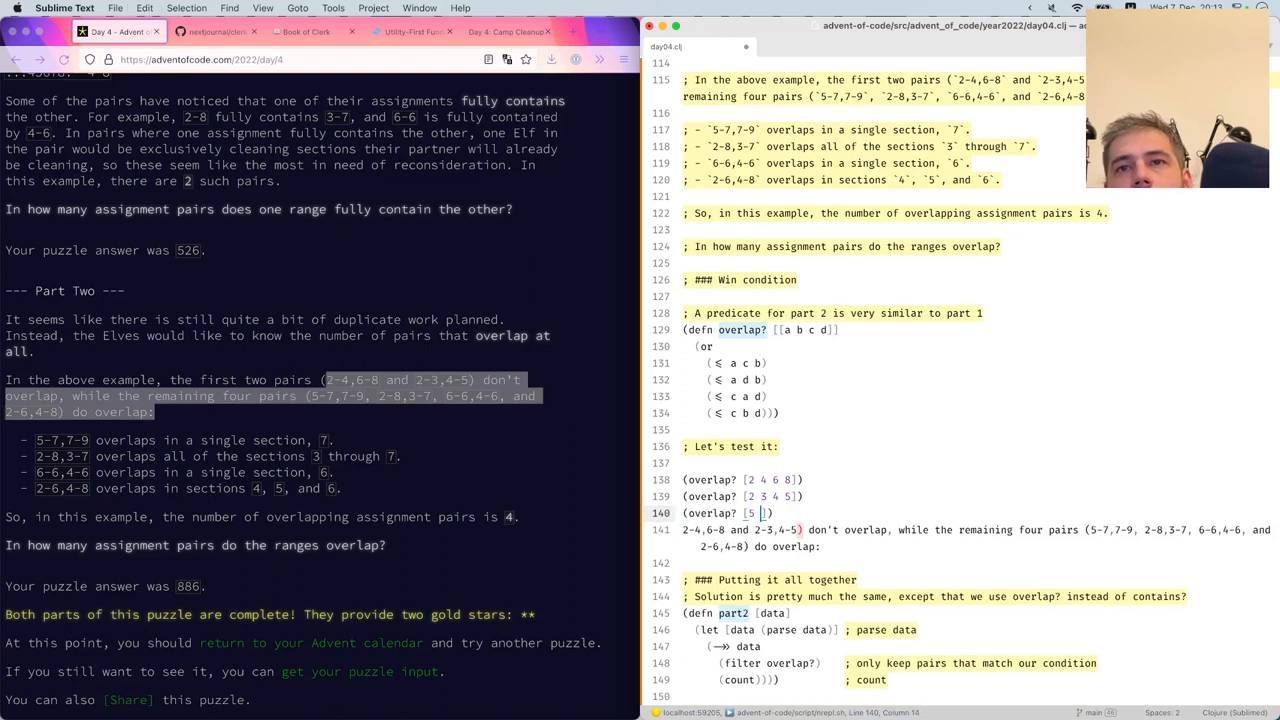
{"action": "type", "text": "7 7 9"}
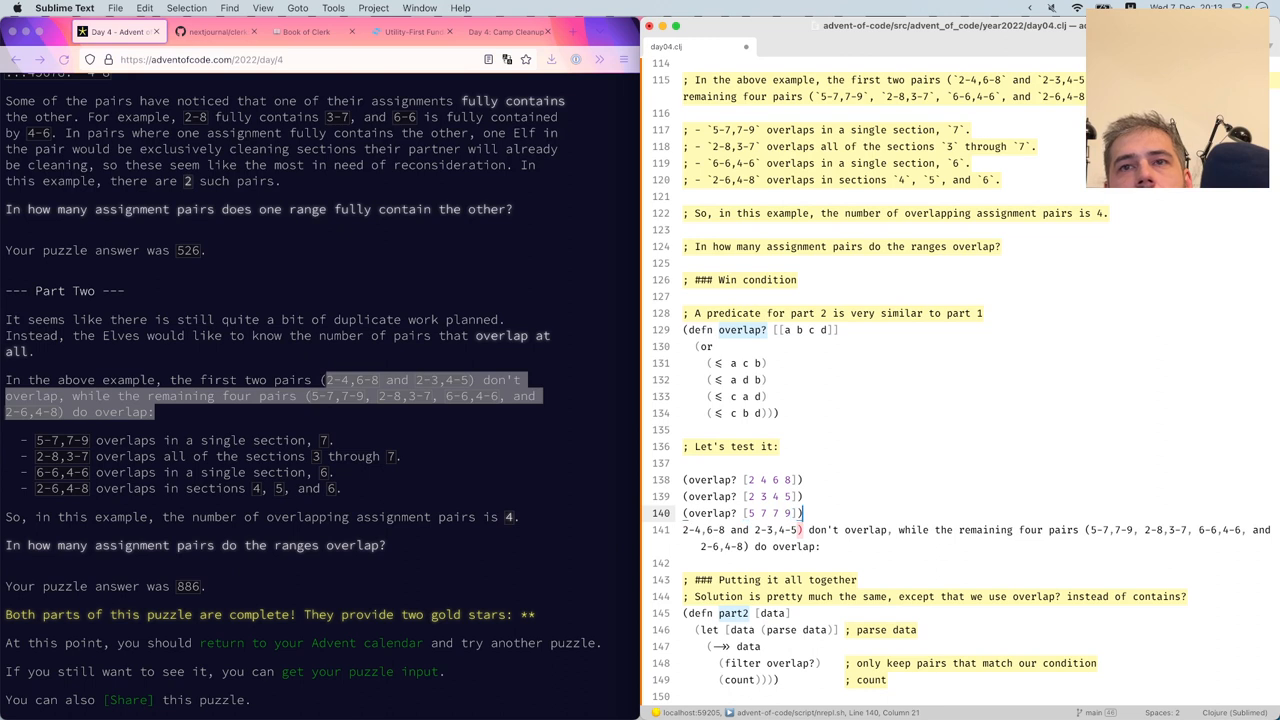
{"action": "type", "text": "(overlap? [2 8 6 8])"}
{"action": "type", "text": "(overlap? [6 6 4 6])"}
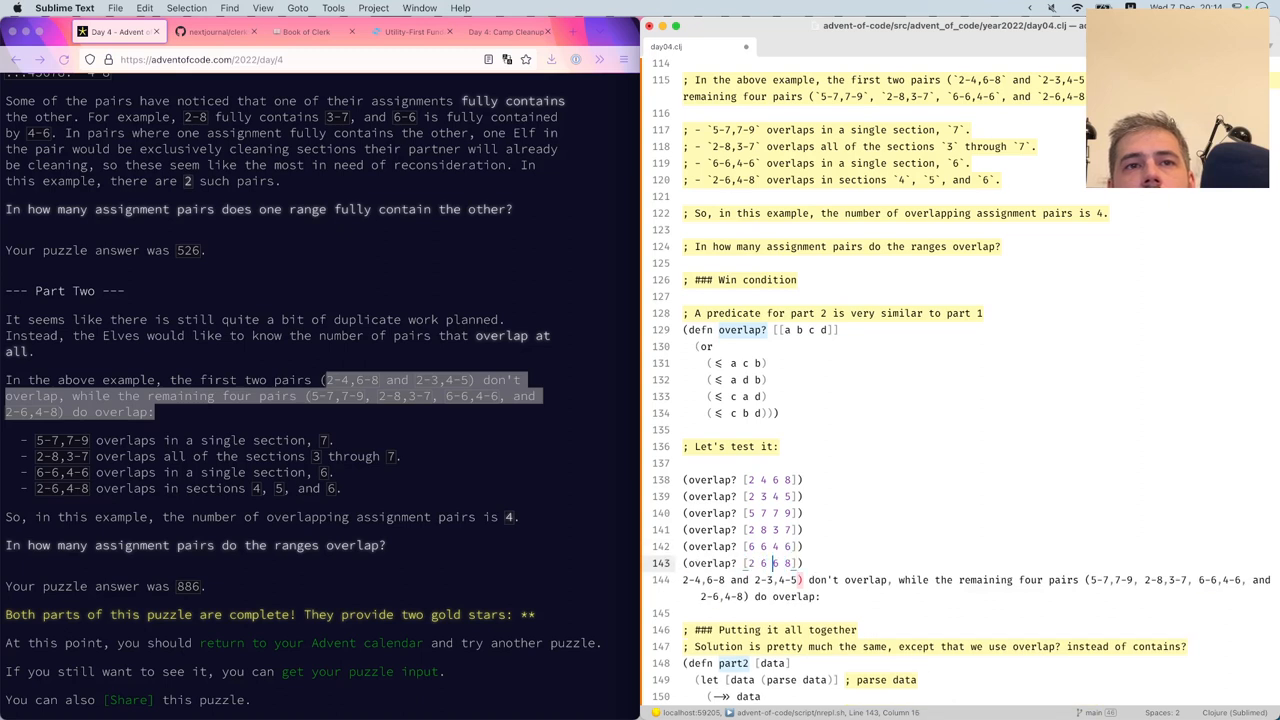
{"action": "left_click_drag", "start_coordinate": [685, 580], "coordinate": [820, 596]}
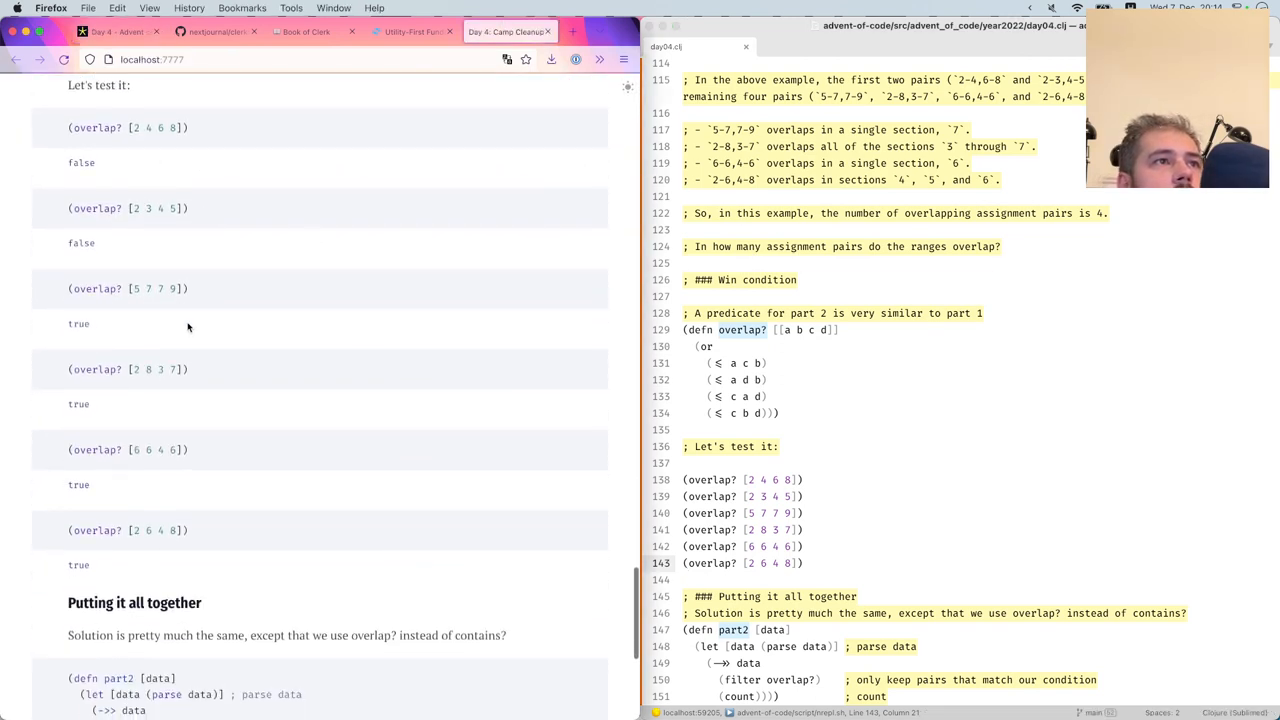
Scroll the Clerk overlap? results (false, false, true, true, true, true) and part2 answers 4 and 886
{"action": "scroll", "scroll_direction": "down", "scroll_amount": 3}
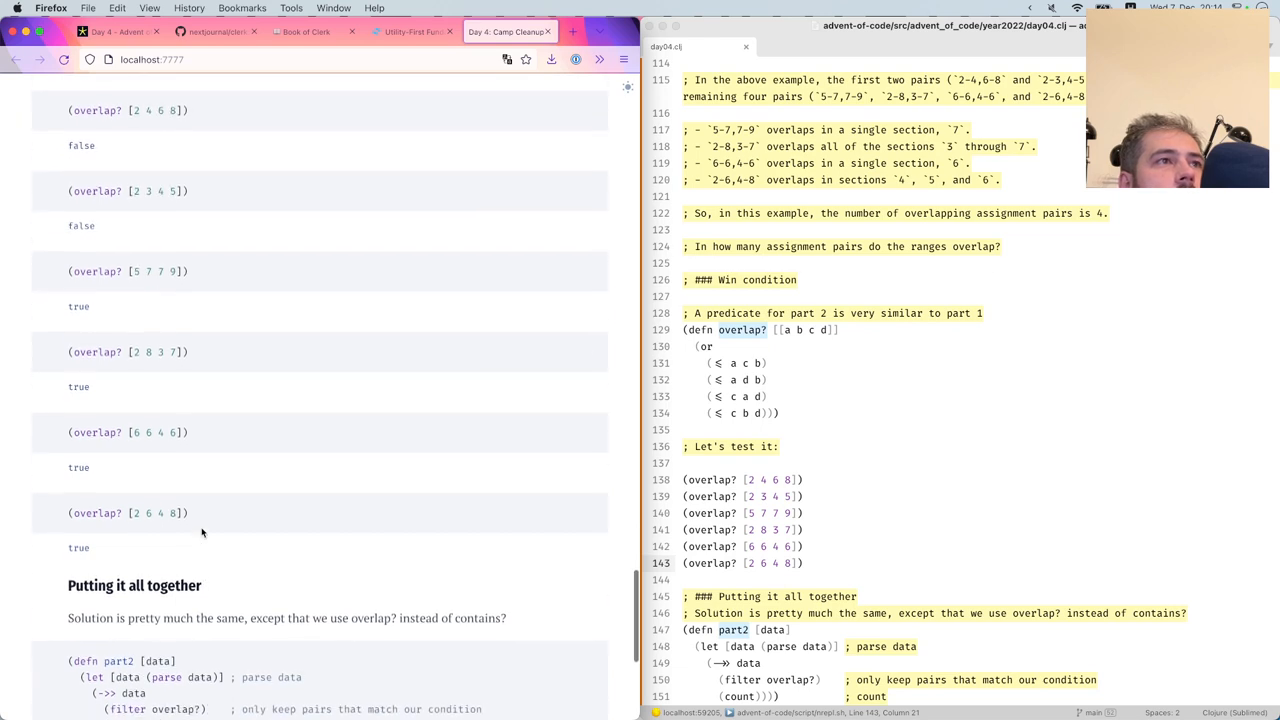
{"action": "scroll", "scroll_direction": "down", "scroll_amount": 3}
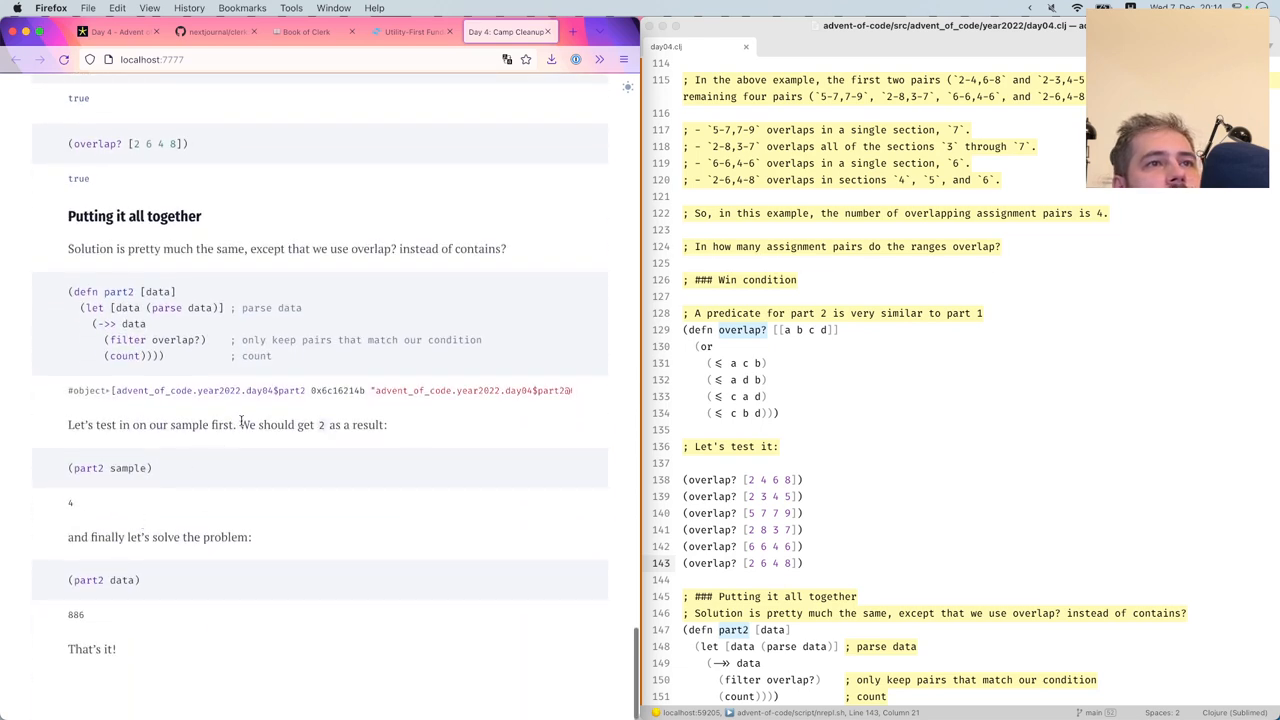
{"action": "scroll", "scroll_direction": "down", "scroll_amount": 3}
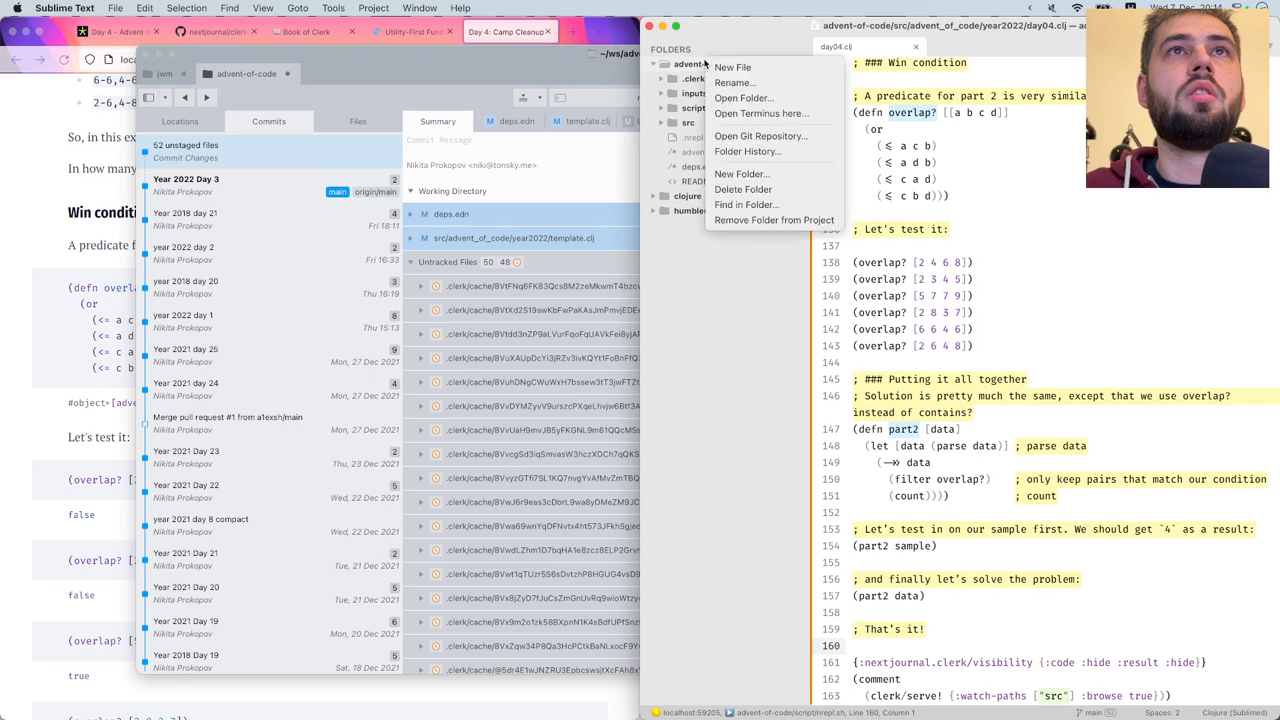
Create .gitignore in advent-of-code with .clerk and .cpcache entries
{"action": "left_click", "coordinate": [733, 67]}
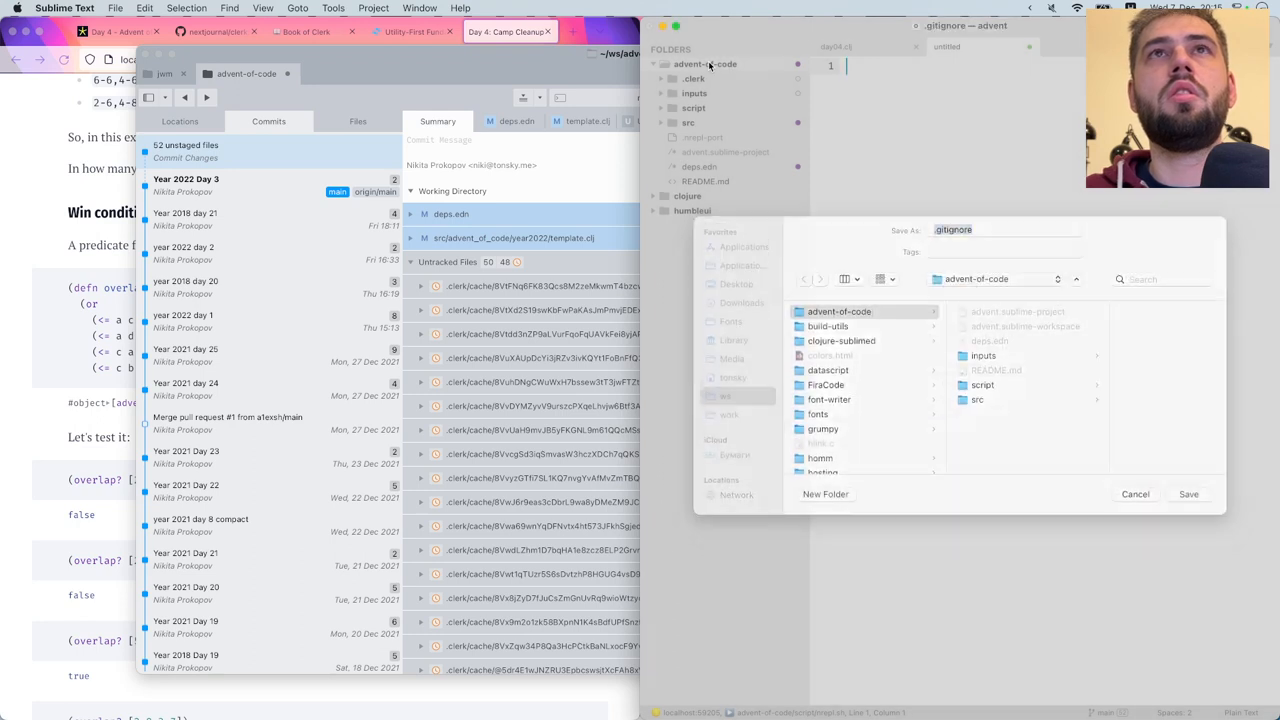
{"action": "left_click", "coordinate": [1188, 494]}
{"action": "type", "text": ".clerk"}
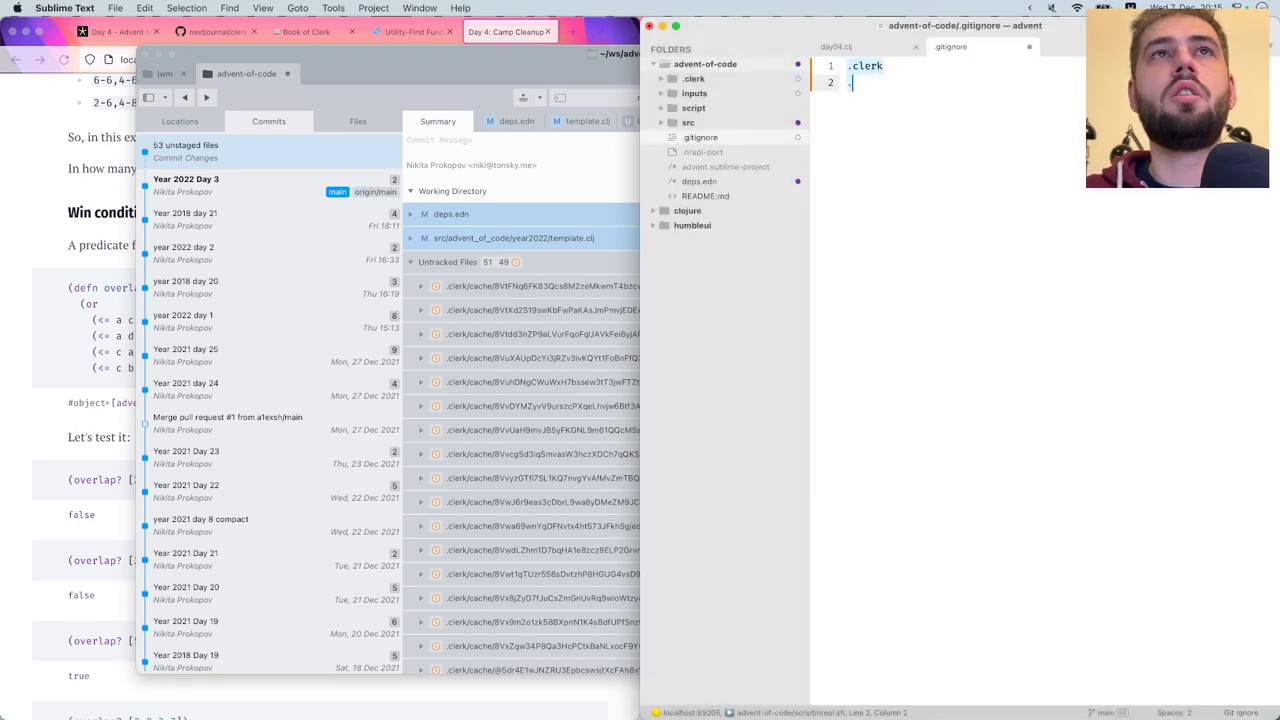
{"action": "type", "text": ".cp"}
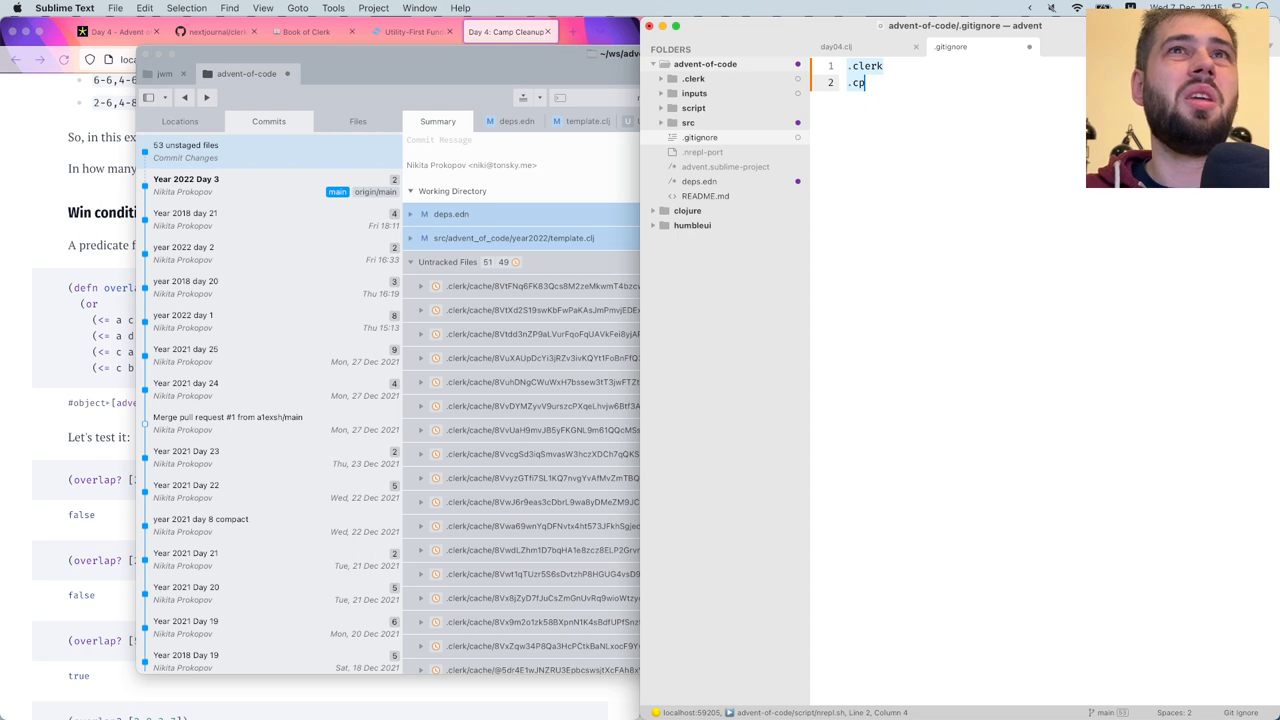
{"action": "double_click", "coordinate": [852, 81]}
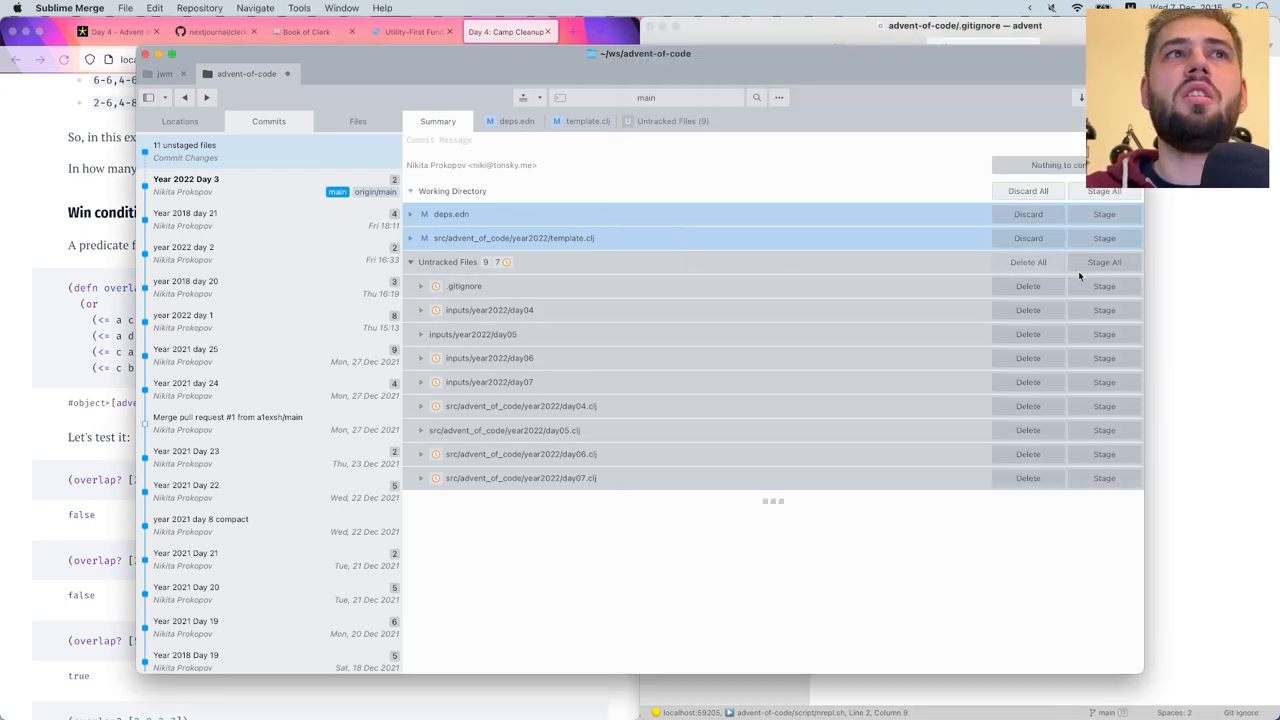
Review and stage the deps.edn and template.clj changes
{"action": "left_click", "coordinate": [412, 213]}
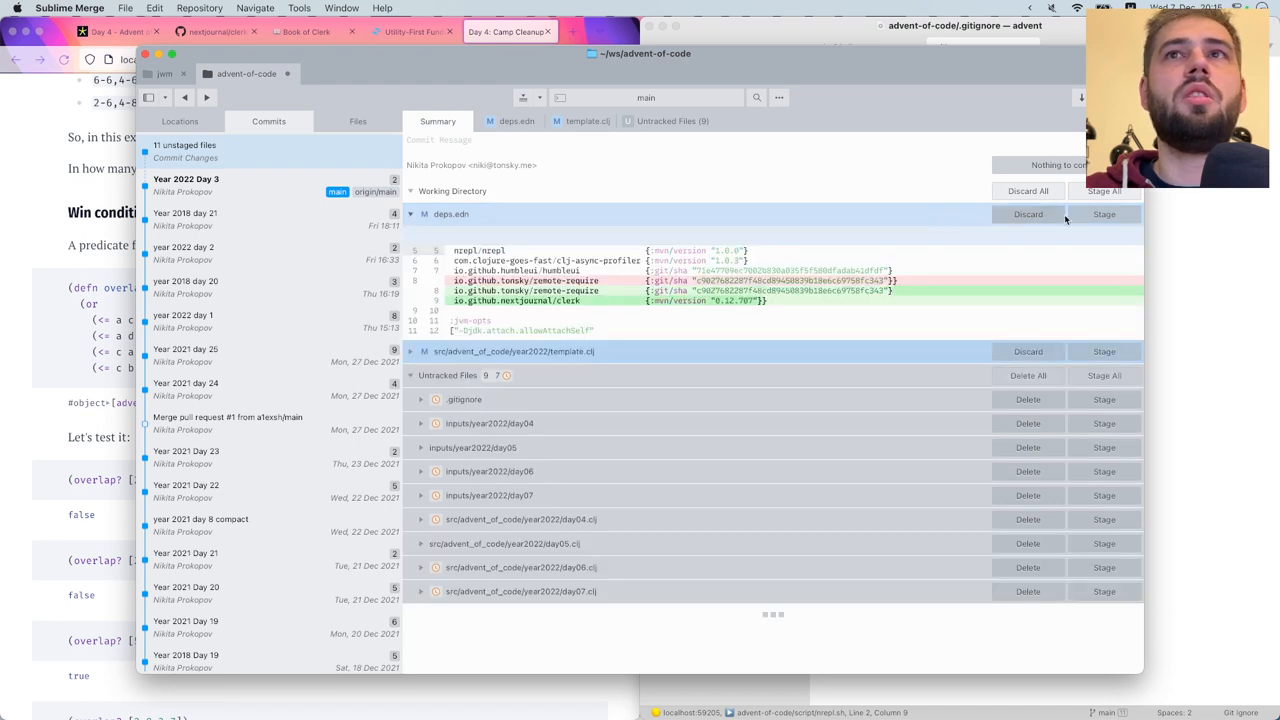
{"action": "left_click", "coordinate": [1103, 214]}
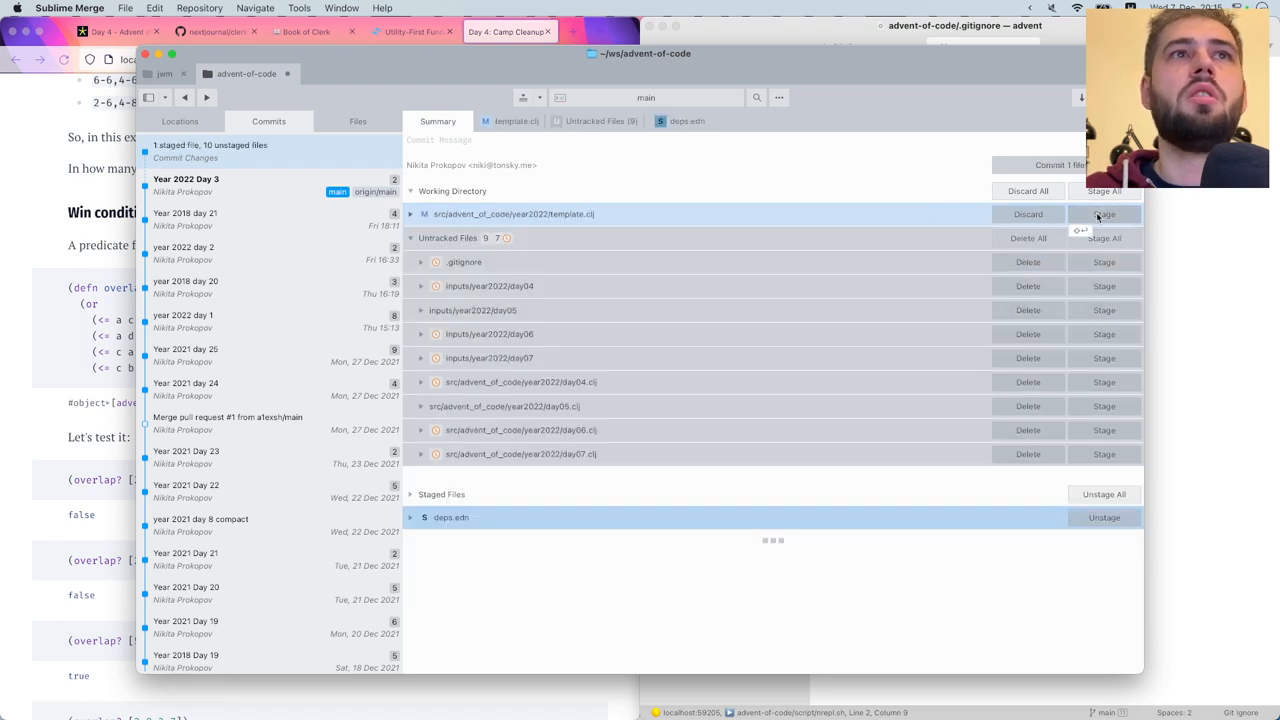
{"action": "left_click", "coordinate": [499, 214]}
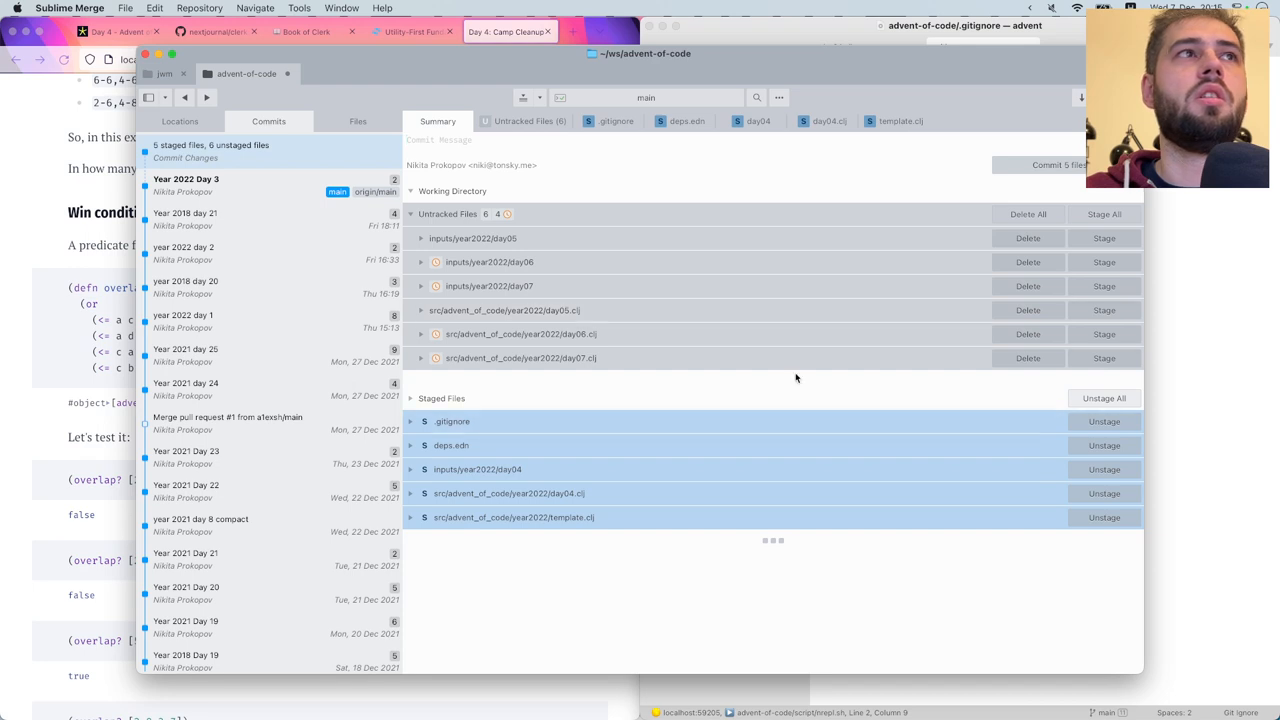
Commit the staged files as 'Year 2022 Day 4' and view the finished notebook in Firefox
{"action": "type", "text": "Year 2022 Day 4"}
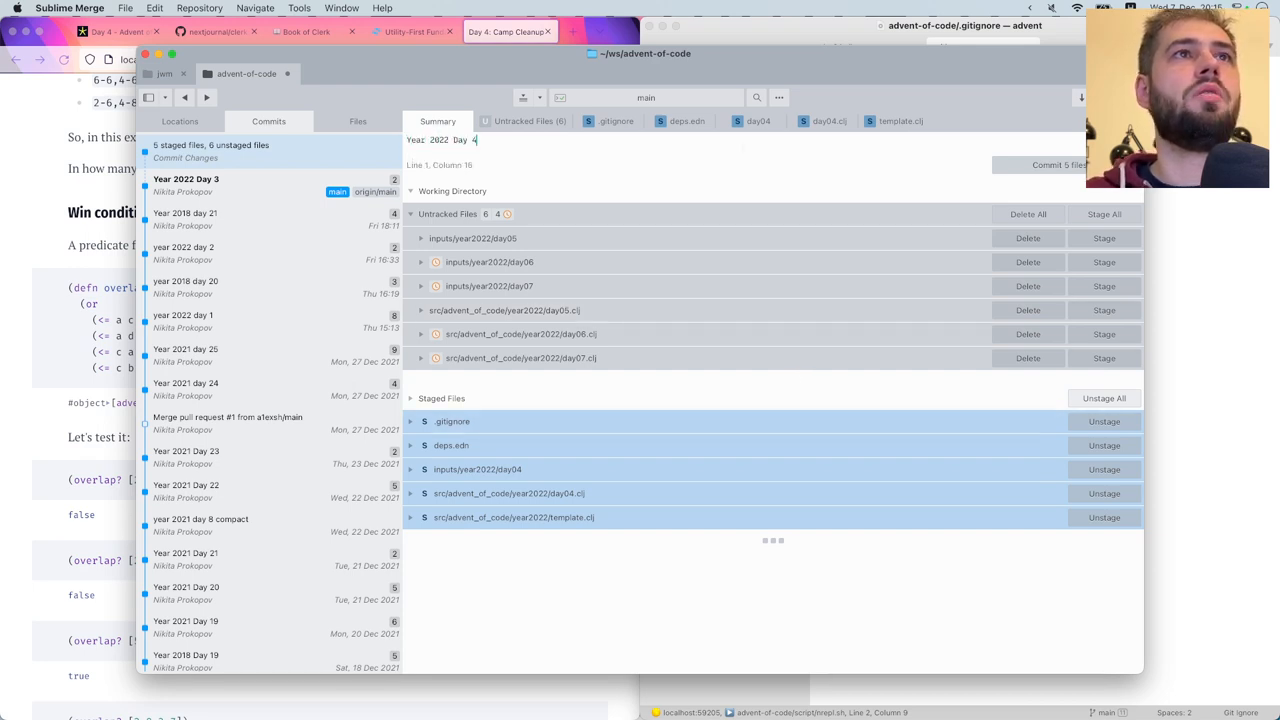
{"action": "left_click", "coordinate": [1058, 164]}
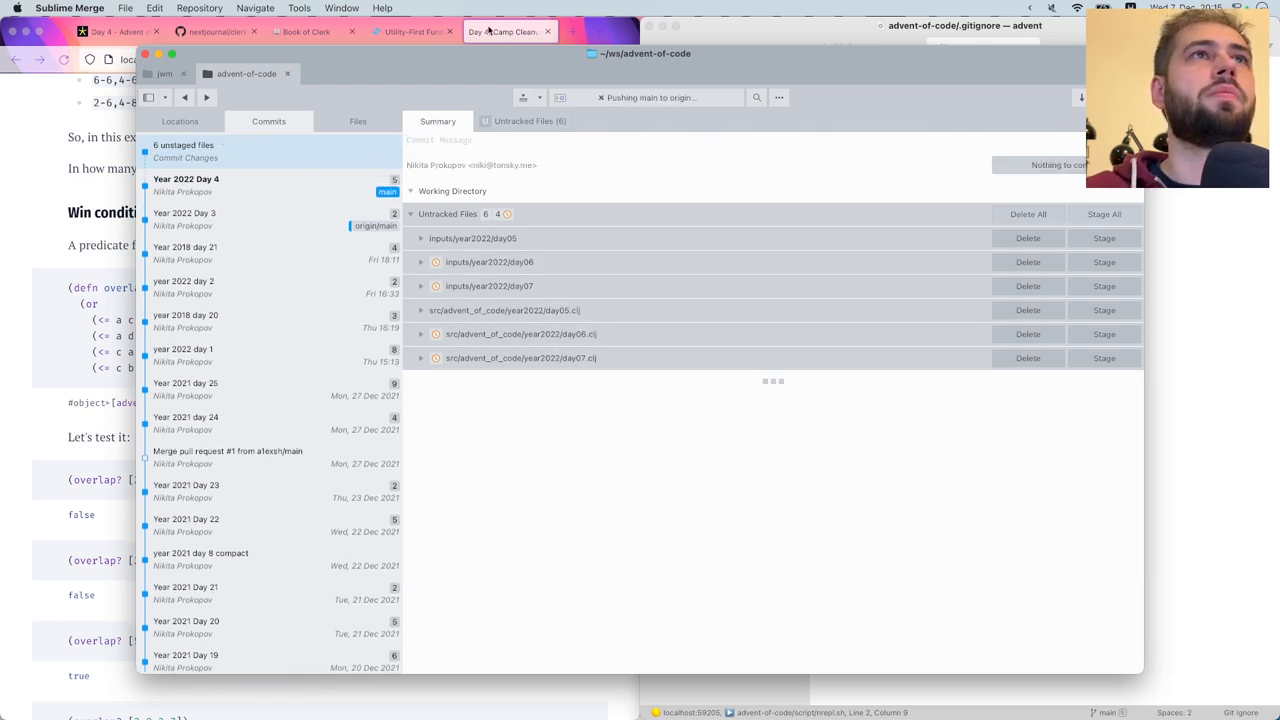
{"action": "left_click", "coordinate": [505, 30]}
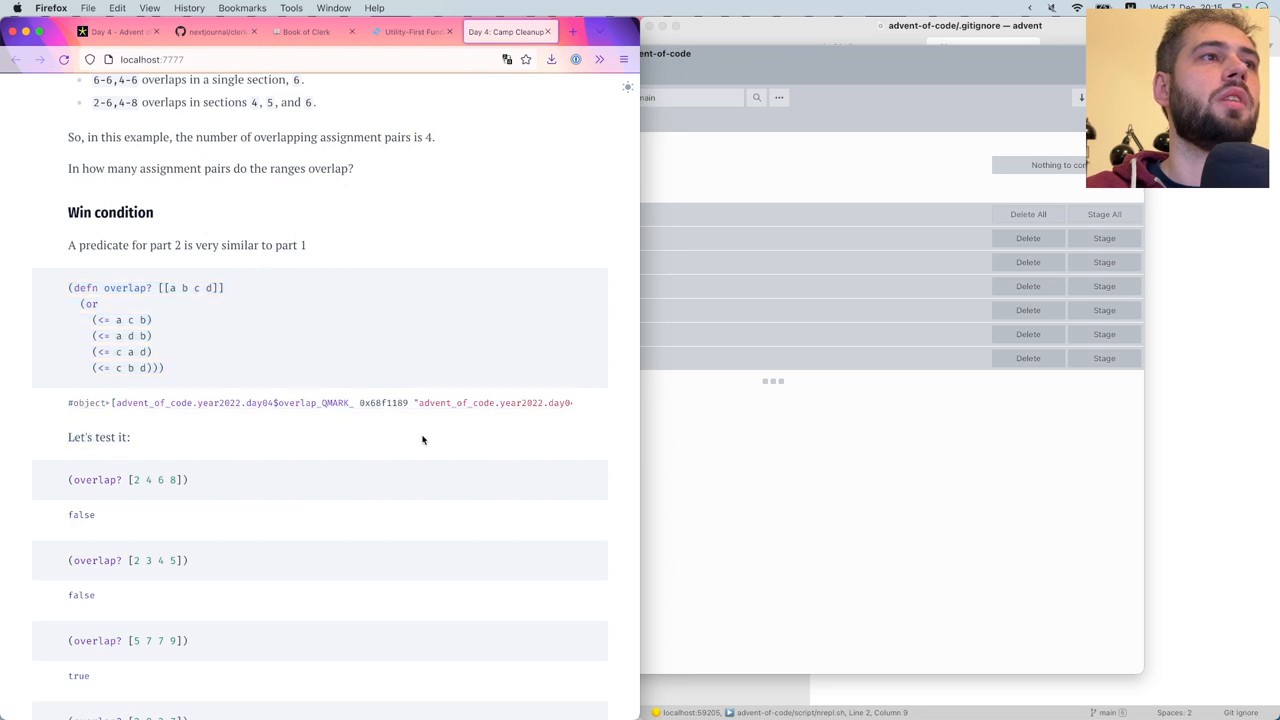
{"action": "scroll", "scroll_direction": "down", "scroll_amount": 3}
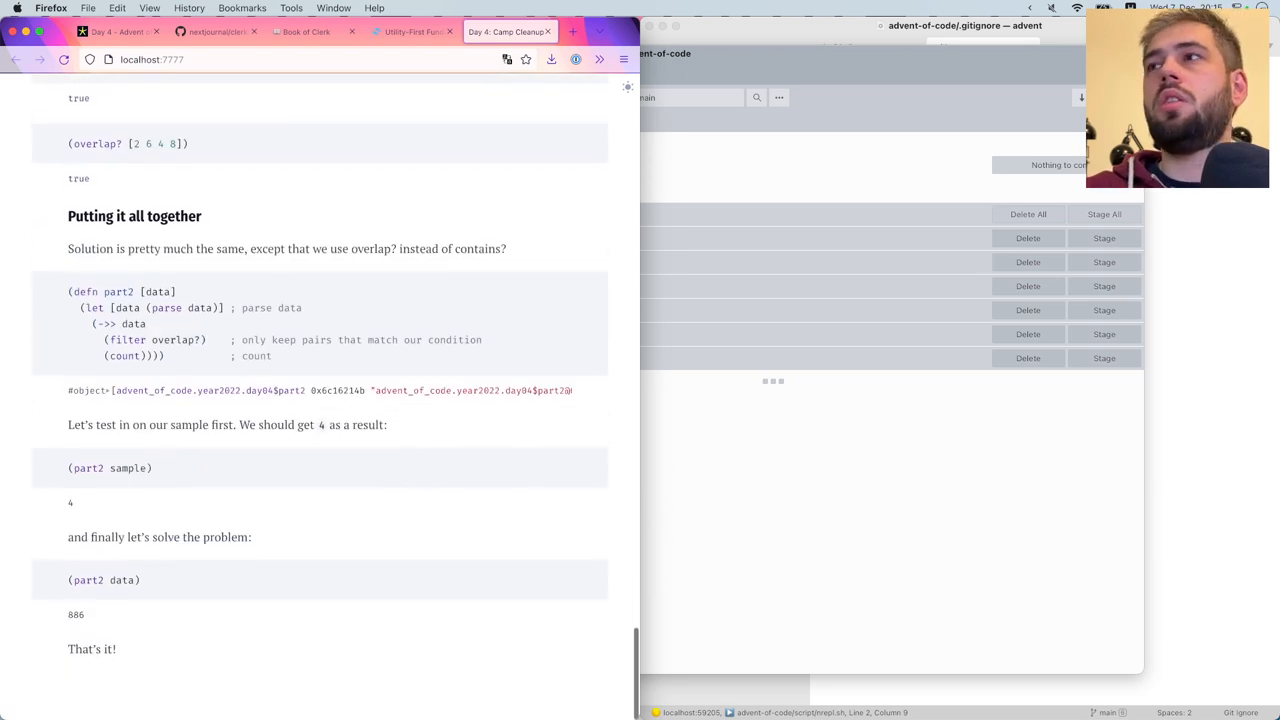